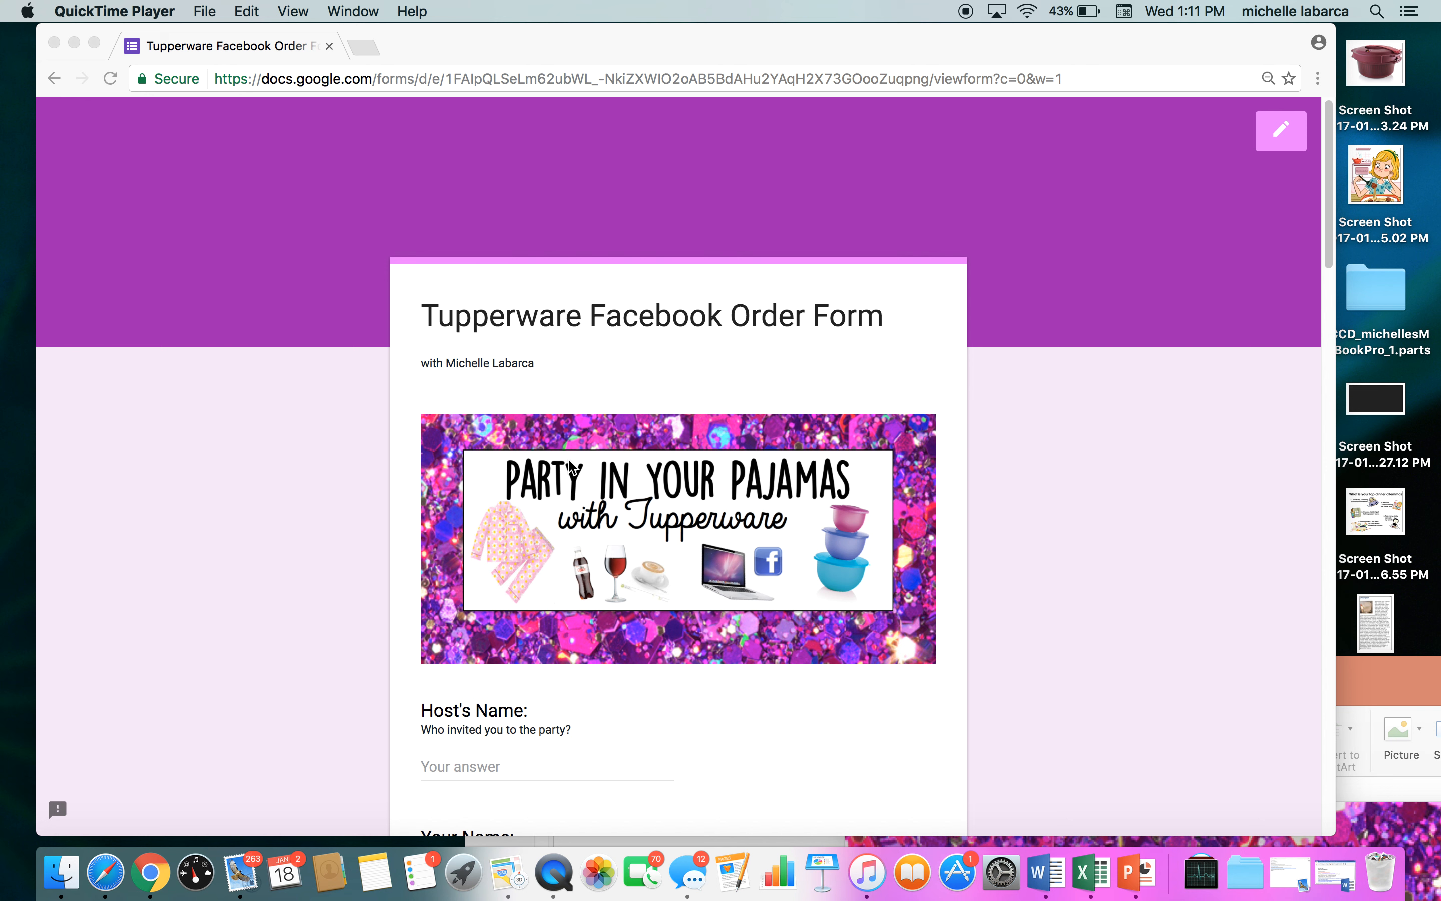
Scroll through the current page before leaving it
{"action": "scroll", "scroll_direction": "down", "scroll_amount": 3}
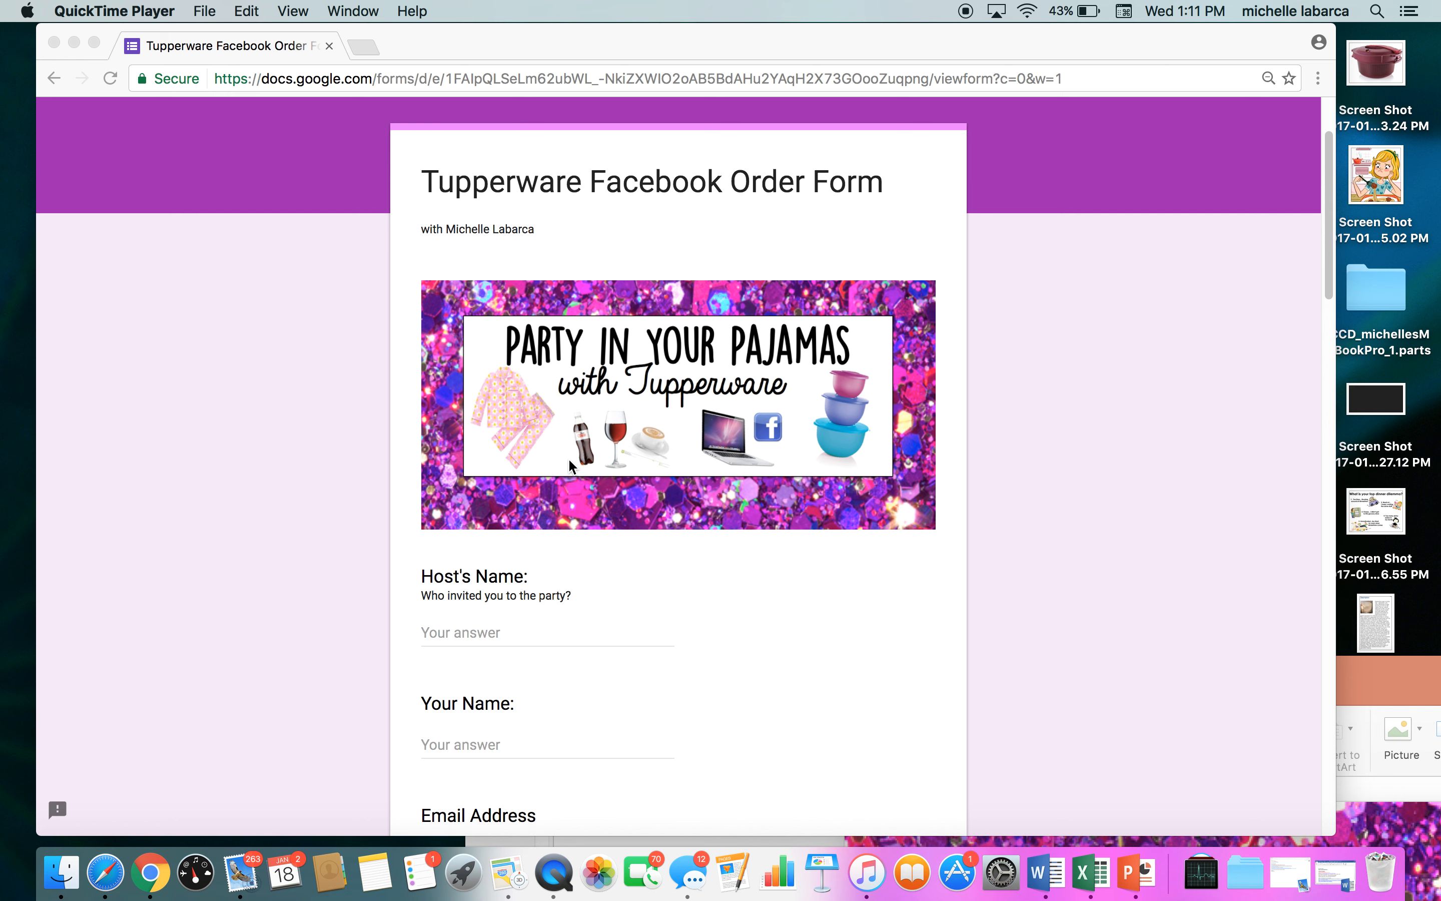
{"action": "scroll", "scroll_direction": "down", "scroll_amount": 3}
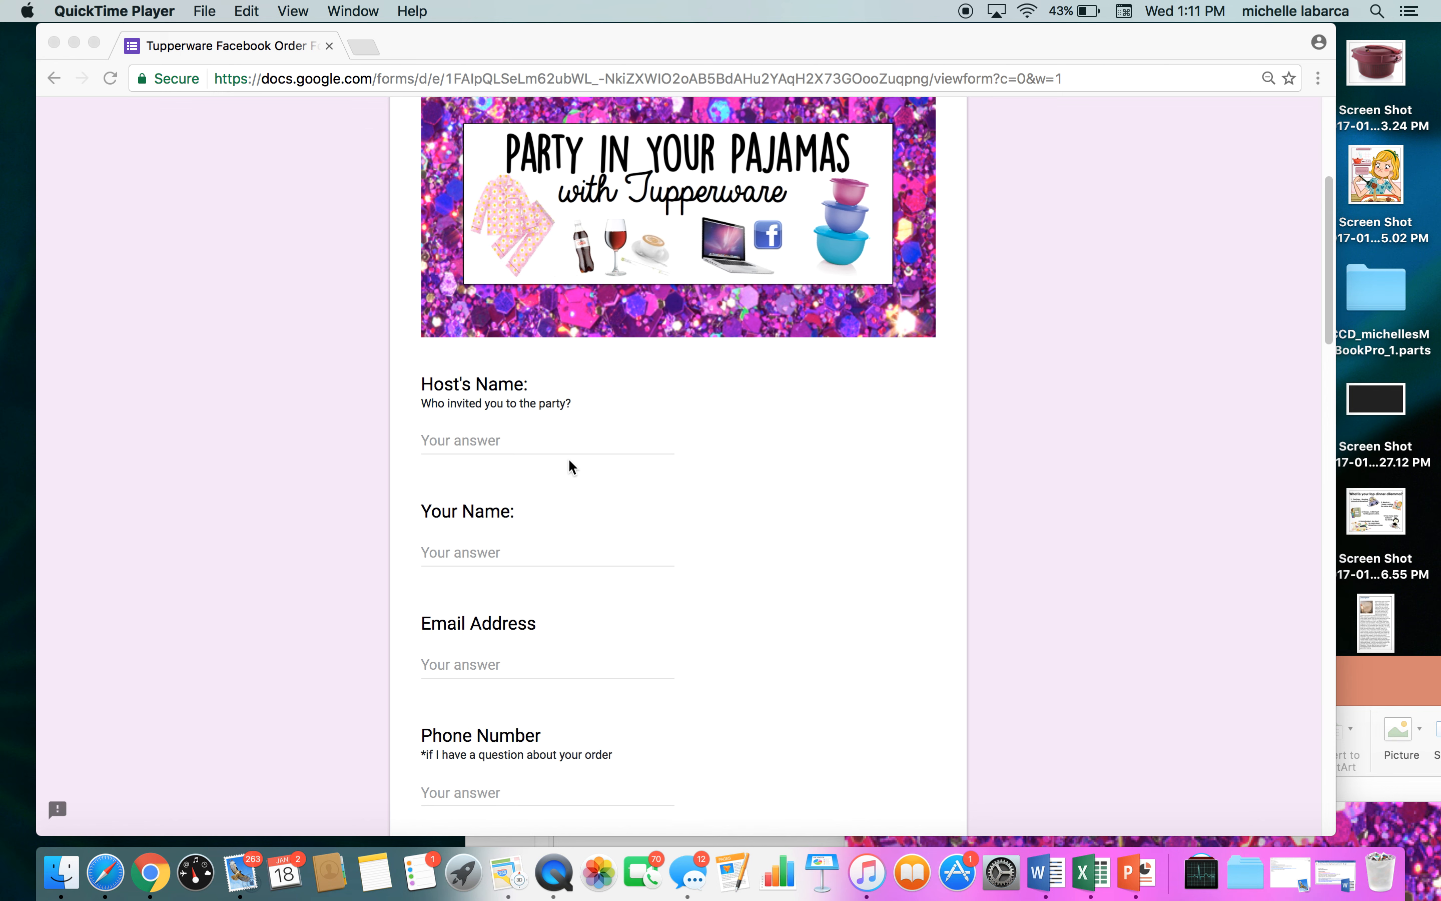
{"action": "scroll", "scroll_direction": "down", "scroll_amount": 3}
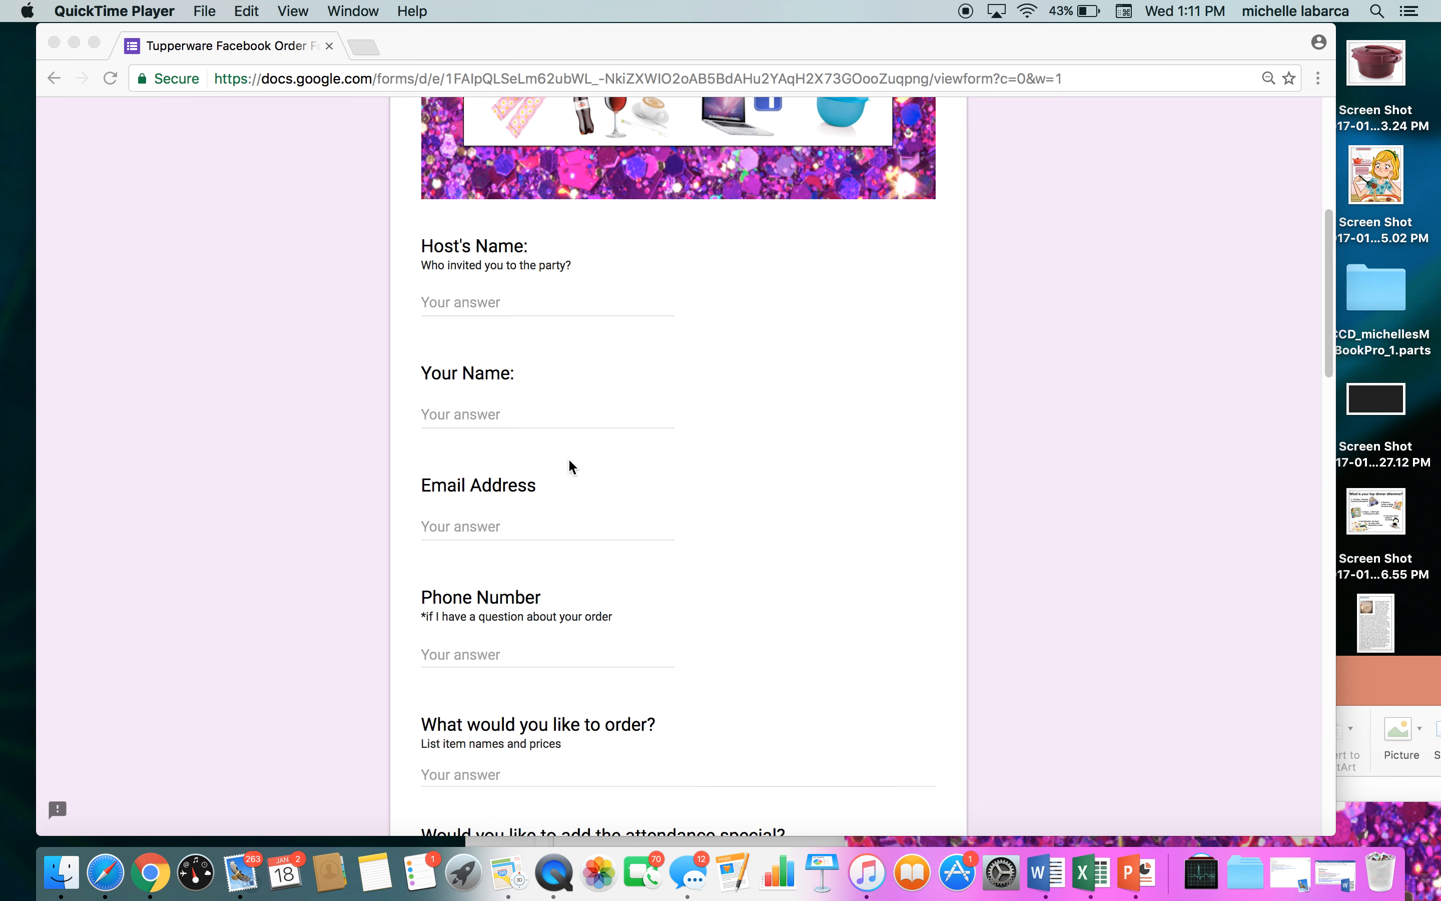
{"action": "scroll", "scroll_direction": "down", "scroll_amount": 3}
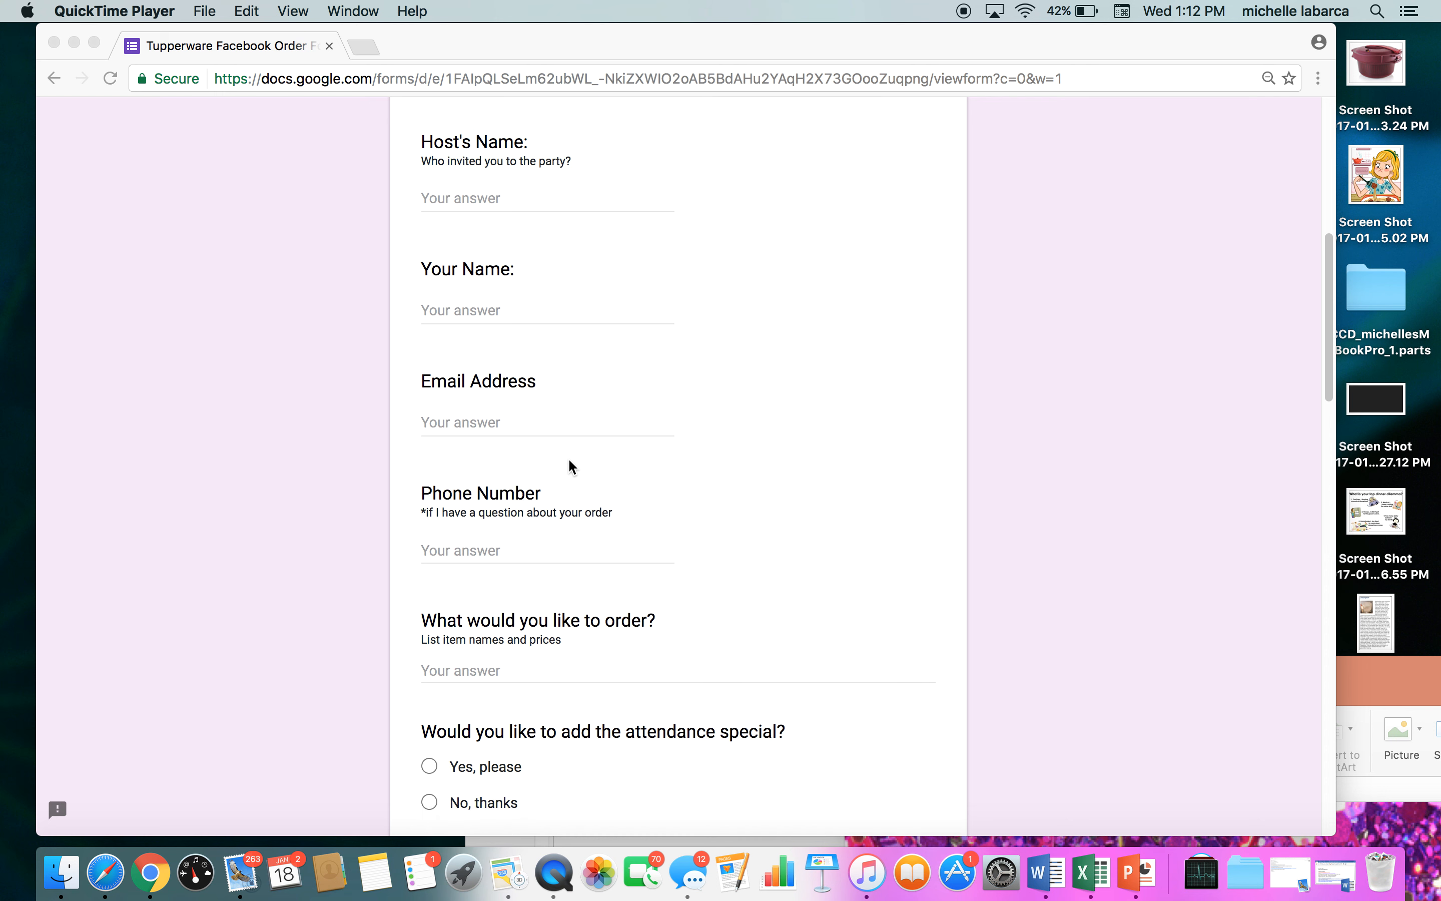
{"action": "scroll", "scroll_direction": "down", "scroll_amount": 3}
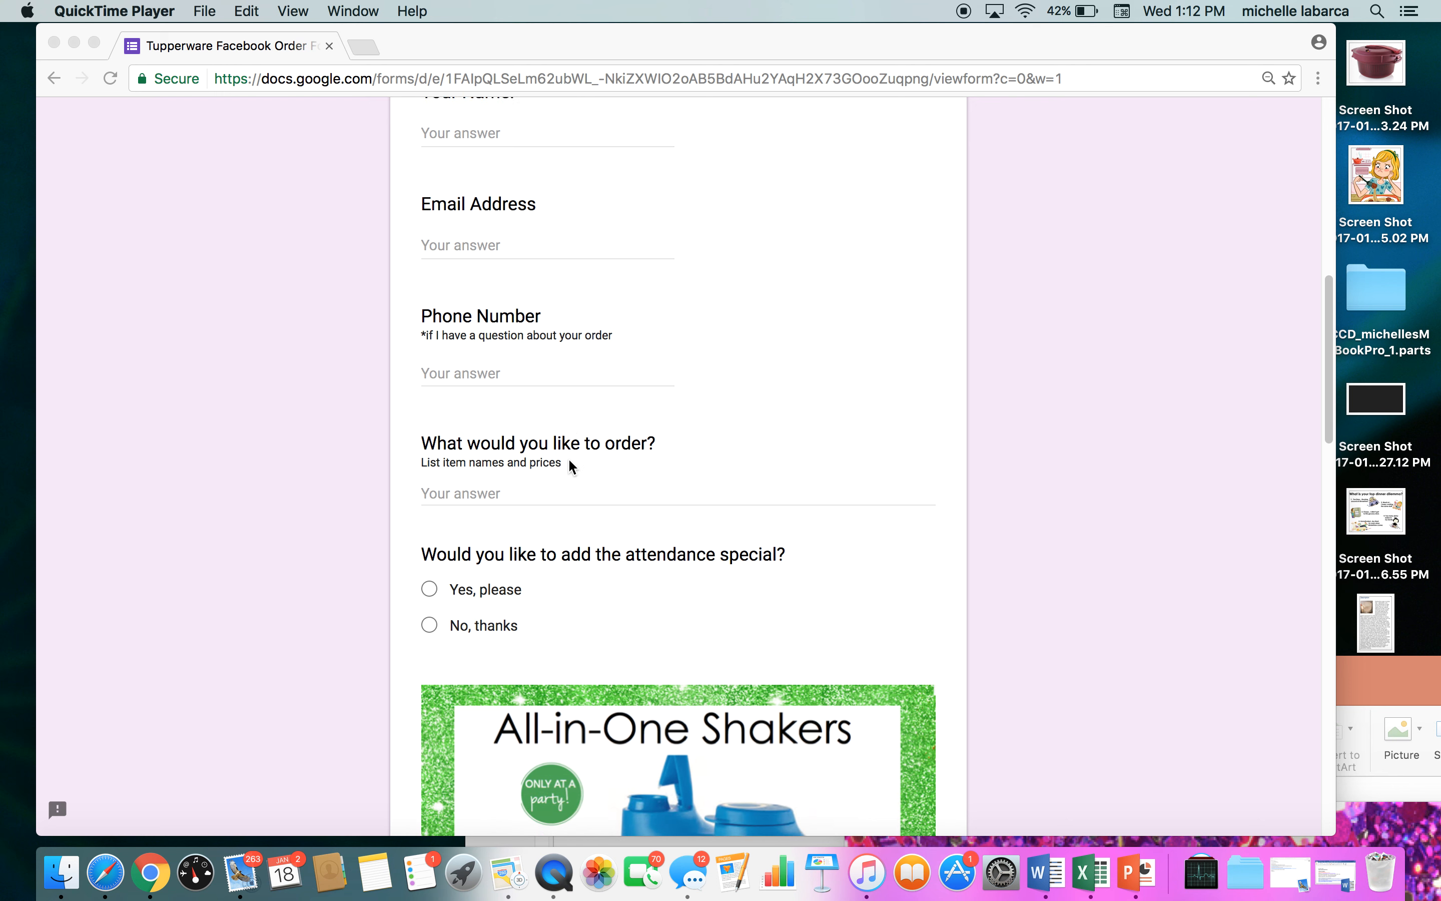
{"action": "scroll", "scroll_direction": "down", "scroll_amount": 3}
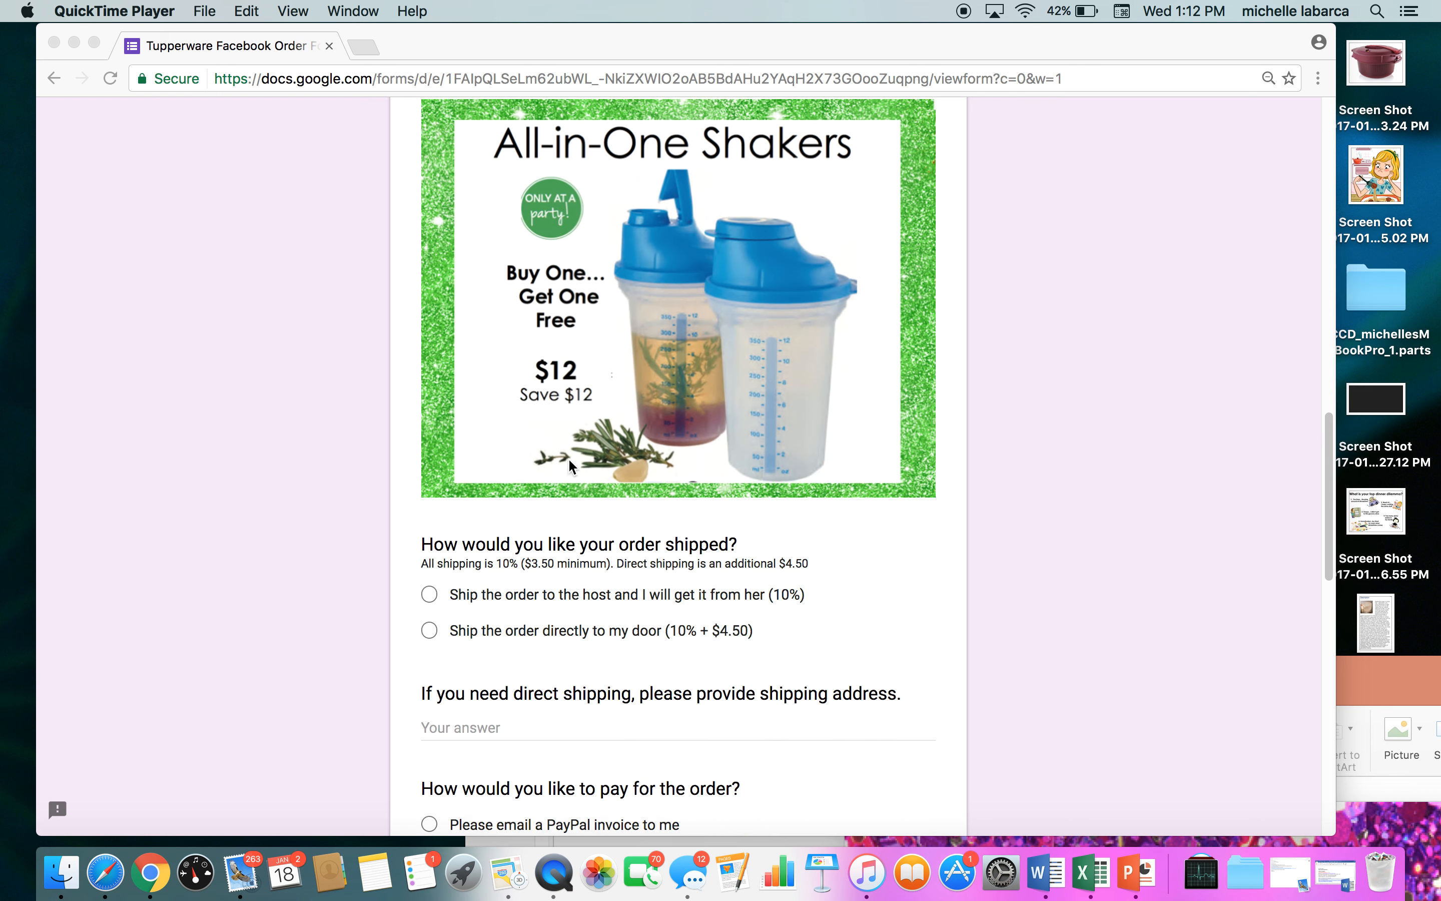
{"action": "scroll", "scroll_direction": "down", "scroll_amount": 3}
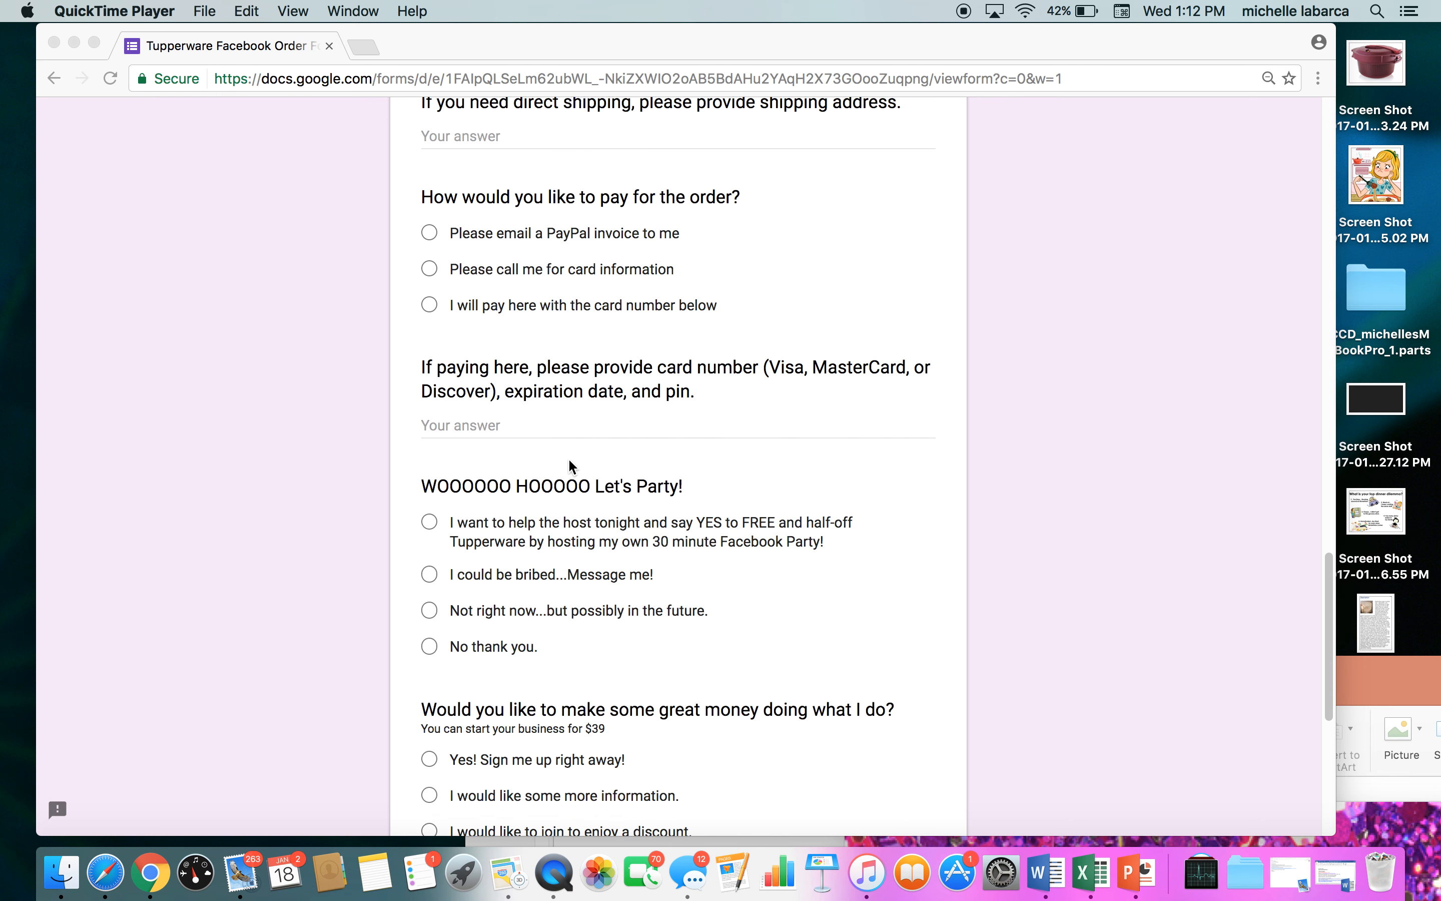
{"action": "scroll", "scroll_direction": "down", "scroll_amount": 3}
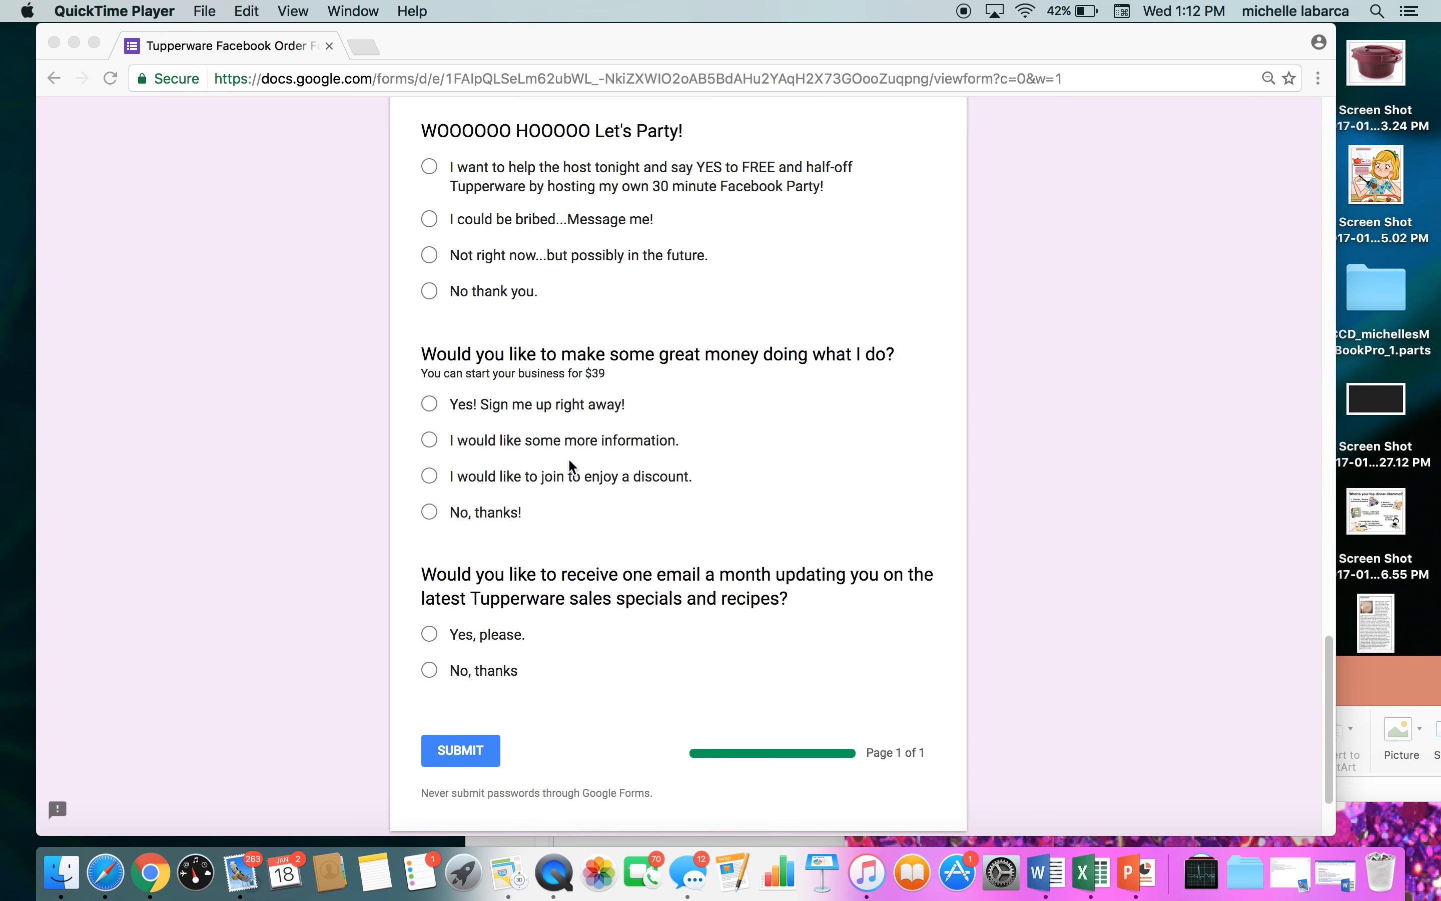
{"action": "scroll", "scroll_direction": "up", "scroll_amount": 3}
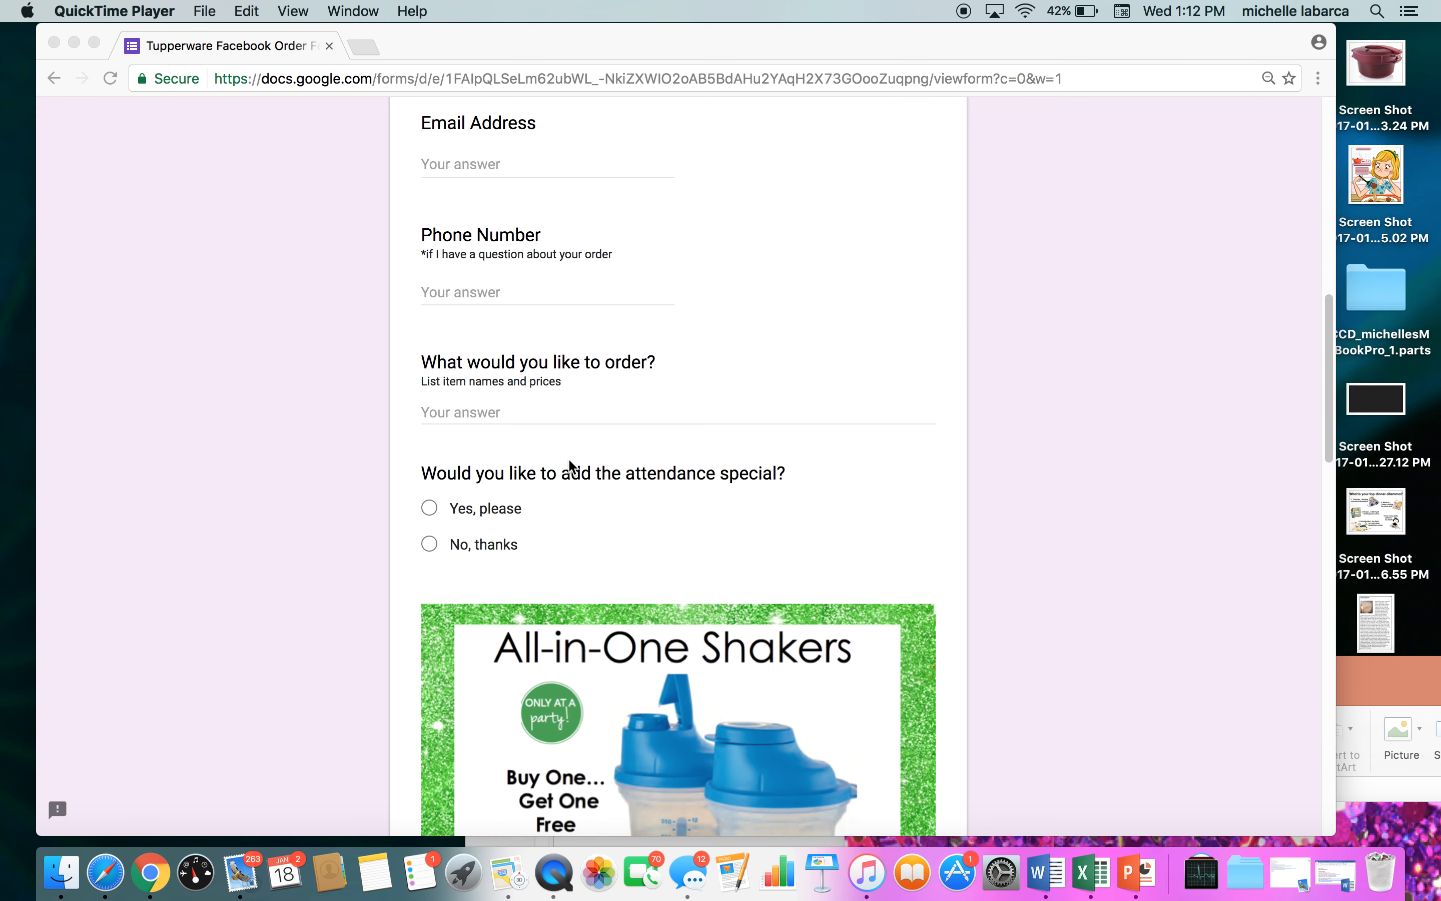
{"action": "scroll", "scroll_direction": "up", "scroll_amount": 3}
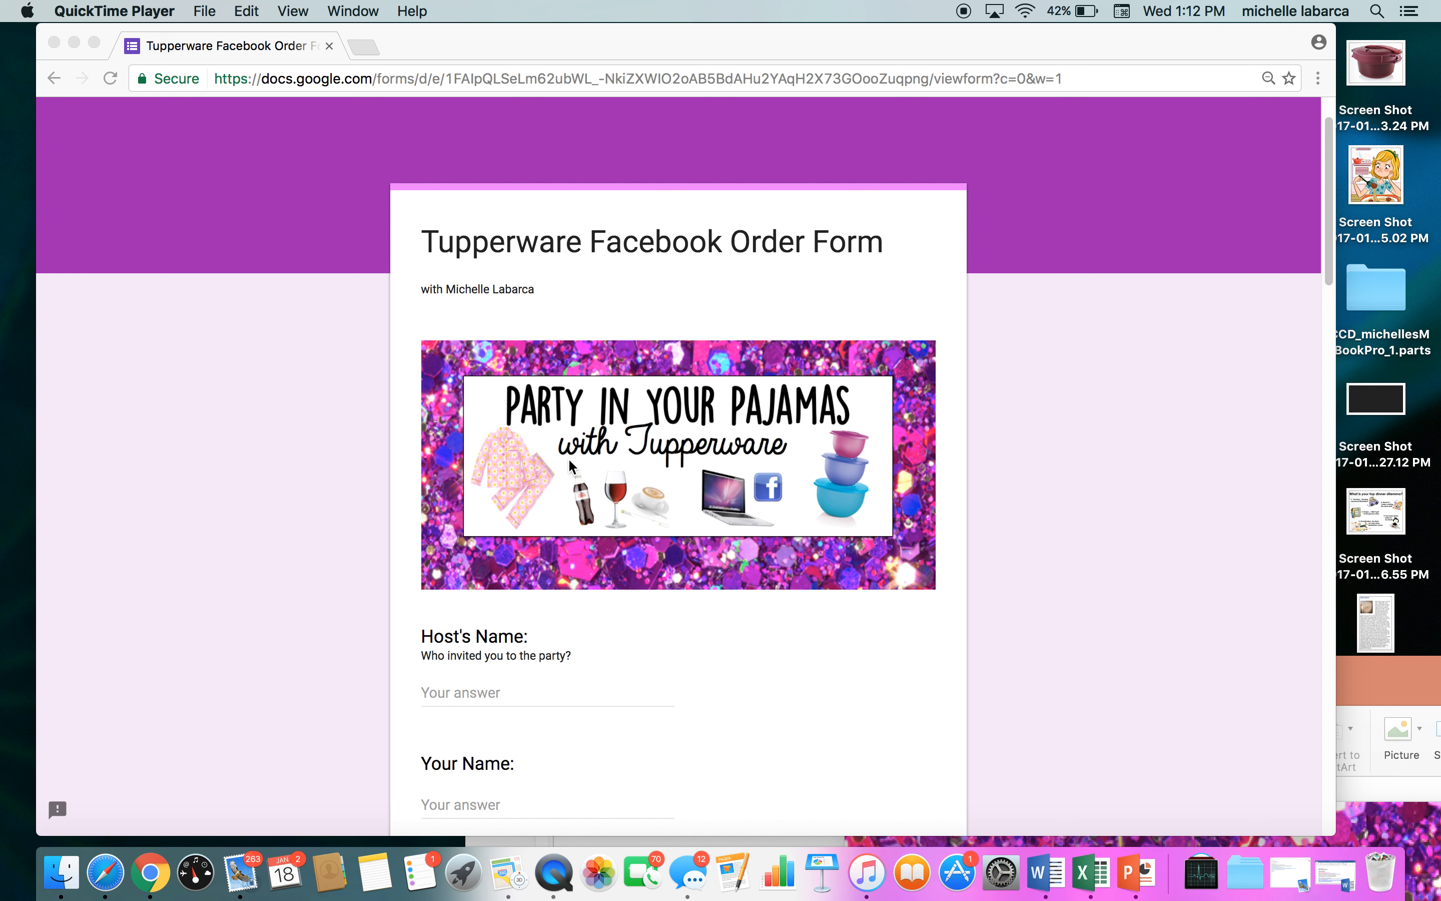
{"action": "mouse_move", "coordinate": [184, 849]}
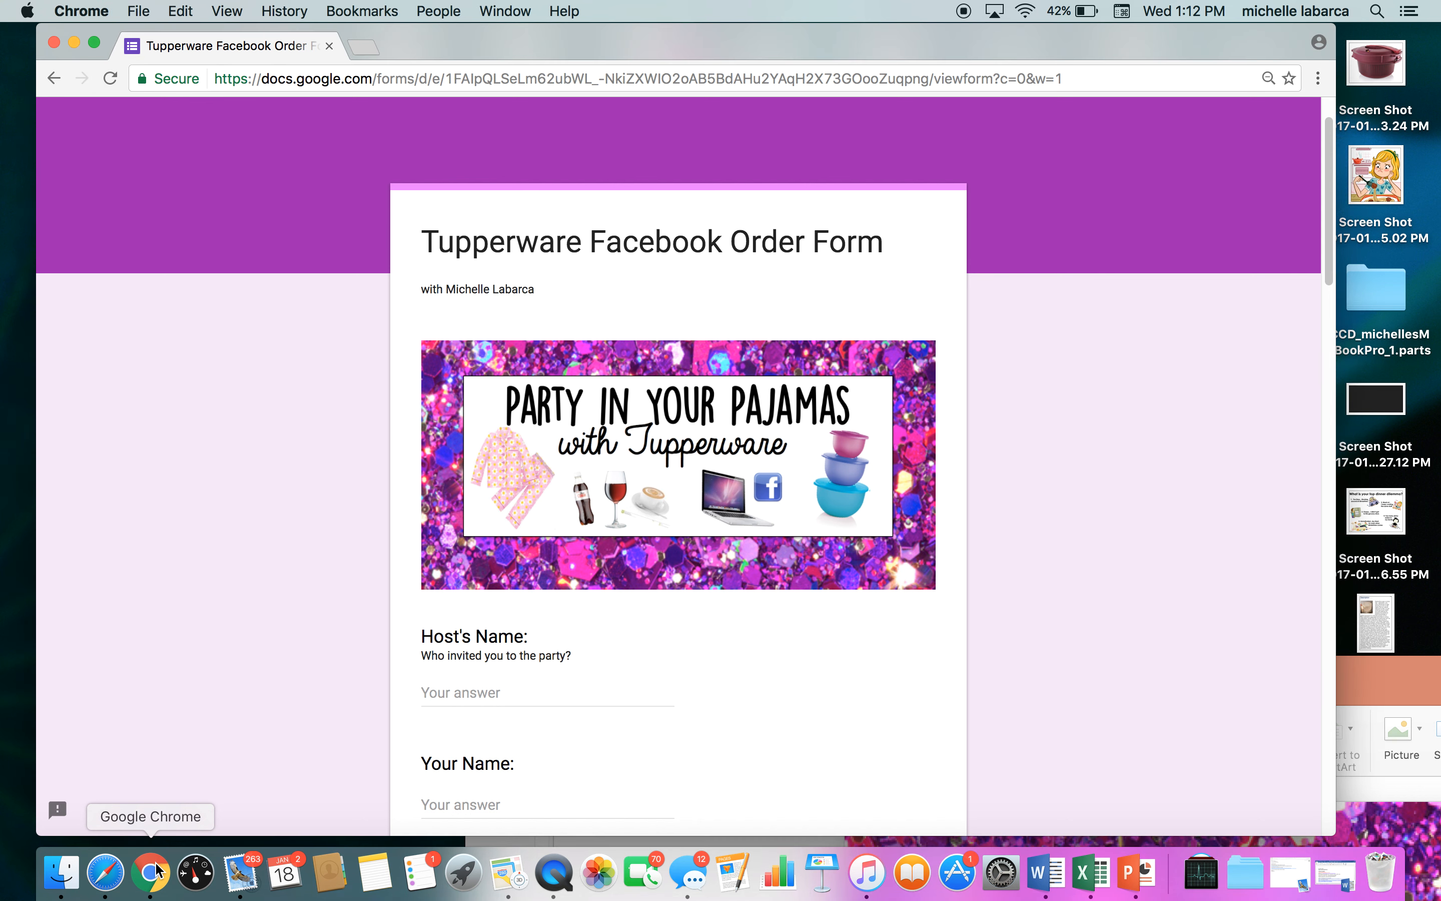
{"action": "mouse_move", "coordinate": [154, 871]}
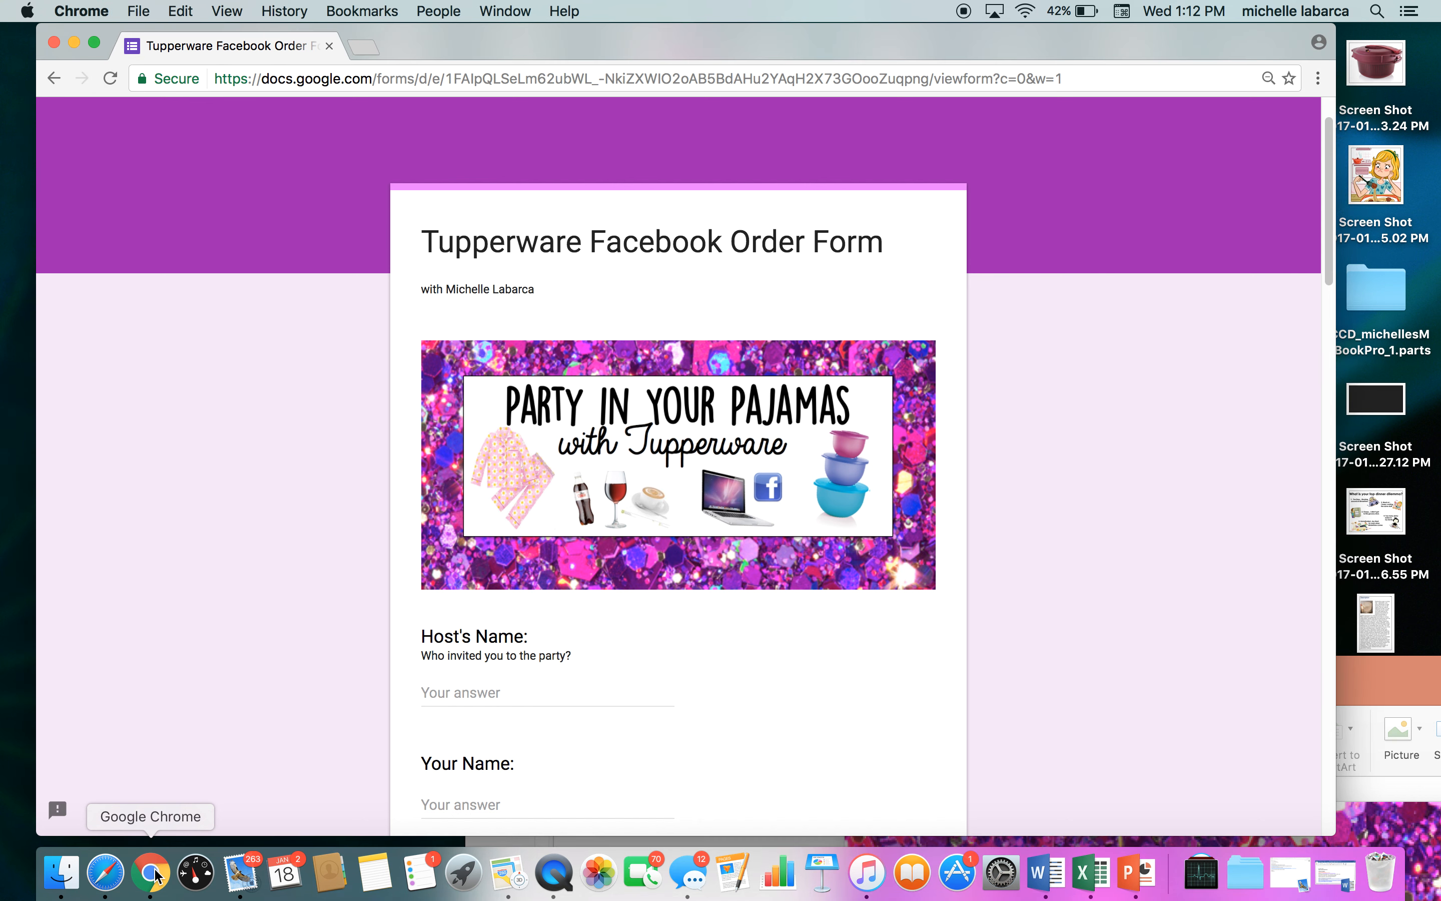
{"action": "mouse_move", "coordinate": [263, 215]}
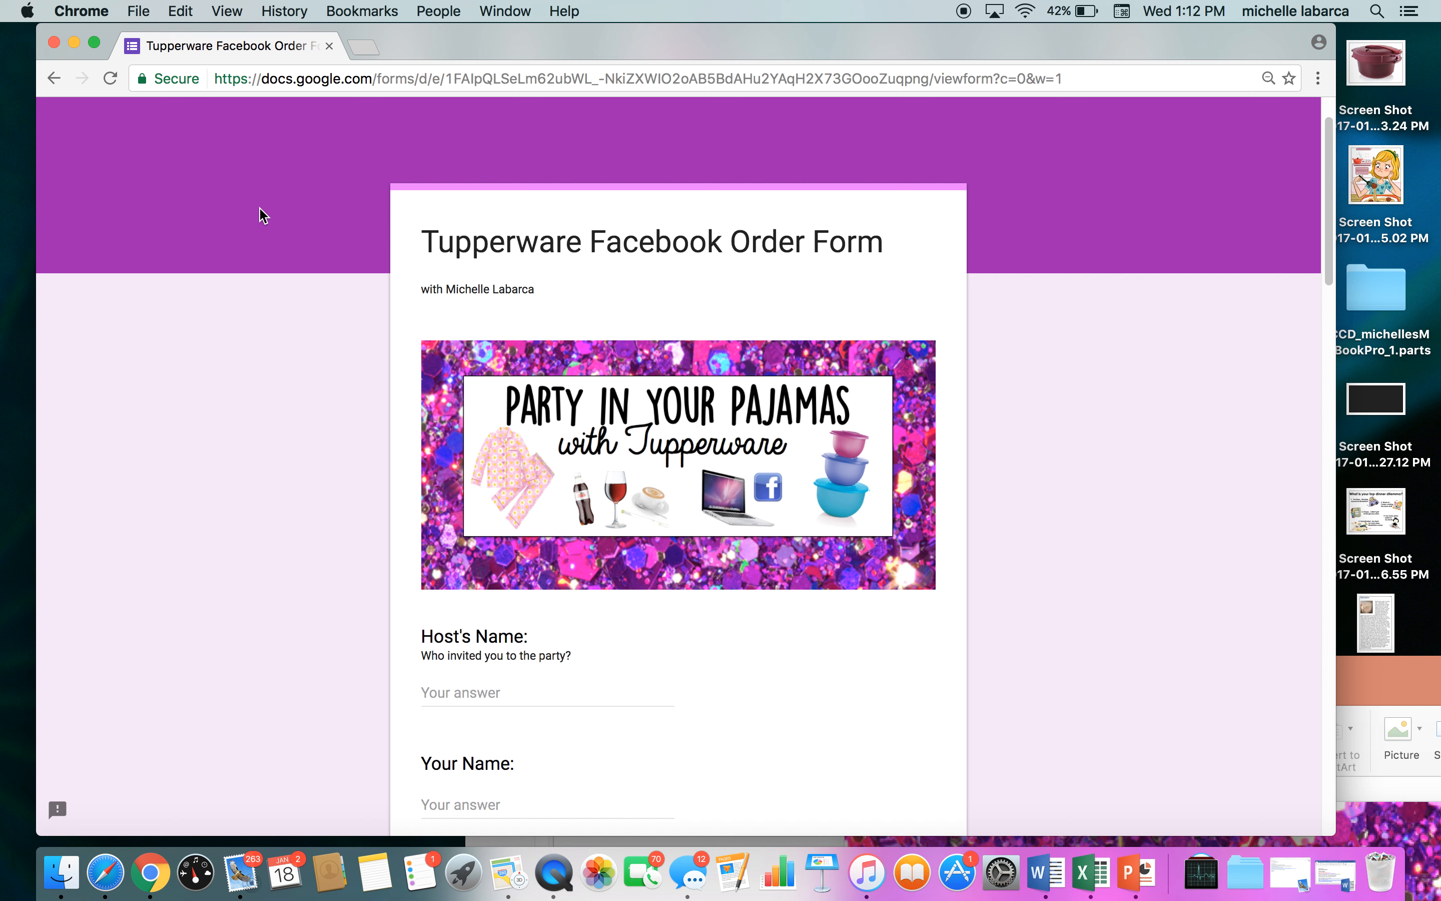
Search Google for 'google forms' in a new tab and reach the Google Forms about page
{"action": "left_click", "coordinate": [361, 46]}
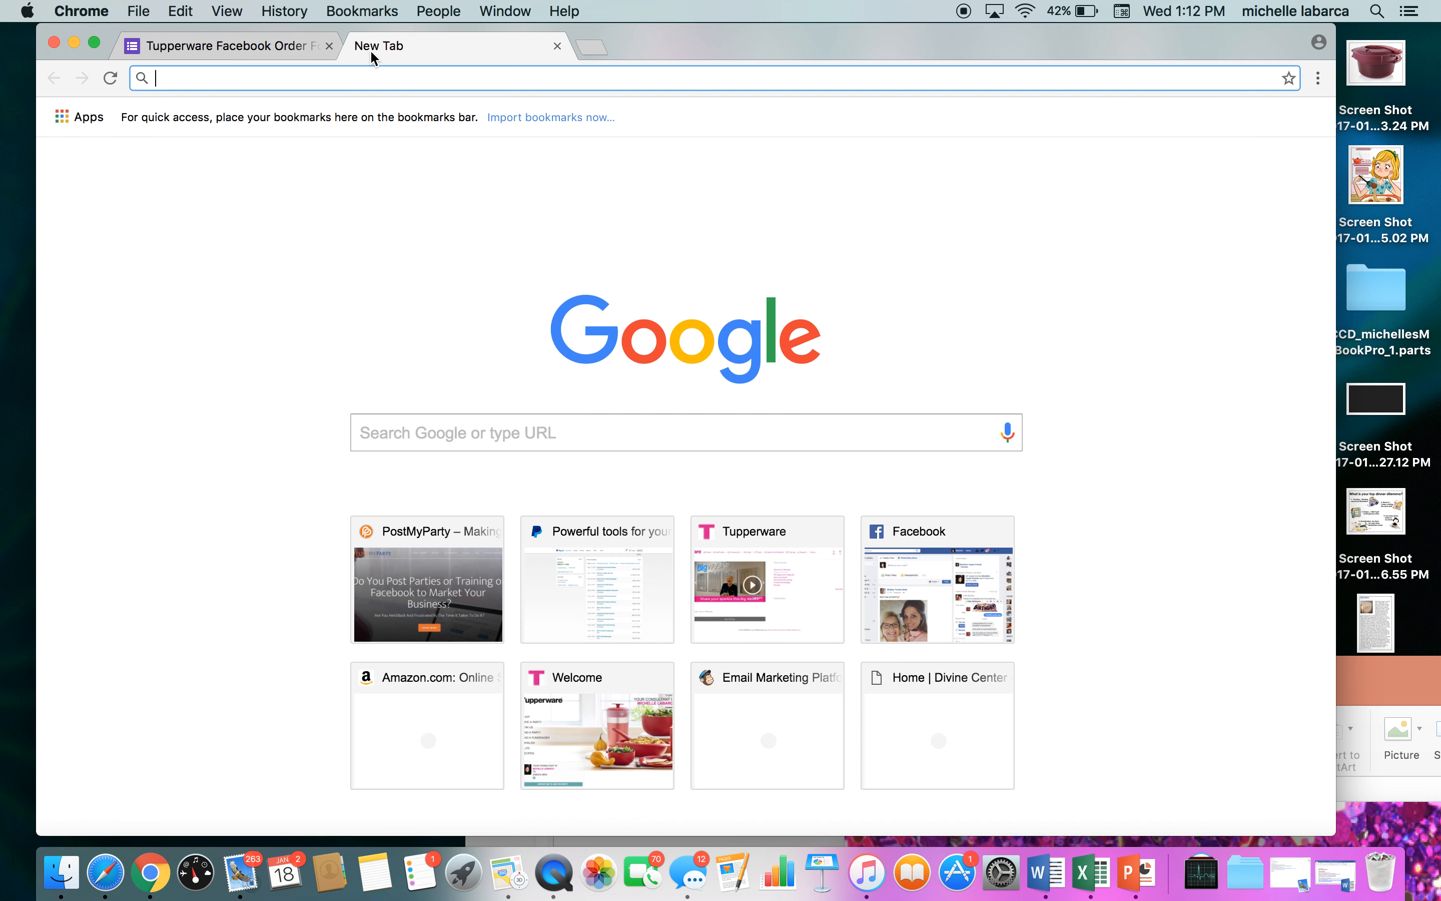
{"action": "type", "text": "google.com/forms"}
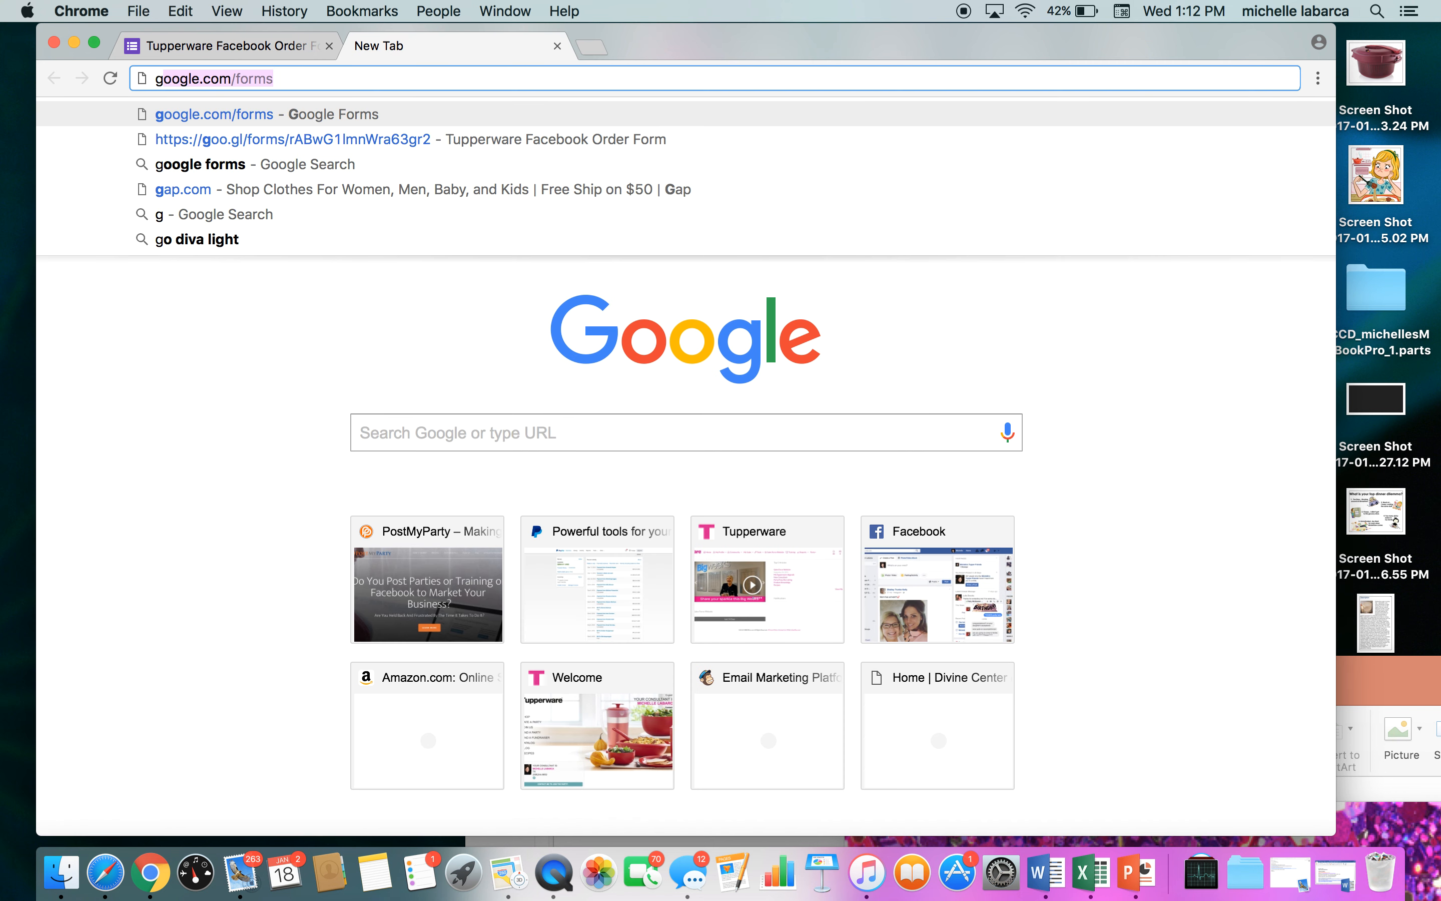
{"action": "type", "text": "google forms"}
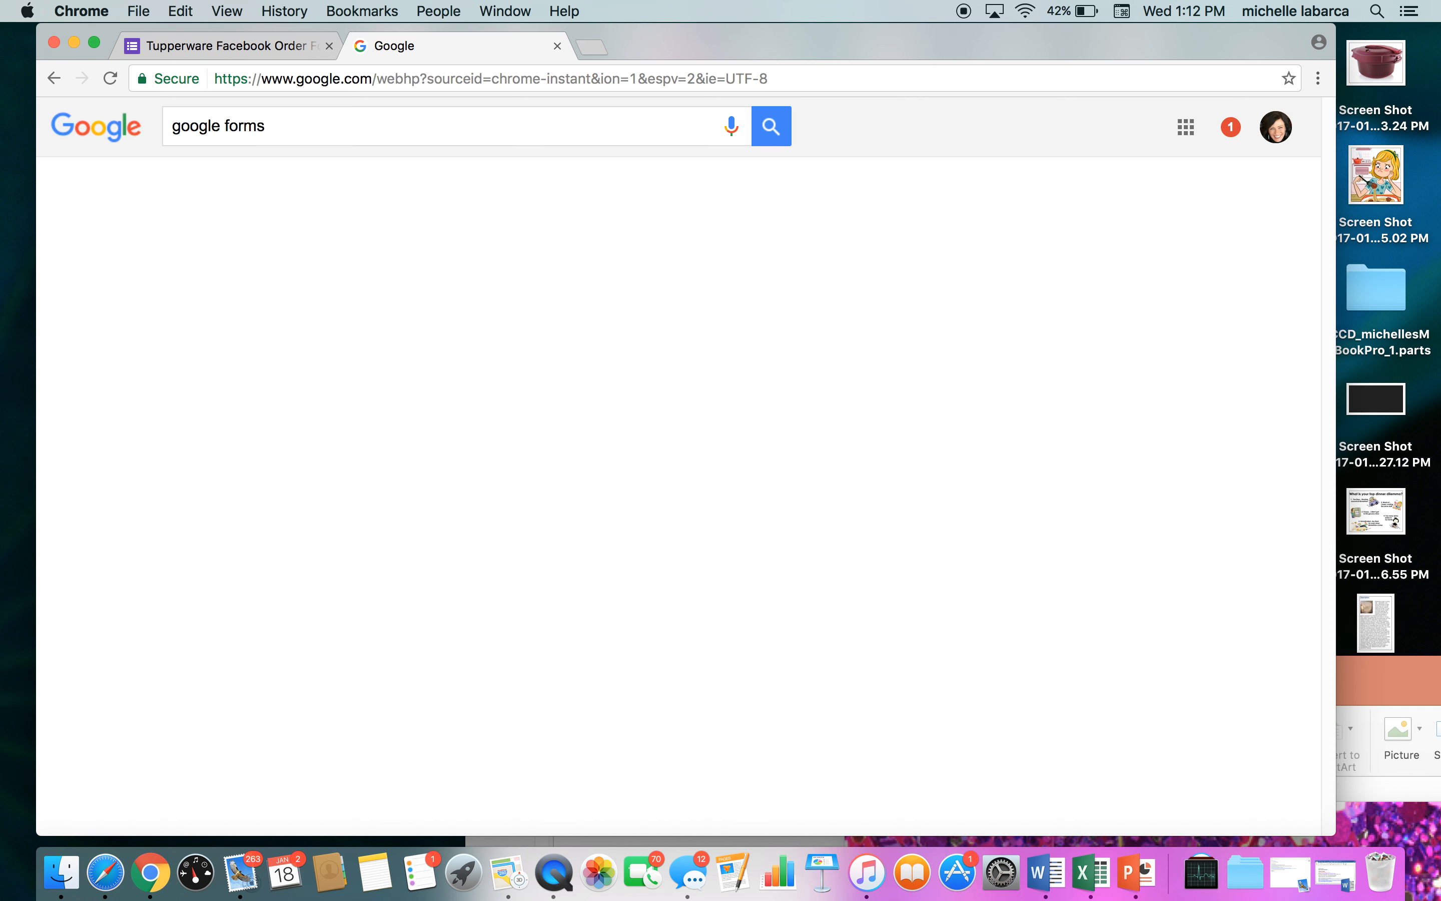
{"action": "left_click", "coordinate": [771, 126]}
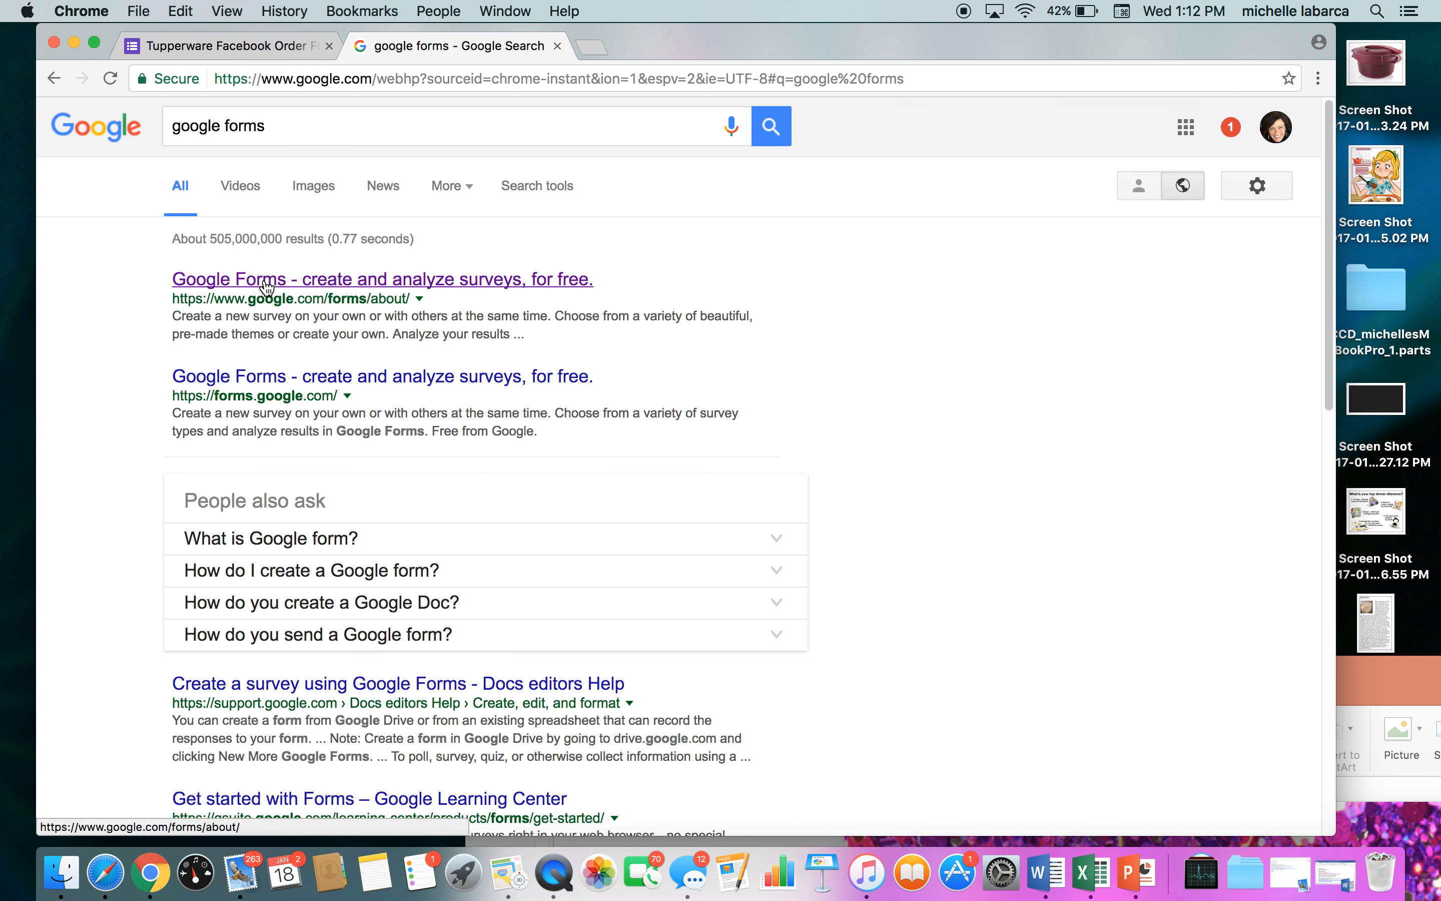
{"action": "left_click", "coordinate": [381, 278]}
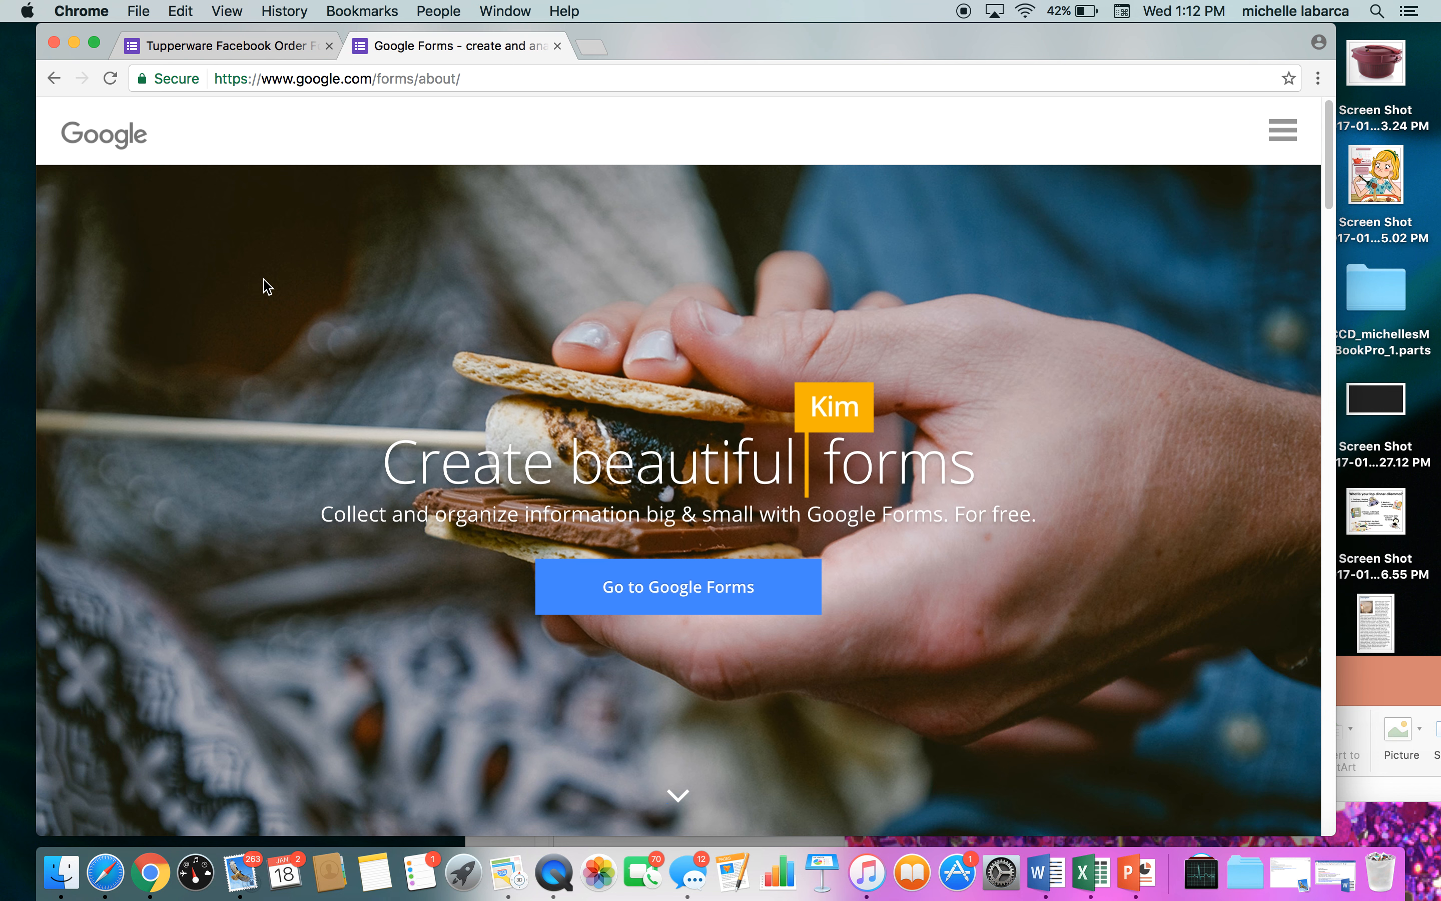
{"action": "mouse_move", "coordinate": [254, 360]}
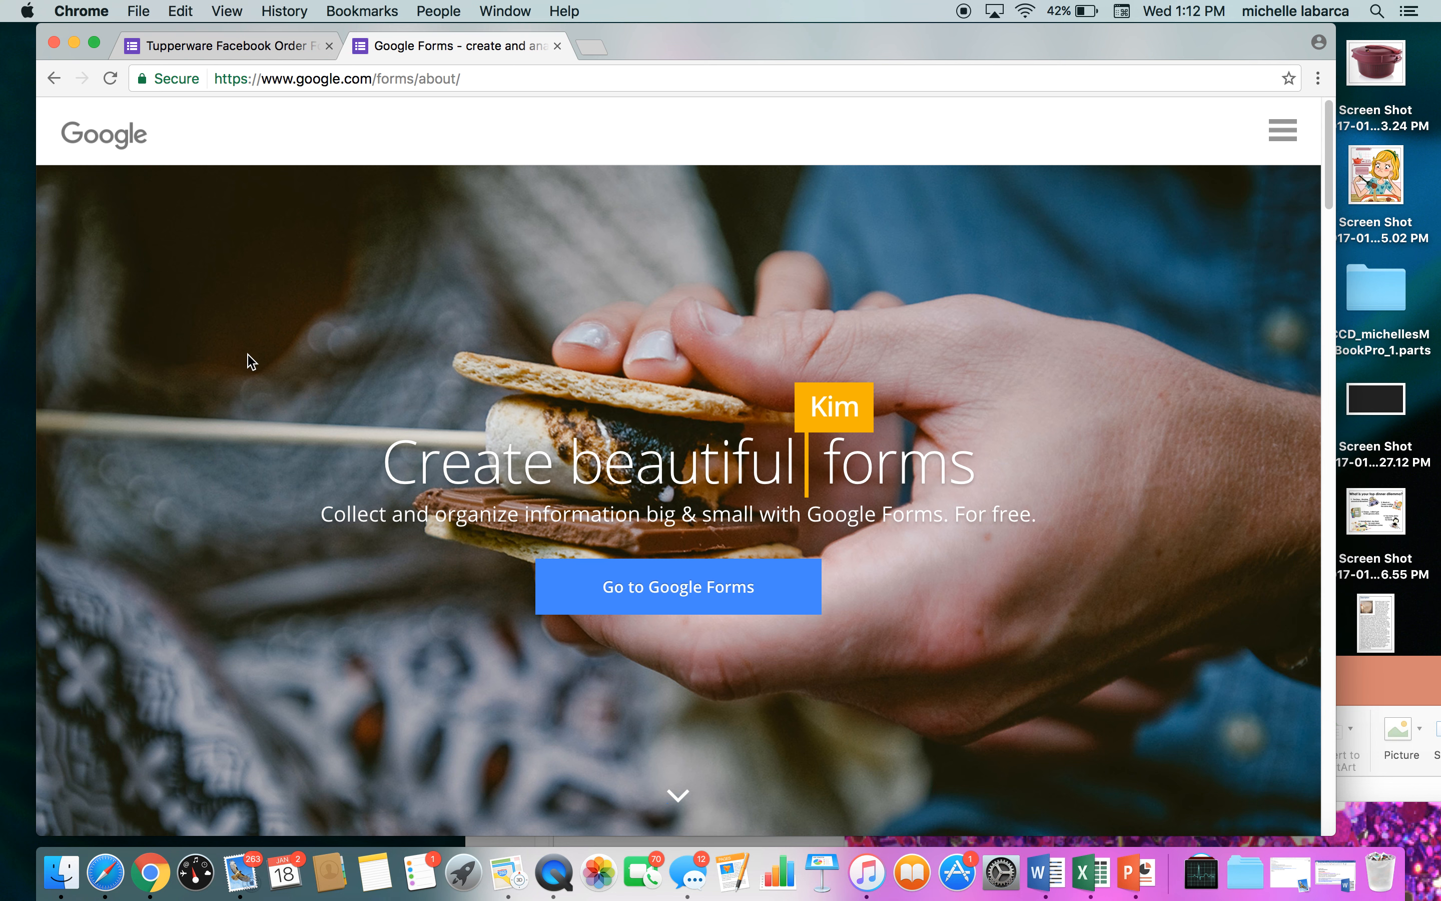
Go from the about page to the Google Forms home with templates and recent forms
{"action": "left_click", "coordinate": [677, 586]}
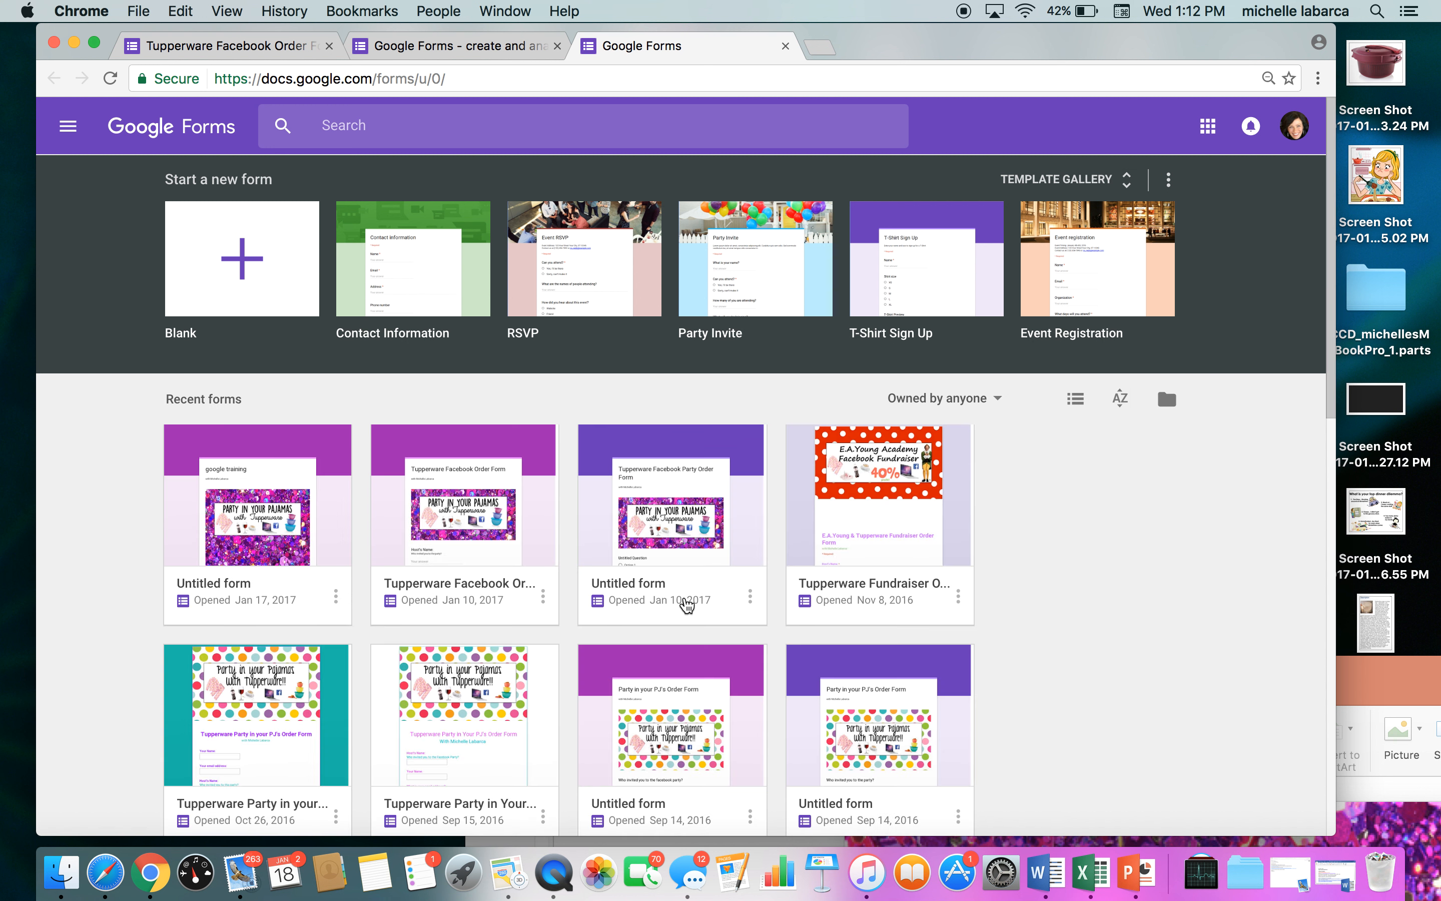
{"action": "mouse_move", "coordinate": [444, 725]}
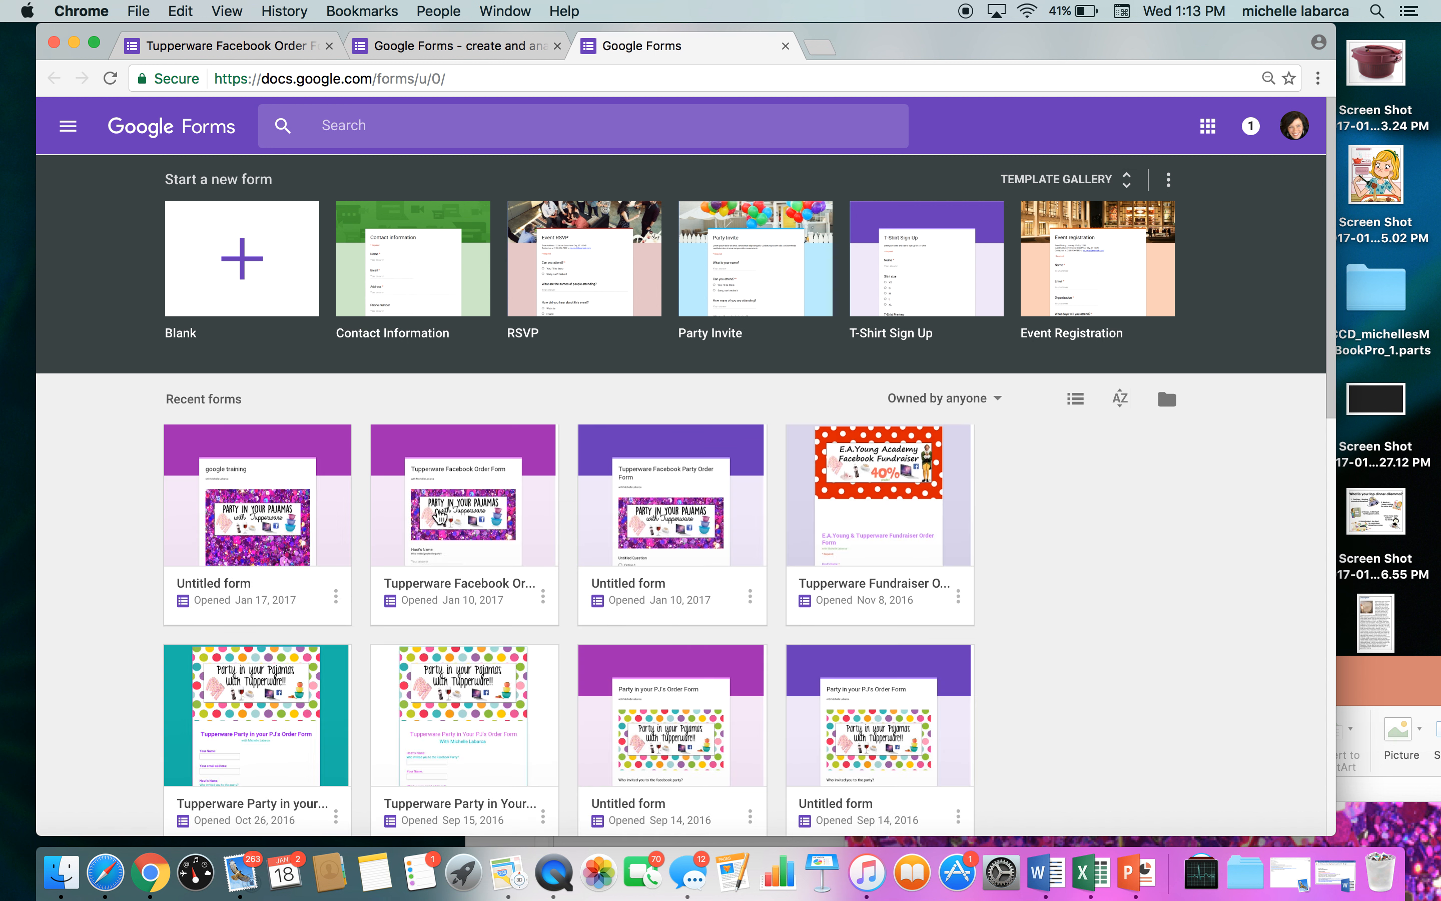
{"action": "mouse_move", "coordinate": [242, 258]}
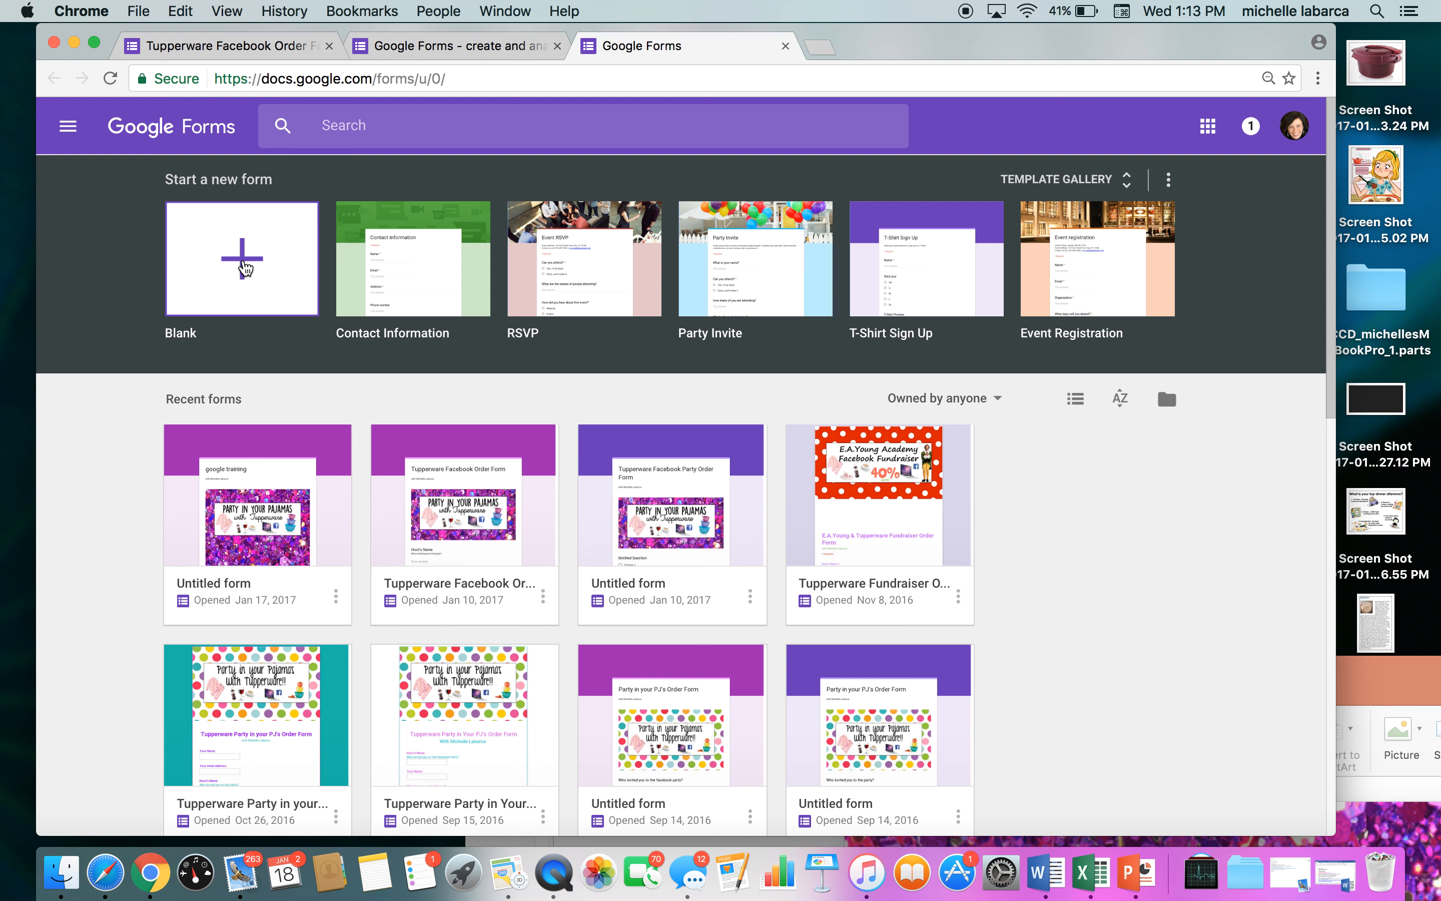
Start a new blank Untitled form from the Forms home
{"action": "left_click", "coordinate": [241, 258]}
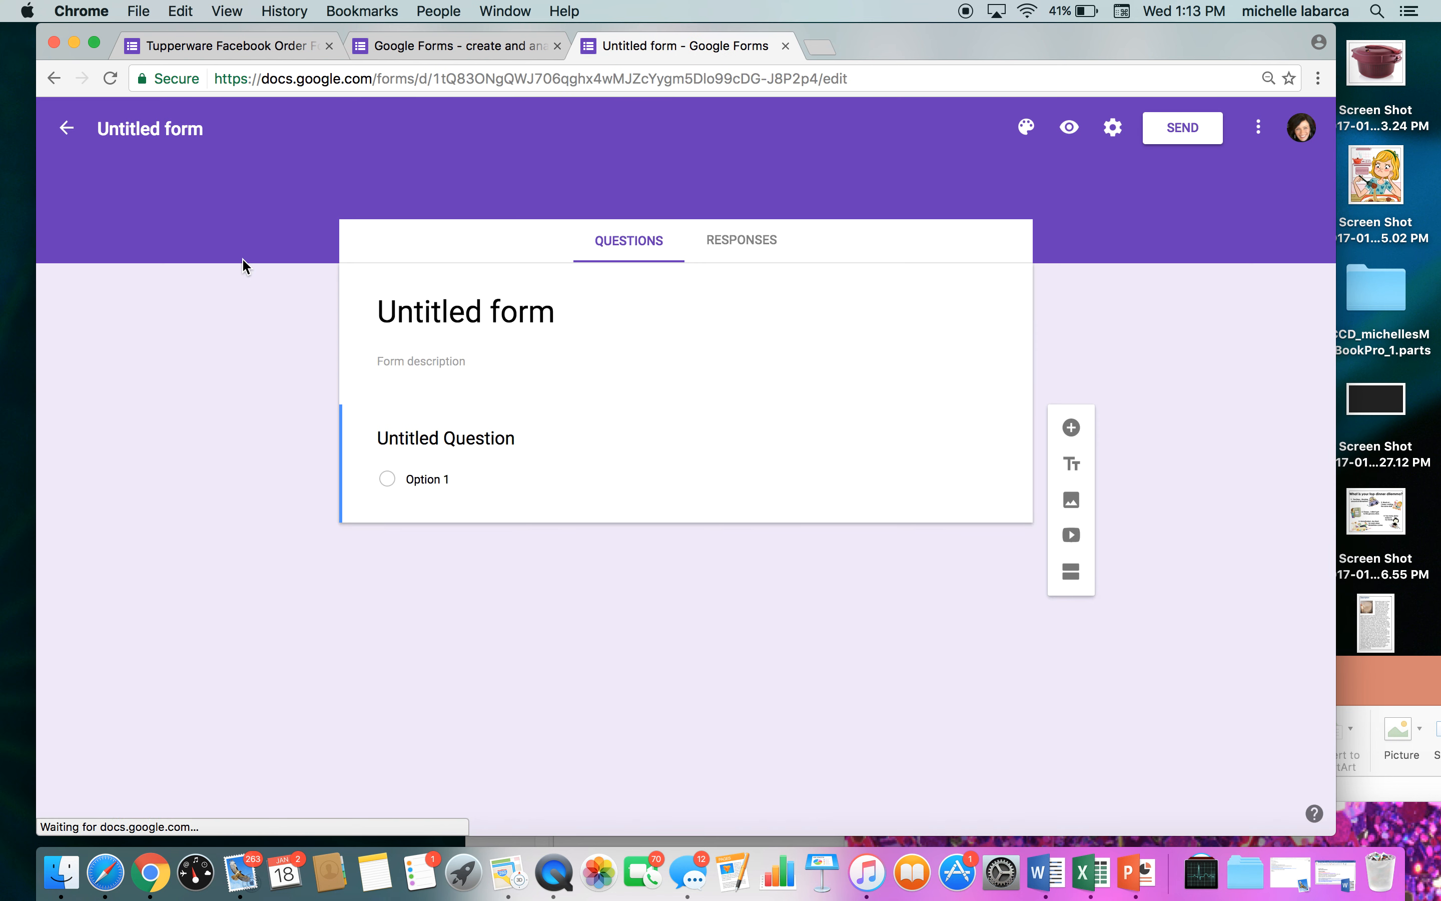
{"action": "left_click", "coordinate": [445, 437]}
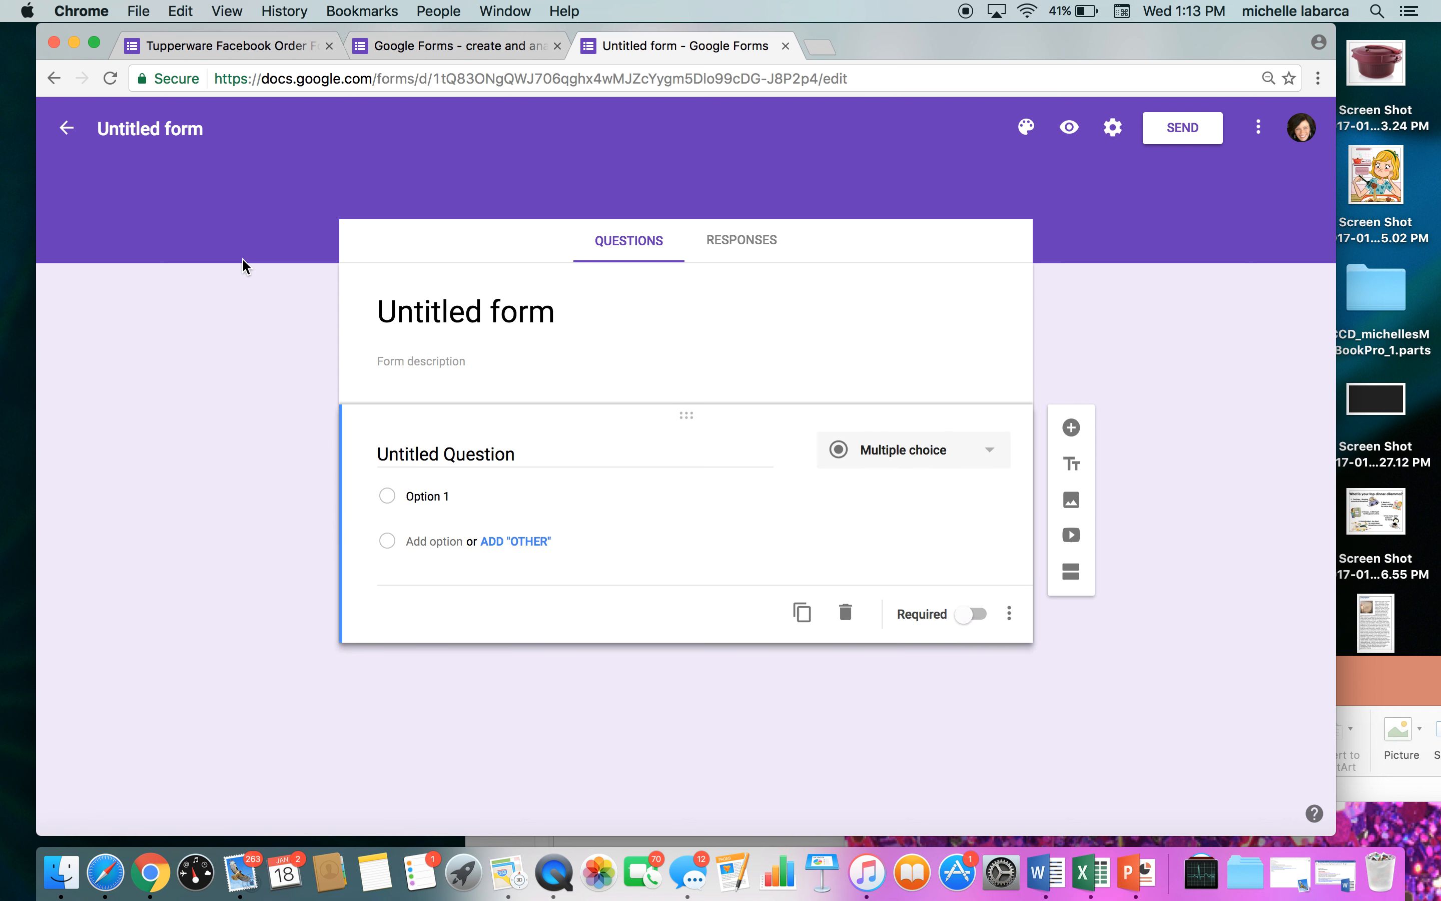
{"action": "mouse_move", "coordinate": [1033, 206]}
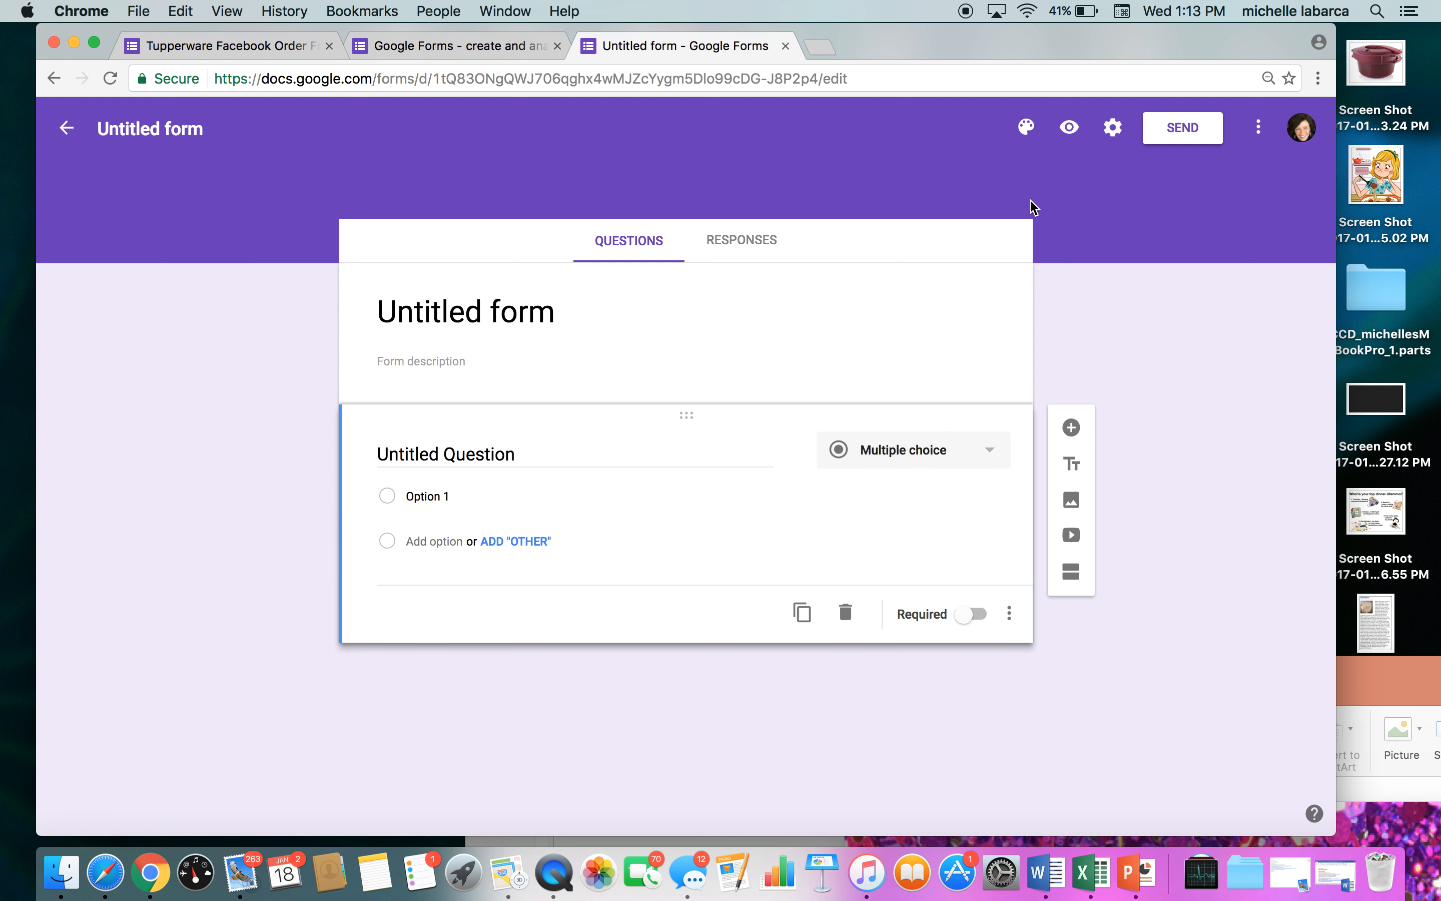
Try orange-red and pink theme colours, then settle on purple for the form
{"action": "left_click", "coordinate": [1024, 127]}
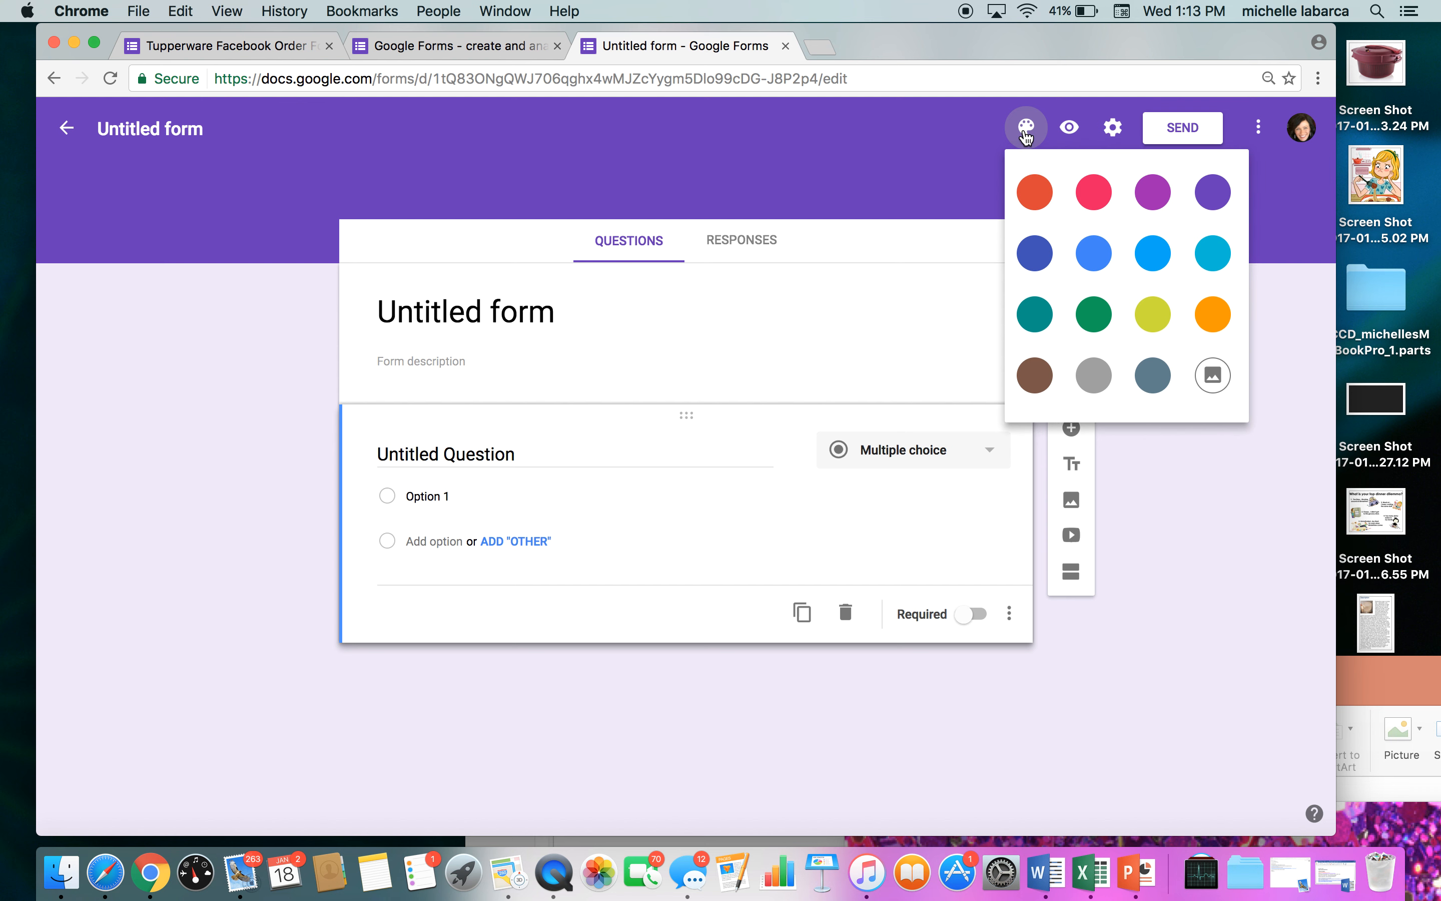
{"action": "left_click", "coordinate": [1033, 192]}
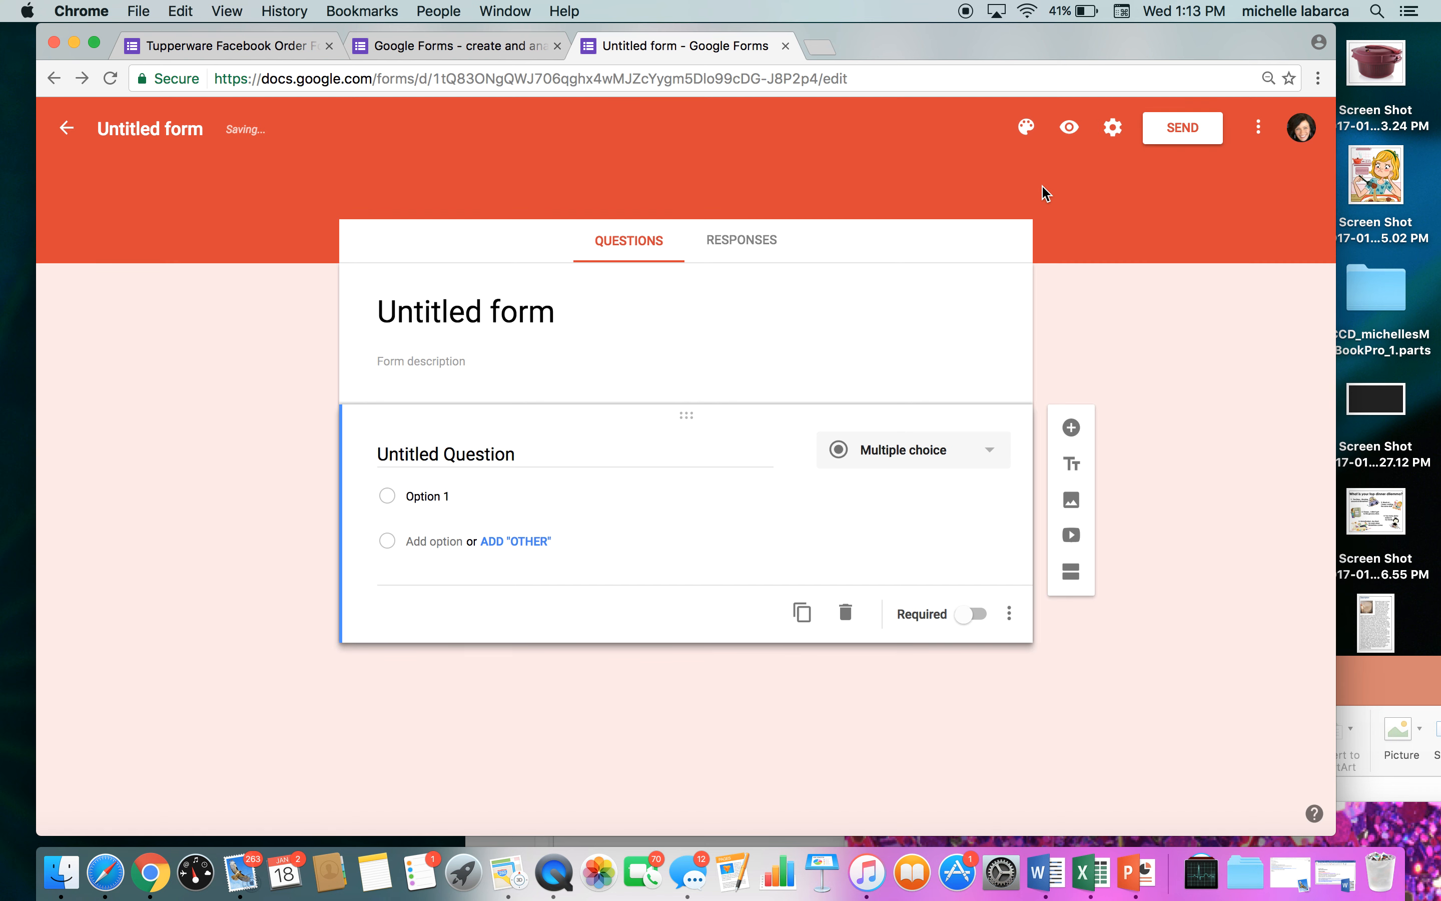
{"action": "left_click", "coordinate": [1025, 128]}
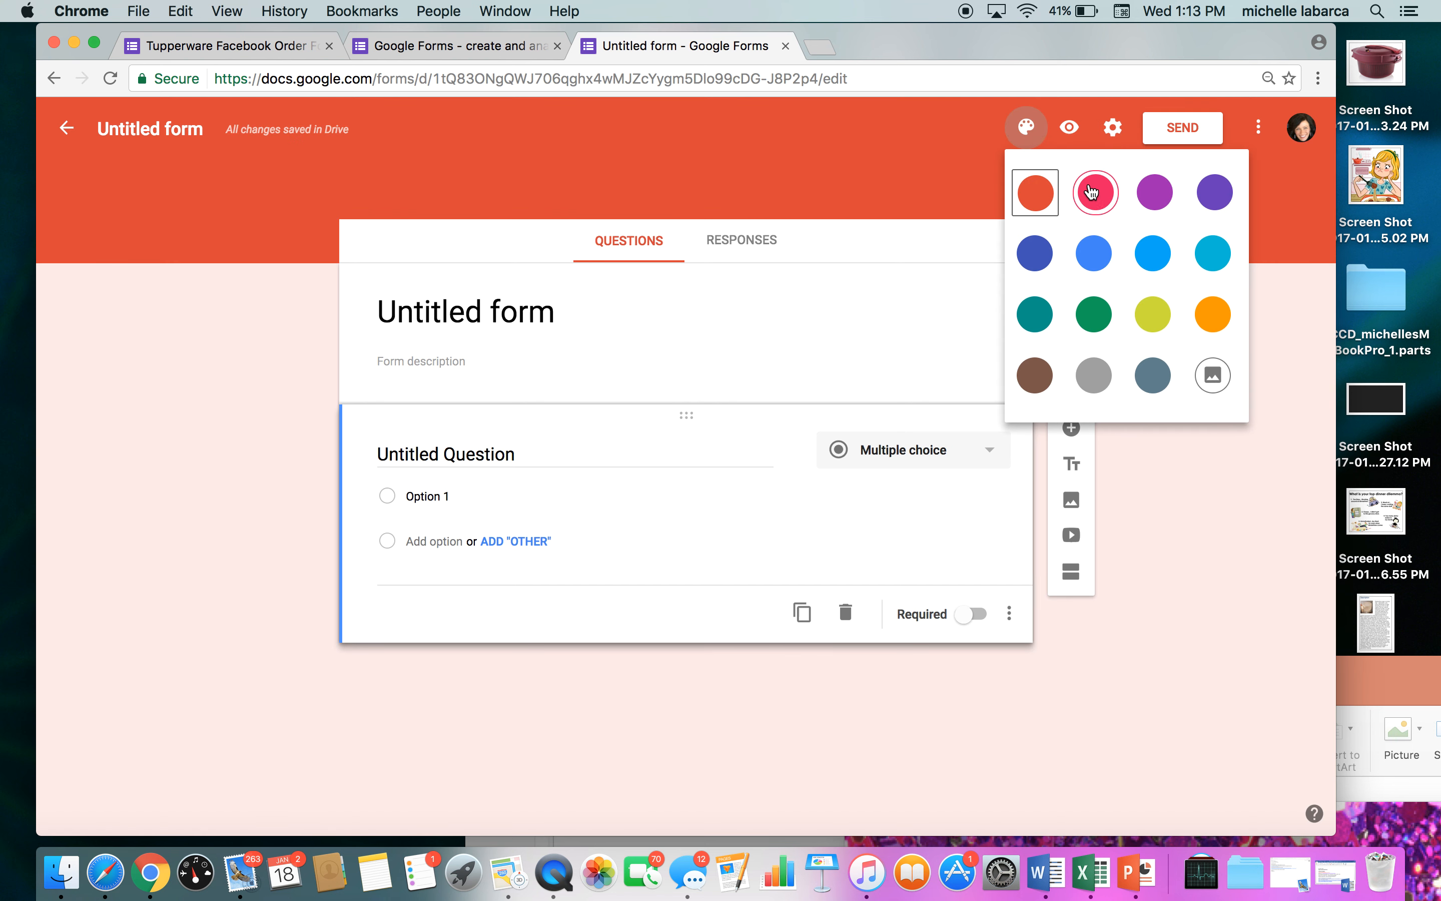
{"action": "left_click", "coordinate": [1094, 192]}
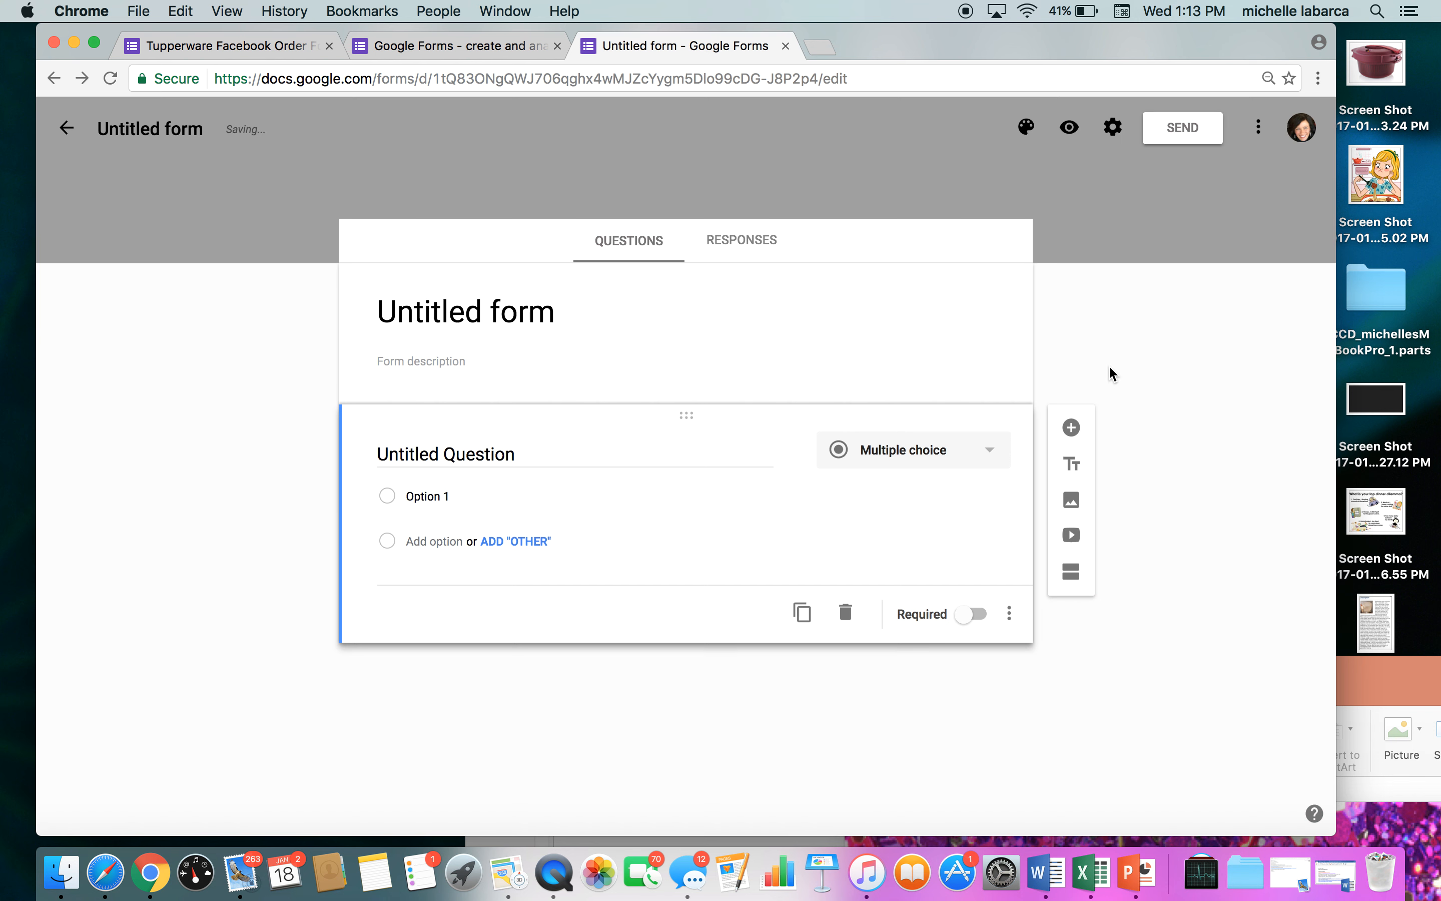
{"action": "left_click", "coordinate": [1026, 127]}
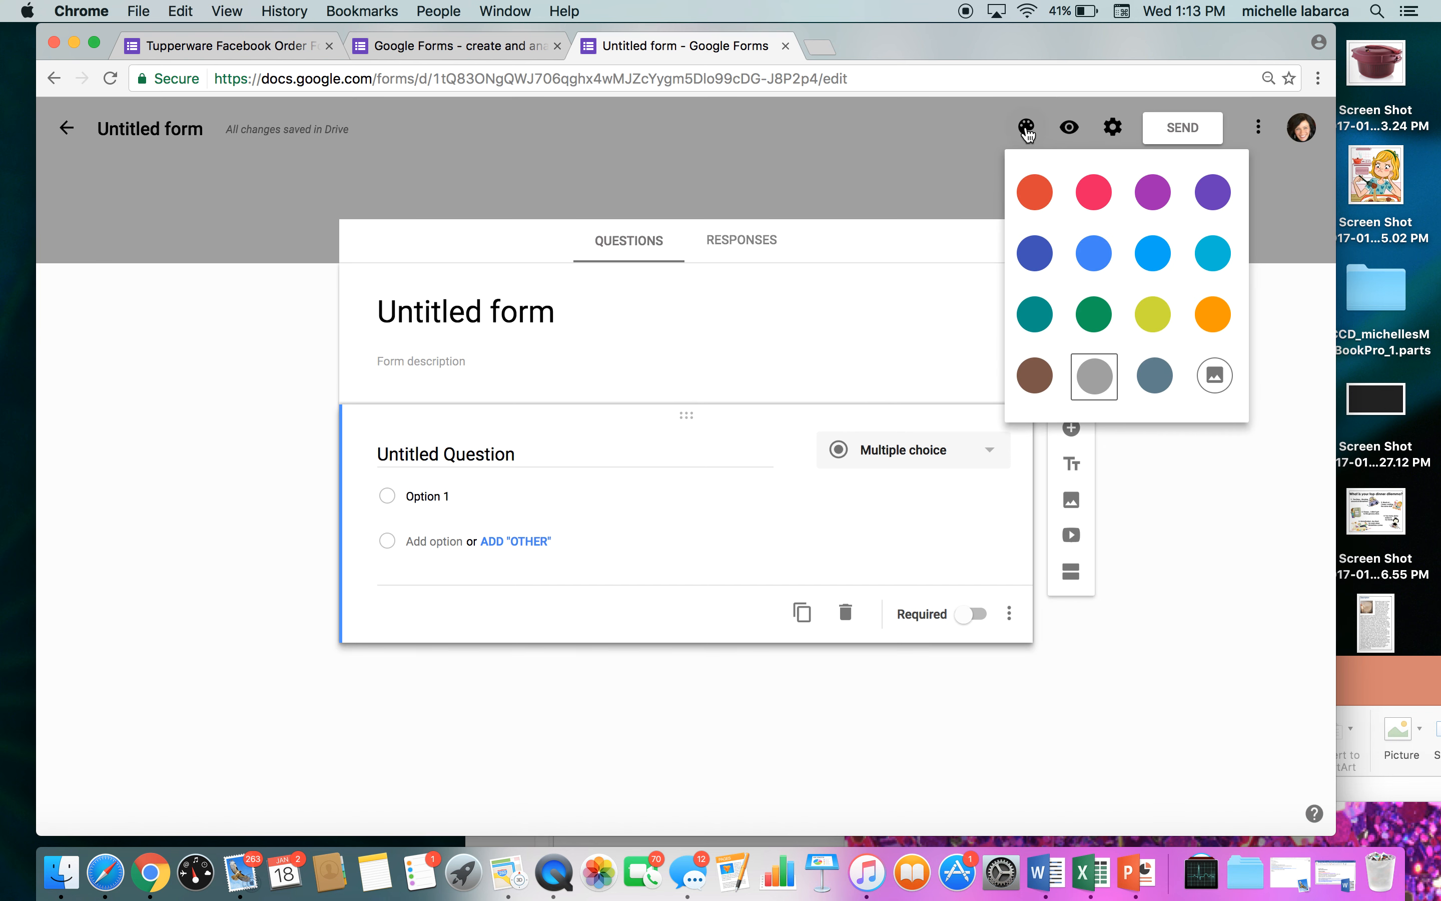
{"action": "left_click", "coordinate": [1211, 192]}
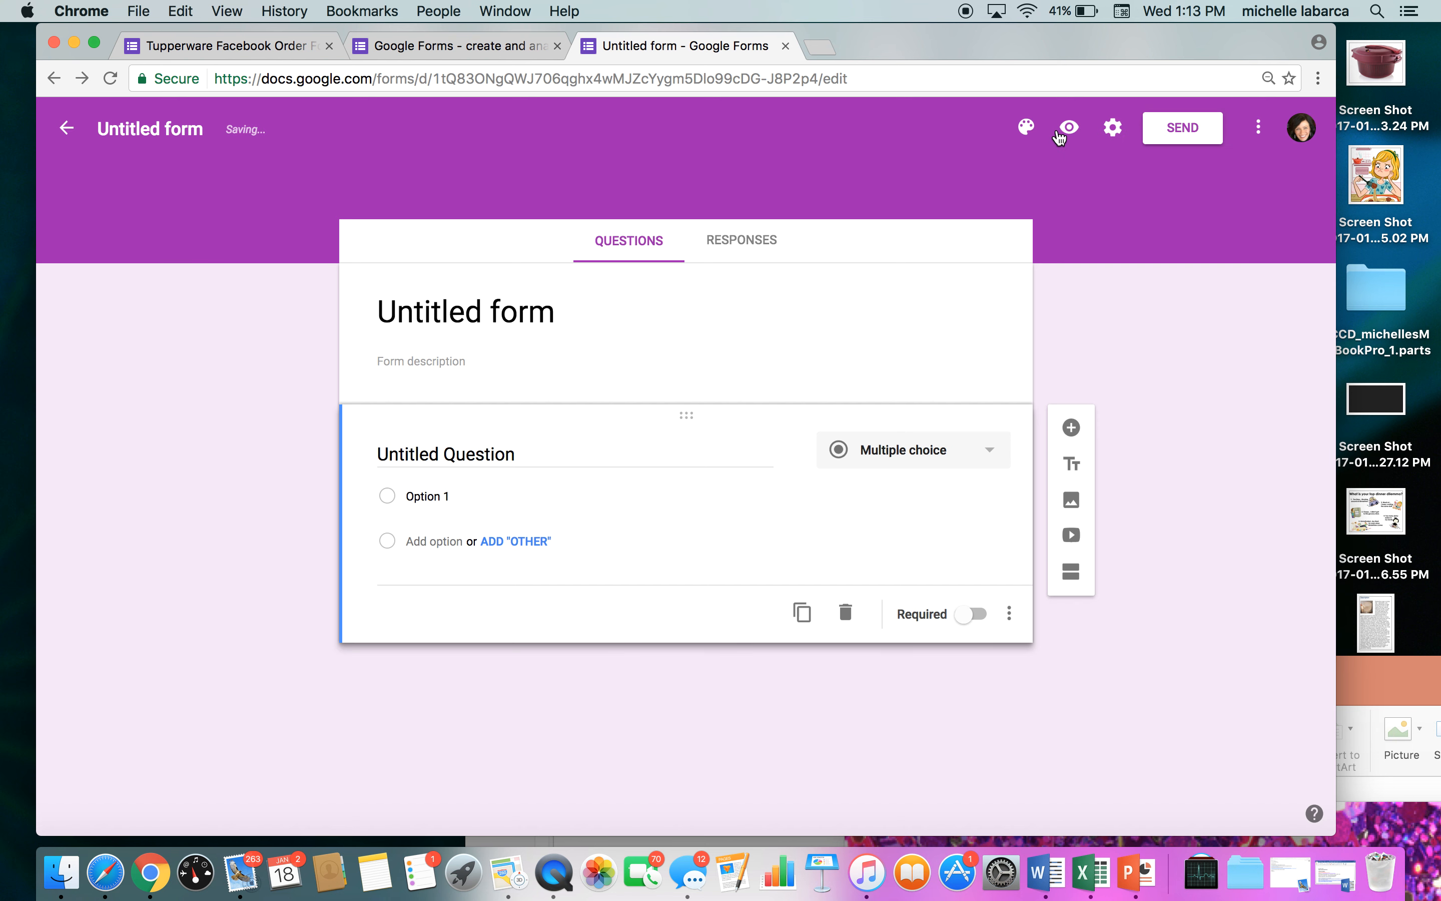
{"action": "mouse_move", "coordinate": [1211, 190]}
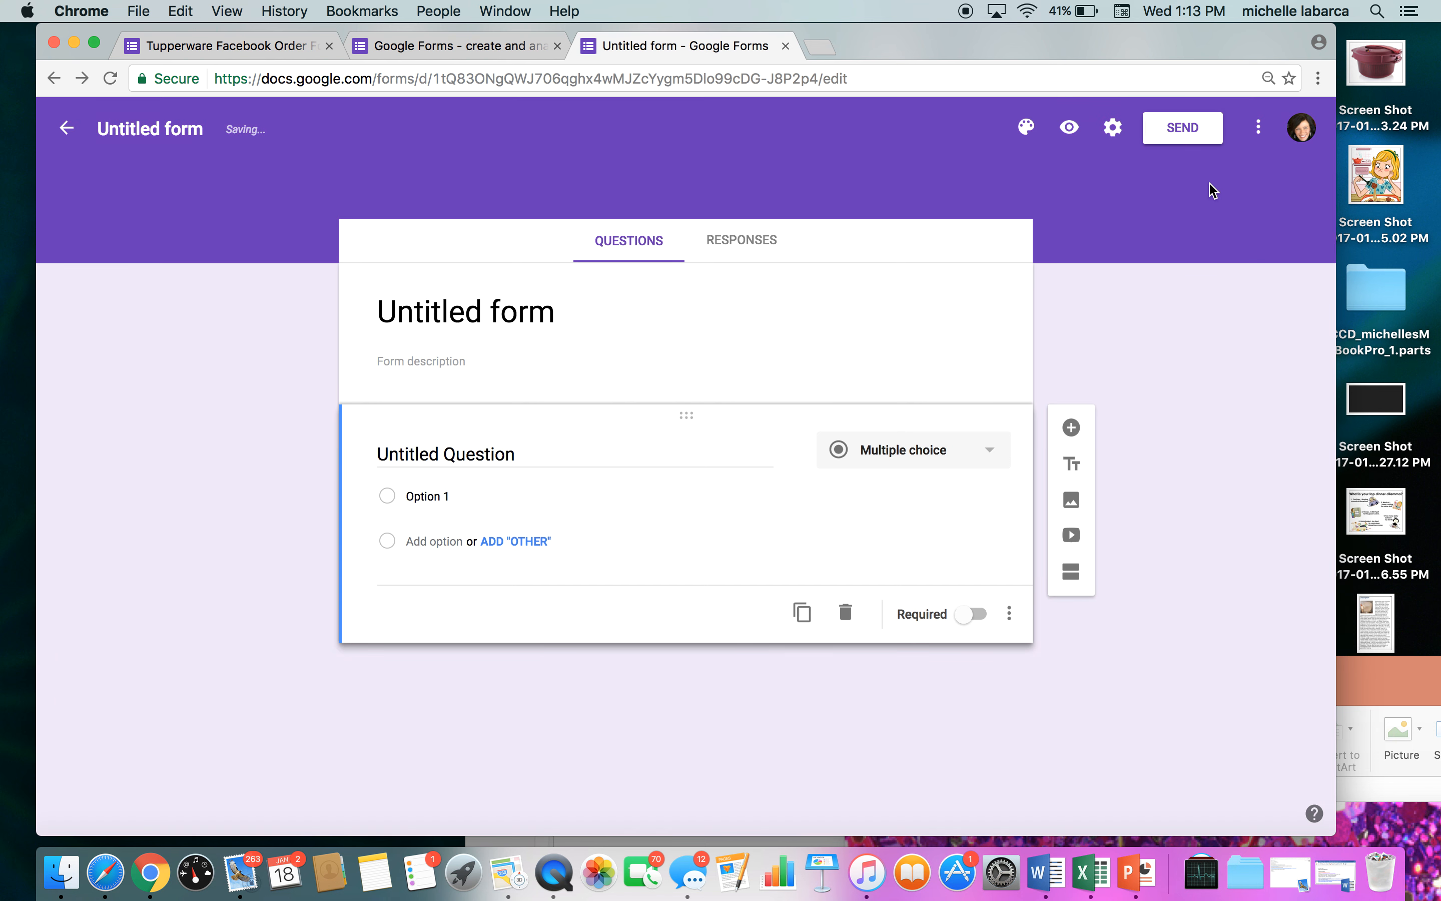
{"action": "mouse_move", "coordinate": [557, 312]}
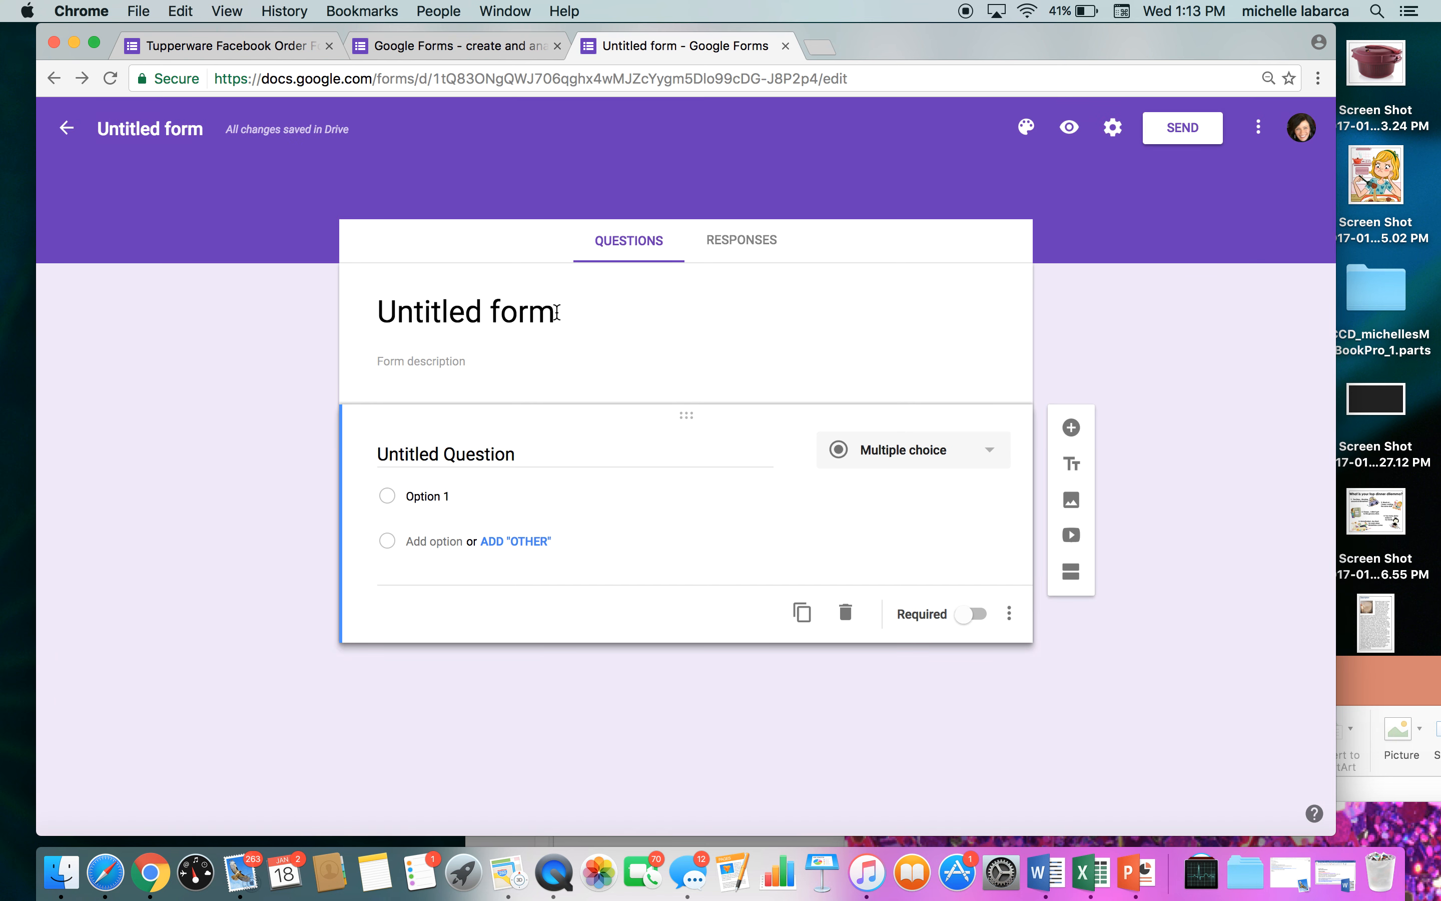
Title the form 'Party in your PJ's Order Form' with the description 'with Michell'
{"action": "left_click", "coordinate": [468, 310]}
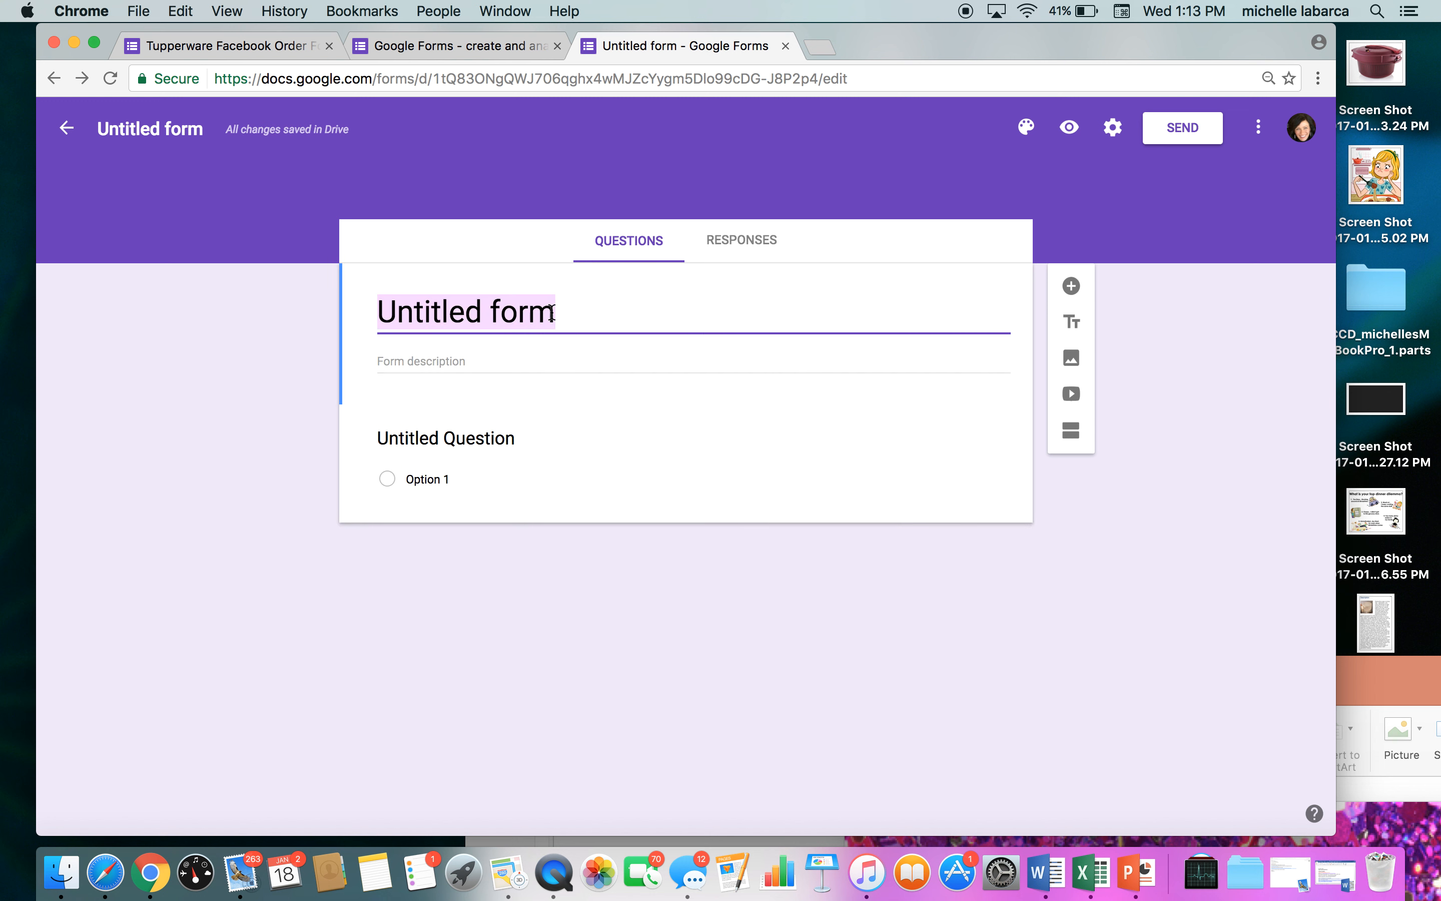
{"action": "type", "text": "P"}
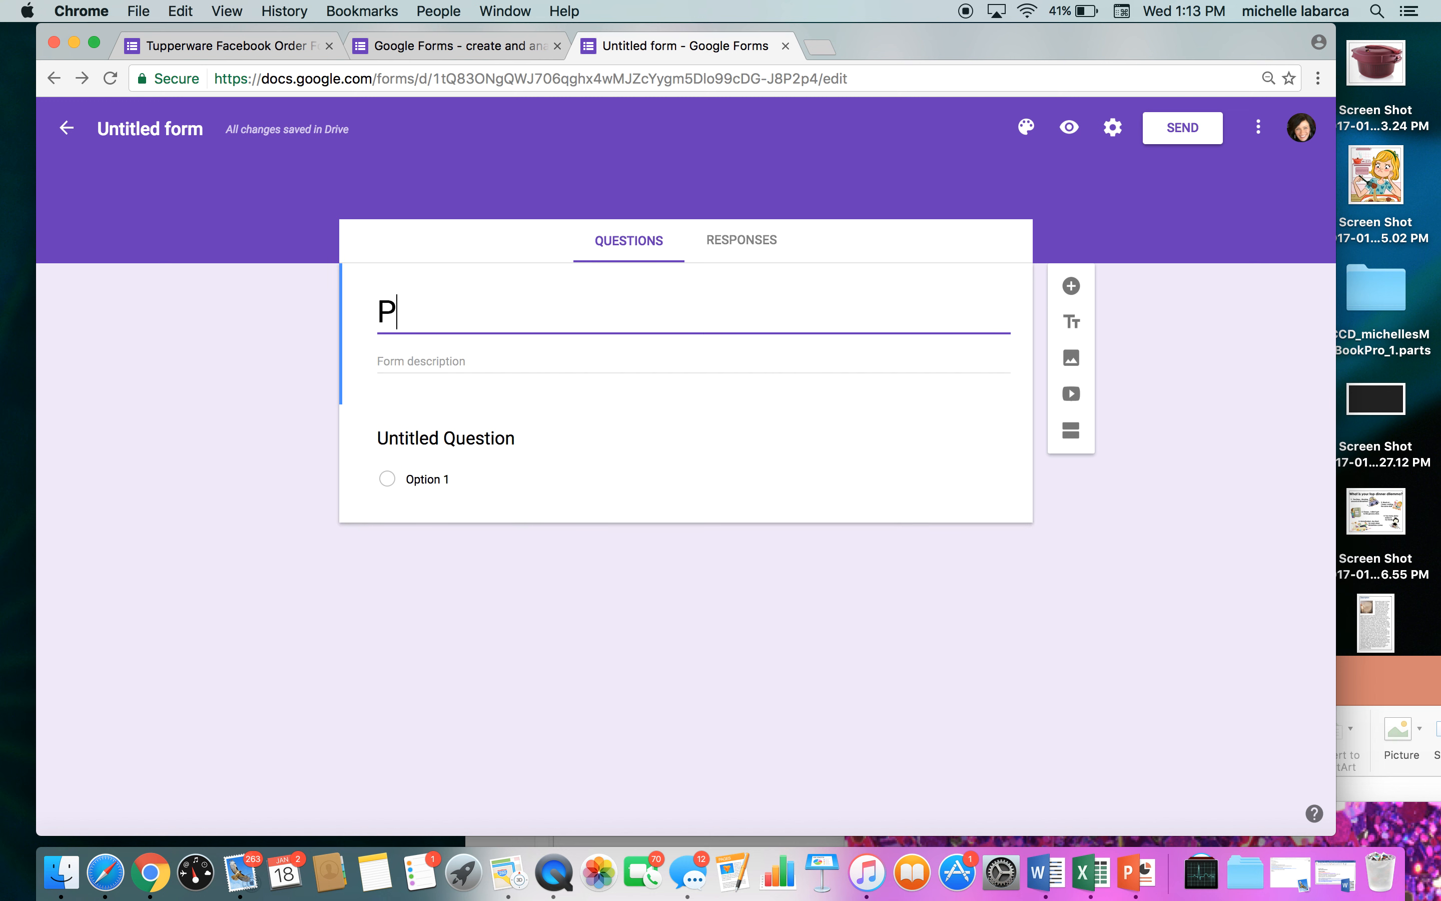
{"action": "type", "text": "ar"}
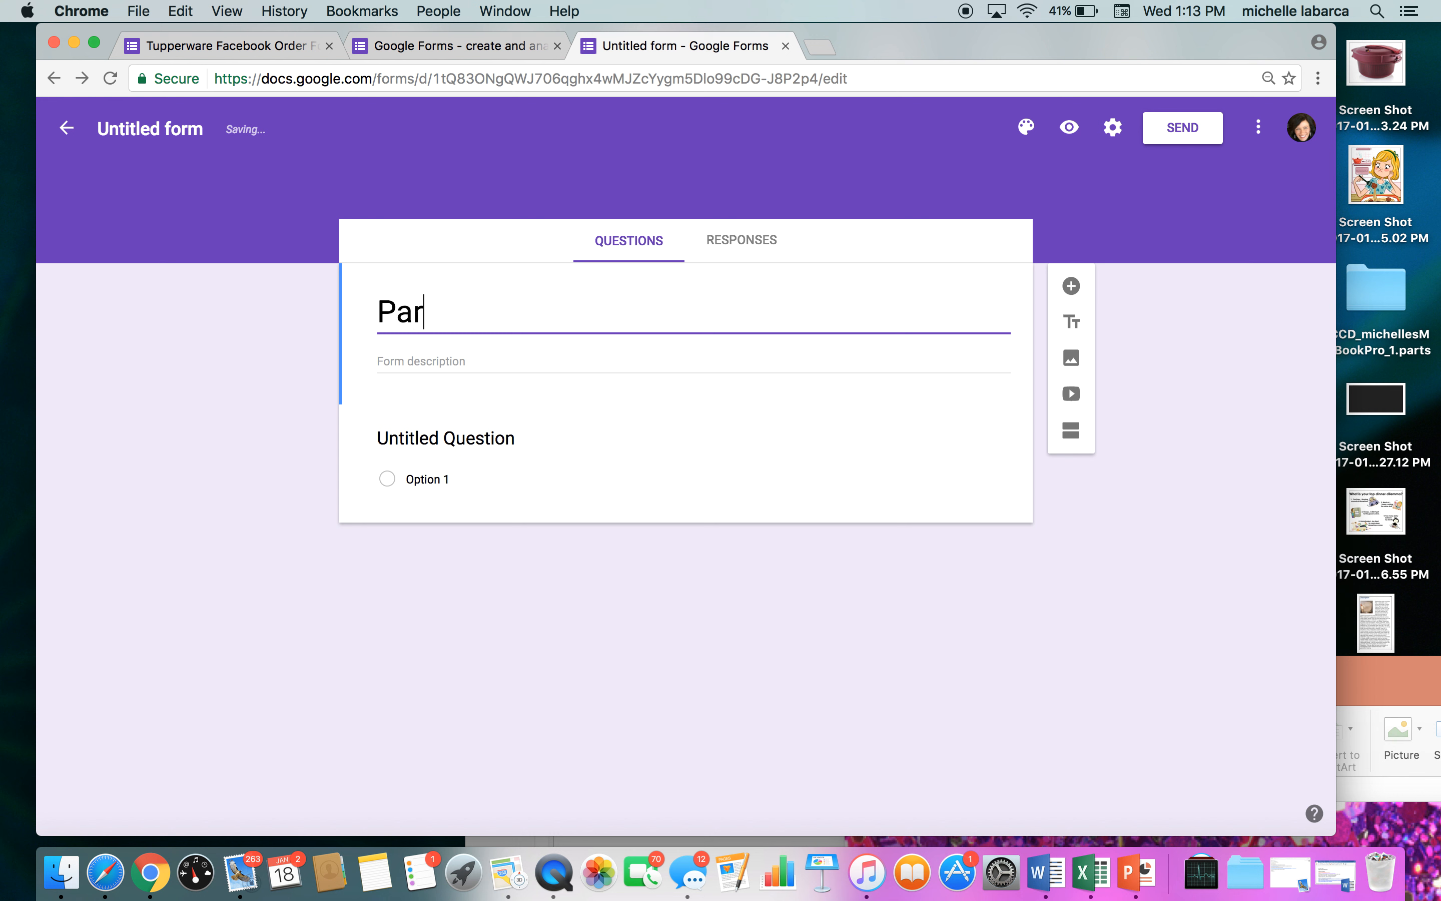
{"action": "type", "text": "ty in"}
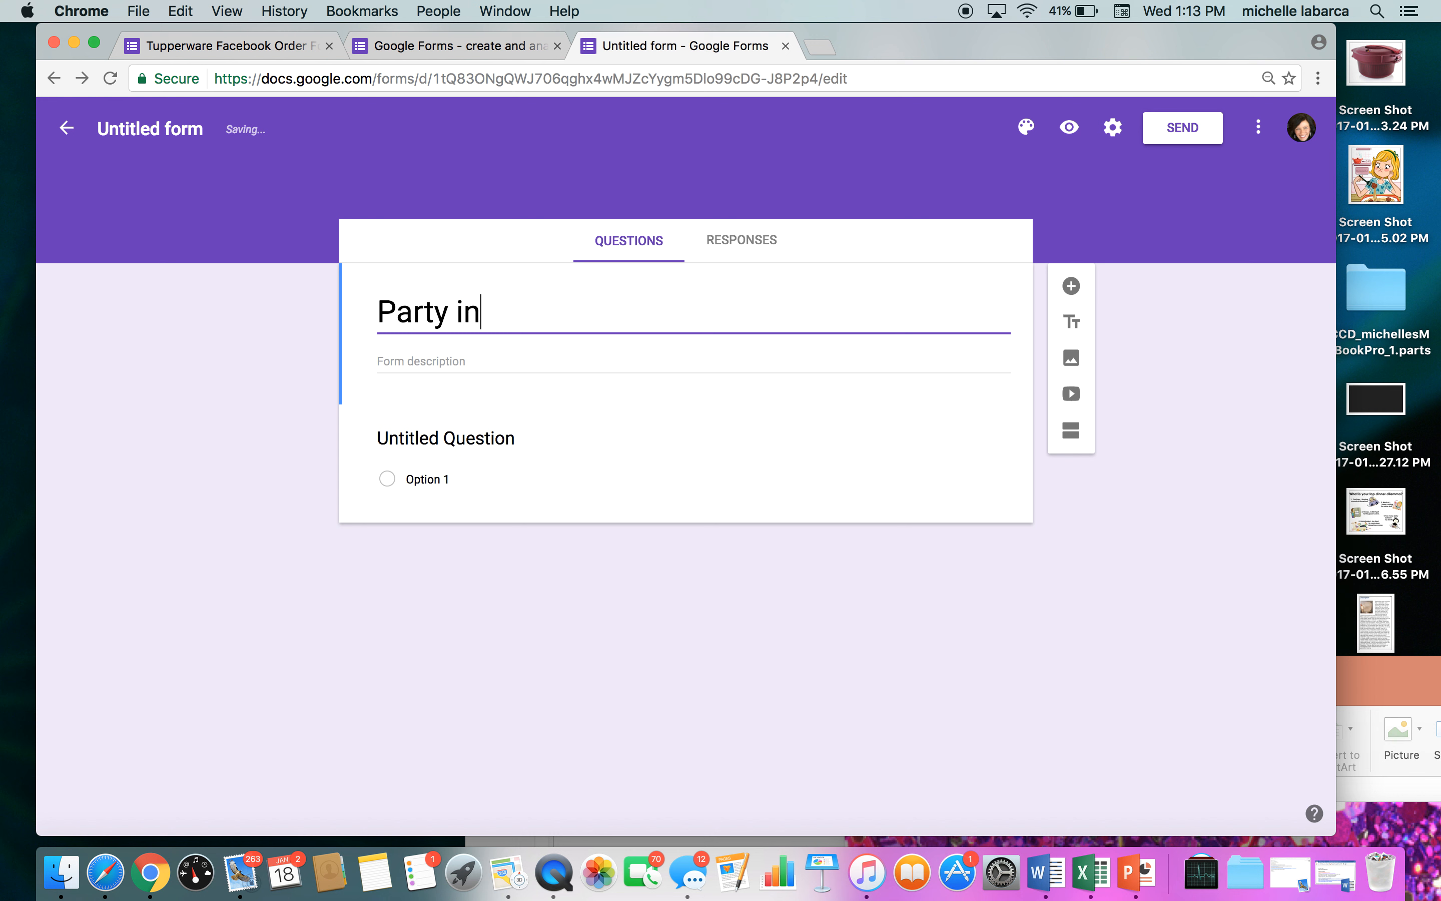
{"action": "type", "text": "your PJ's"}
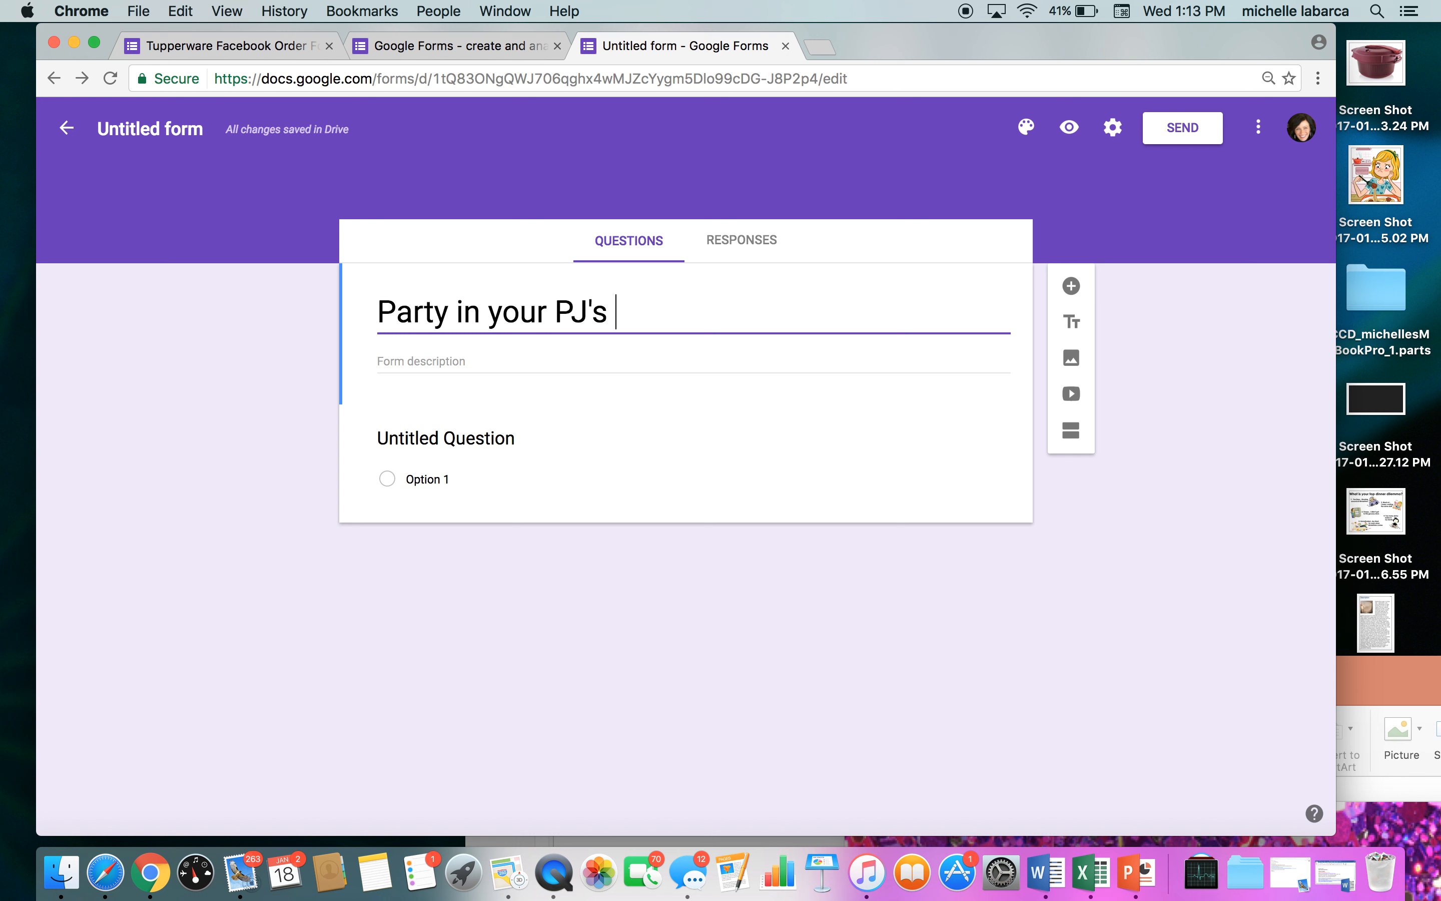
{"action": "type", "text": "Order F"}
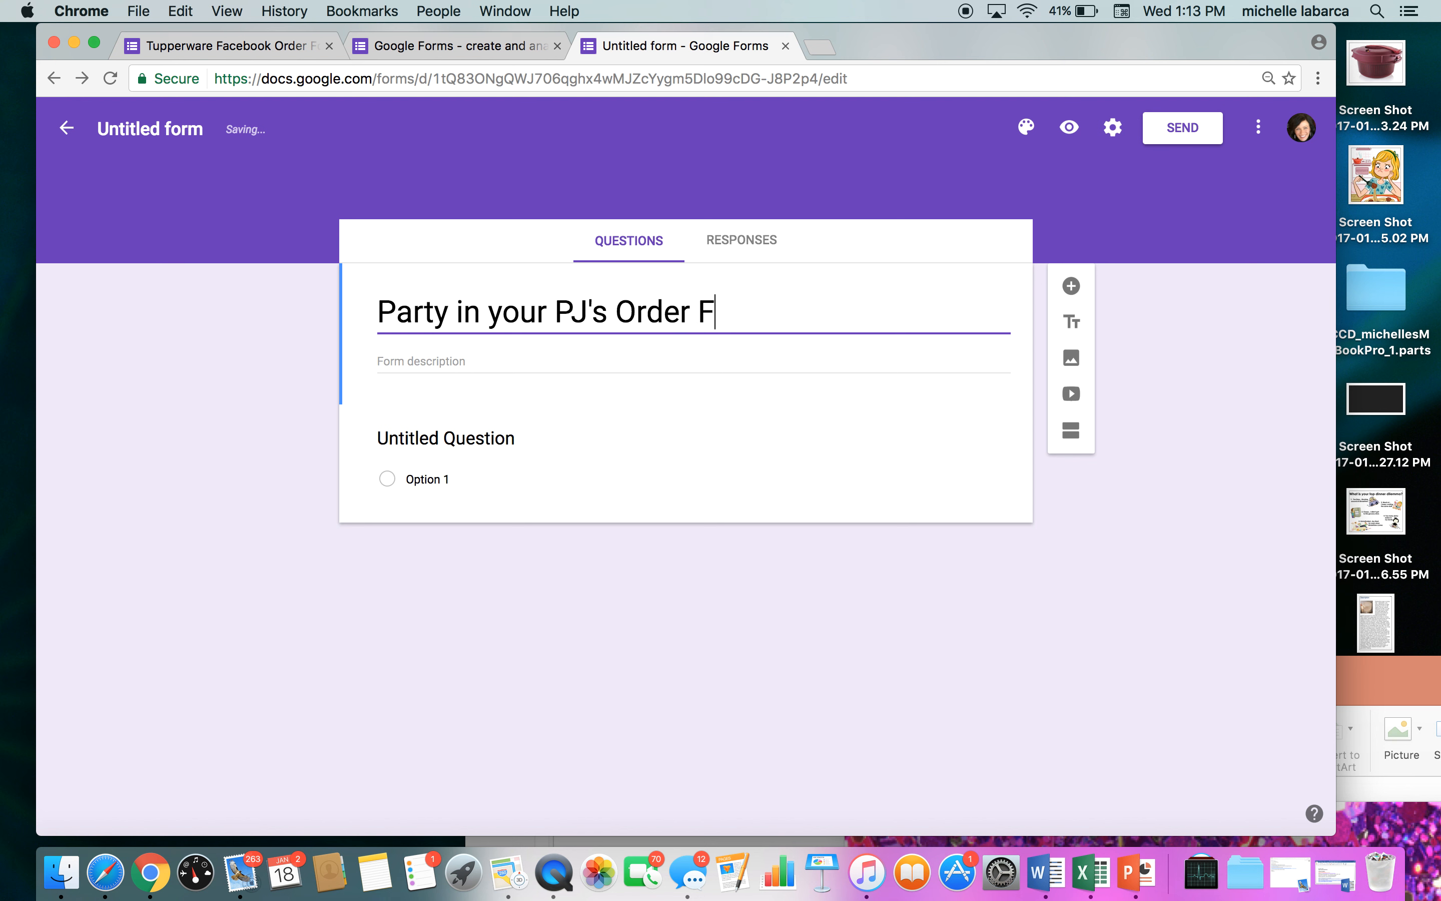
{"action": "type", "text": "orm"}
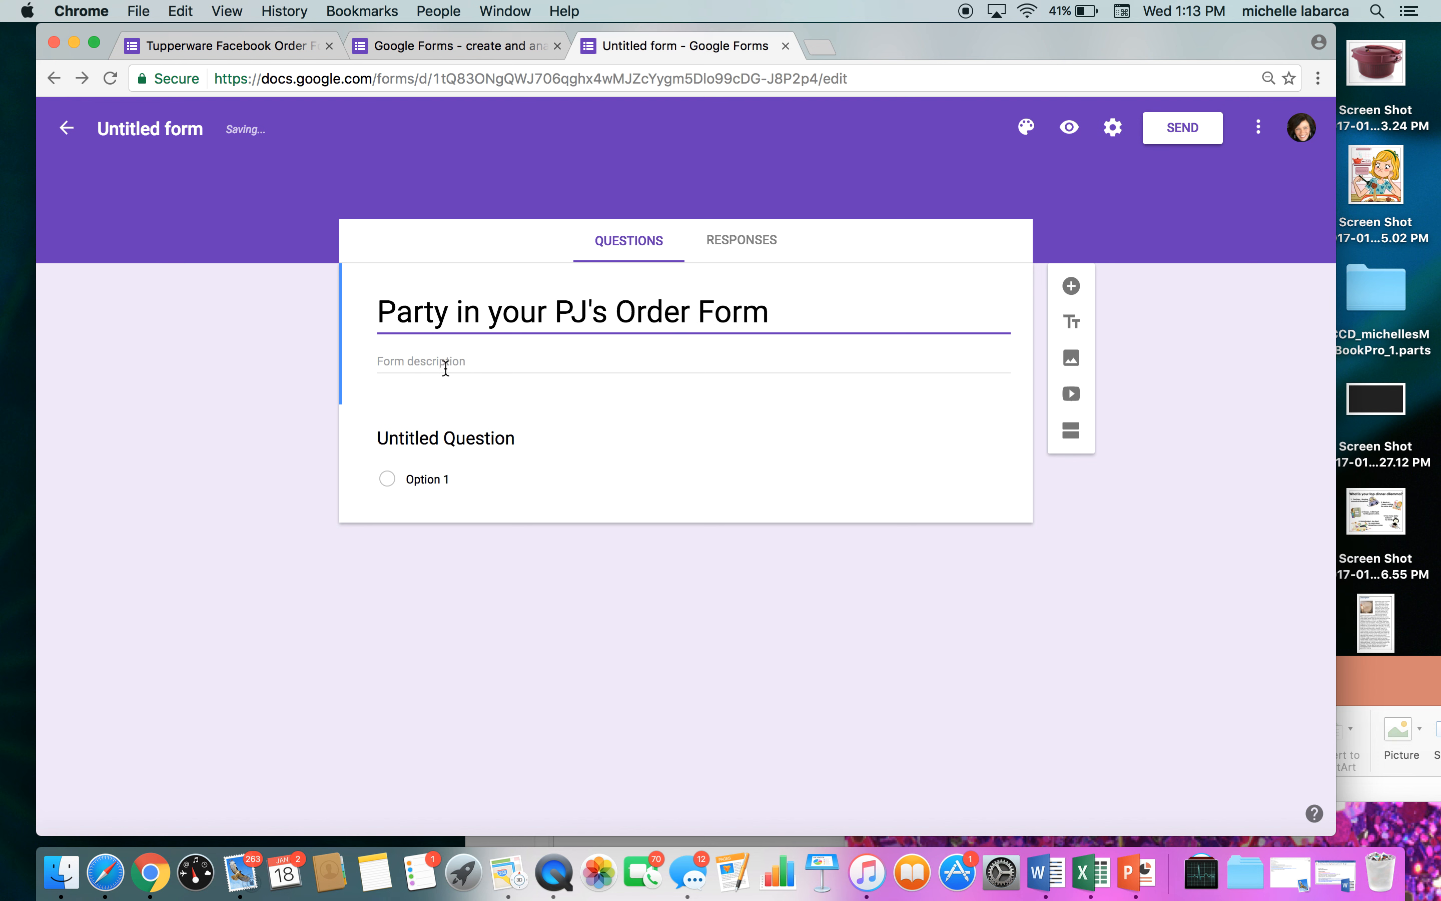
{"action": "left_click", "coordinate": [460, 360]}
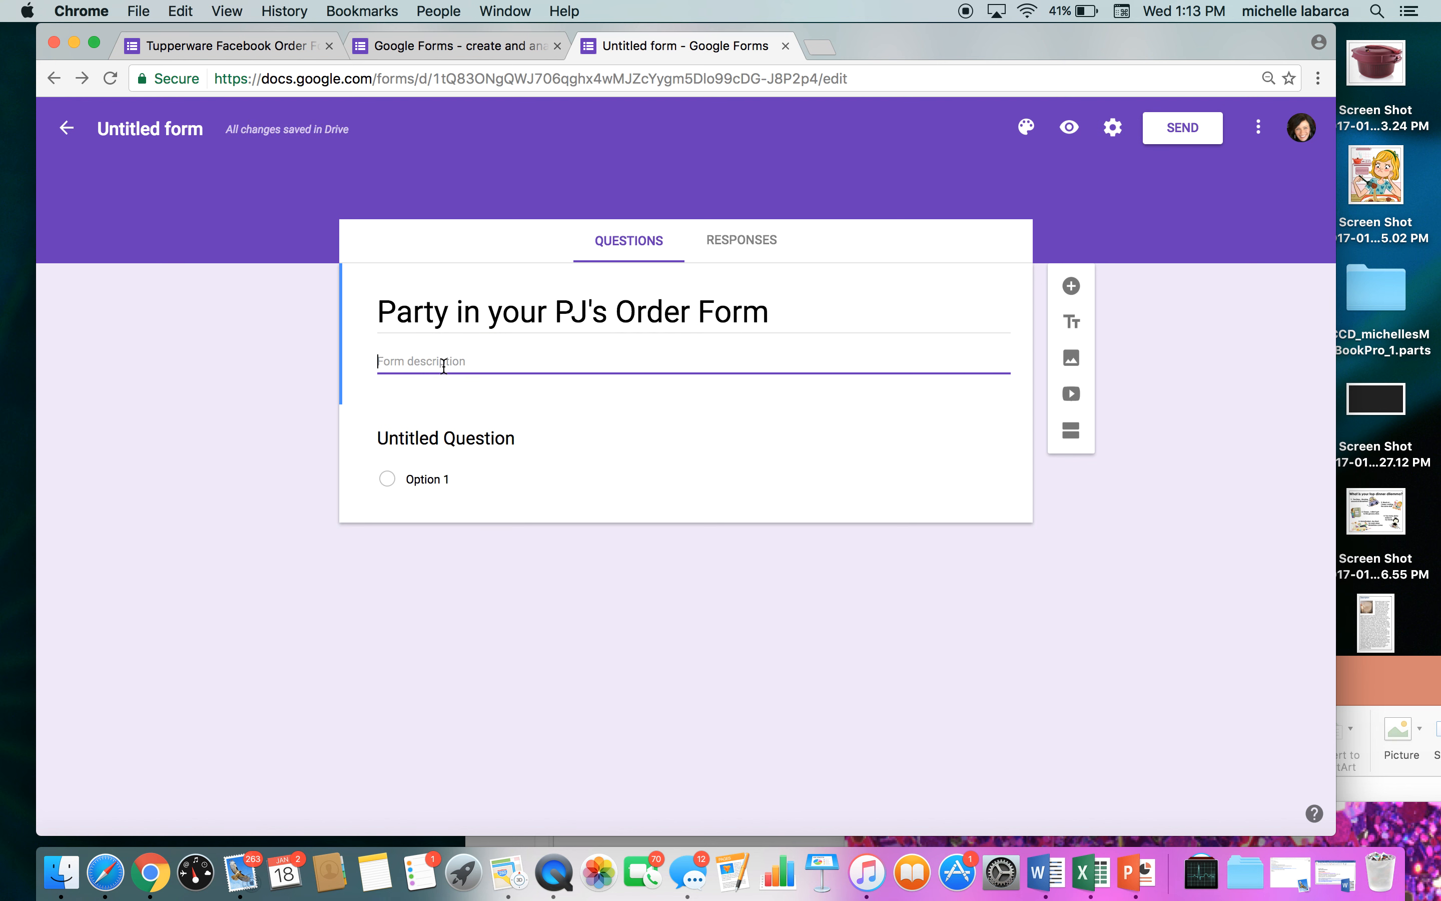
{"action": "type", "text": "with Michelle Labarca"}
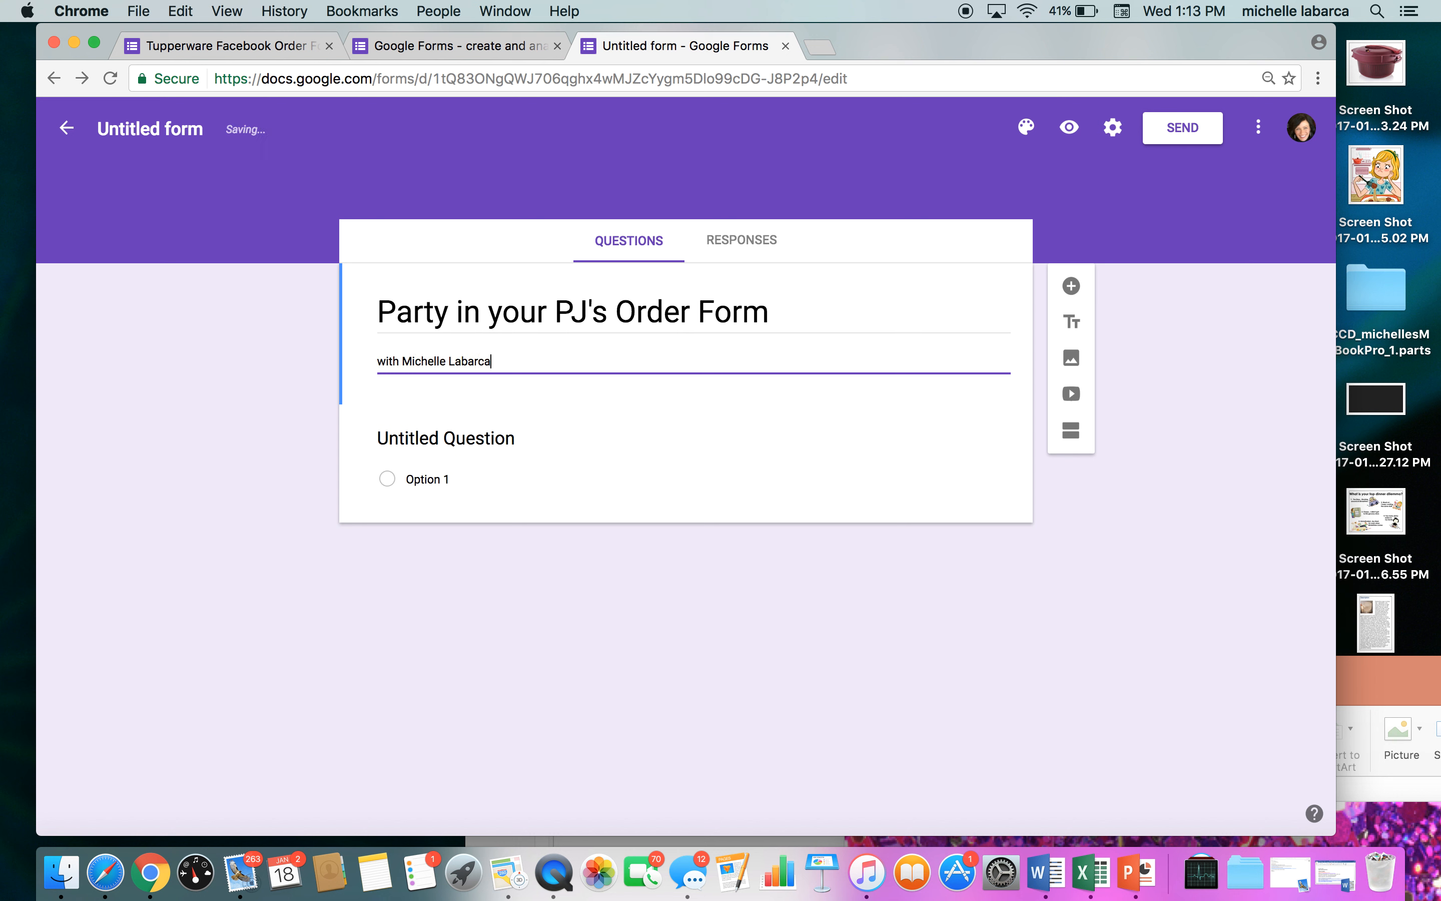
{"action": "mouse_move", "coordinate": [495, 459]}
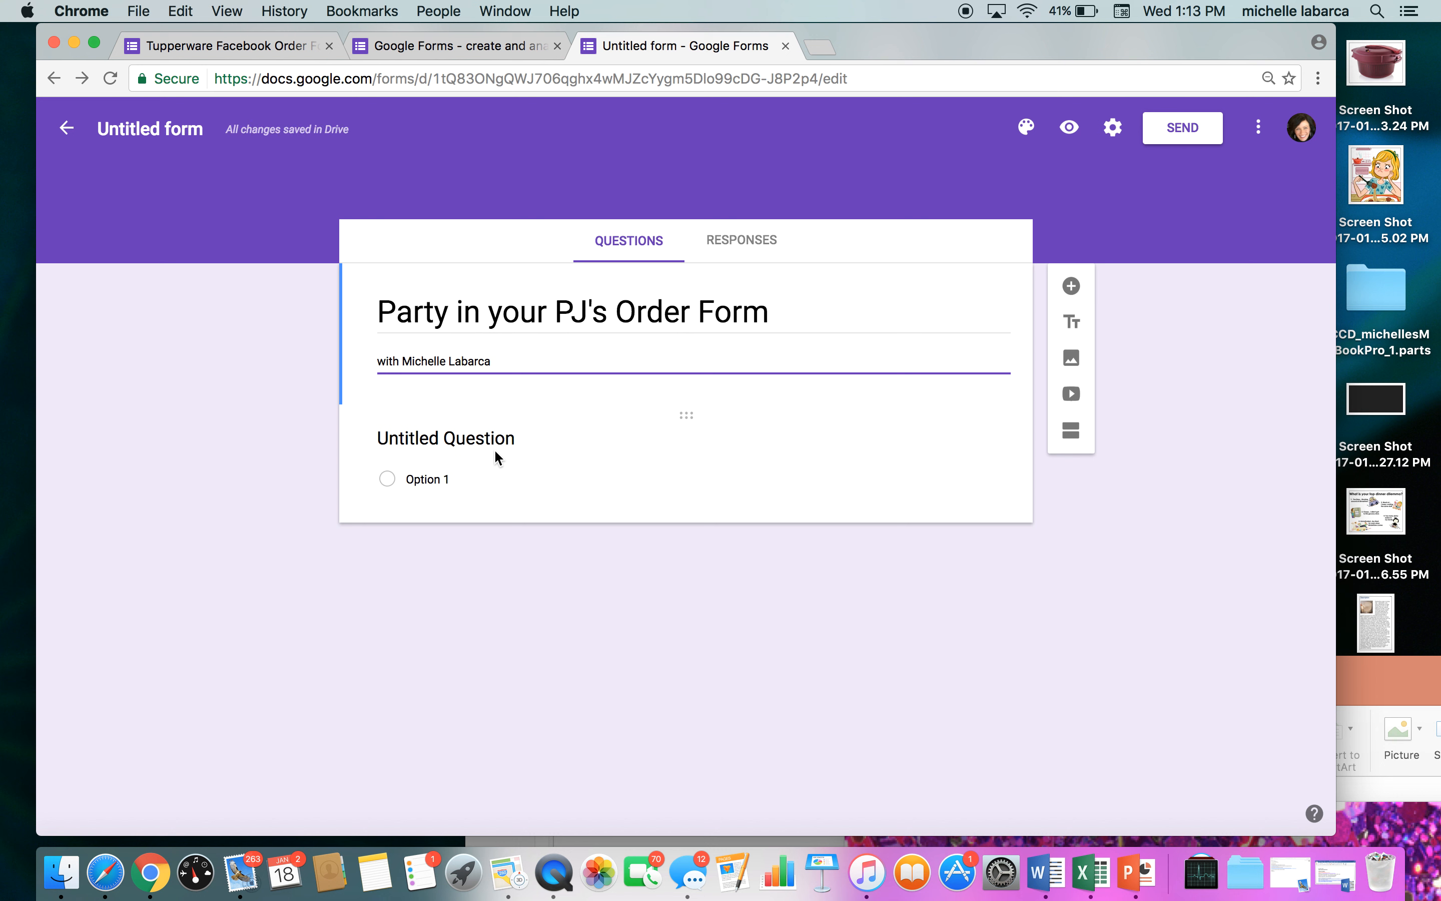
{"action": "mouse_move", "coordinate": [1022, 351]}
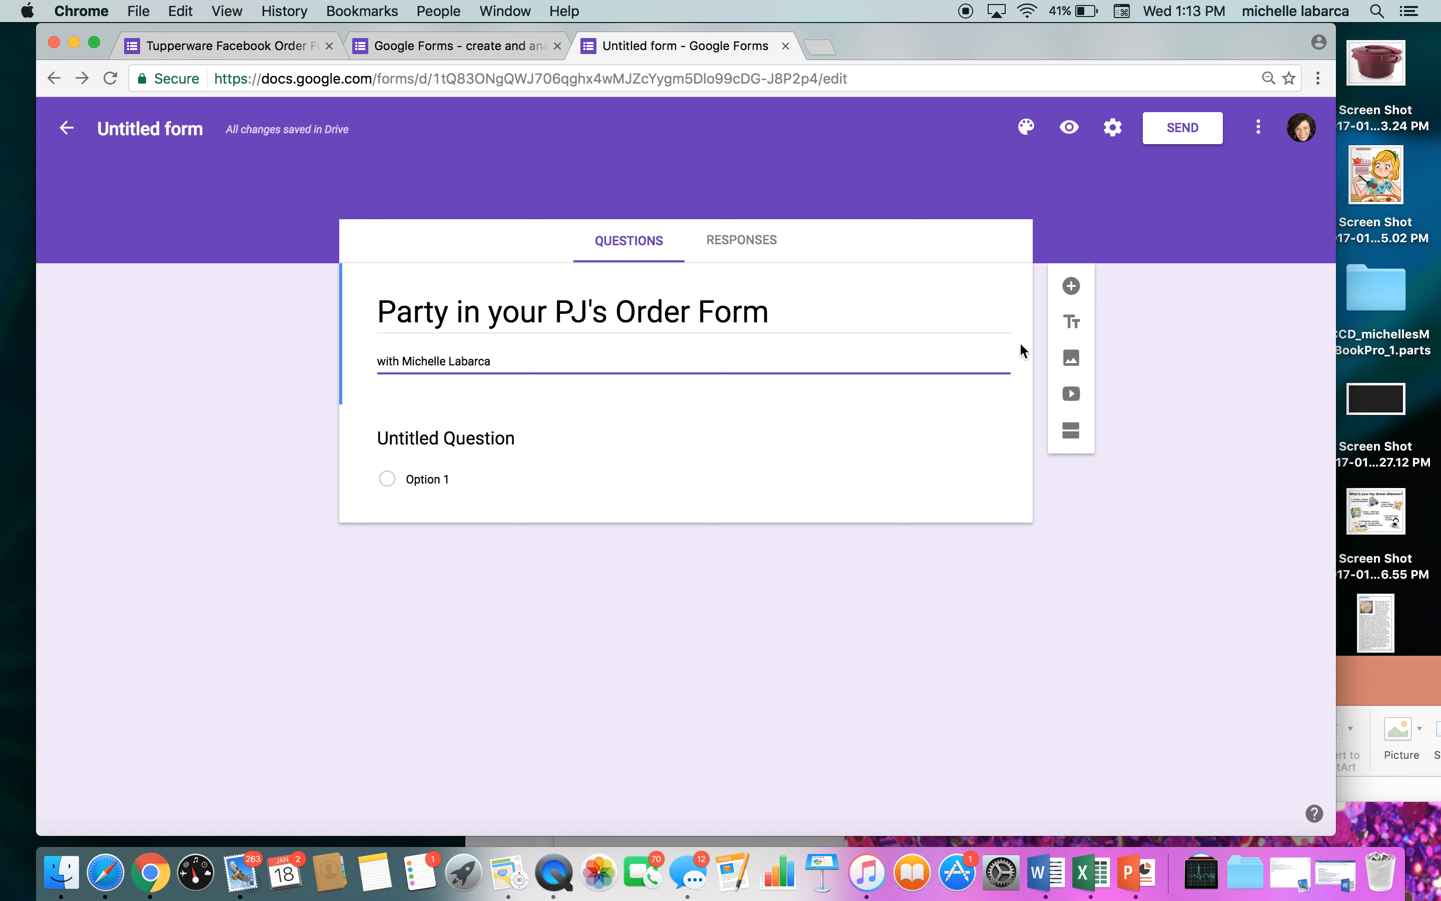
{"action": "mouse_move", "coordinate": [1070, 317]}
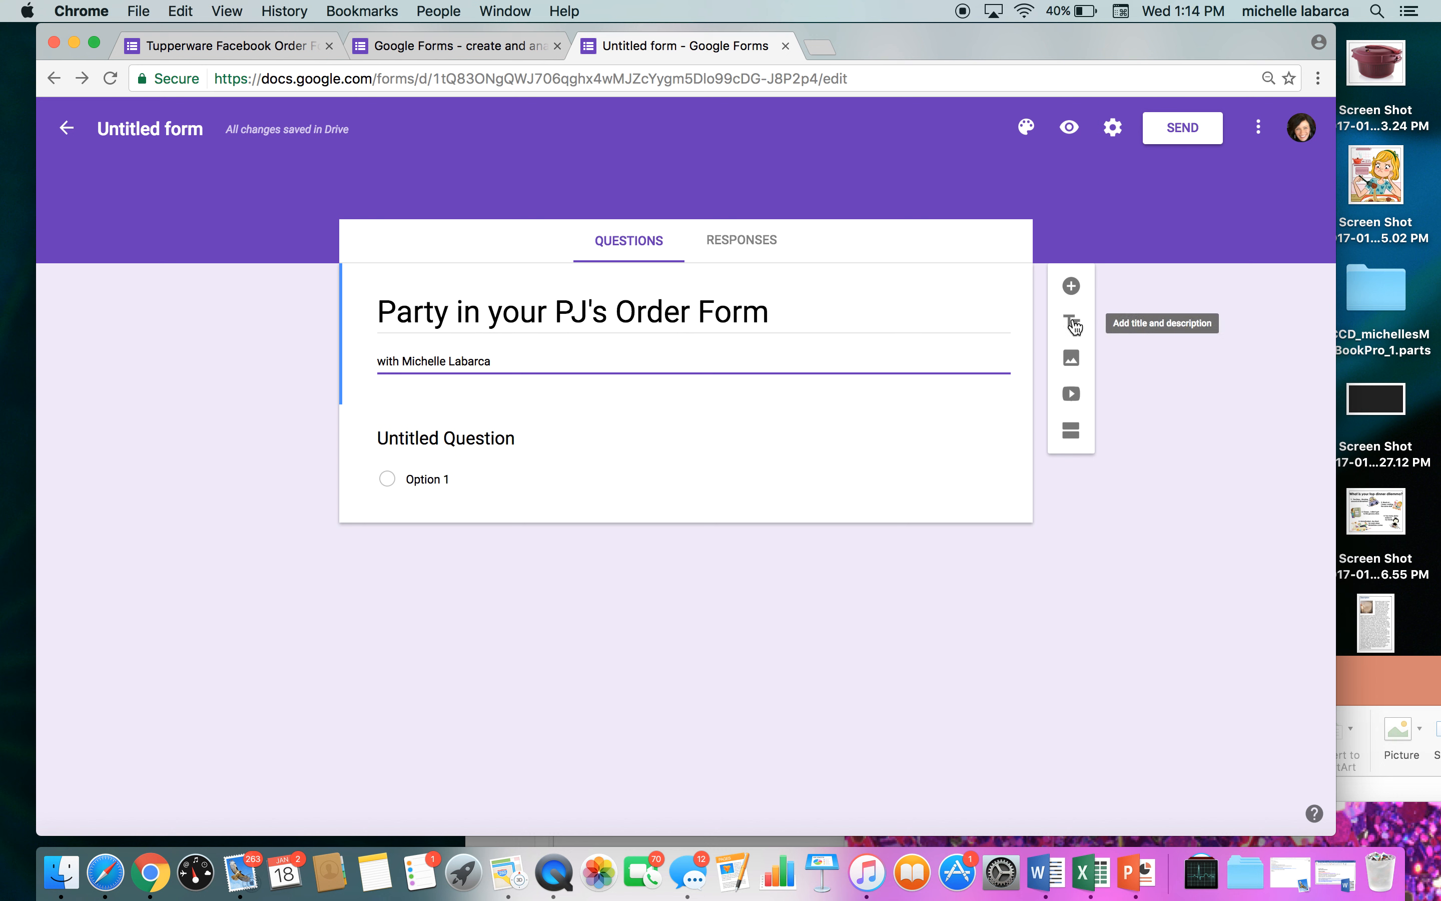
{"action": "mouse_move", "coordinate": [1071, 389]}
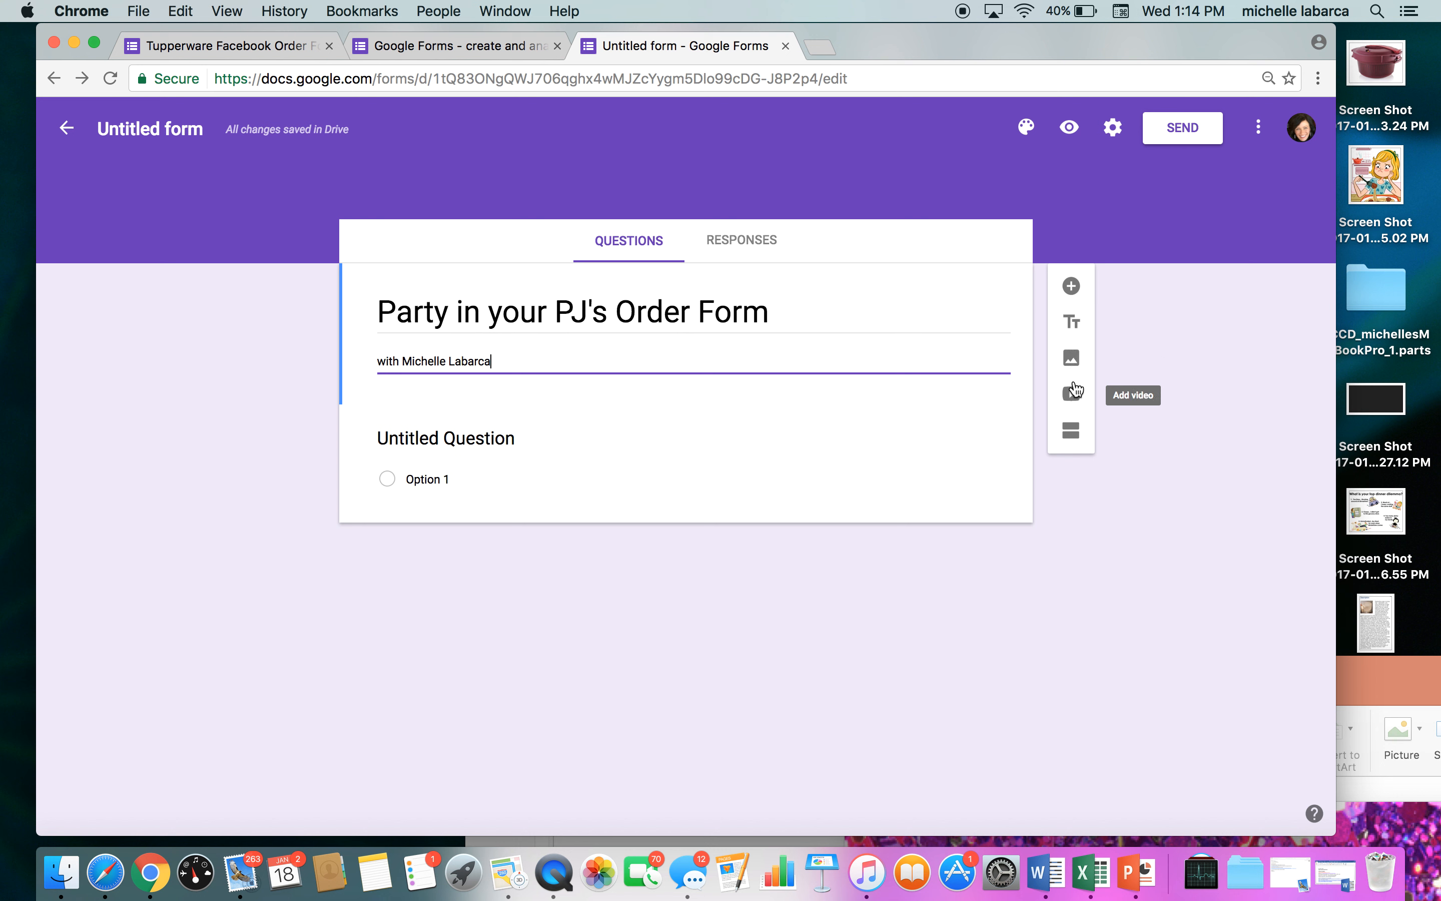
{"action": "mouse_move", "coordinate": [1071, 321]}
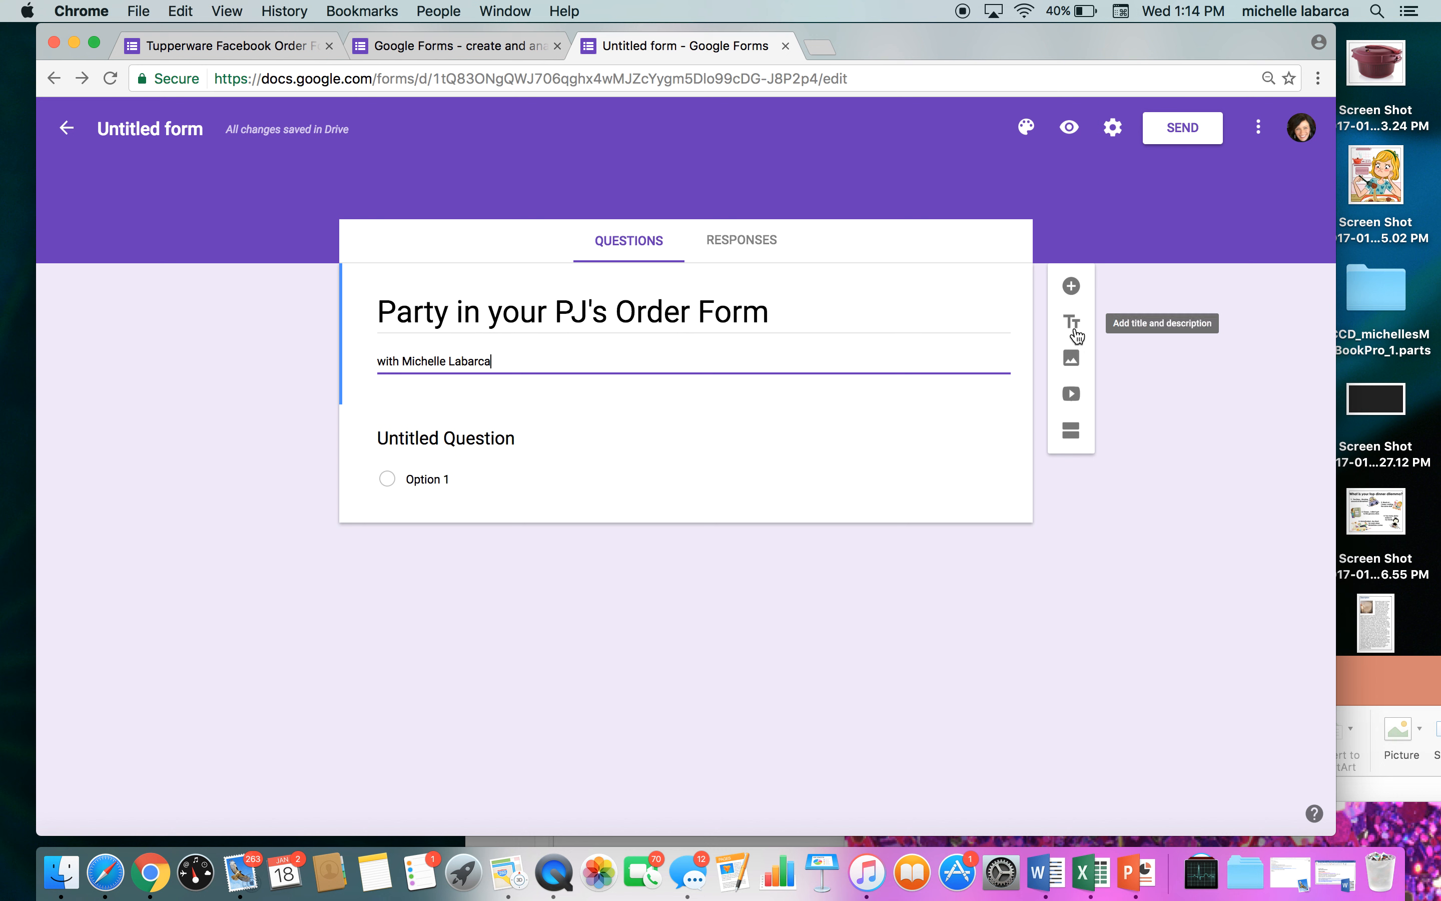
{"action": "mouse_move", "coordinate": [1070, 358]}
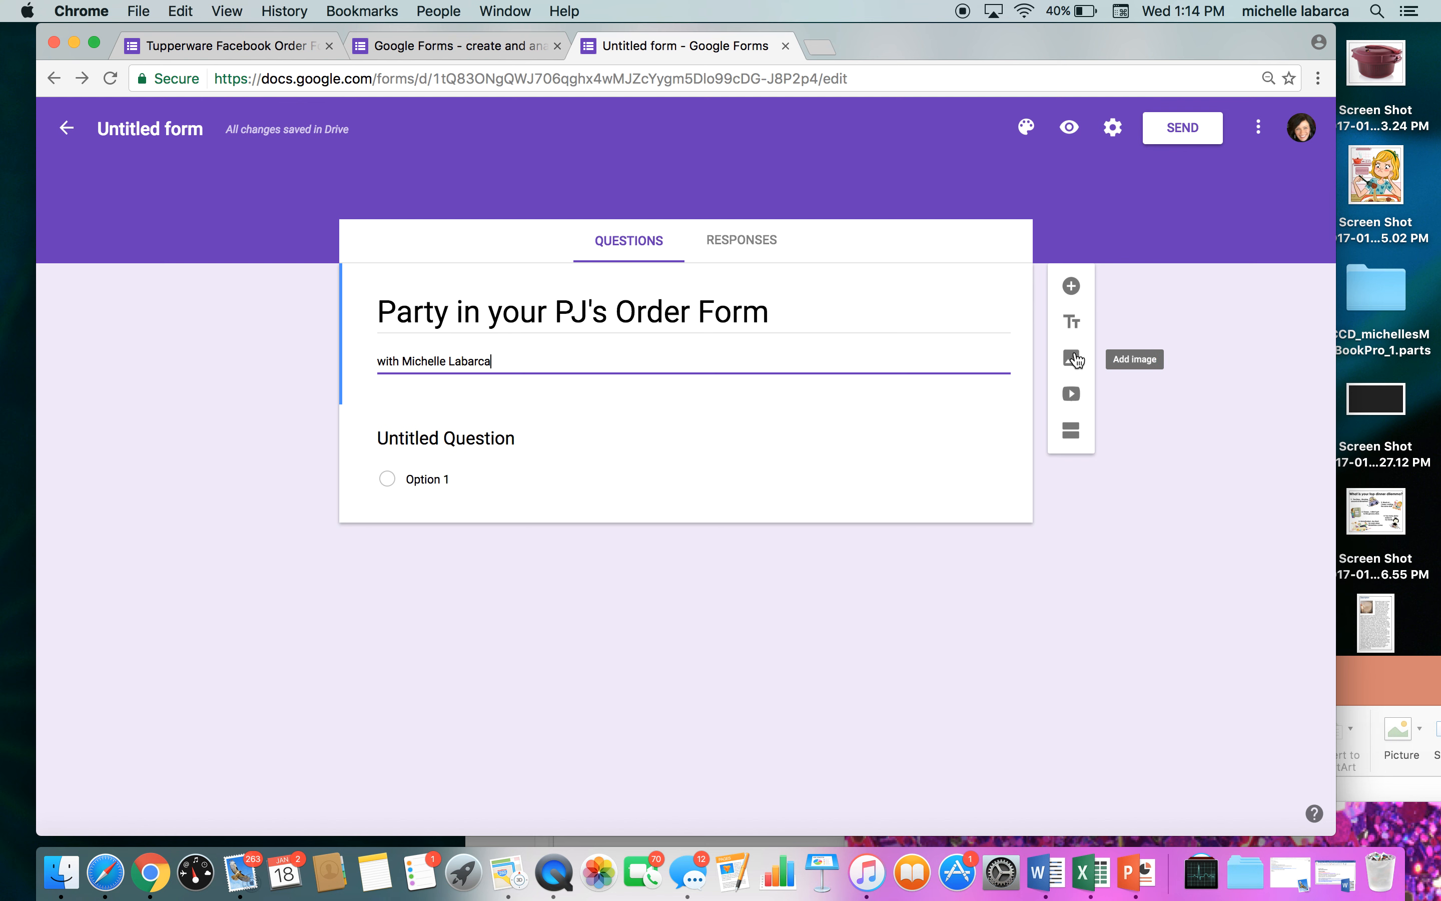
Start adding an image to the form and bring the PowerPoint cover slide forward
{"action": "left_click", "coordinate": [1071, 359]}
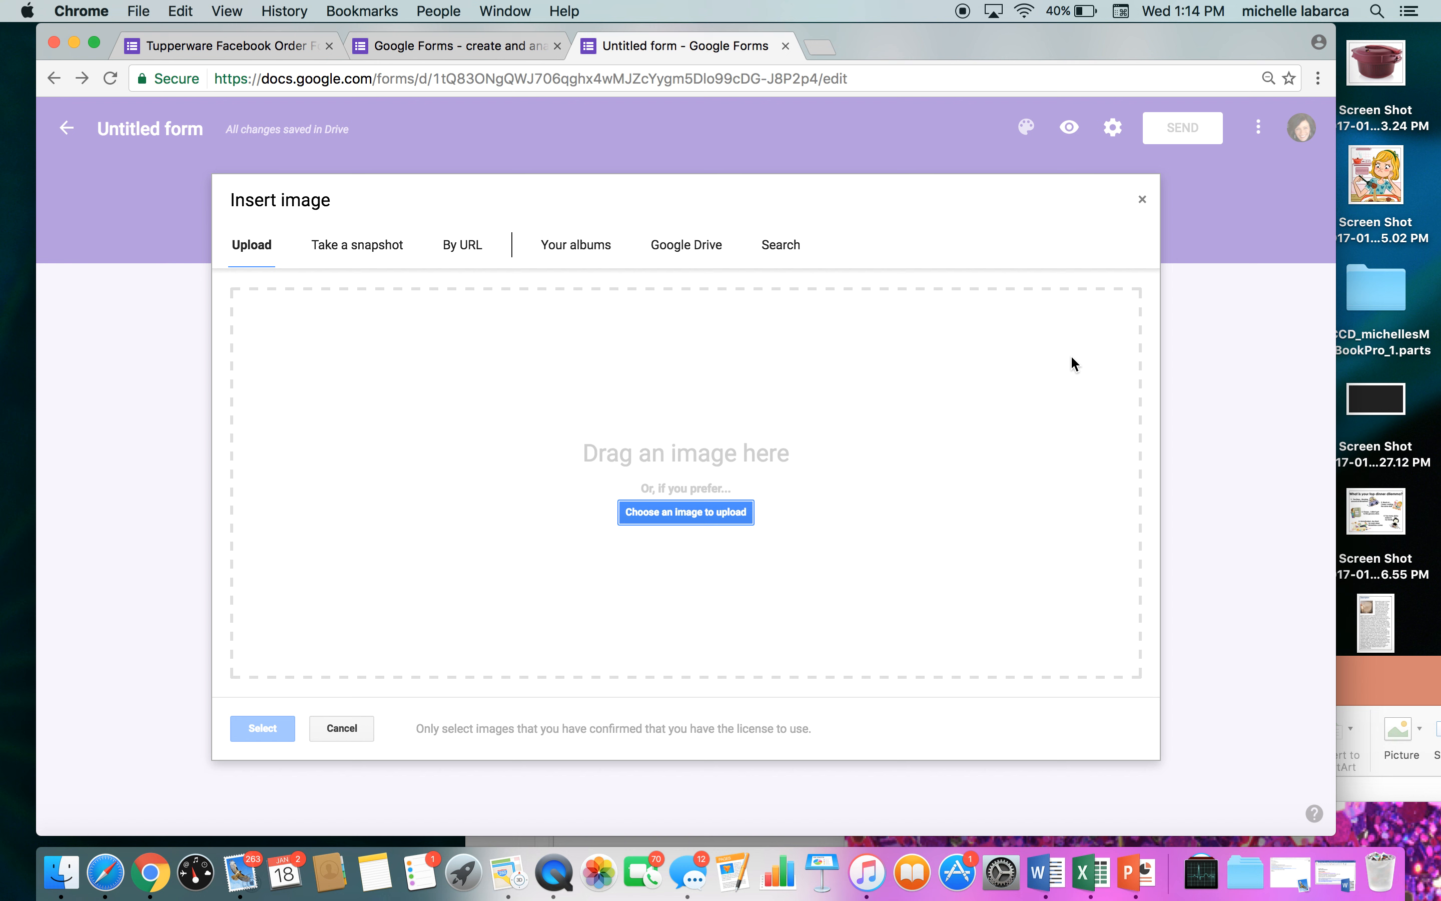
{"action": "mouse_move", "coordinate": [1322, 715]}
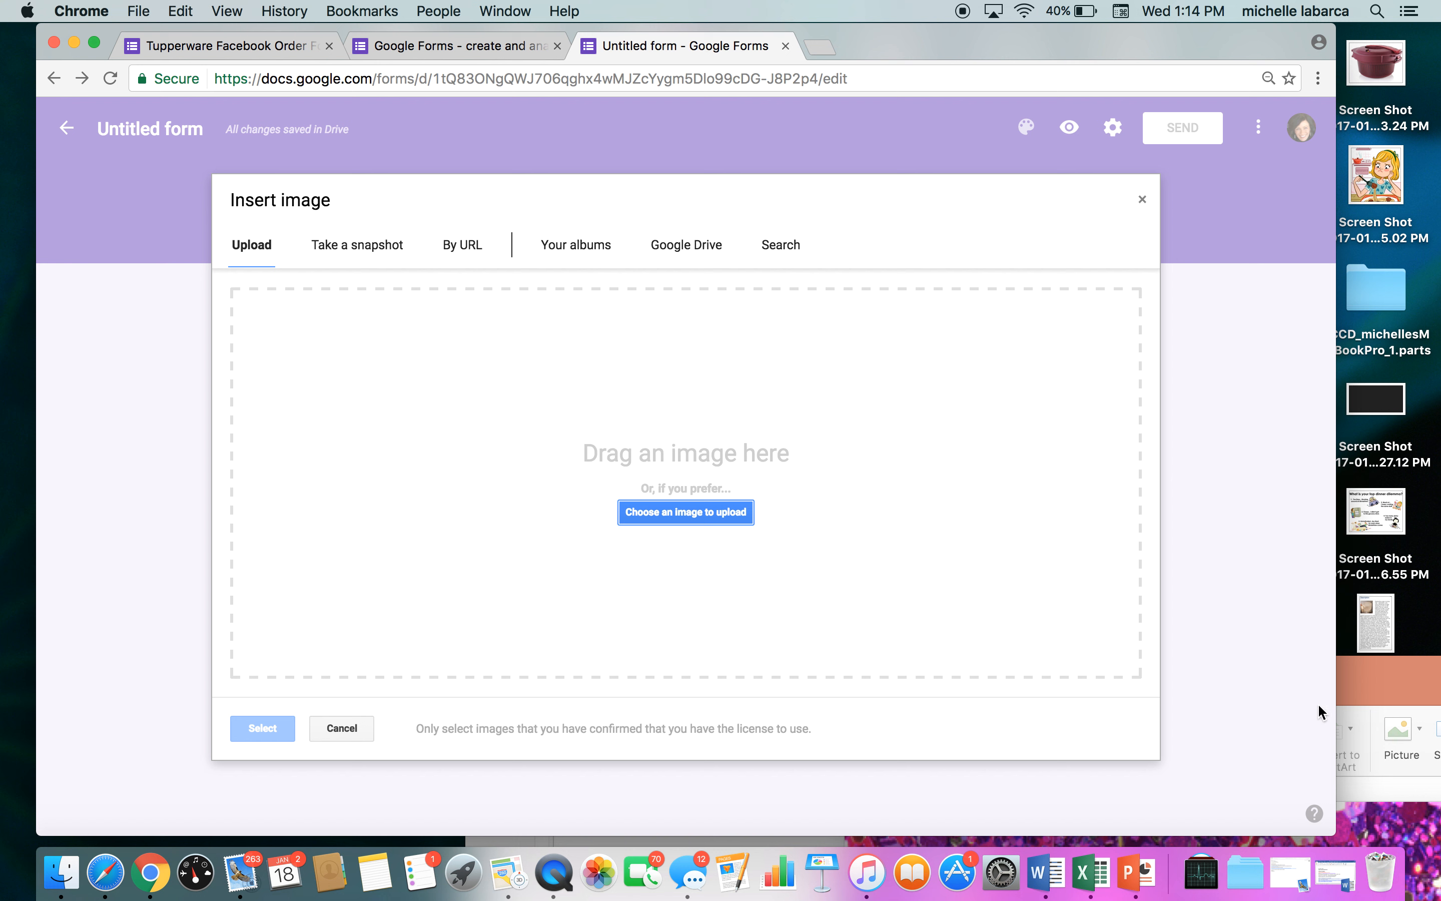
{"action": "left_click", "coordinate": [1126, 869]}
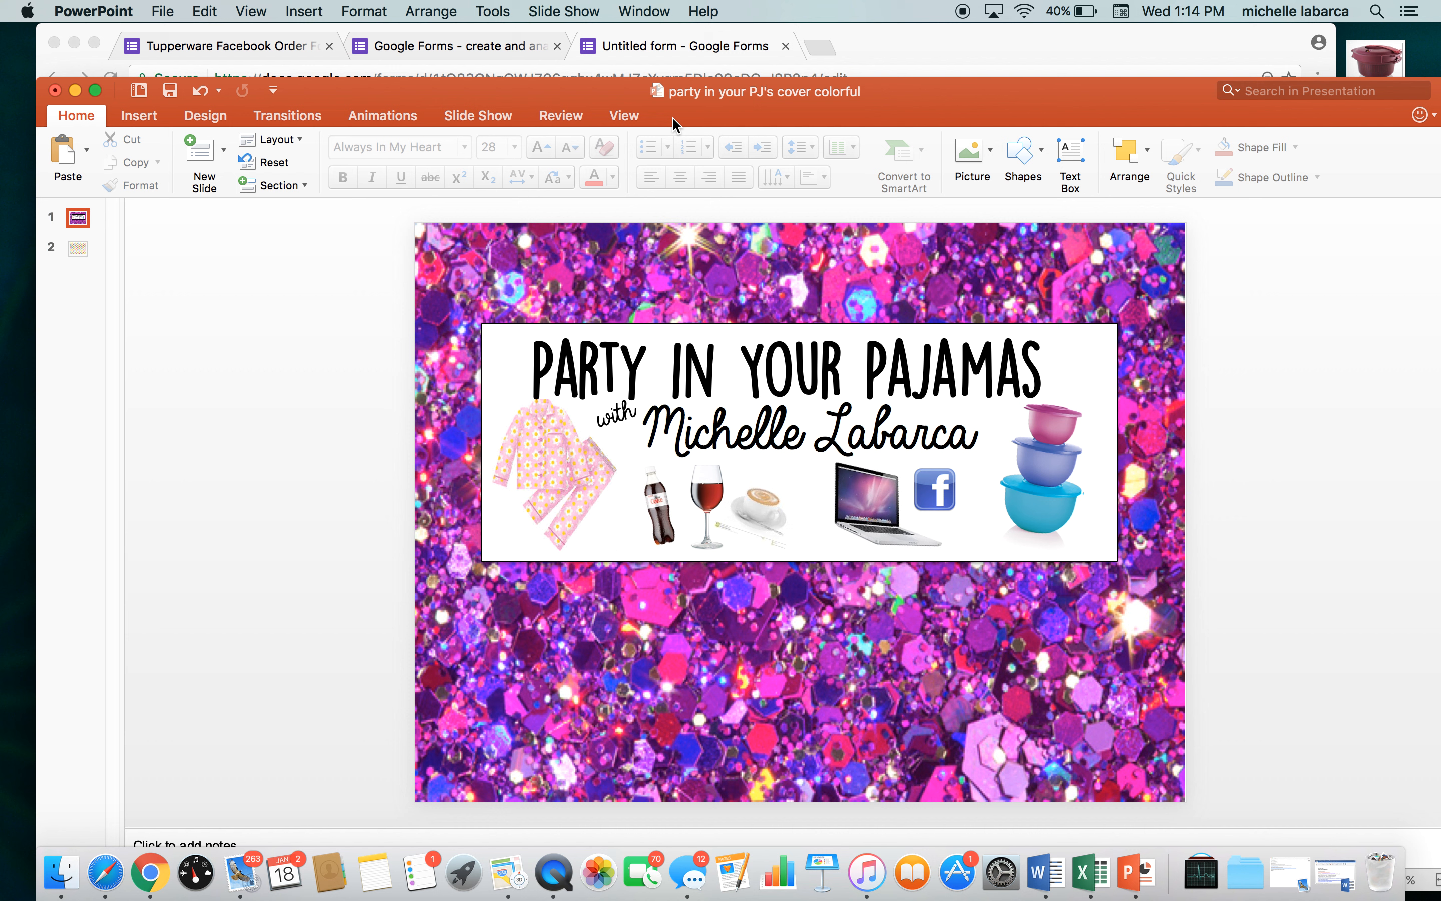
{"action": "mouse_move", "coordinate": [695, 170]}
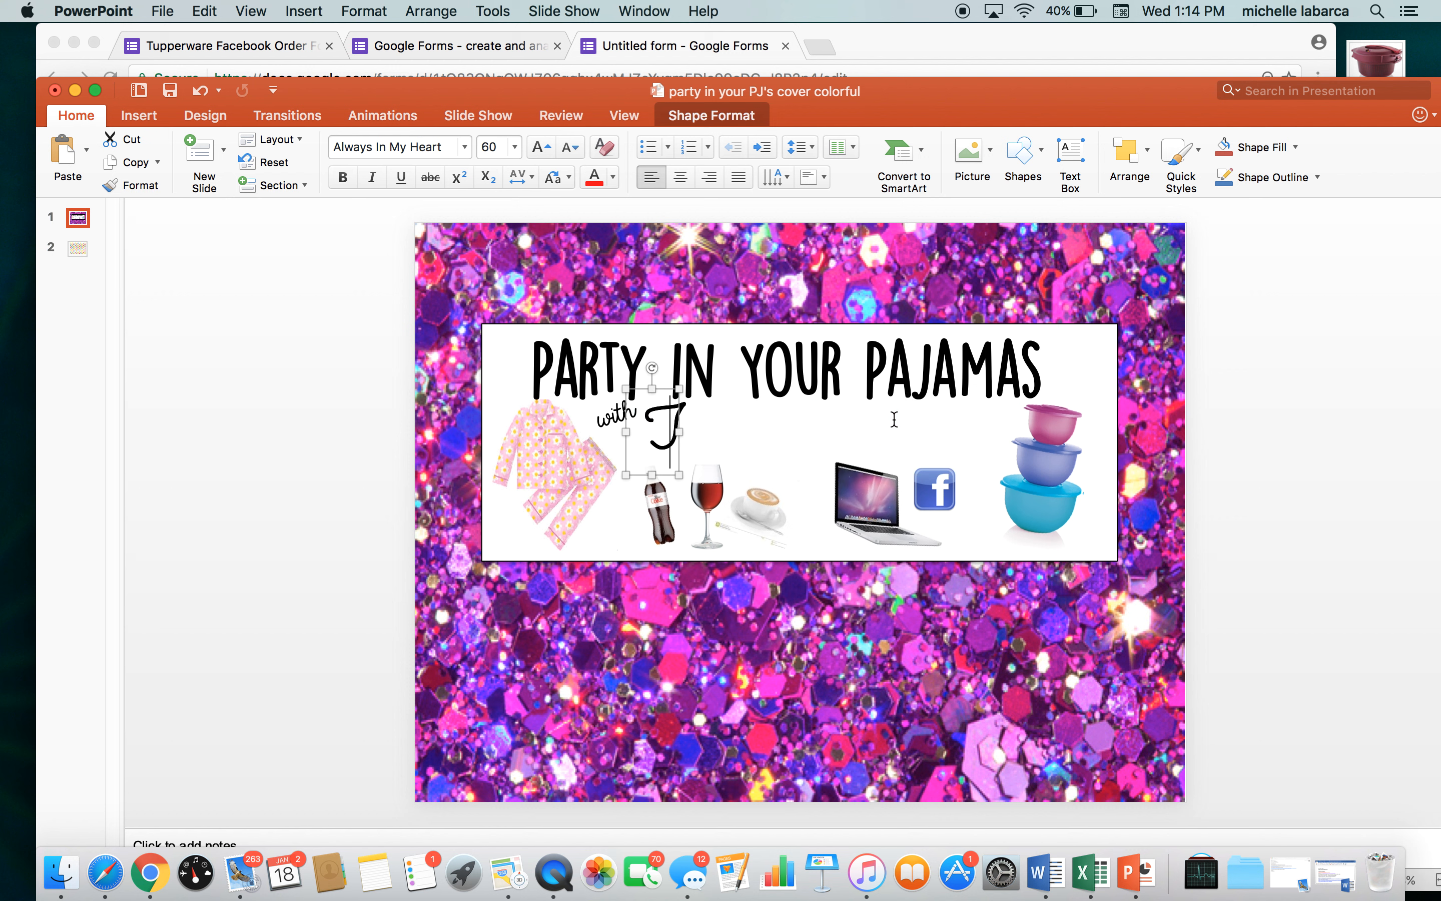
Change the cover slide's byline to read 'with Tupperware'
{"action": "type", "text": "Tupperware"}
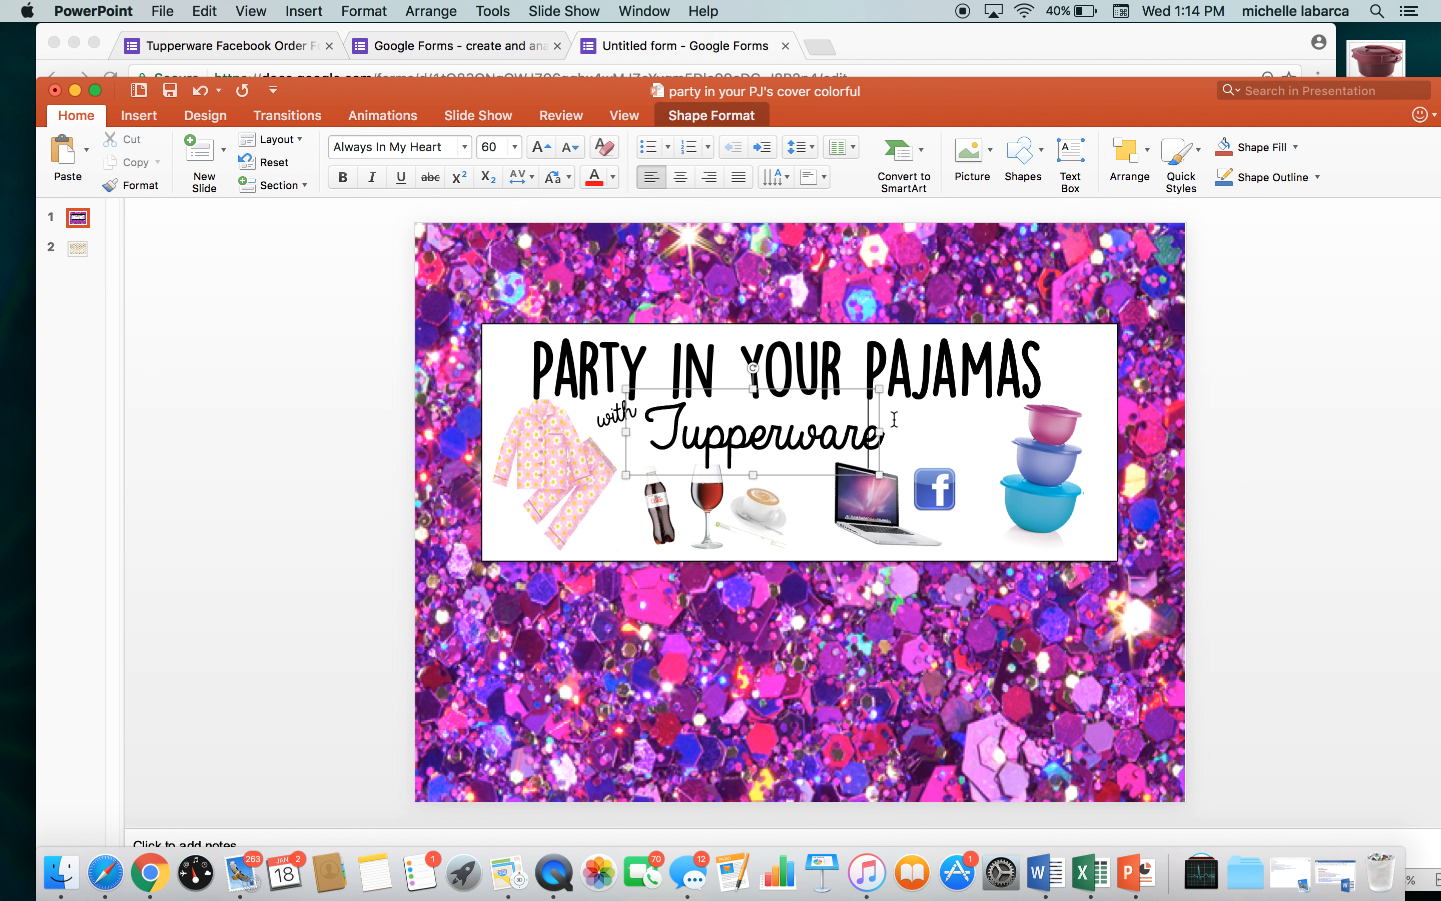
{"action": "mouse_move", "coordinate": [719, 393]}
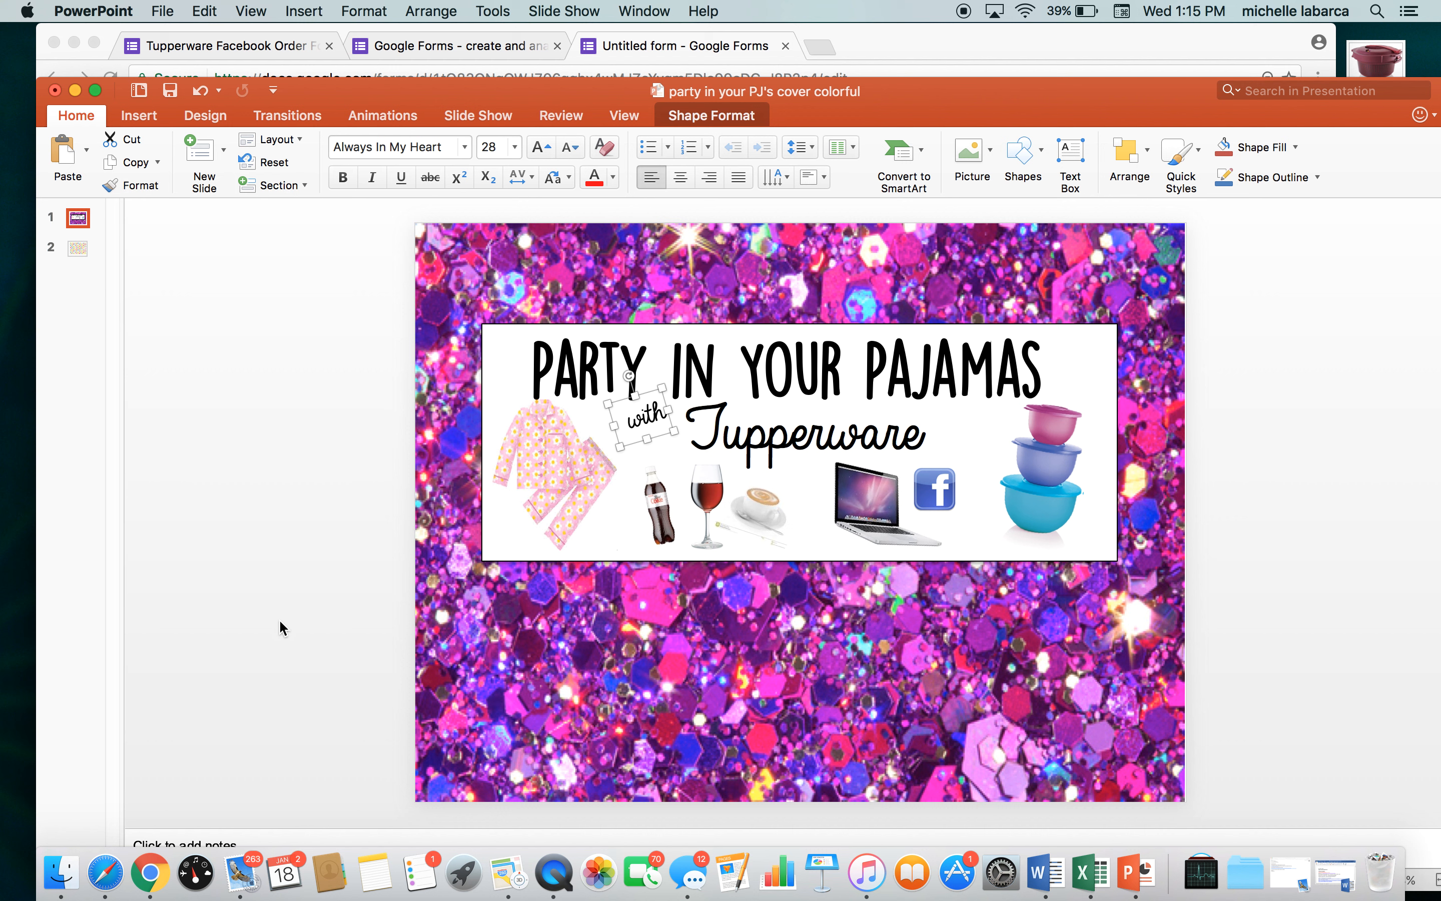
{"action": "left_click", "coordinate": [276, 625]}
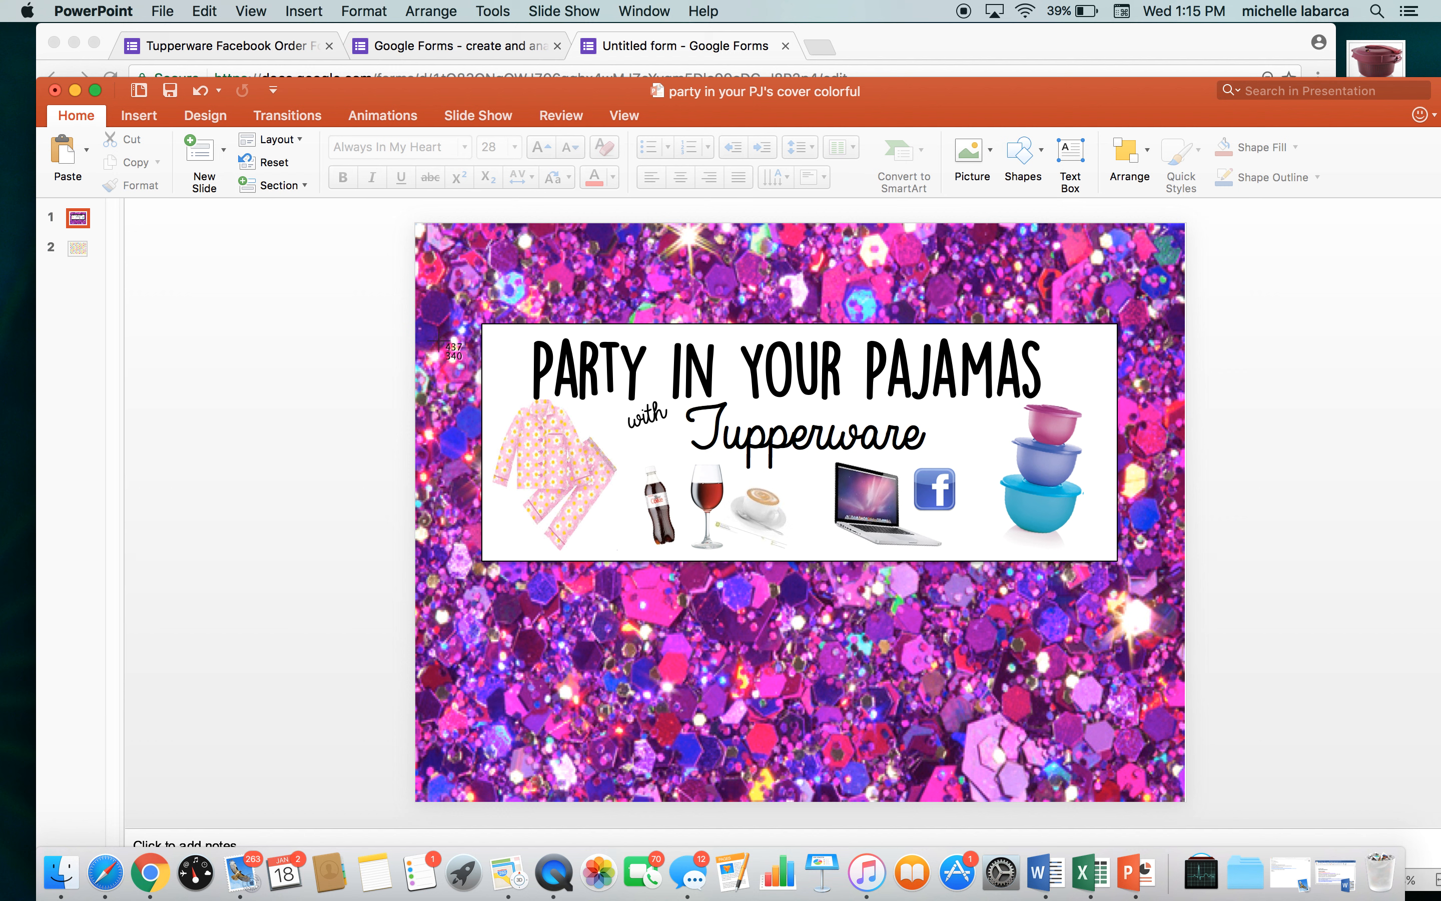
{"action": "mouse_move", "coordinate": [349, 277]}
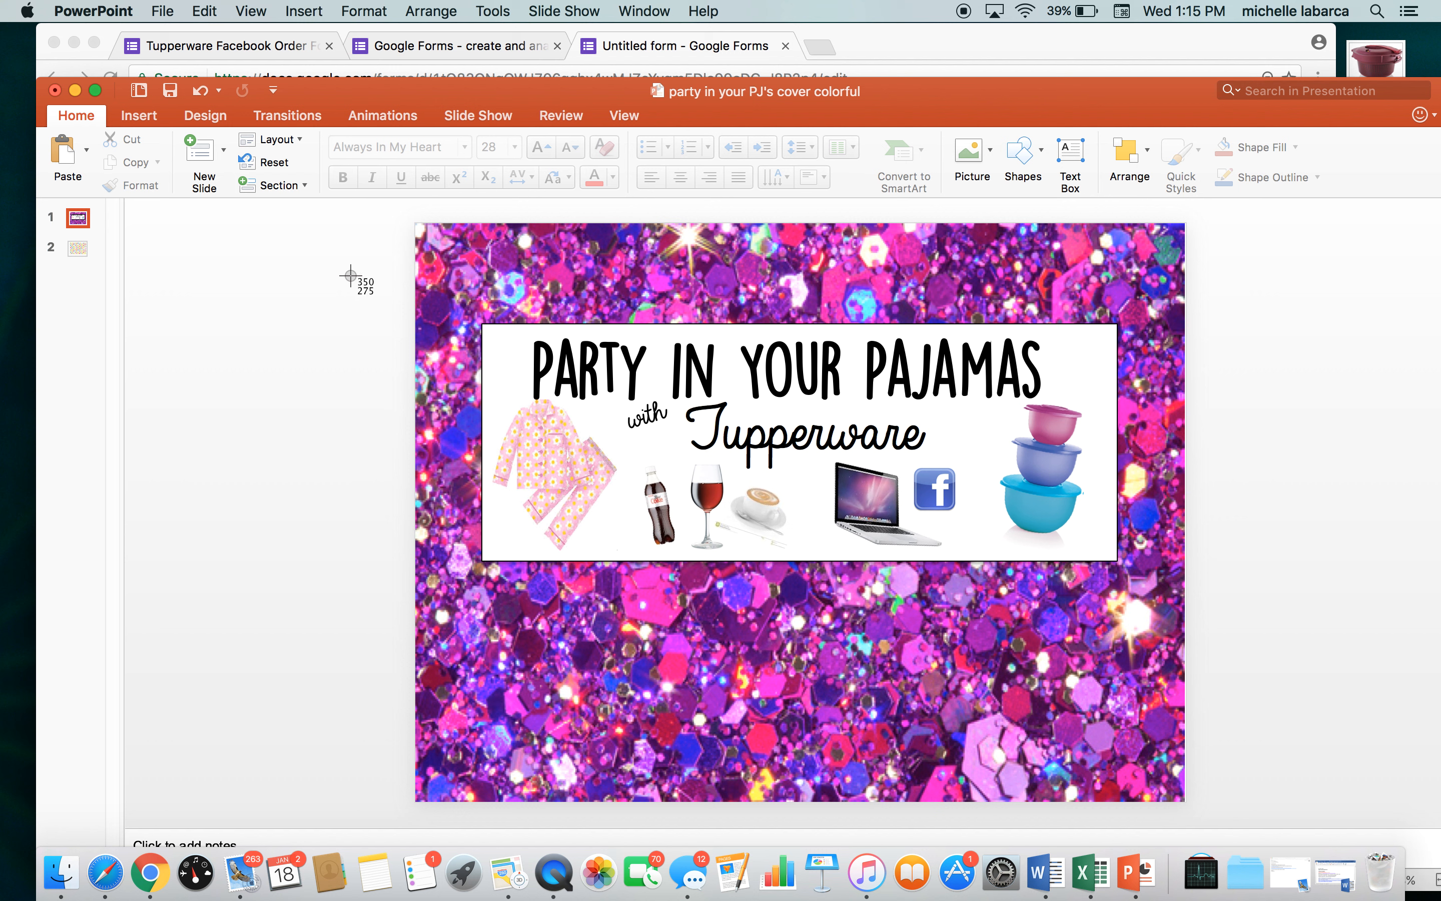
{"action": "mouse_move", "coordinate": [359, 276]}
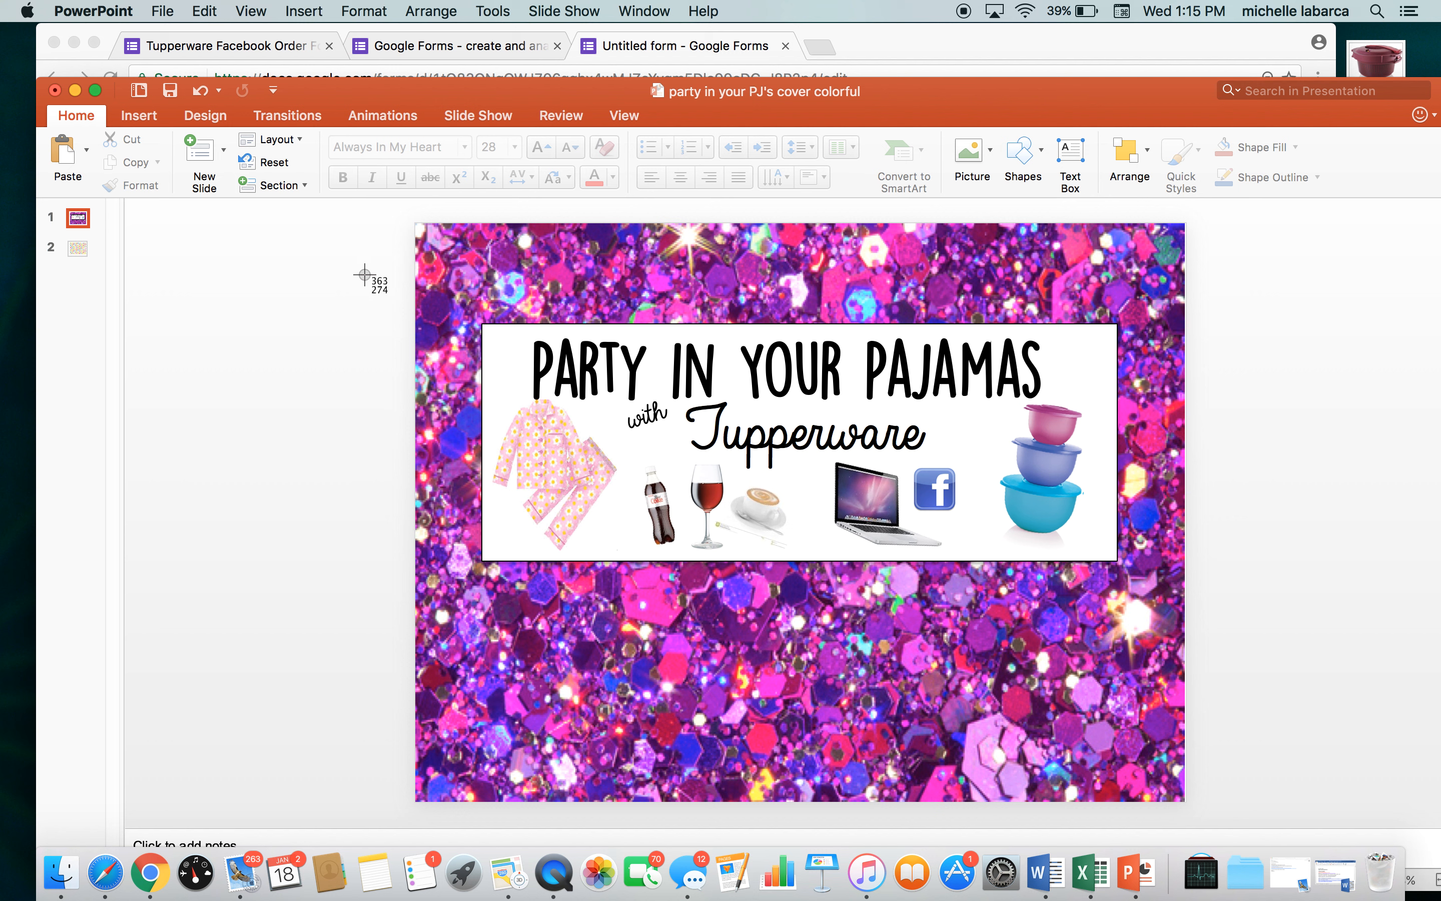
{"action": "mouse_move", "coordinate": [438, 282]}
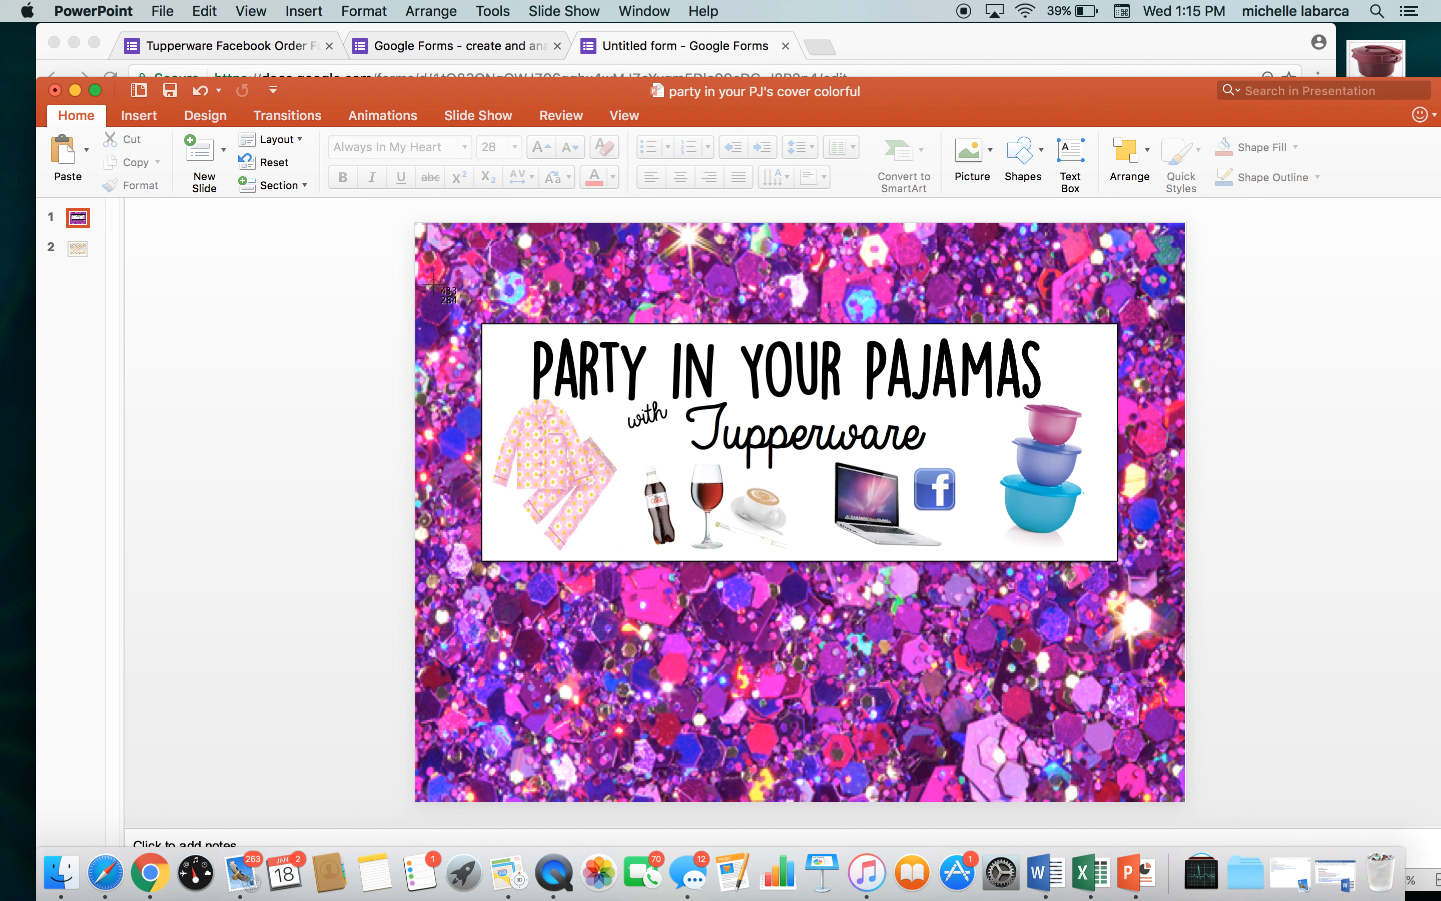
{"action": "mouse_move", "coordinate": [319, 297]}
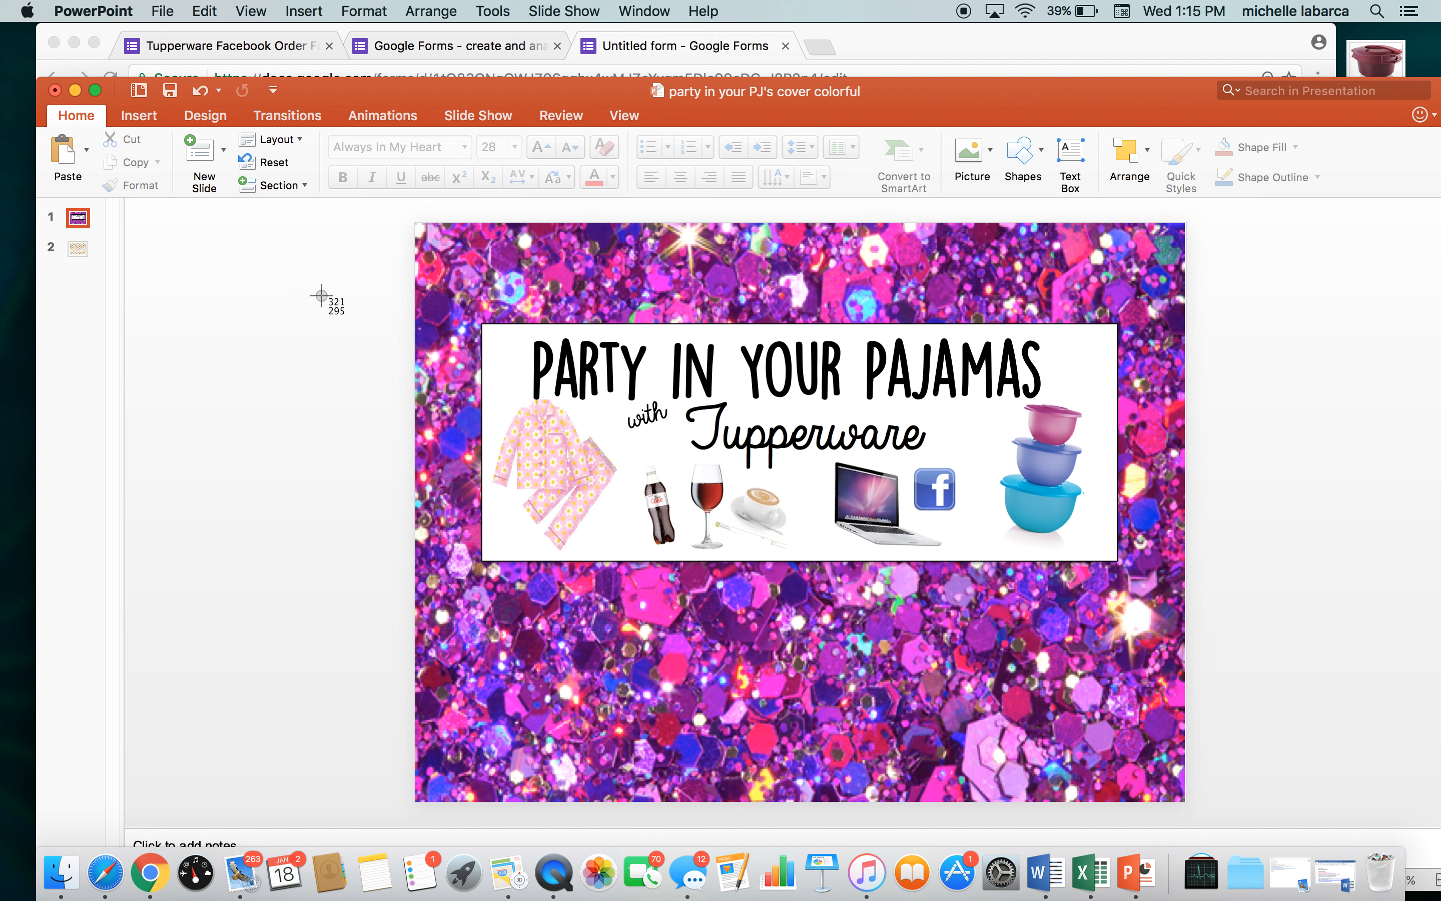
{"action": "mouse_move", "coordinate": [446, 289]}
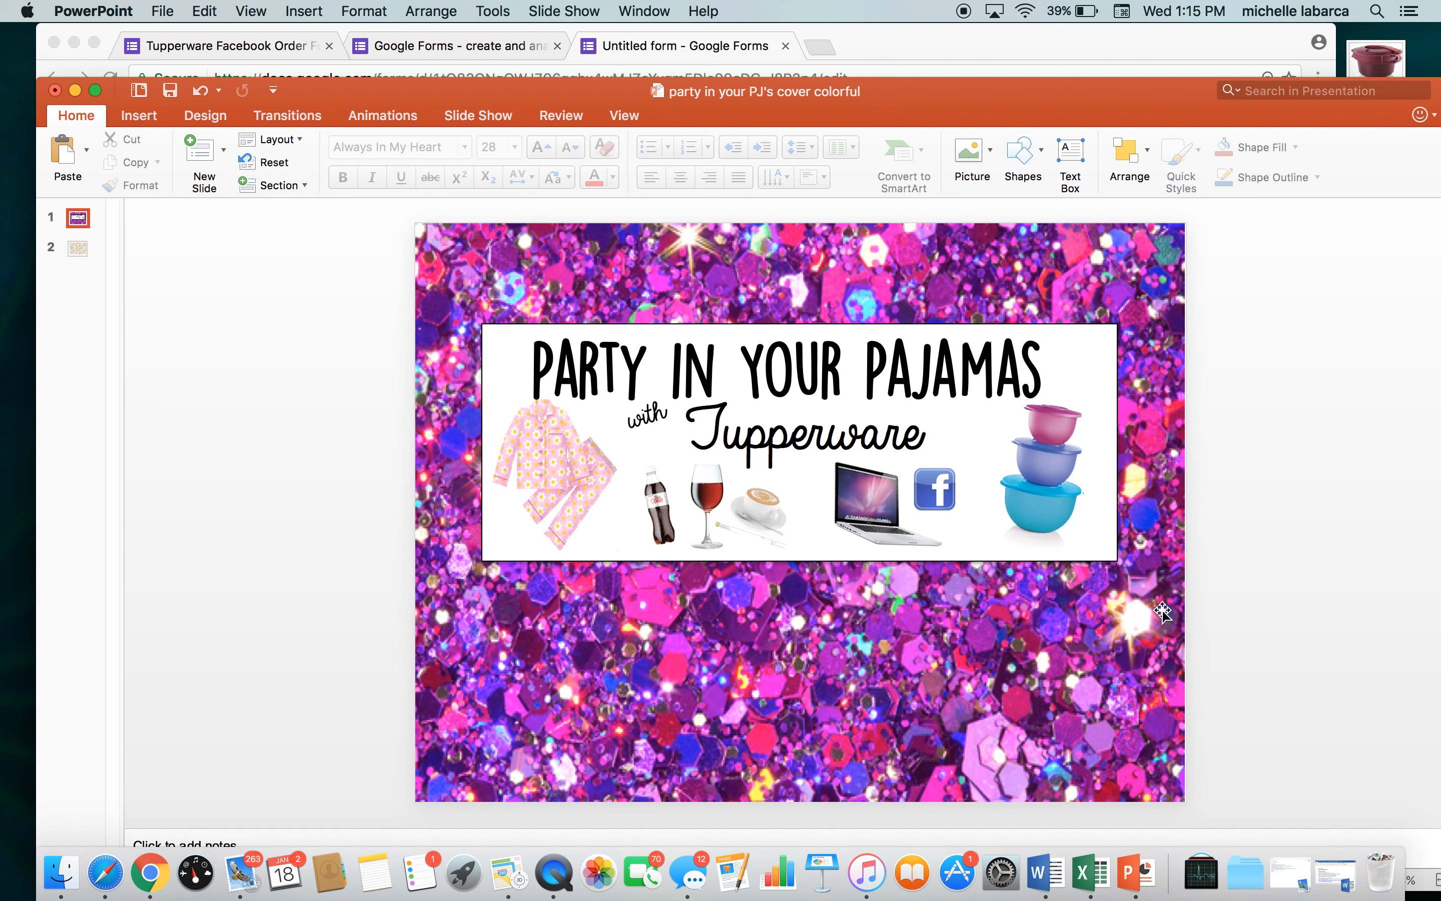
{"action": "mouse_move", "coordinate": [524, 227]}
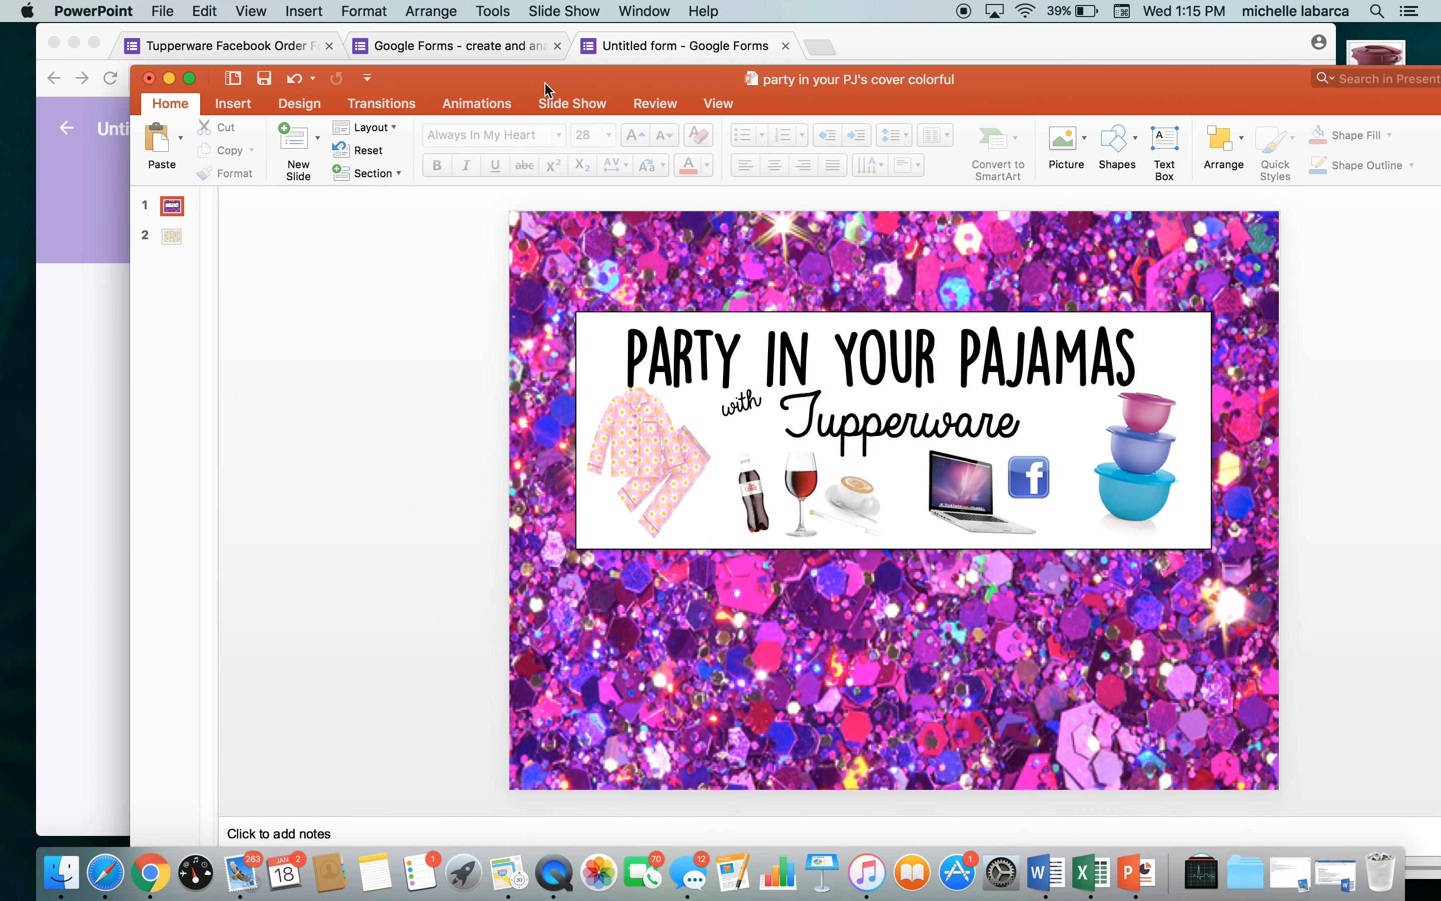
Upload the newest cover screenshot from the Desktop as the form's banner image
{"action": "left_click", "coordinate": [149, 78]}
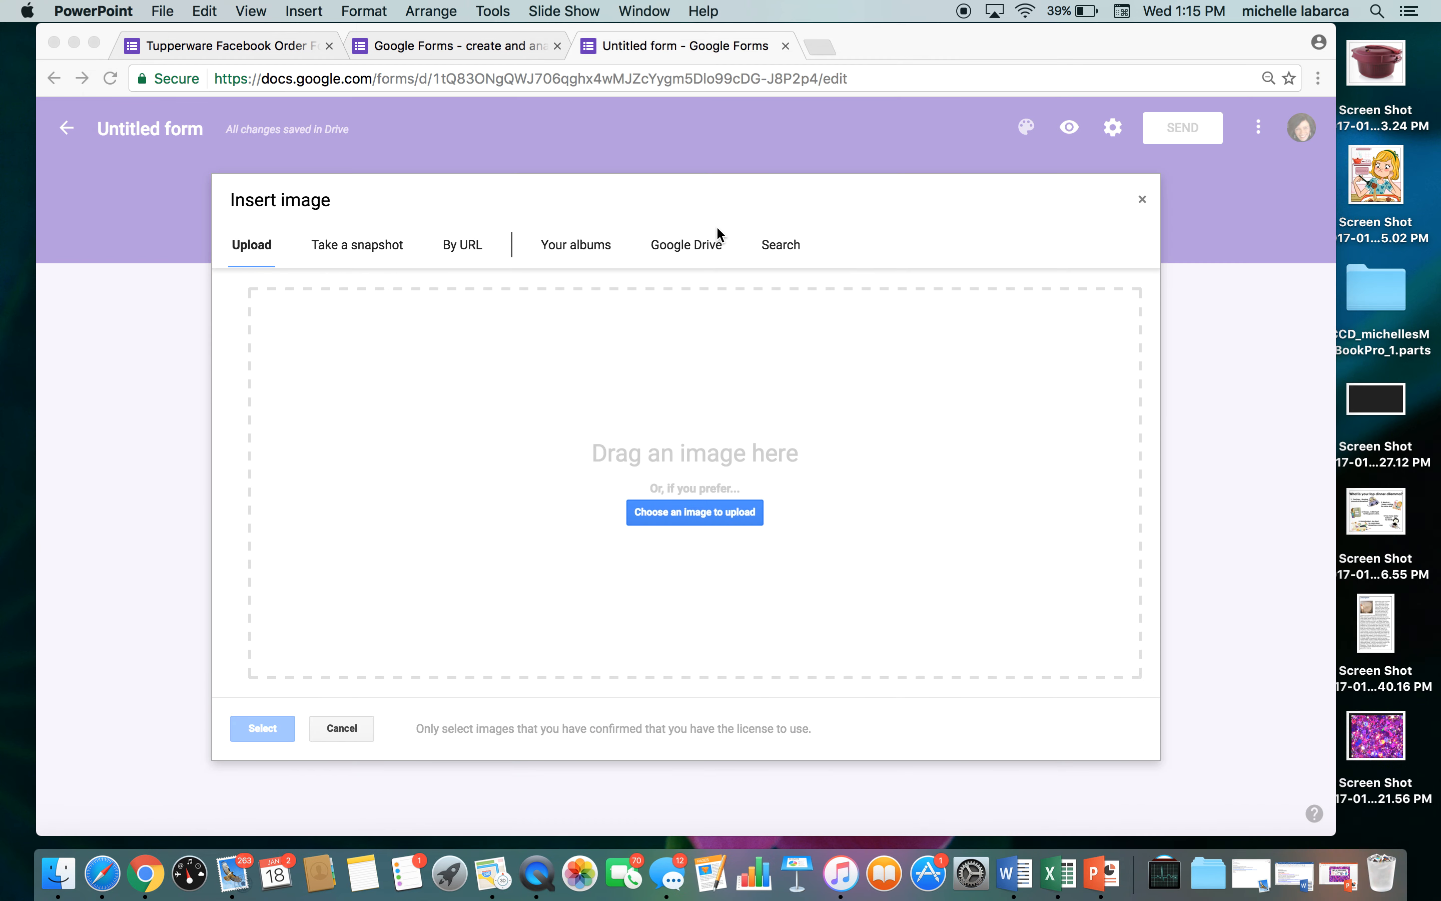
{"action": "mouse_move", "coordinate": [695, 512]}
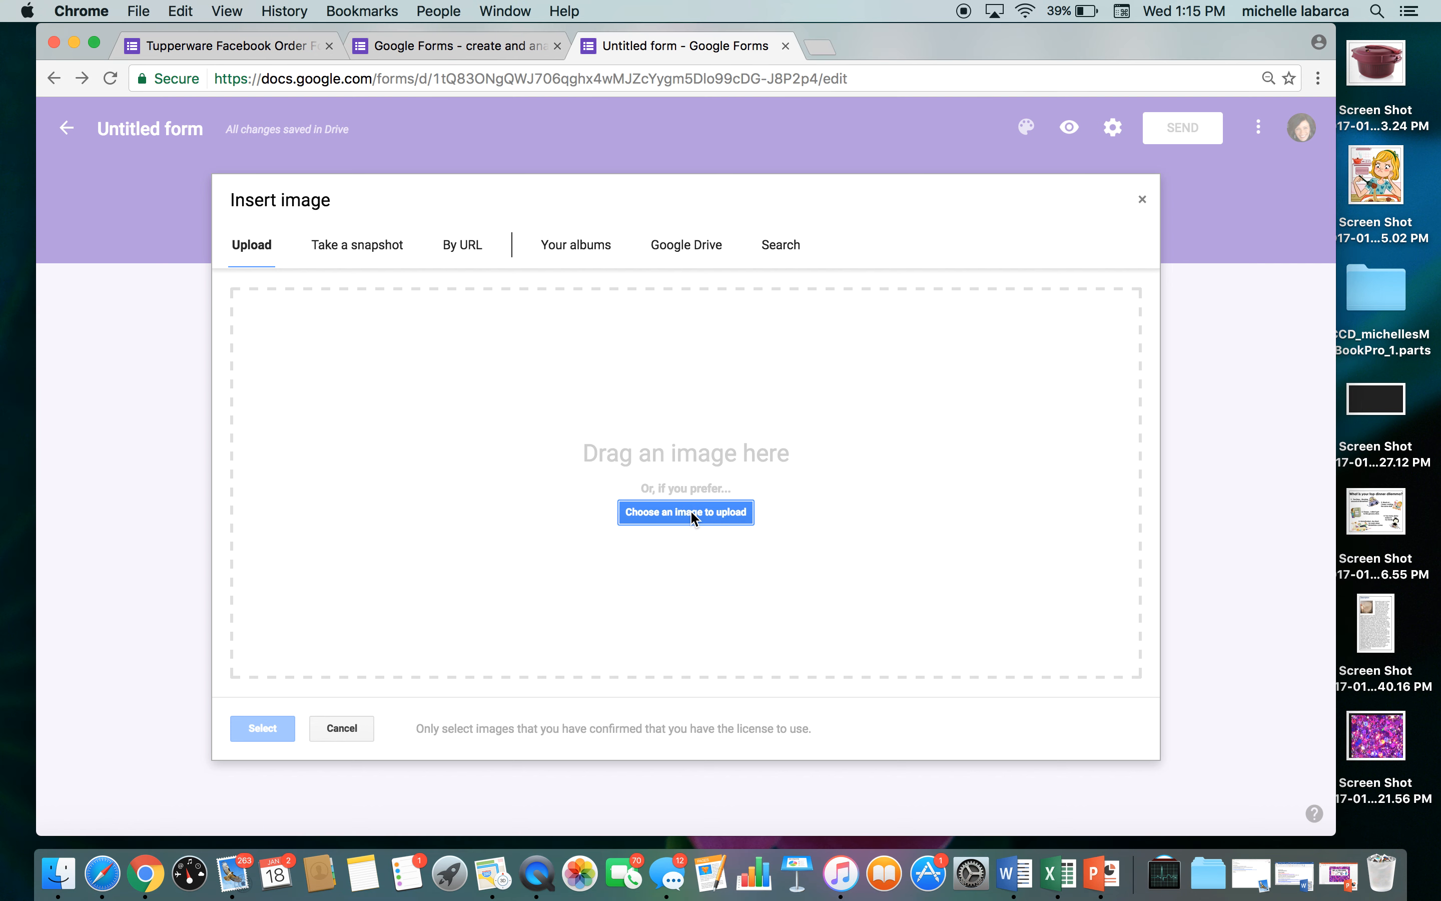
{"action": "left_click", "coordinate": [685, 512]}
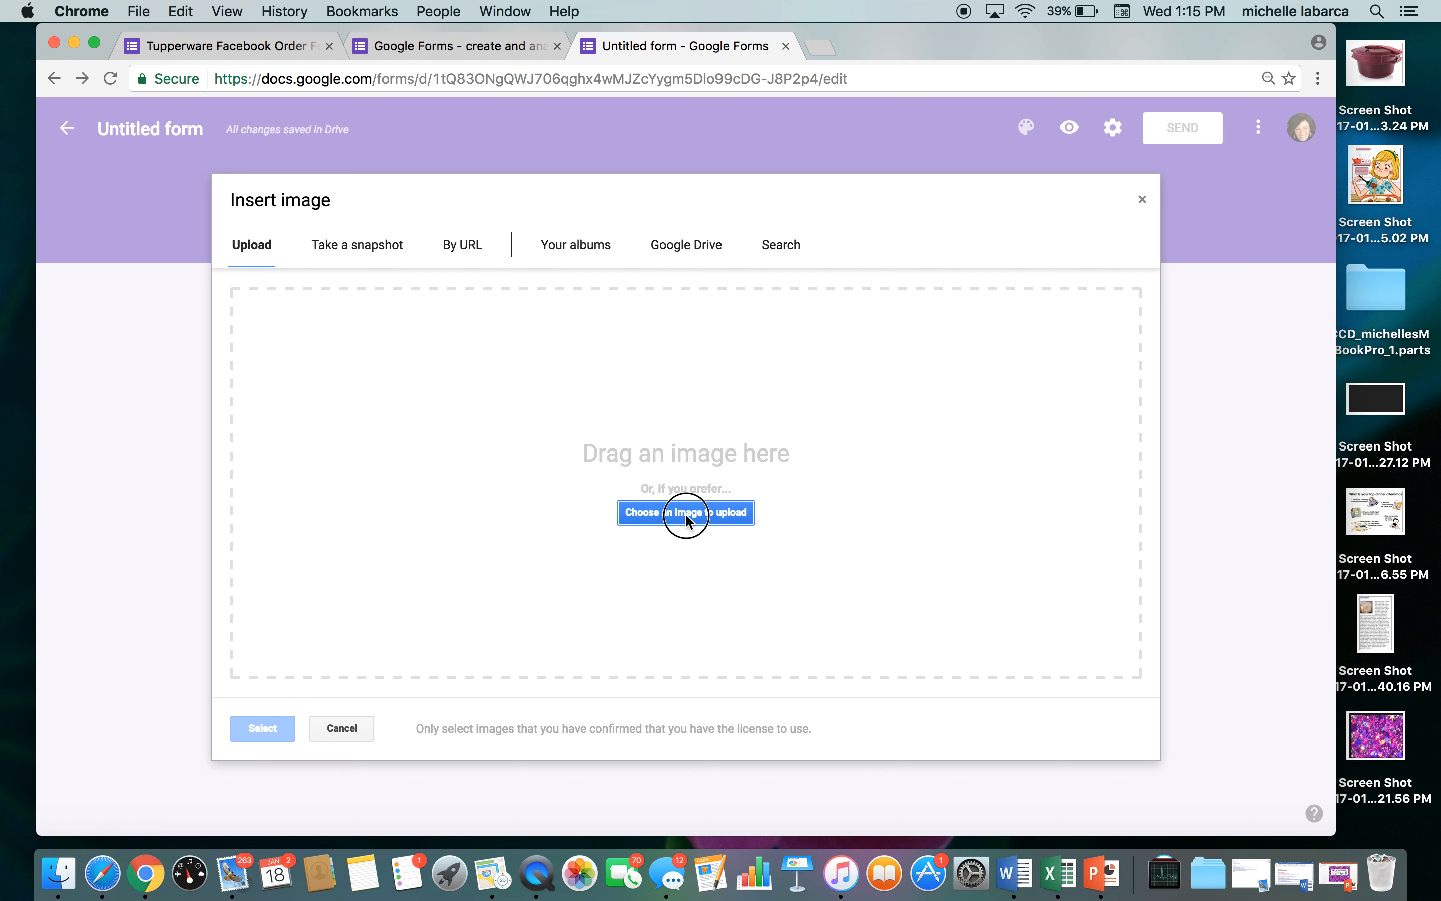
{"action": "left_click", "coordinate": [684, 513]}
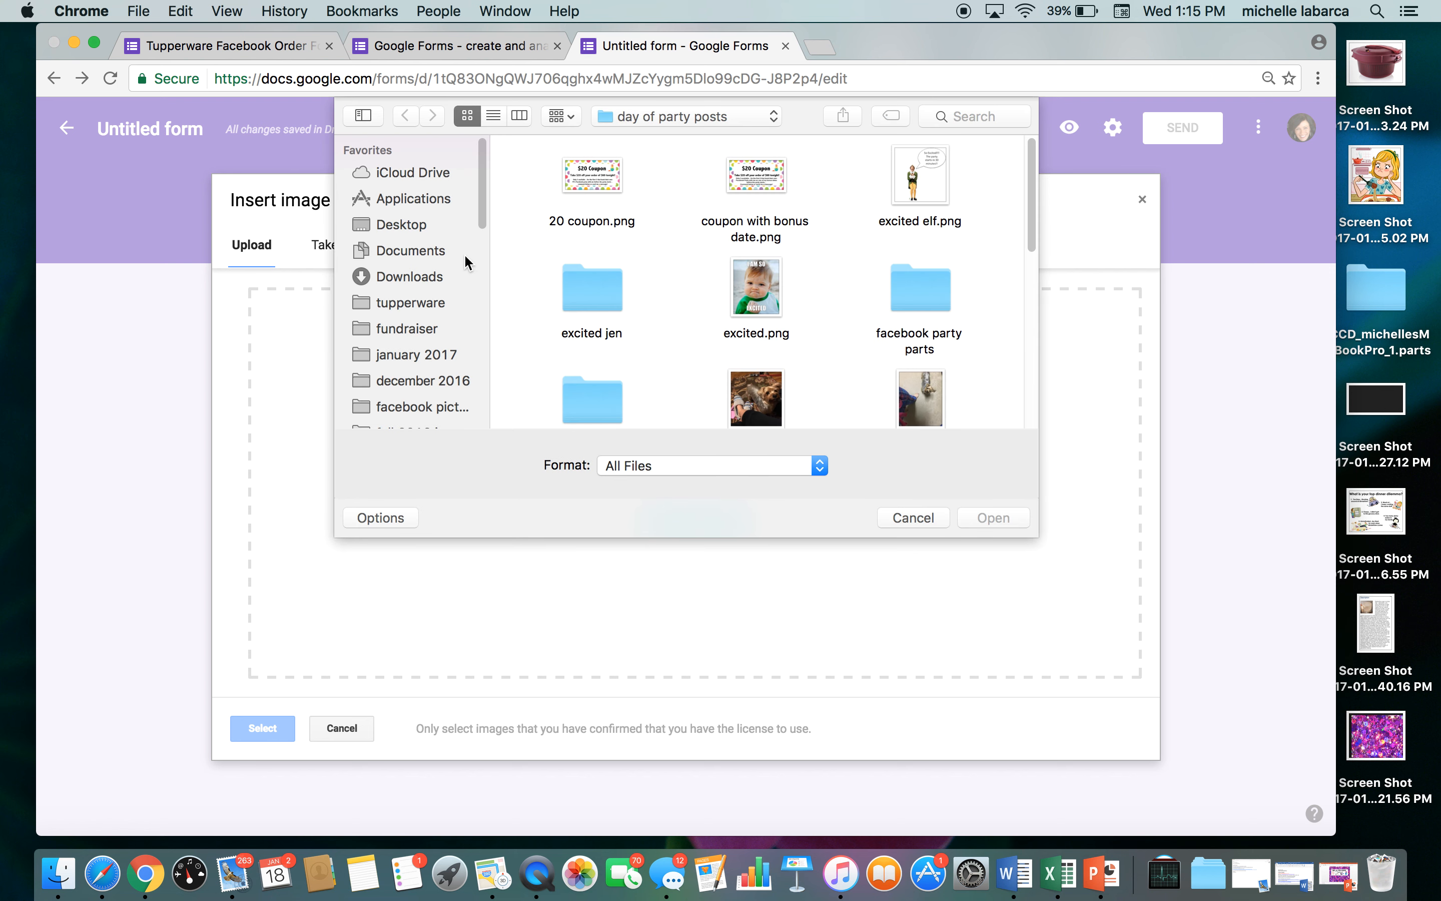
{"action": "left_click", "coordinate": [400, 223]}
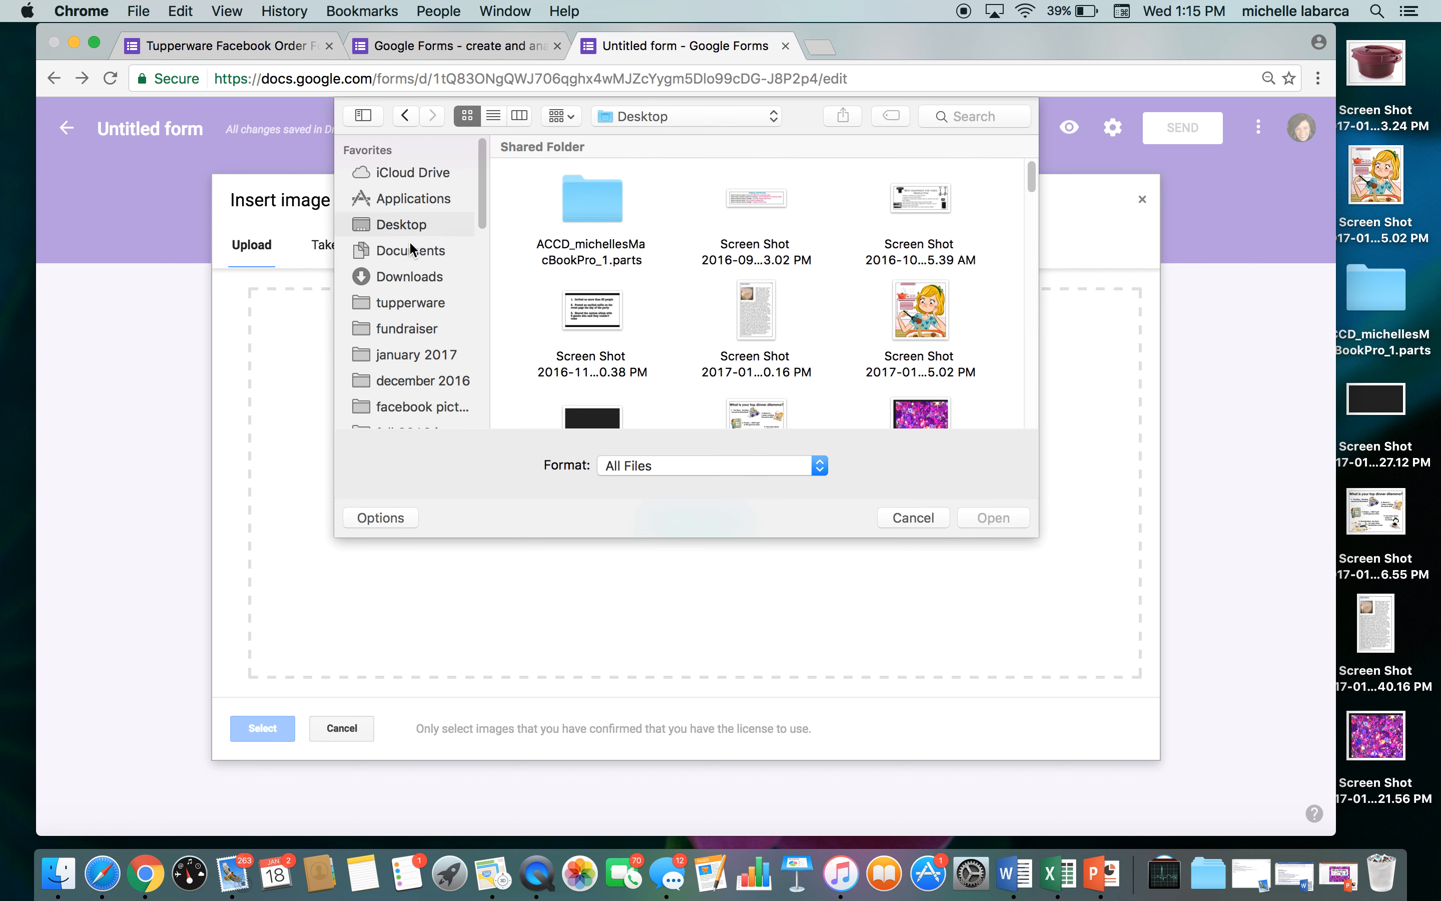
{"action": "left_click", "coordinate": [494, 116]}
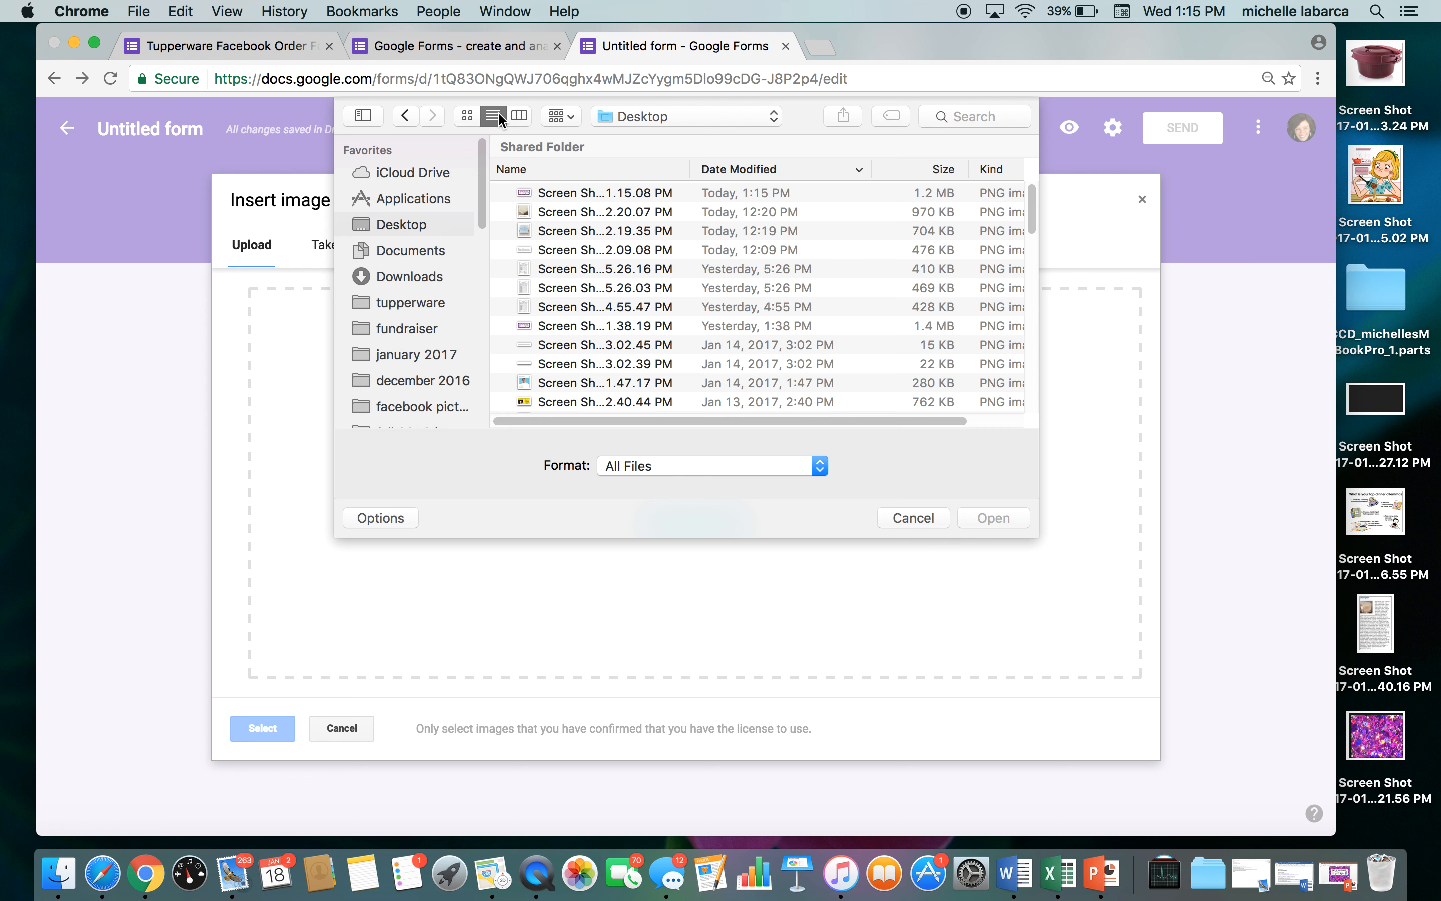
{"action": "left_click", "coordinate": [911, 518]}
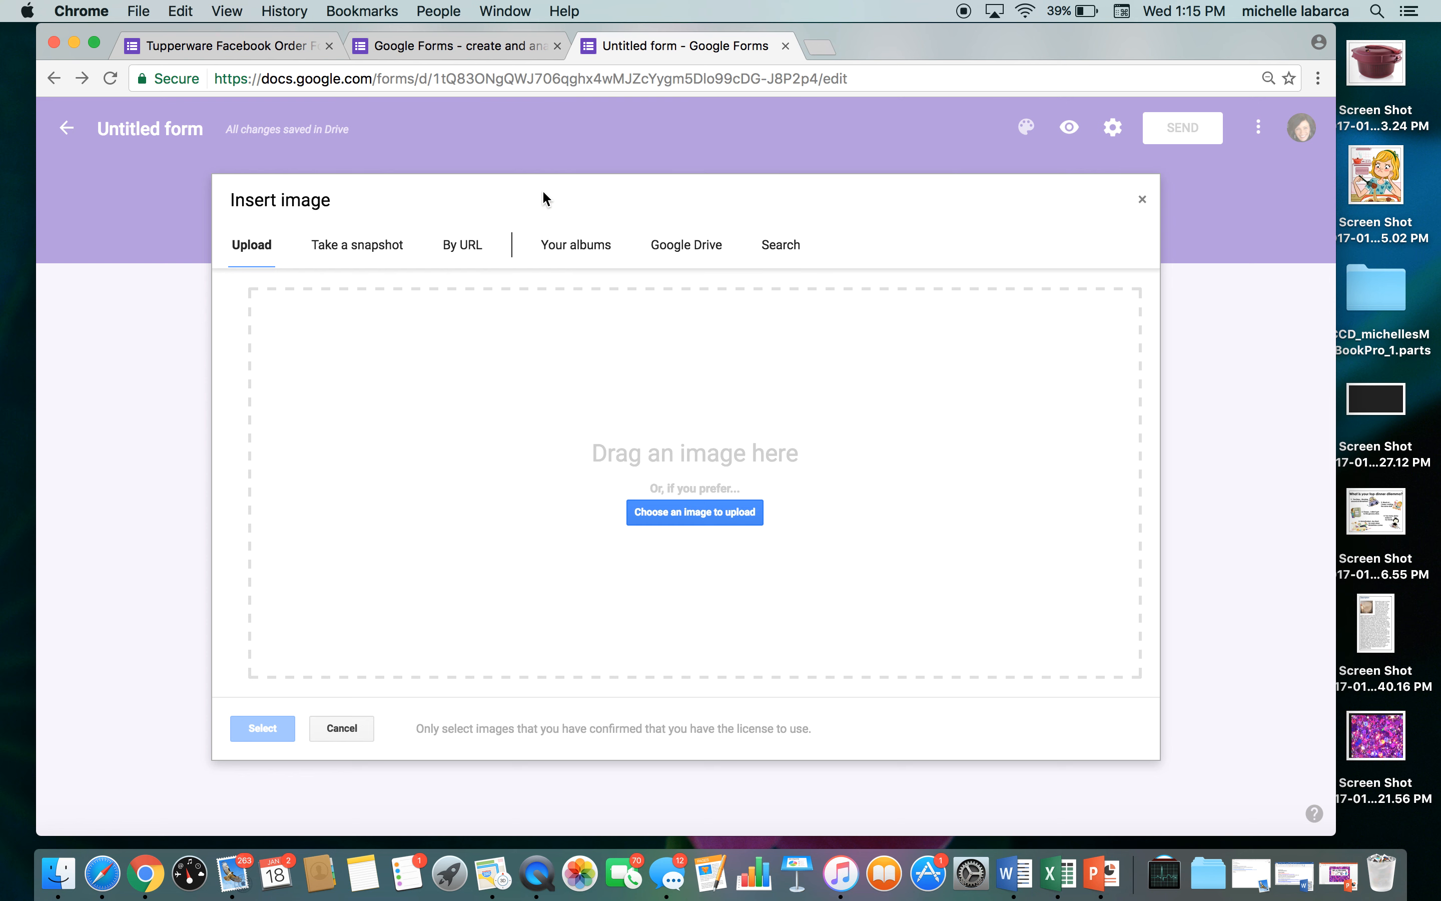
{"action": "left_click", "coordinate": [694, 512]}
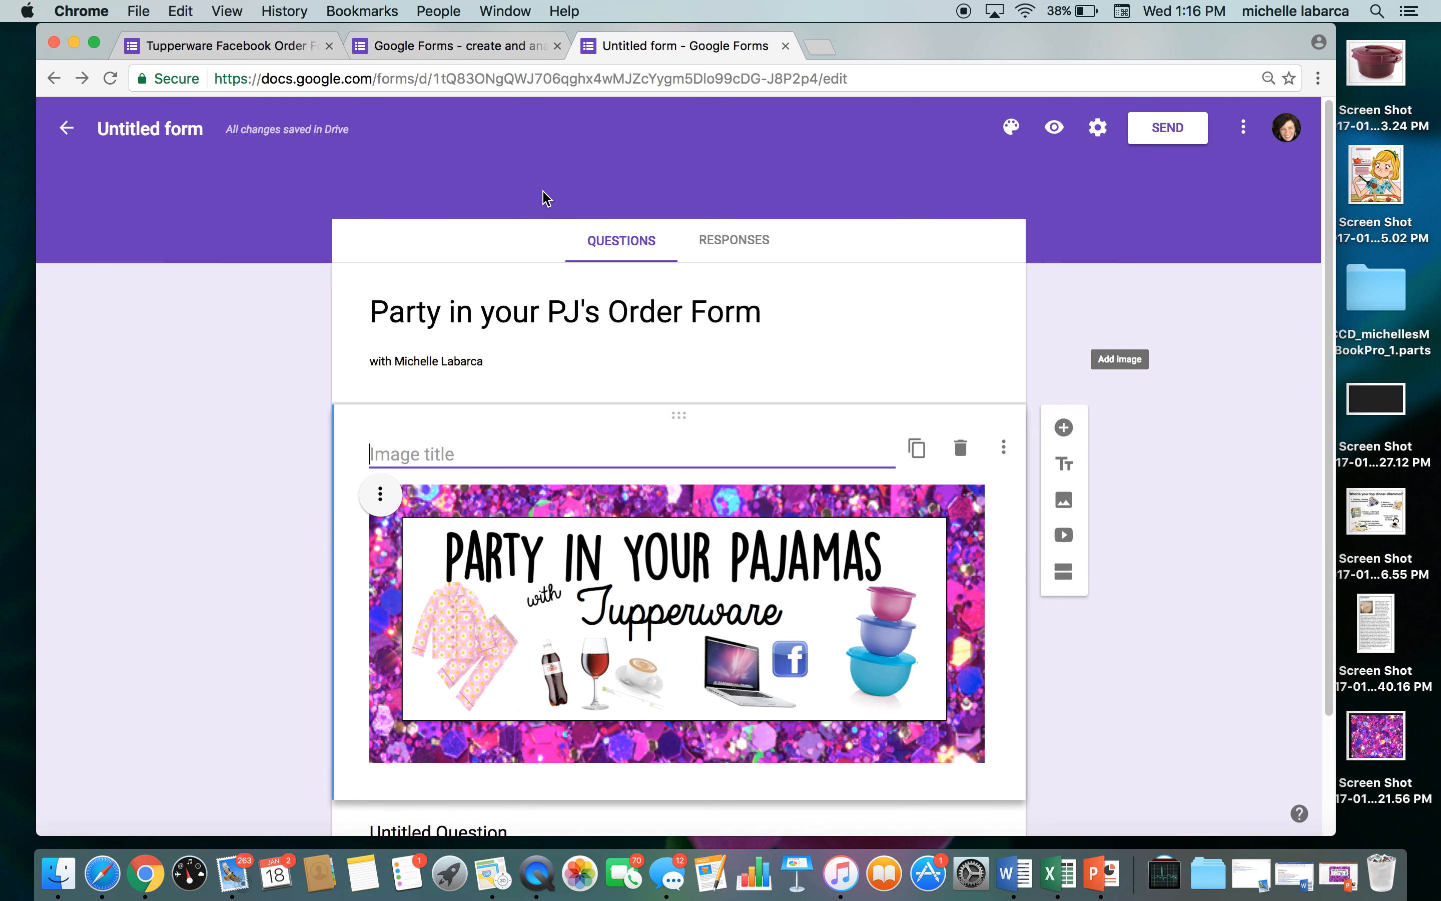
Preview the form as respondents see it, then return to the editor
{"action": "scroll", "scroll_direction": "down", "scroll_amount": 3}
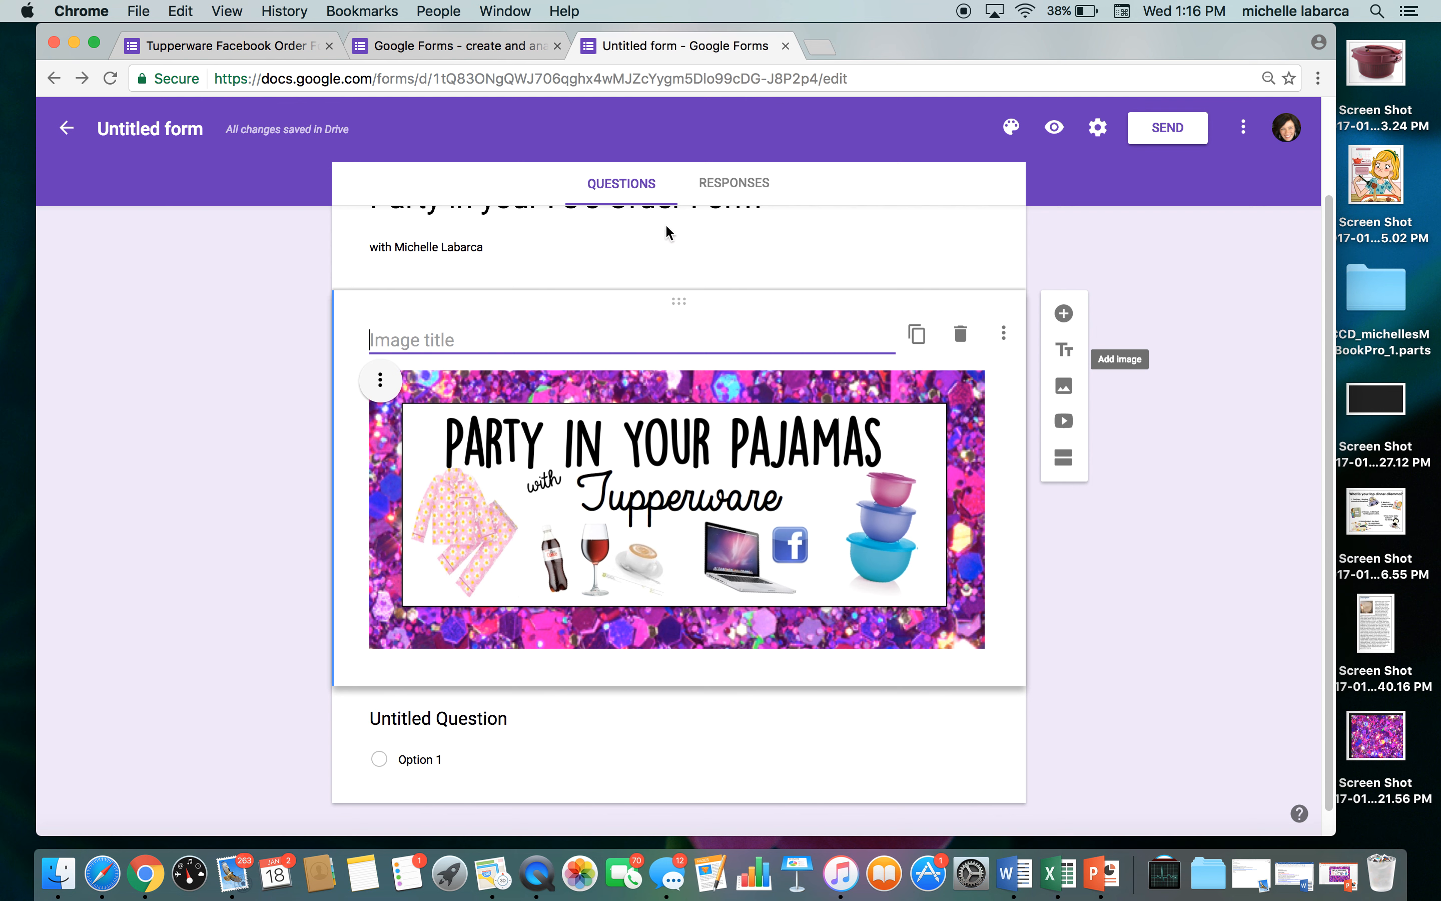
{"action": "mouse_move", "coordinate": [843, 457]}
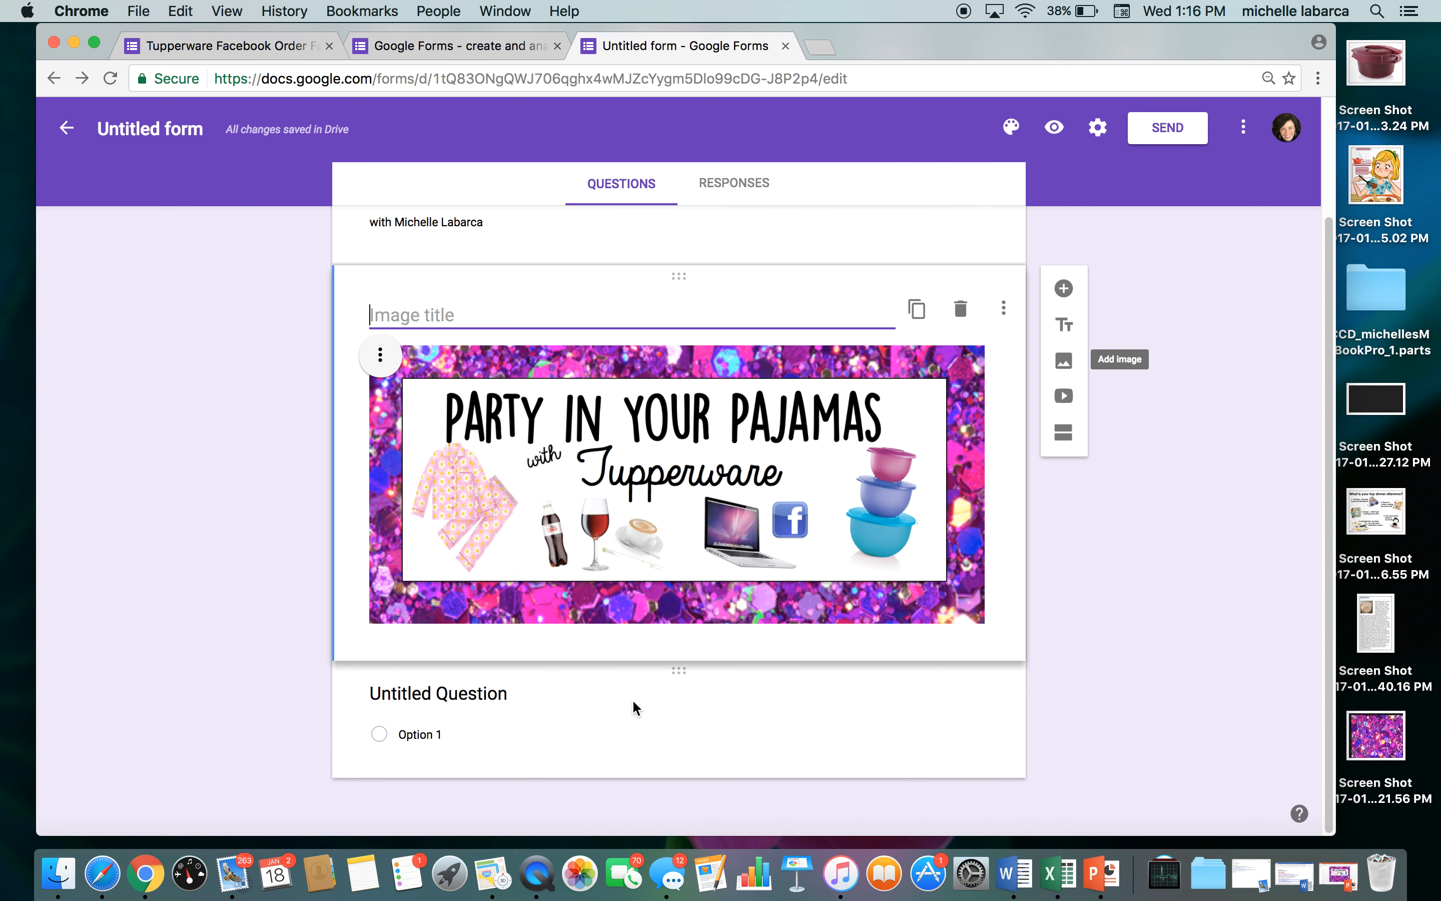
{"action": "mouse_move", "coordinate": [654, 703]}
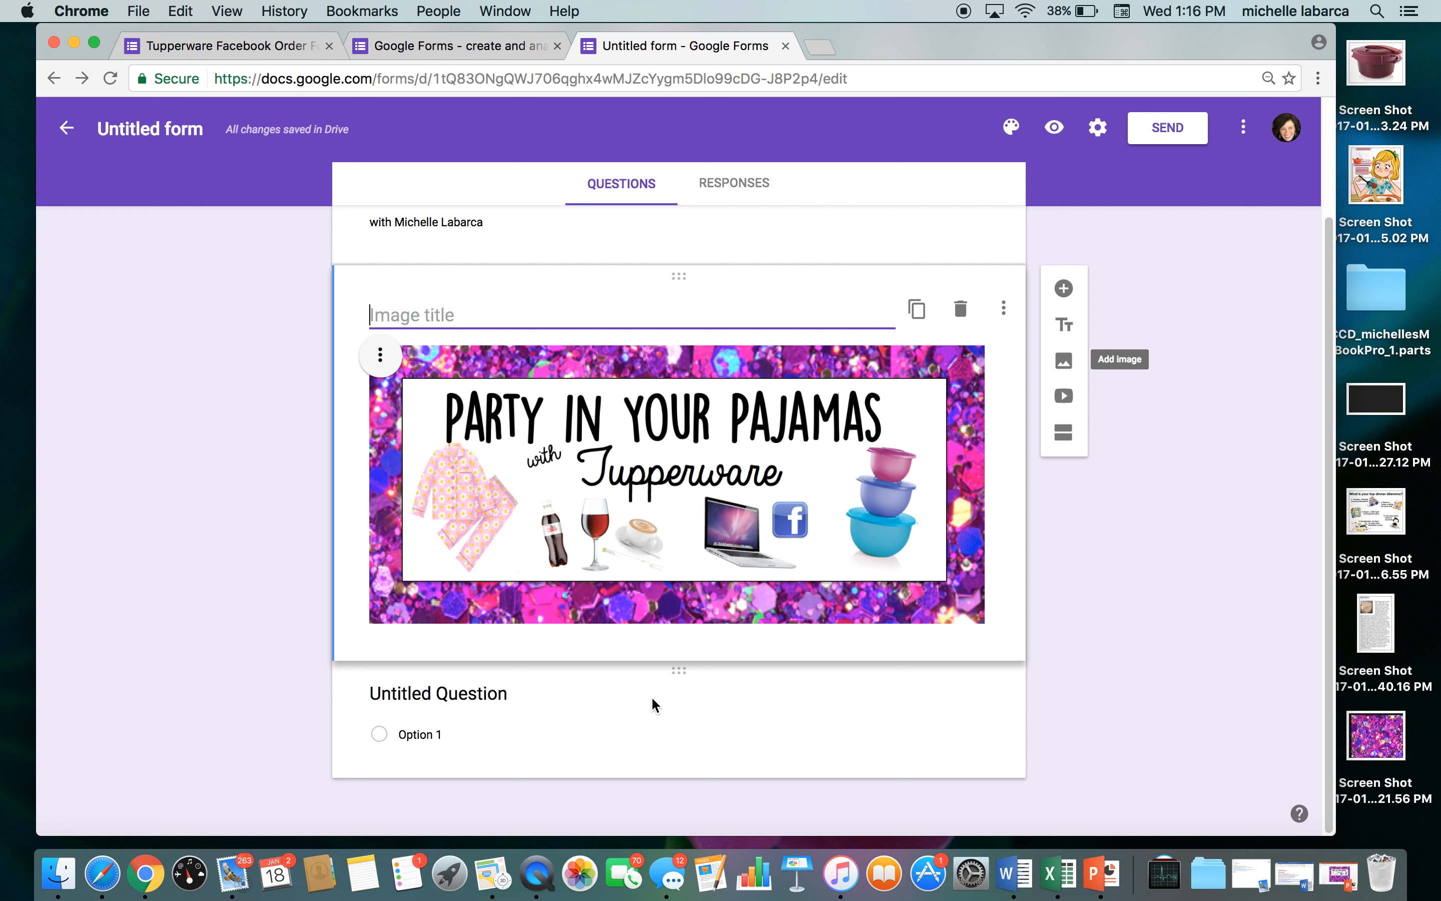
{"action": "mouse_move", "coordinate": [1054, 127]}
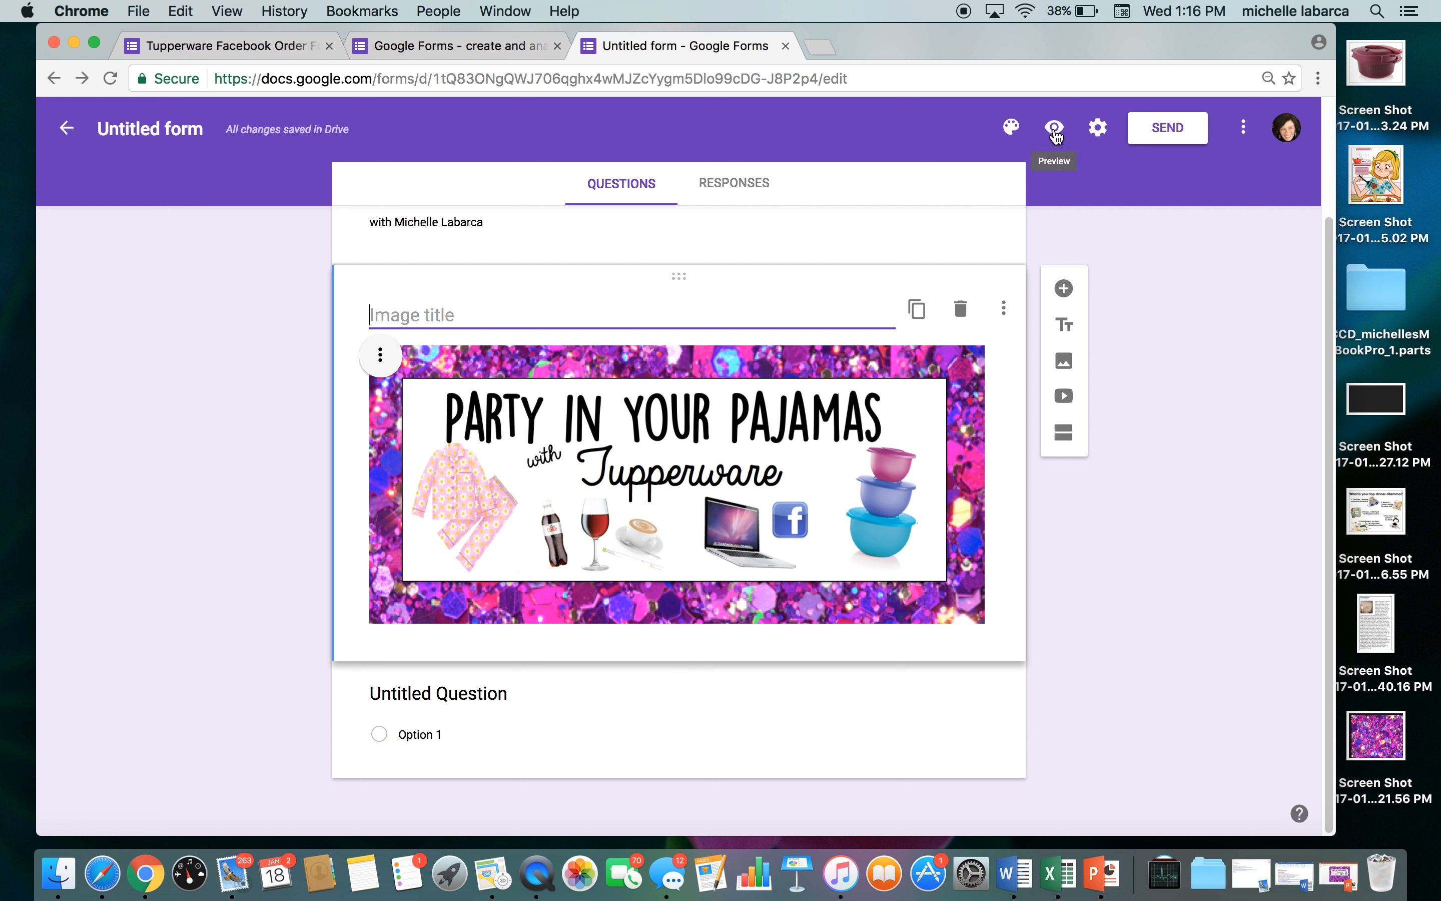
{"action": "left_click", "coordinate": [1053, 128]}
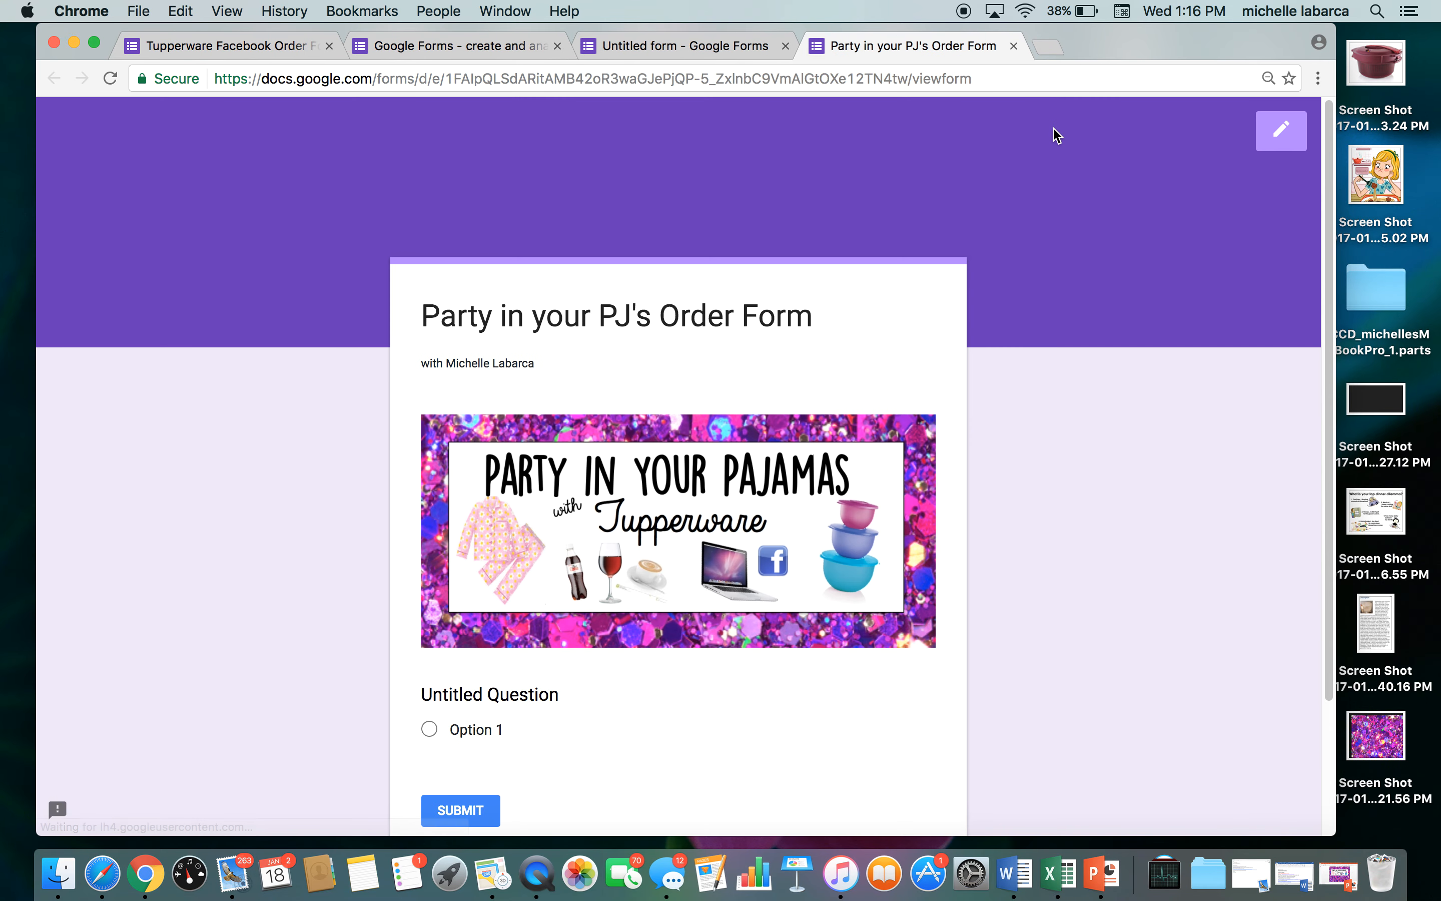
{"action": "mouse_move", "coordinate": [871, 468]}
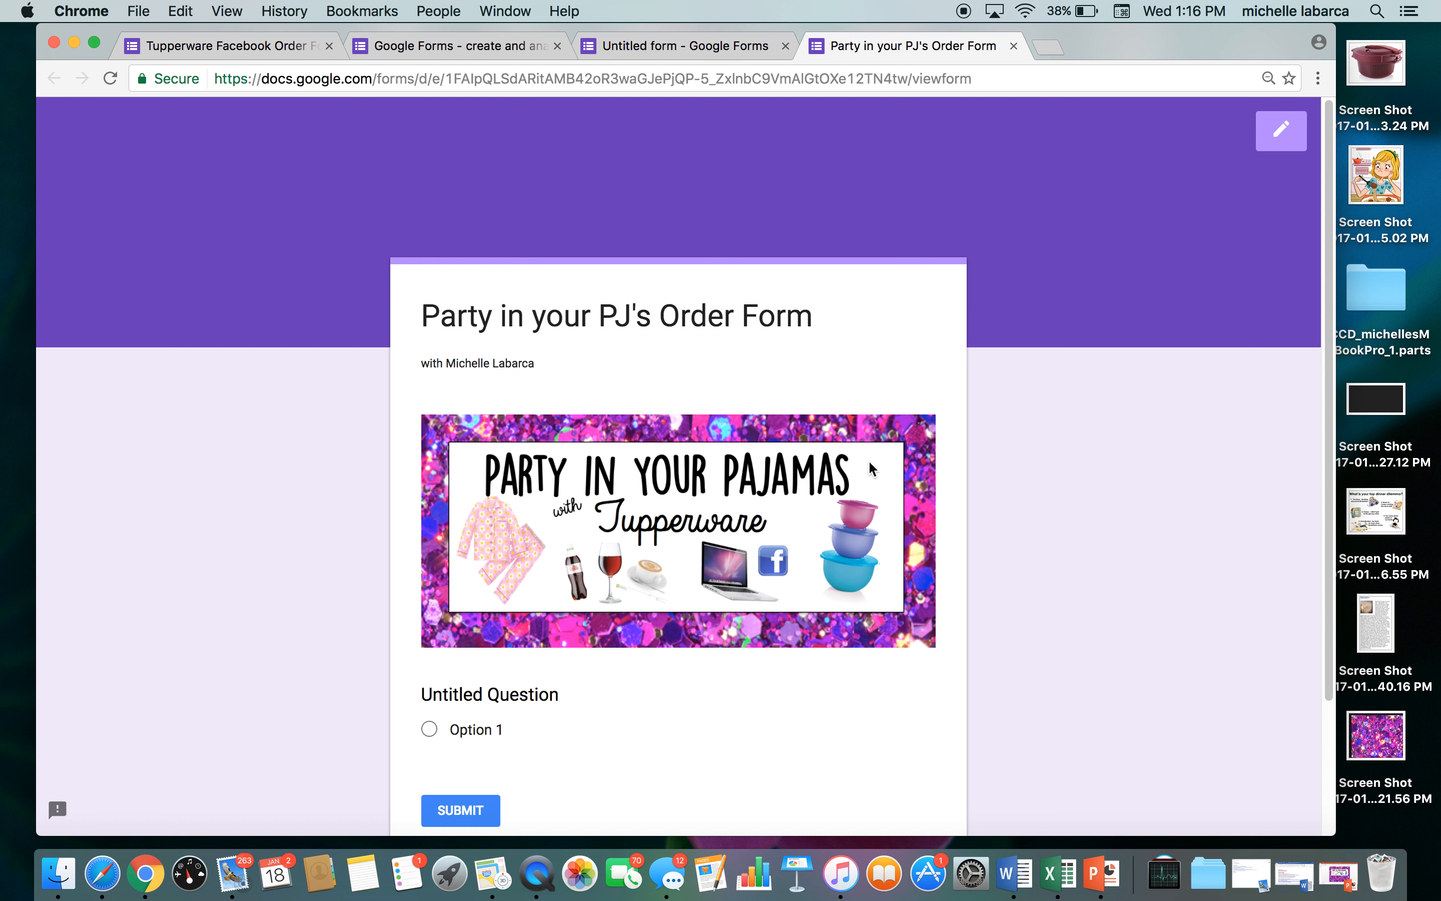
{"action": "mouse_move", "coordinate": [1280, 130]}
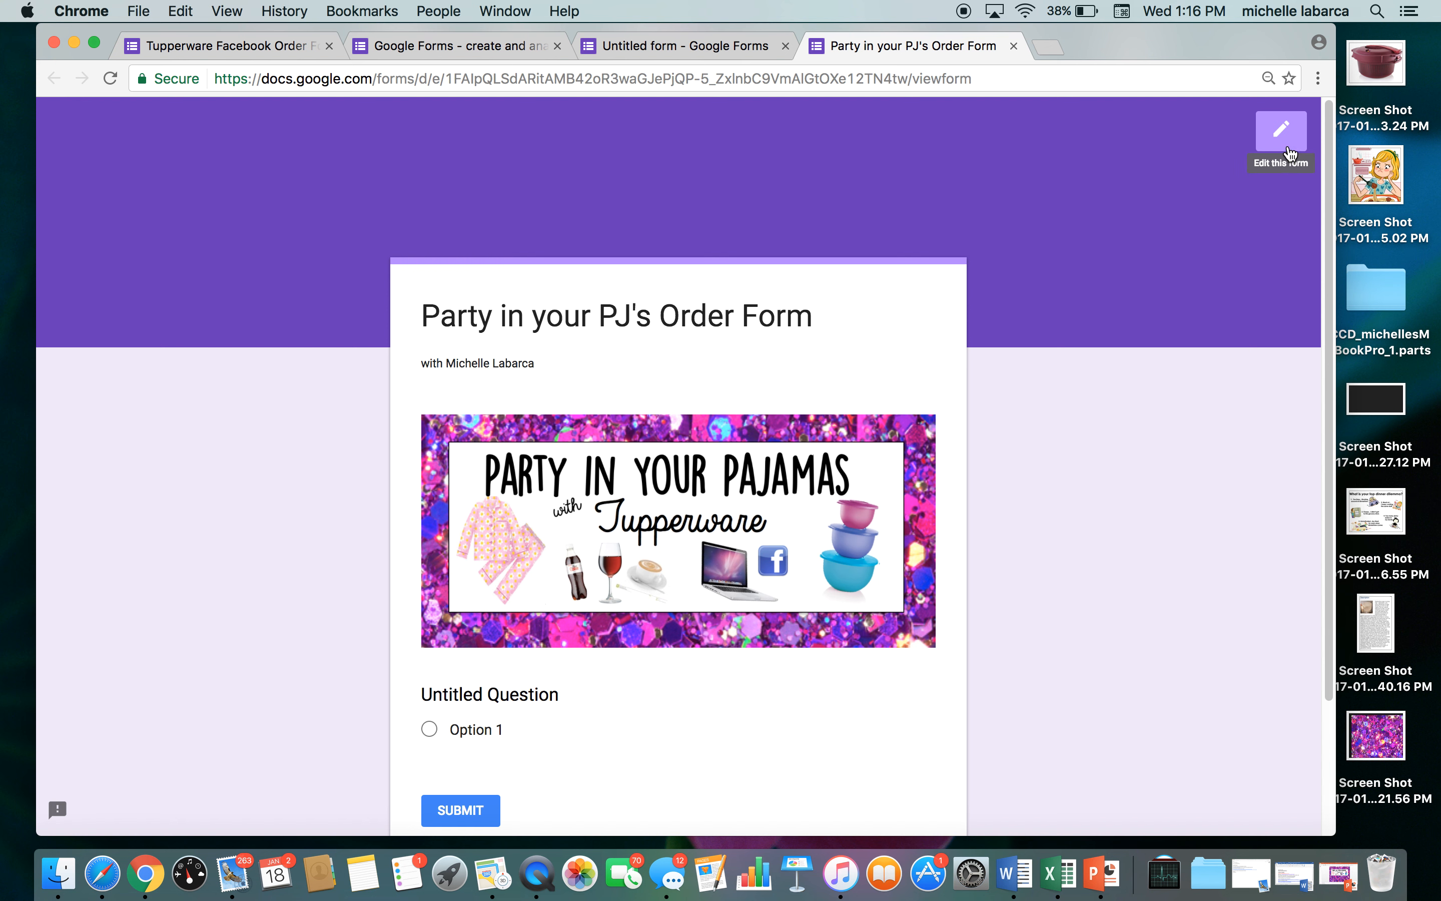
{"action": "left_click", "coordinate": [1280, 130]}
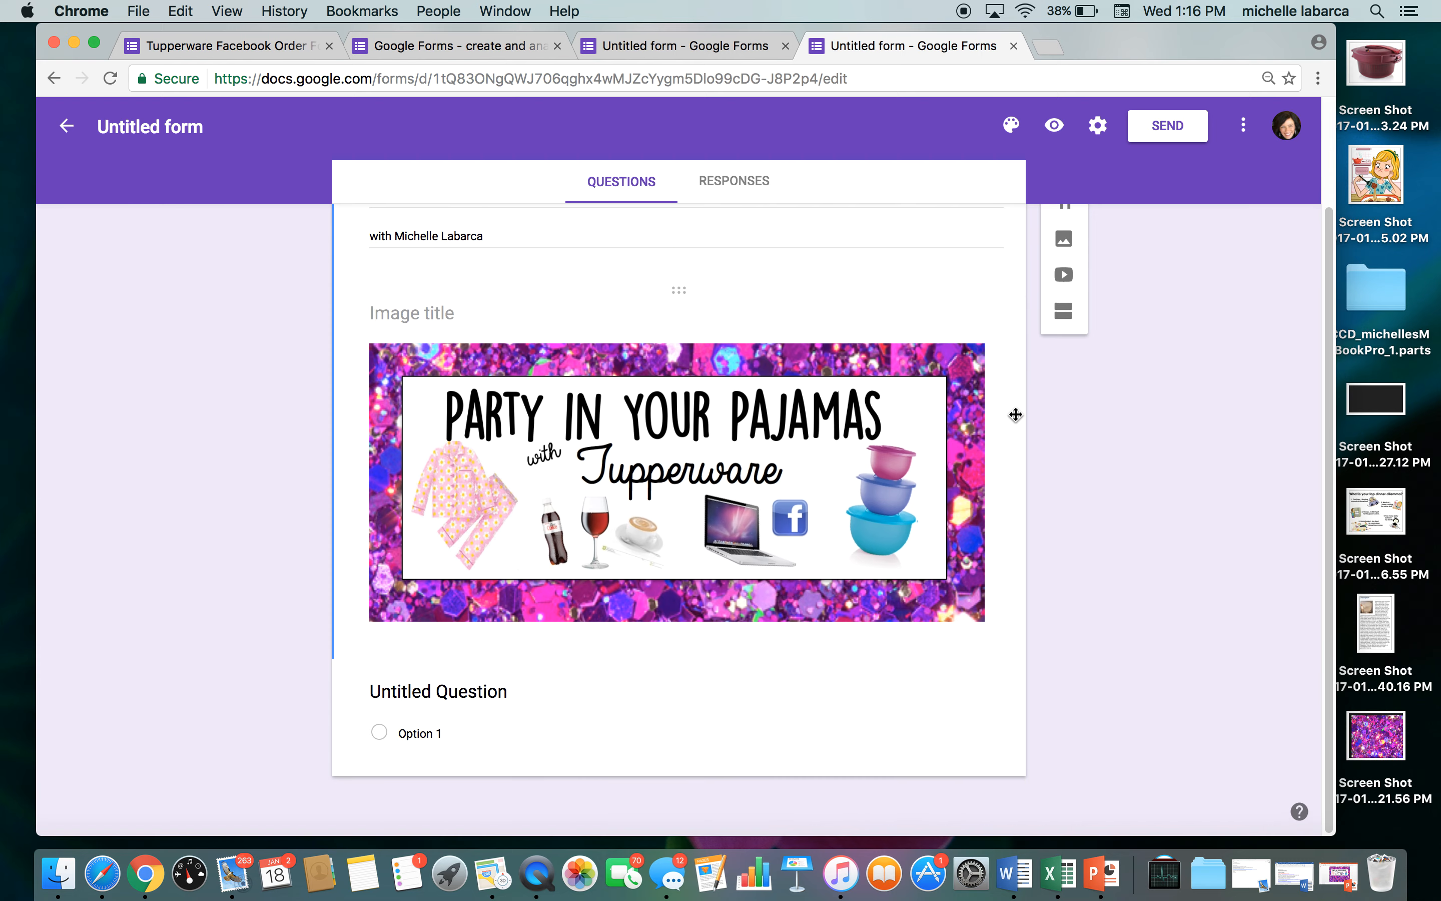
Name the first question 'Host Name:' with description 'Who invited you to the party tonight?'
{"action": "left_click", "coordinate": [439, 692]}
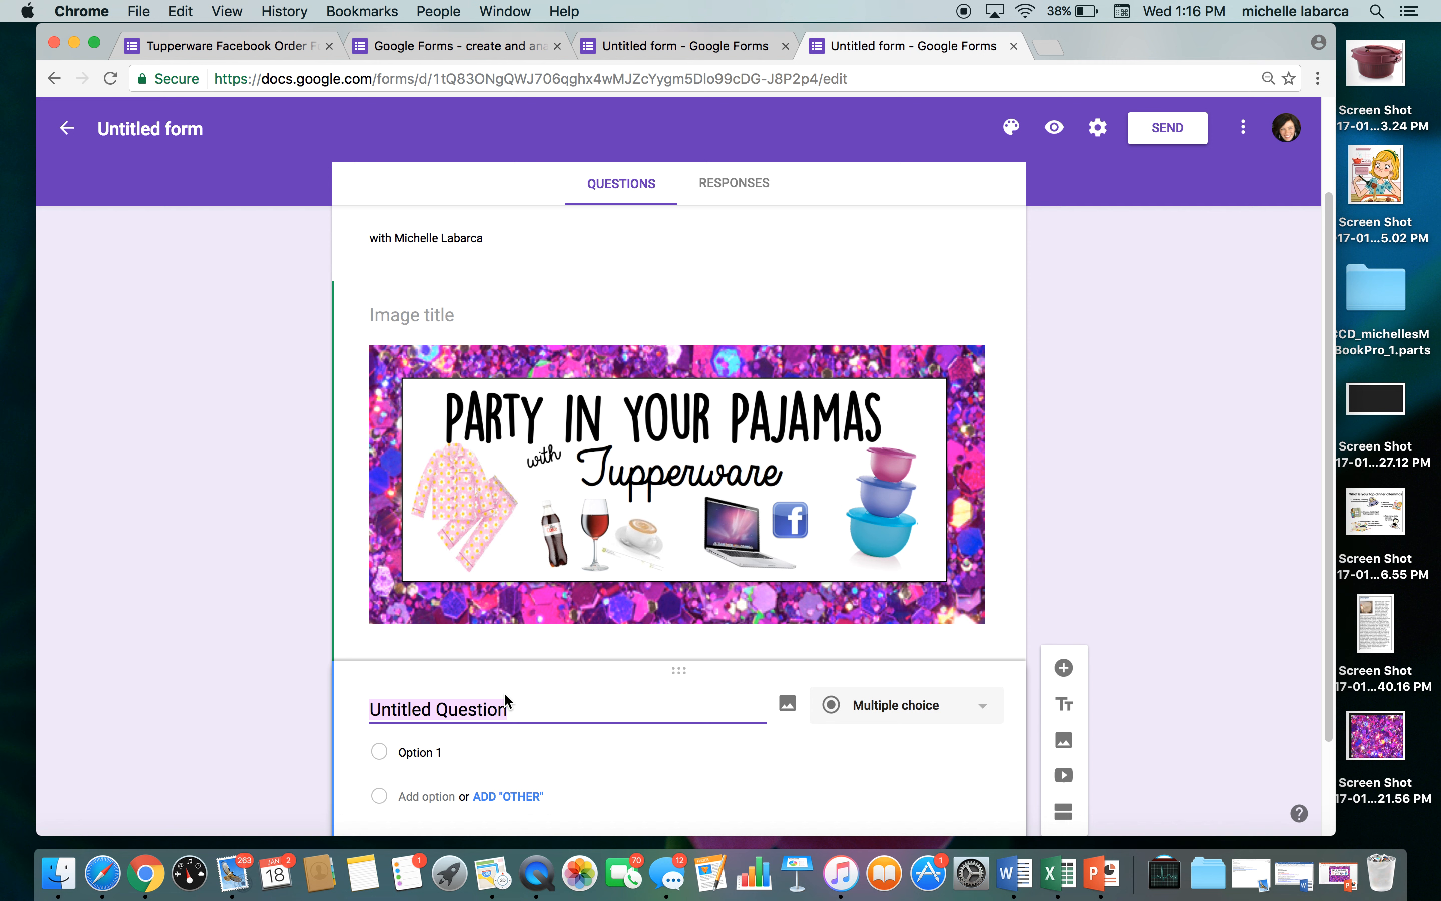
{"action": "type", "text": "Host Name:"}
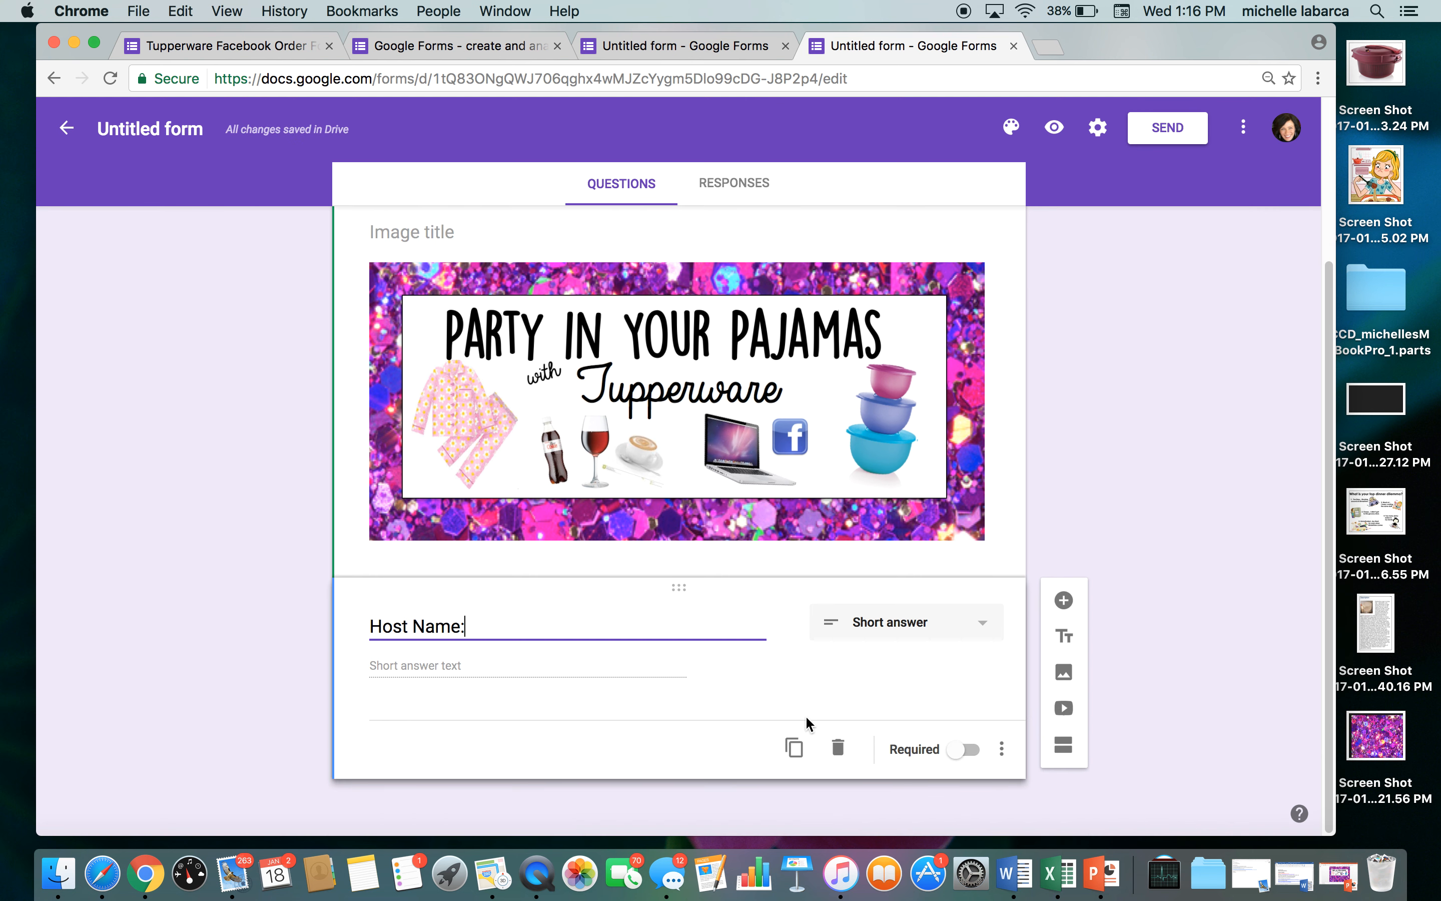
{"action": "mouse_move", "coordinate": [1003, 761]}
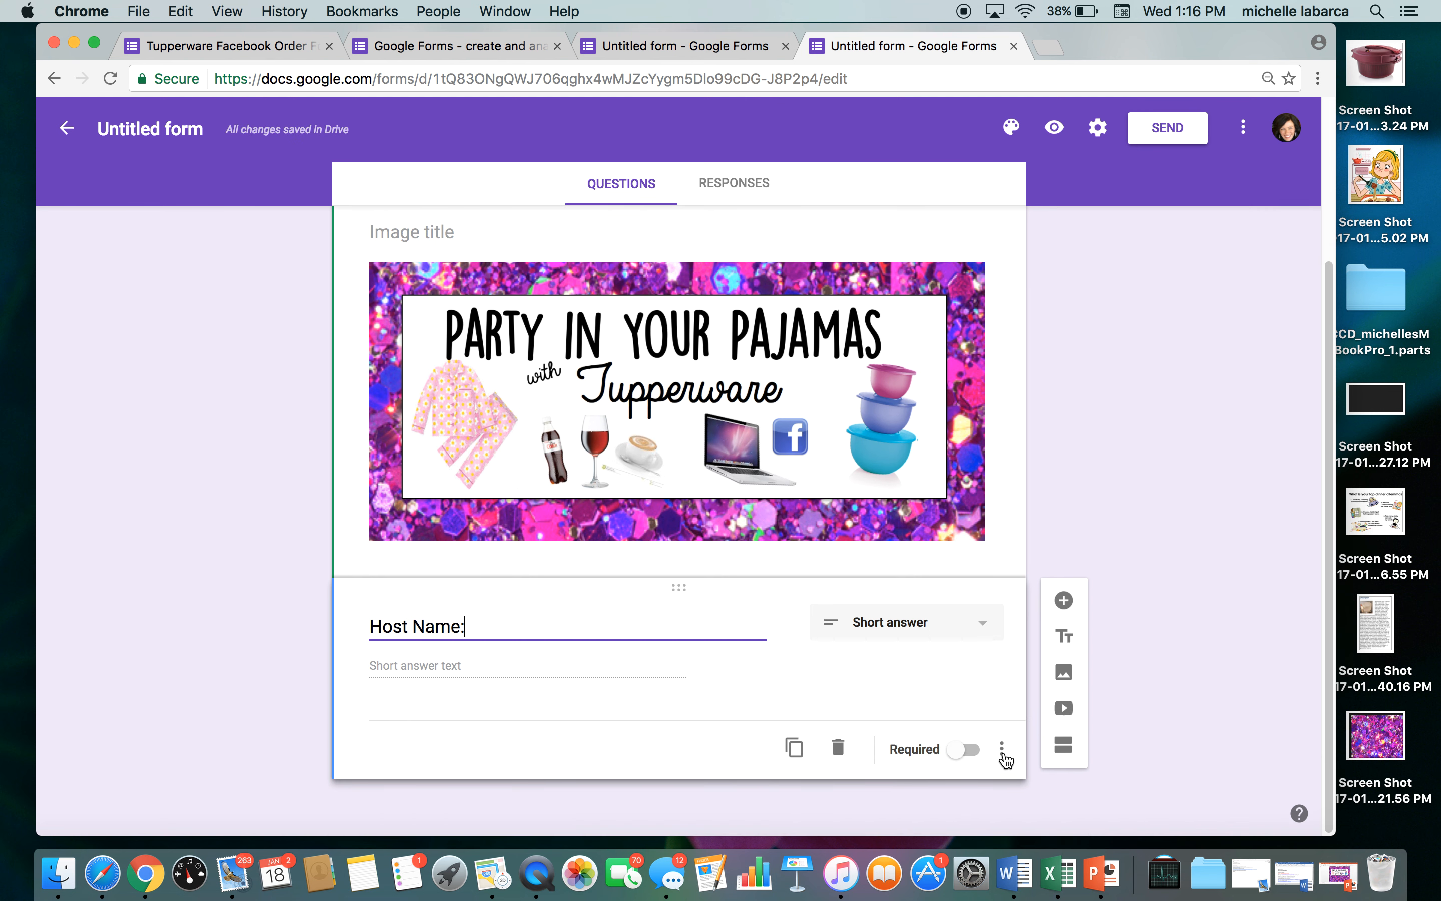
{"action": "left_click", "coordinate": [1006, 757]}
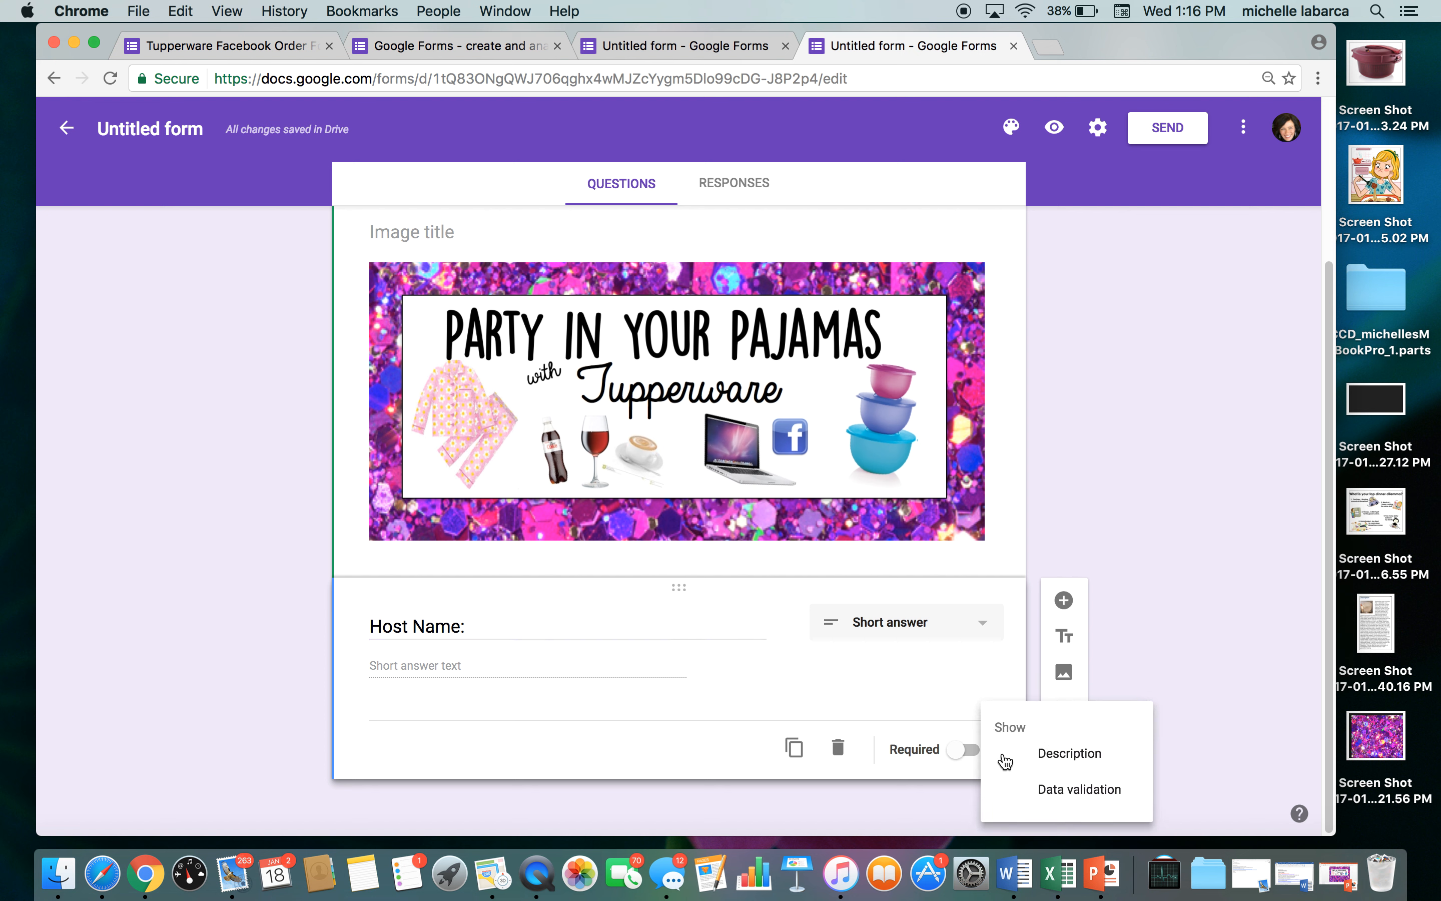
{"action": "mouse_move", "coordinate": [1069, 752]}
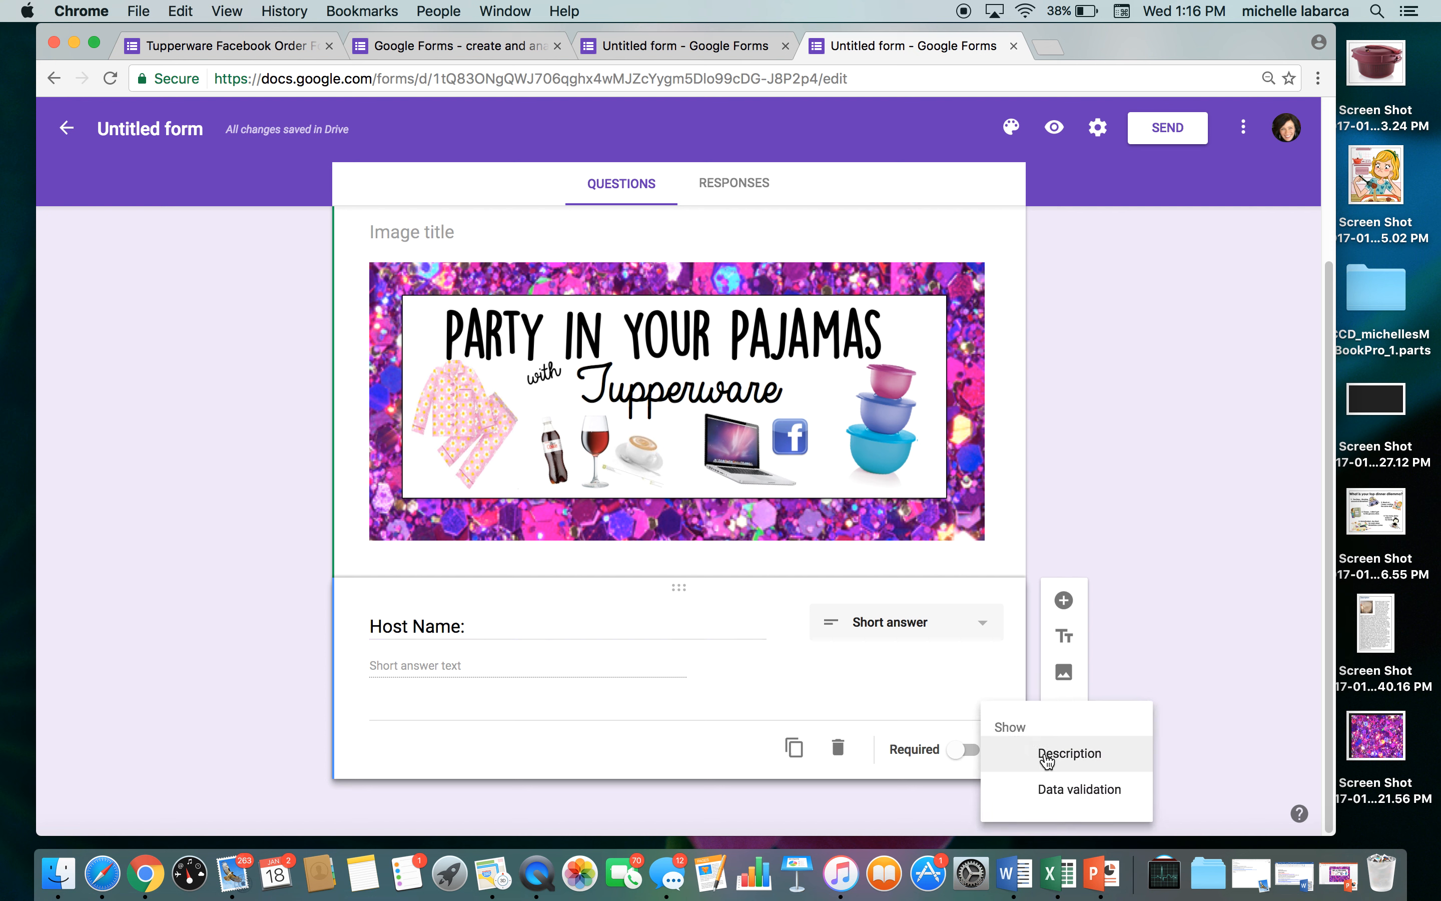
{"action": "left_click", "coordinate": [1068, 752]}
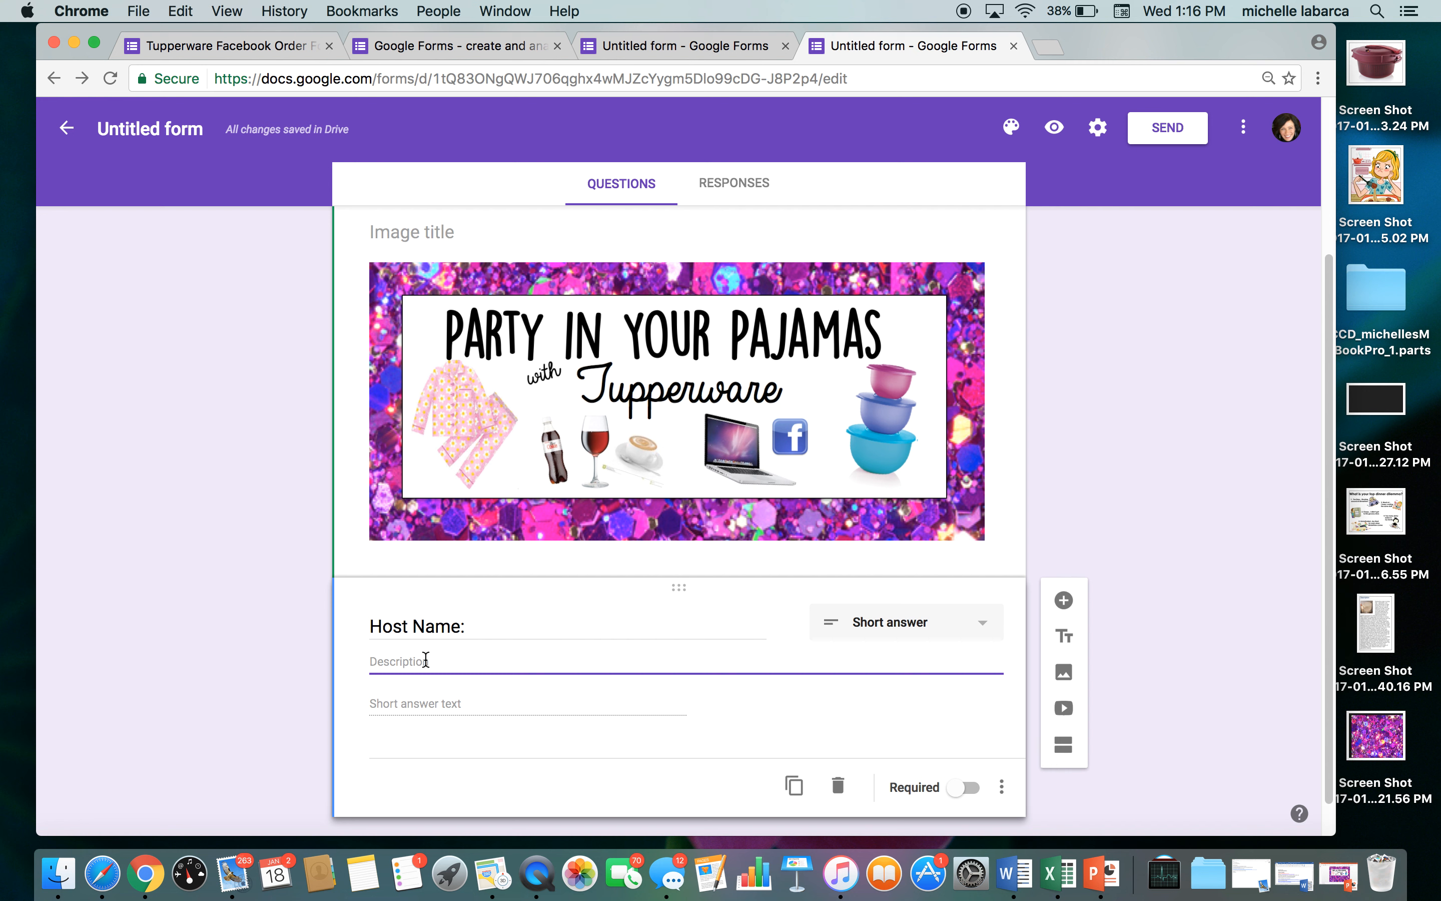
{"action": "mouse_move", "coordinate": [427, 660]}
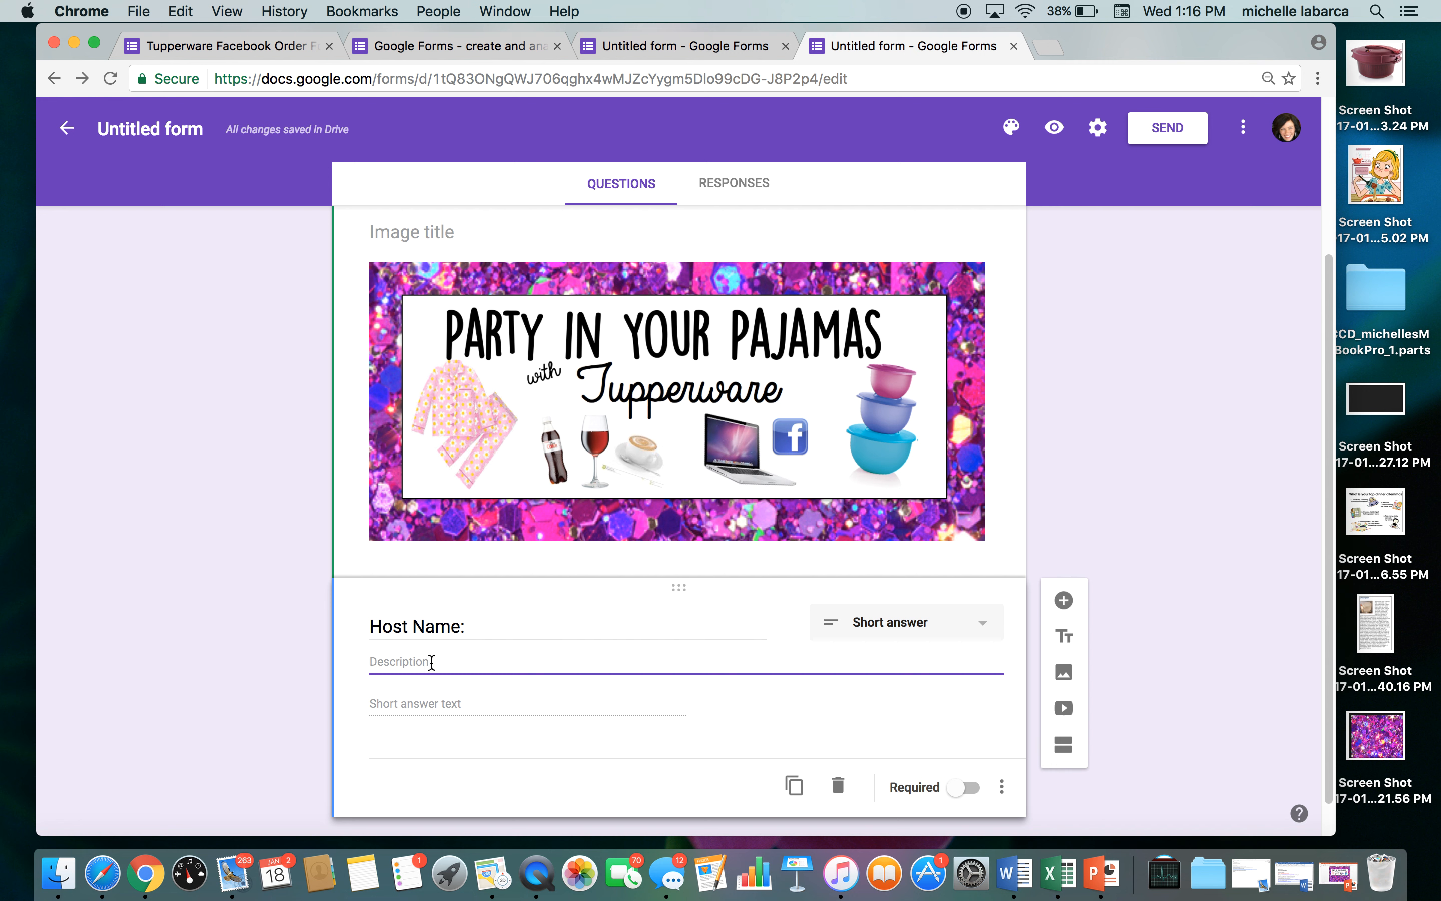
{"action": "type", "text": "w"}
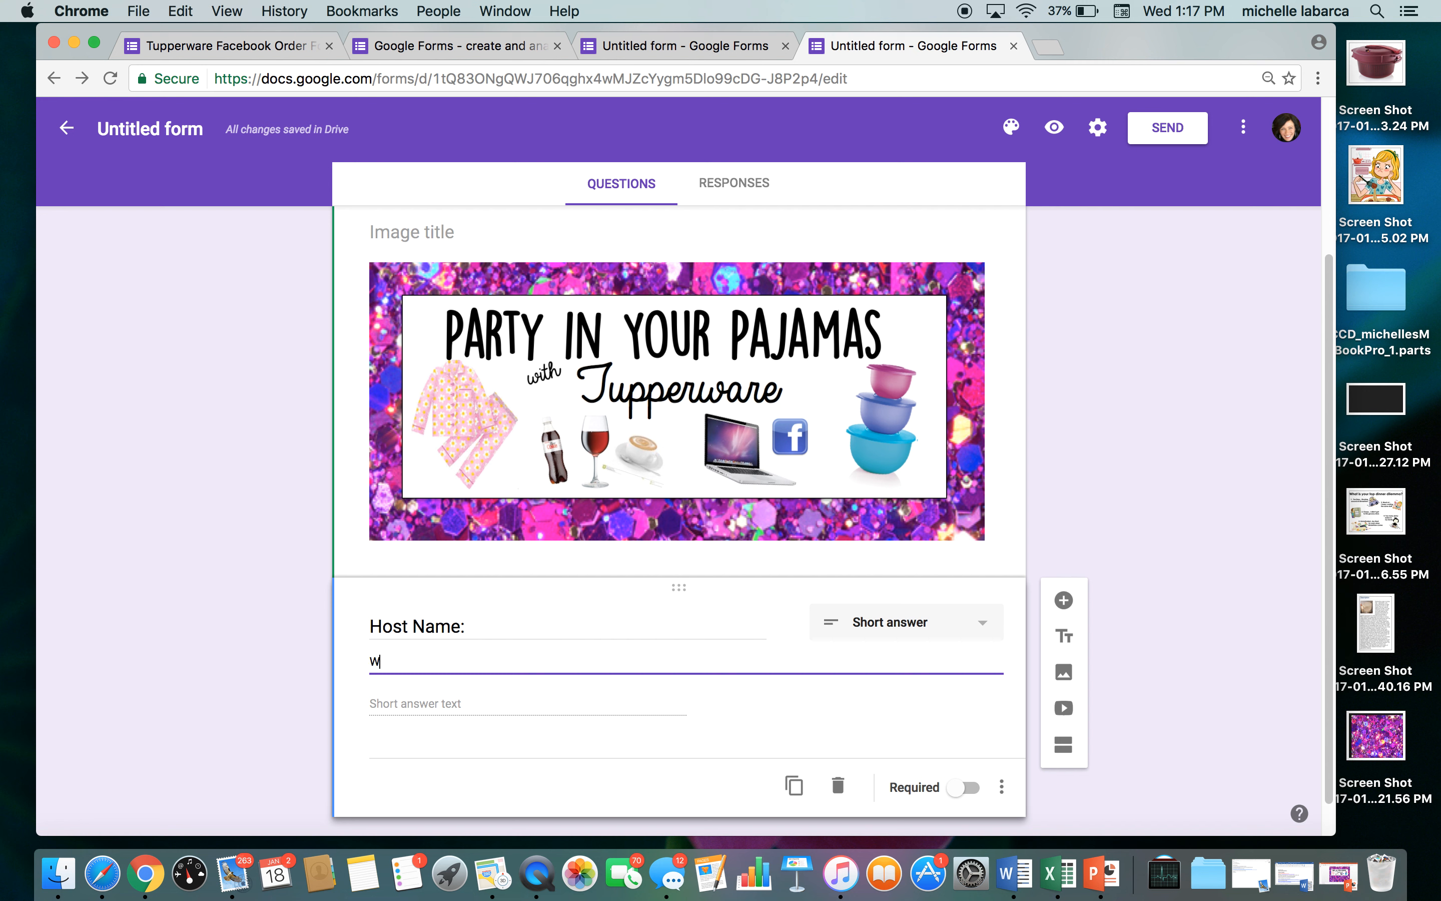
{"action": "type", "text": "Who in"}
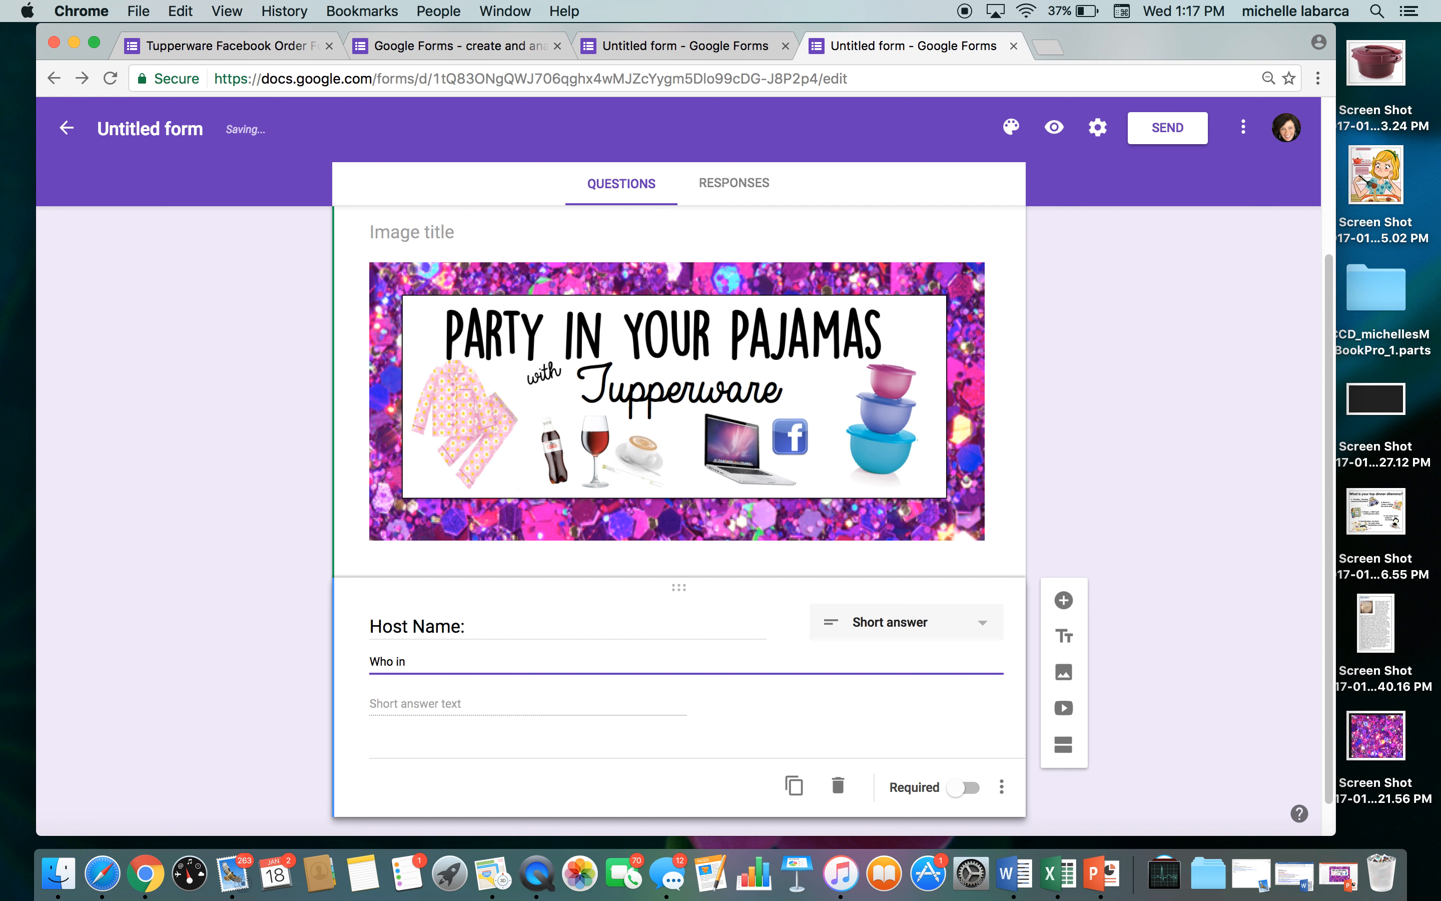
{"action": "type", "text": "vited you to"}
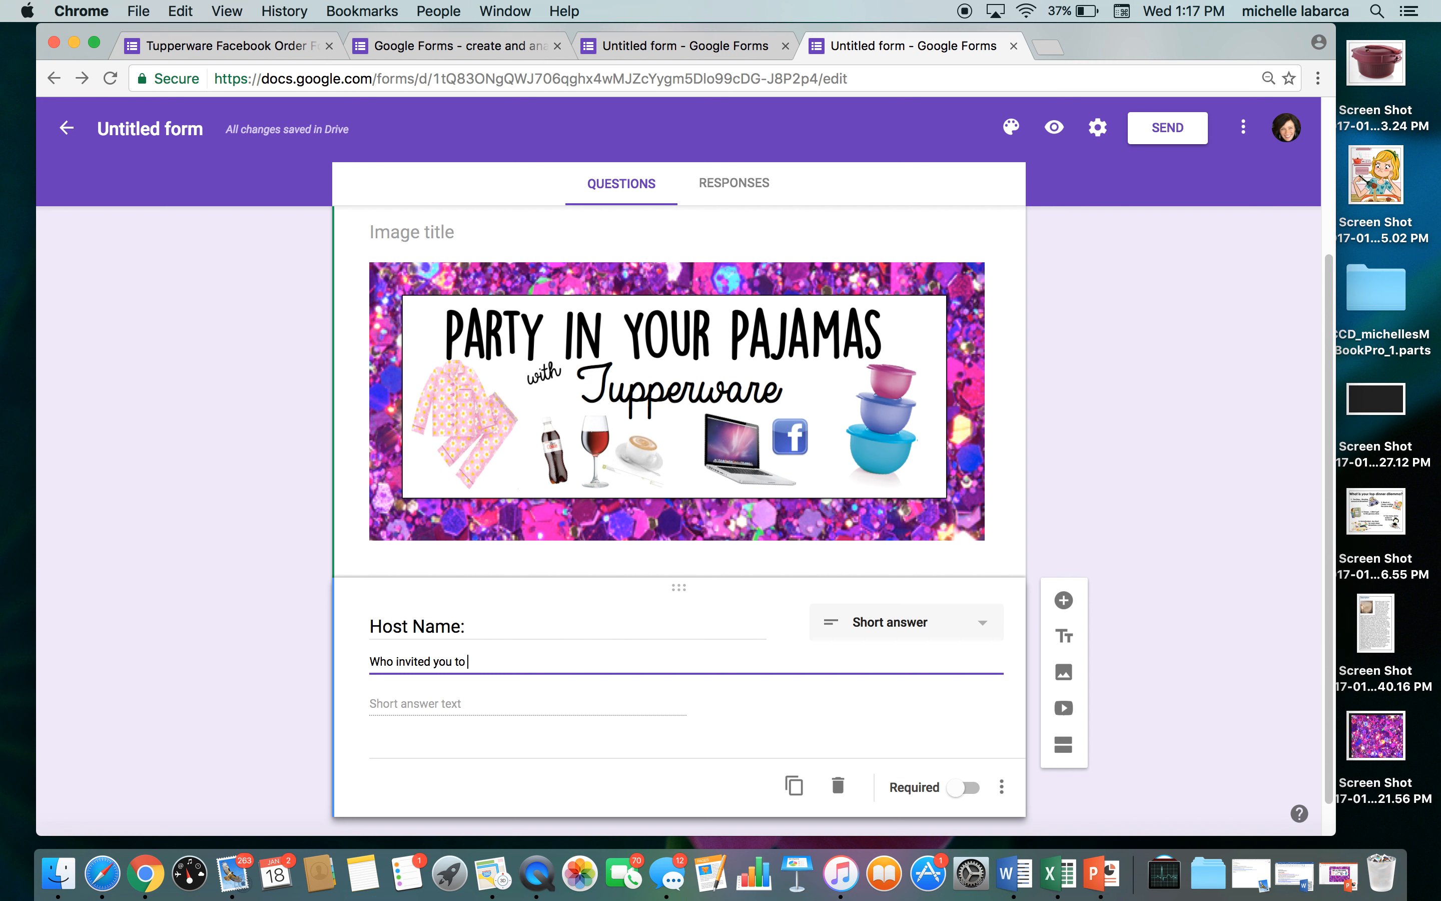
{"action": "type", "text": "the party tonight"}
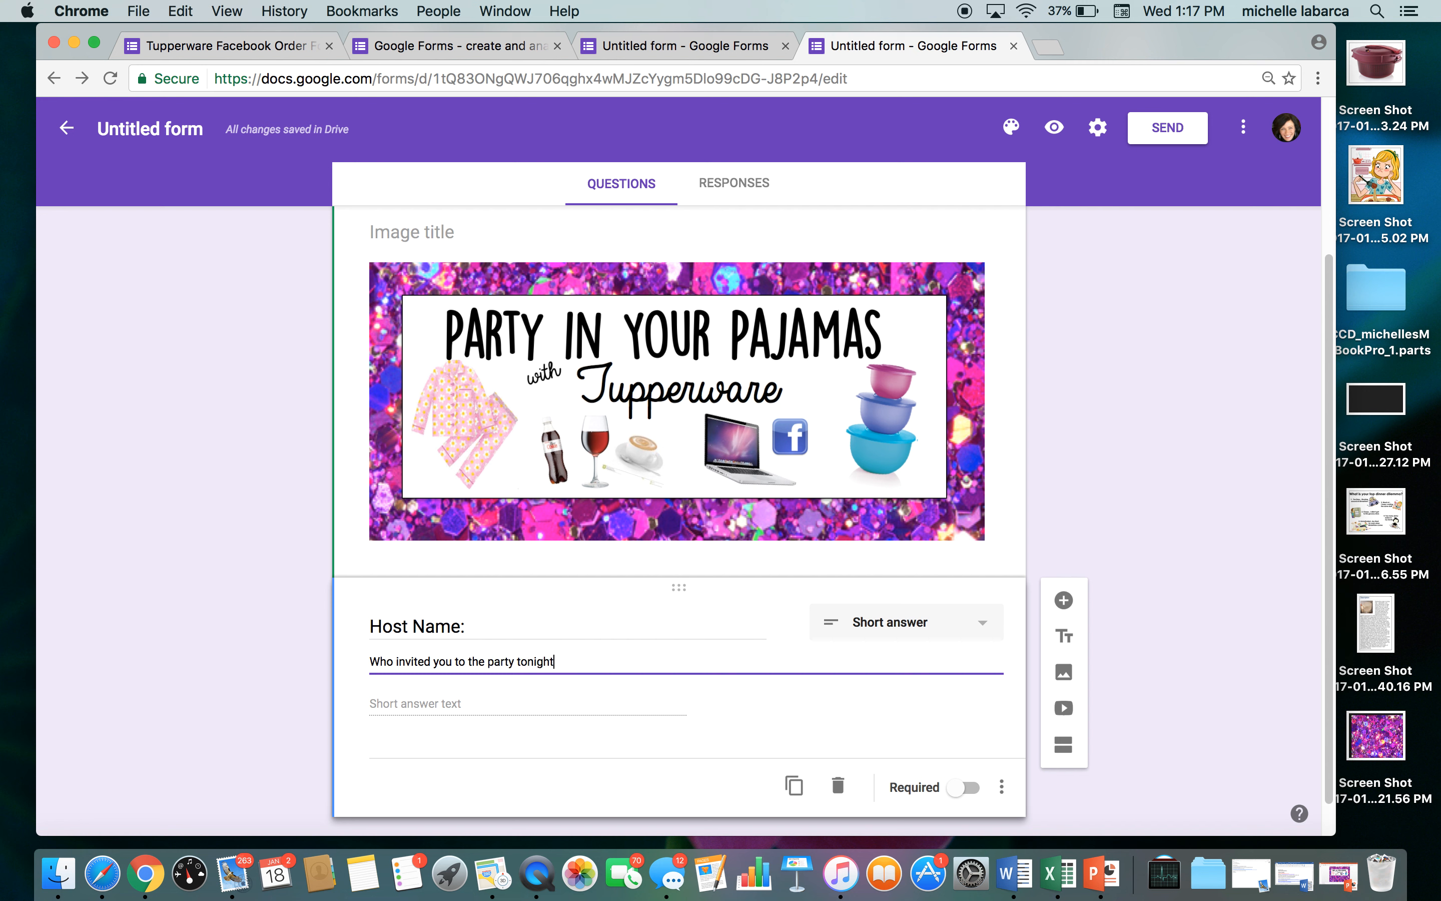
{"action": "type", "text": "?"}
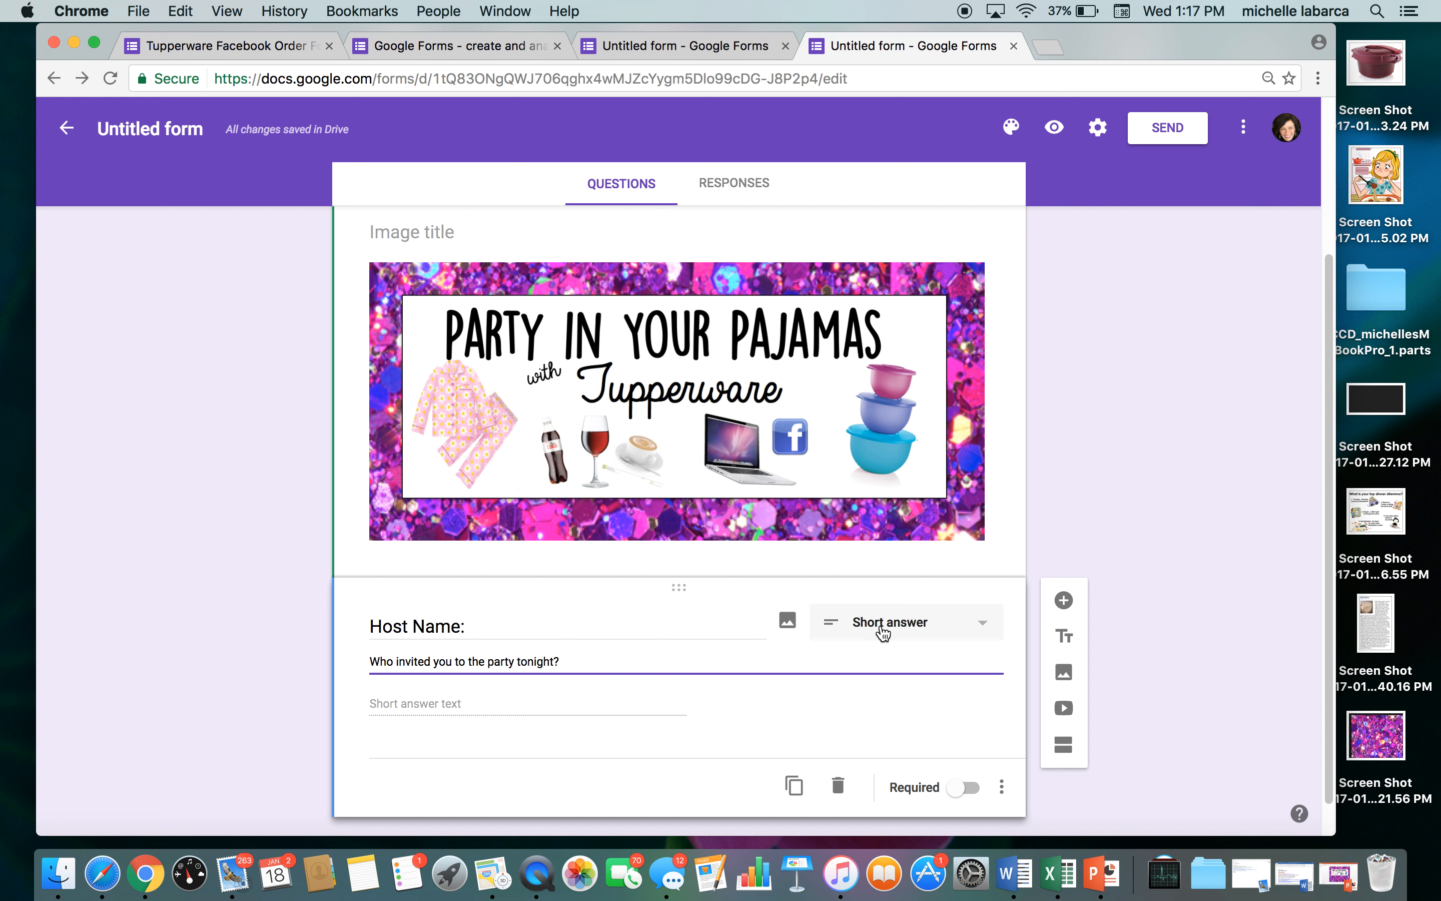
Keep Host Name as a Short answer question from the type list
{"action": "left_click", "coordinate": [904, 621]}
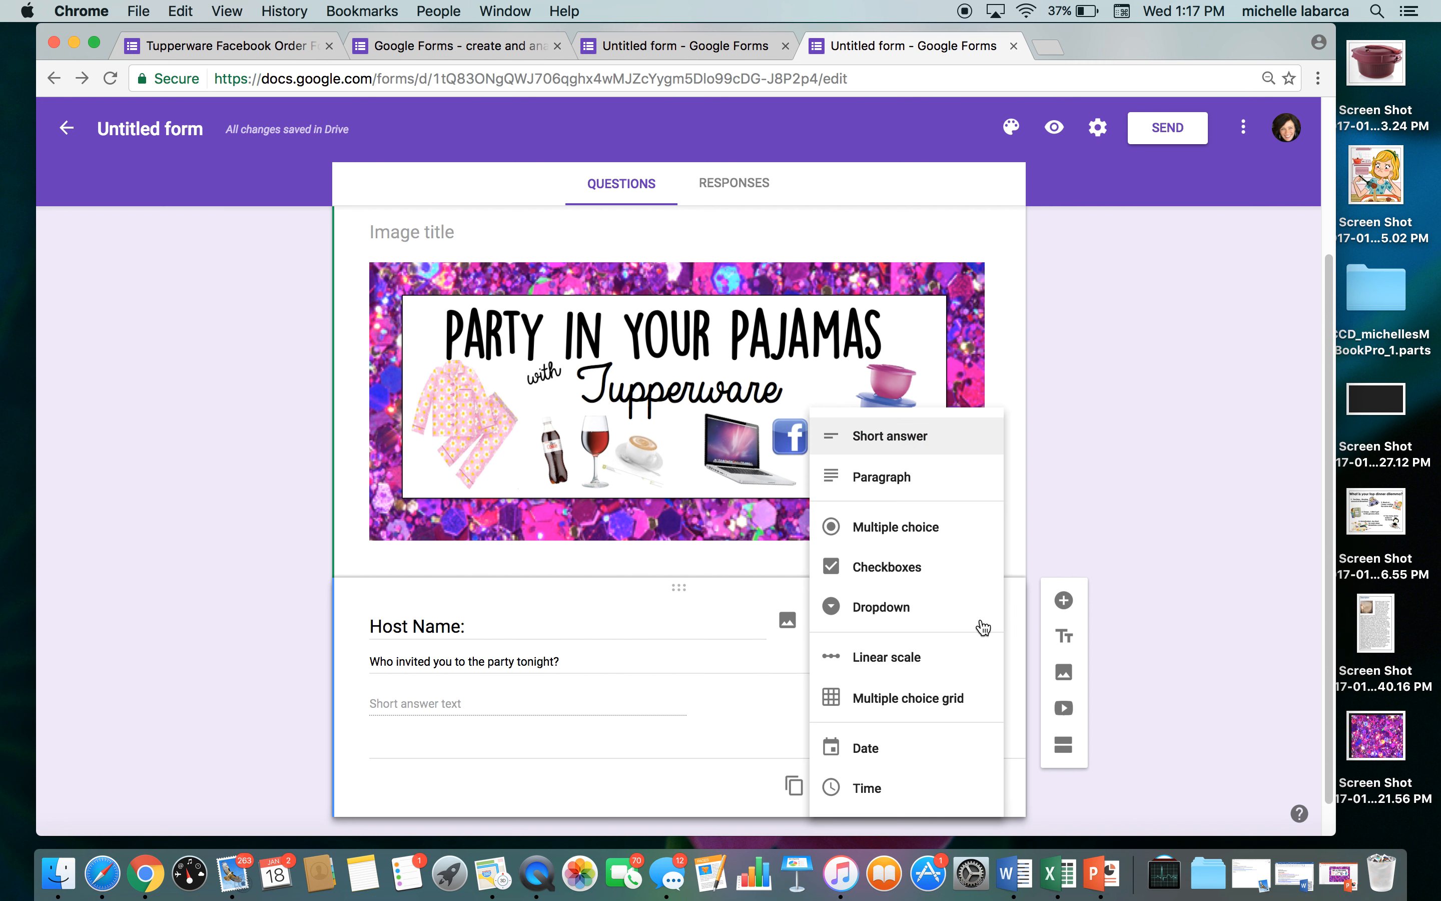
{"action": "mouse_move", "coordinate": [937, 557]}
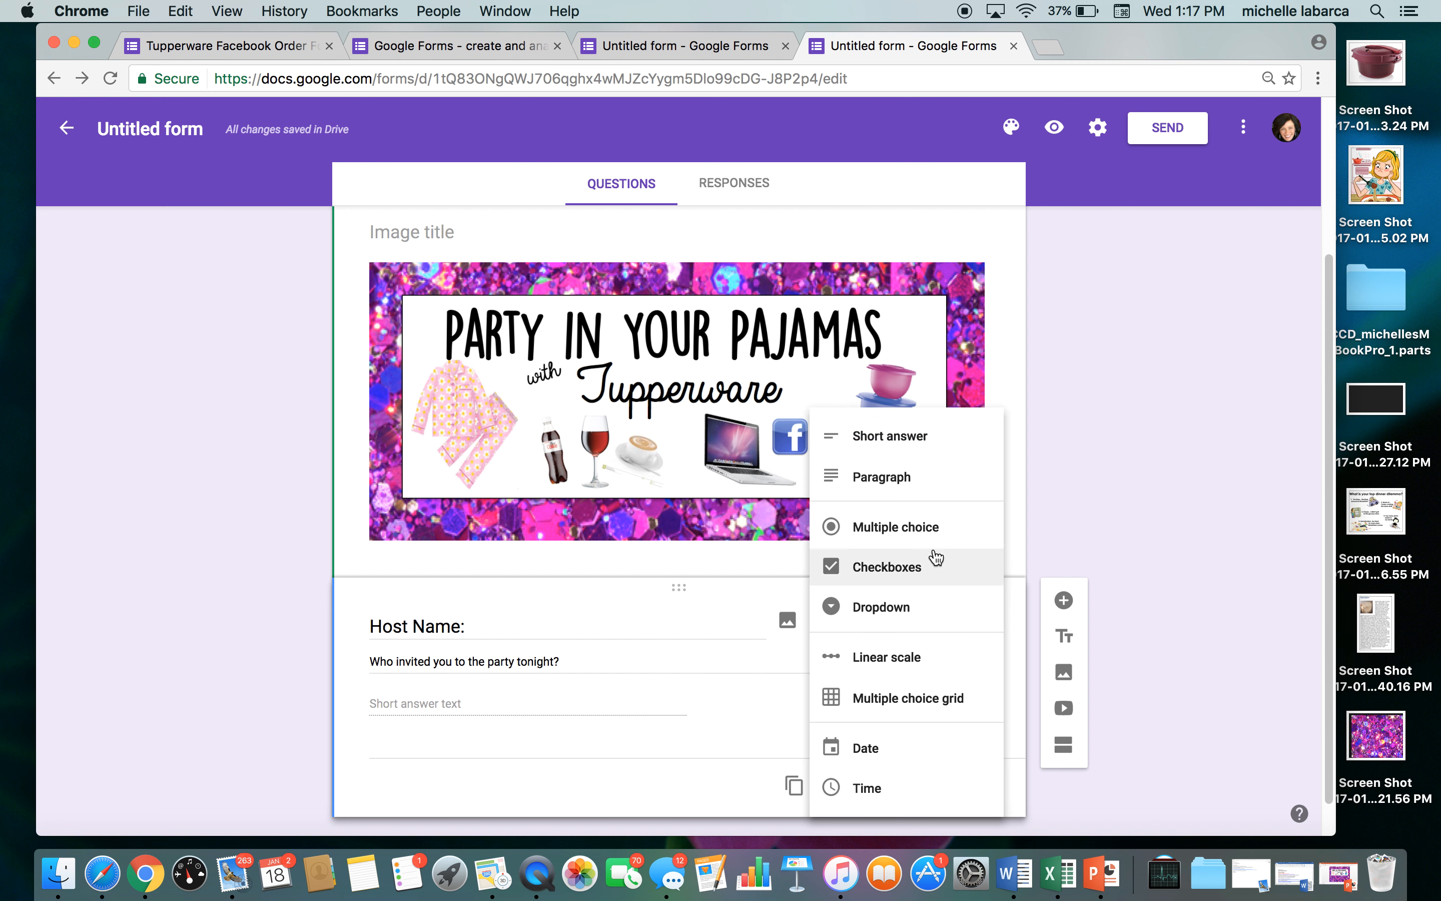
{"action": "mouse_move", "coordinate": [884, 656]}
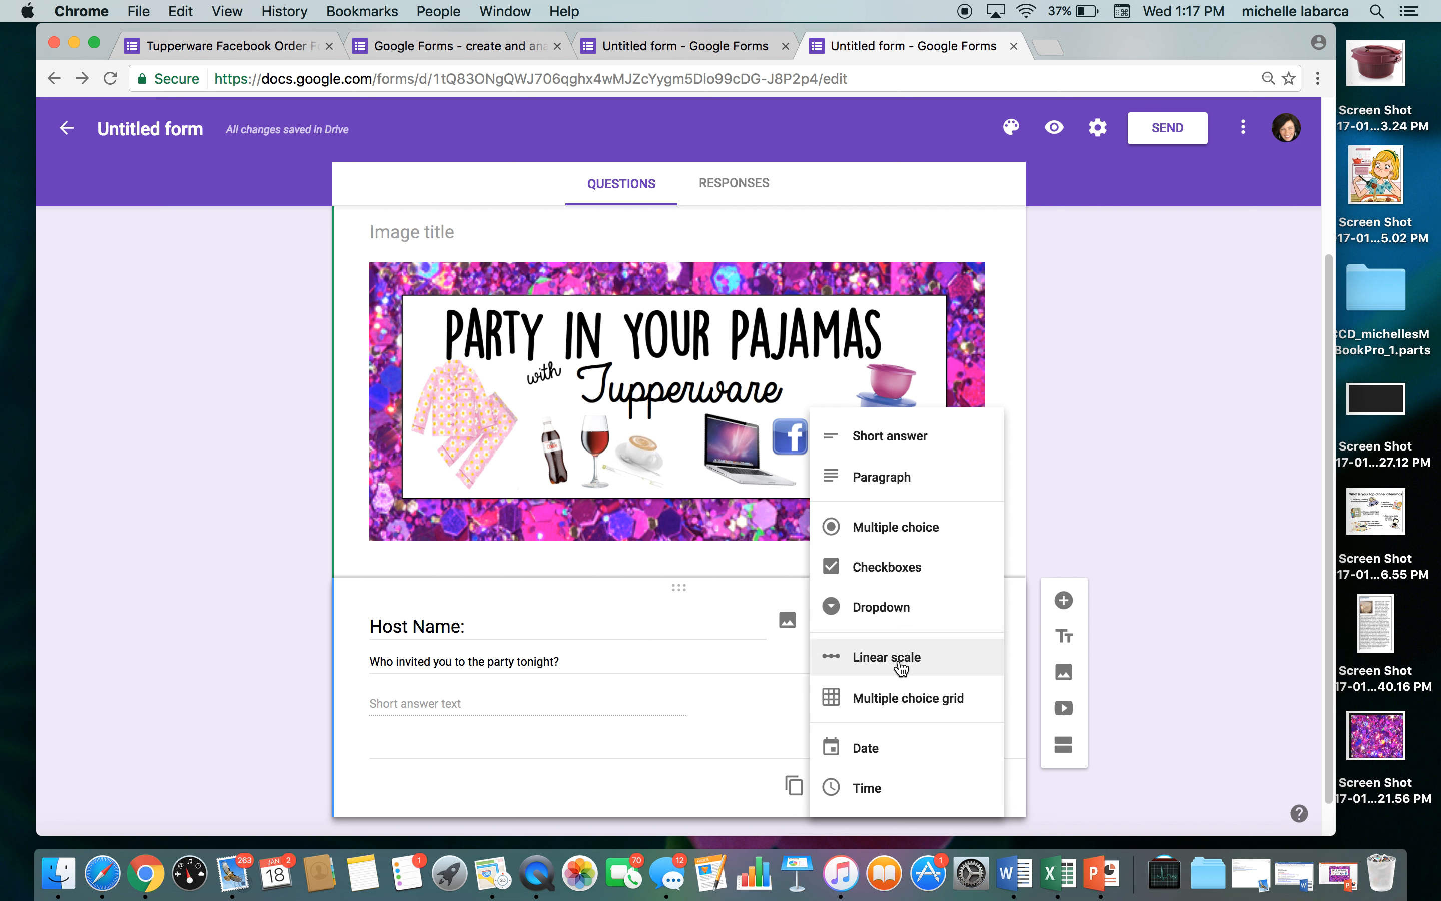
{"action": "mouse_move", "coordinate": [888, 435]}
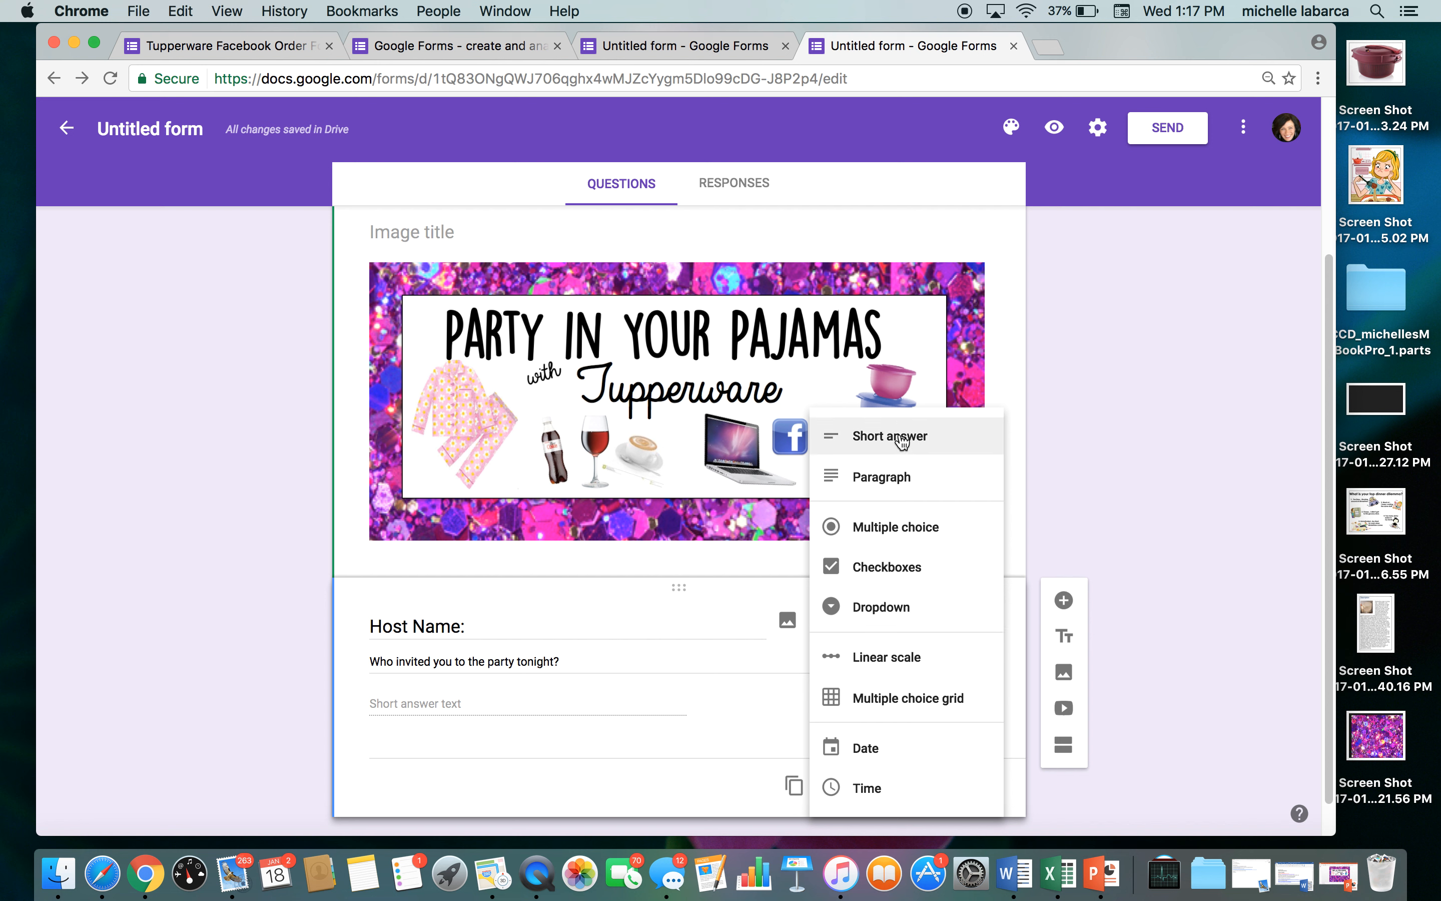
{"action": "left_click", "coordinate": [890, 435]}
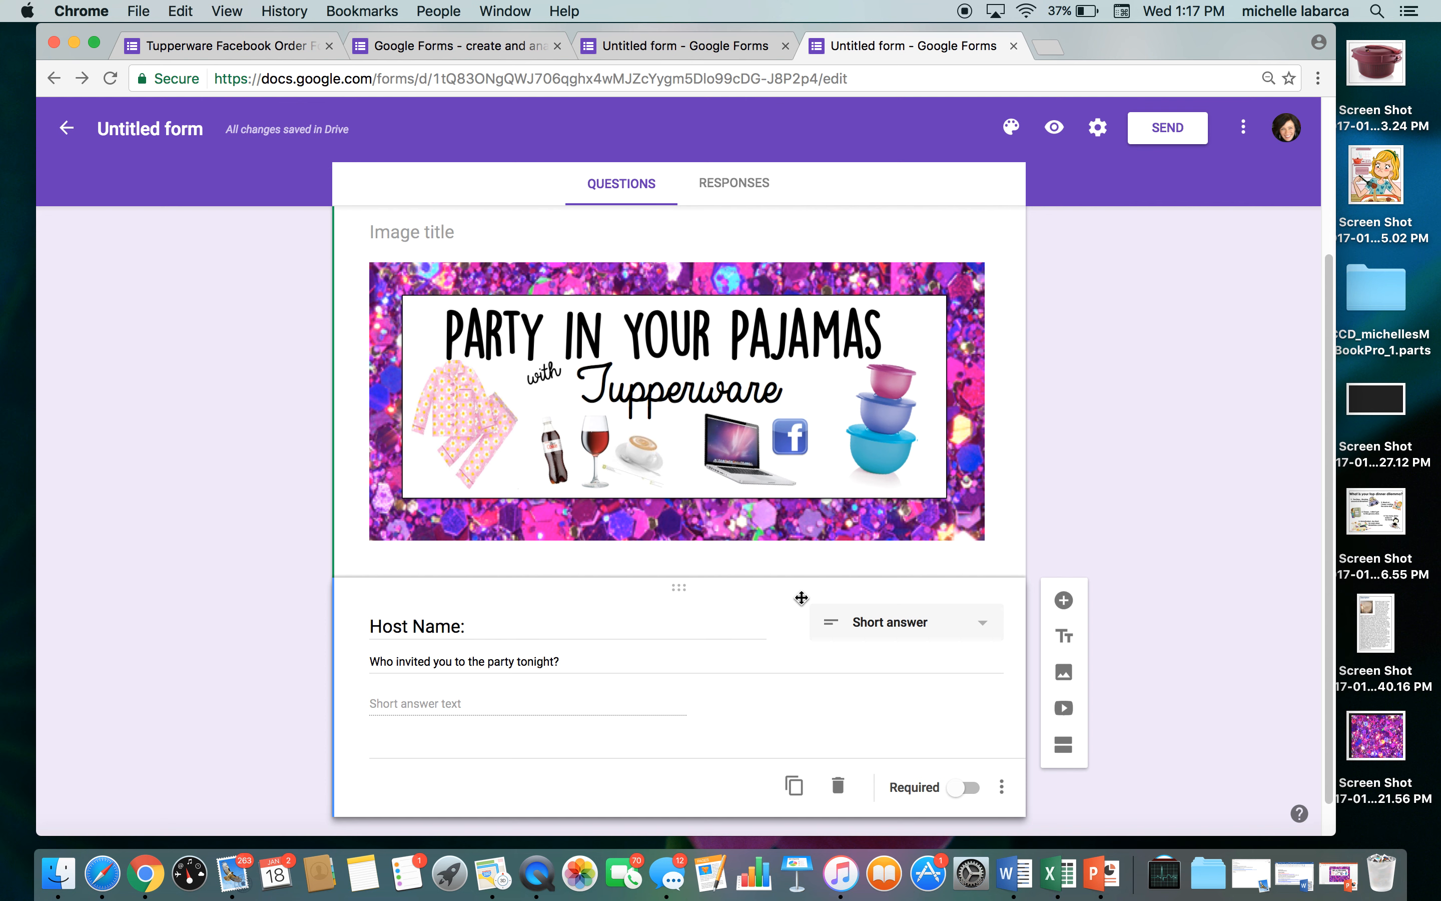
{"action": "scroll", "scroll_direction": "up", "scroll_amount": 3}
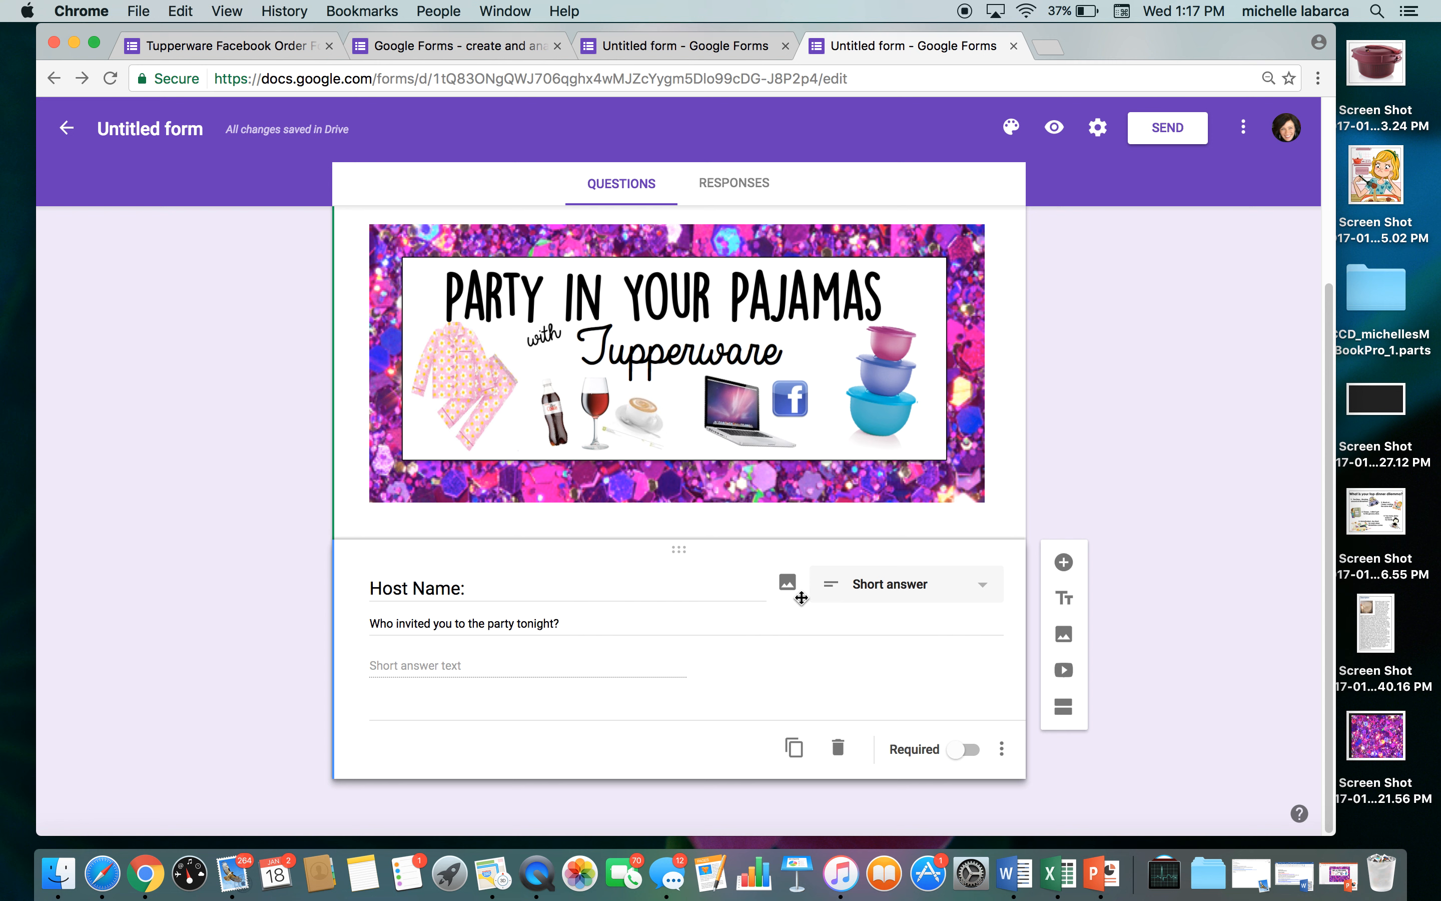
{"action": "mouse_move", "coordinate": [976, 598]}
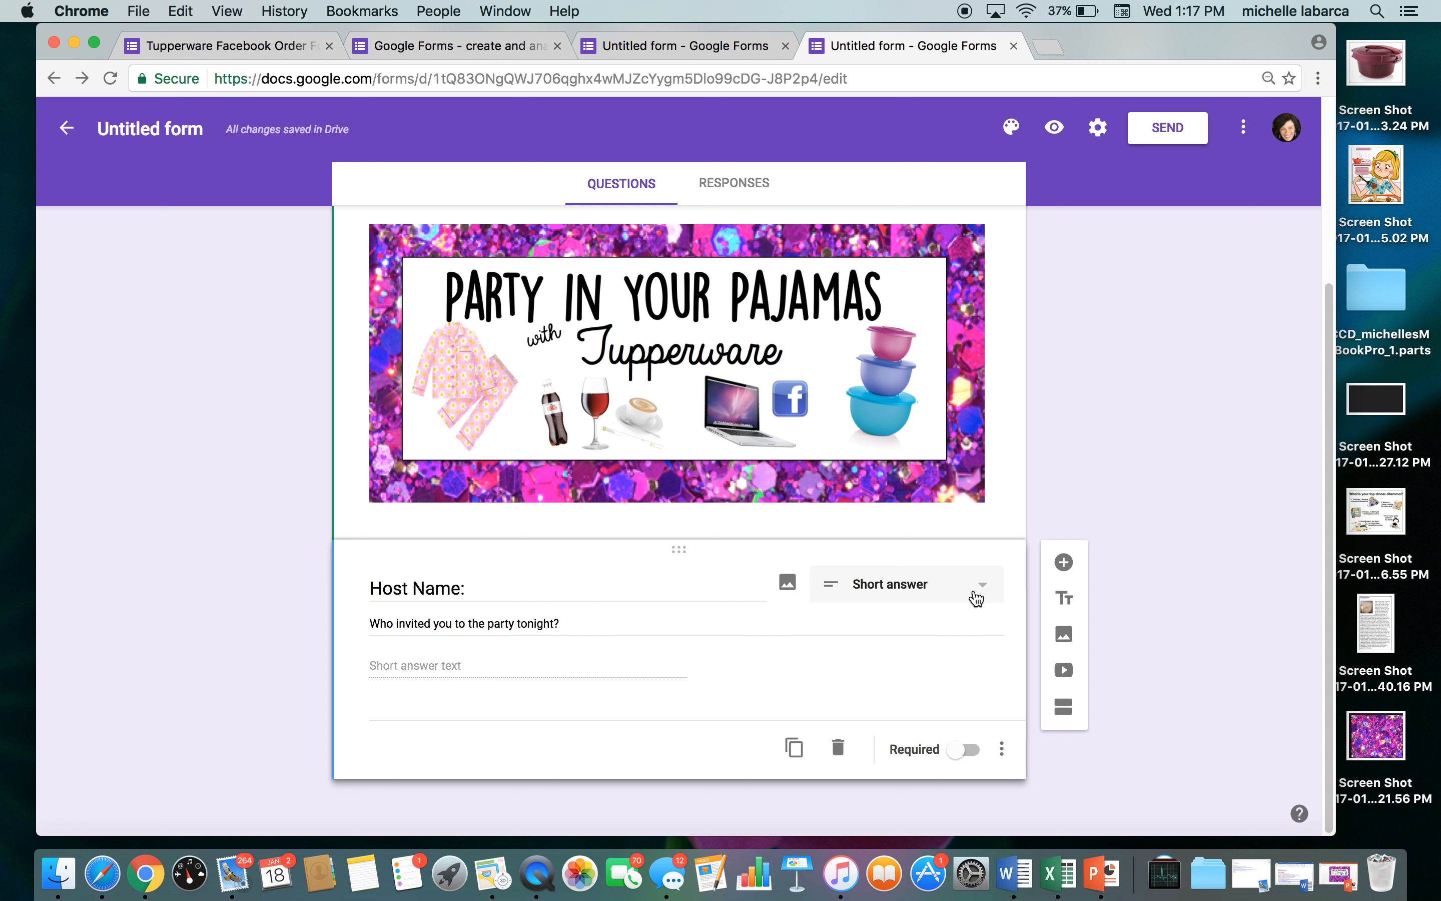
{"action": "mouse_move", "coordinate": [977, 598]}
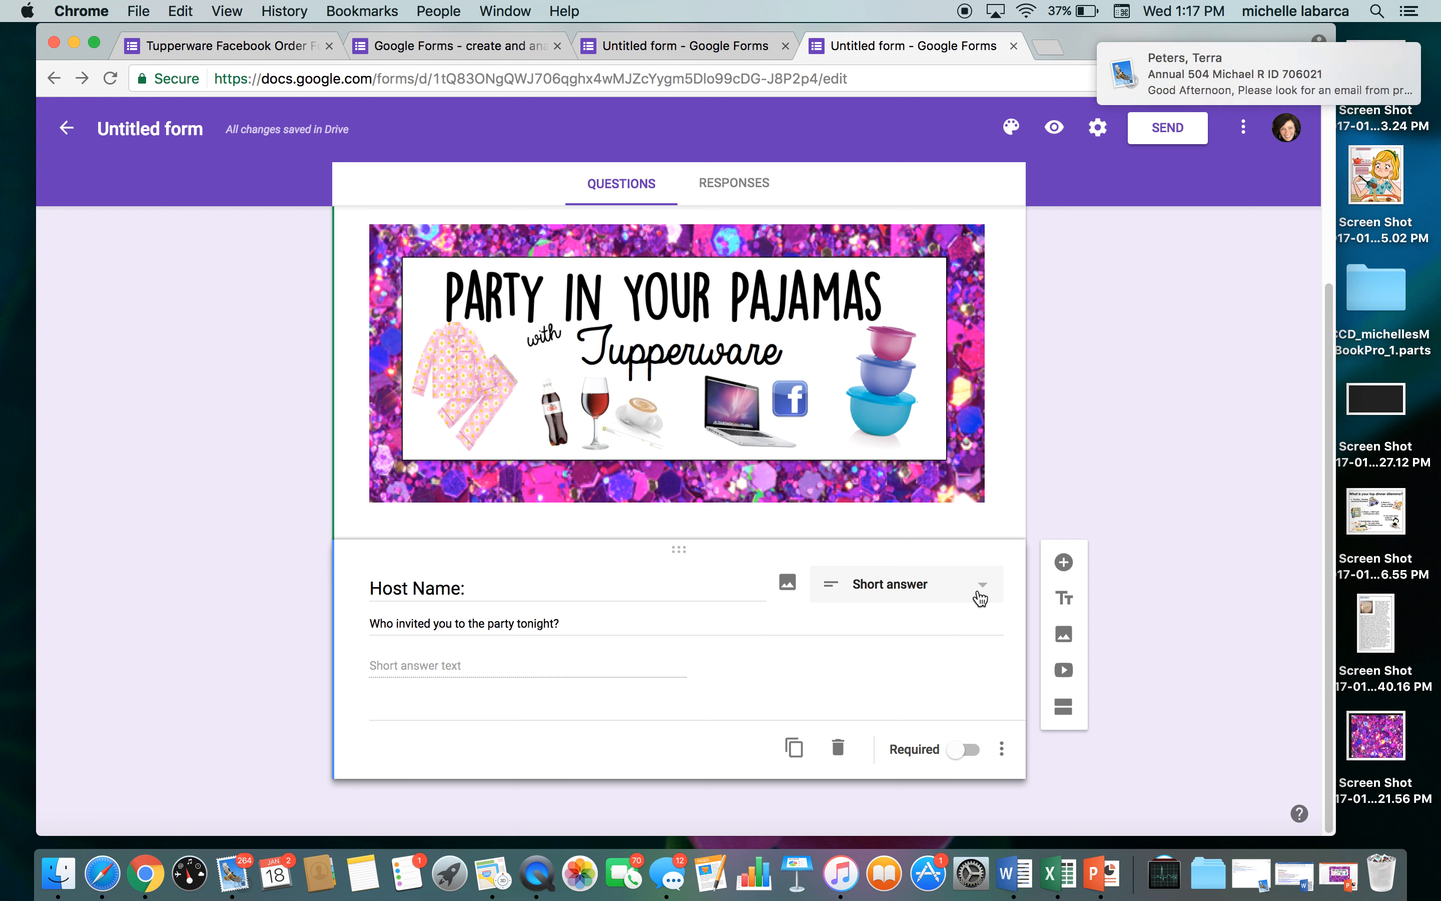
{"action": "mouse_move", "coordinate": [984, 652]}
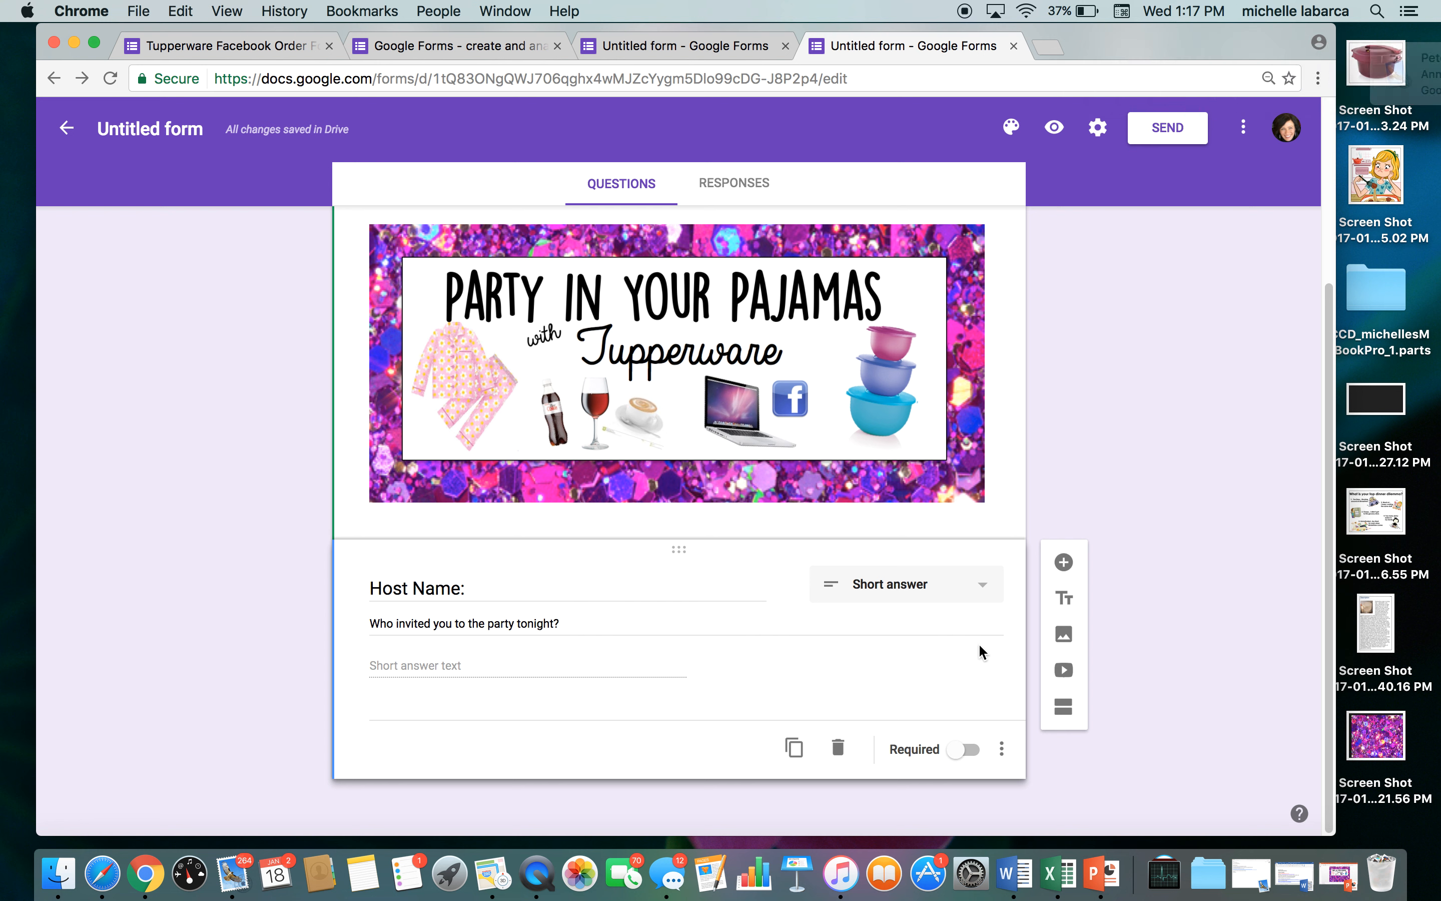
{"action": "mouse_move", "coordinate": [1064, 562]}
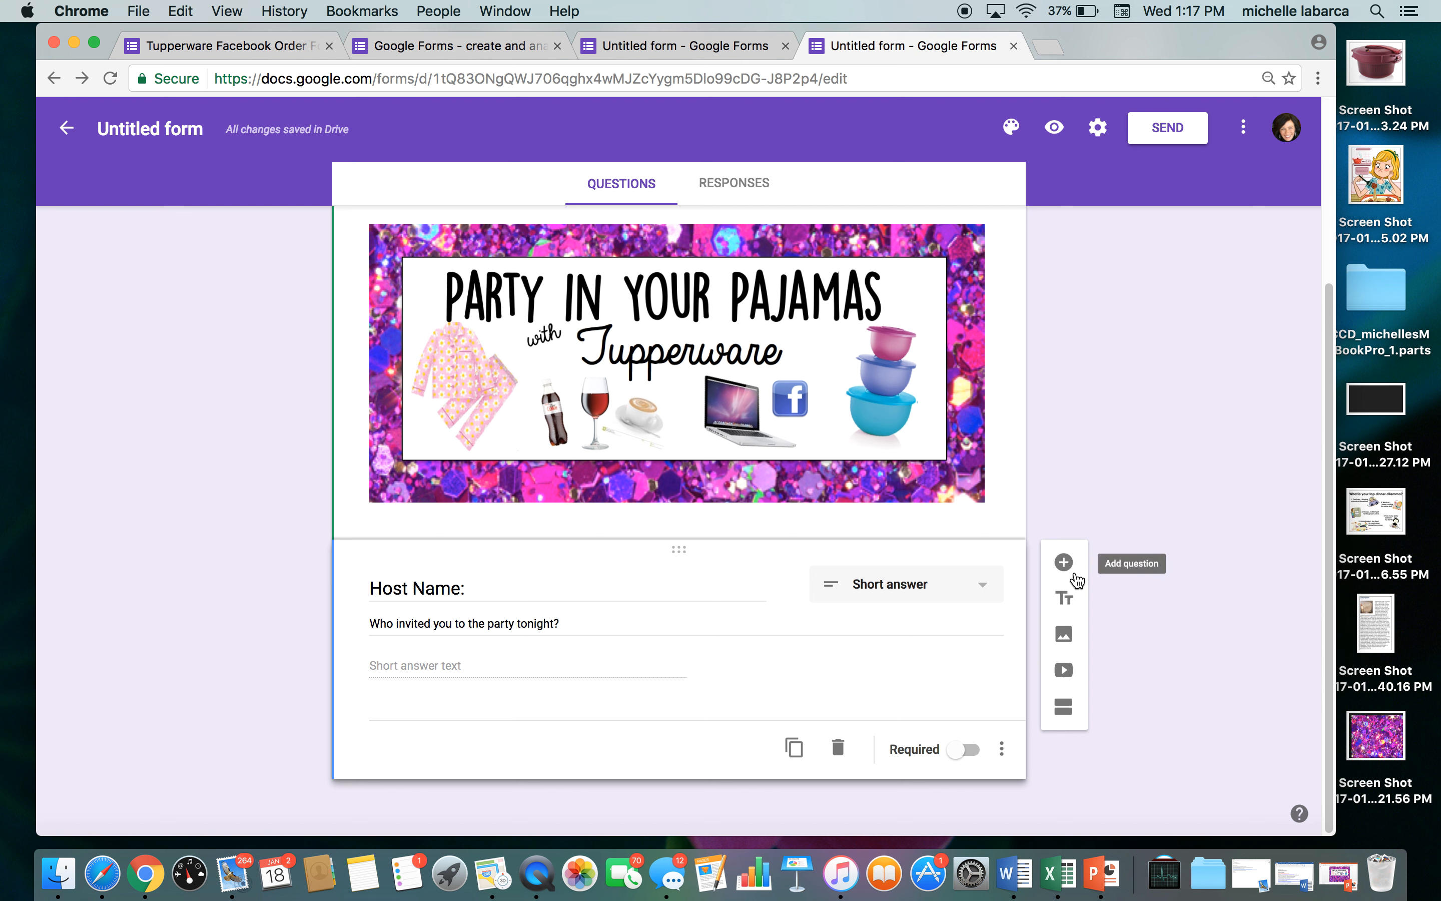
{"action": "mouse_move", "coordinate": [1063, 561]}
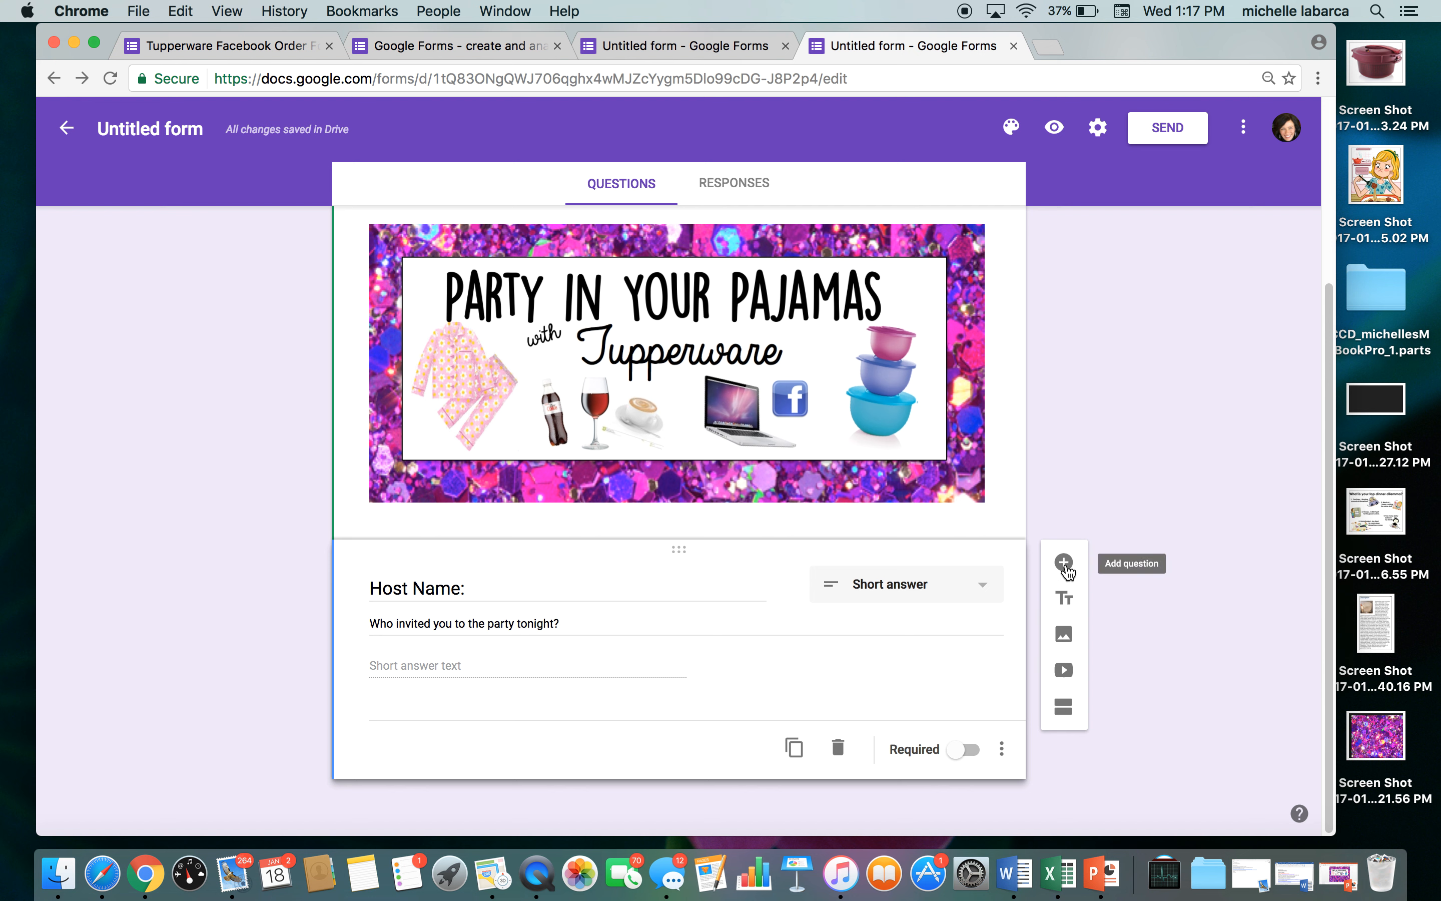
Add a short answer 'Your name:' question, then add another blank question below it
{"action": "left_click", "coordinate": [1064, 563]}
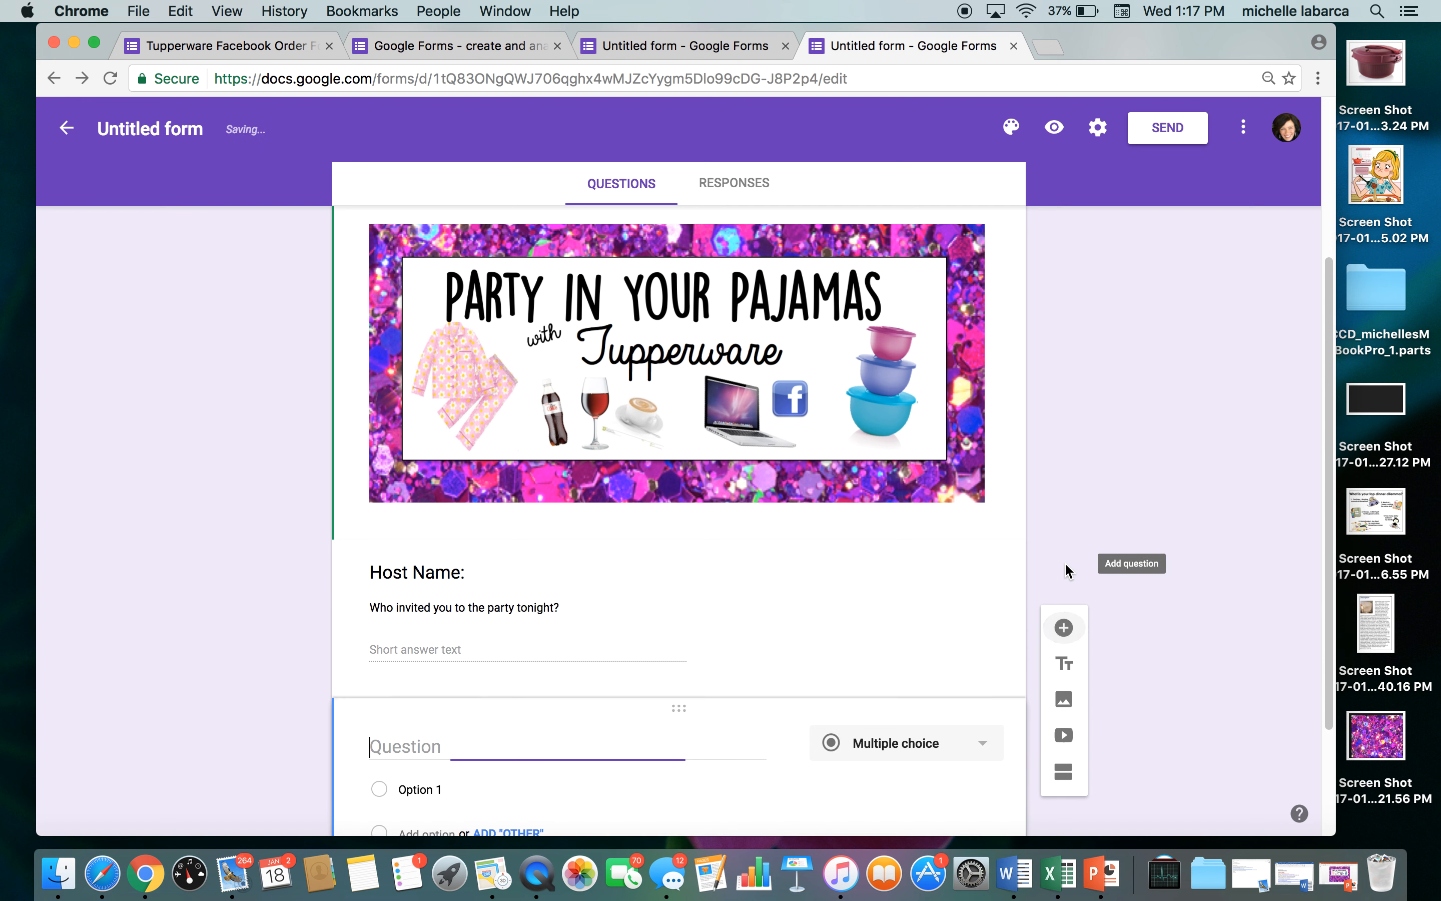
{"action": "scroll", "scroll_direction": "down", "scroll_amount": 3}
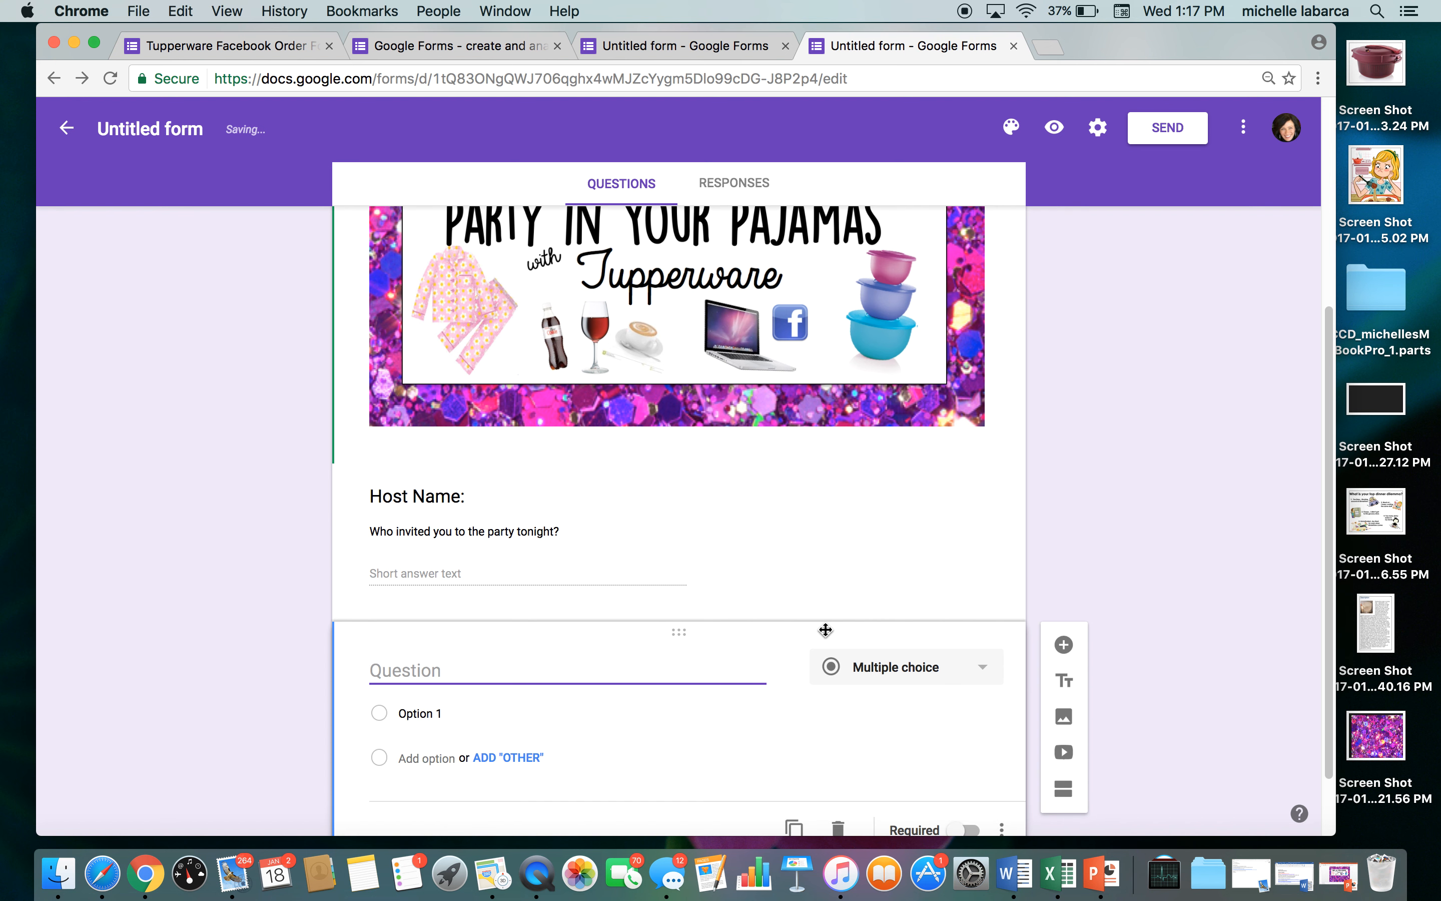
{"action": "type", "text": "Your name:"}
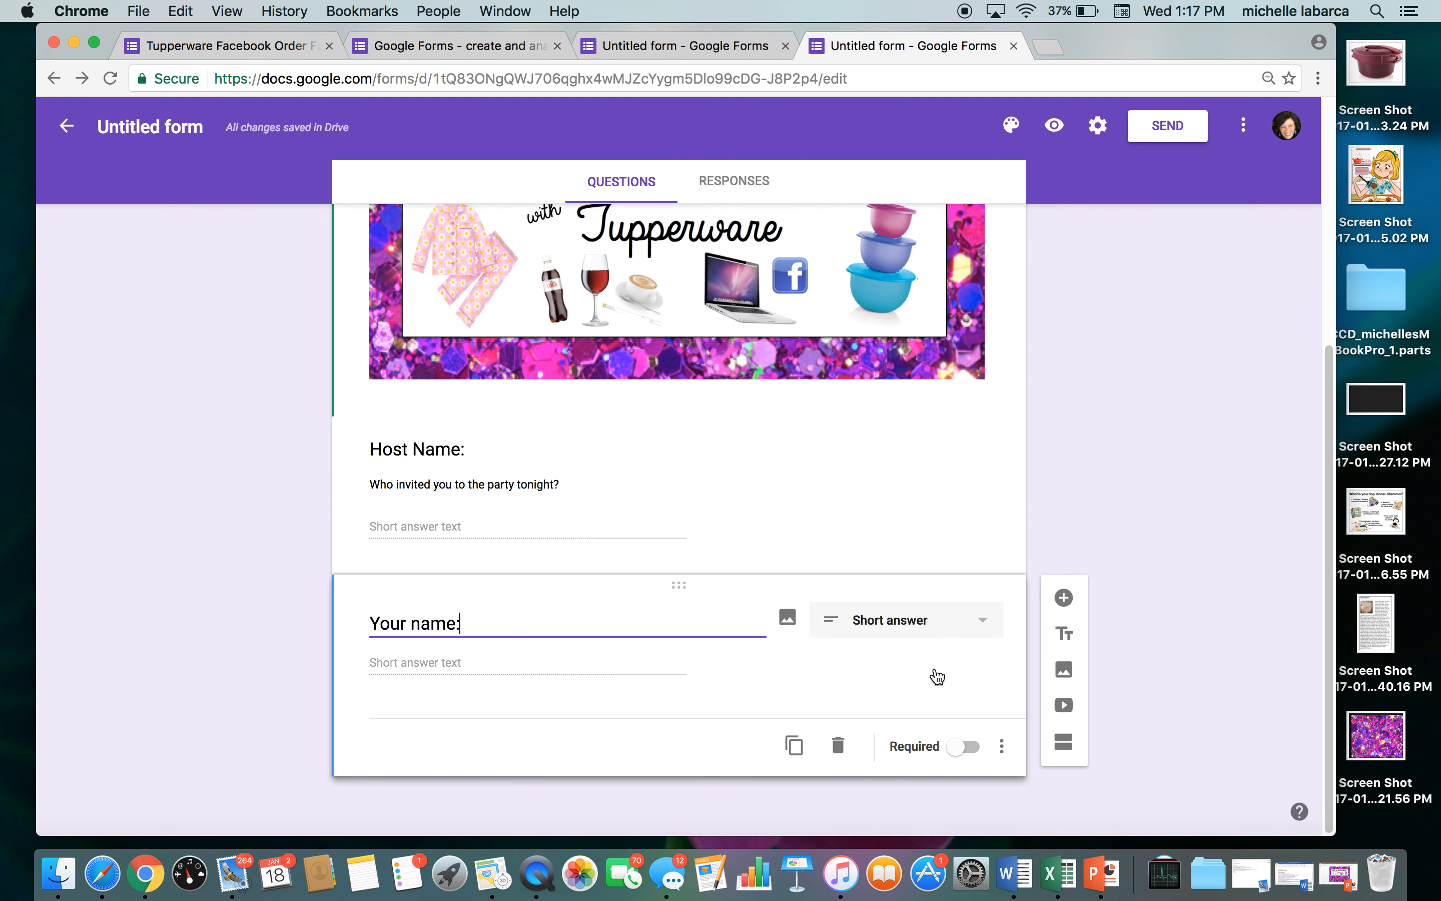
{"action": "mouse_move", "coordinate": [1062, 597]}
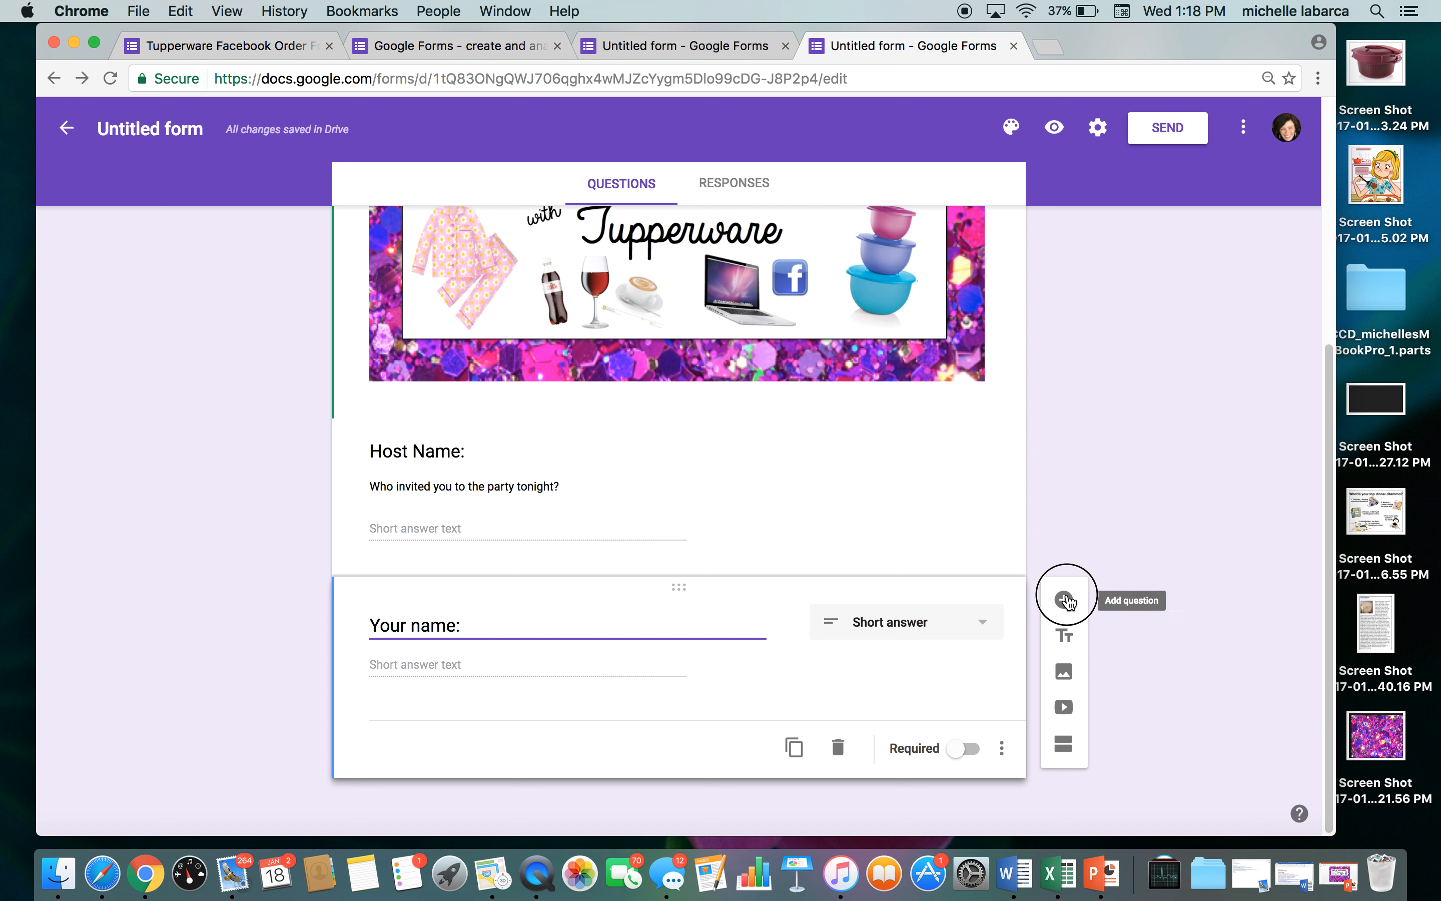
{"action": "left_click", "coordinate": [1064, 594]}
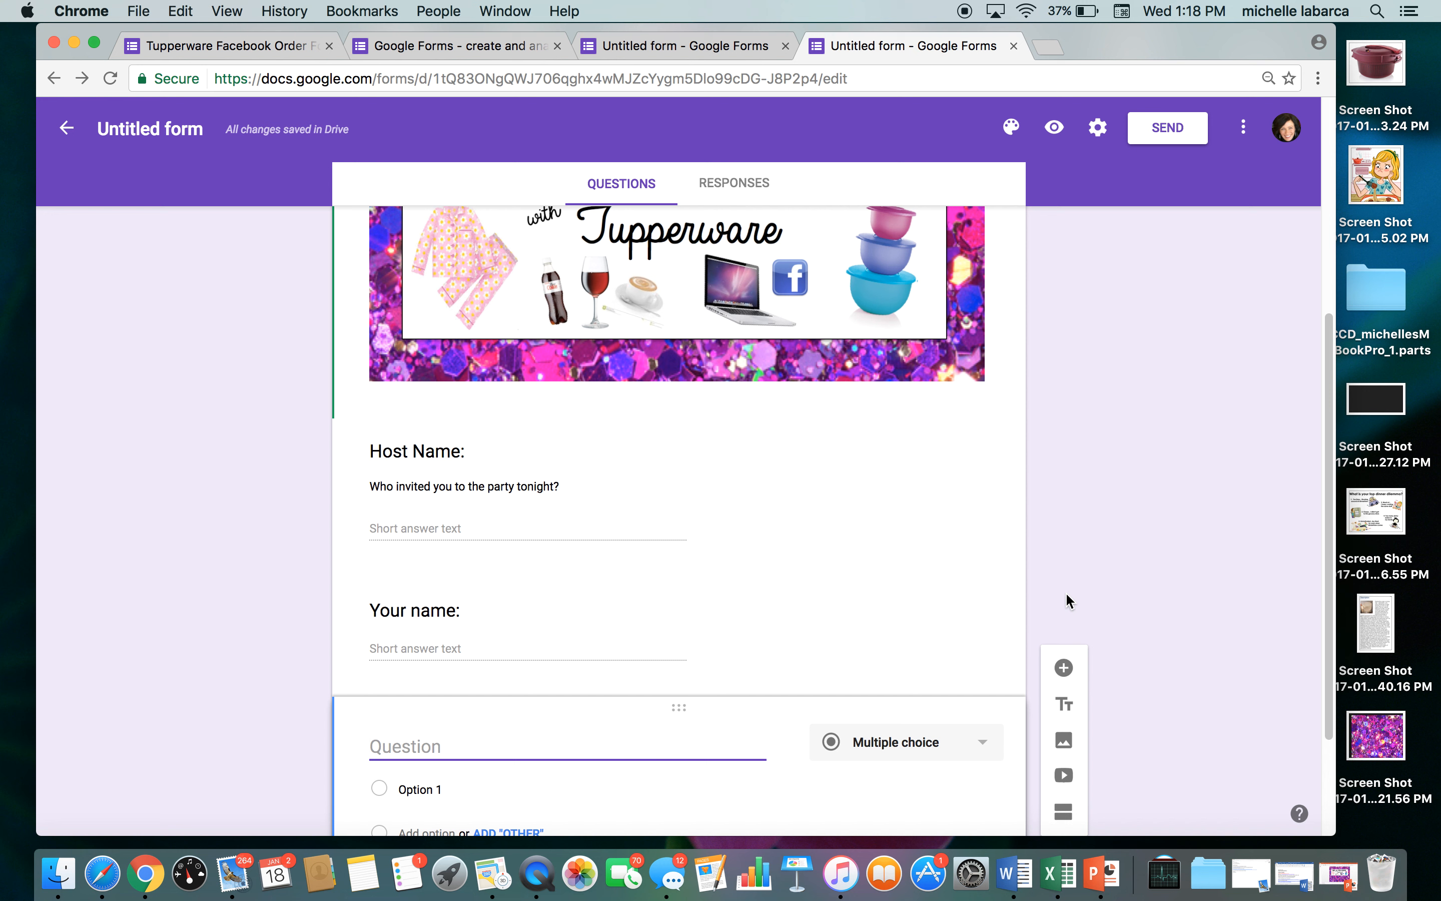
Title the question 'what items would you like to order tonight?'
{"action": "type", "text": "what"}
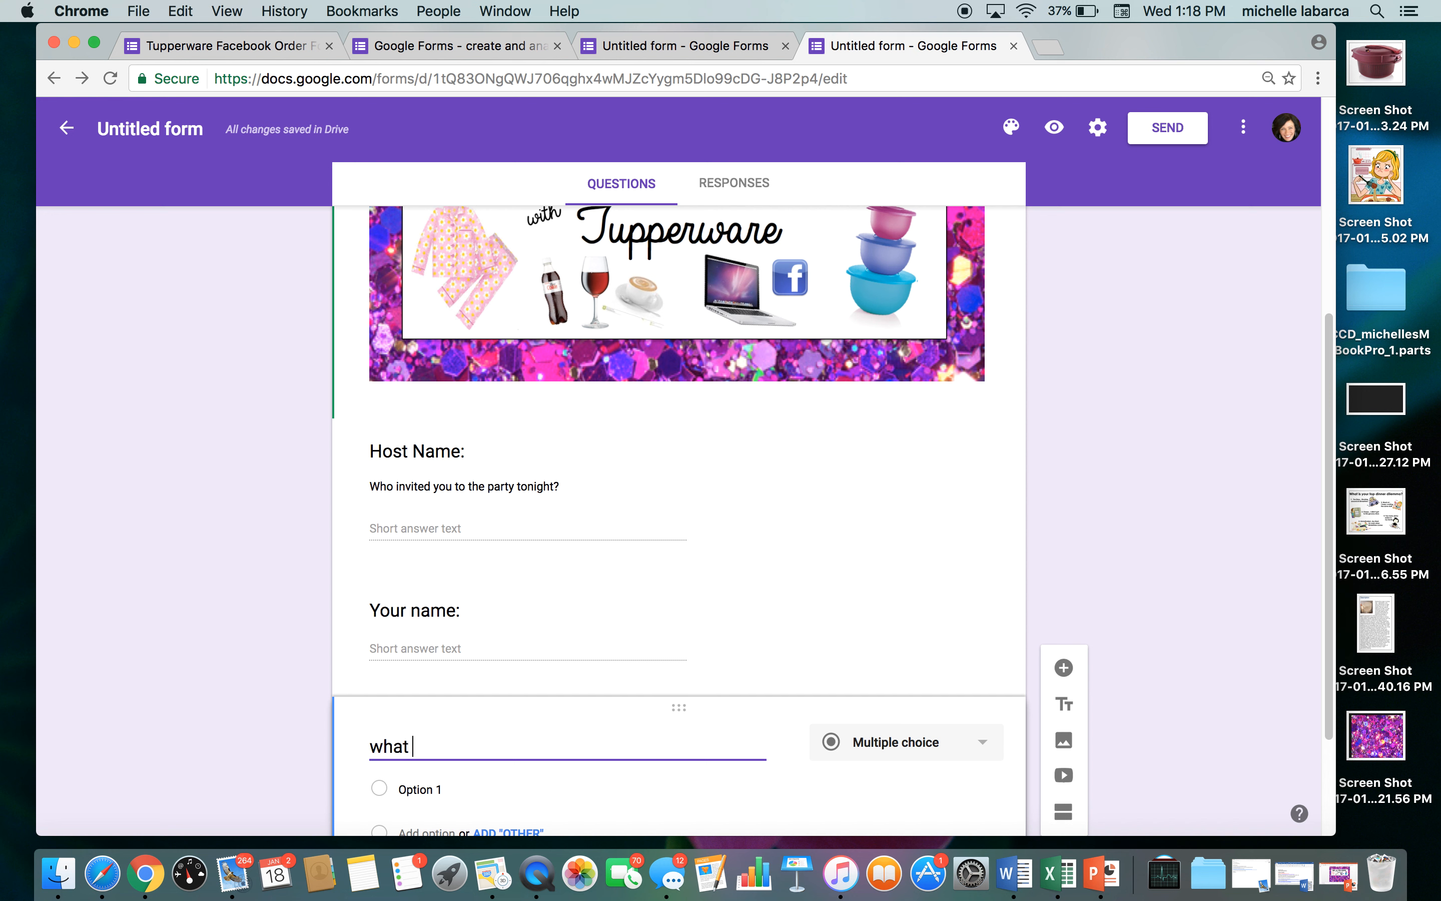
{"action": "type", "text": "items w"}
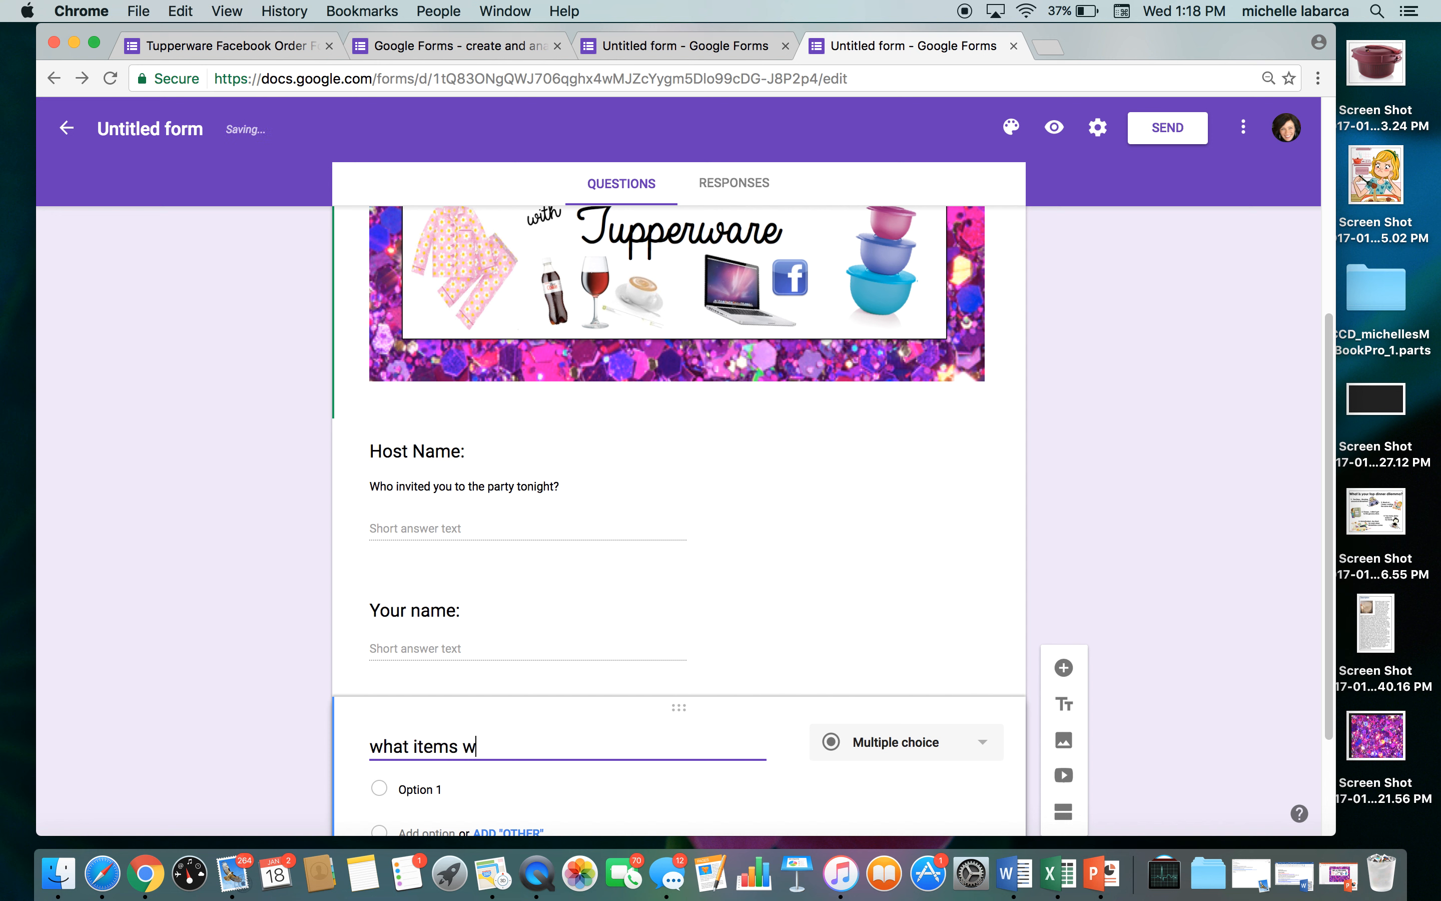
{"action": "type", "text": "ould you like to ord"}
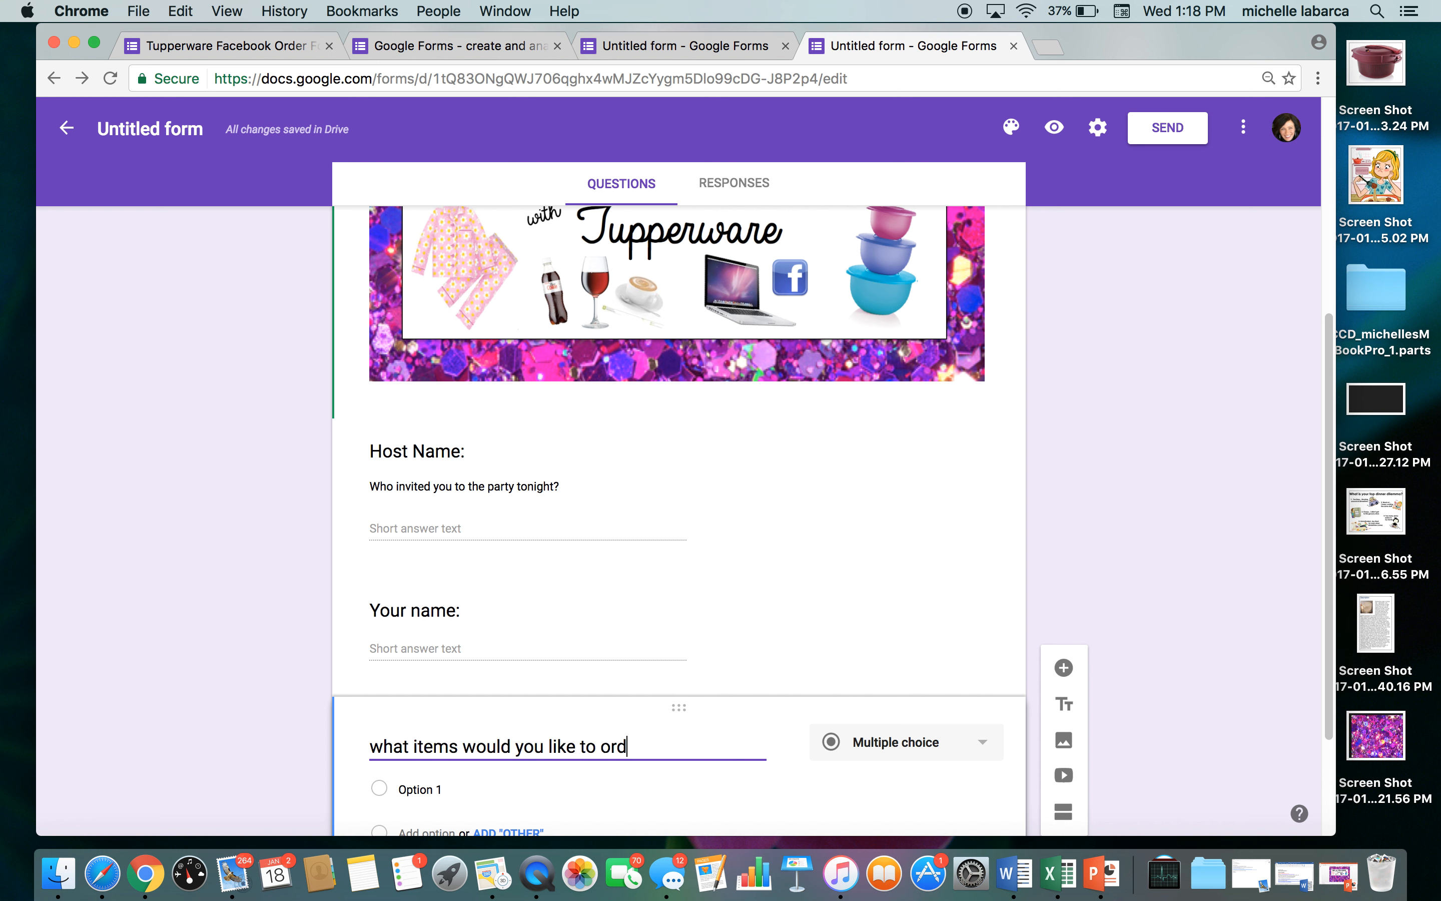
{"action": "type", "text": "er tonight?"}
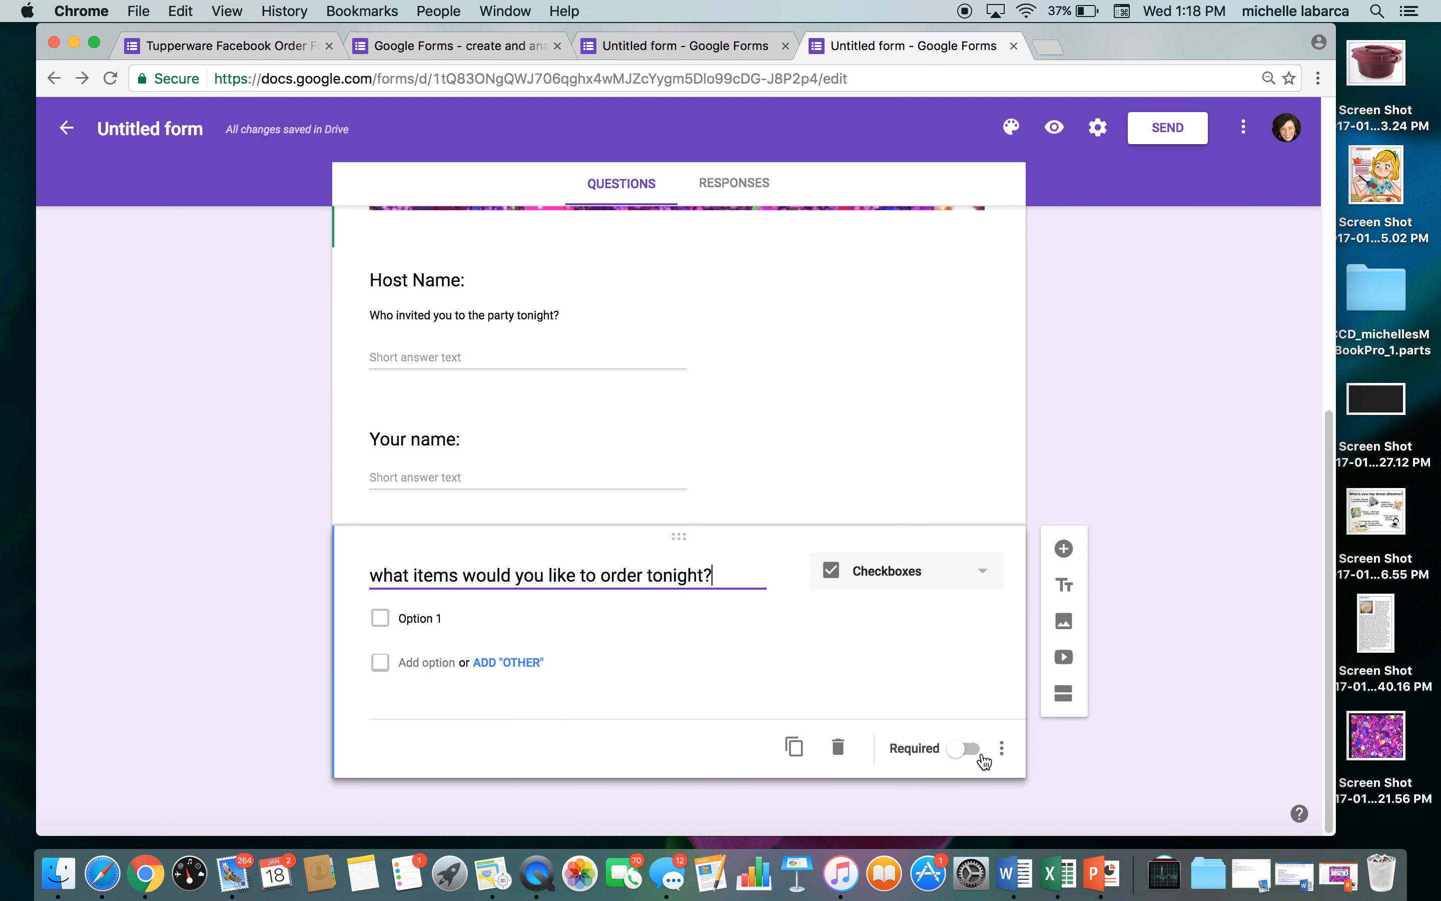
{"action": "mouse_move", "coordinate": [1003, 759]}
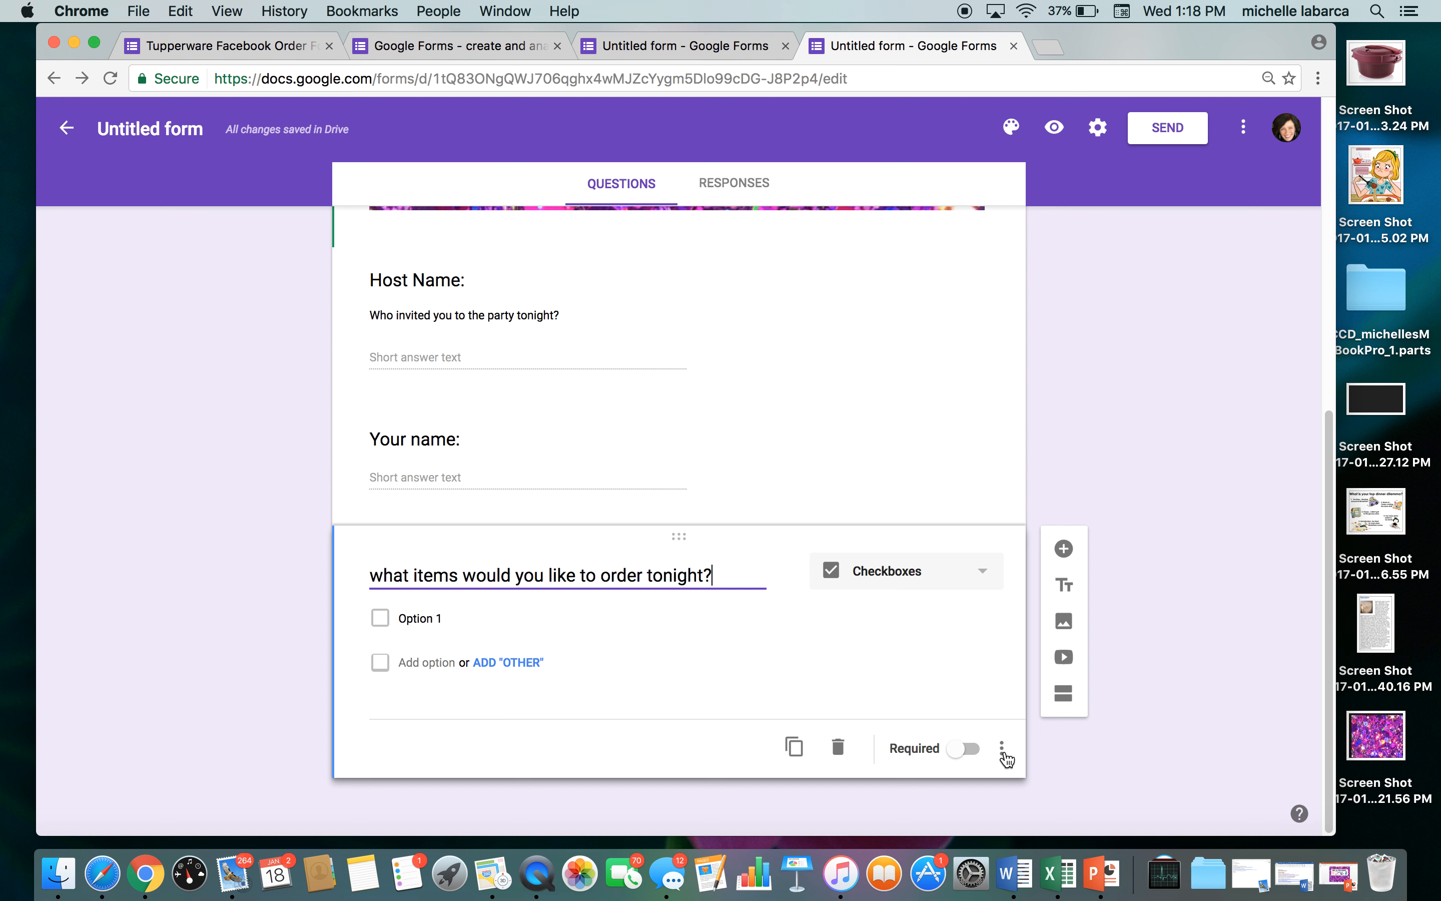
Add the description 'please list item names and prices' and make the answer a Paragraph
{"action": "left_click", "coordinate": [1007, 748]}
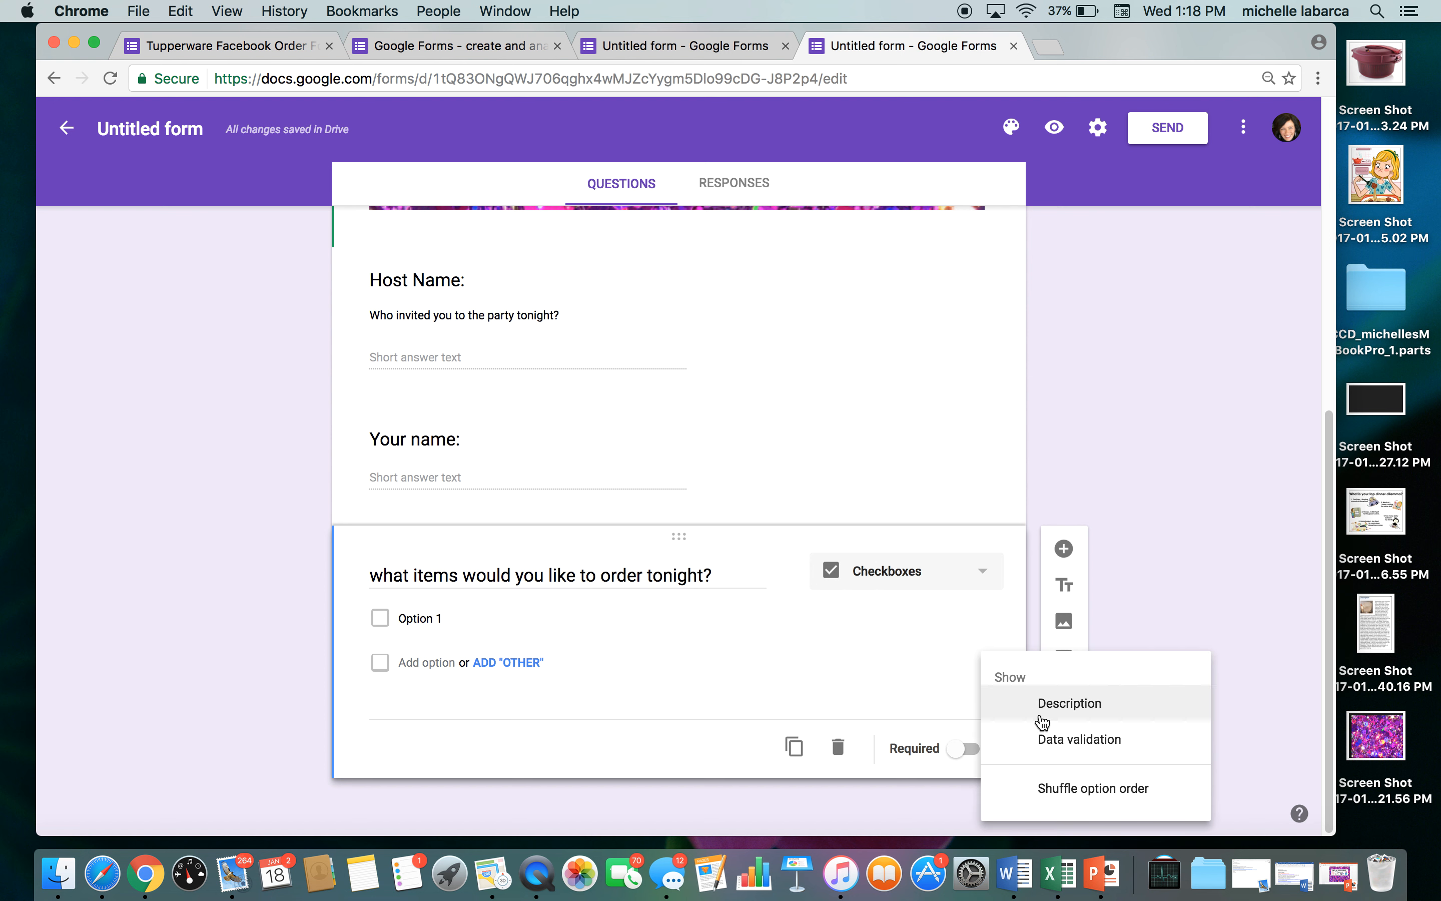
{"action": "left_click", "coordinate": [1069, 703]}
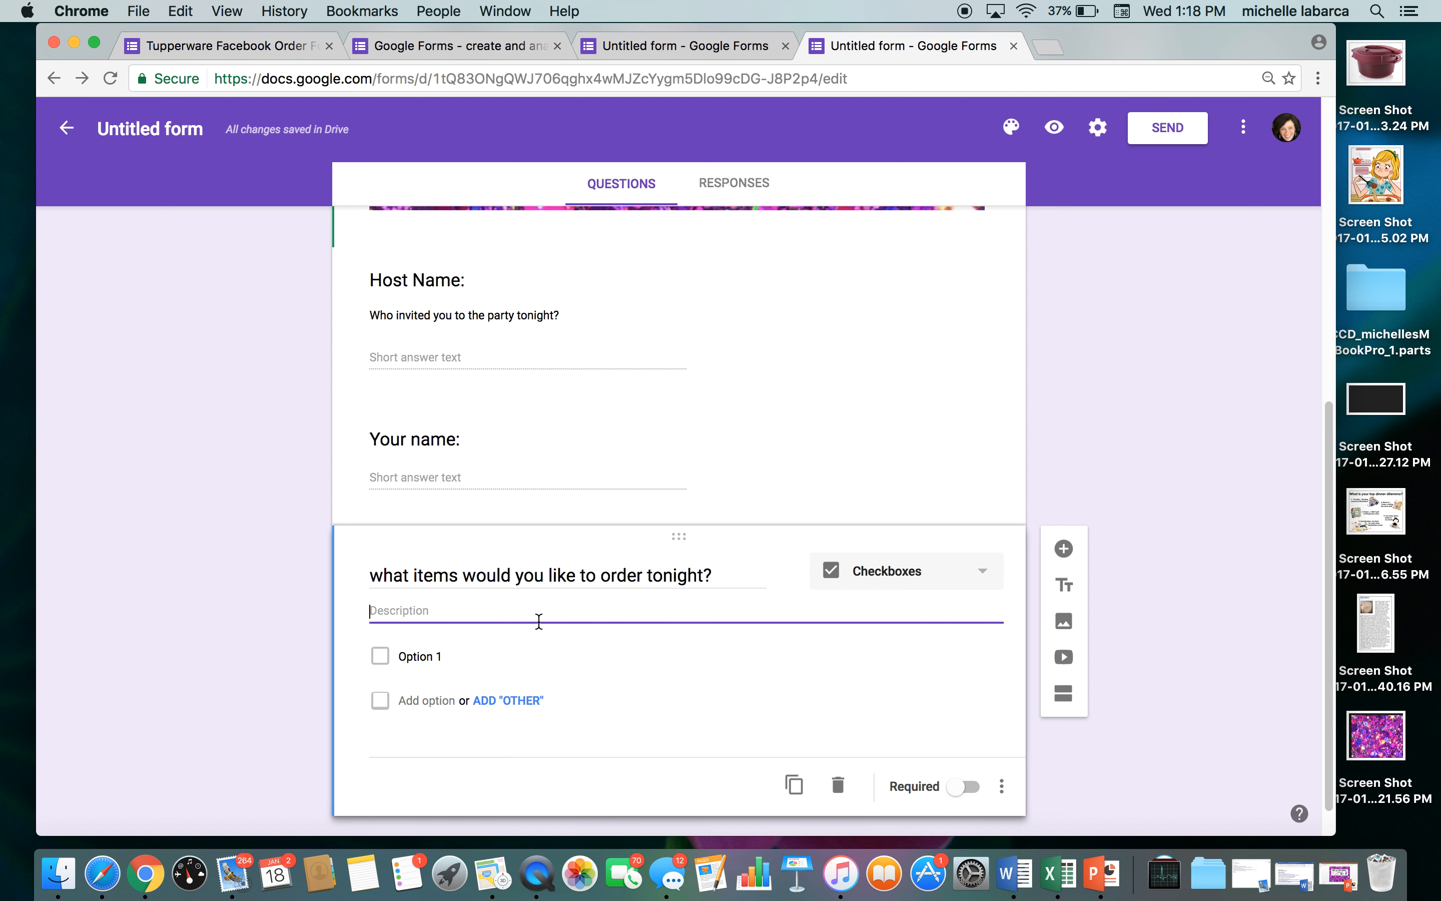
{"action": "type", "text": "p"}
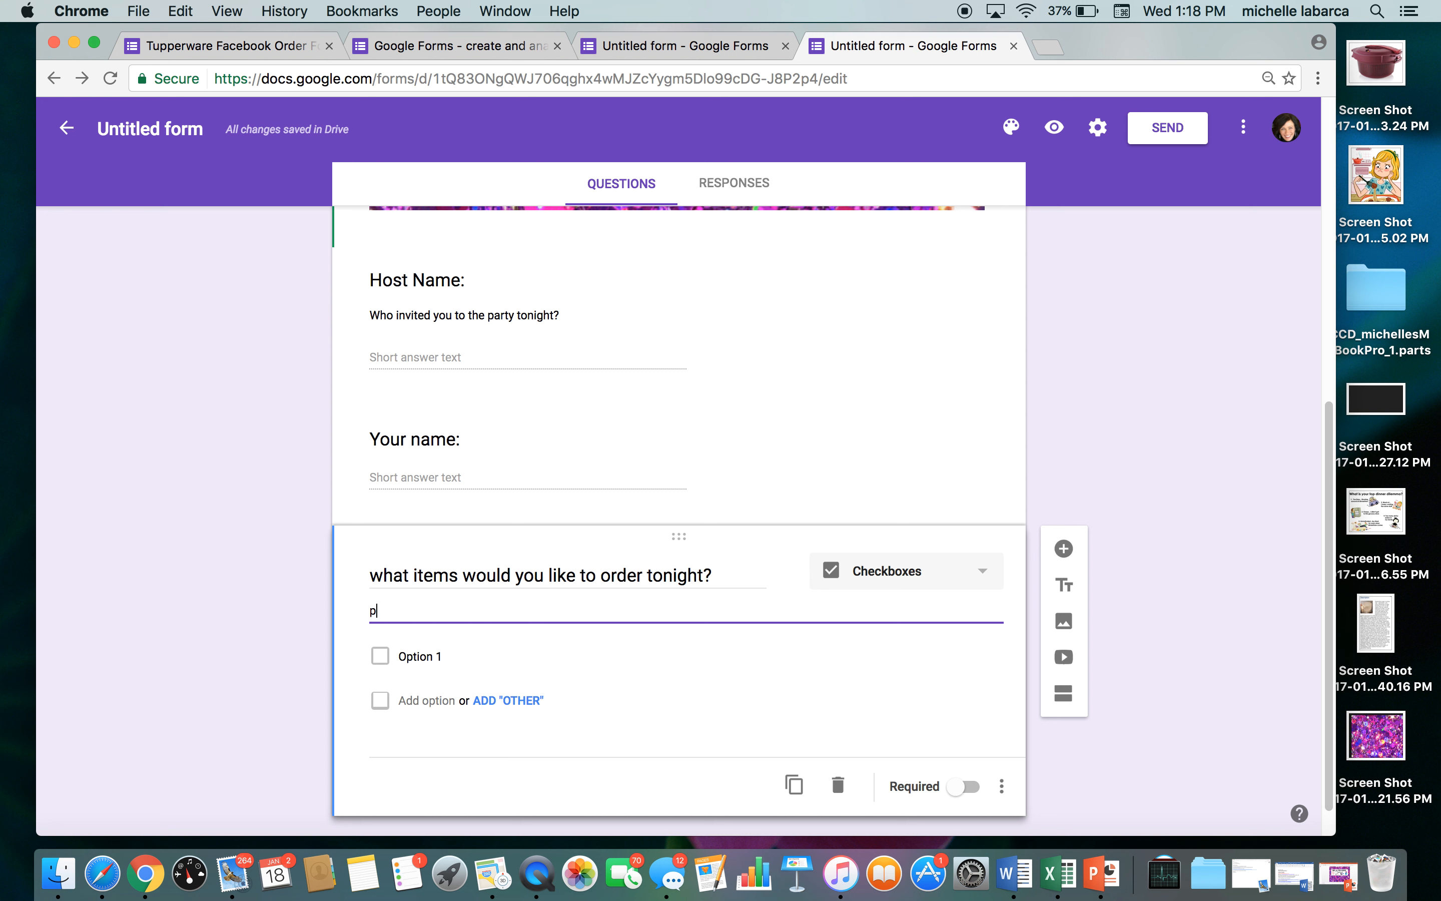
{"action": "type", "text": "lease list i"}
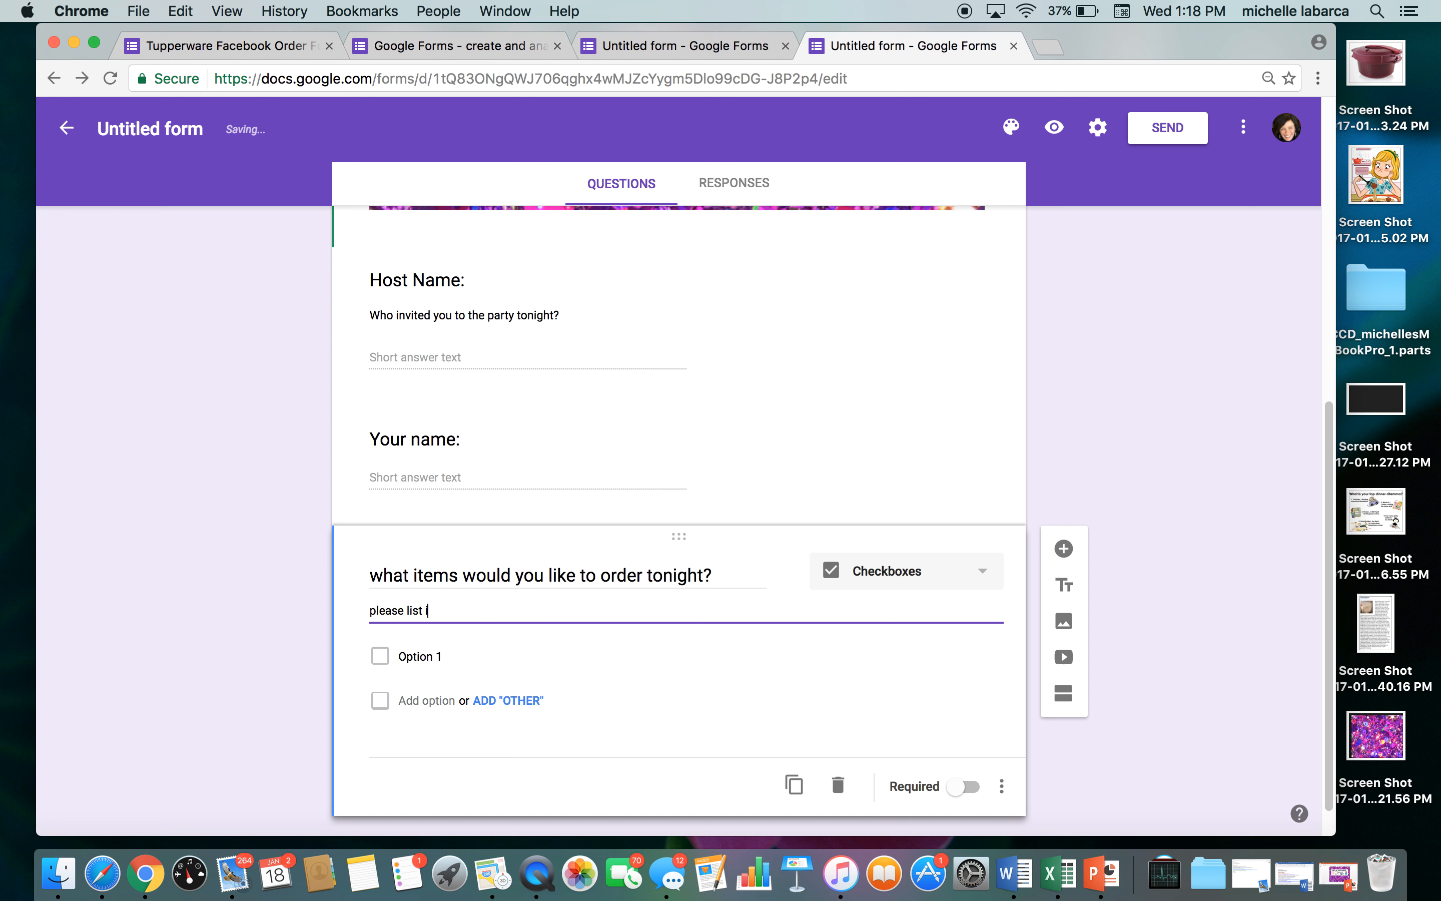
{"action": "type", "text": "tem"}
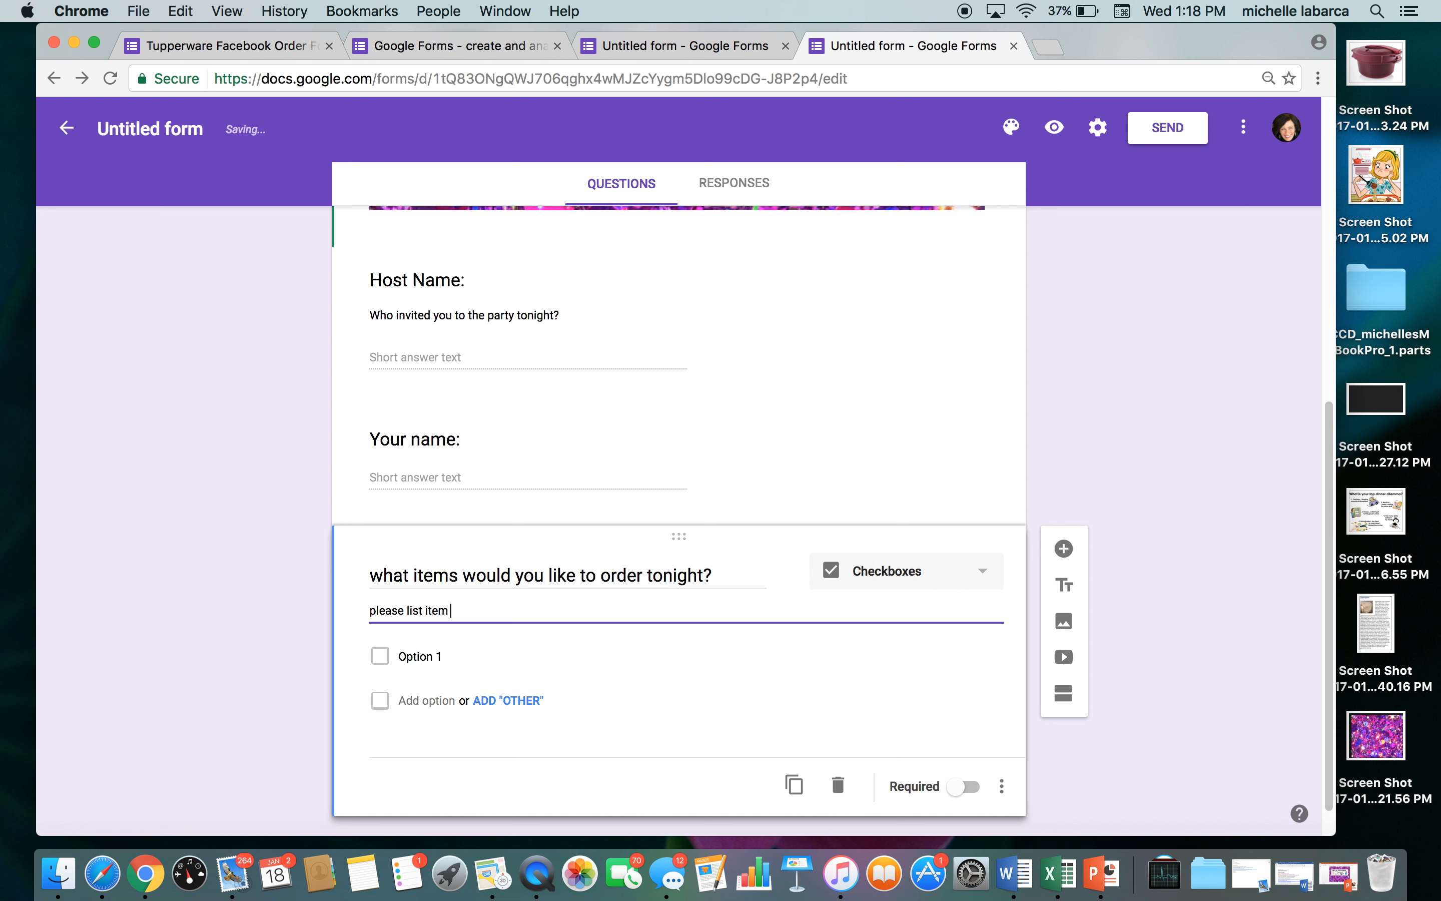
{"action": "type", "text": "names and"}
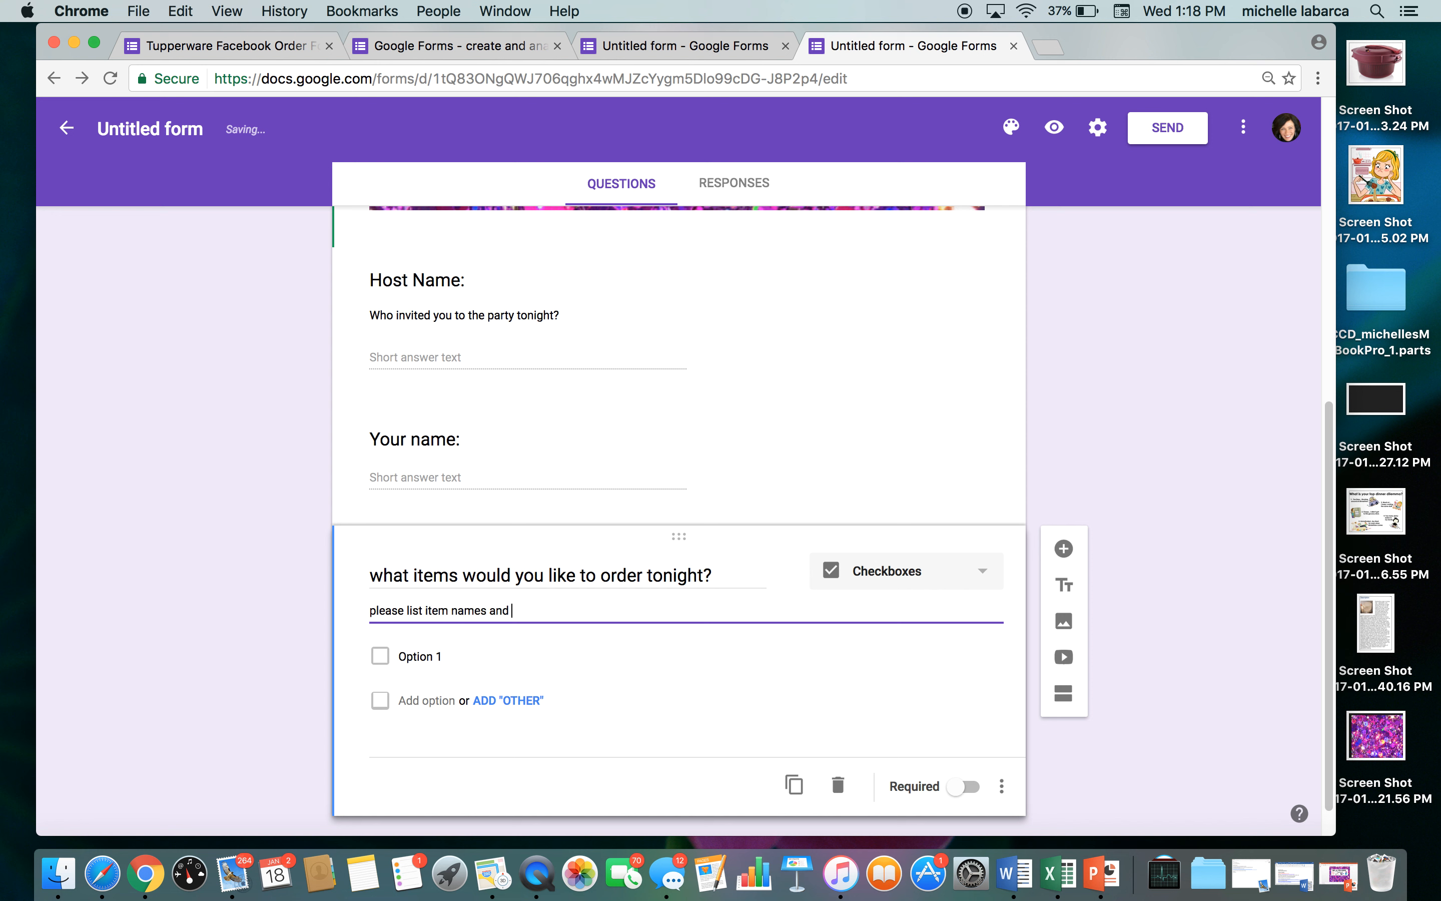
{"action": "type", "text": "pric"}
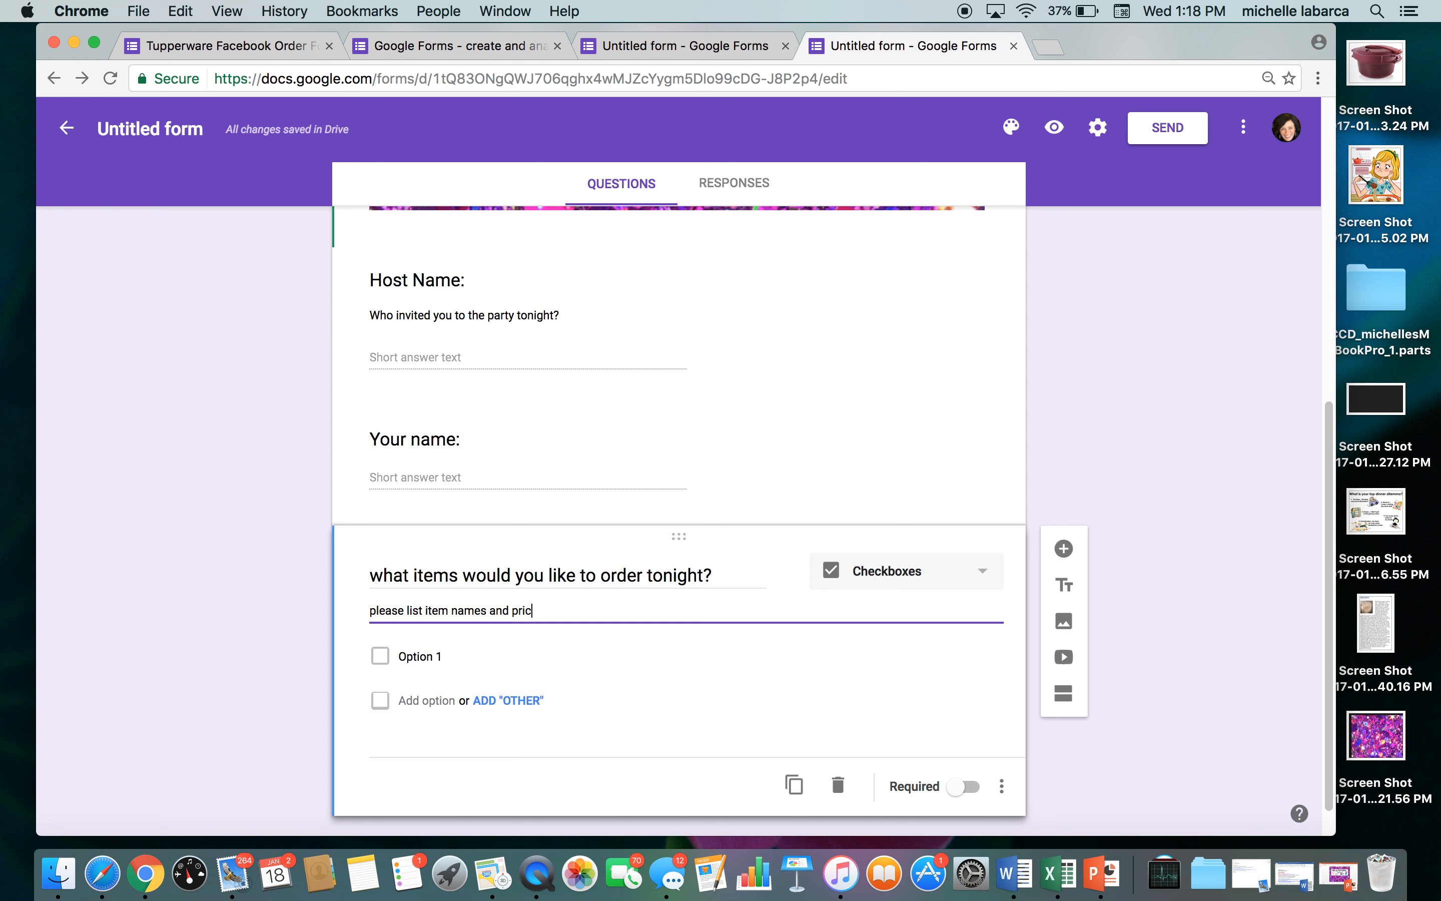
{"action": "type", "text": "es"}
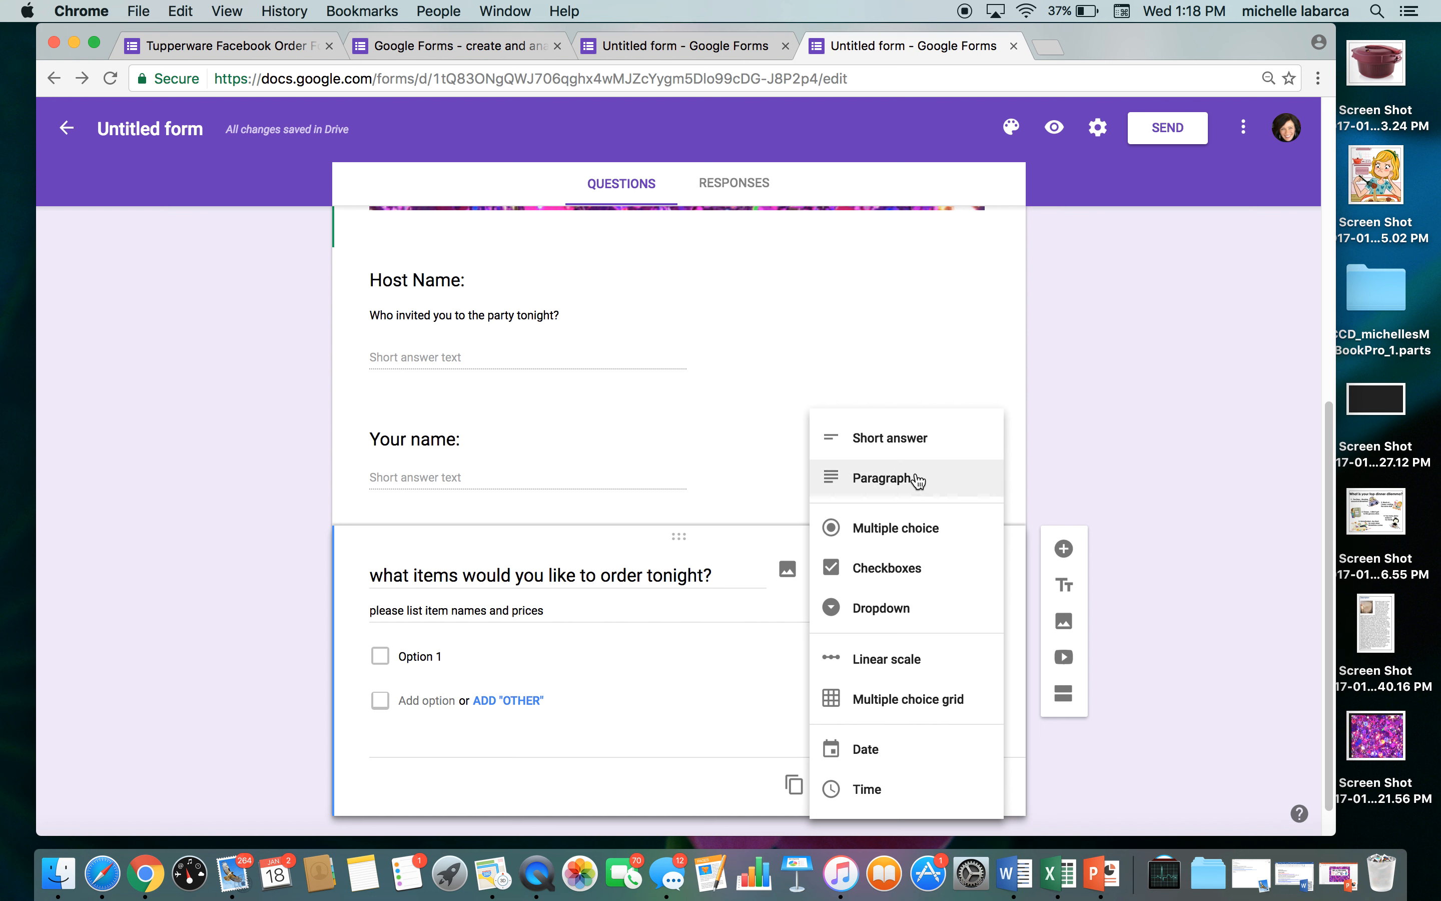
{"action": "left_click", "coordinate": [886, 478]}
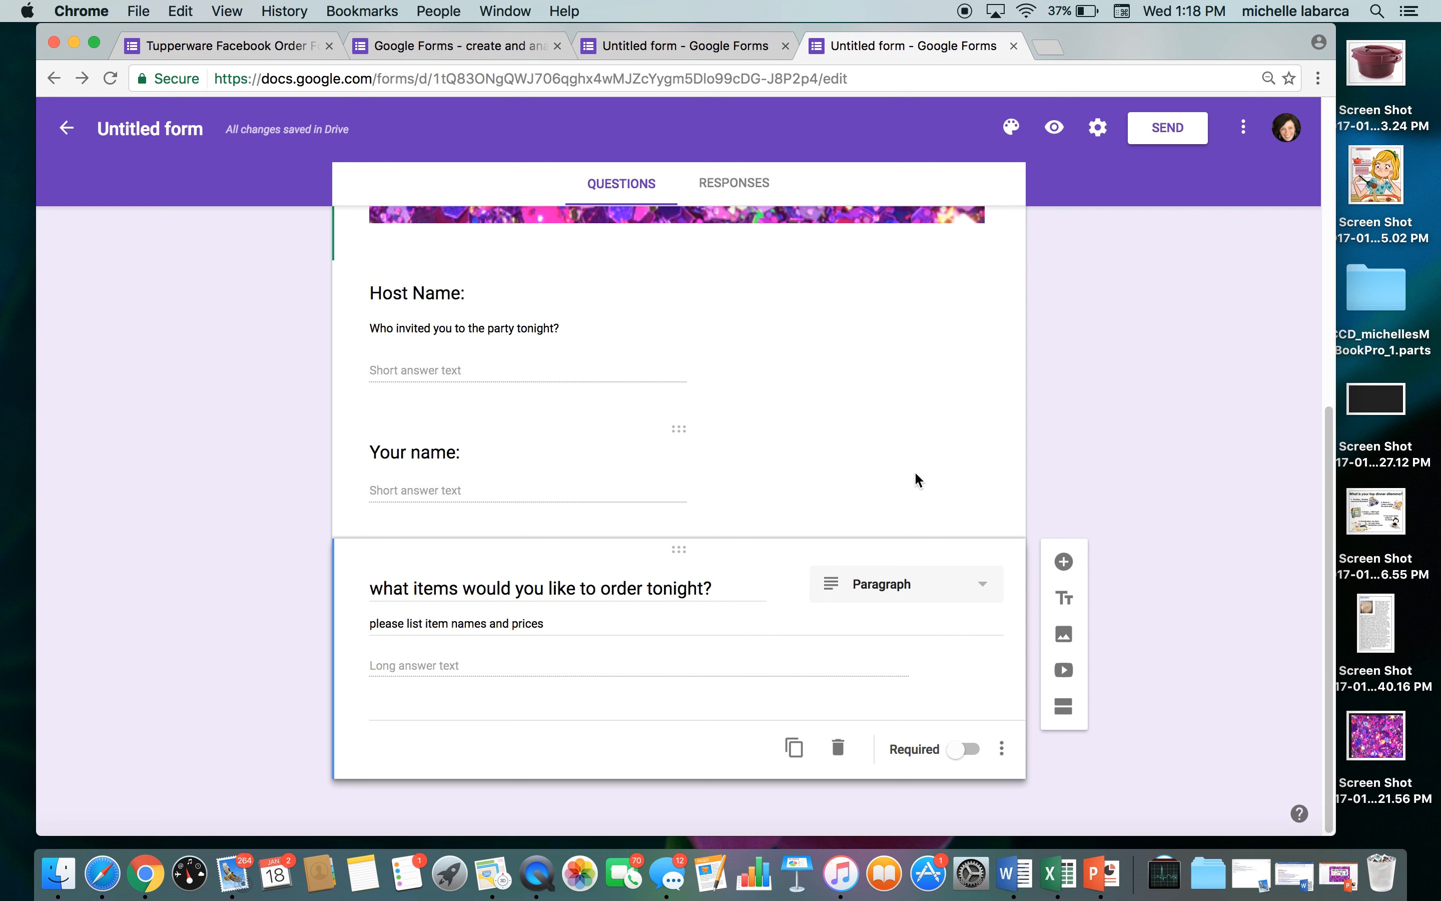
{"action": "mouse_move", "coordinate": [833, 512]}
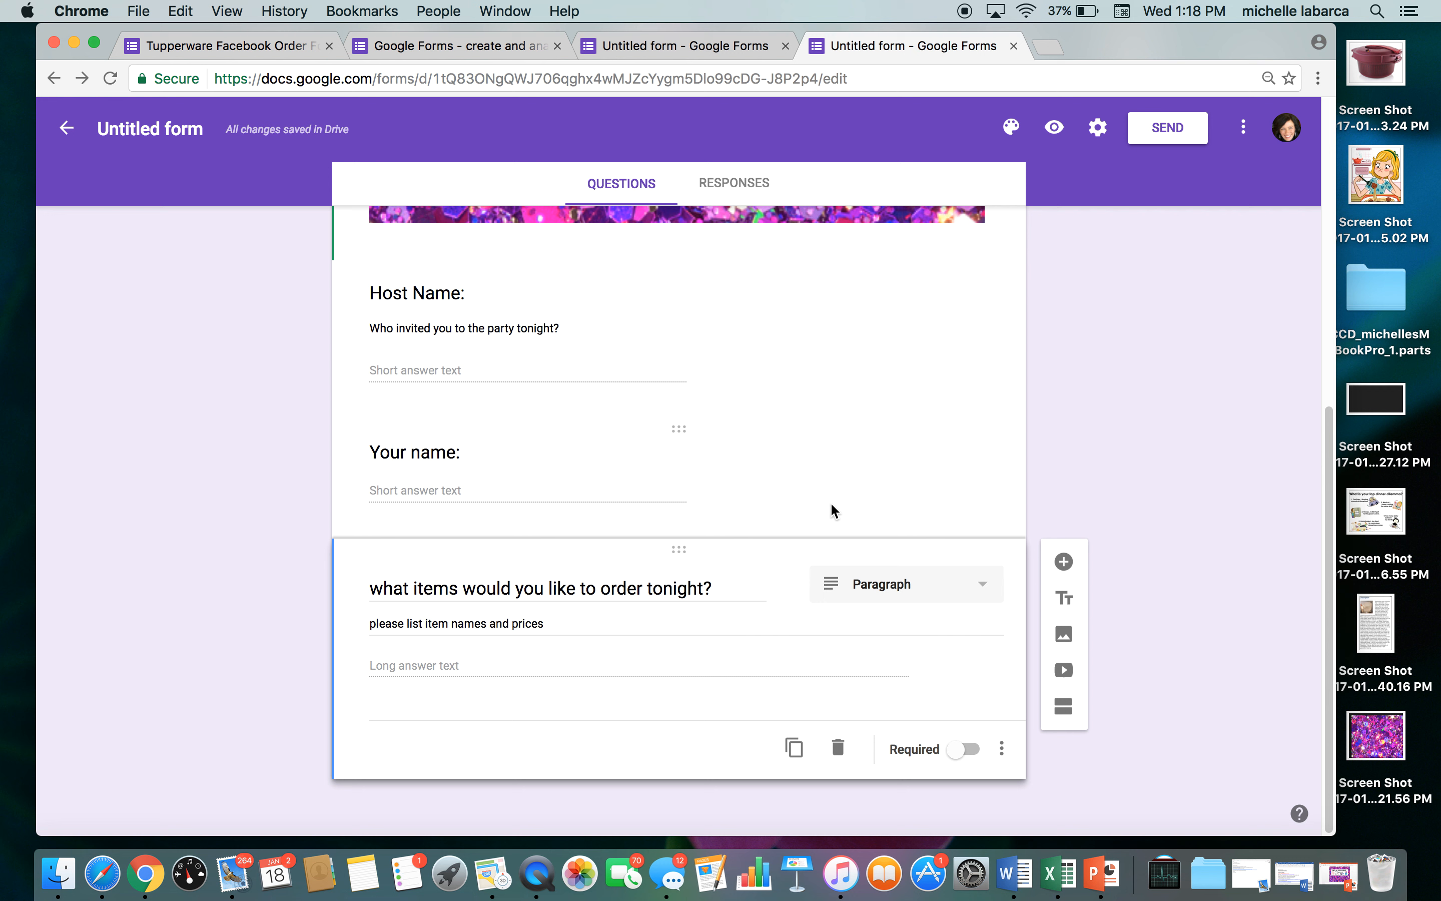
{"action": "mouse_move", "coordinate": [744, 621]}
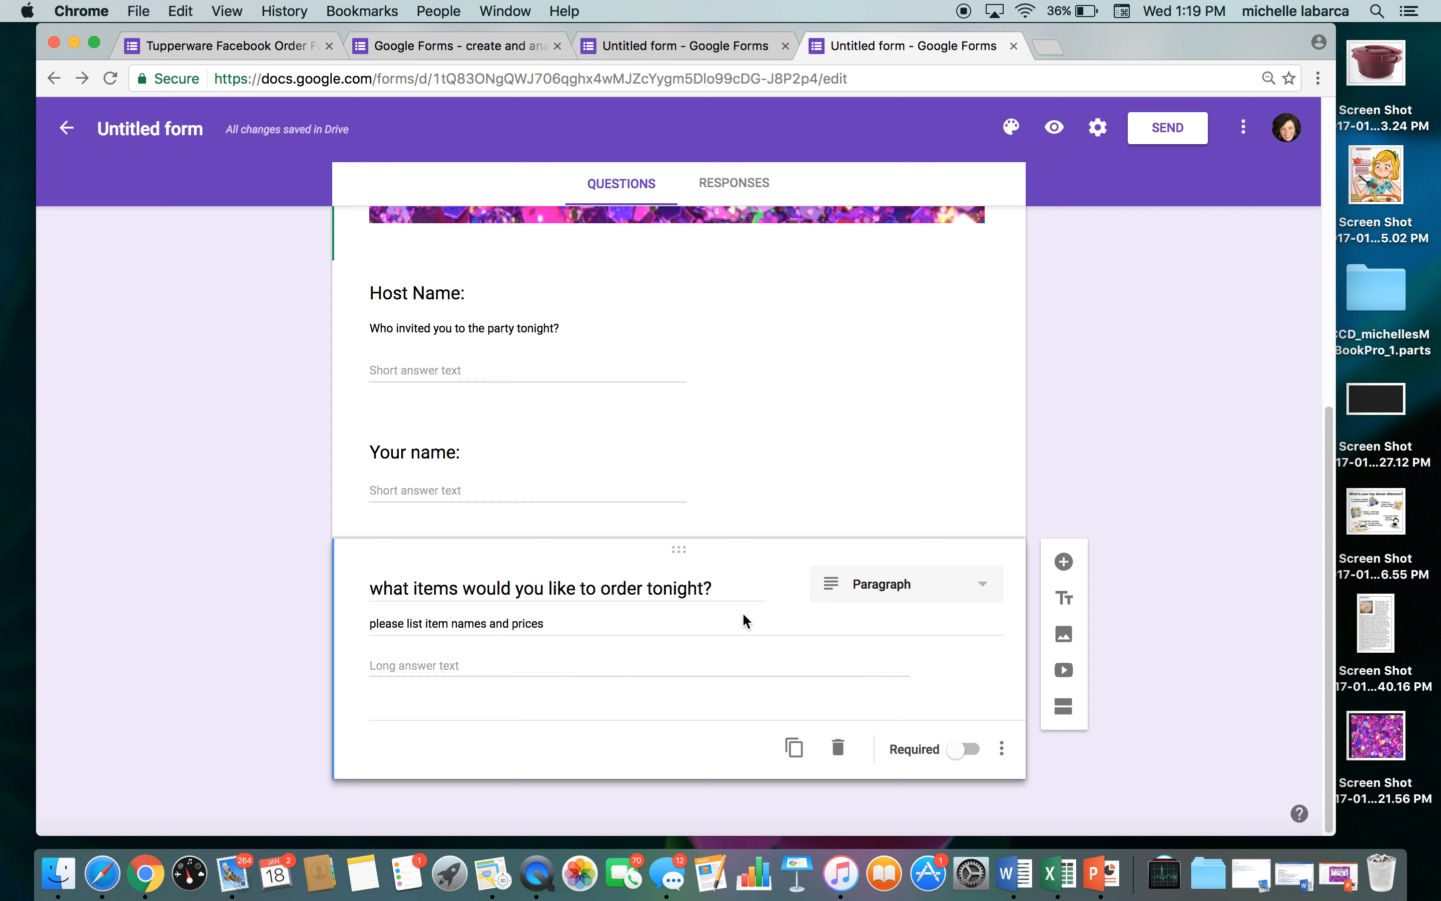
{"action": "mouse_move", "coordinate": [1110, 600]}
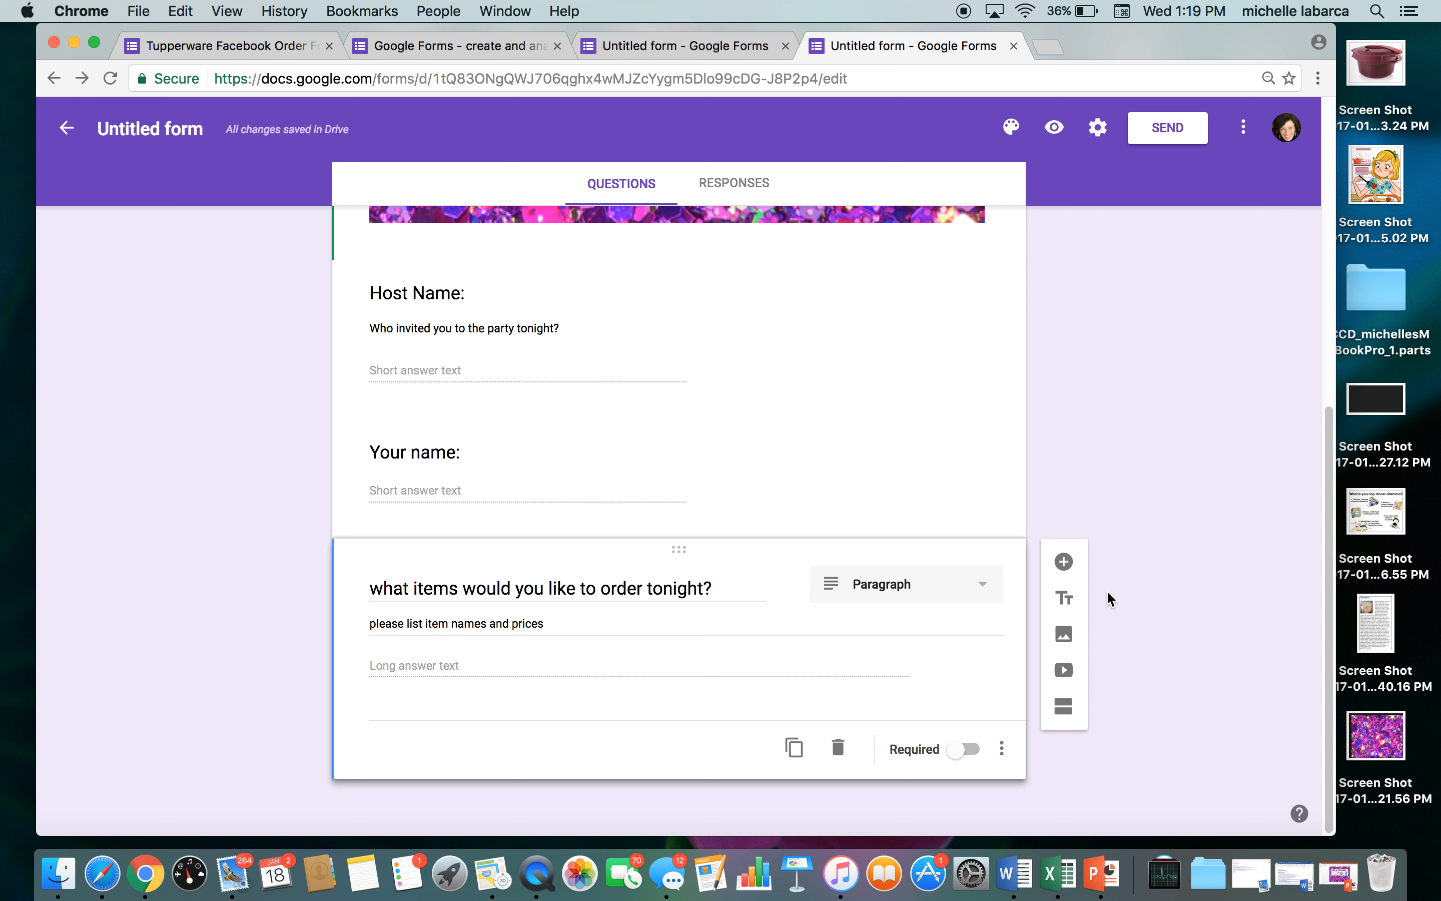
Add a new question 'Would you like to purchase the attend special tonight?'
{"action": "left_click", "coordinate": [1064, 562]}
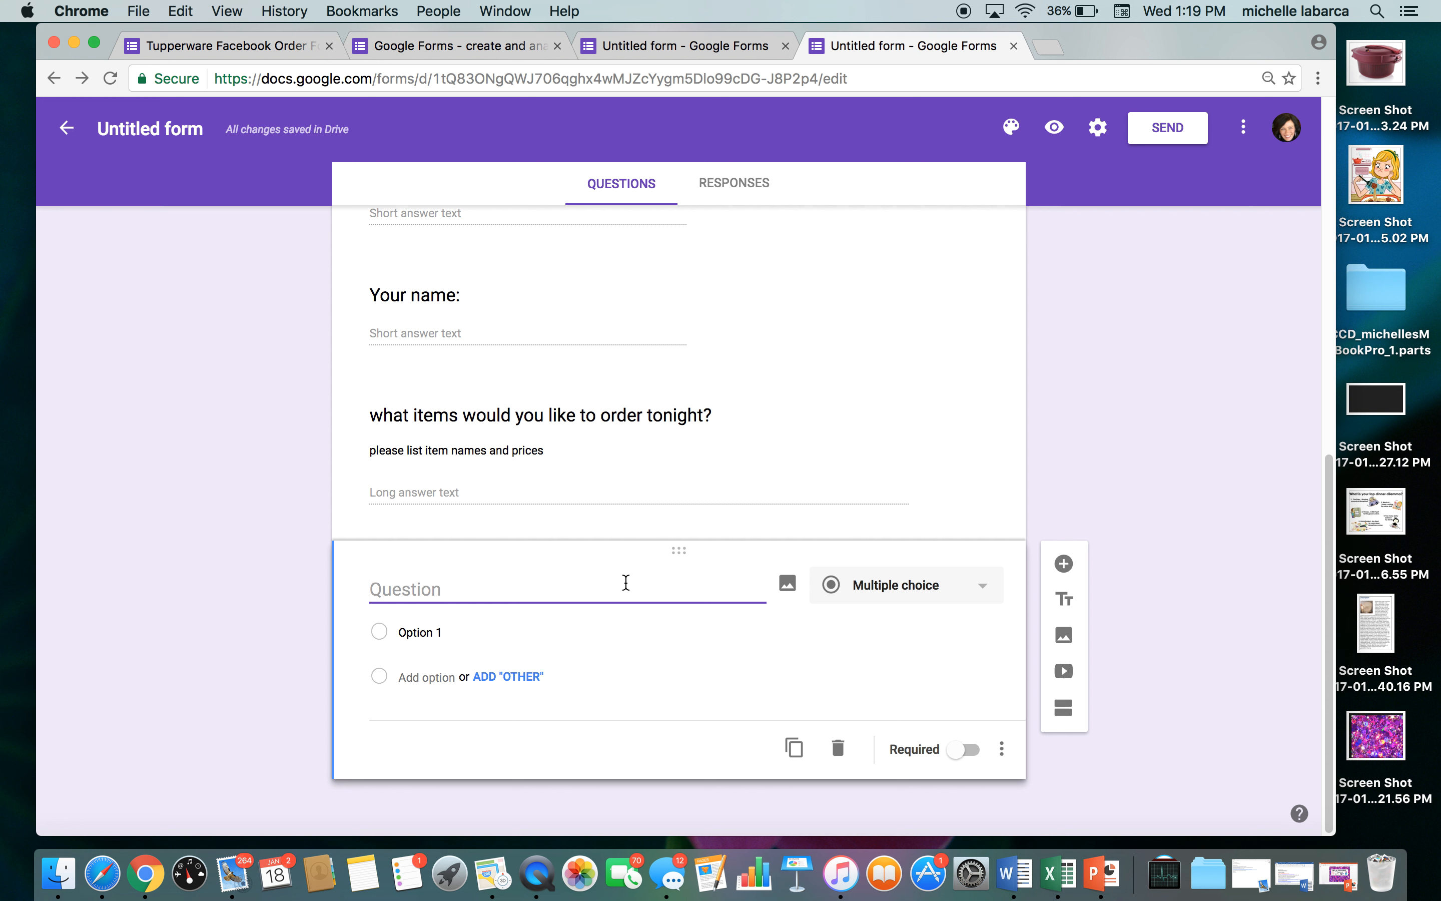
{"action": "type", "text": "W"}
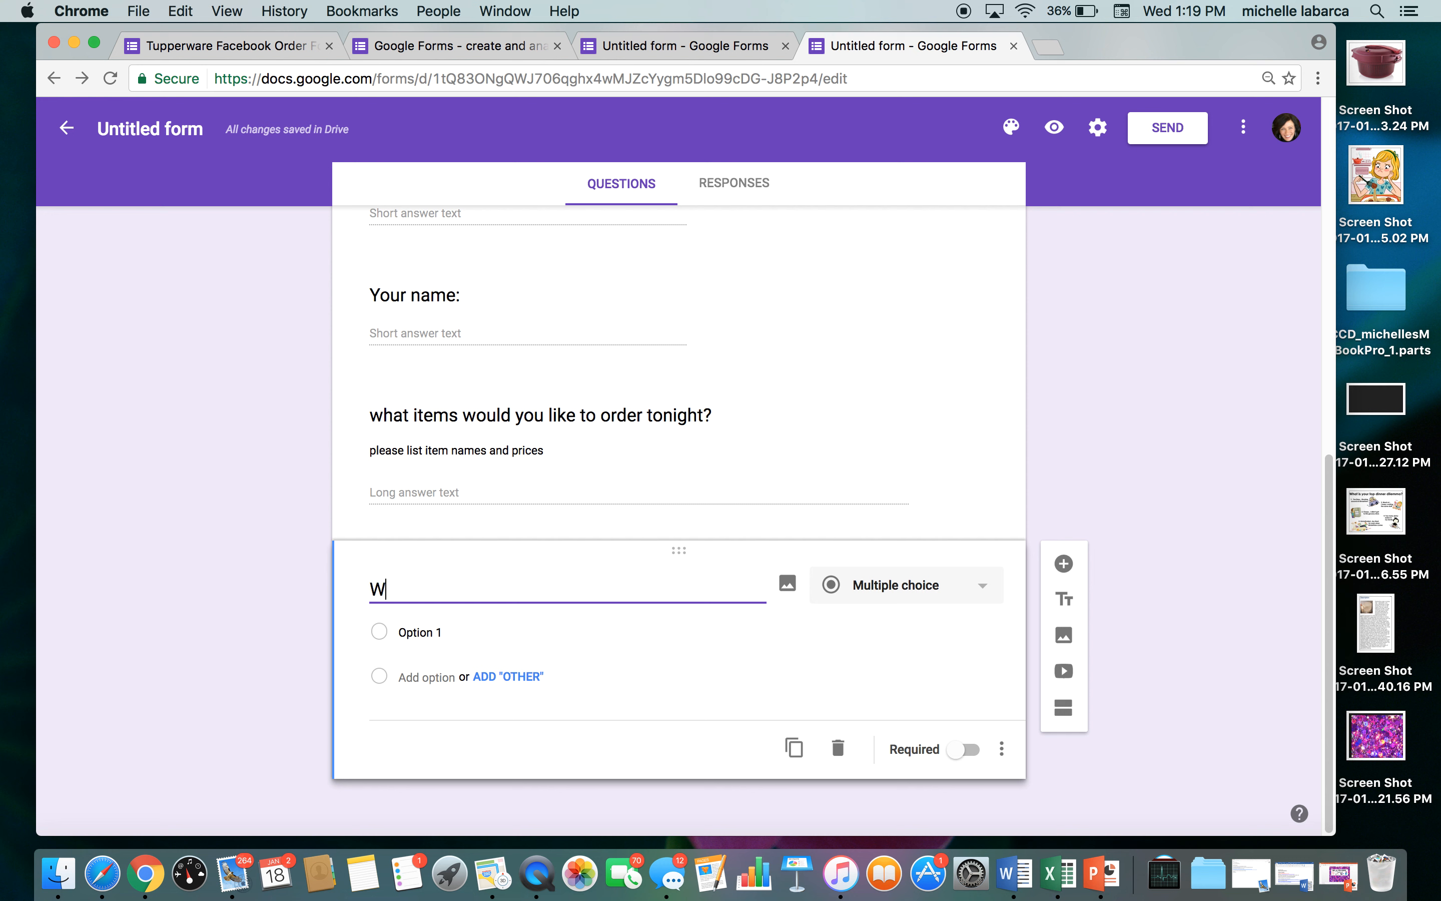
{"action": "type", "text": "ould you like to pu"}
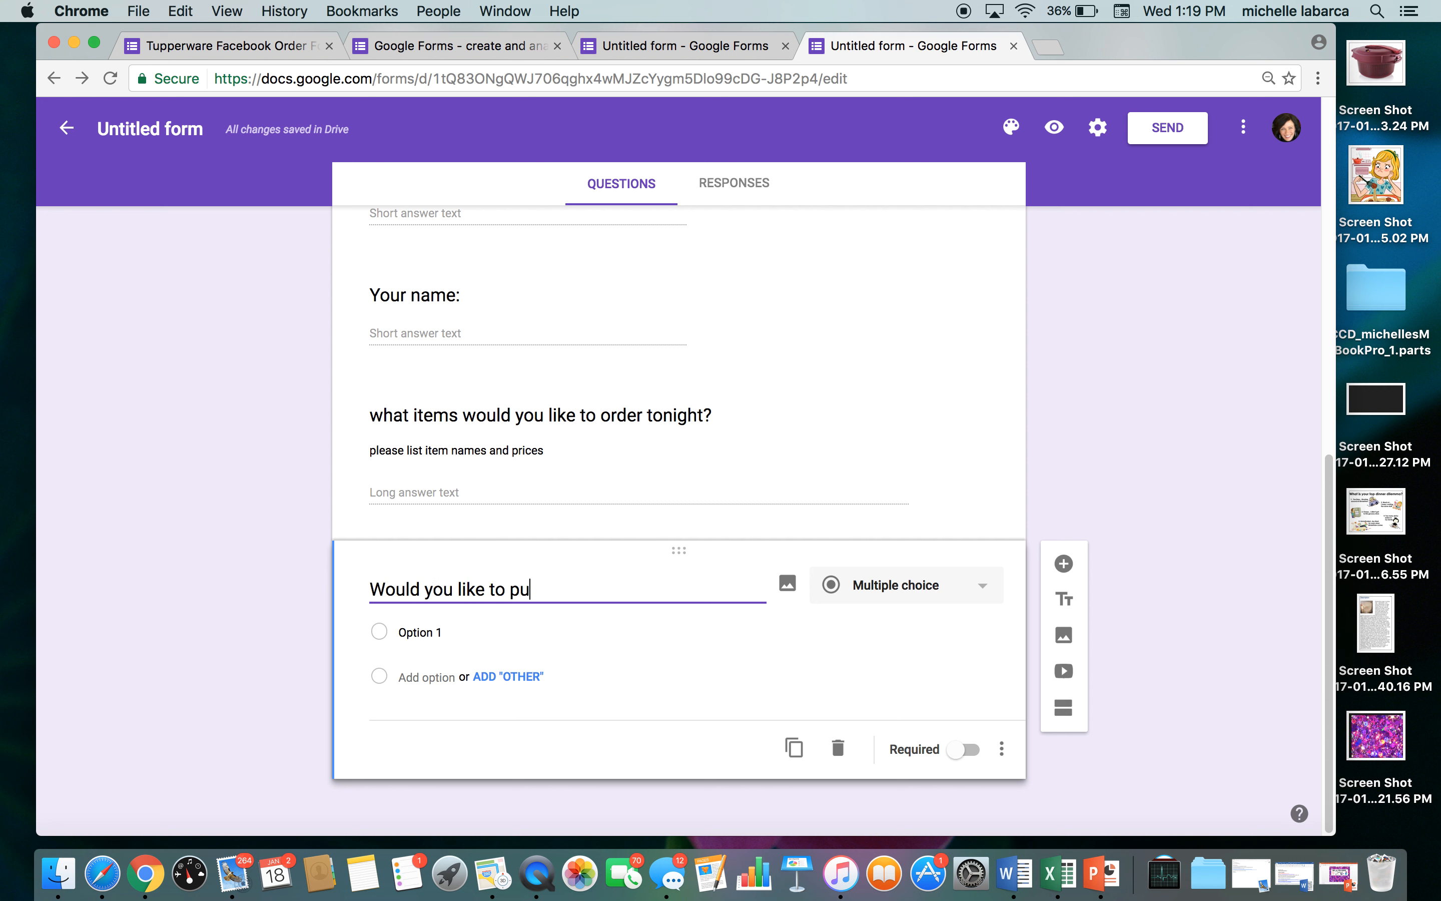
{"action": "type", "text": "rchase the atten"}
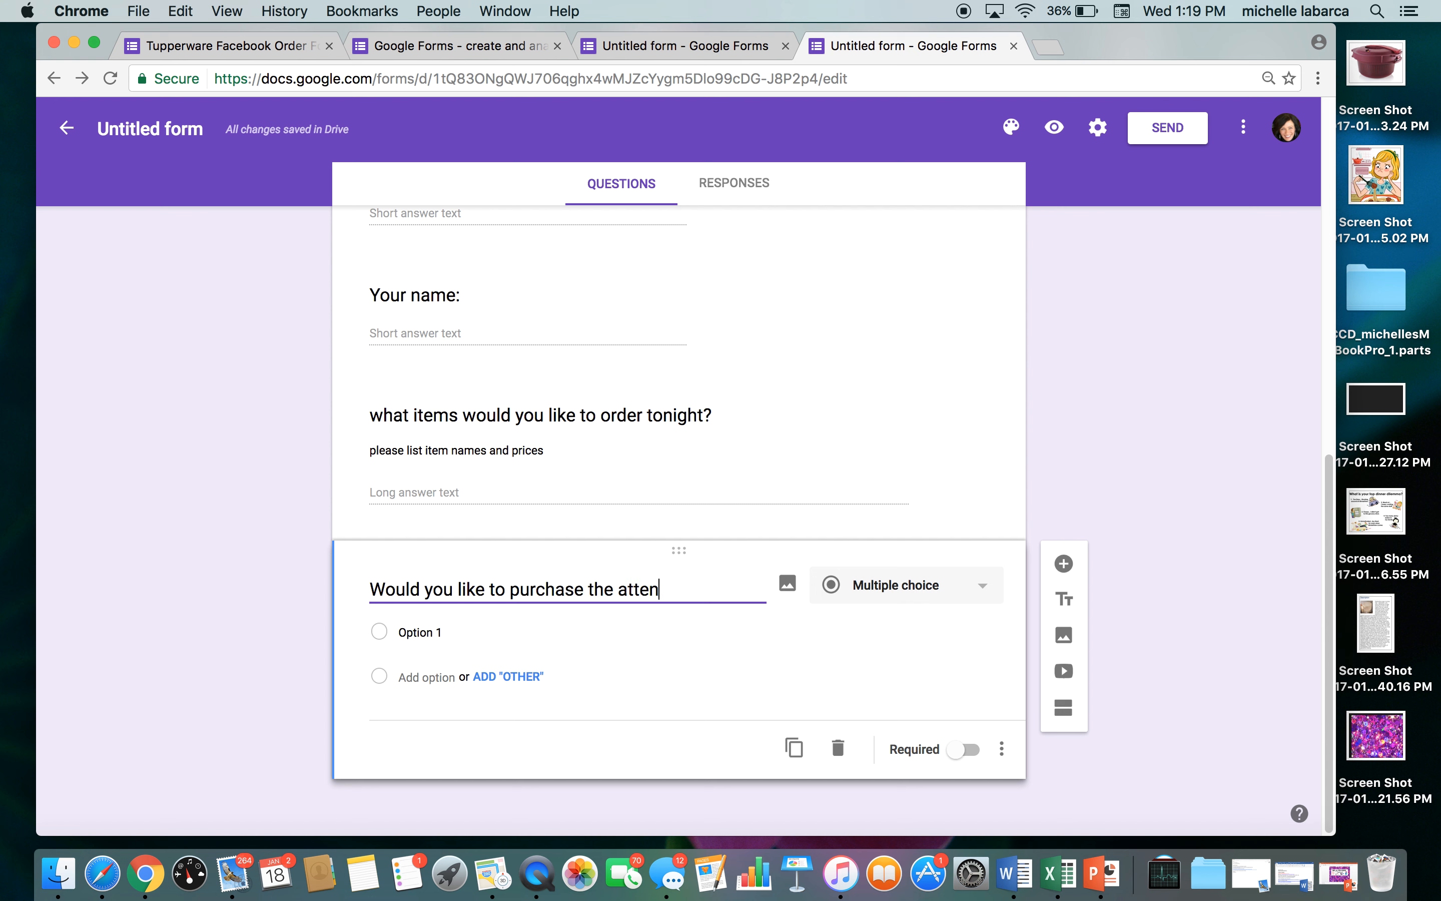
{"action": "type", "text": "d"}
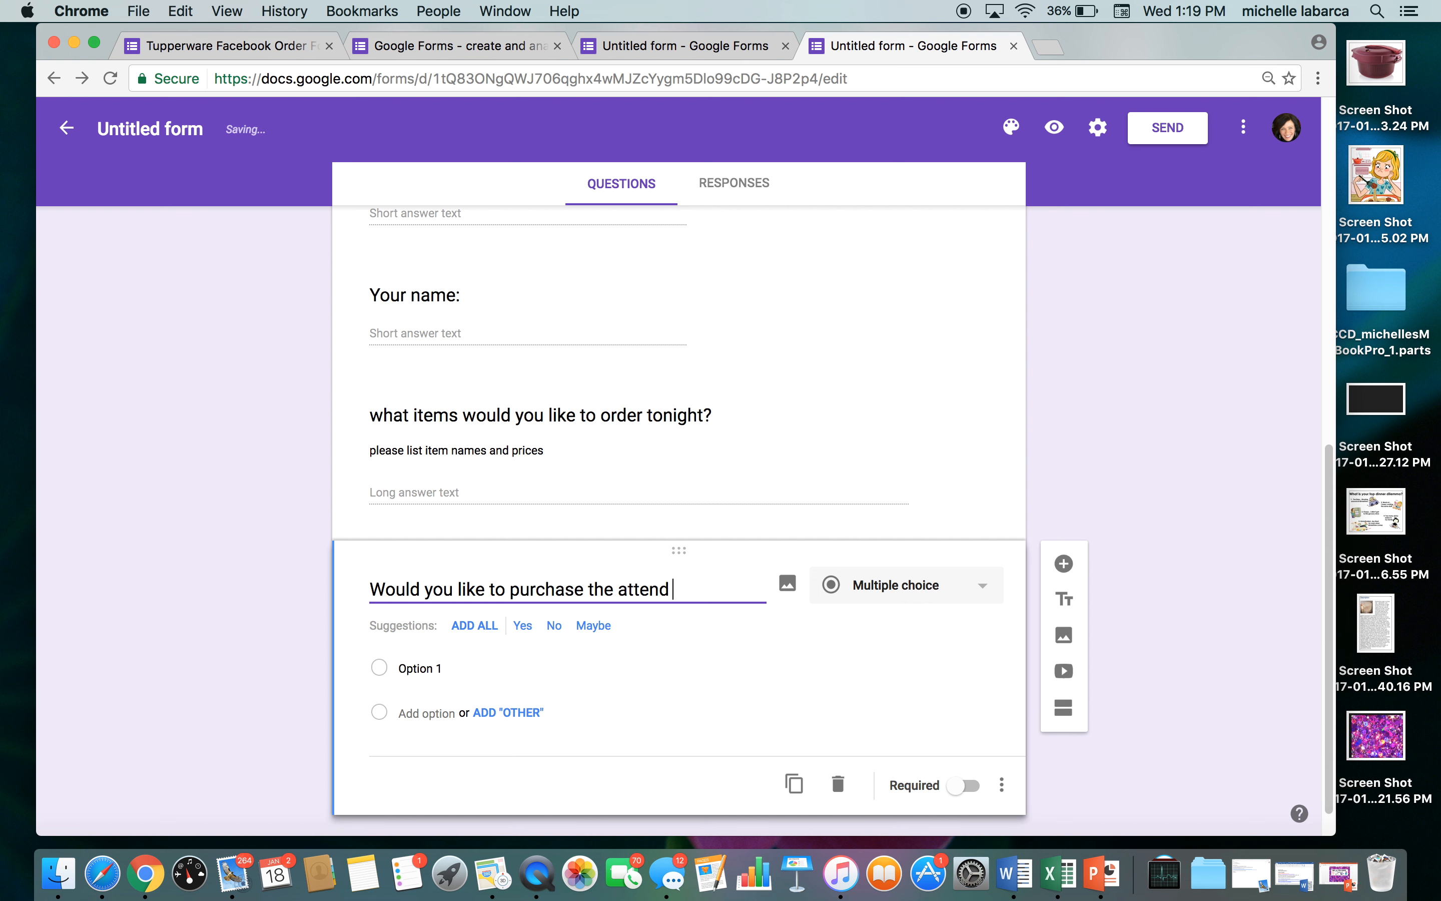
{"action": "type", "text": "special tonight"}
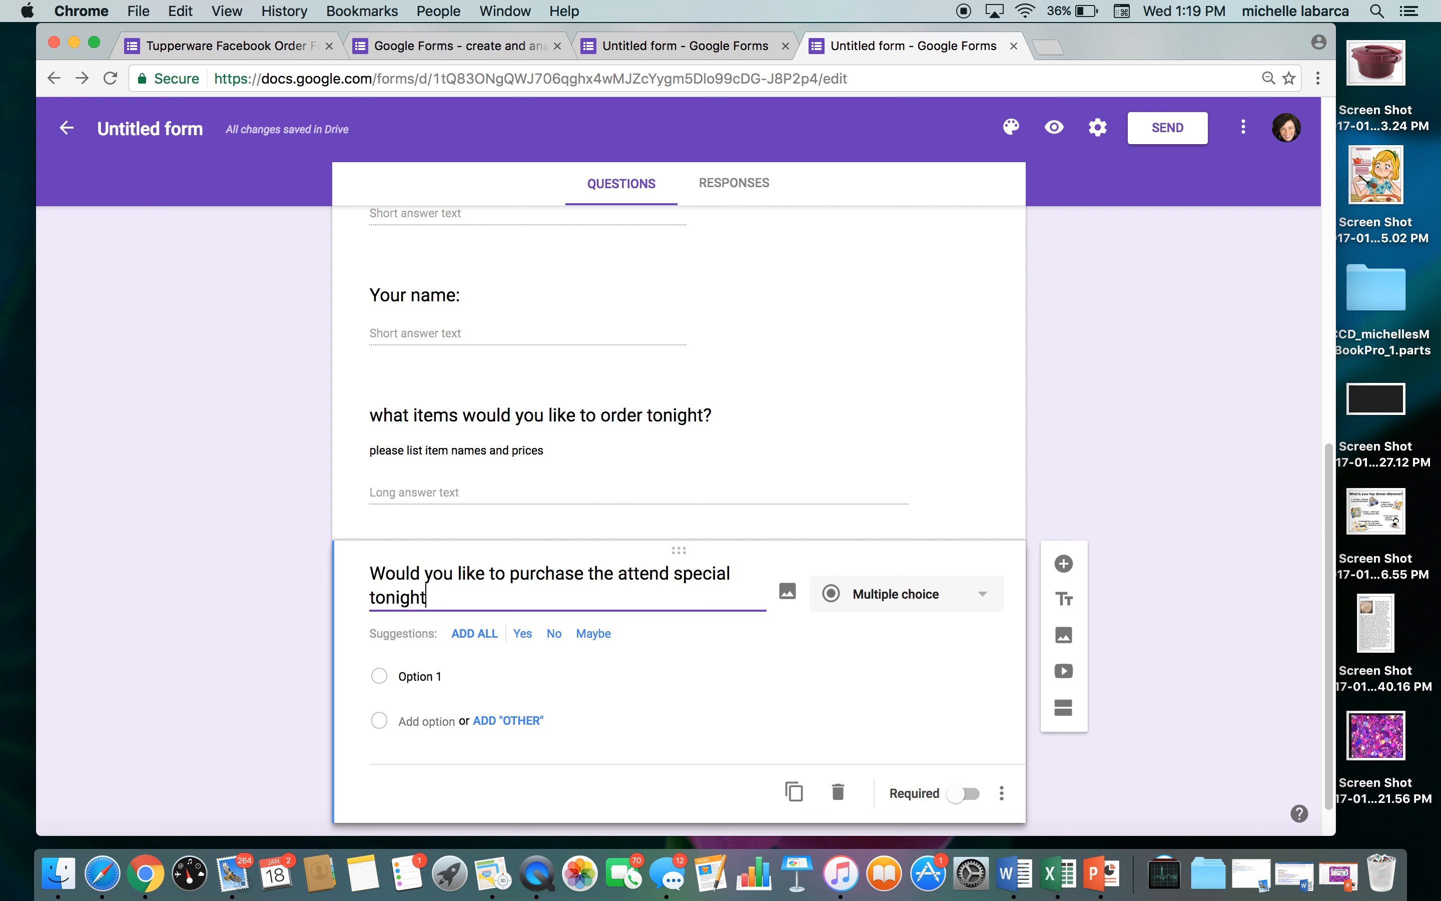
{"action": "type", "text": "?"}
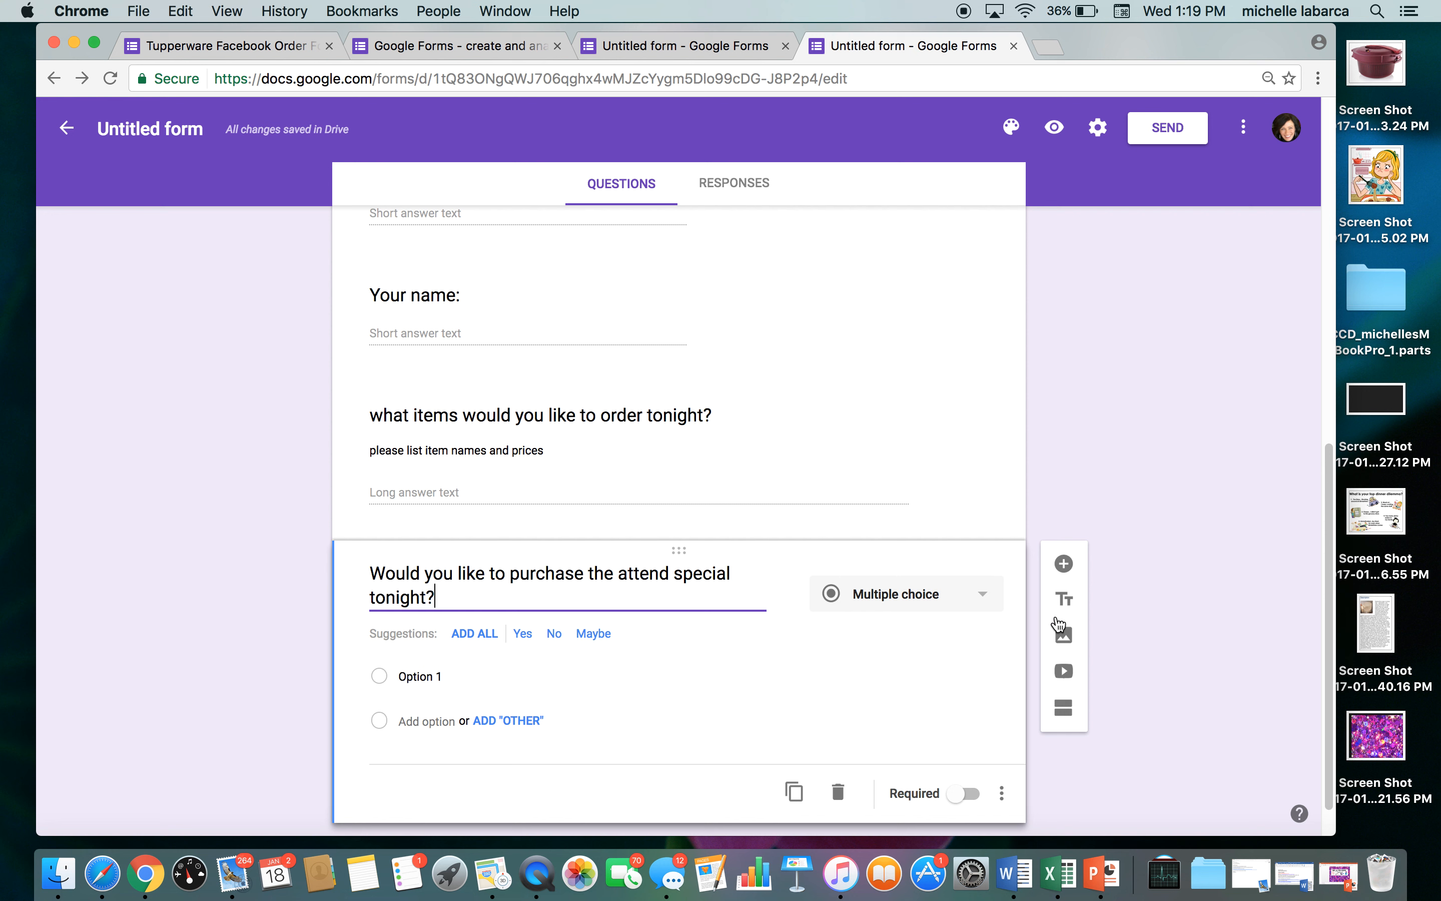
{"action": "mouse_move", "coordinate": [1062, 637]}
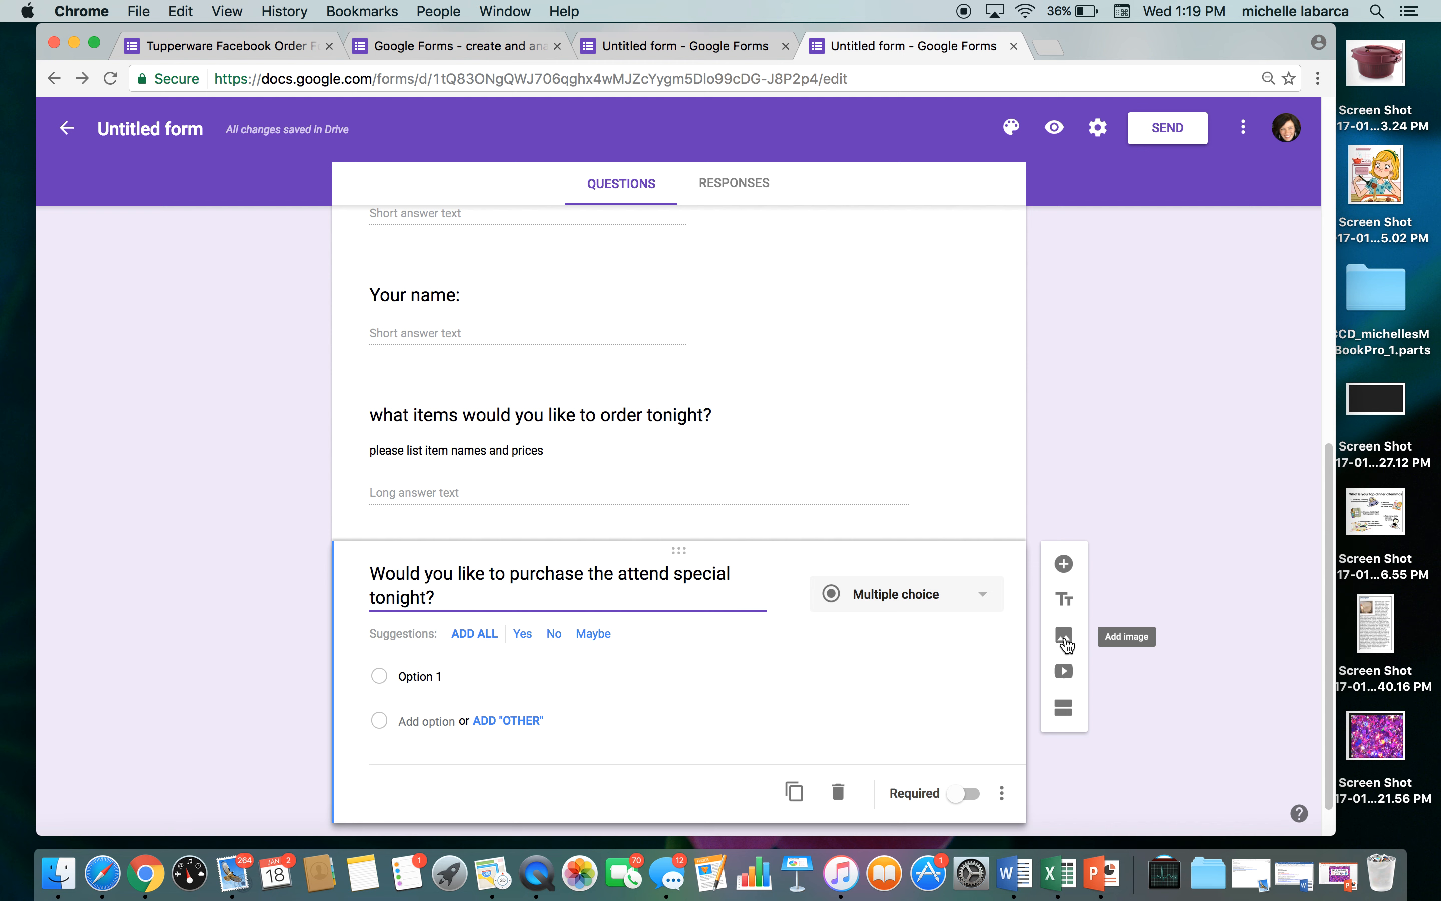
{"action": "left_click", "coordinate": [1063, 636]}
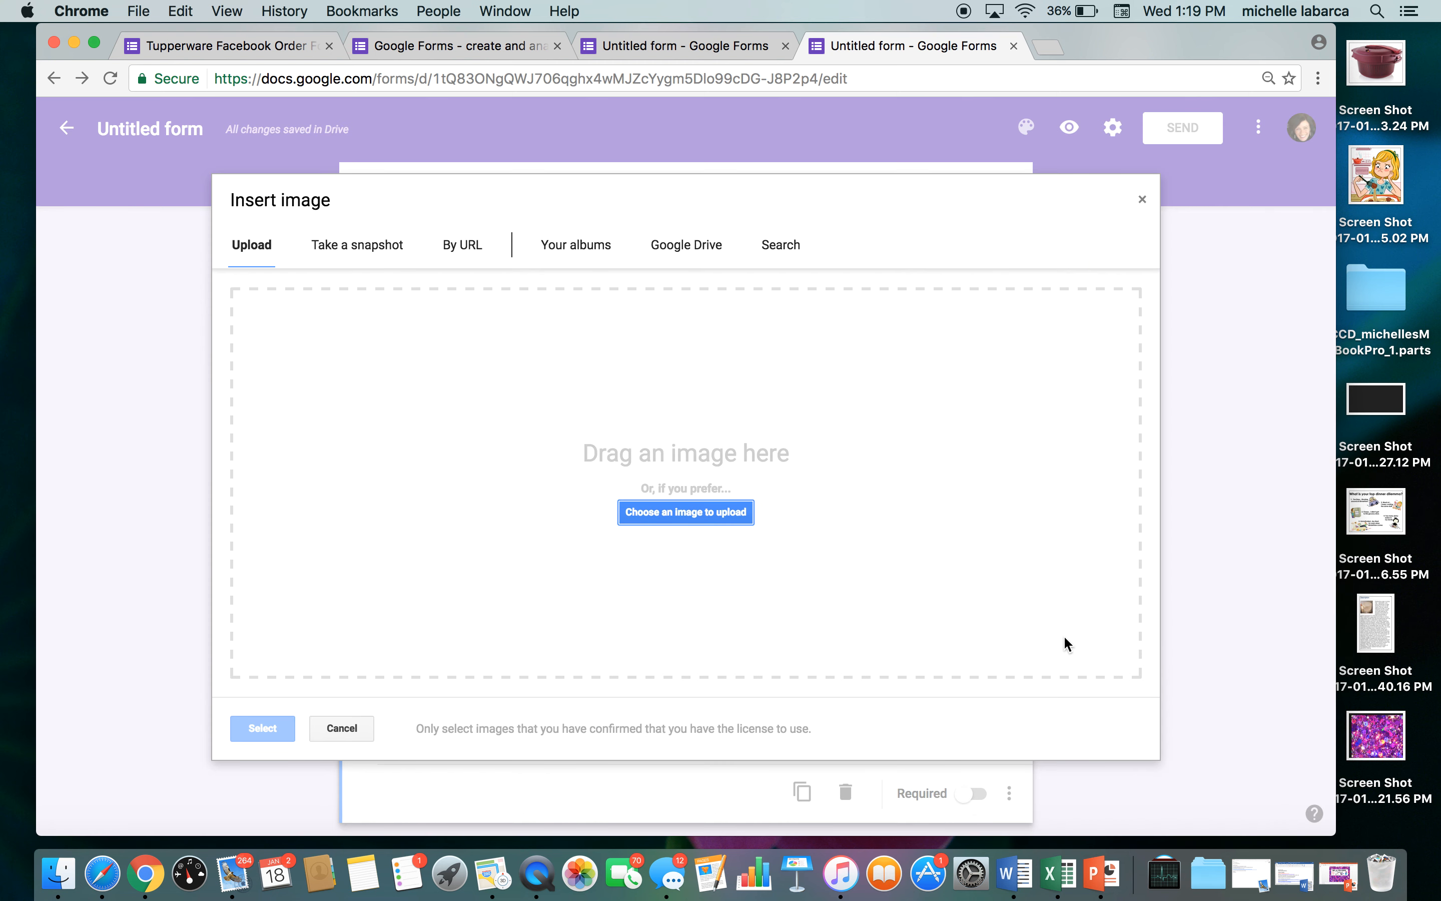
{"action": "mouse_move", "coordinate": [615, 548]}
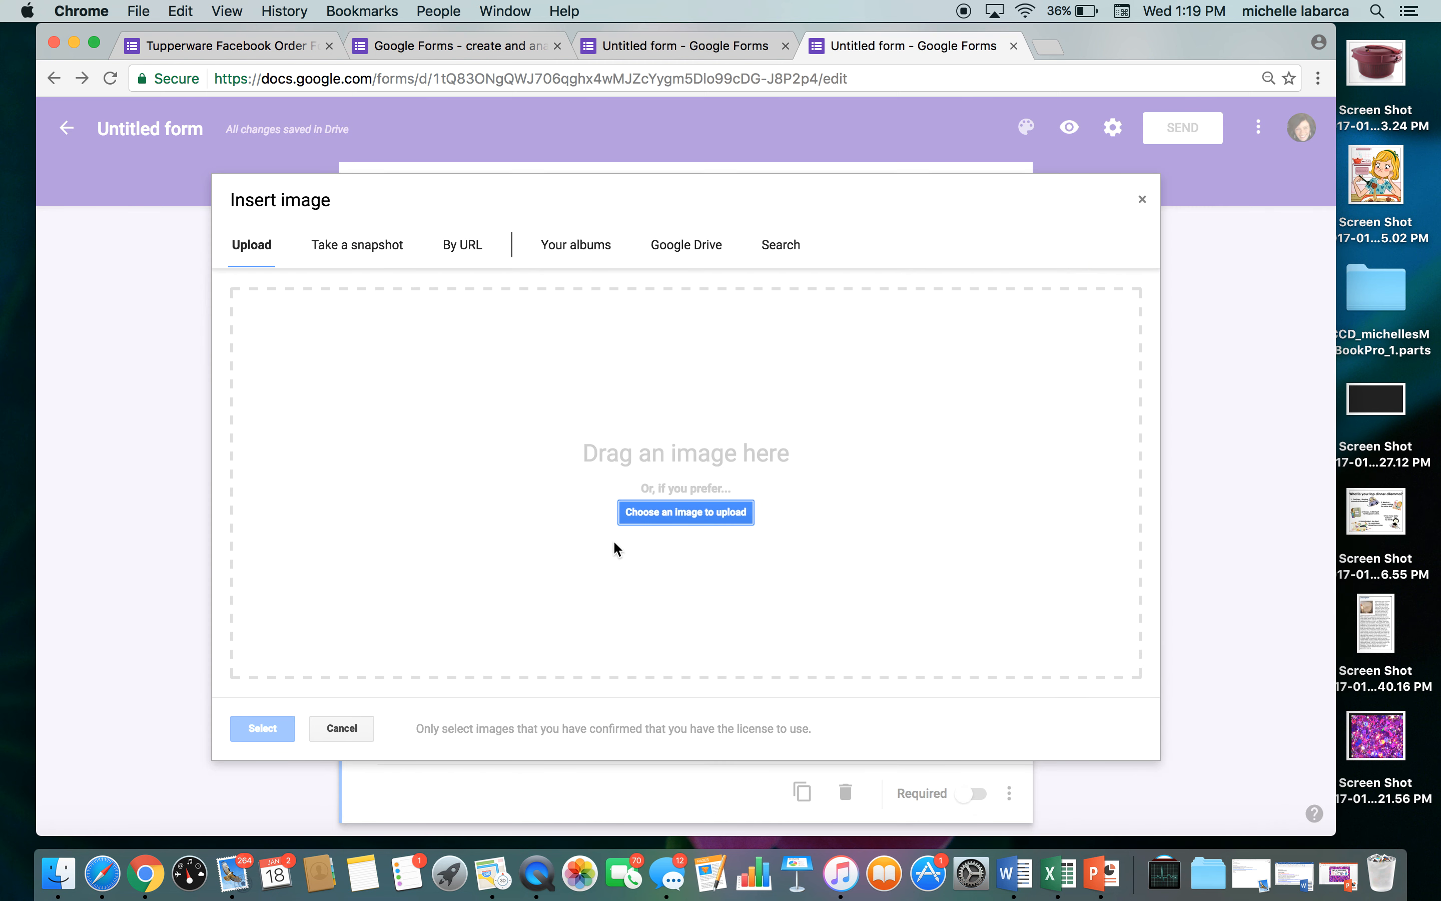
Upload Slide8.png (All-in-One Shakers) from the mid jan facebook pics folder into the form
{"action": "left_click", "coordinate": [685, 512]}
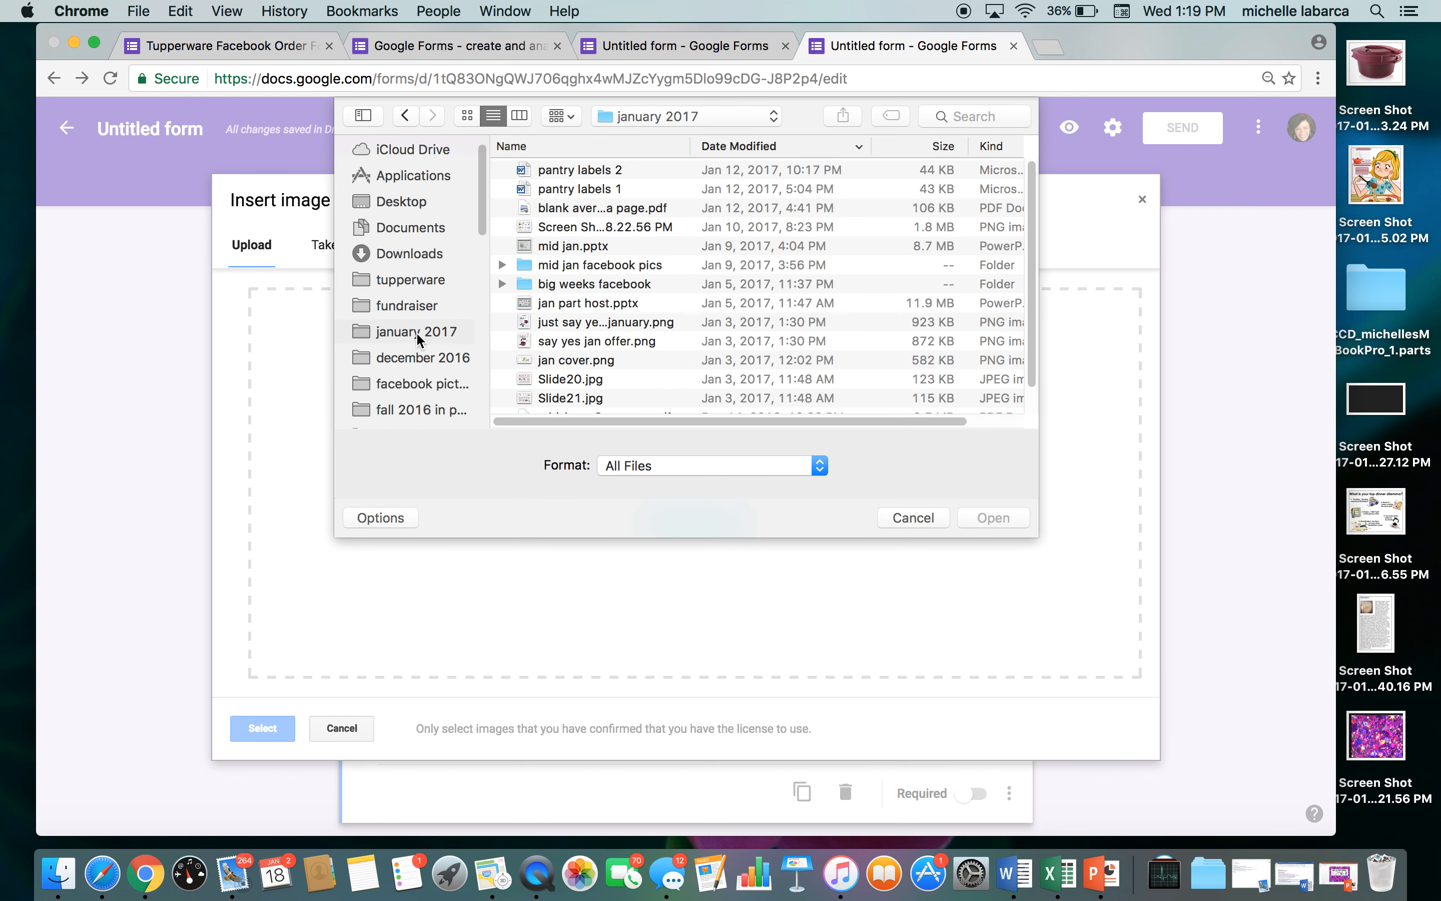
{"action": "mouse_move", "coordinate": [587, 273]}
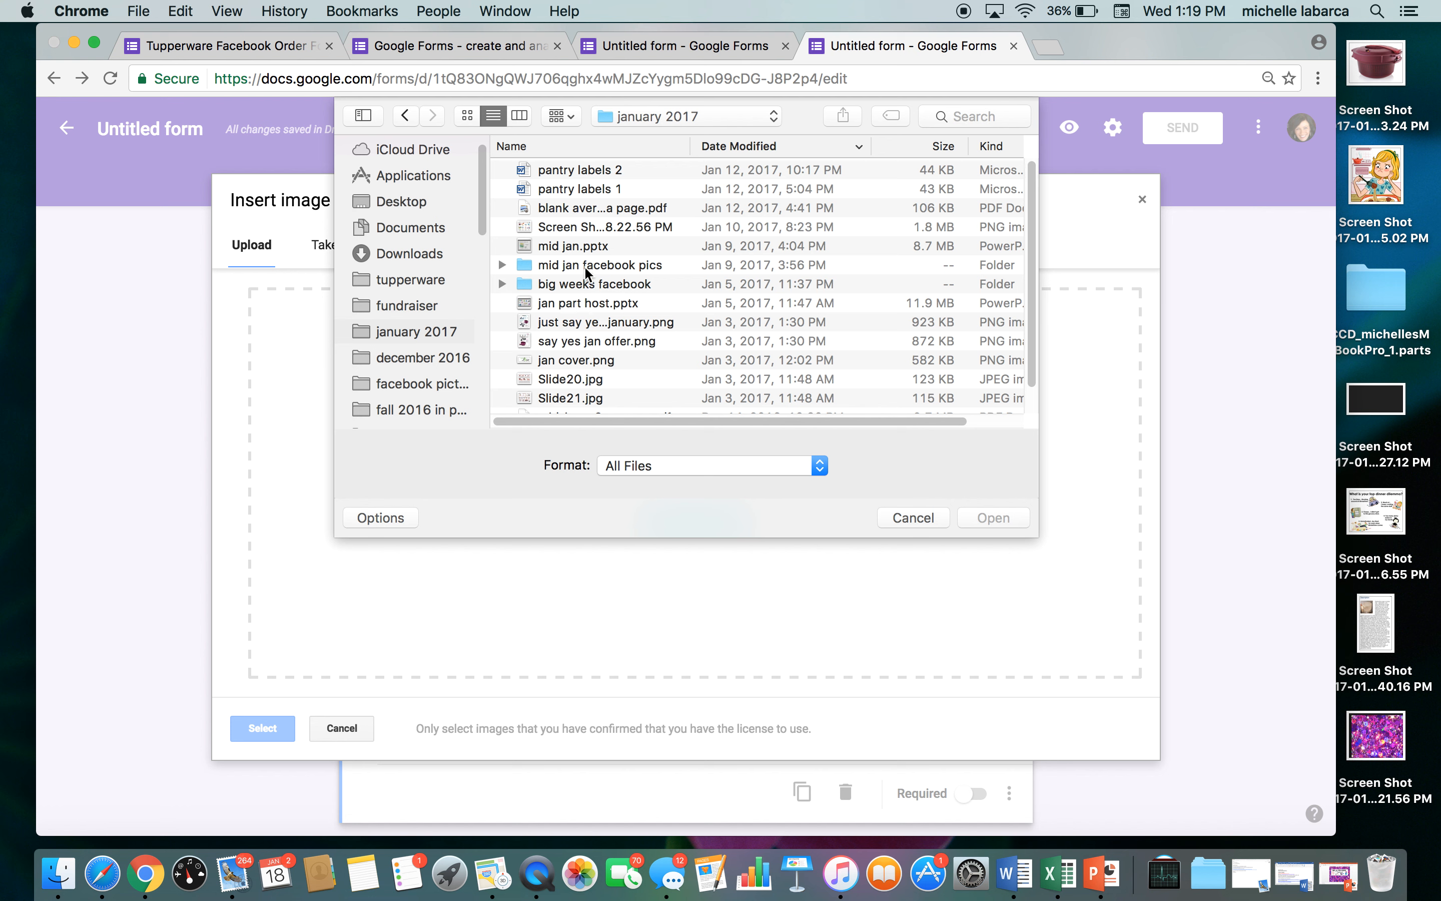
{"action": "left_click", "coordinate": [599, 264]}
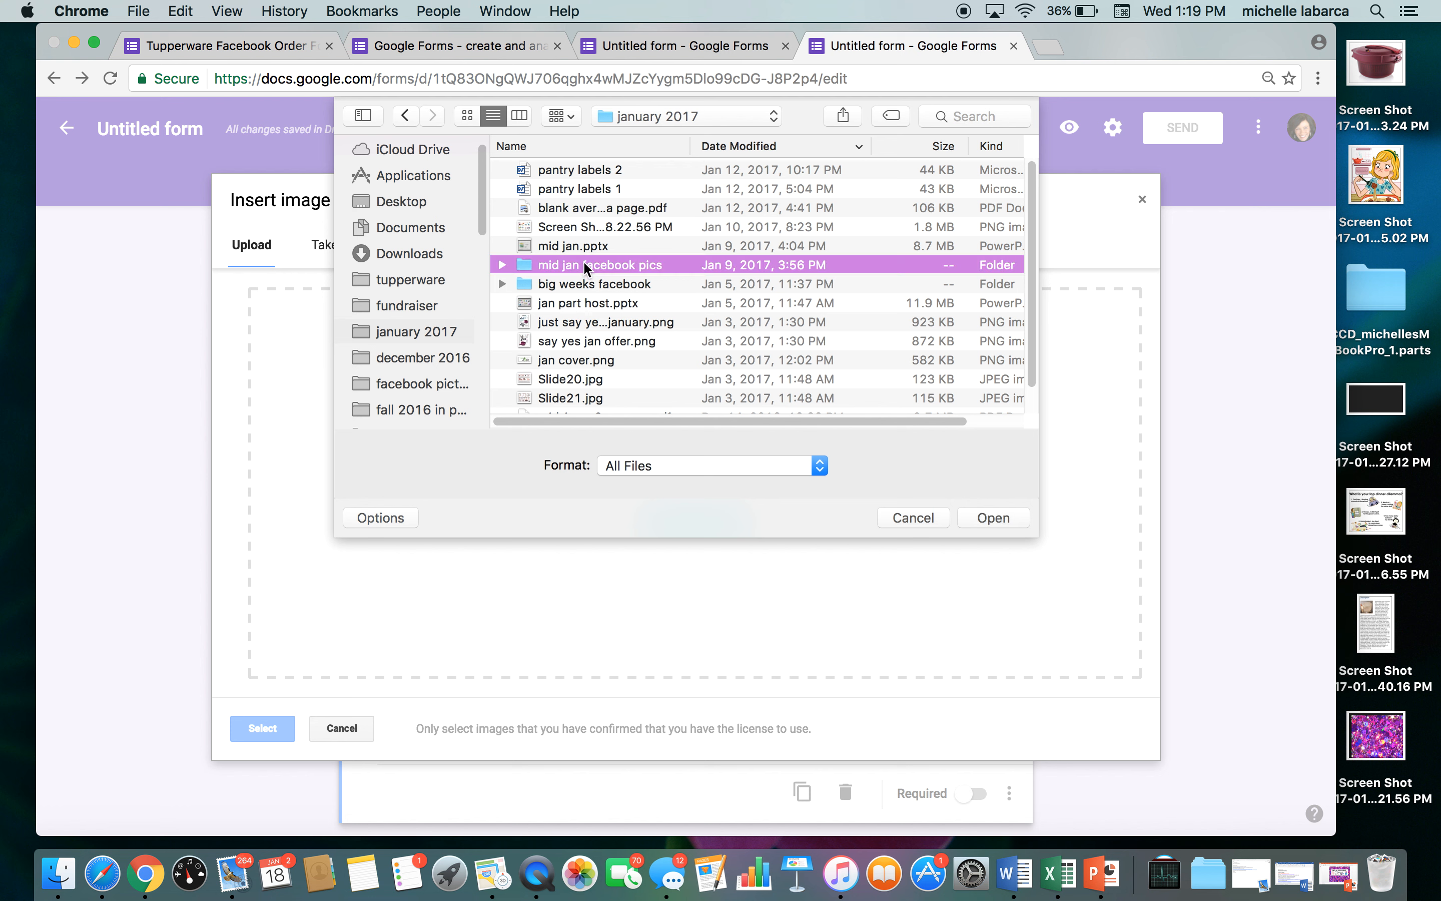
{"action": "double_click", "coordinate": [599, 264]}
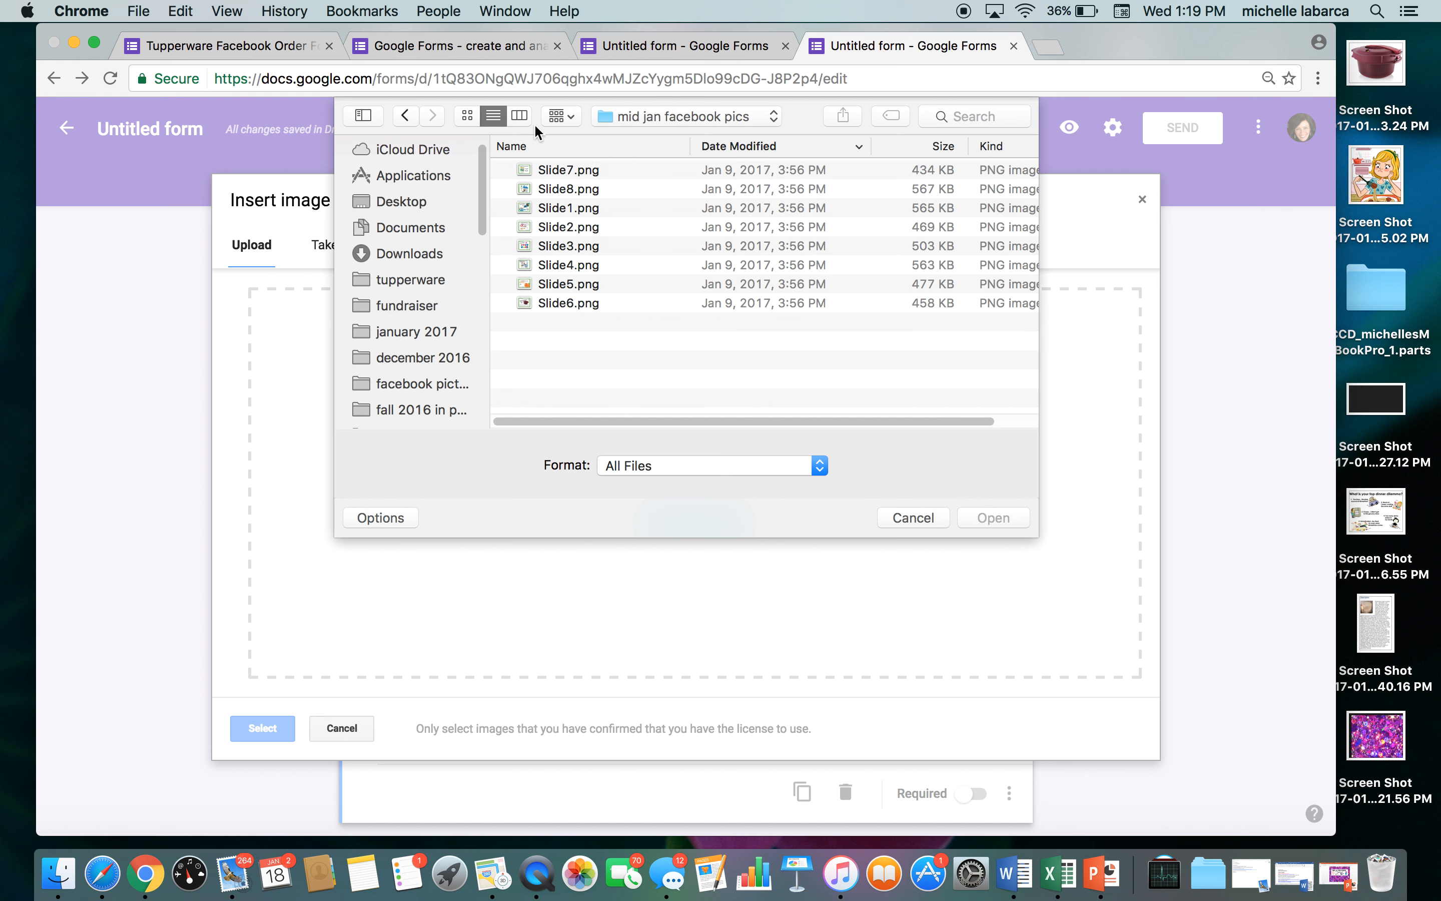
{"action": "left_click", "coordinate": [466, 116]}
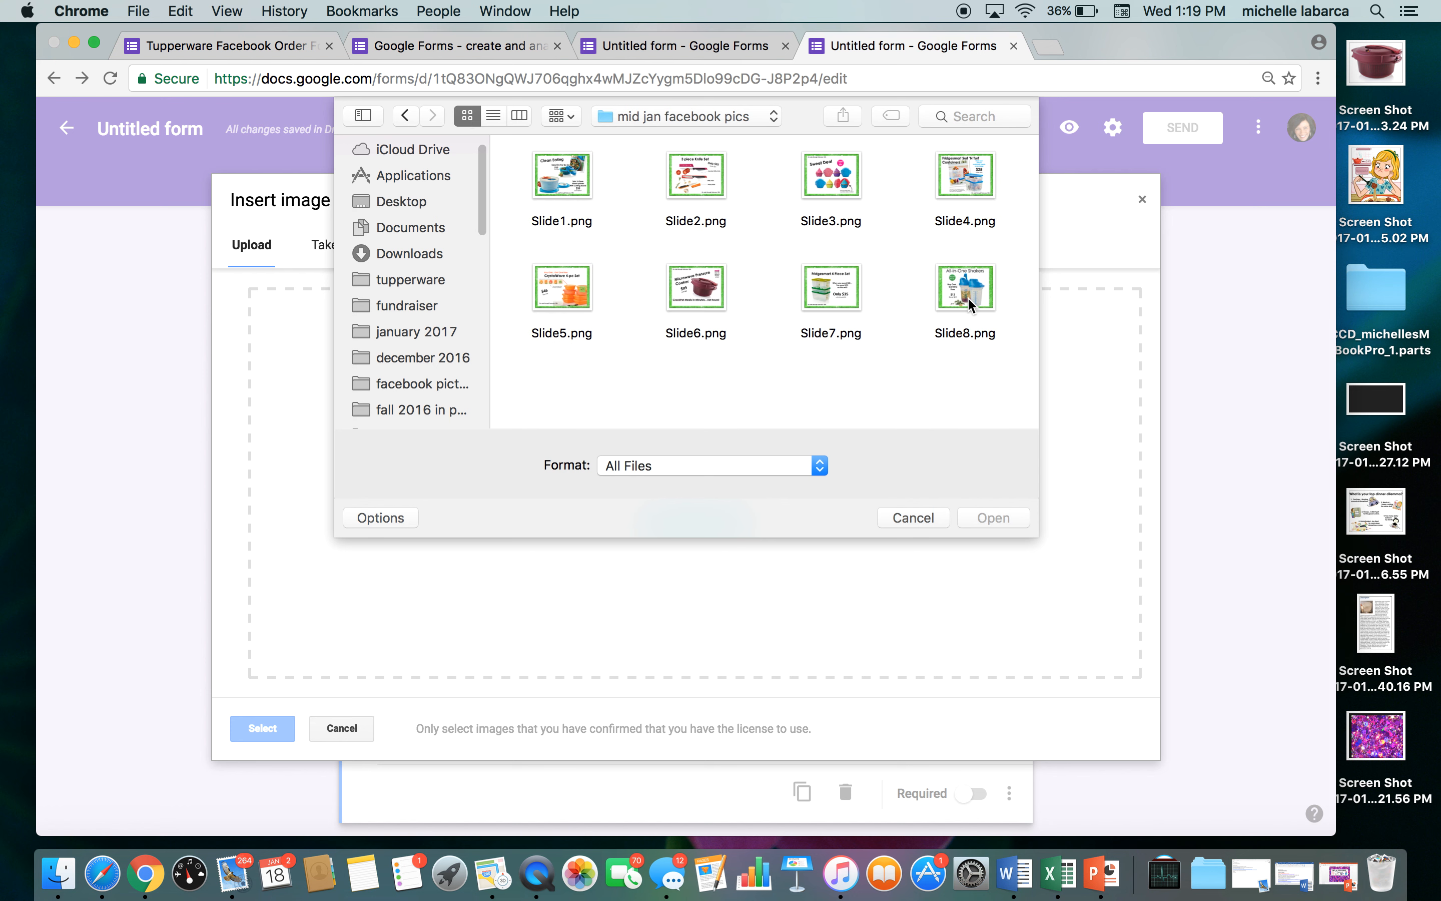
{"action": "left_click", "coordinate": [992, 517]}
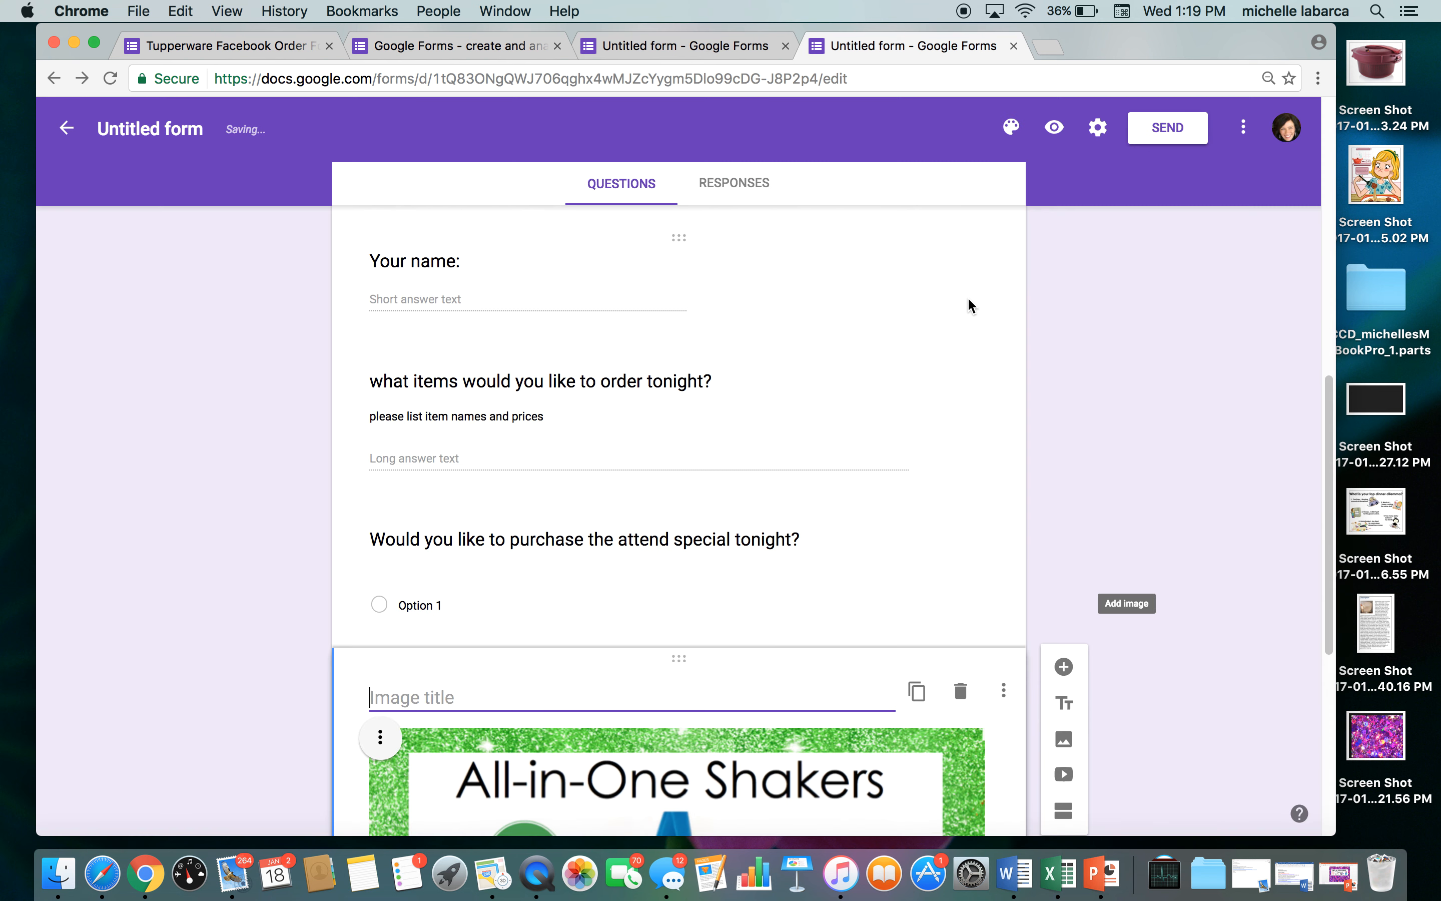
Give the attend-special question the choices 'Yes please' and 'no thank you'
{"action": "scroll", "scroll_direction": "down", "scroll_amount": 3}
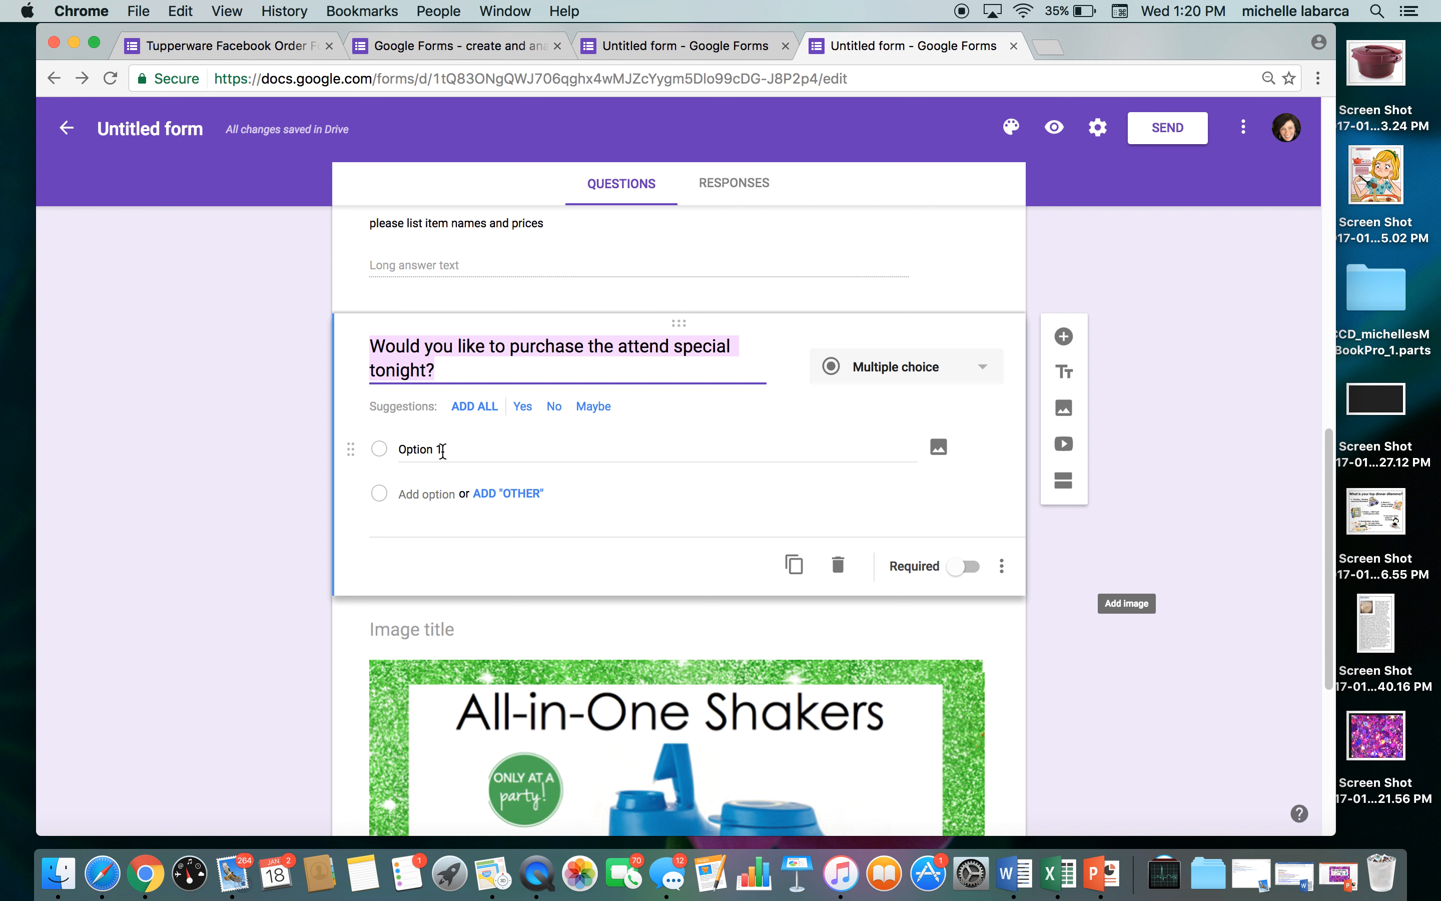
{"action": "type", "text": "Yes please"}
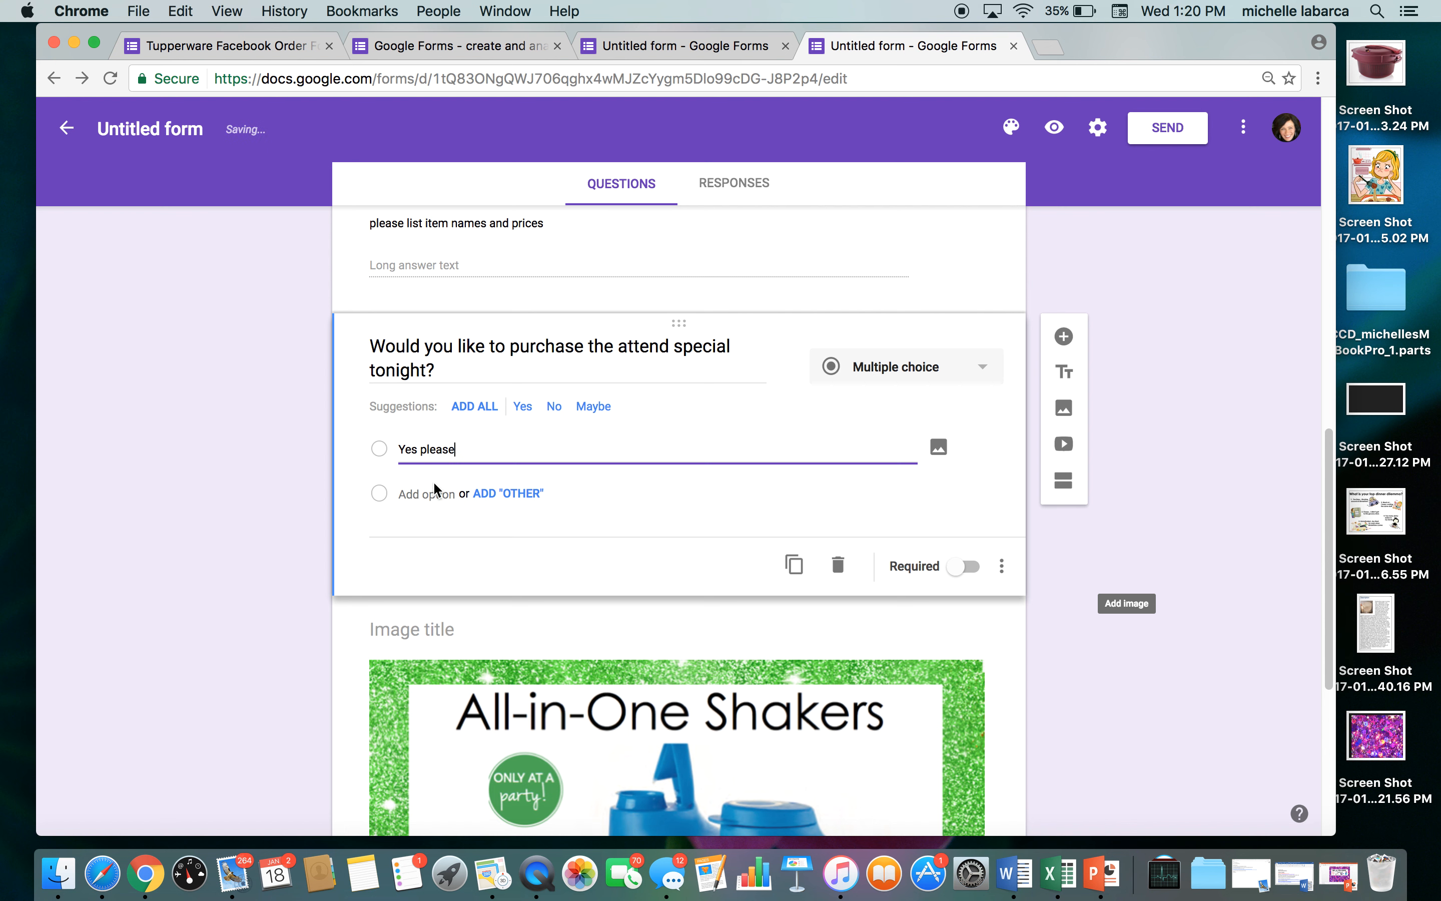
{"action": "type", "text": "no"}
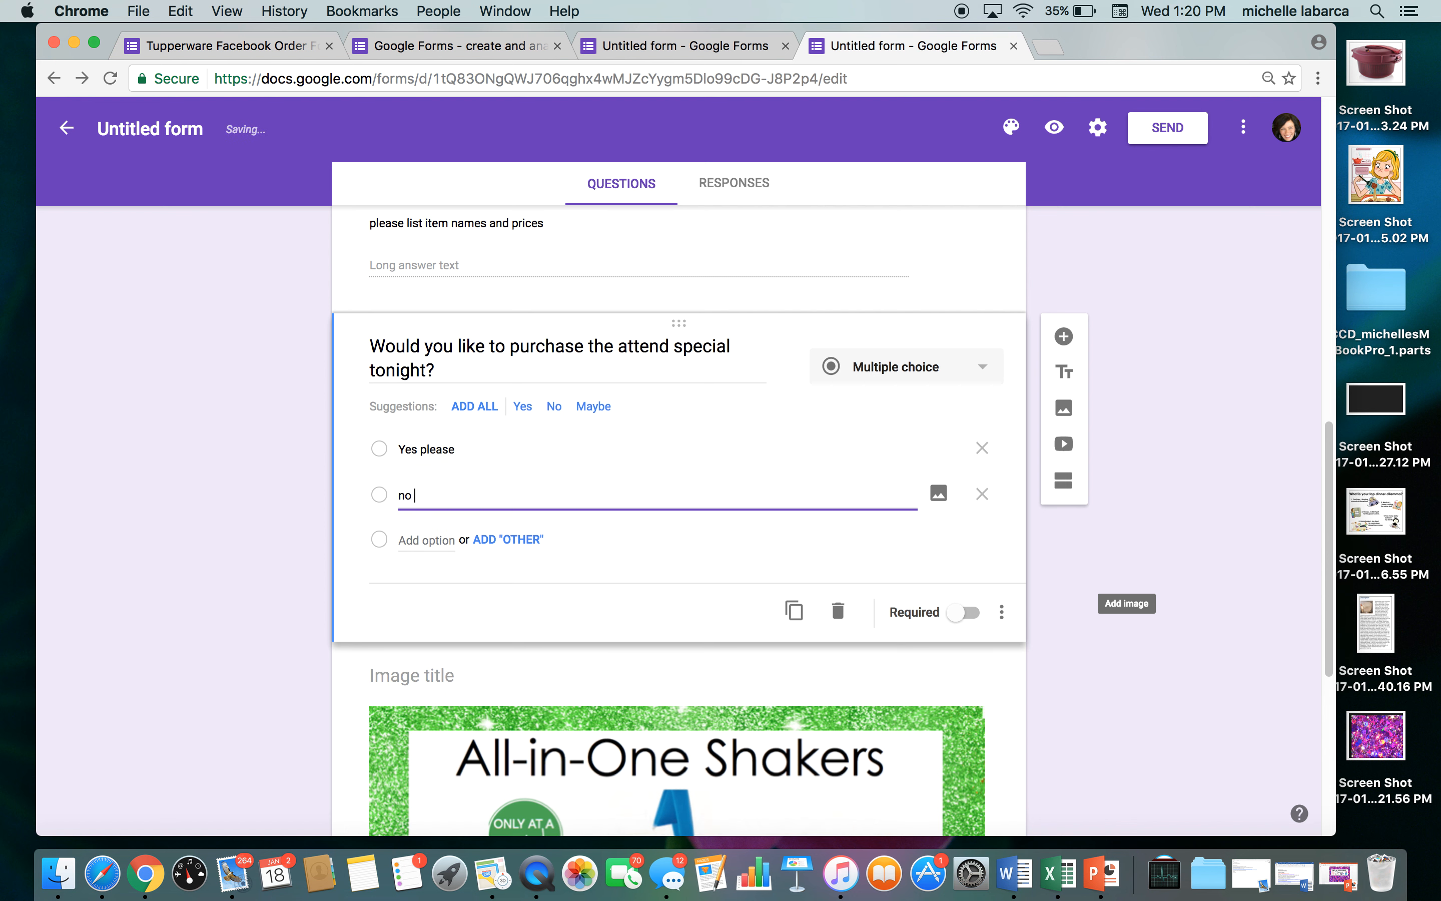
{"action": "type", "text": "thank you"}
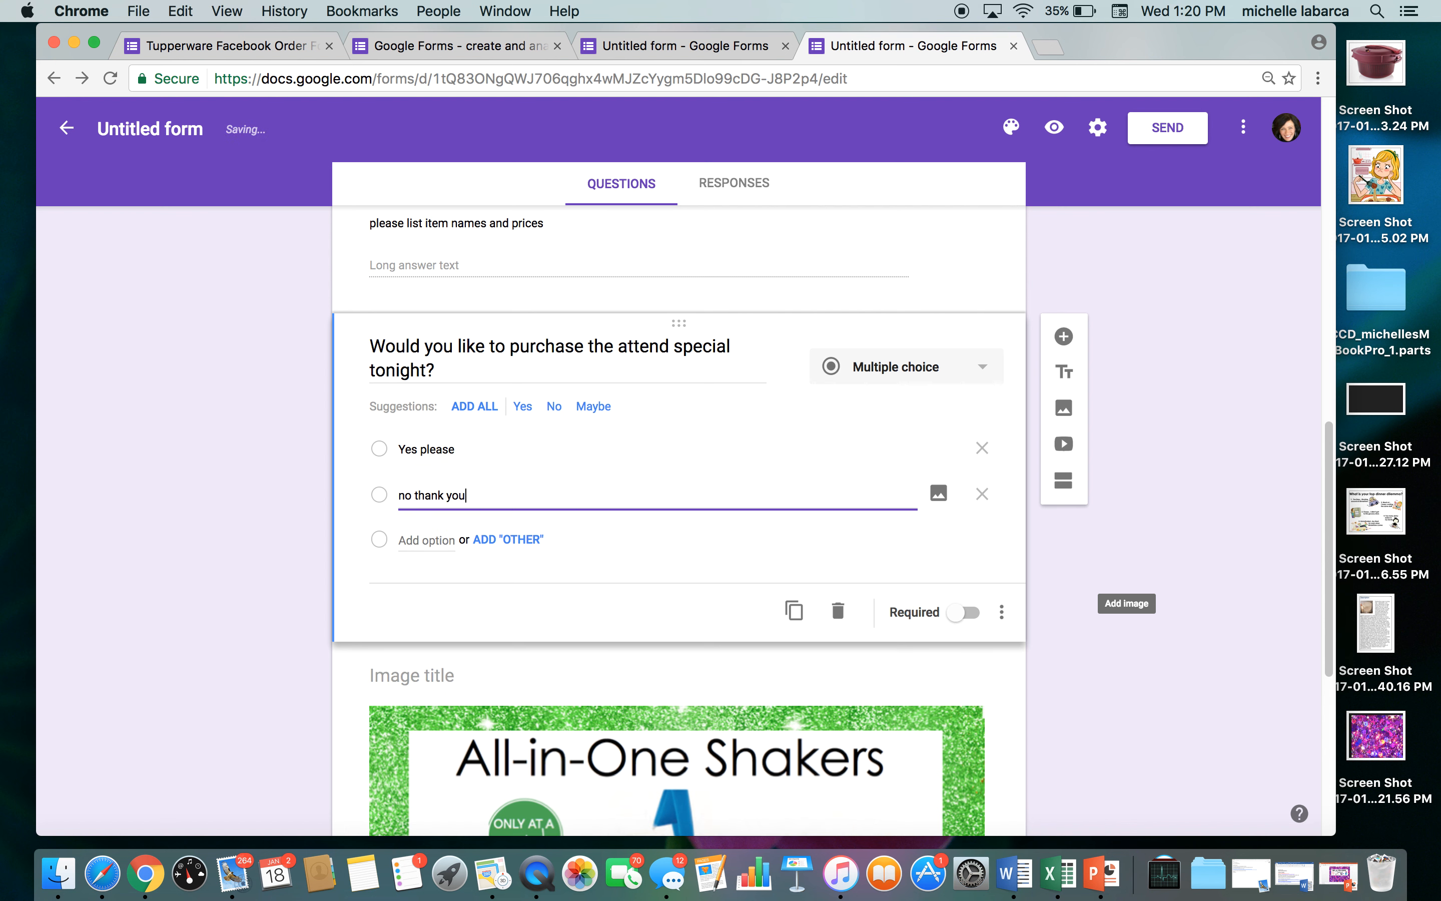
{"action": "scroll", "scroll_direction": "down", "scroll_amount": 3}
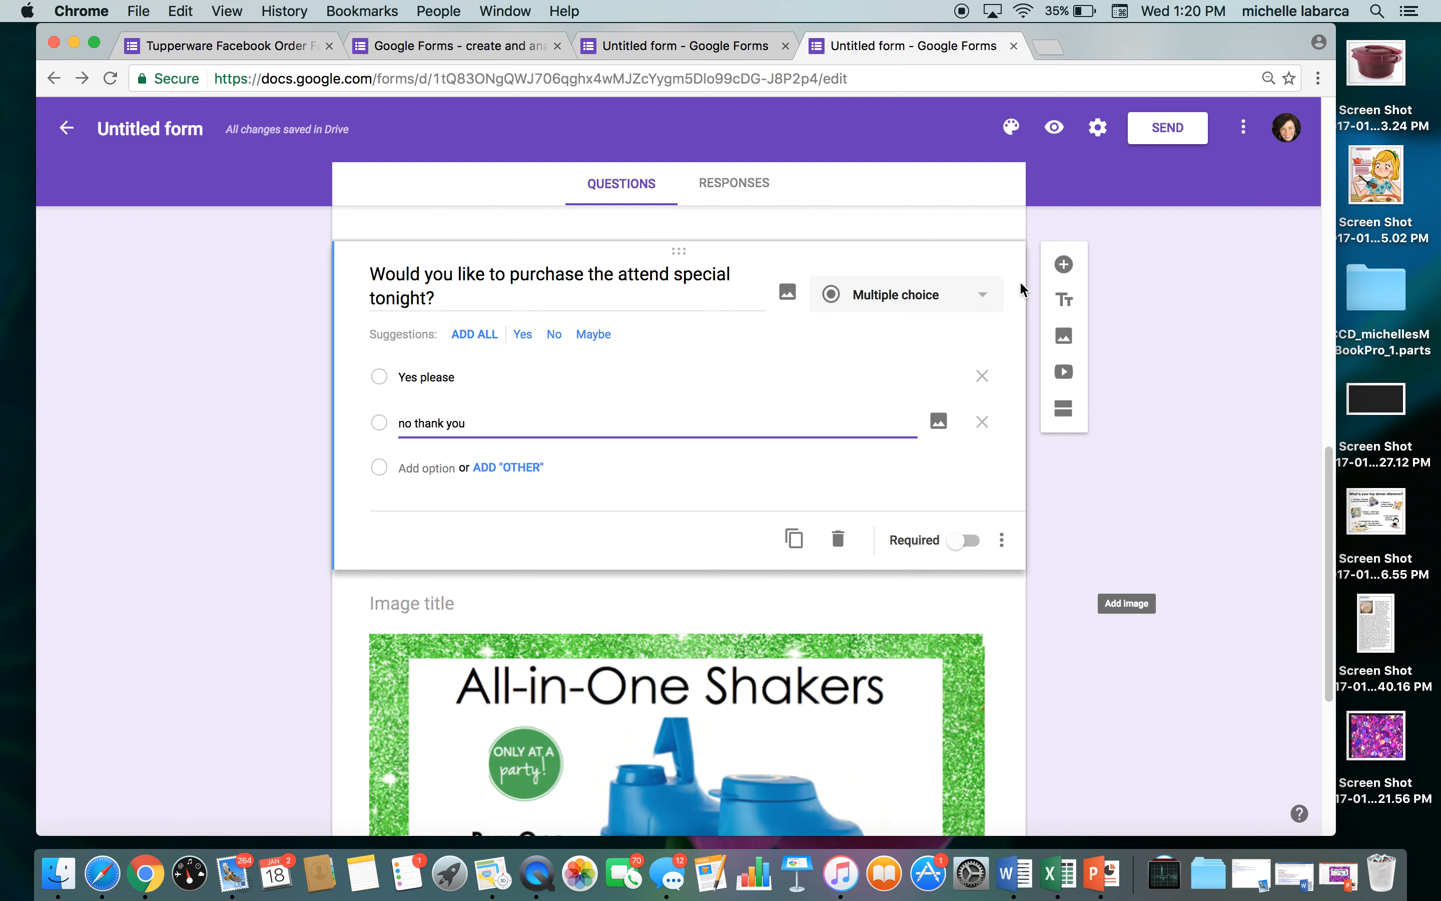
Drag the All-in-One Shakers image up and drop it below the party banner
{"action": "left_click", "coordinate": [1064, 264]}
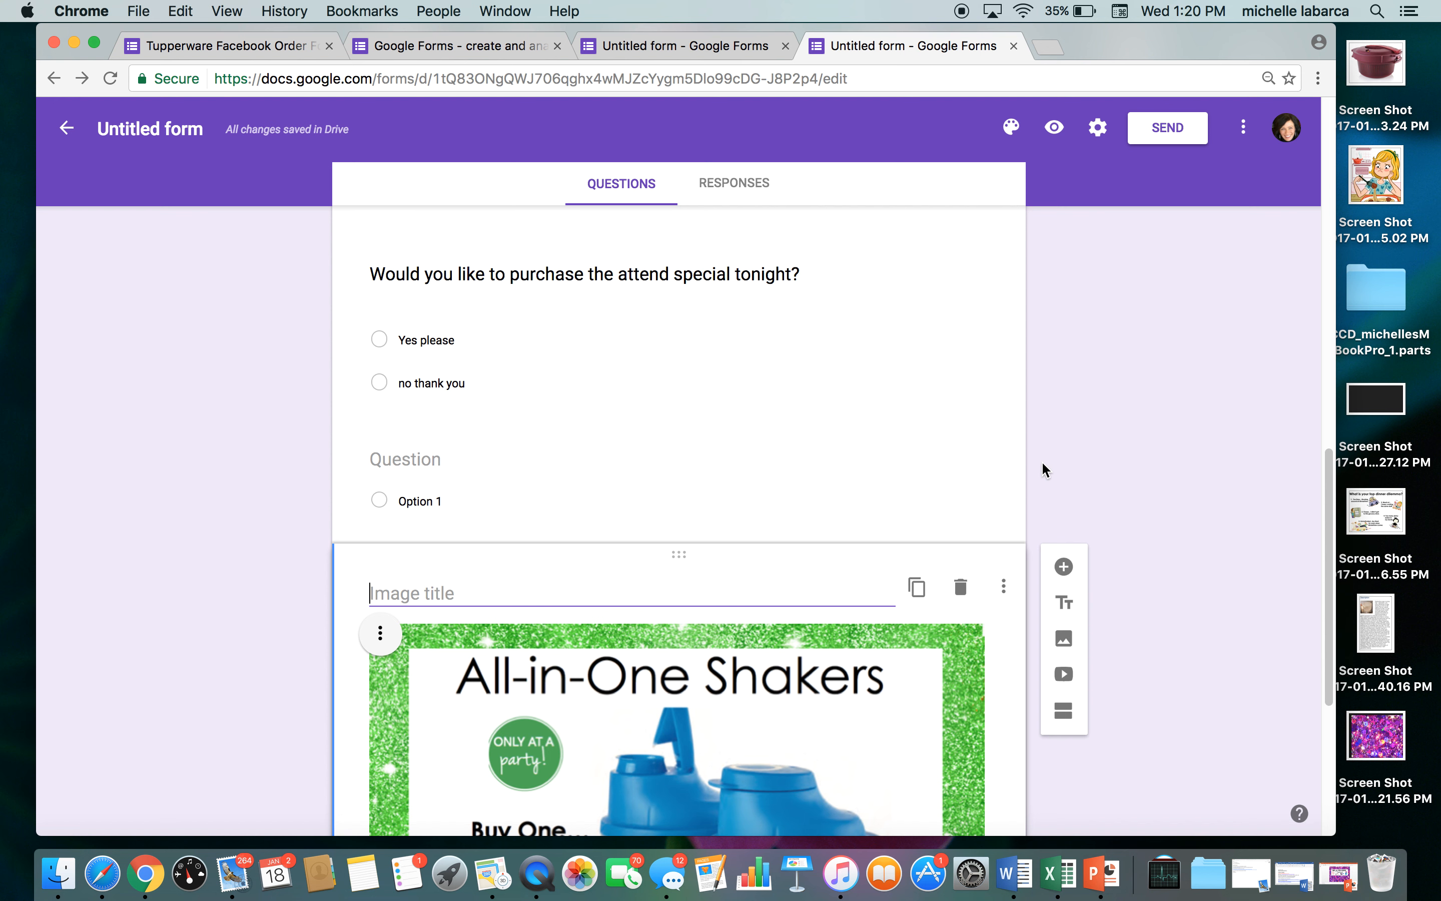
{"action": "scroll", "scroll_direction": "up", "scroll_amount": 3}
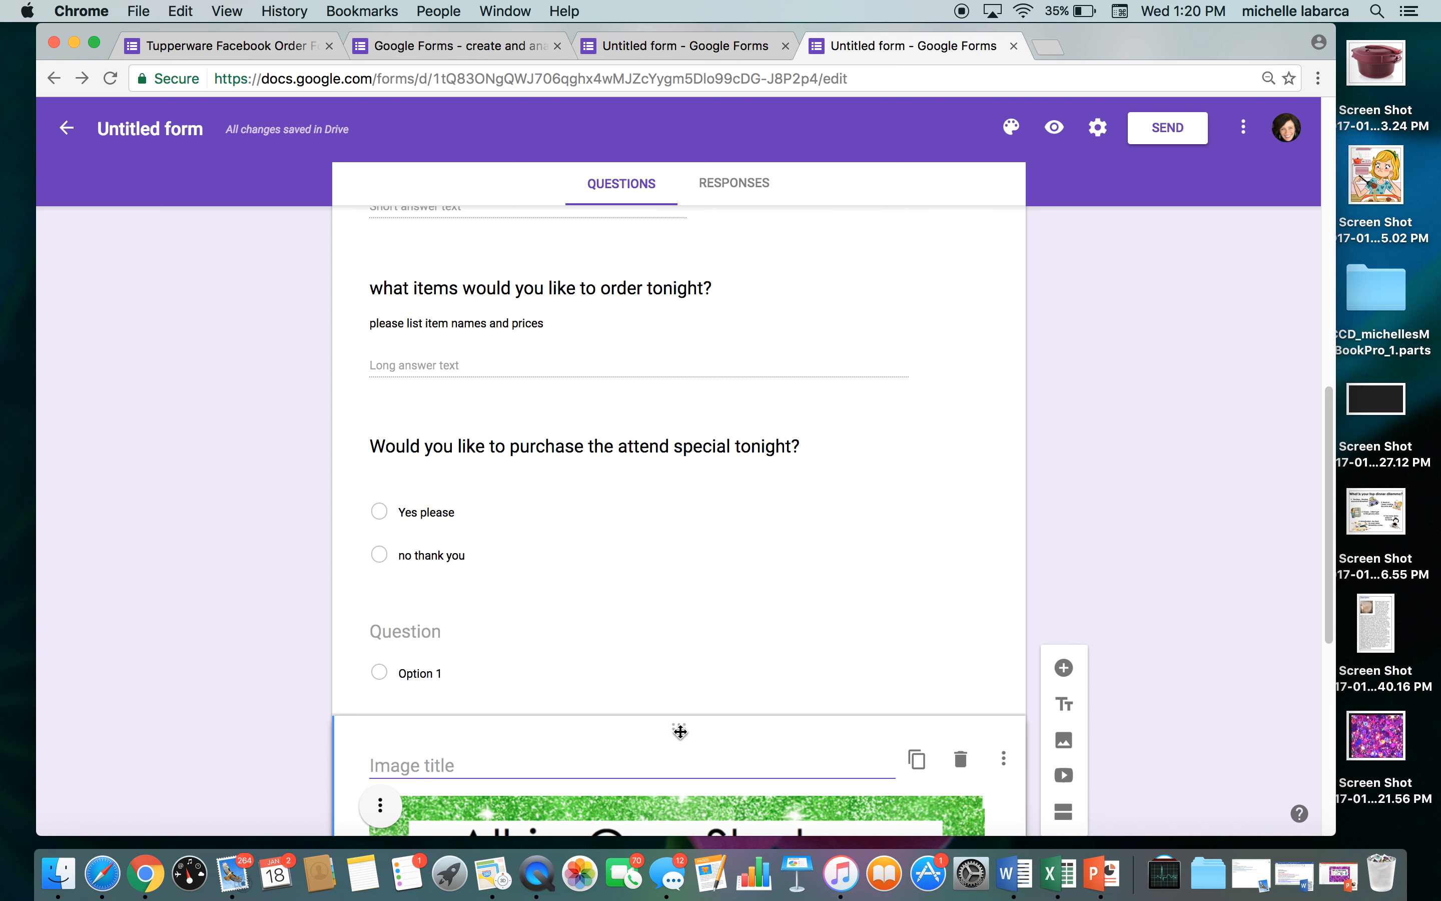
{"action": "mouse_move", "coordinate": [452, 442]}
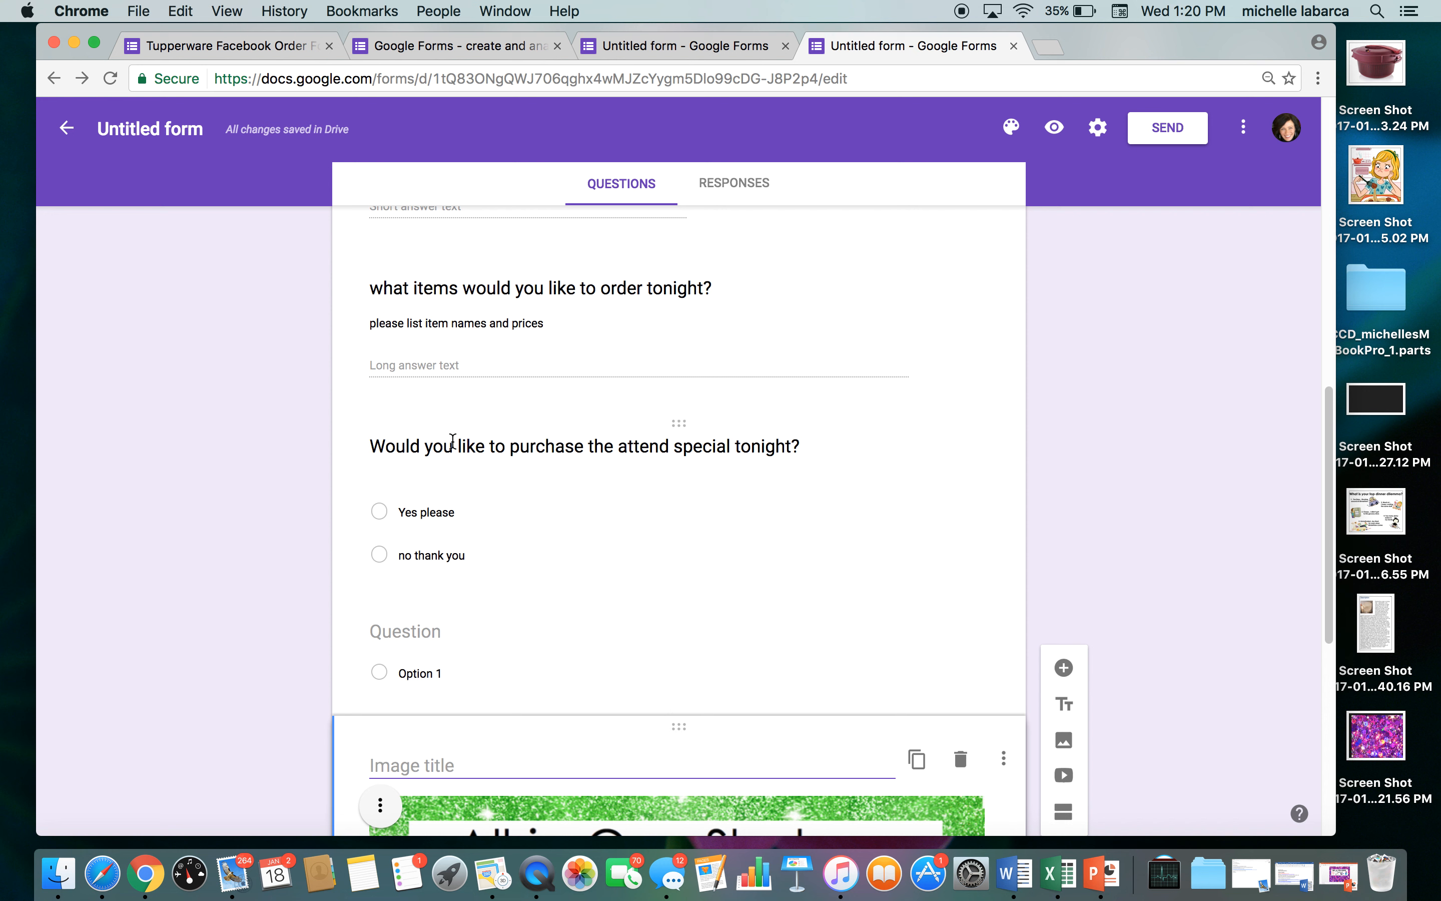
{"action": "mouse_move", "coordinate": [590, 450]}
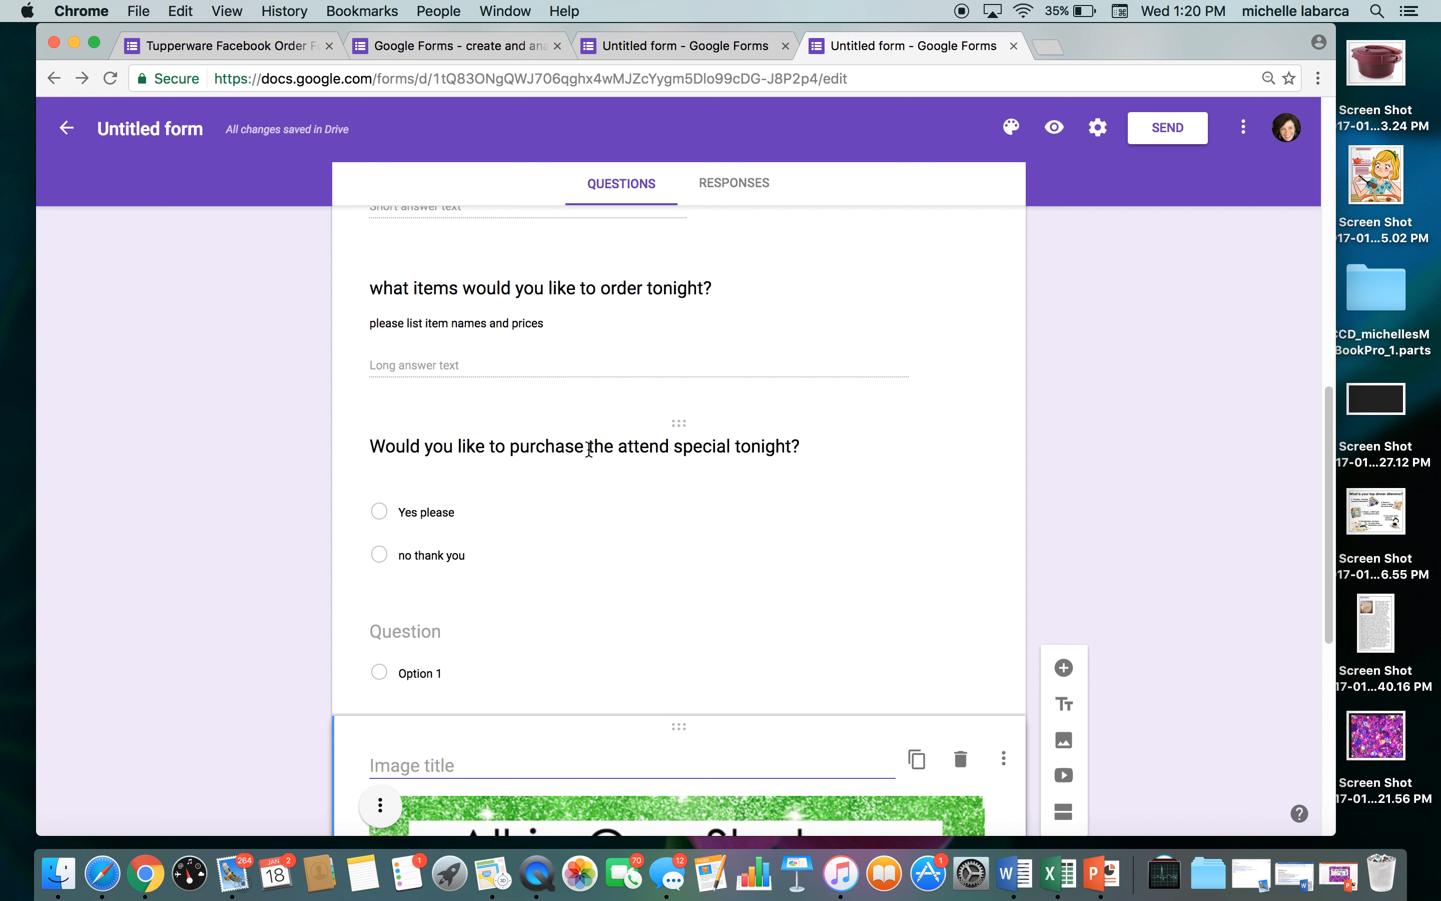
{"action": "mouse_move", "coordinate": [682, 730]}
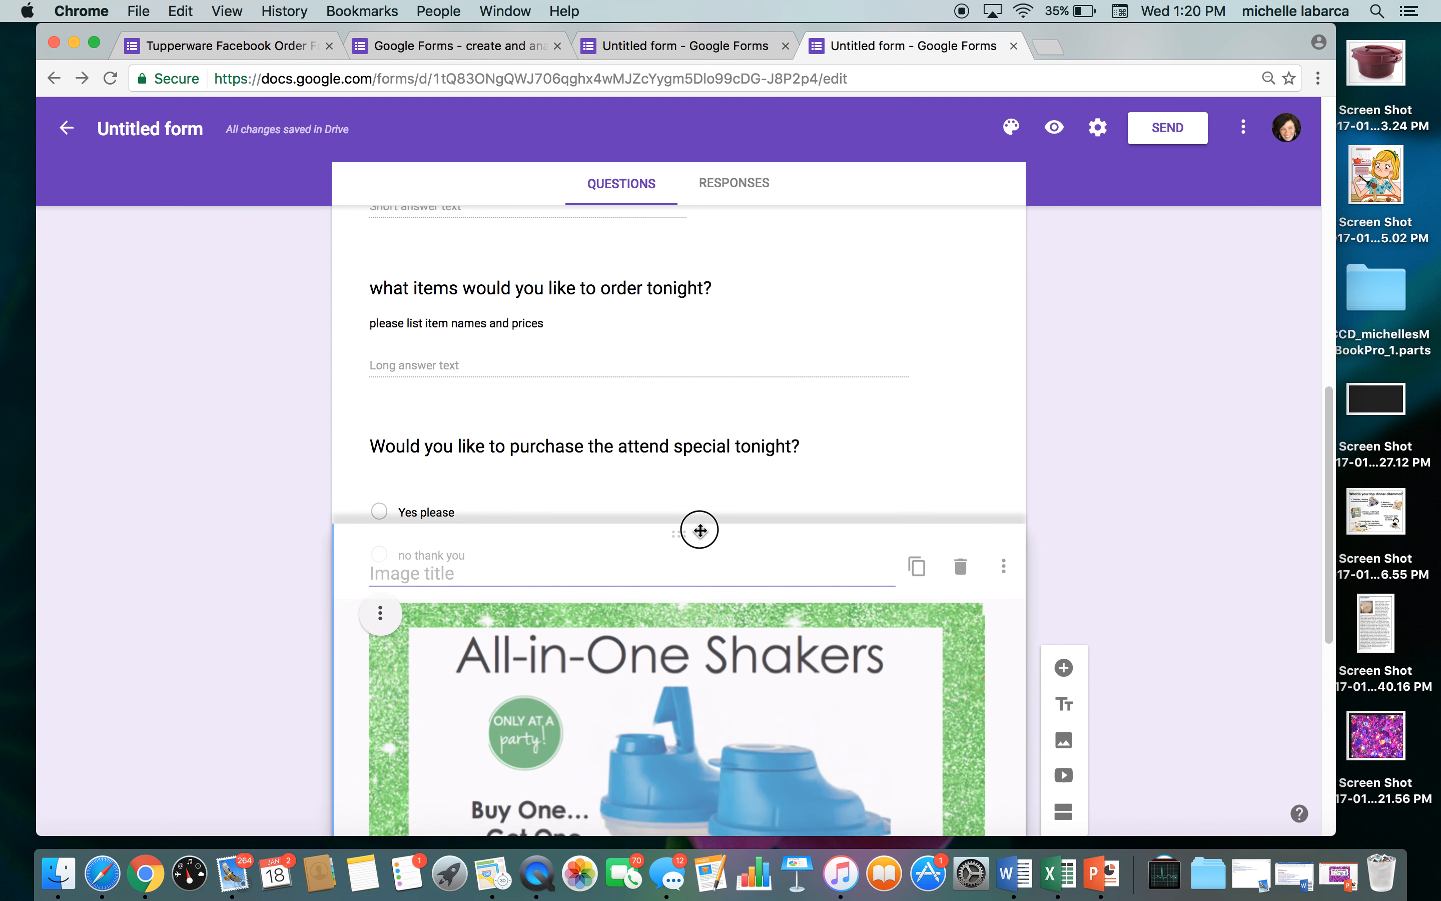
{"action": "scroll", "scroll_direction": "down", "scroll_amount": 3}
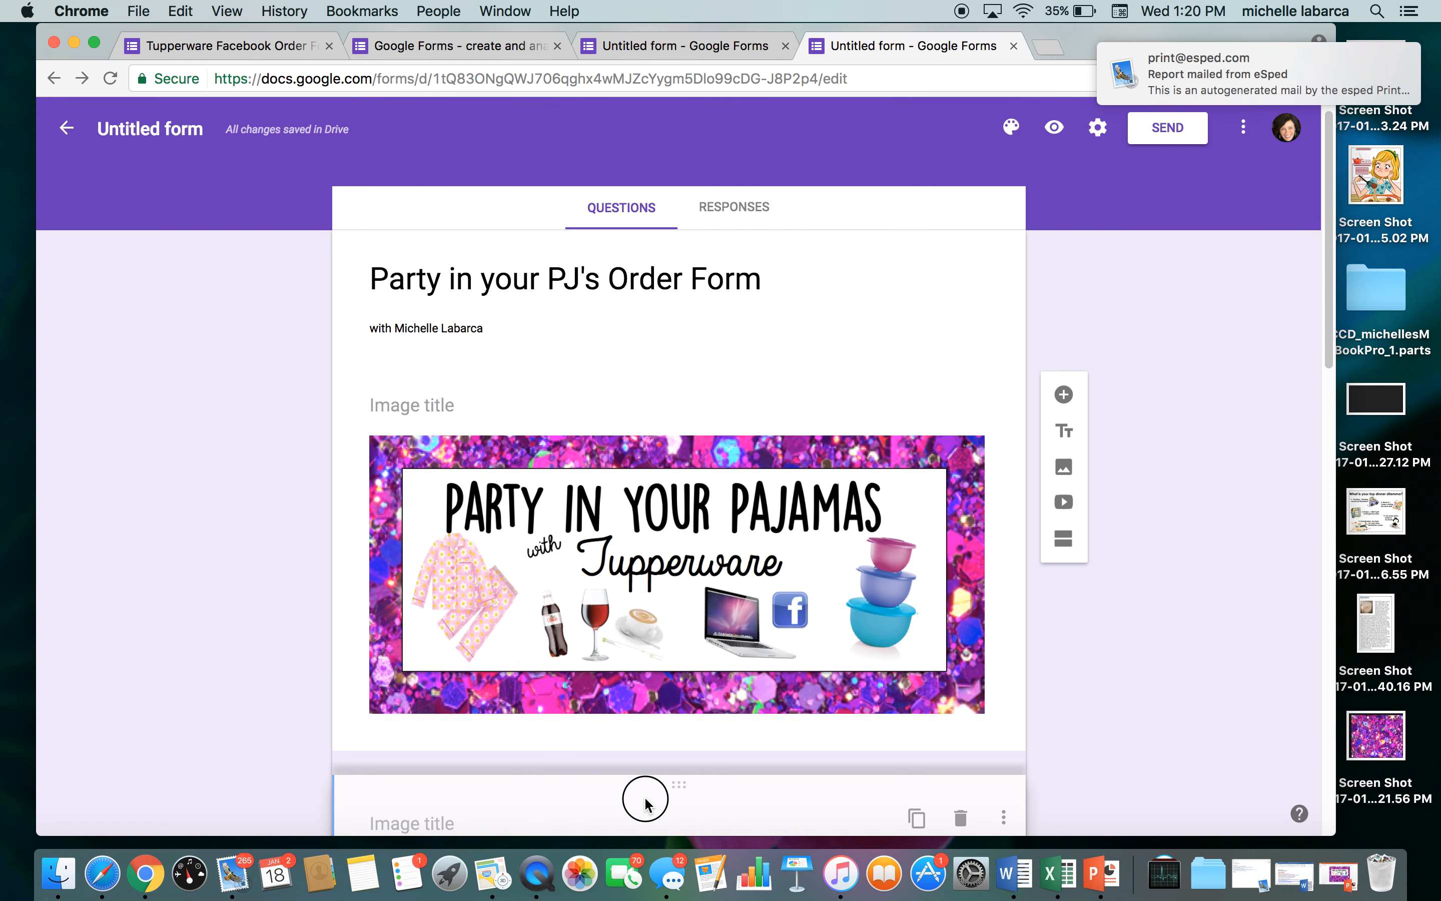
{"action": "scroll", "scroll_direction": "down", "scroll_amount": 3}
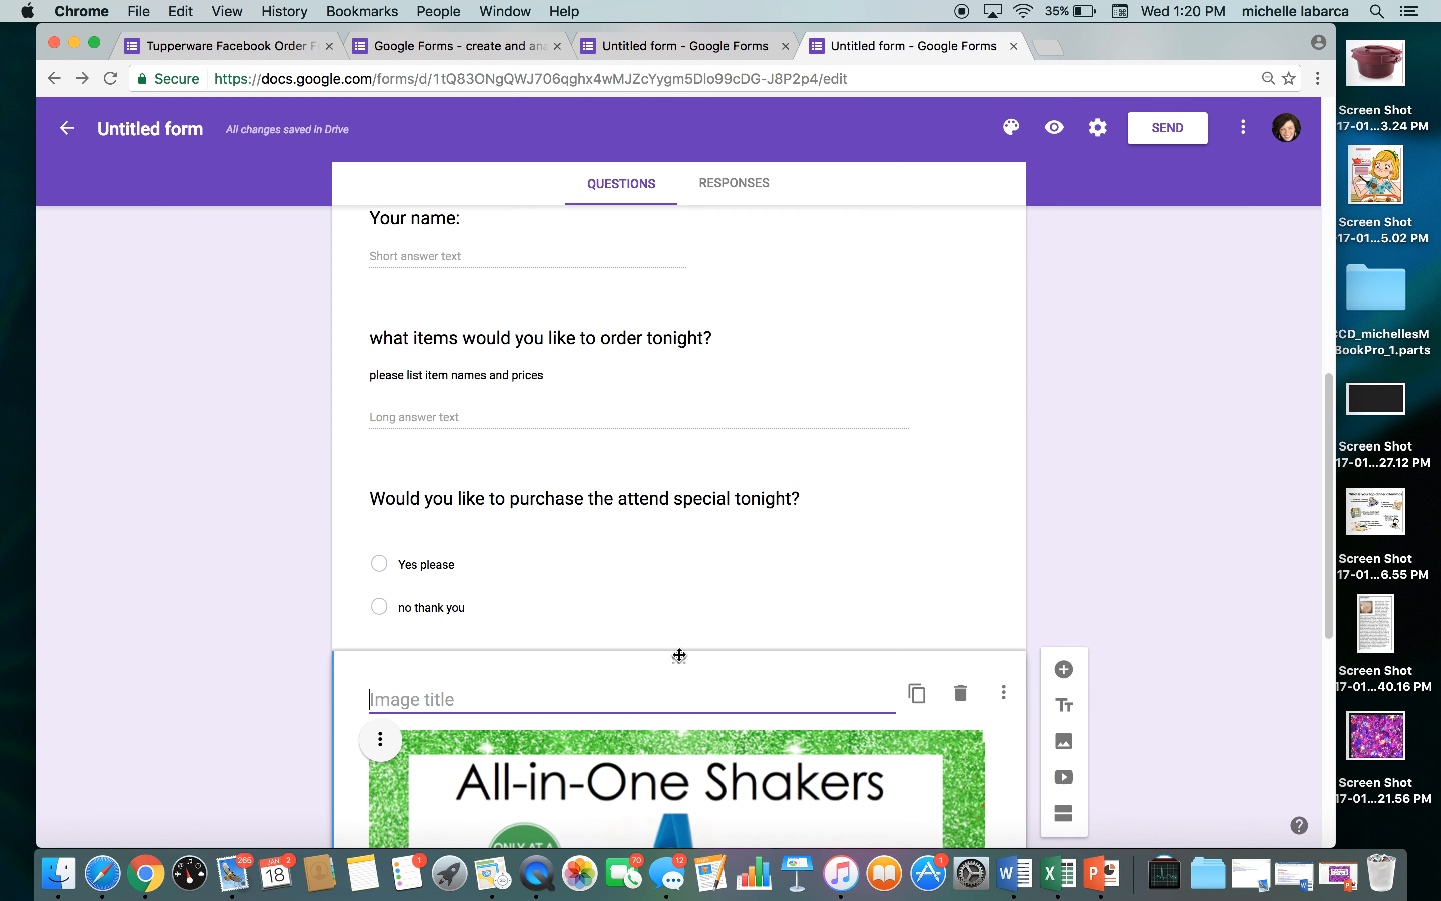
{"action": "mouse_move", "coordinate": [691, 370]}
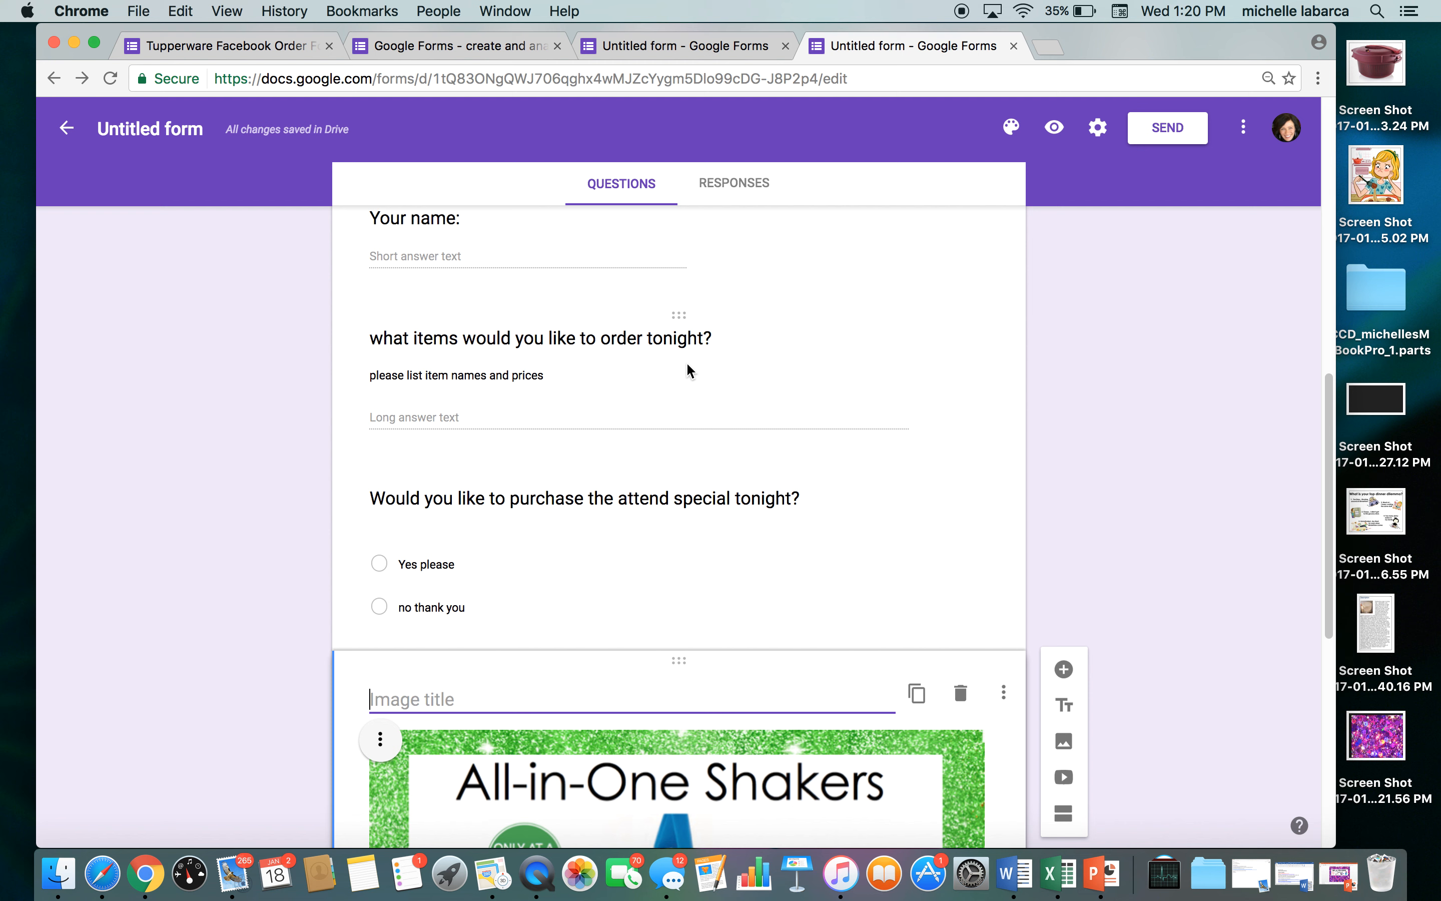
{"action": "mouse_move", "coordinate": [674, 703]}
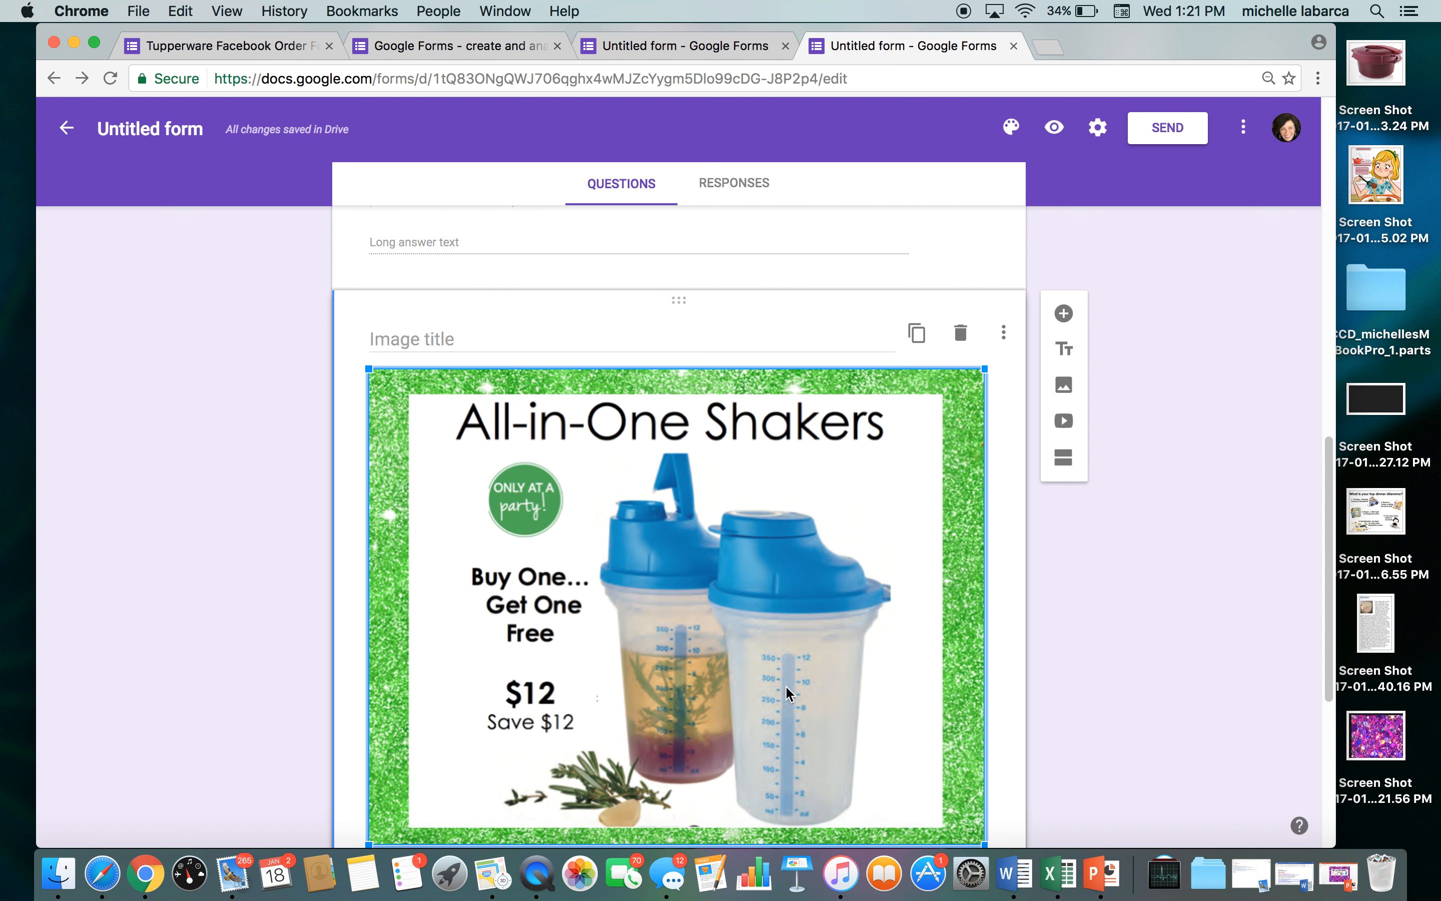
{"action": "scroll", "scroll_direction": "up", "scroll_amount": 3}
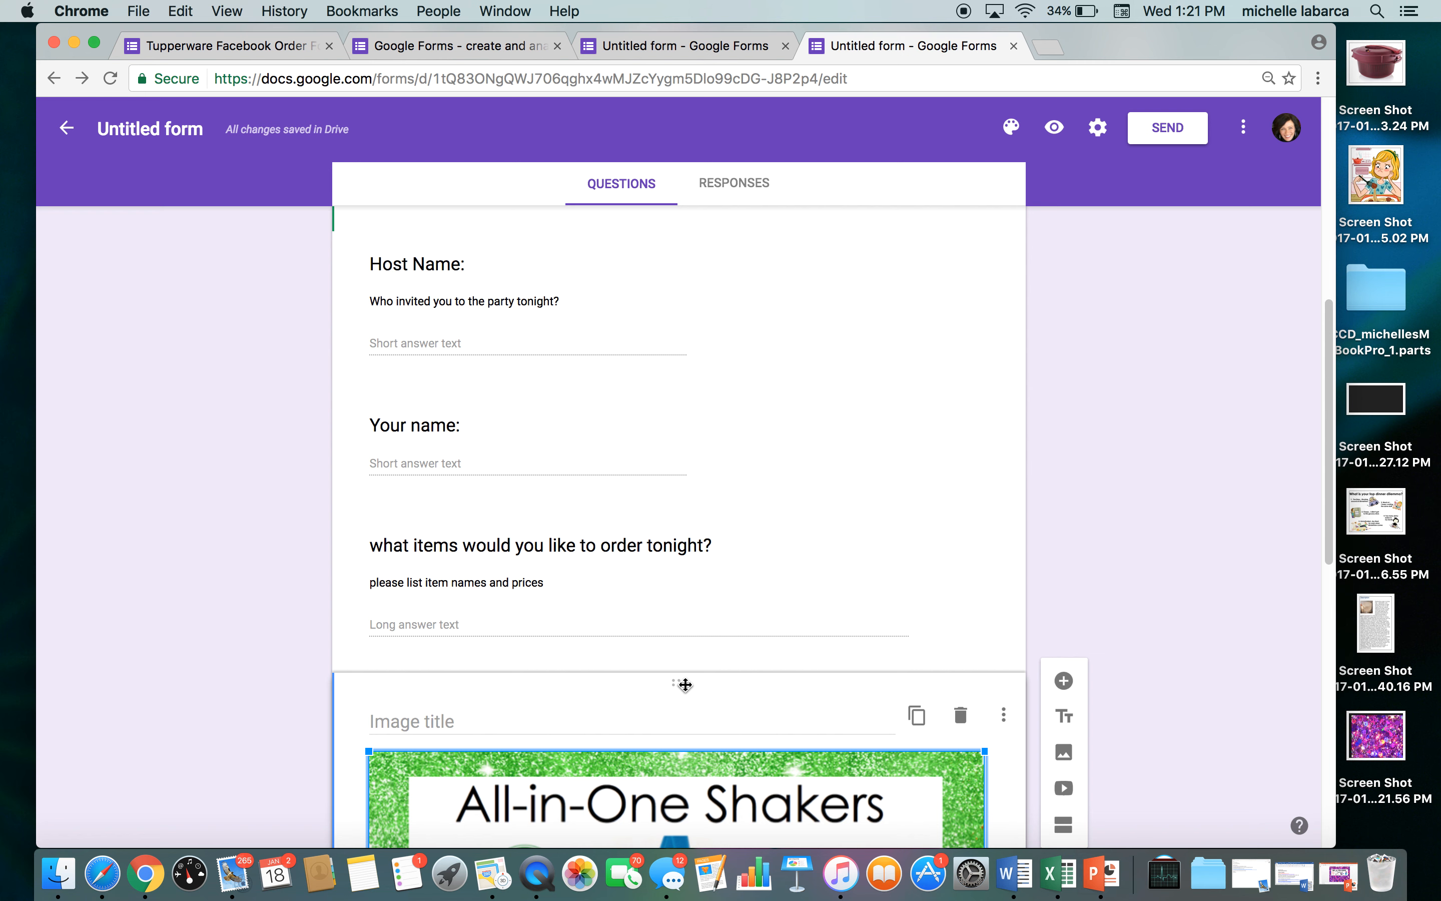
{"action": "scroll", "scroll_direction": "down", "scroll_amount": 3}
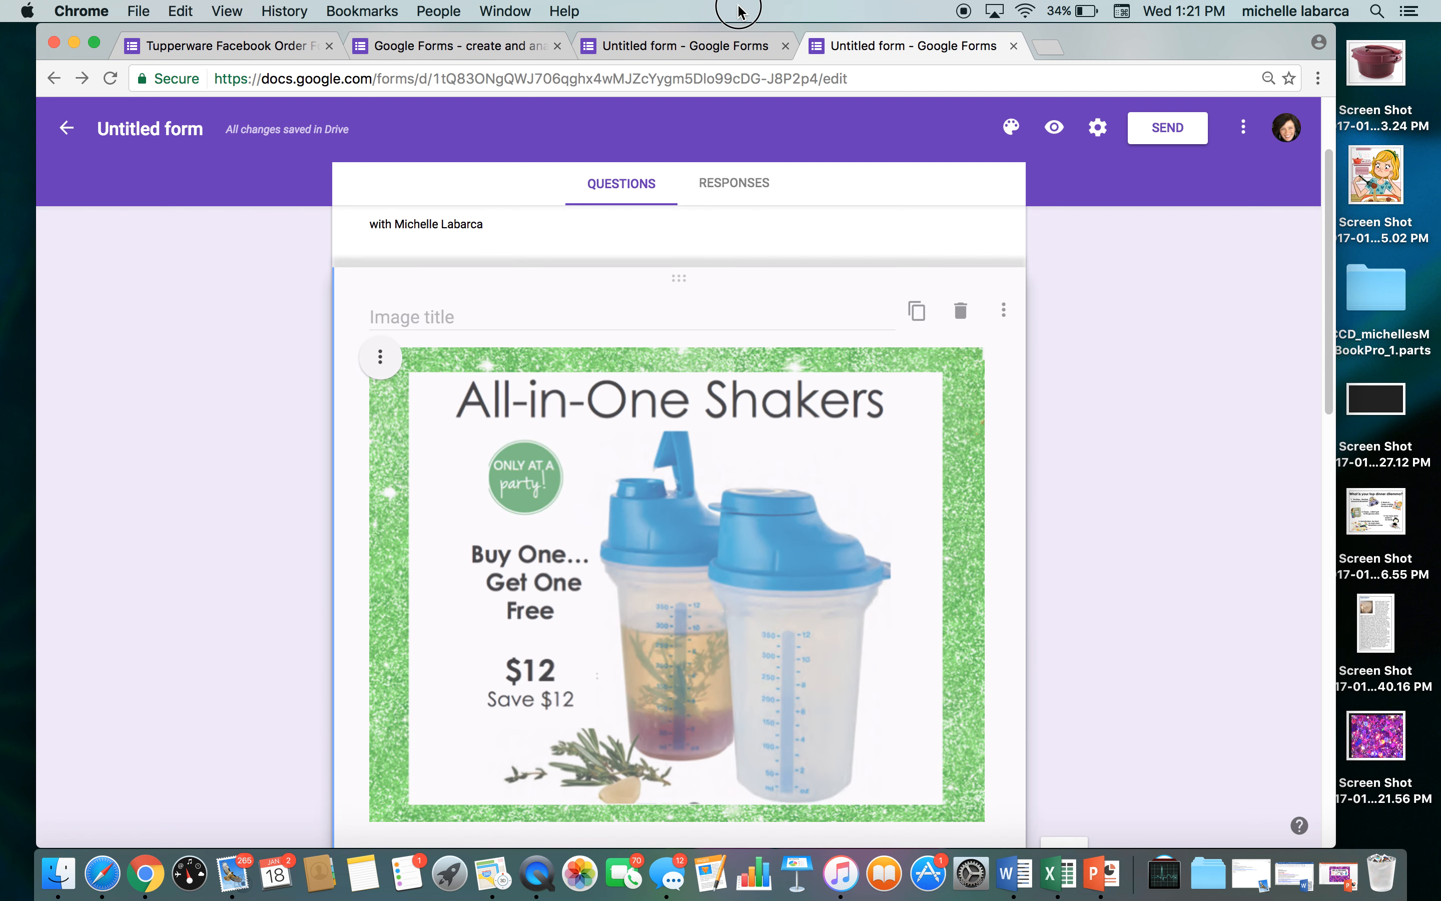
{"action": "scroll", "scroll_direction": "up", "scroll_amount": 3}
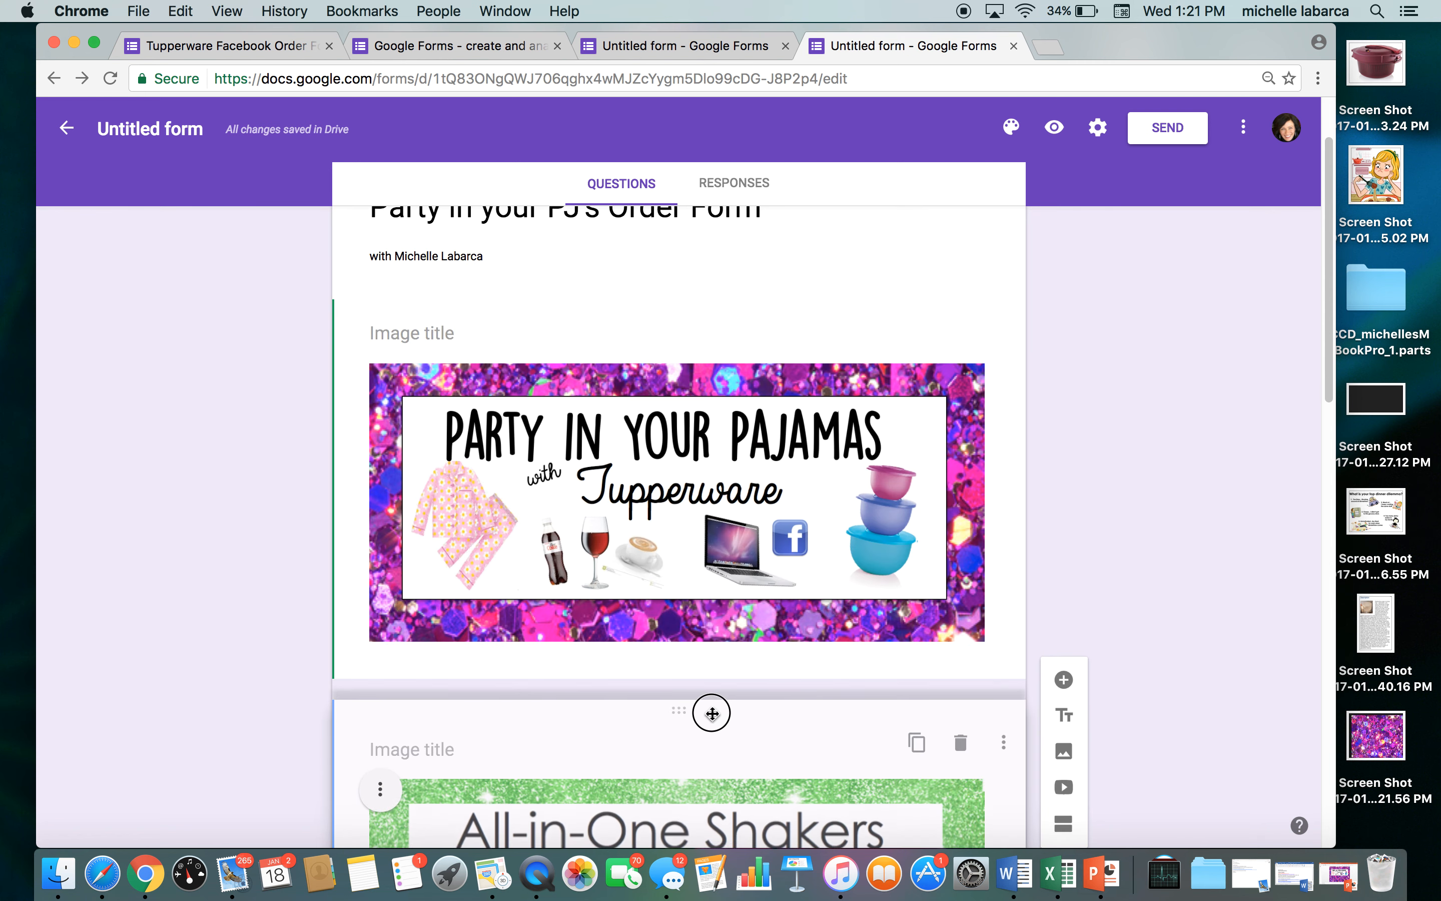
{"action": "left_click", "coordinate": [552, 727]}
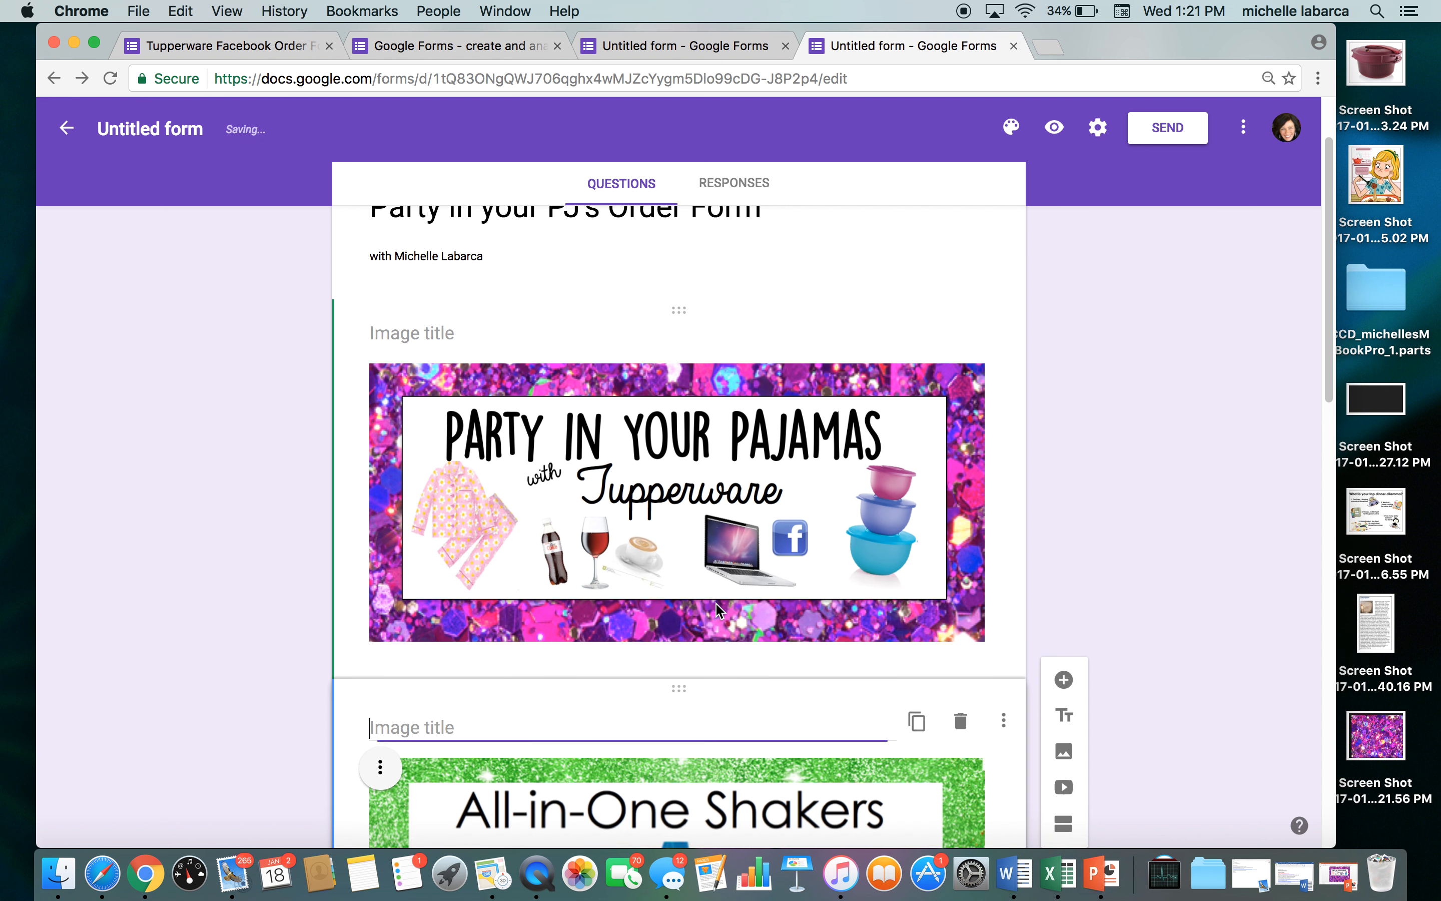
Move the Shakers image to sit directly above the attend-special question
{"action": "scroll", "scroll_direction": "down", "scroll_amount": 3}
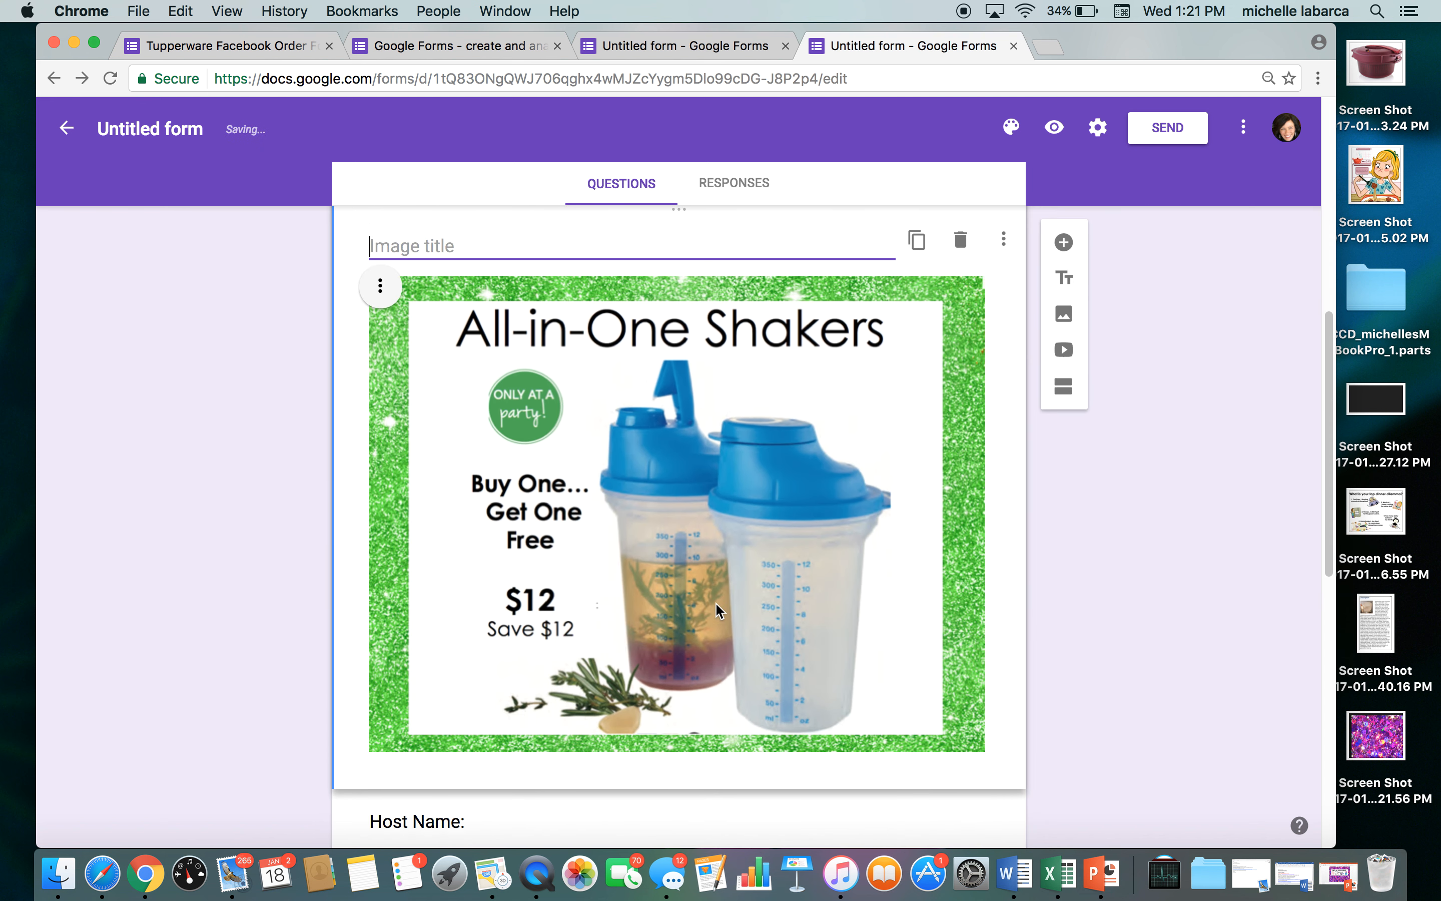
{"action": "scroll", "scroll_direction": "down", "scroll_amount": 3}
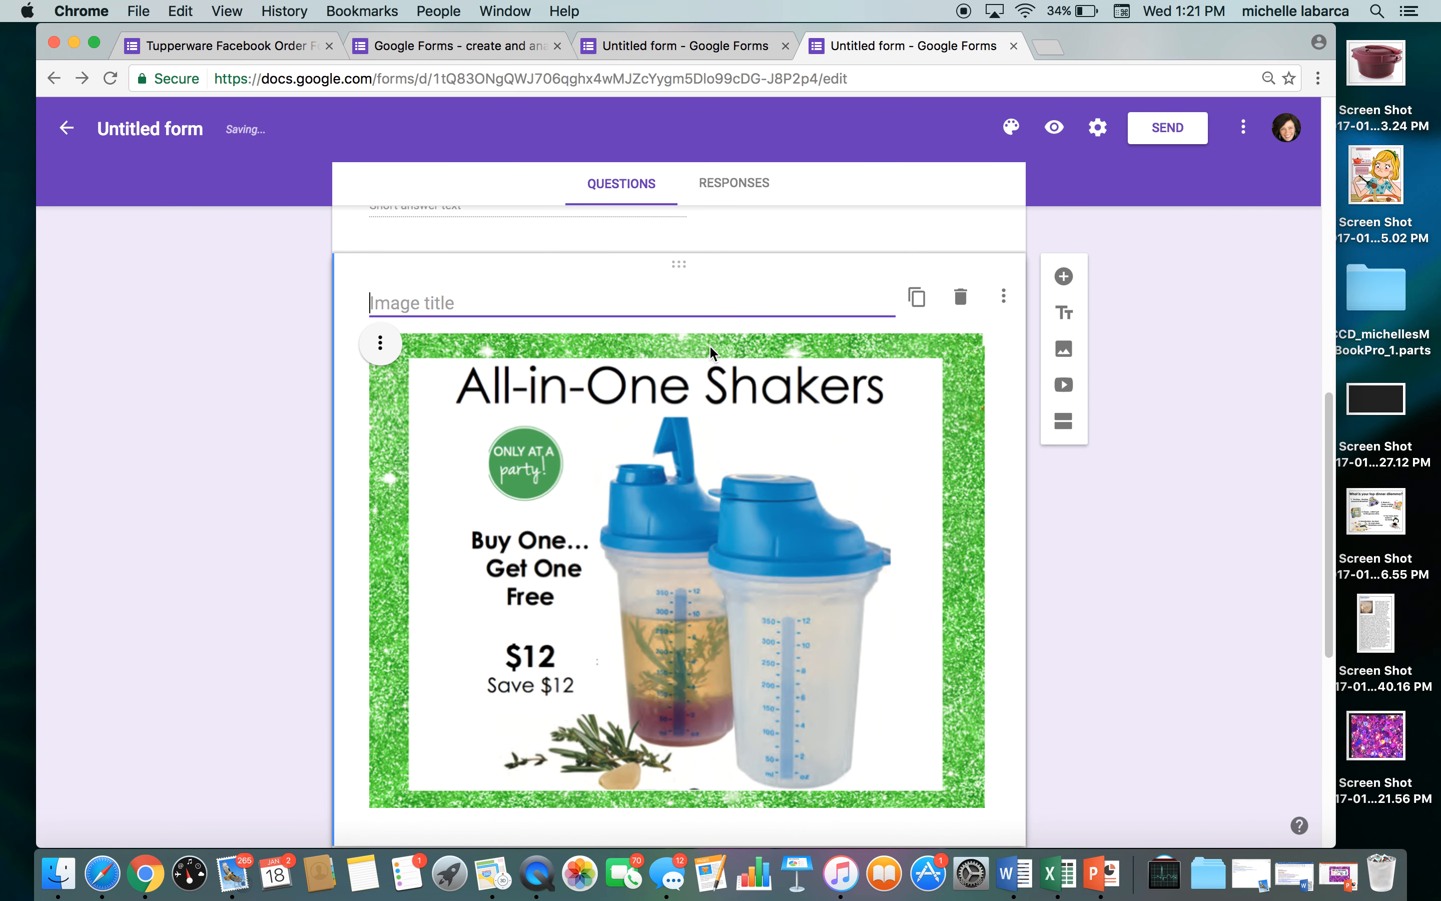
{"action": "scroll", "scroll_direction": "down", "scroll_amount": 3}
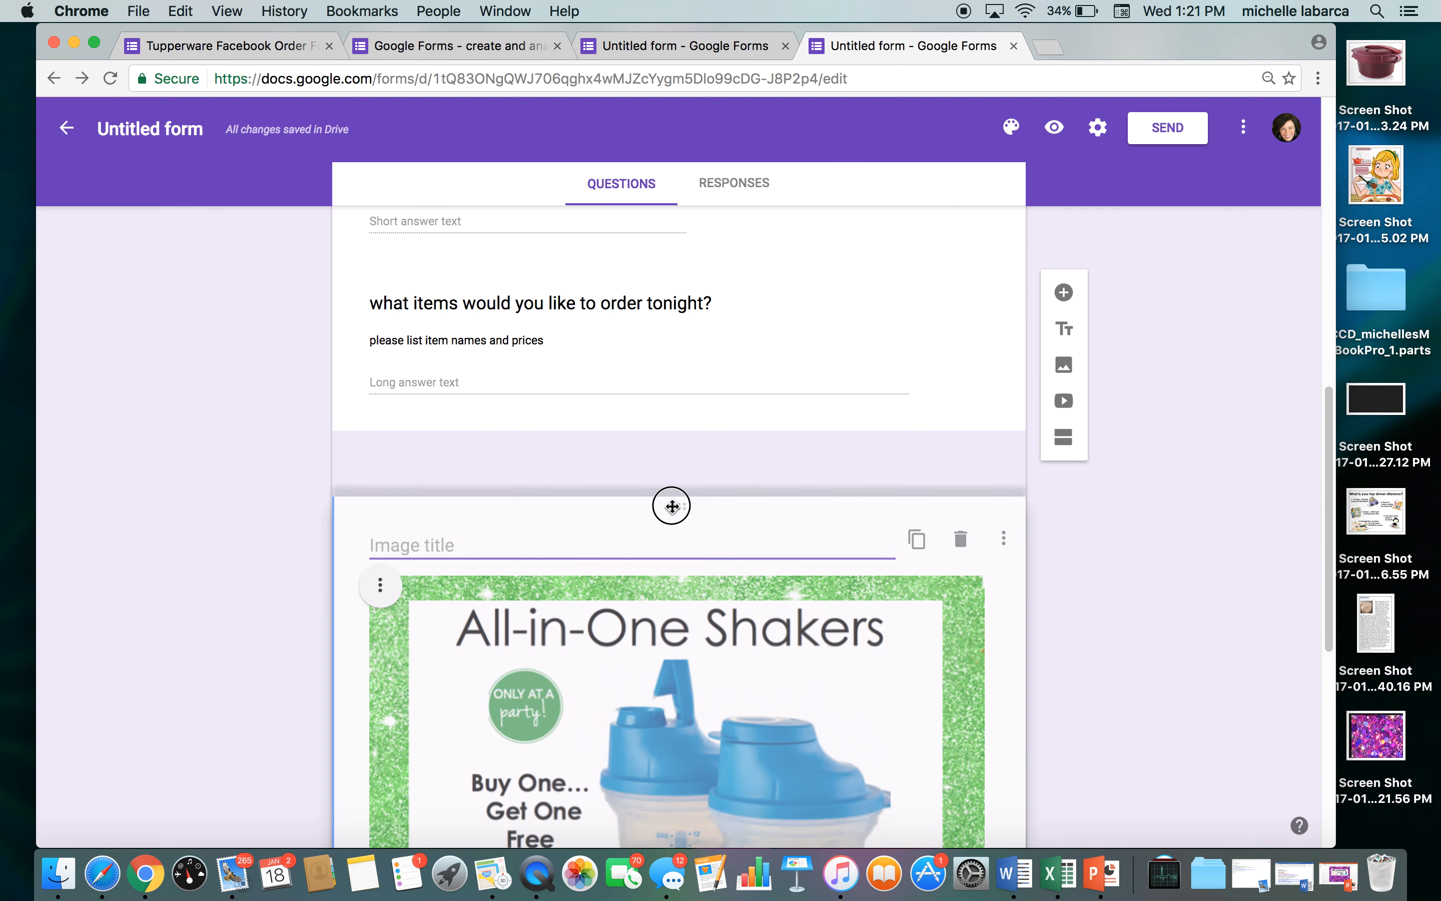
{"action": "scroll", "scroll_direction": "down", "scroll_amount": 3}
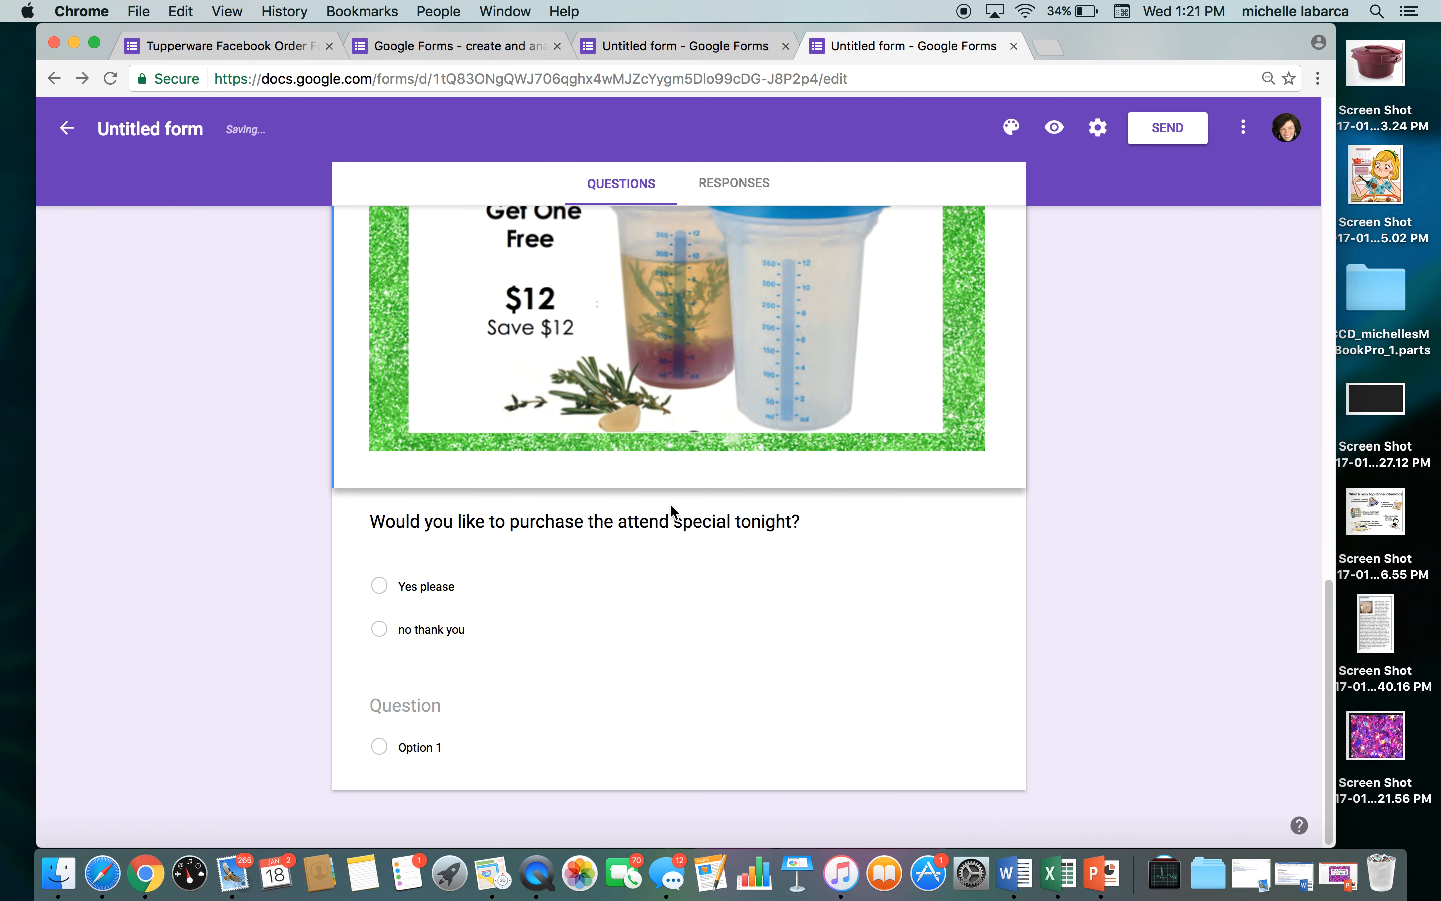
{"action": "left_click", "coordinate": [714, 540]}
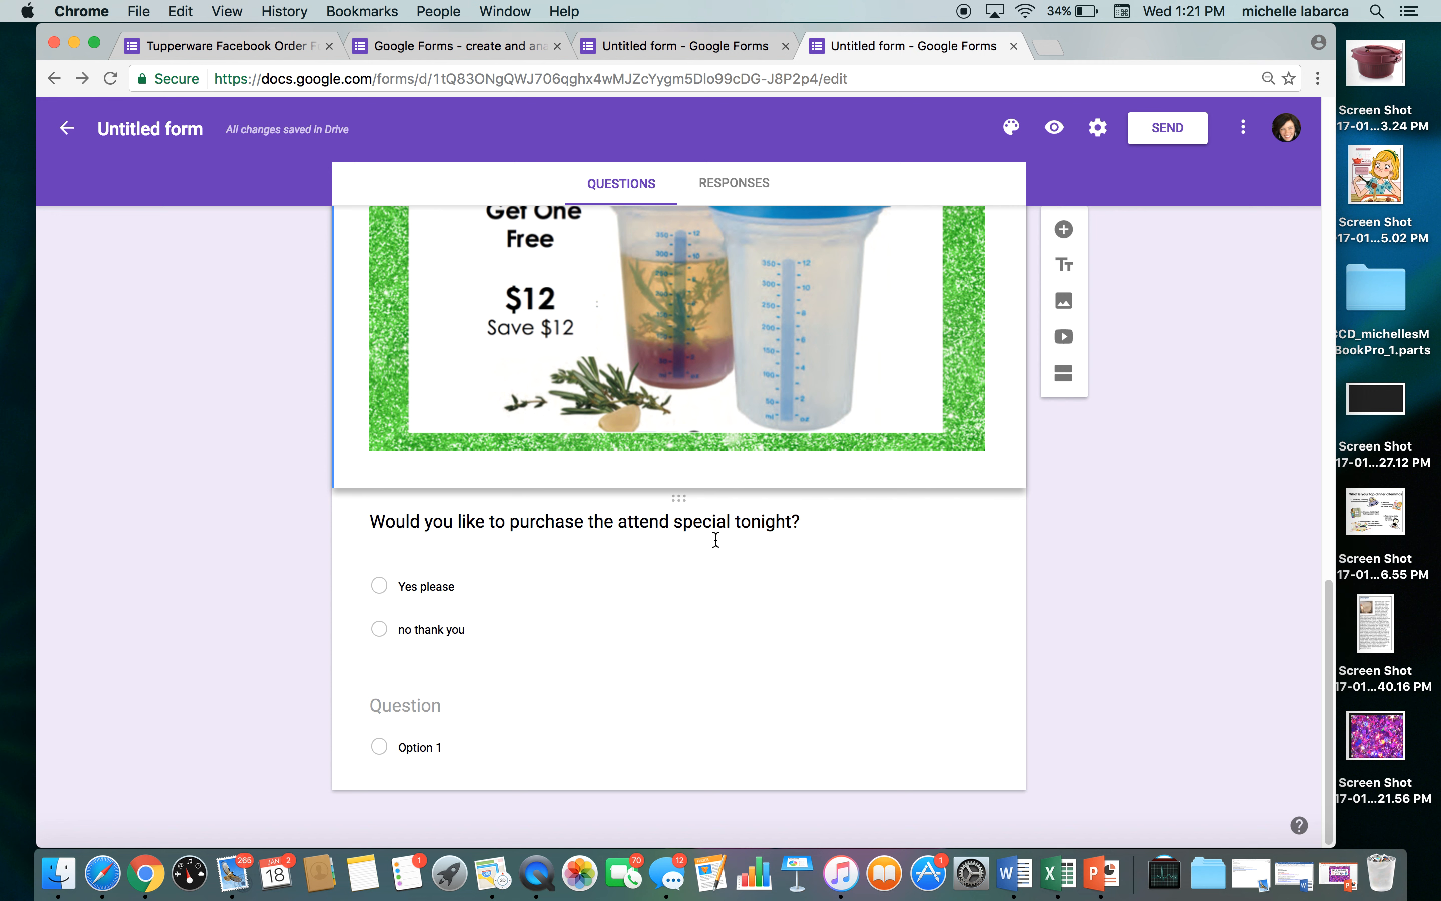
{"action": "mouse_move", "coordinate": [482, 635]}
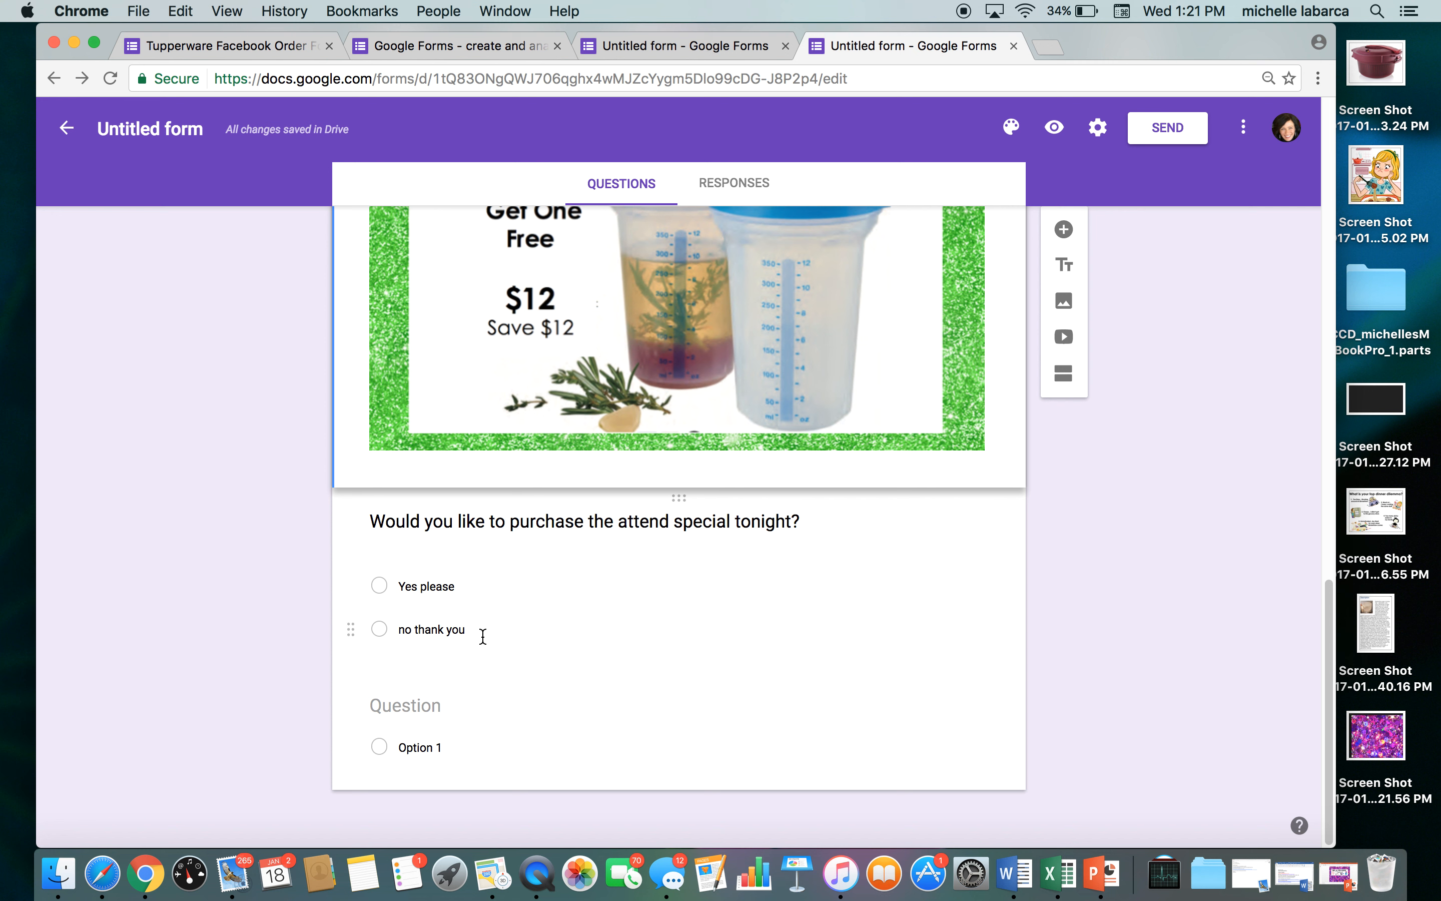
{"action": "mouse_move", "coordinate": [470, 713]}
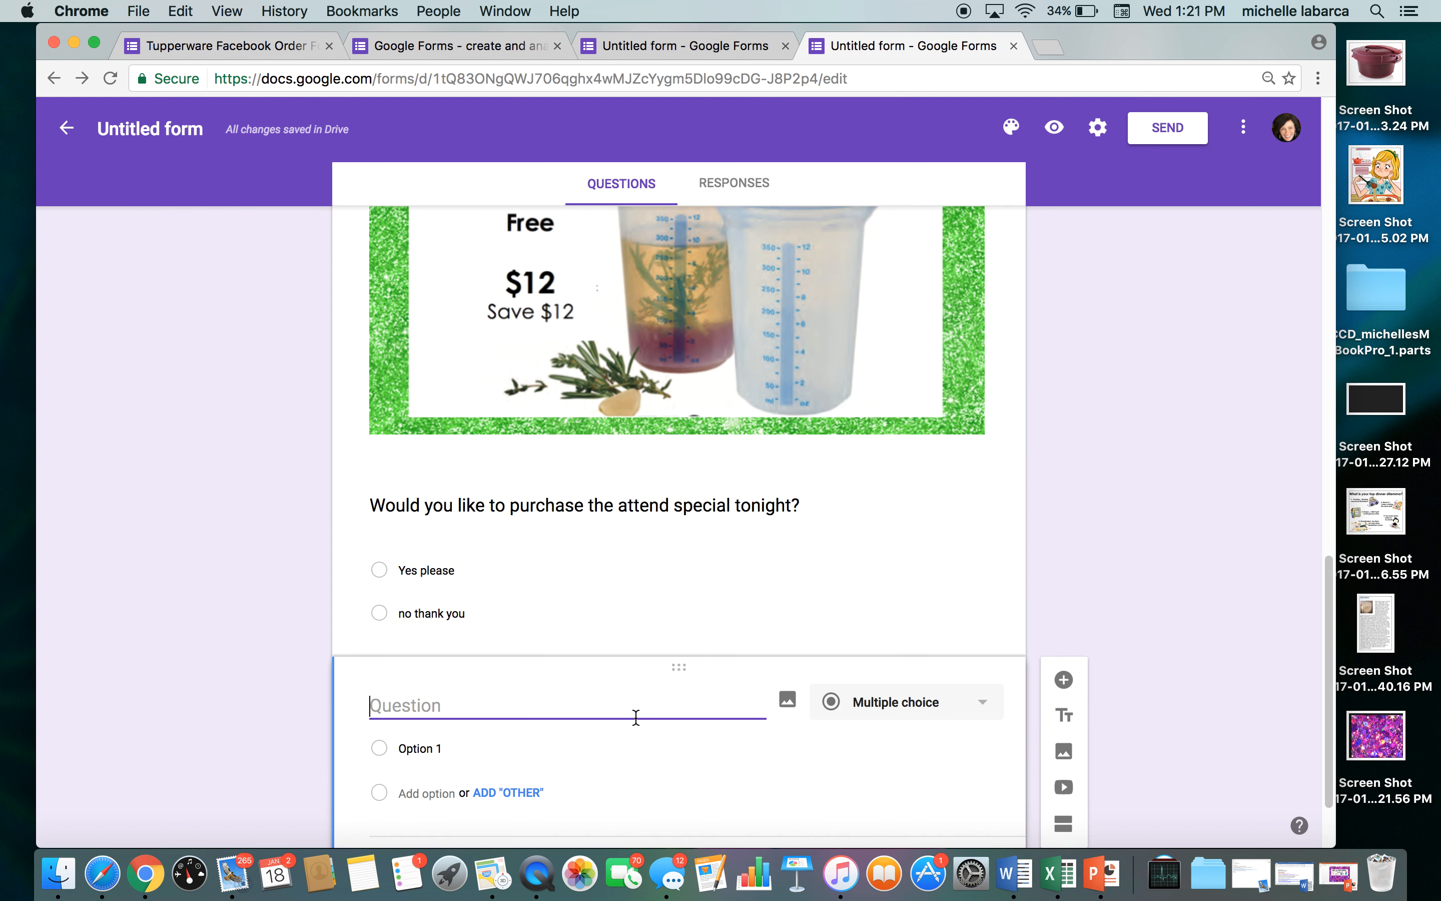
{"action": "scroll", "scroll_direction": "down", "scroll_amount": 3}
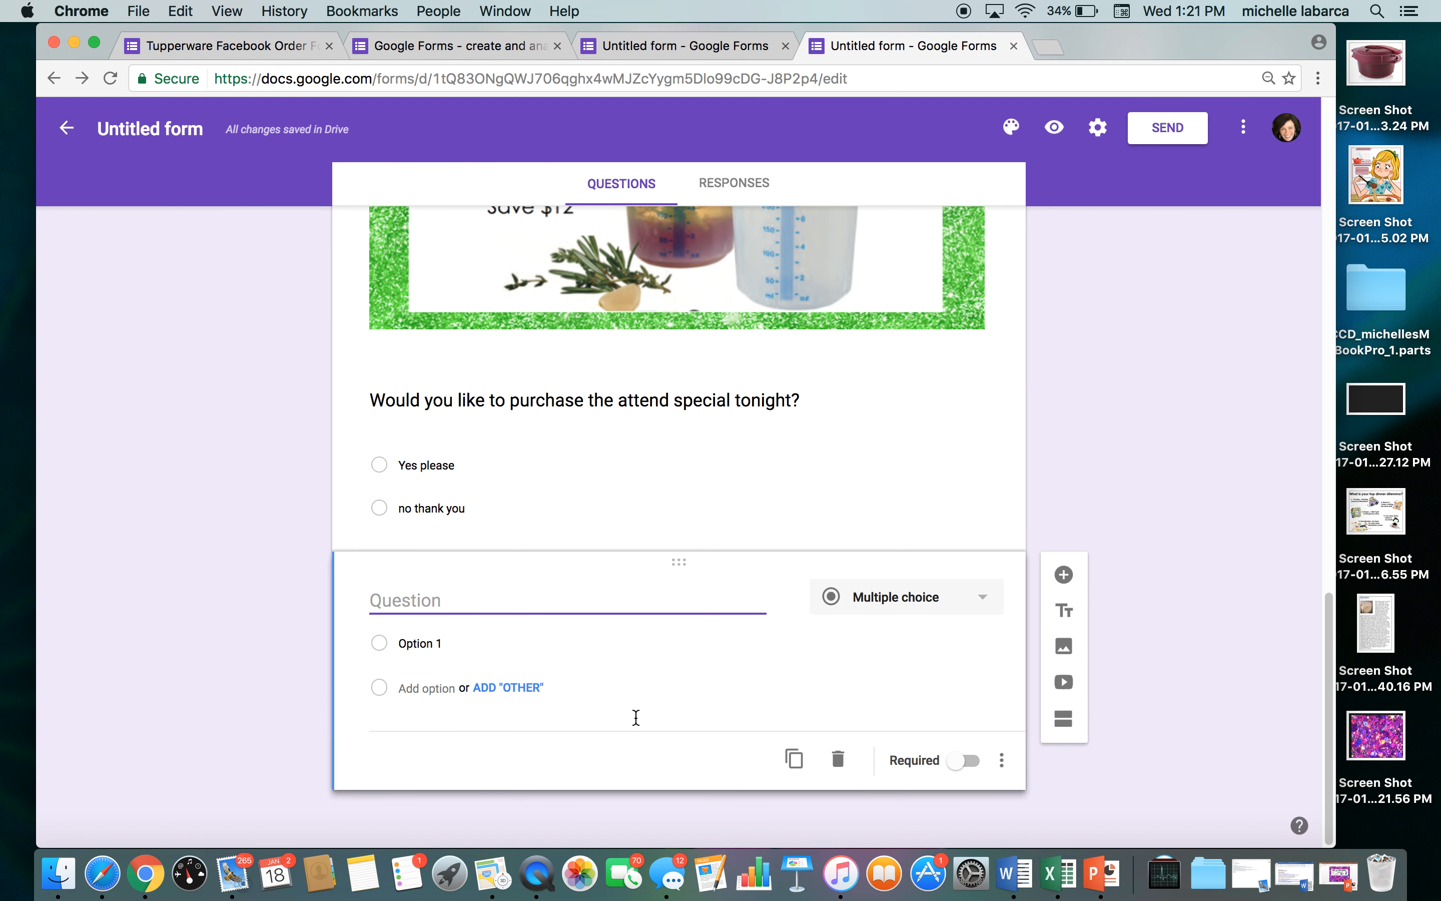
{"action": "mouse_move", "coordinate": [837, 760]}
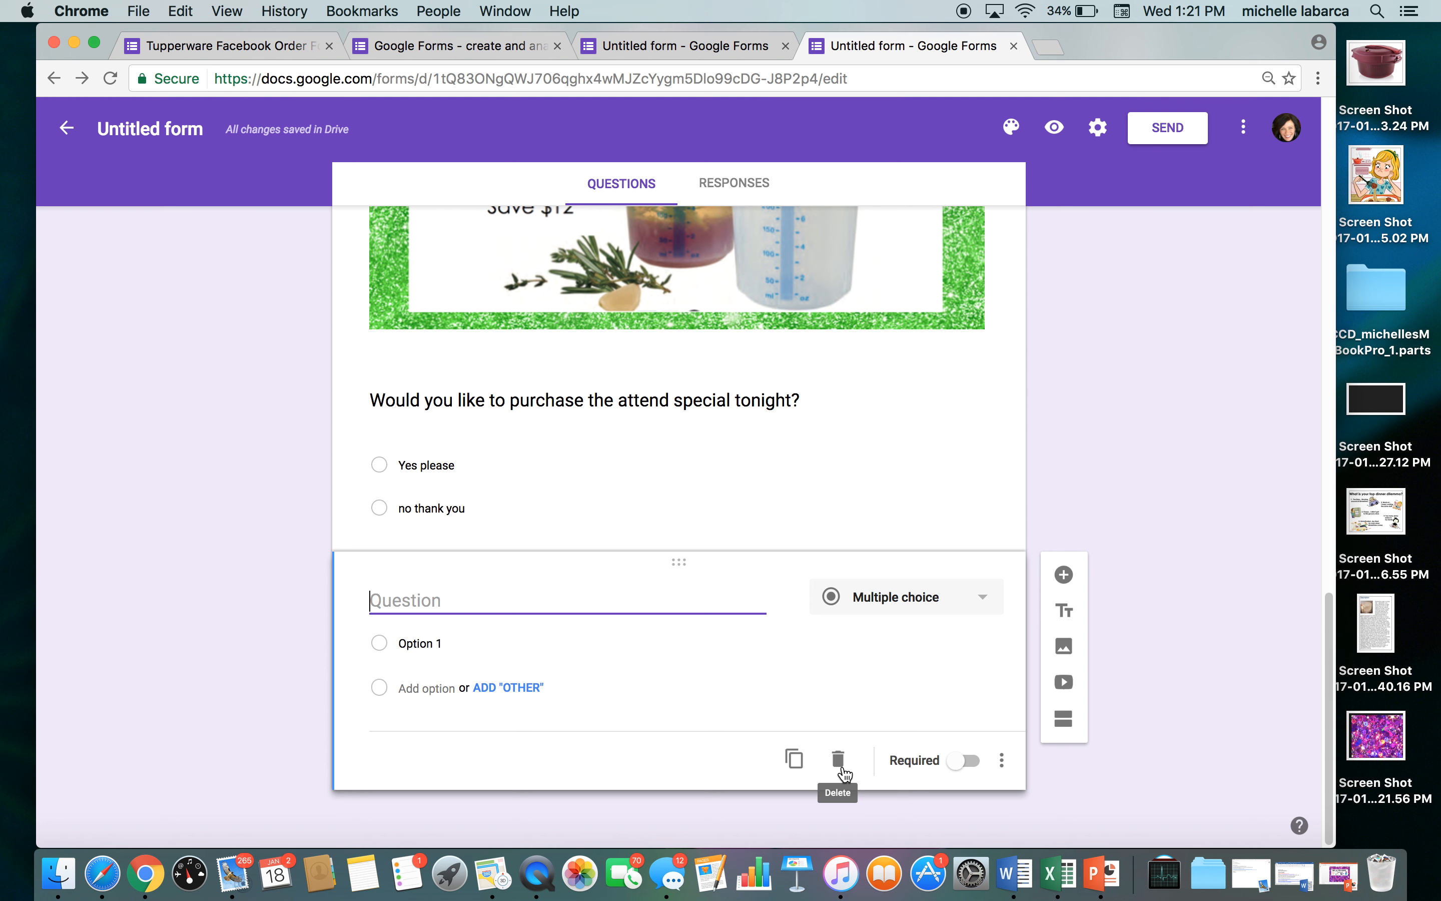
{"action": "left_click", "coordinate": [837, 760]}
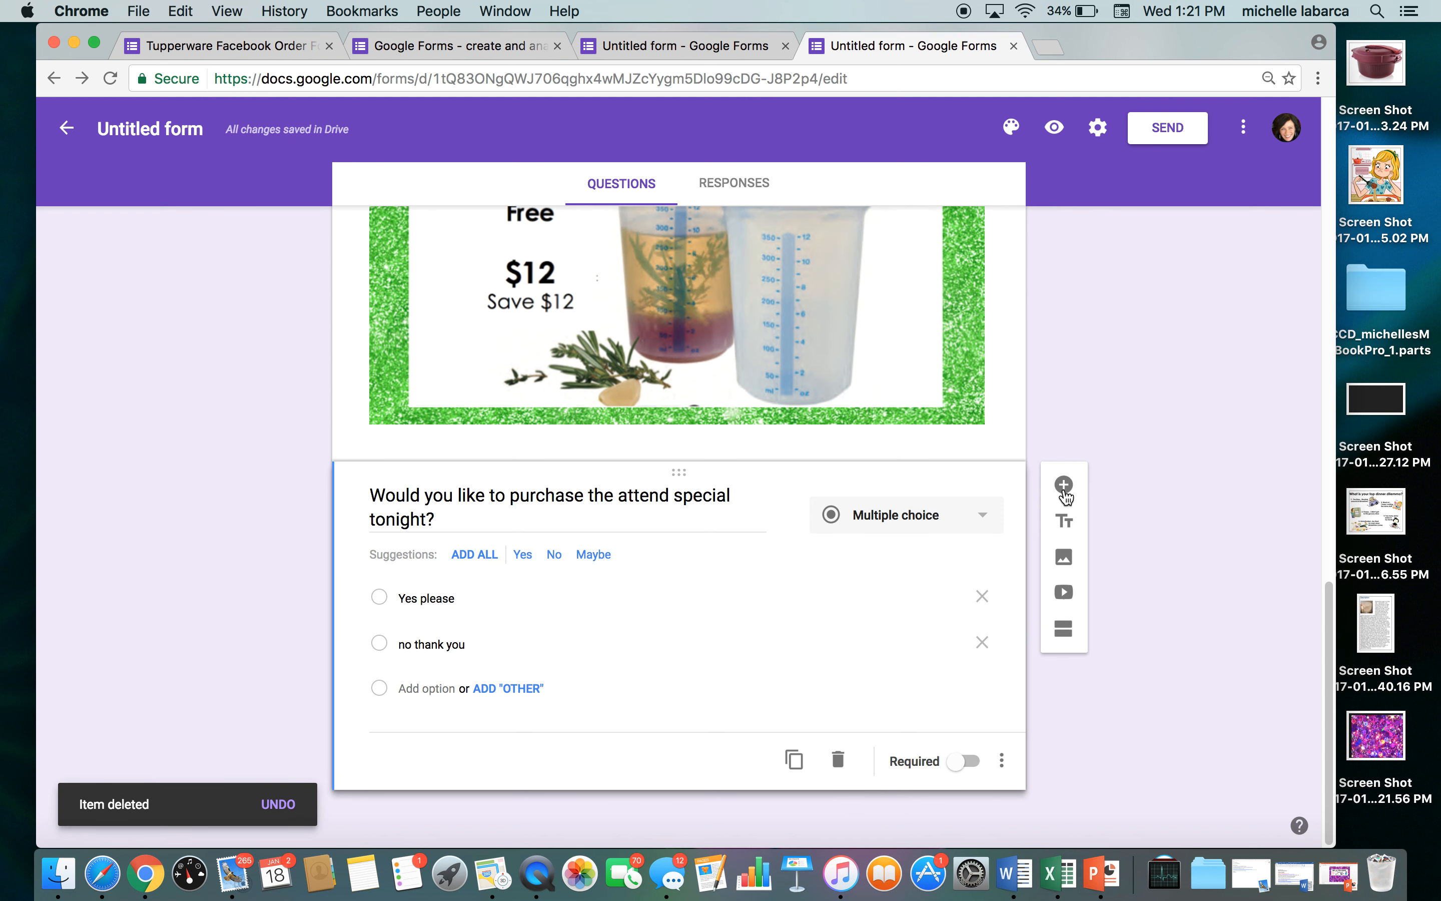
{"action": "left_click", "coordinate": [1063, 486]}
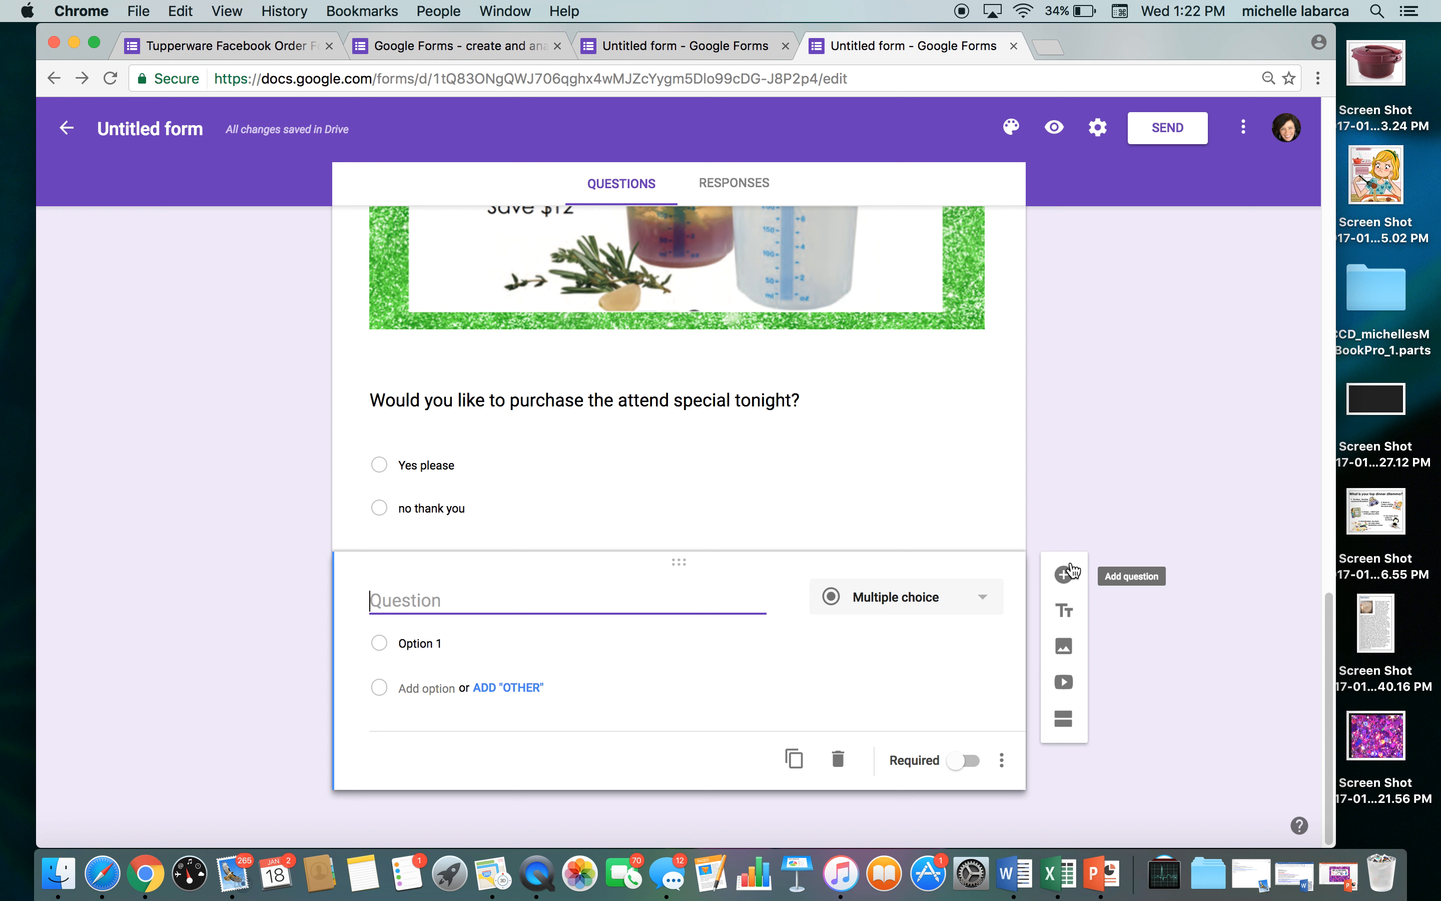
{"action": "mouse_move", "coordinate": [1186, 349]}
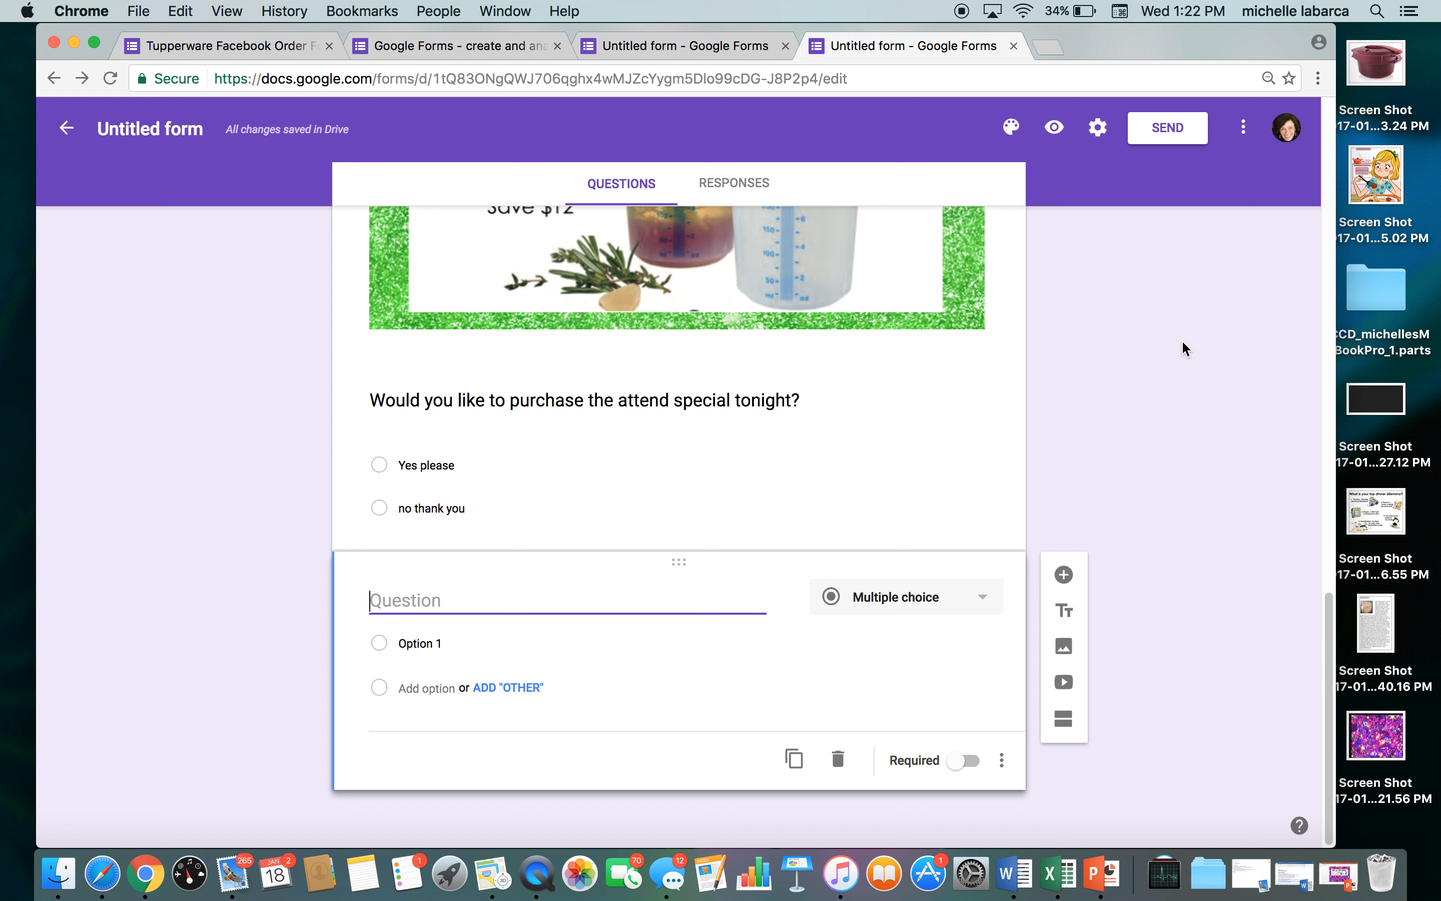
{"action": "mouse_move", "coordinate": [1054, 127]}
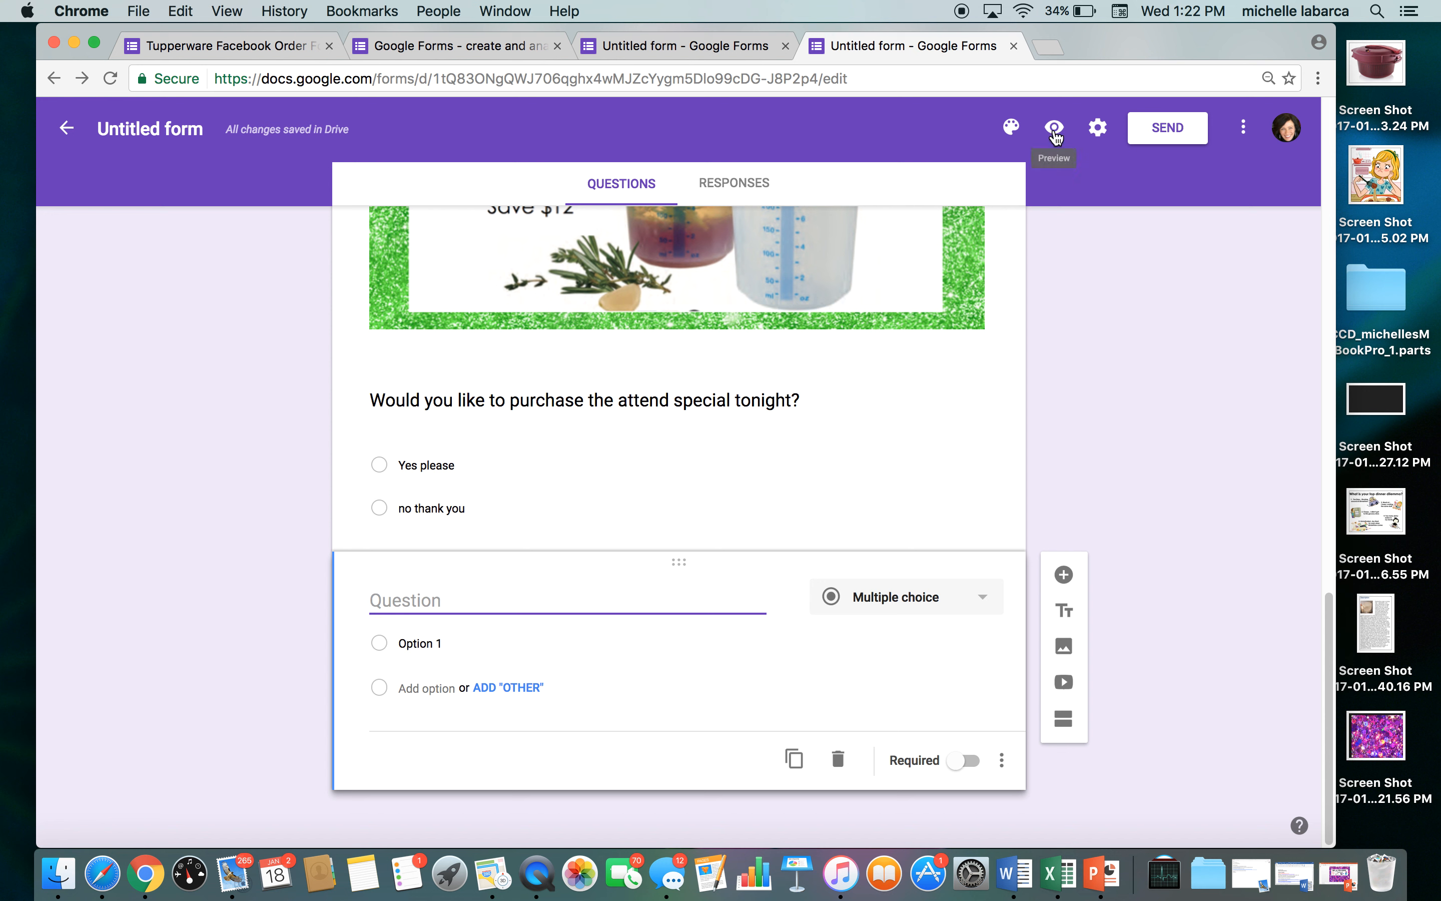
{"action": "mouse_move", "coordinate": [1052, 128]}
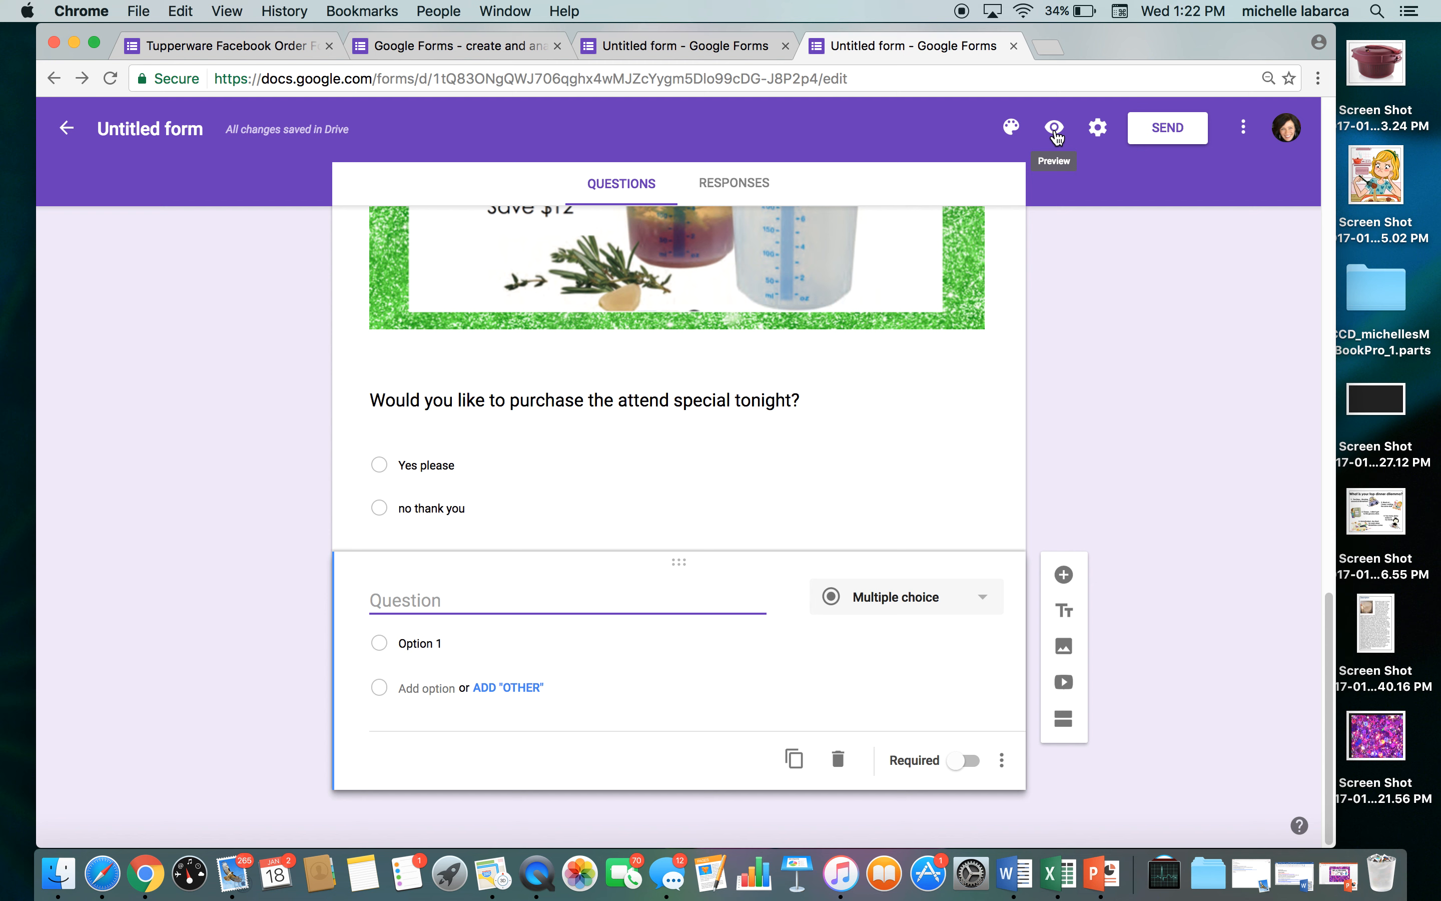
{"action": "left_click", "coordinate": [1054, 127]}
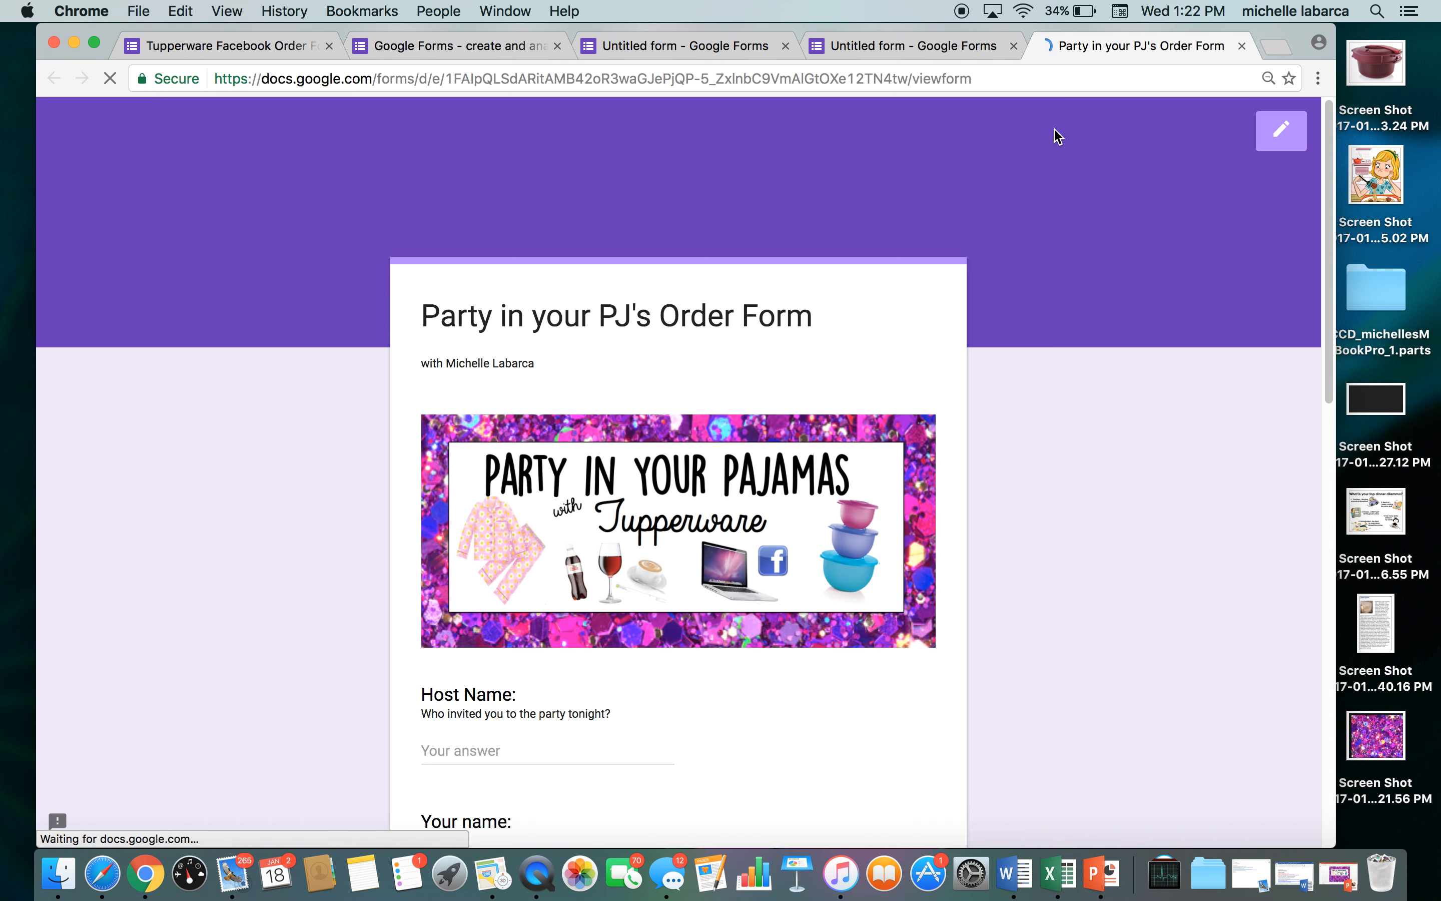
{"action": "scroll", "scroll_direction": "down", "scroll_amount": 3}
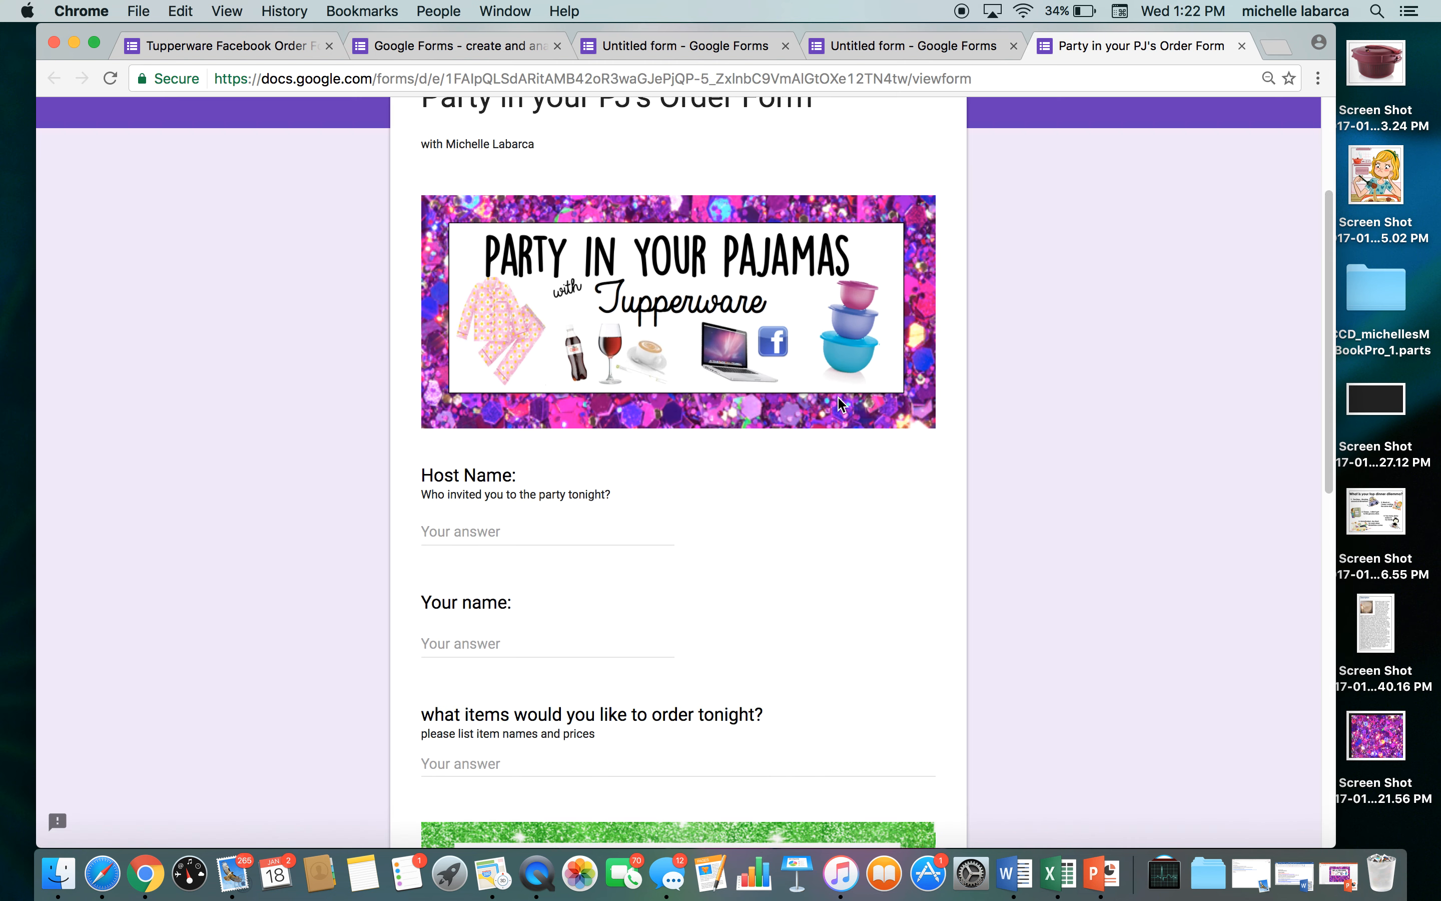
{"action": "scroll", "scroll_direction": "down", "scroll_amount": 3}
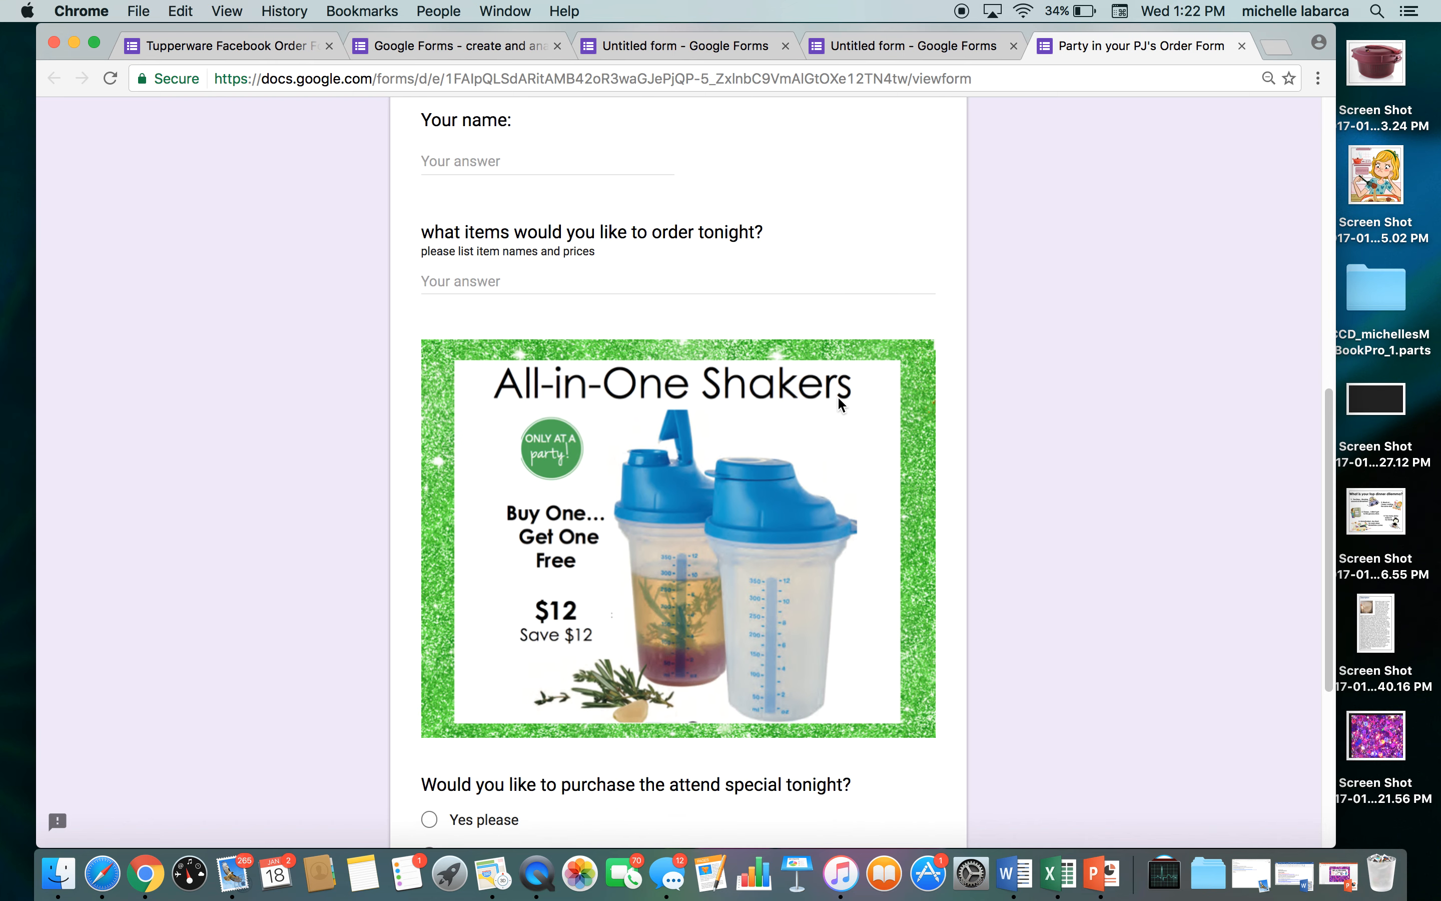
{"action": "scroll", "scroll_direction": "down", "scroll_amount": 3}
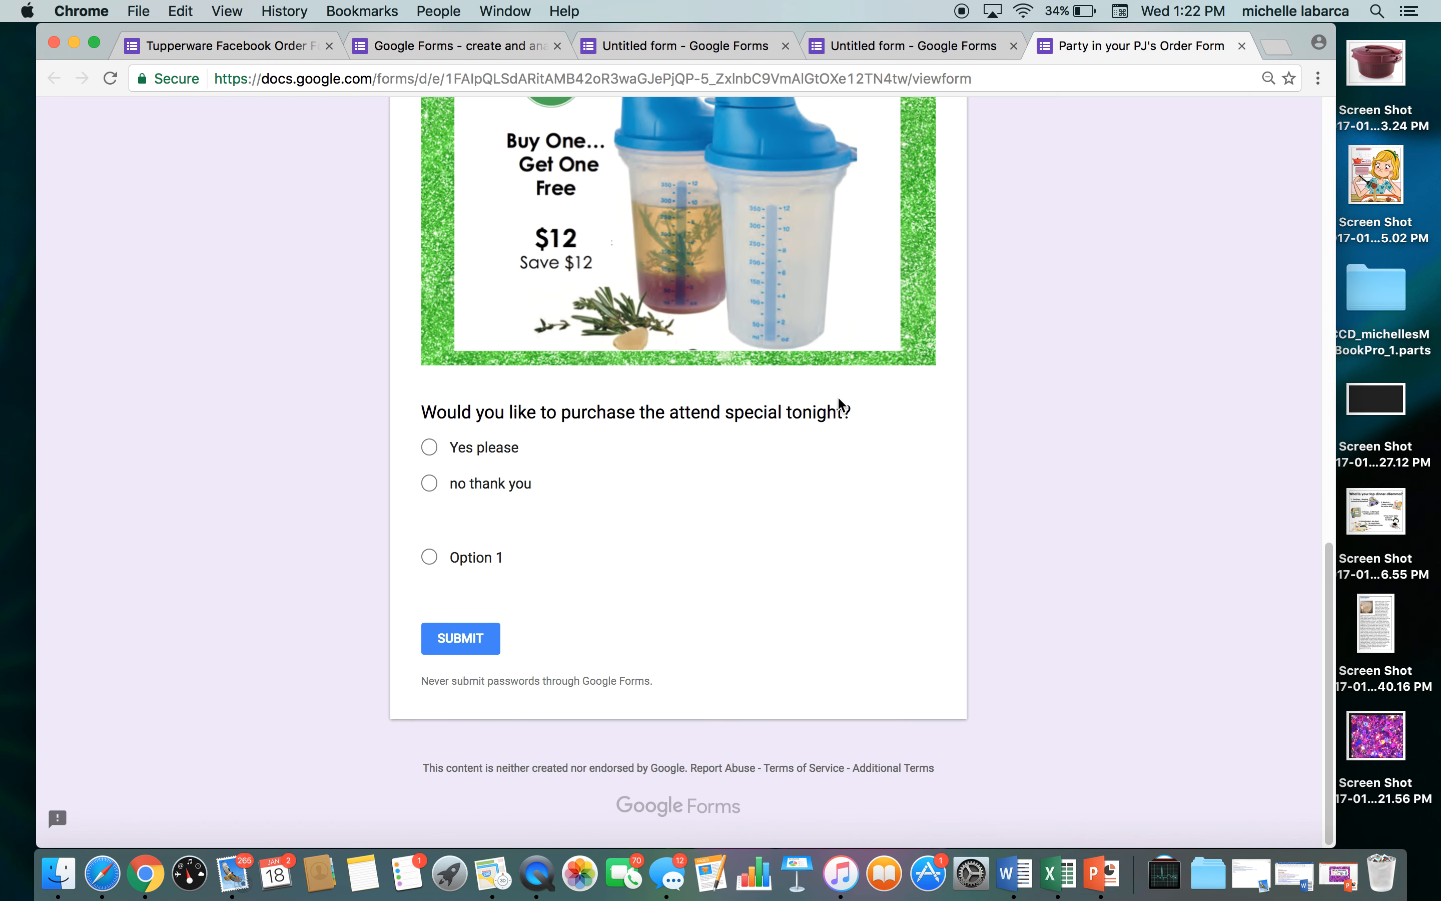
{"action": "scroll", "scroll_direction": "up", "scroll_amount": 3}
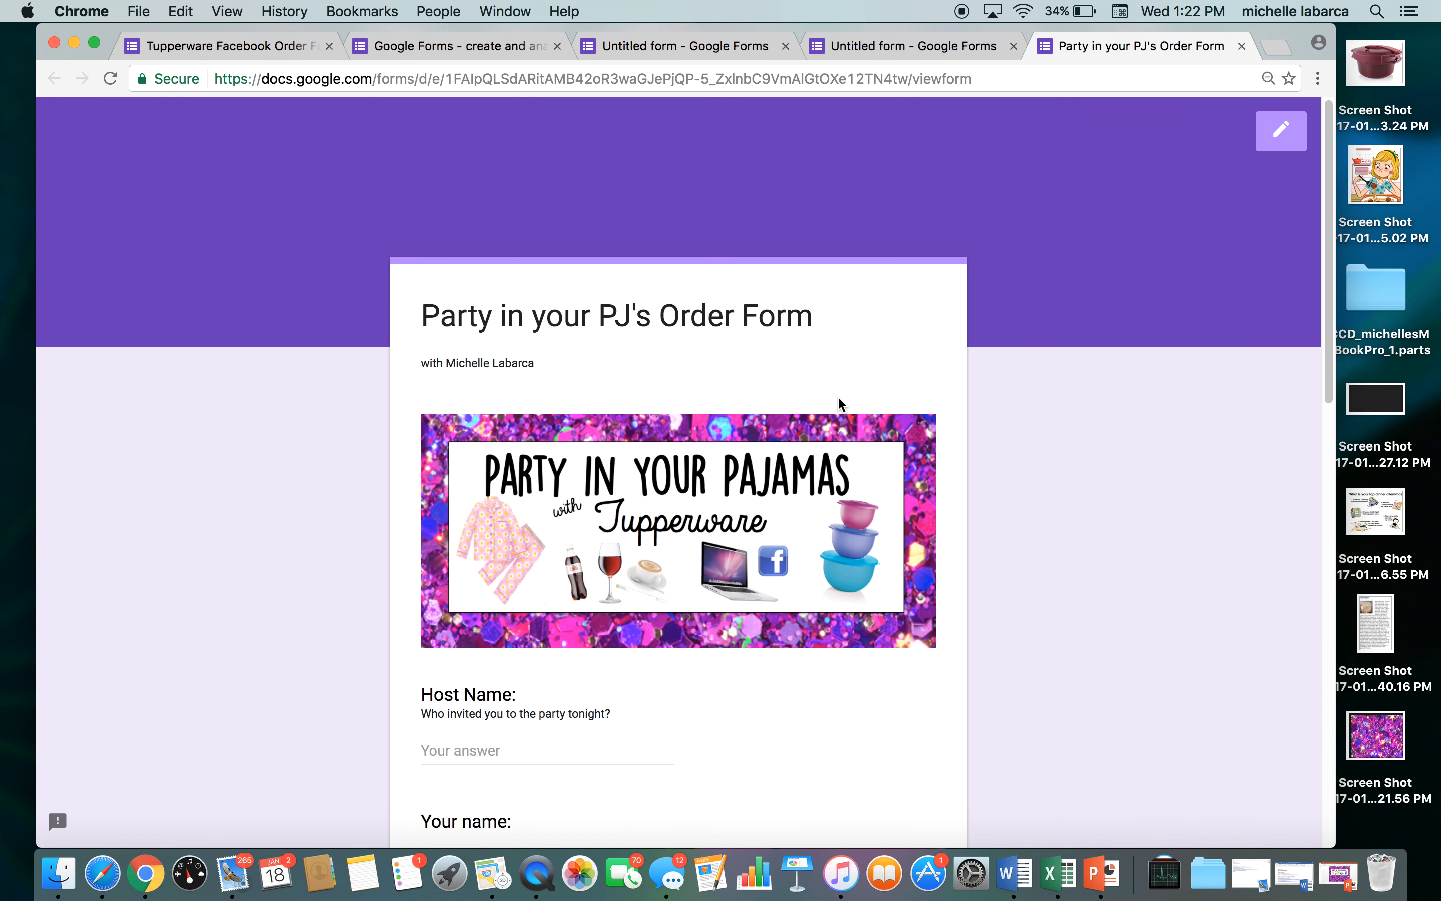
Leave the preview and return to editing the order form
{"action": "left_click", "coordinate": [1280, 131]}
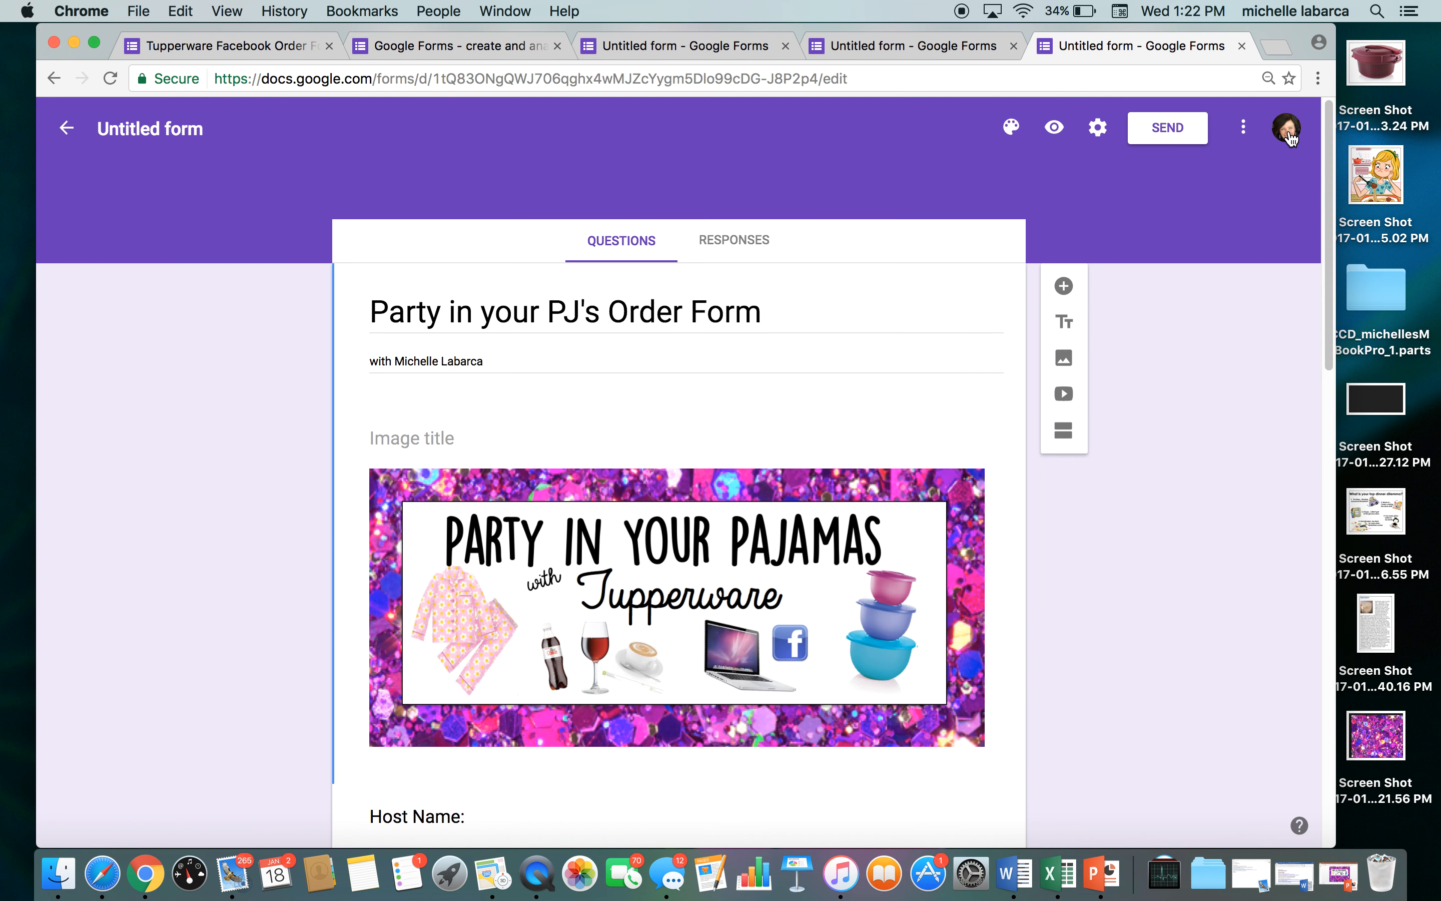
{"action": "mouse_move", "coordinate": [1118, 153]}
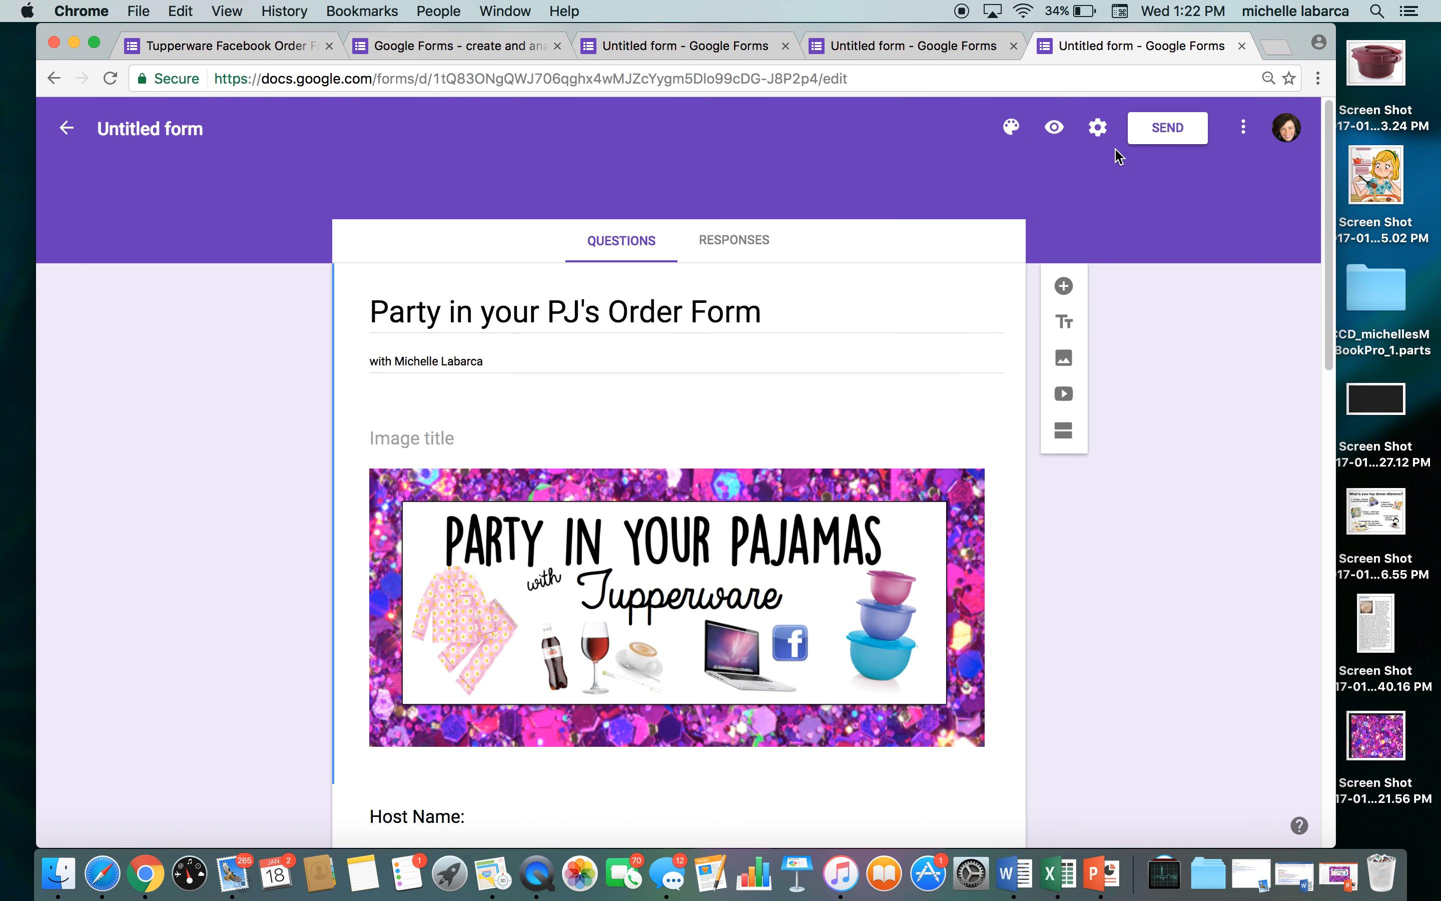
{"action": "mouse_move", "coordinate": [883, 209]}
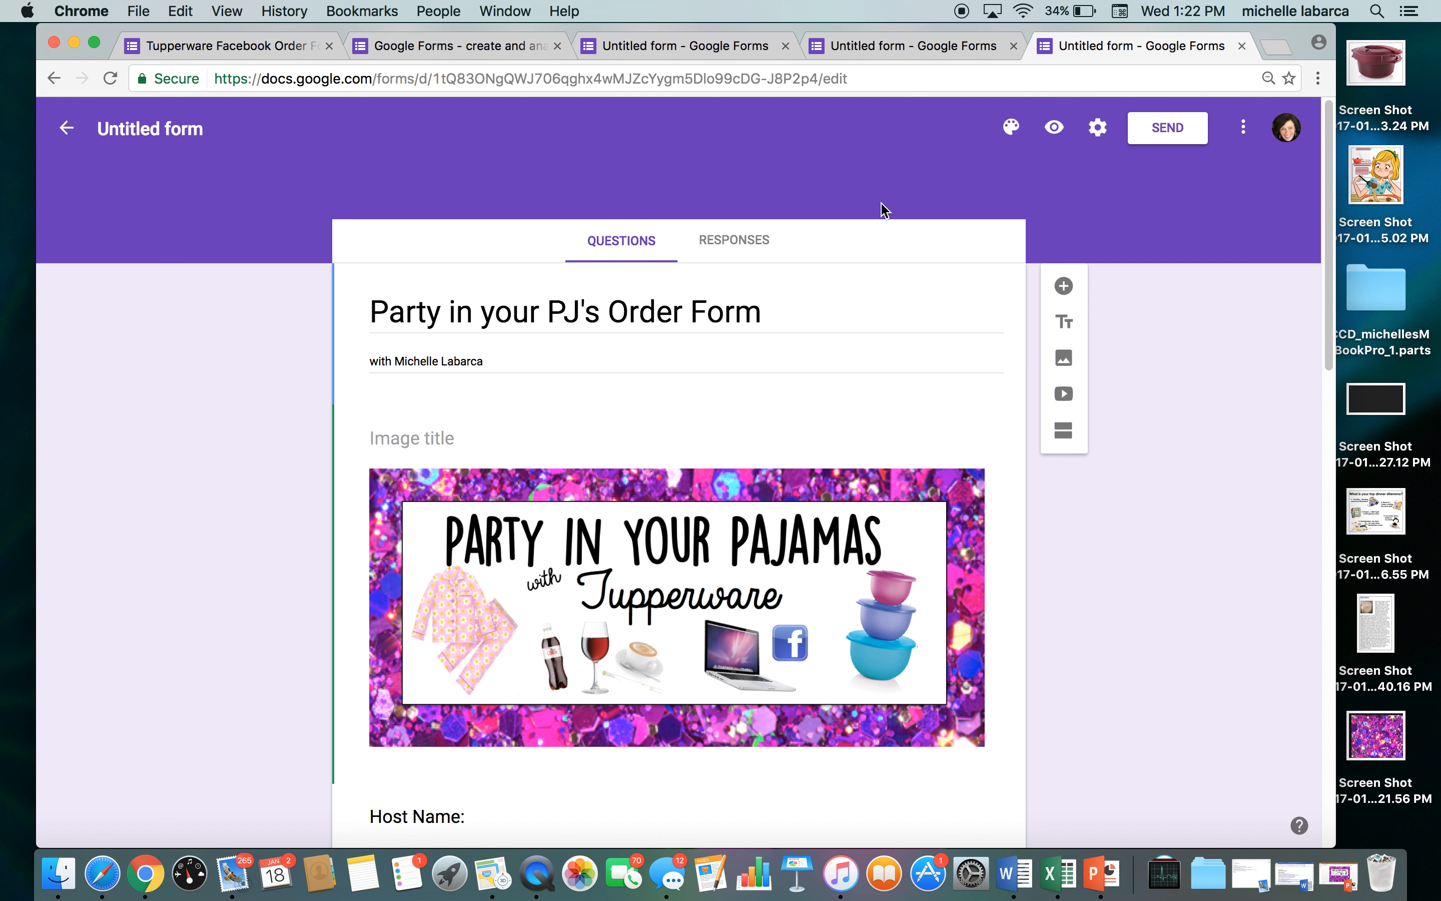
{"action": "mouse_move", "coordinate": [741, 250]}
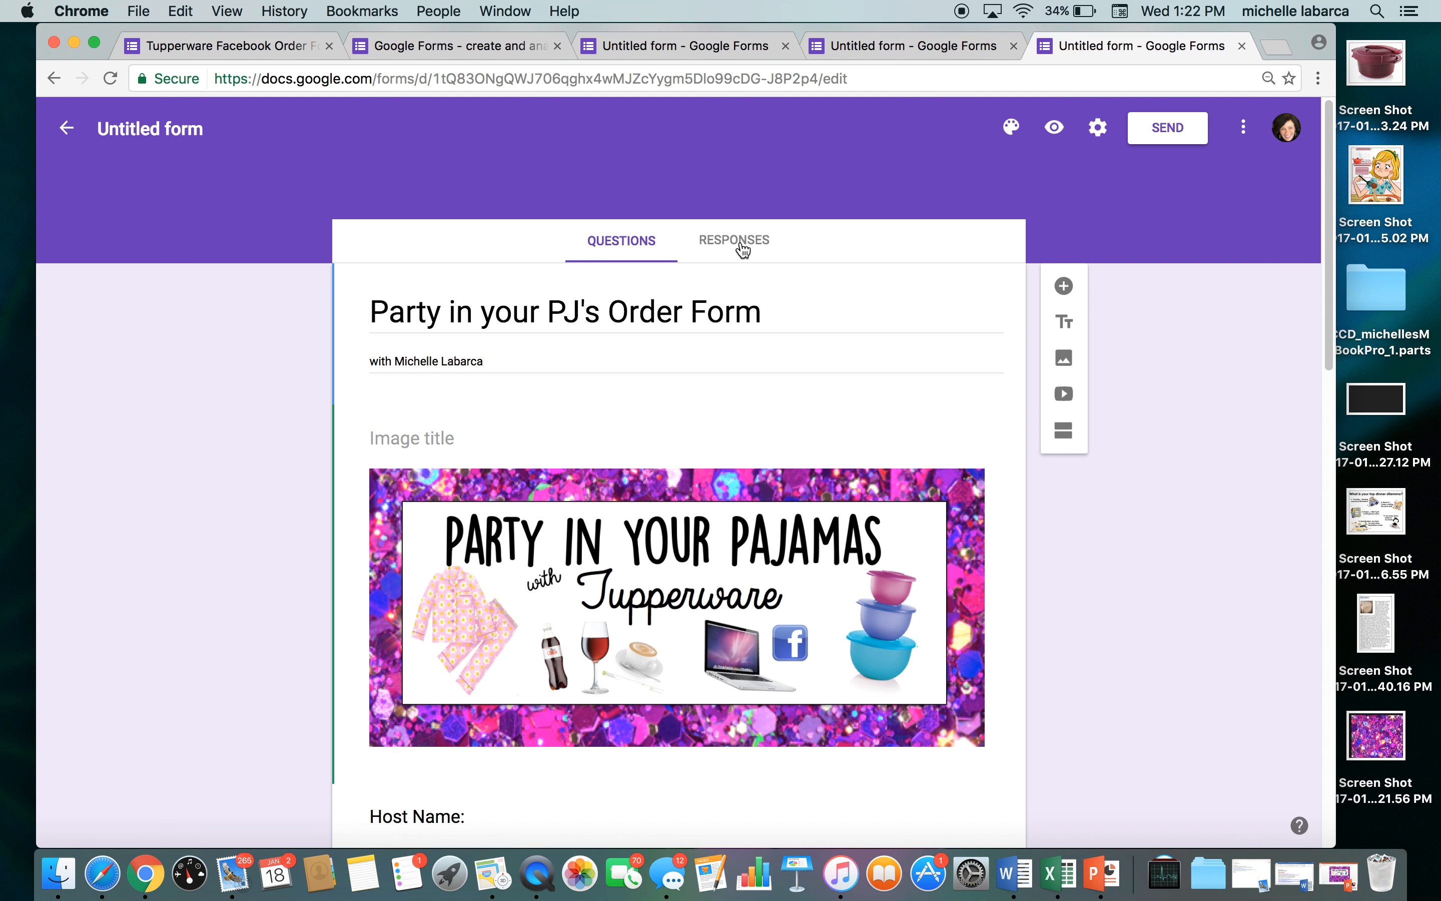
From Responses, create a new linked Google Sheets response spreadsheet
{"action": "left_click", "coordinate": [740, 240]}
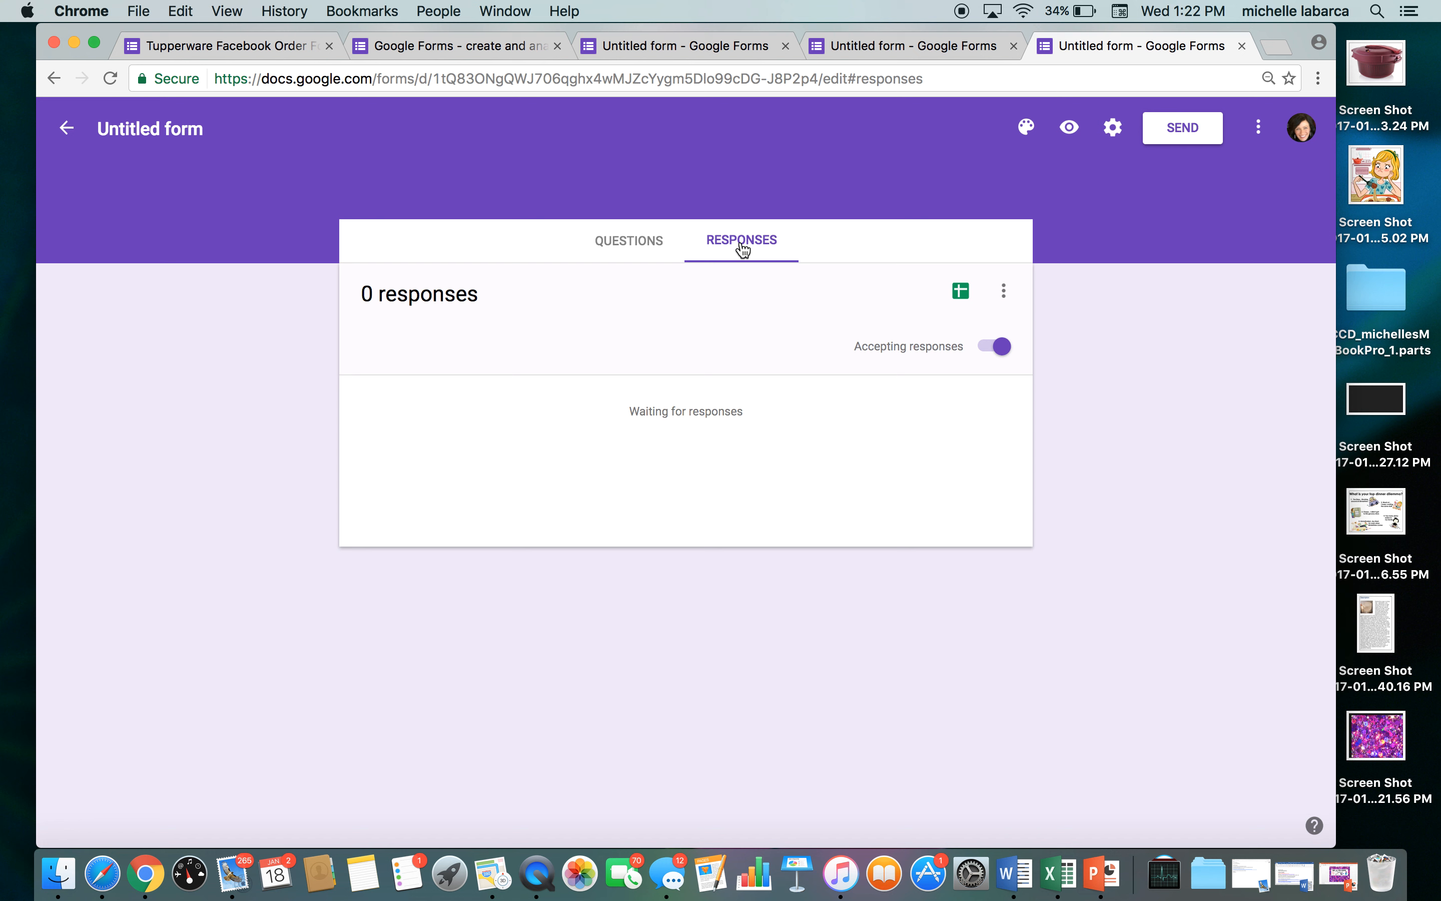
{"action": "mouse_move", "coordinate": [1014, 353]}
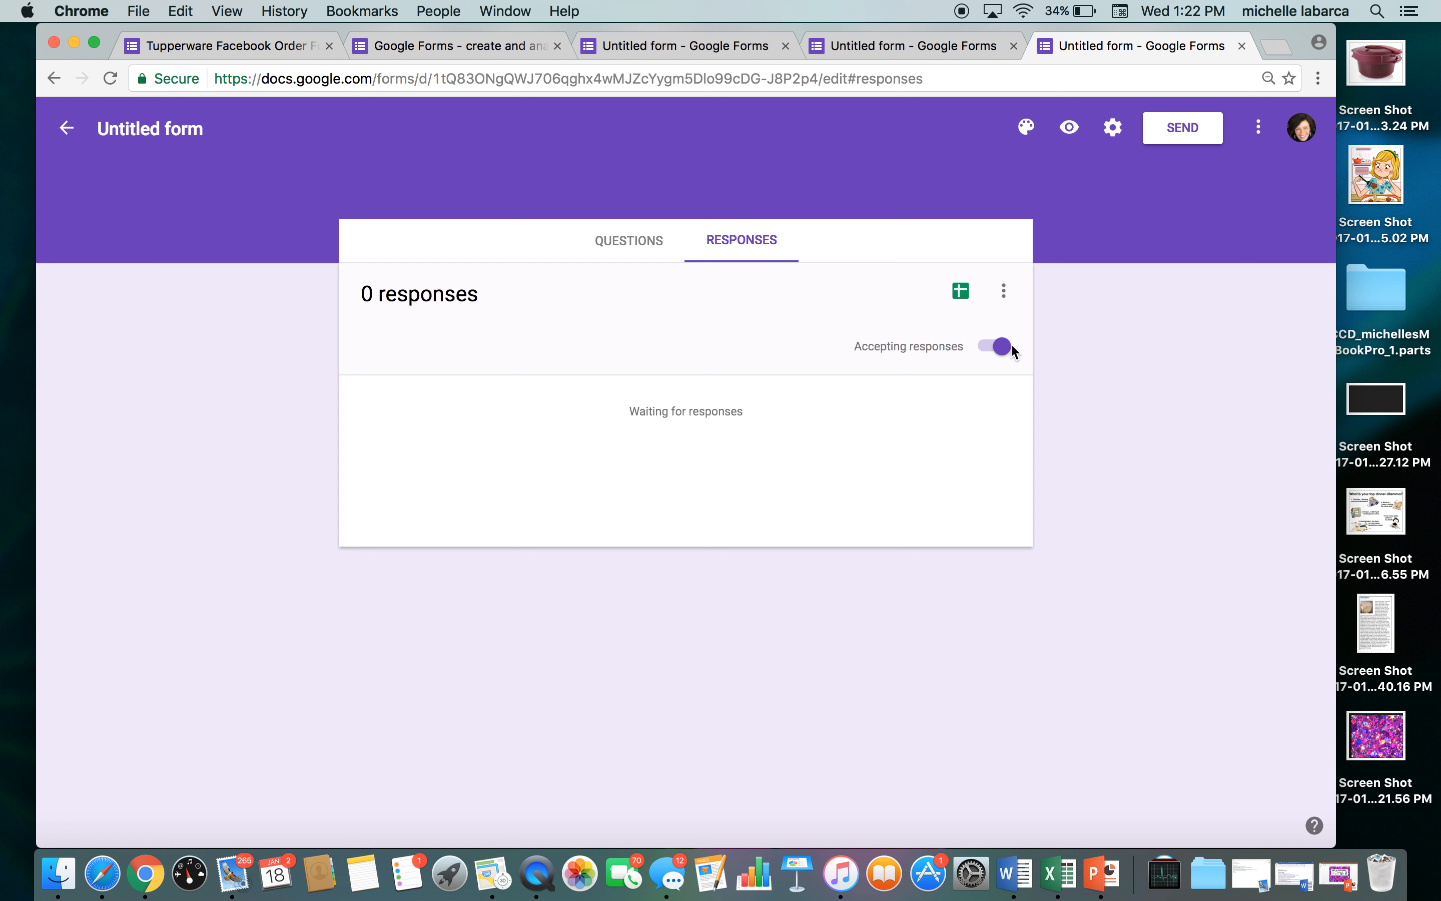
{"action": "mouse_move", "coordinate": [712, 410]}
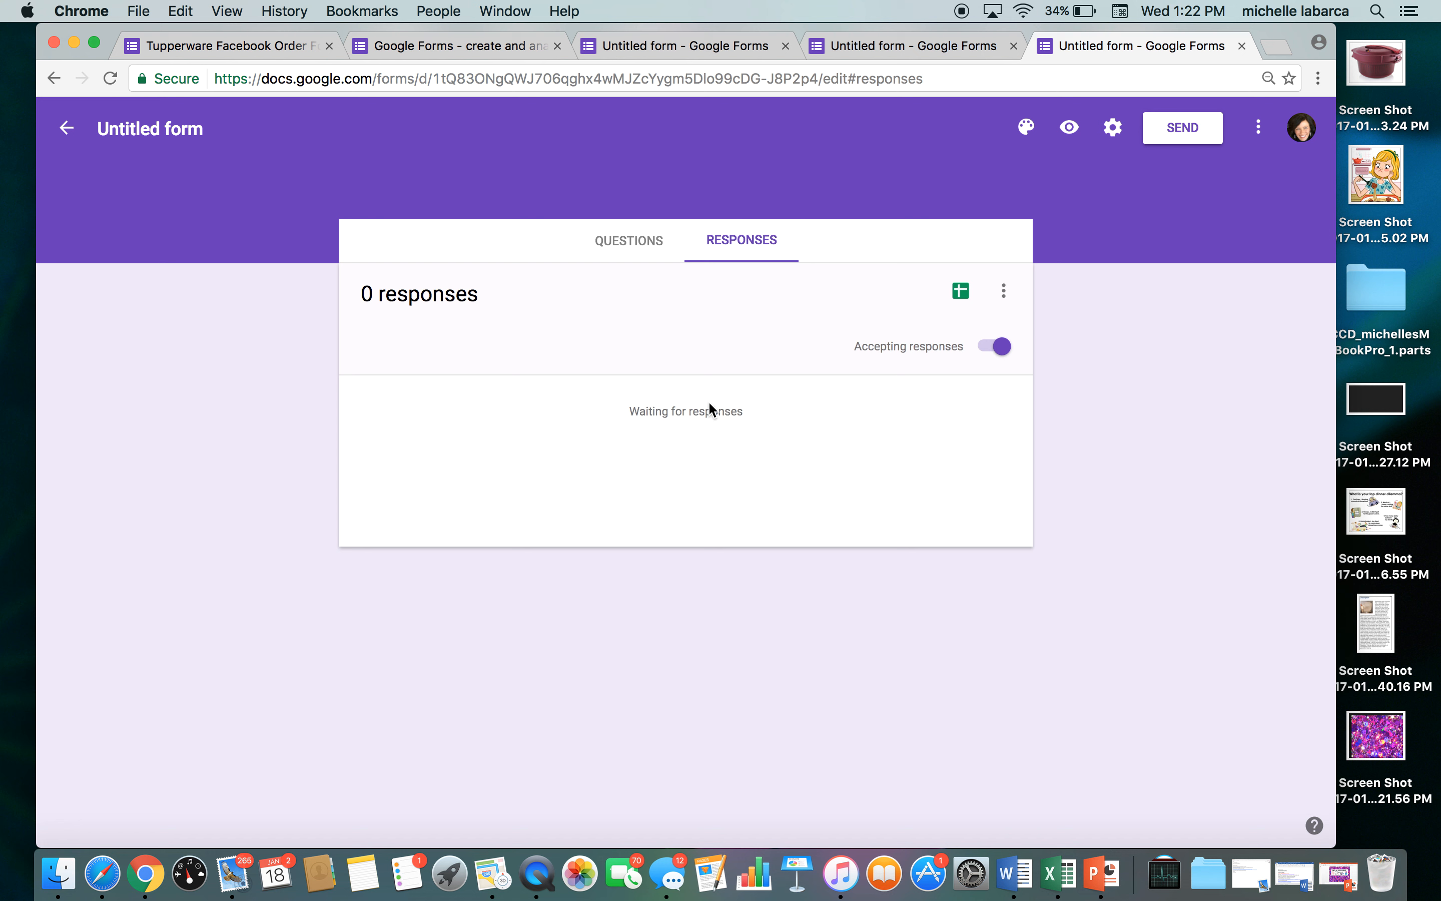
{"action": "mouse_move", "coordinate": [479, 330]}
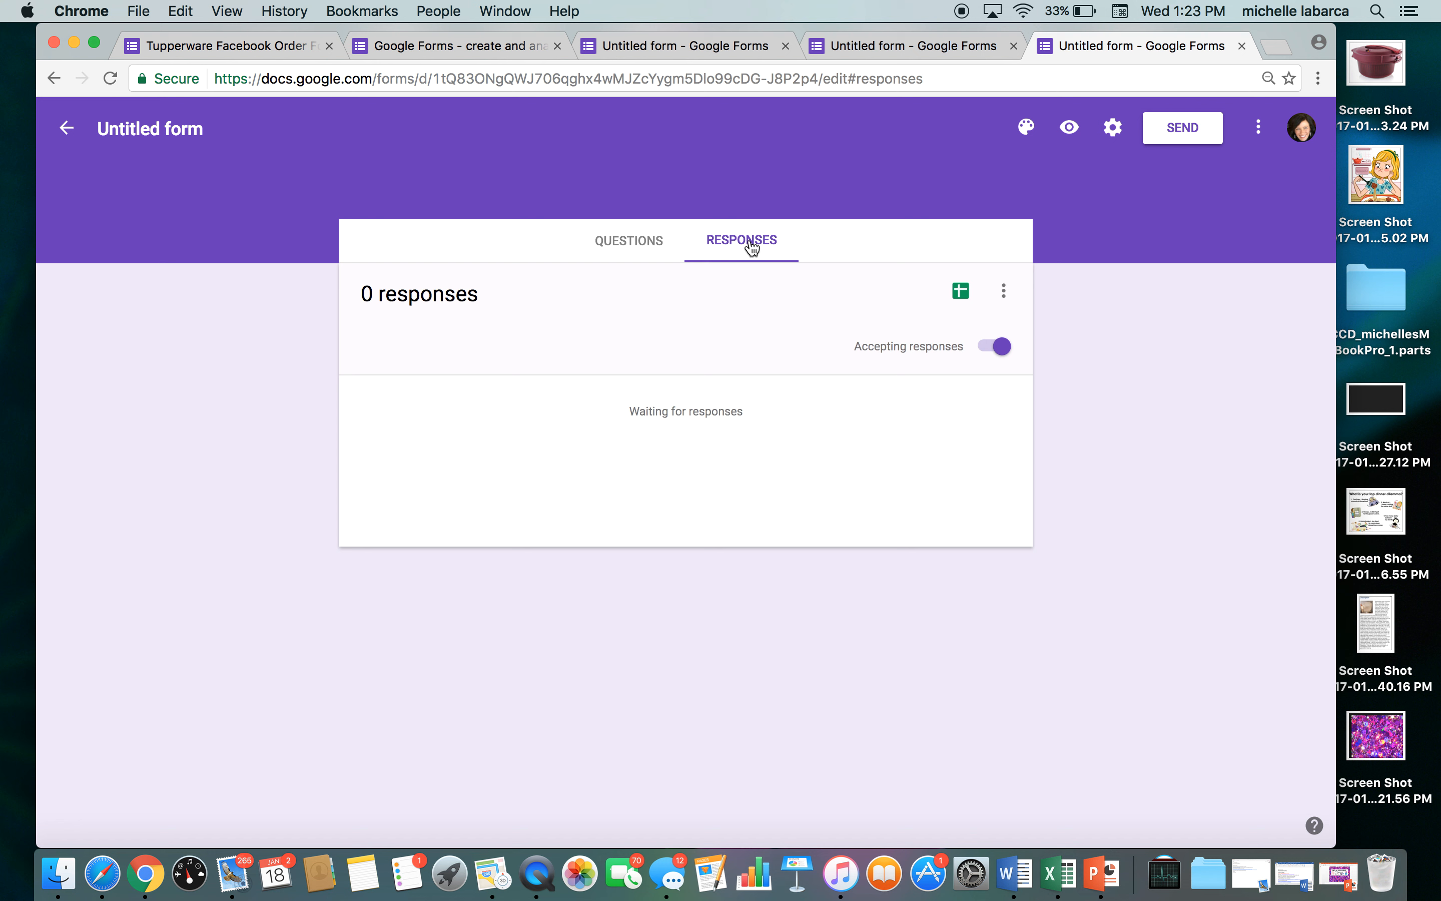
{"action": "mouse_move", "coordinate": [962, 298]}
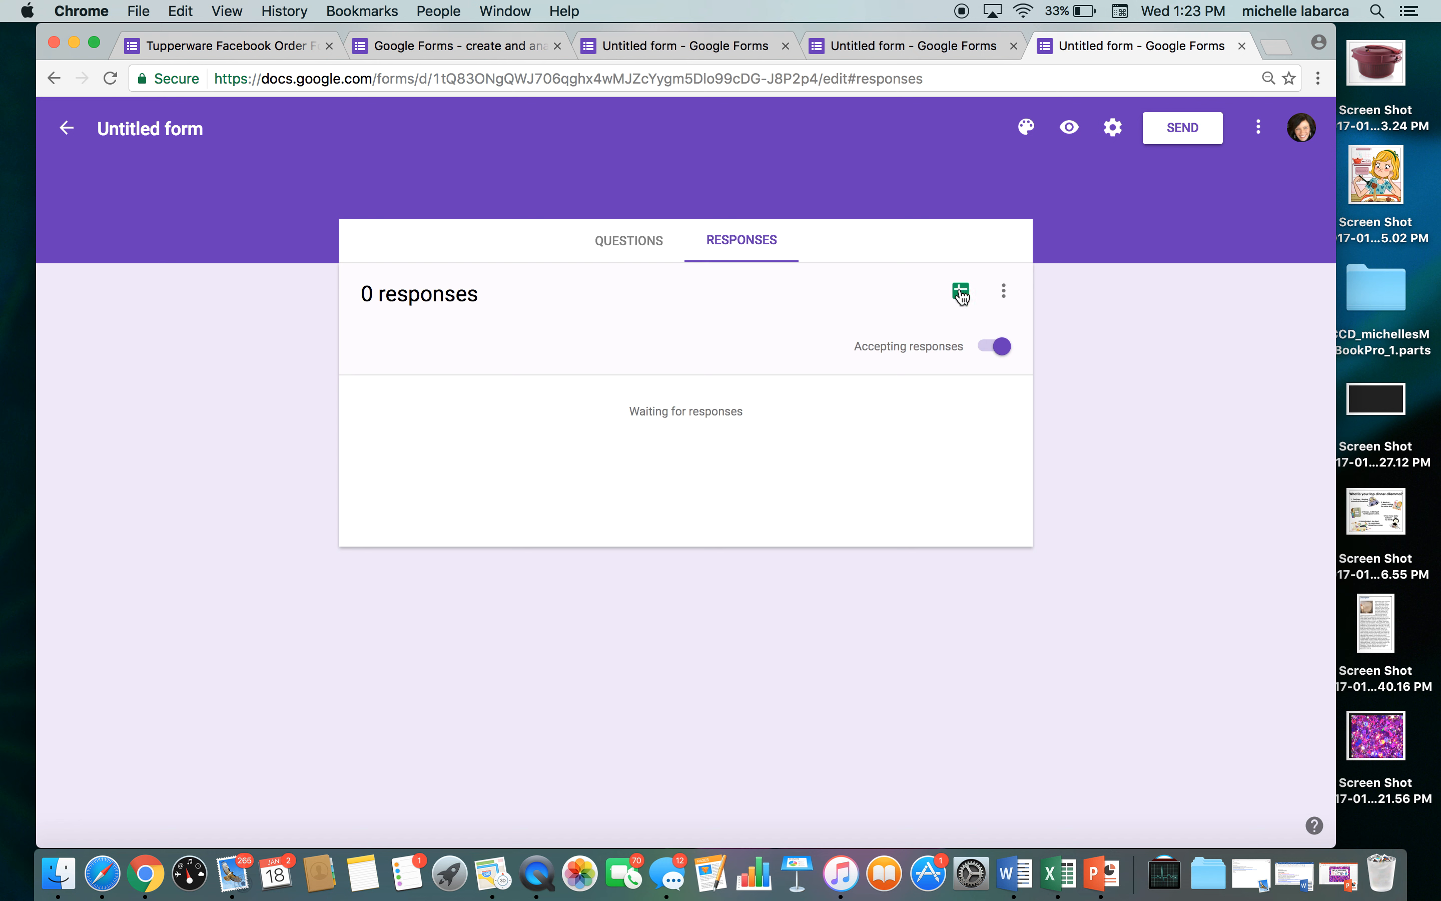
{"action": "mouse_move", "coordinate": [961, 292]}
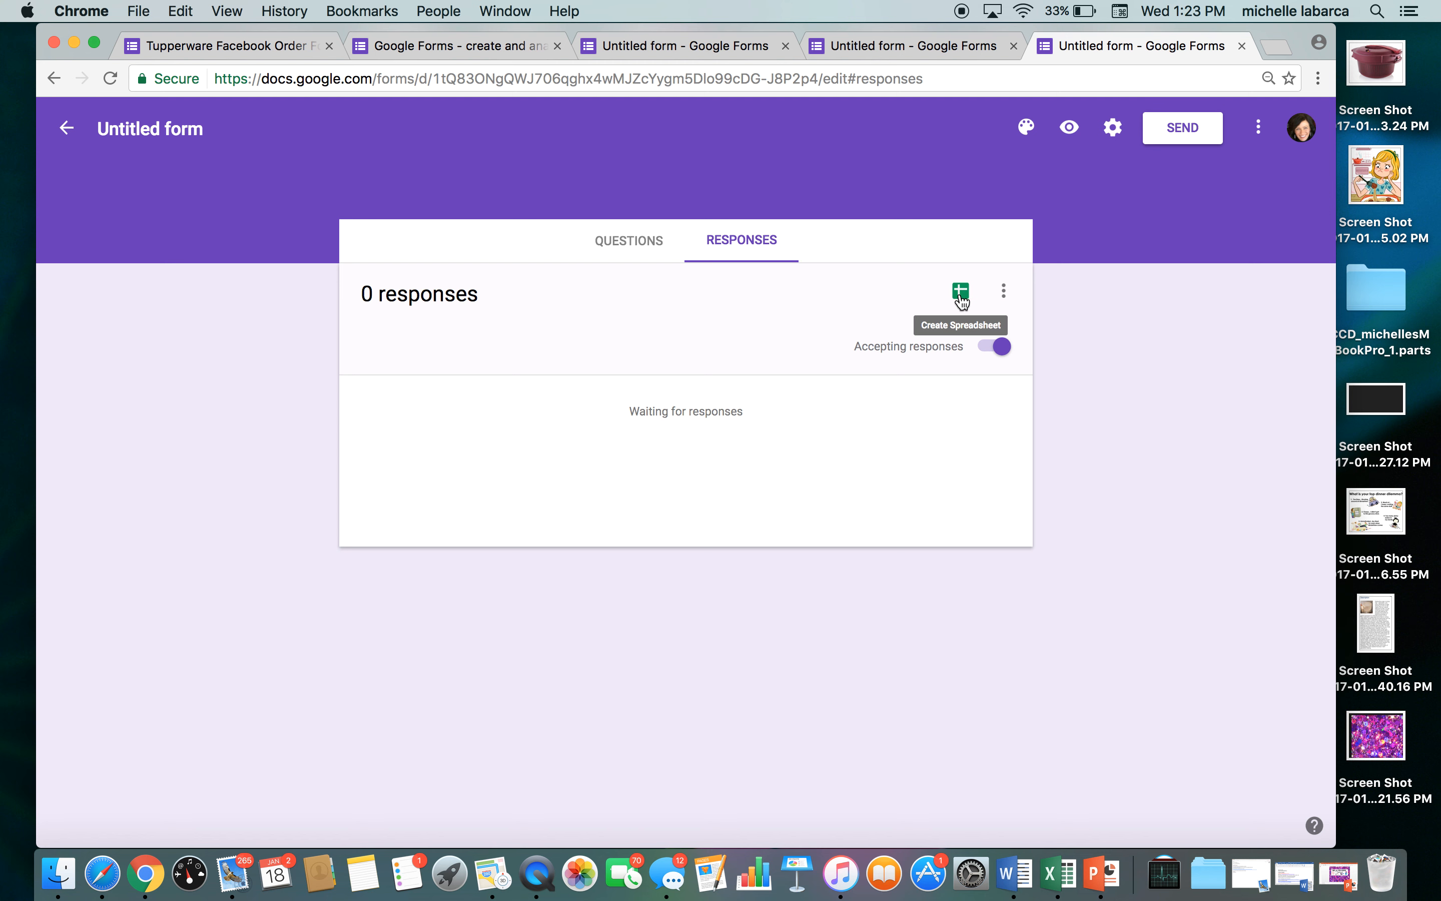
{"action": "left_click", "coordinate": [961, 294]}
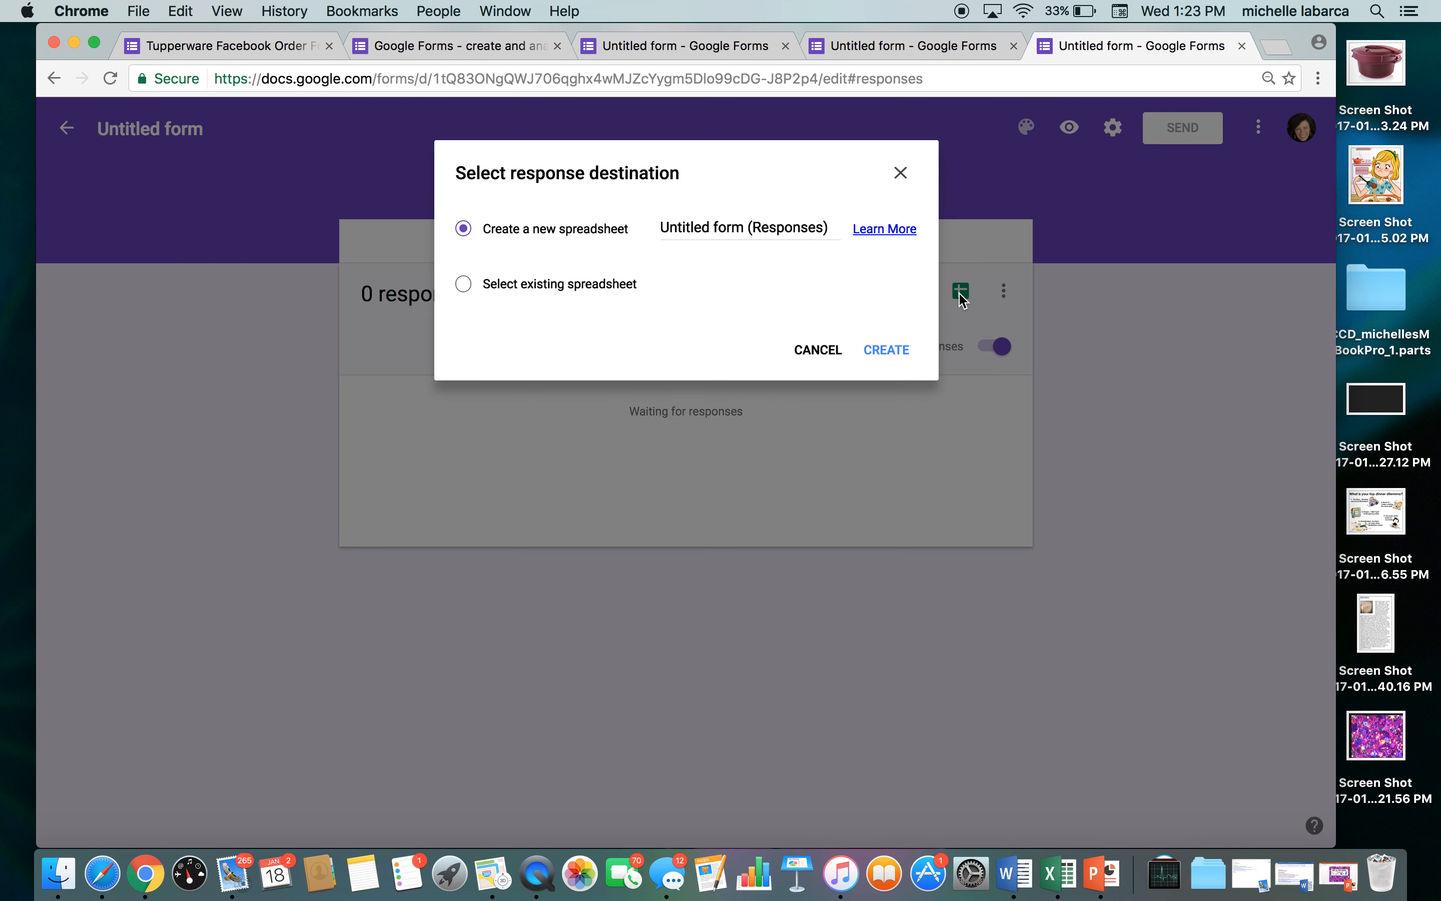
{"action": "mouse_move", "coordinate": [889, 302]}
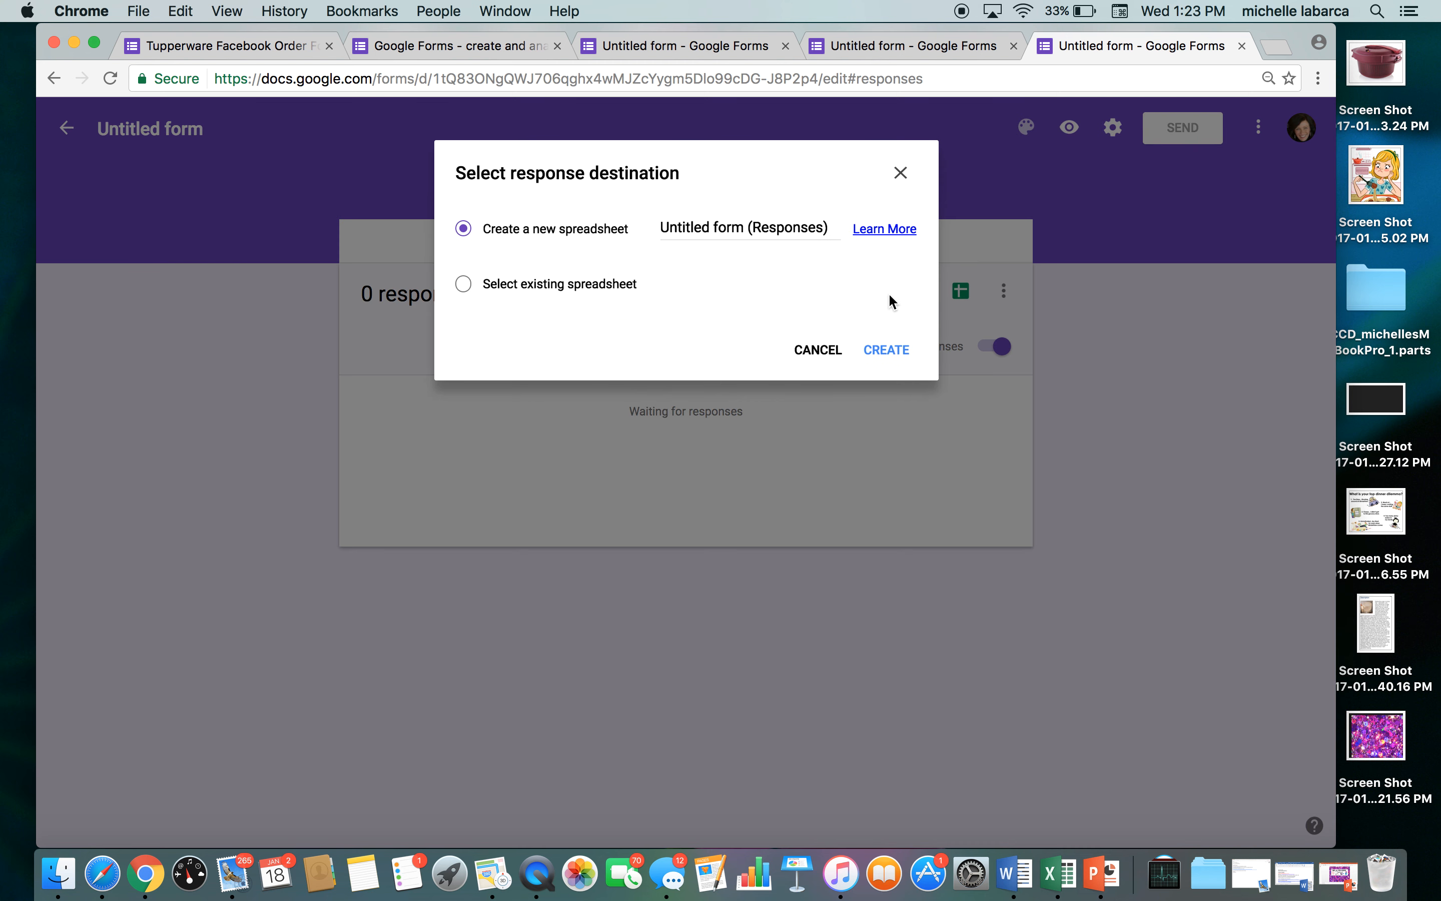
{"action": "mouse_move", "coordinate": [887, 354]}
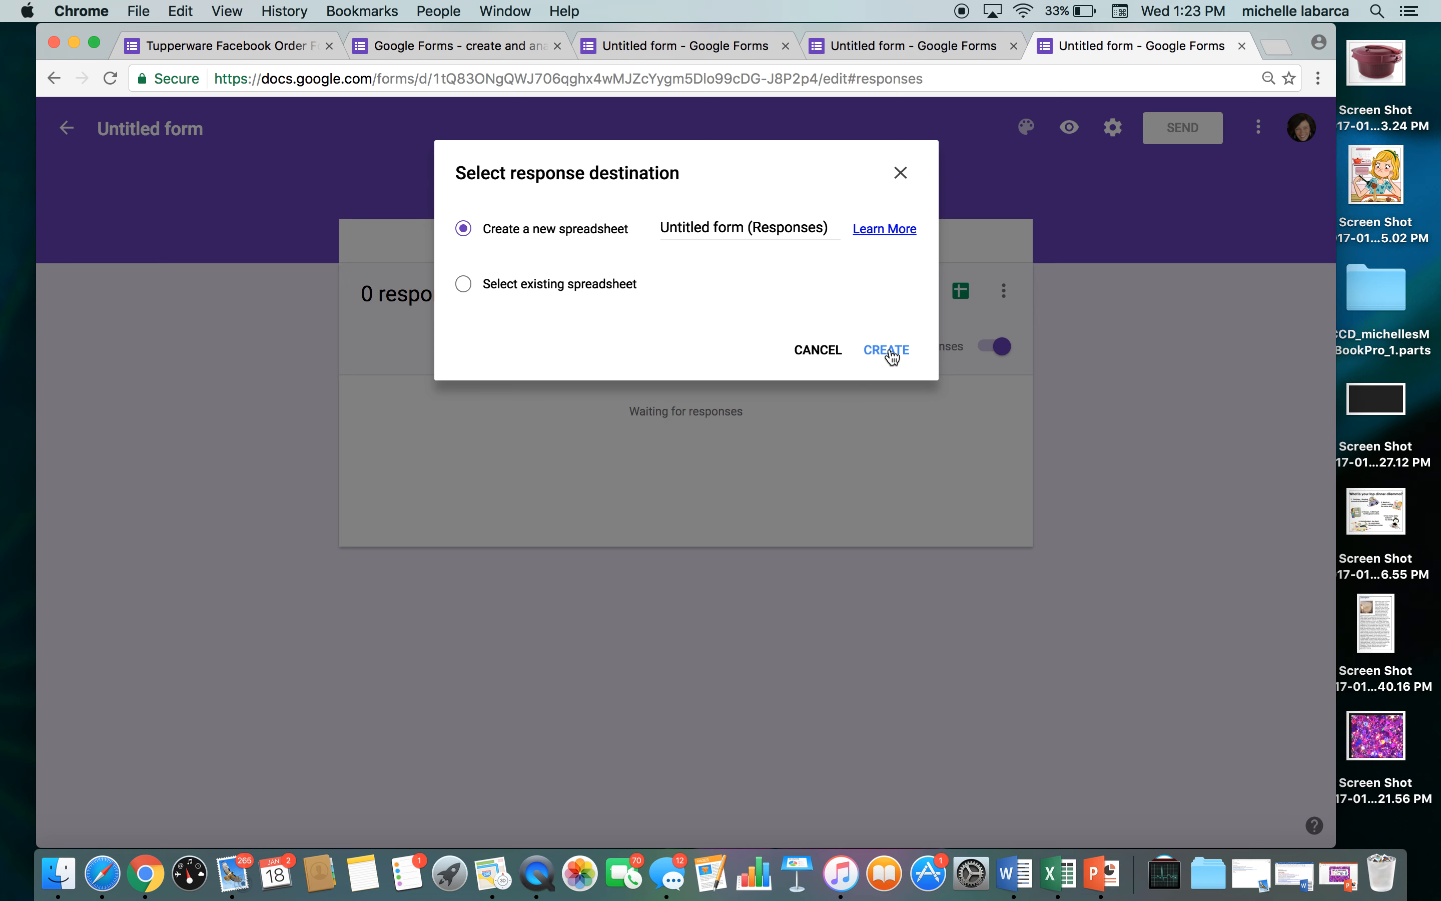
{"action": "left_click", "coordinate": [884, 350]}
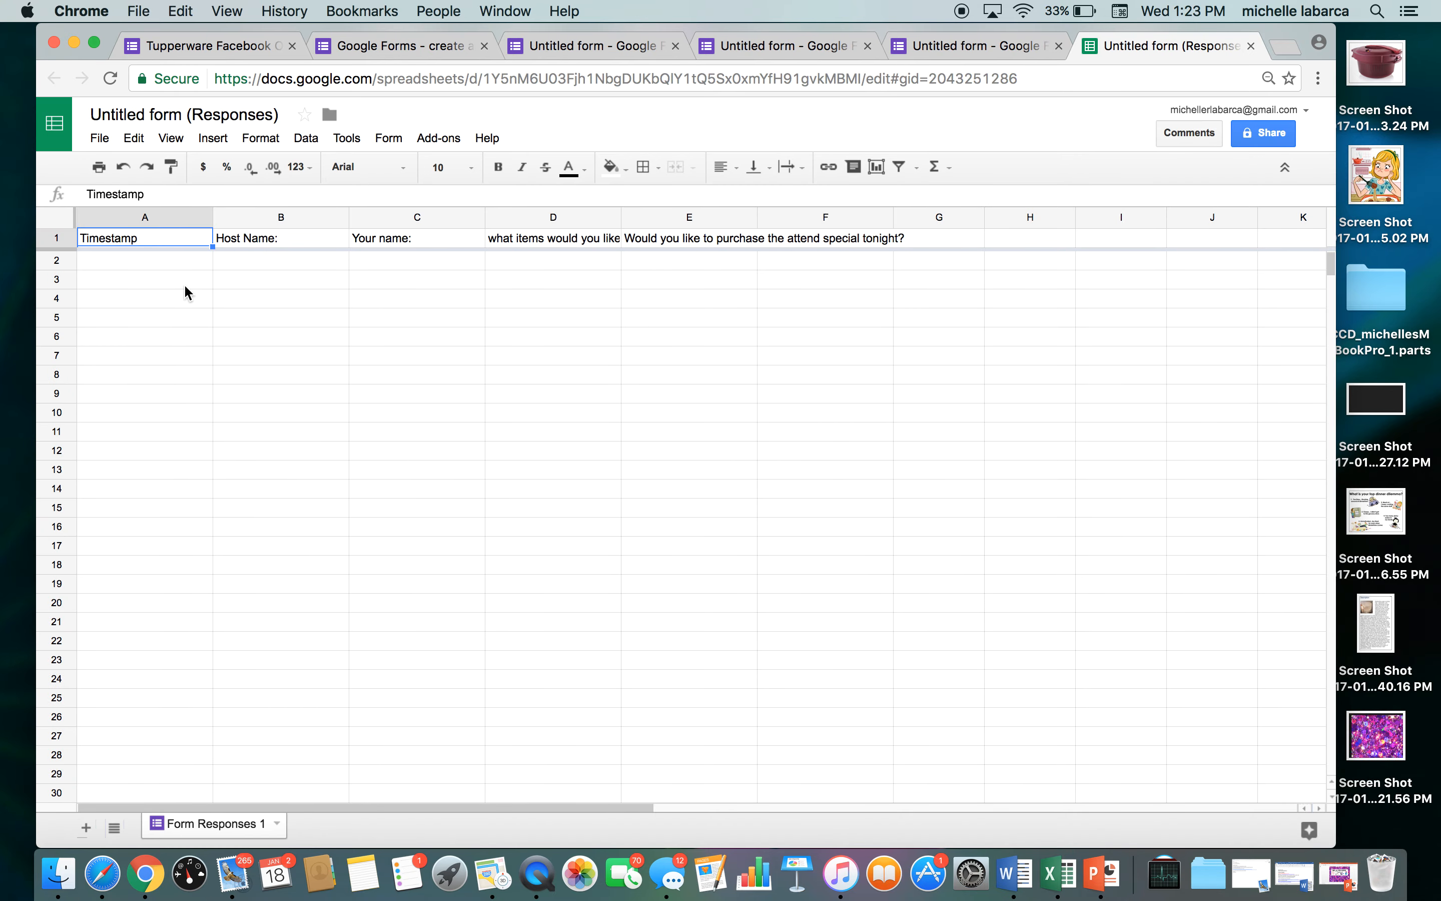
{"action": "mouse_move", "coordinate": [253, 265]}
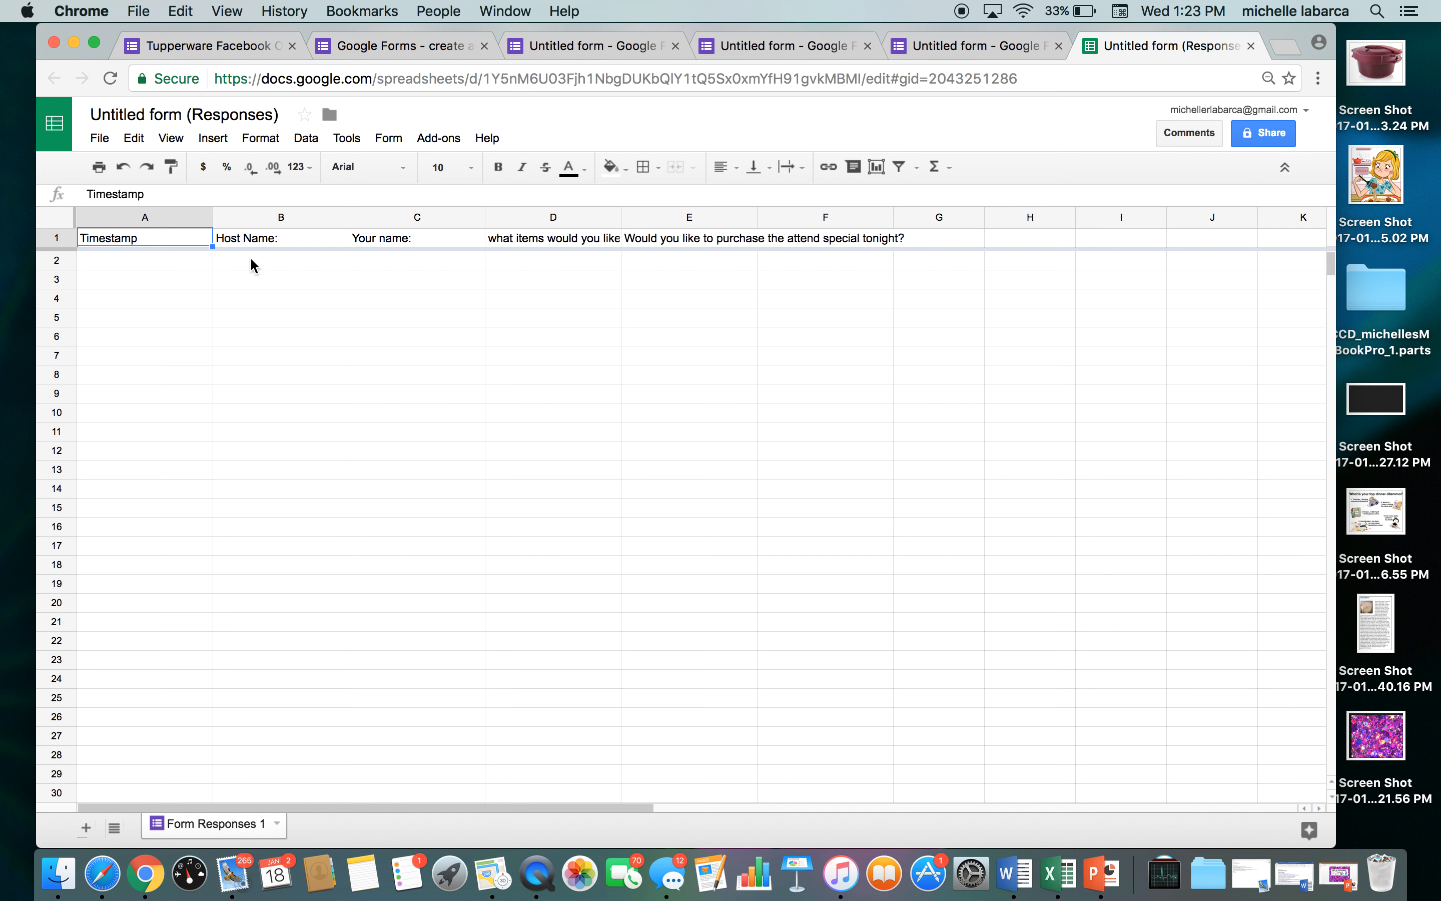
{"action": "mouse_move", "coordinate": [476, 275]}
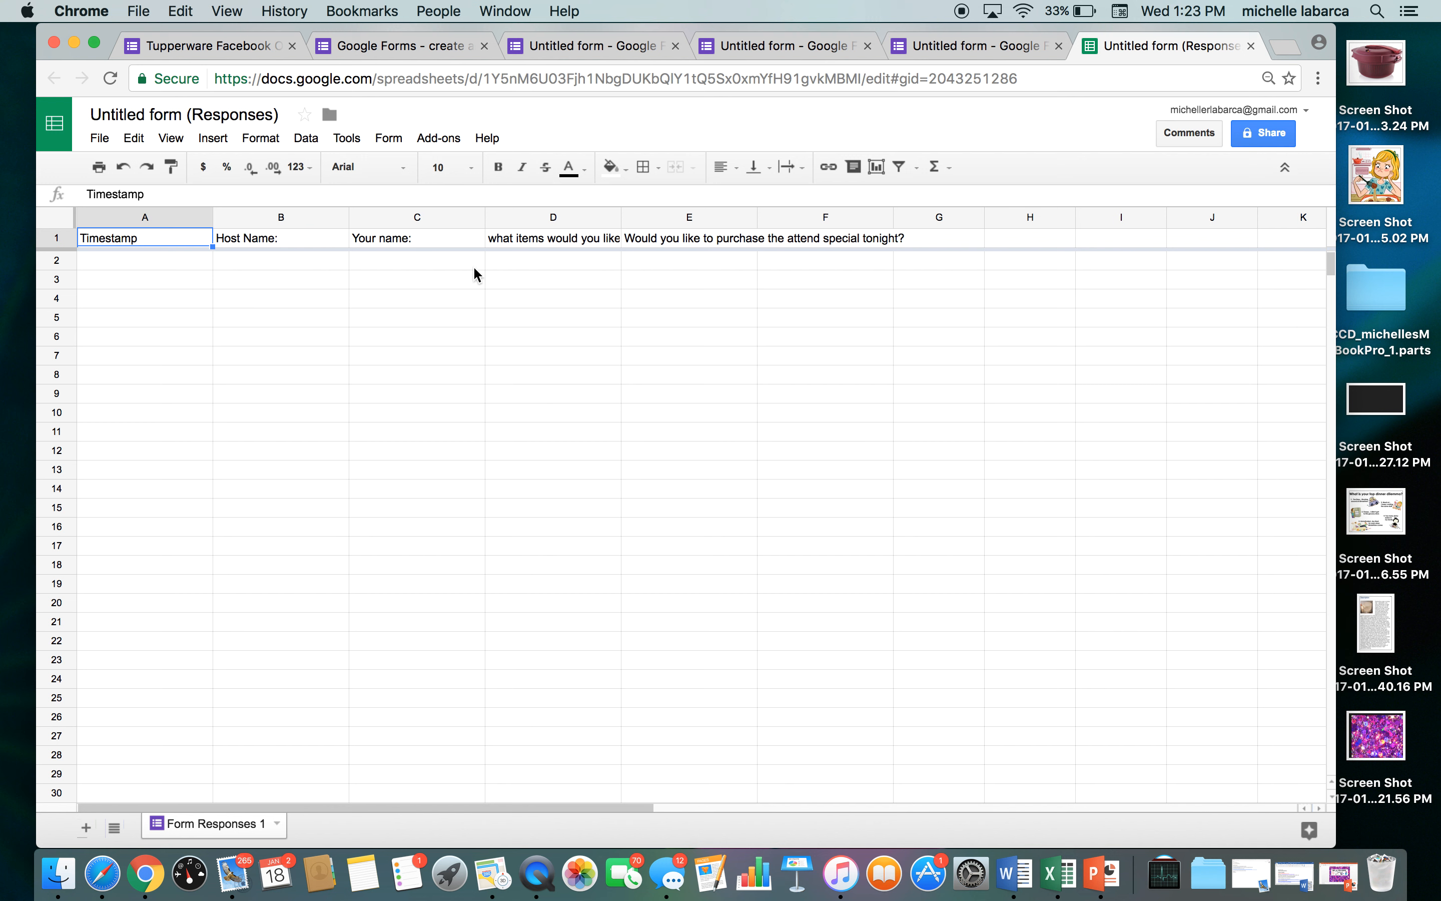
{"action": "mouse_move", "coordinate": [672, 270]}
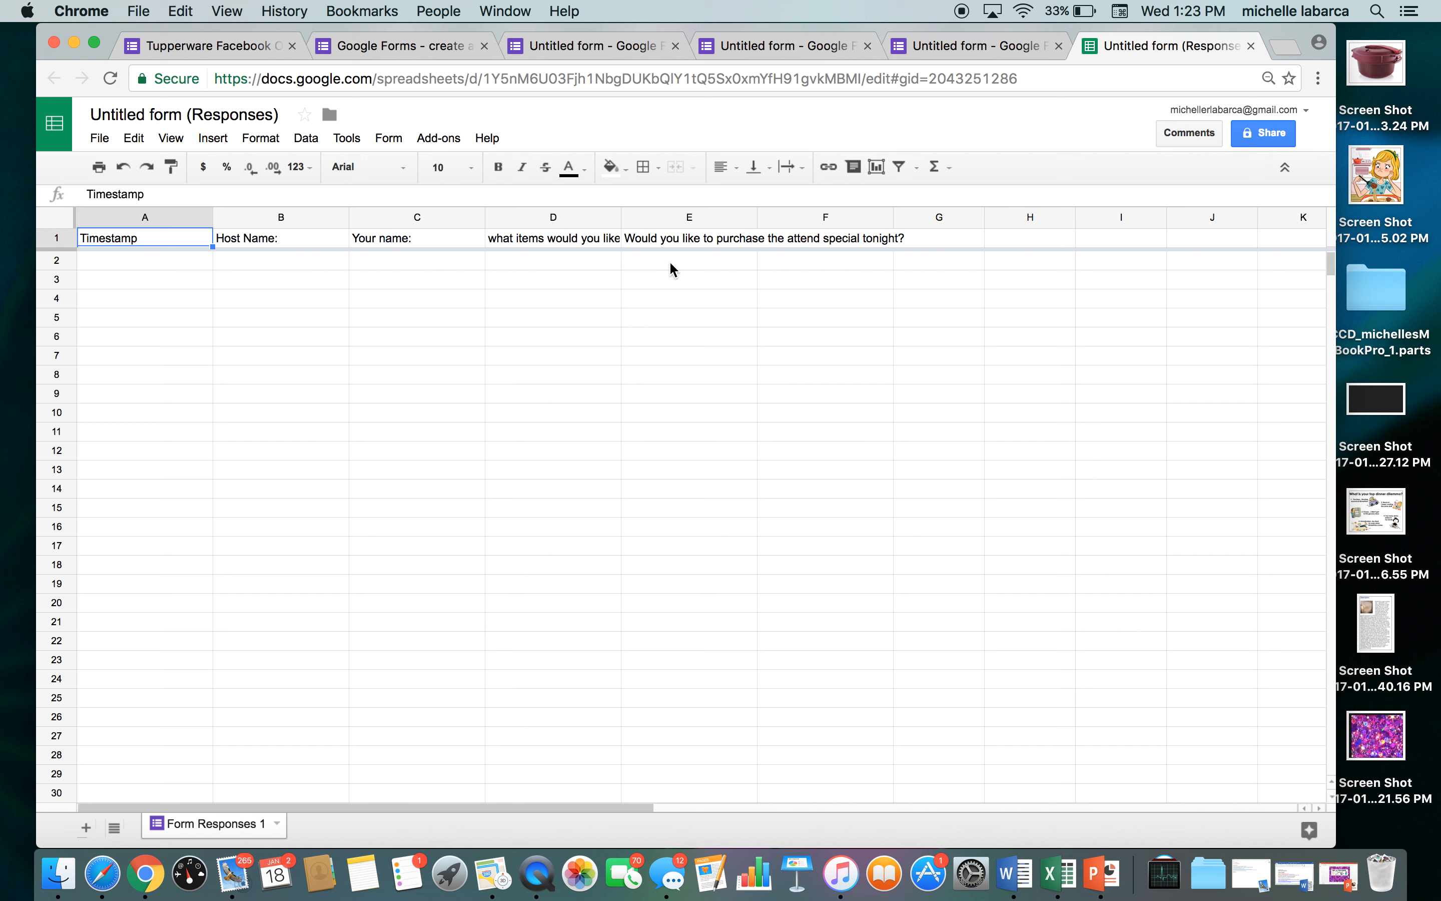
{"action": "mouse_move", "coordinate": [816, 264]}
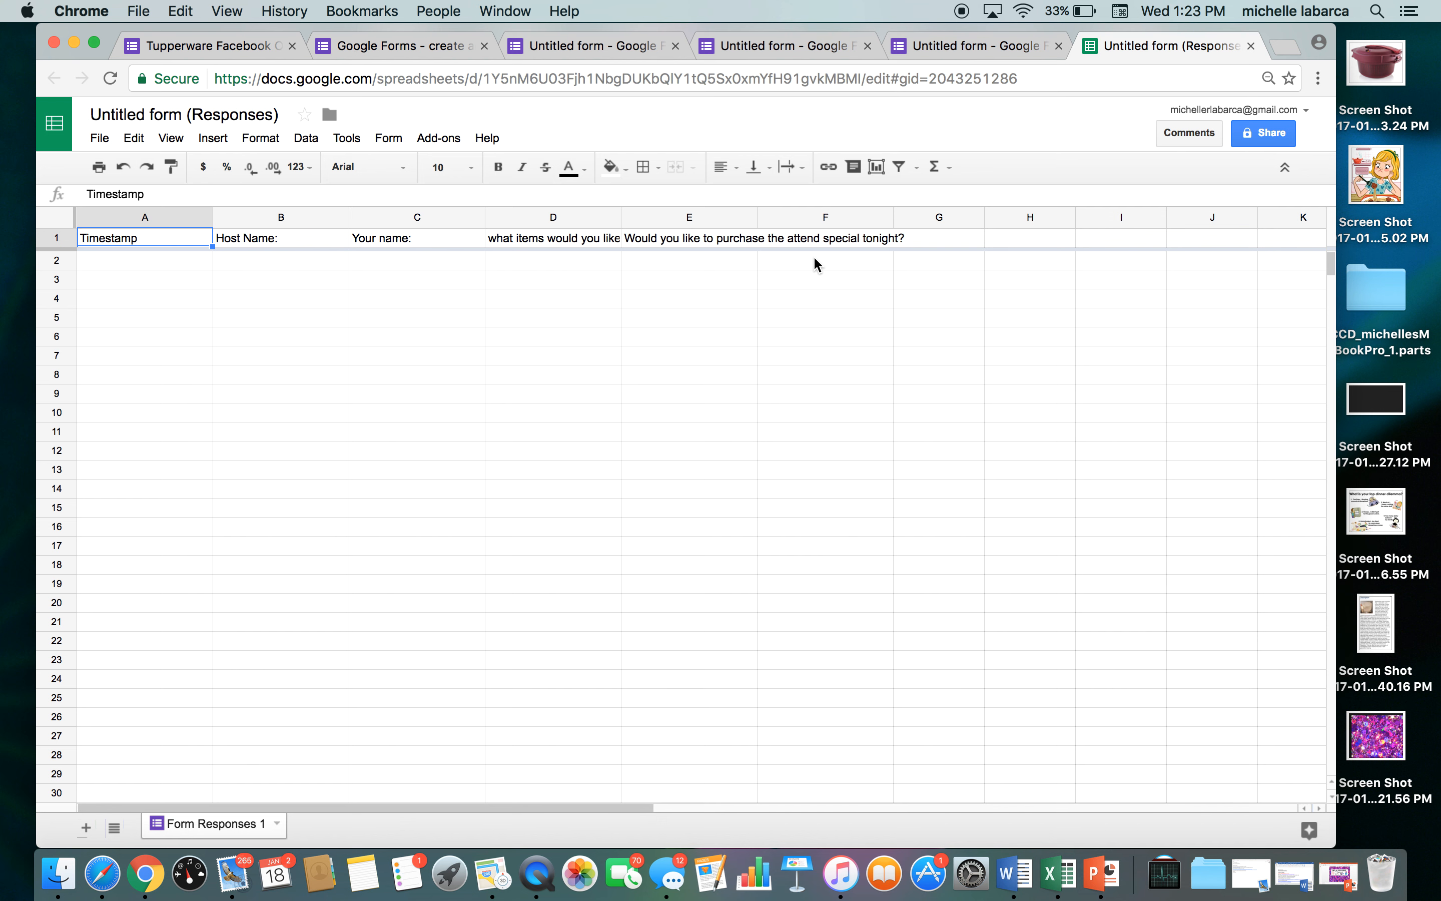
{"action": "mouse_move", "coordinate": [1140, 46]}
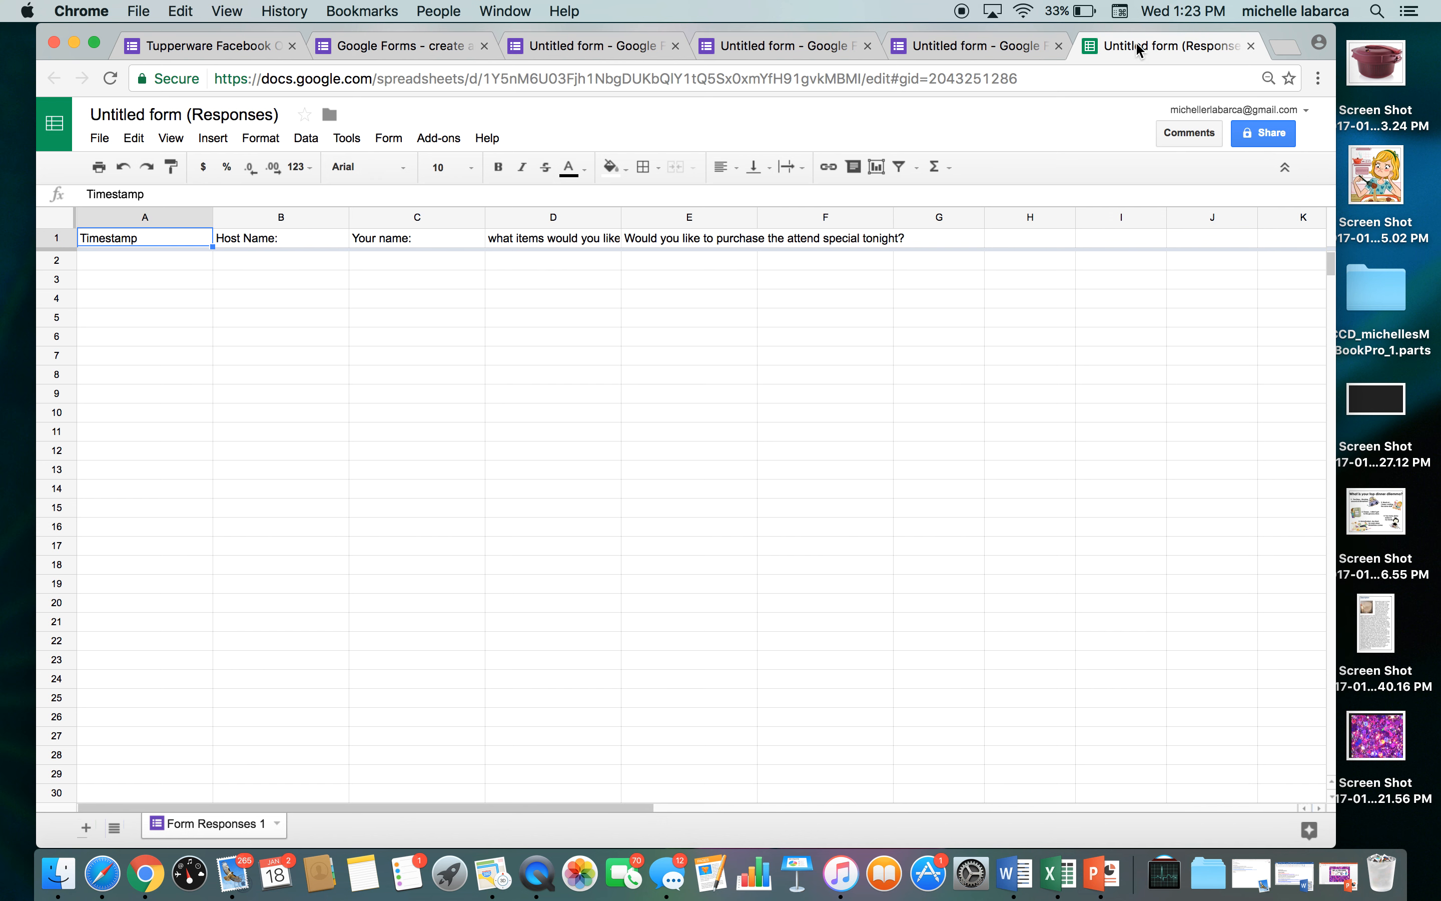
Close the Untitled form (Responses) spreadsheet tab and return to the form
{"action": "left_click", "coordinate": [1167, 46]}
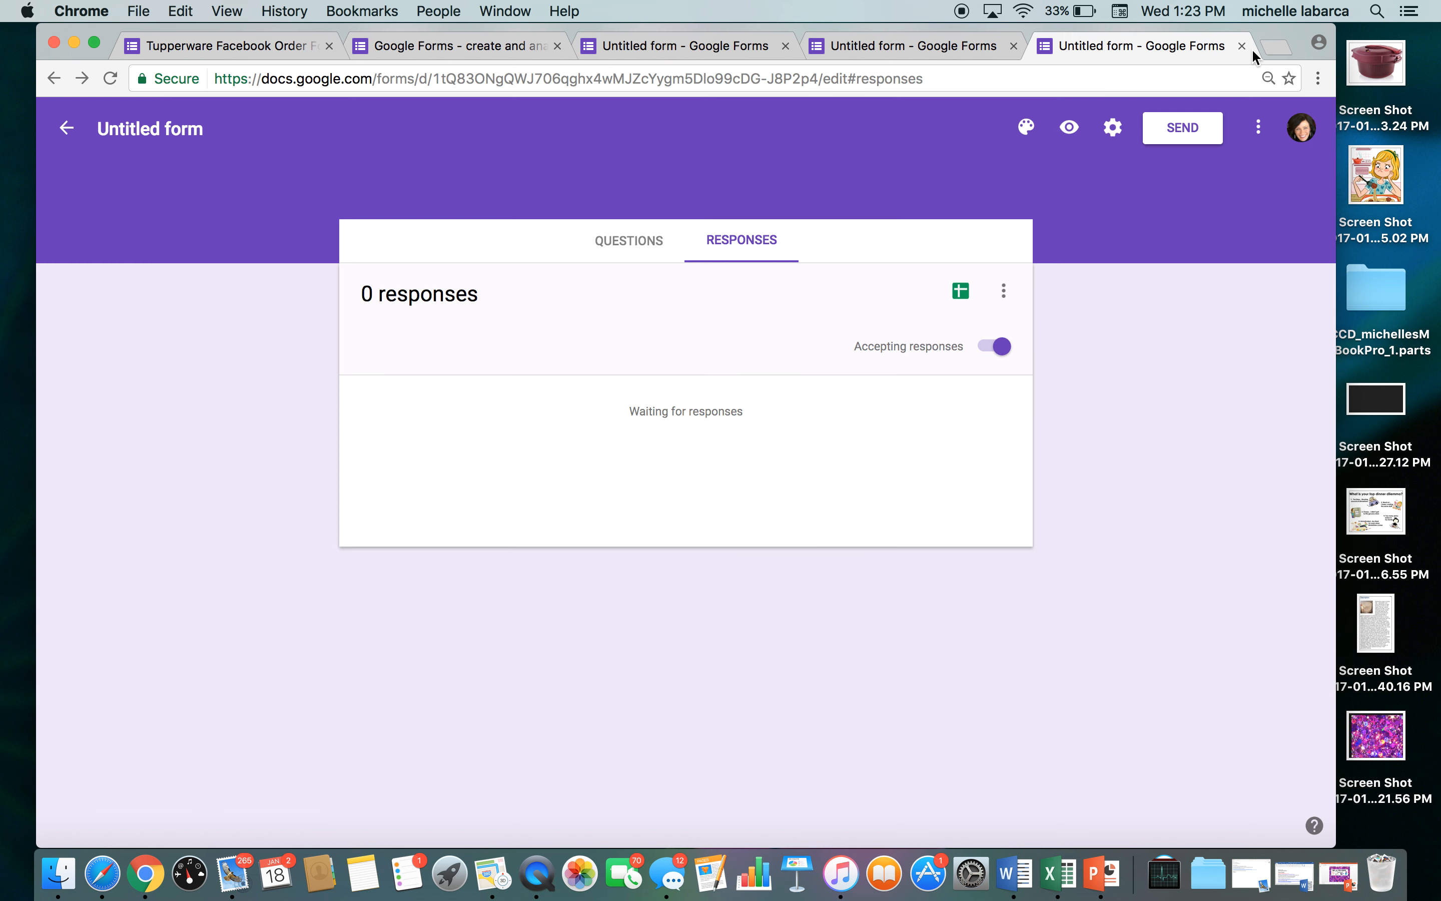
{"action": "mouse_move", "coordinate": [1248, 59]}
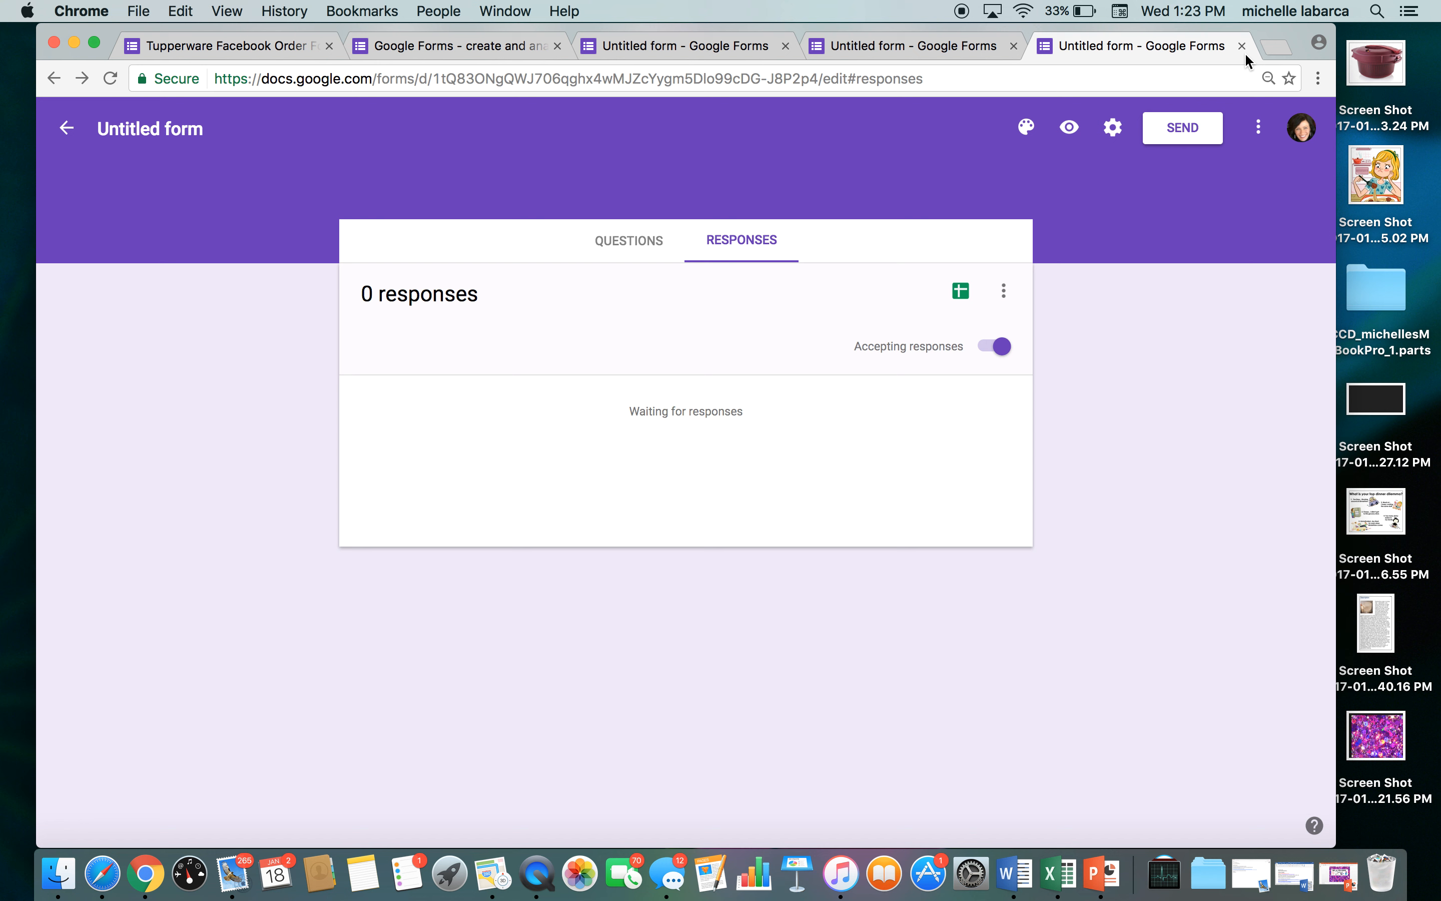
{"action": "mouse_move", "coordinate": [795, 252]}
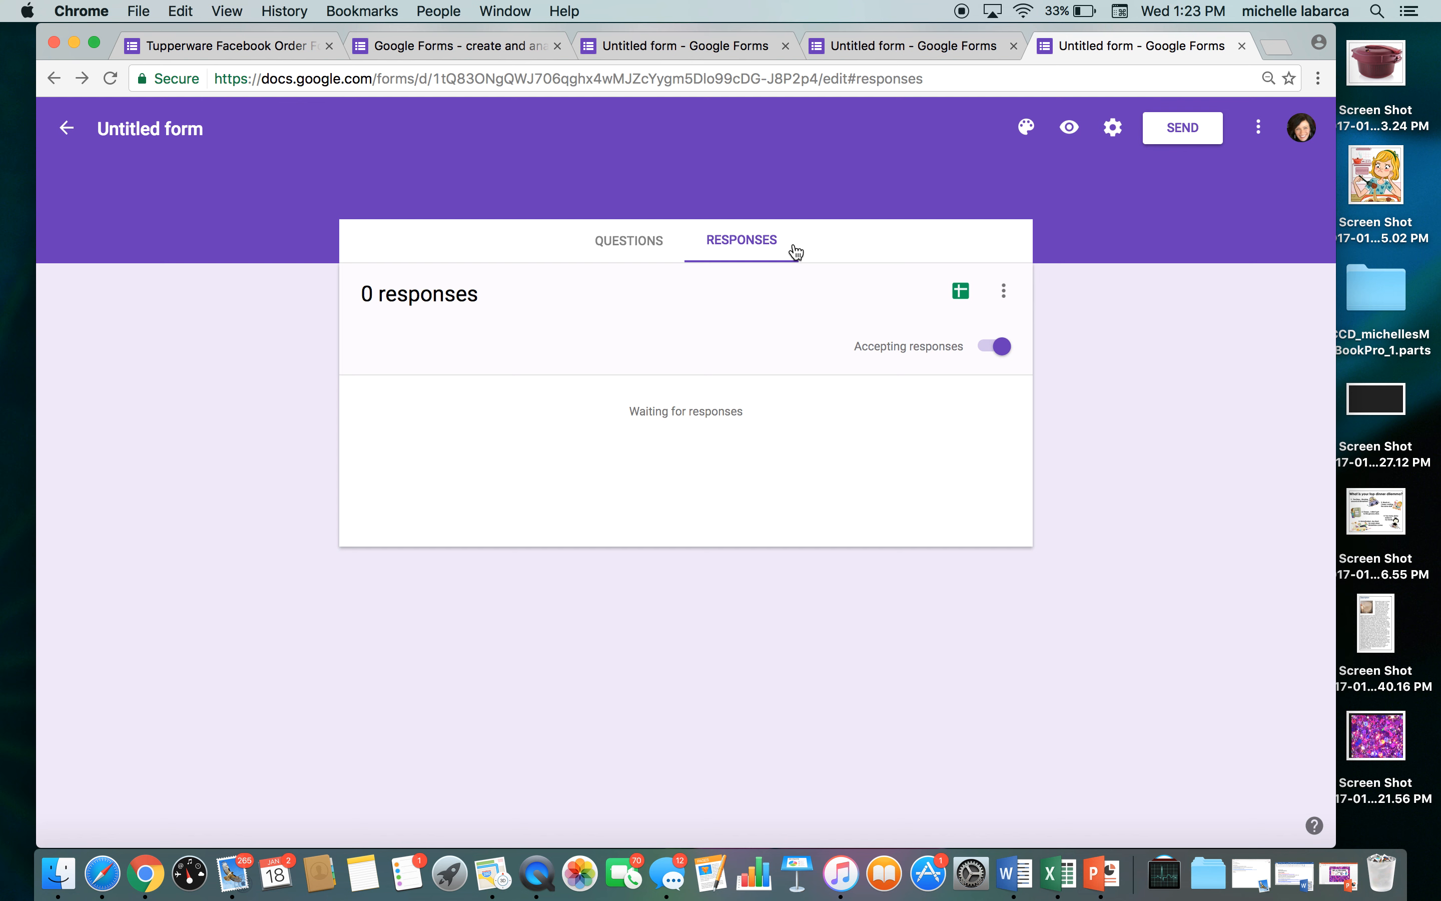
Switch the form back to its Questions view
{"action": "left_click", "coordinate": [621, 240]}
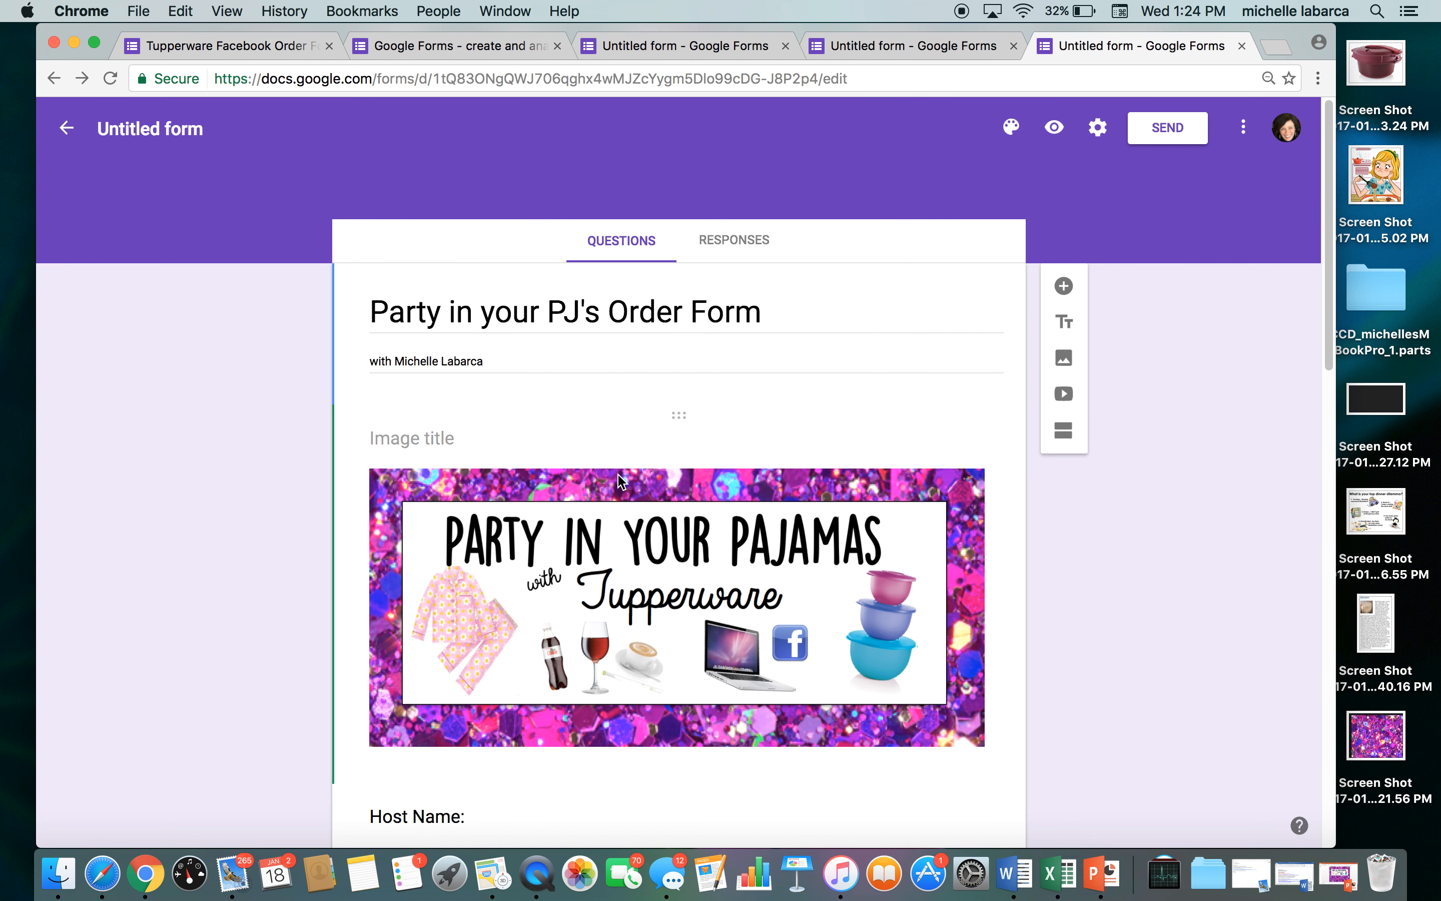
{"action": "mouse_move", "coordinate": [1097, 127]}
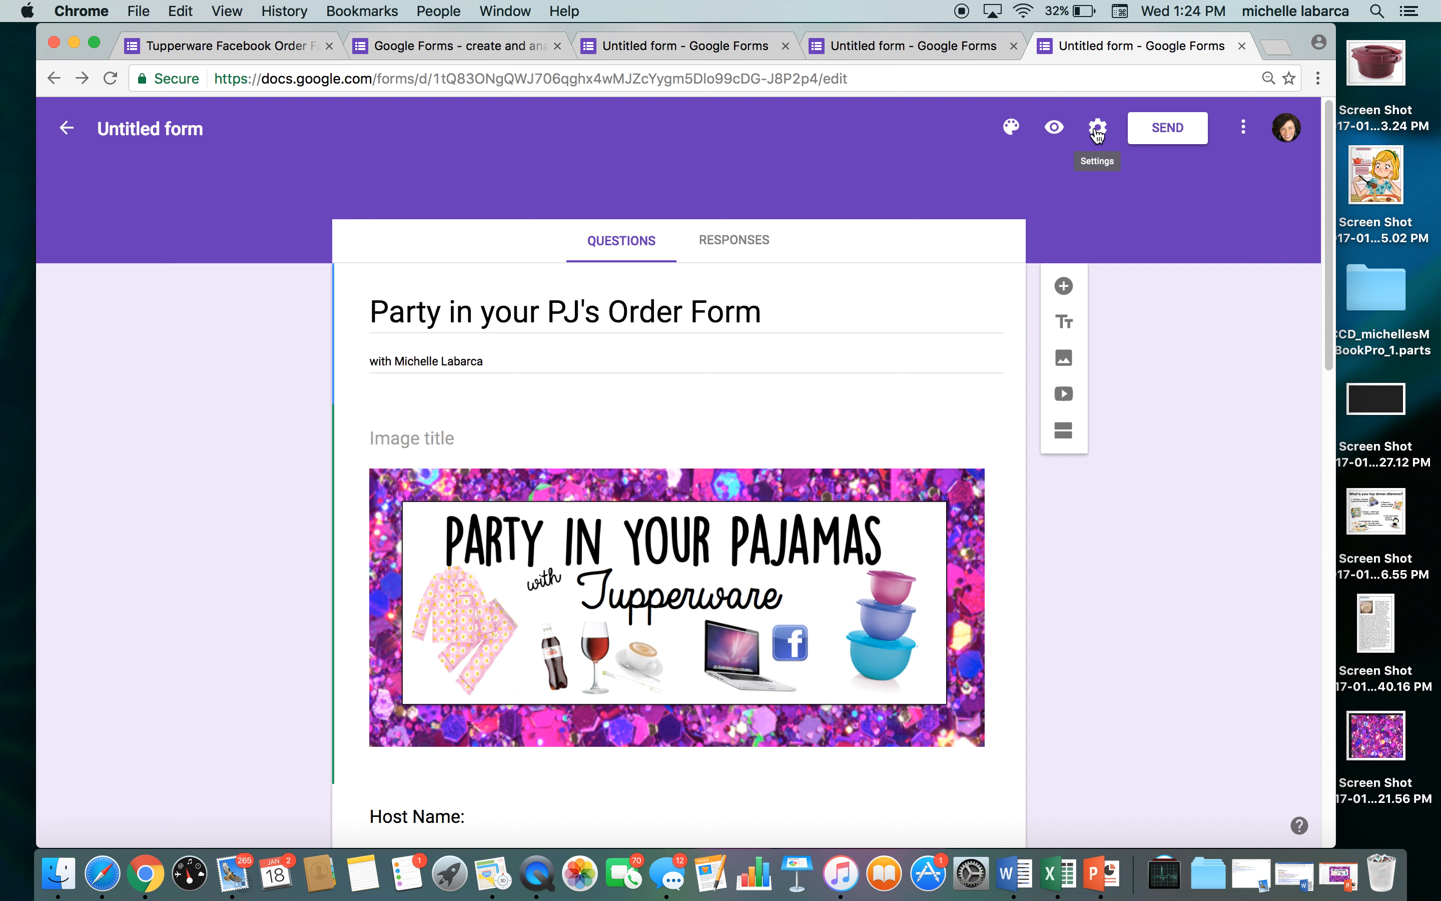
Save Presentation settings keeping 'Show link to submit another response' checked
{"action": "left_click", "coordinate": [1097, 127]}
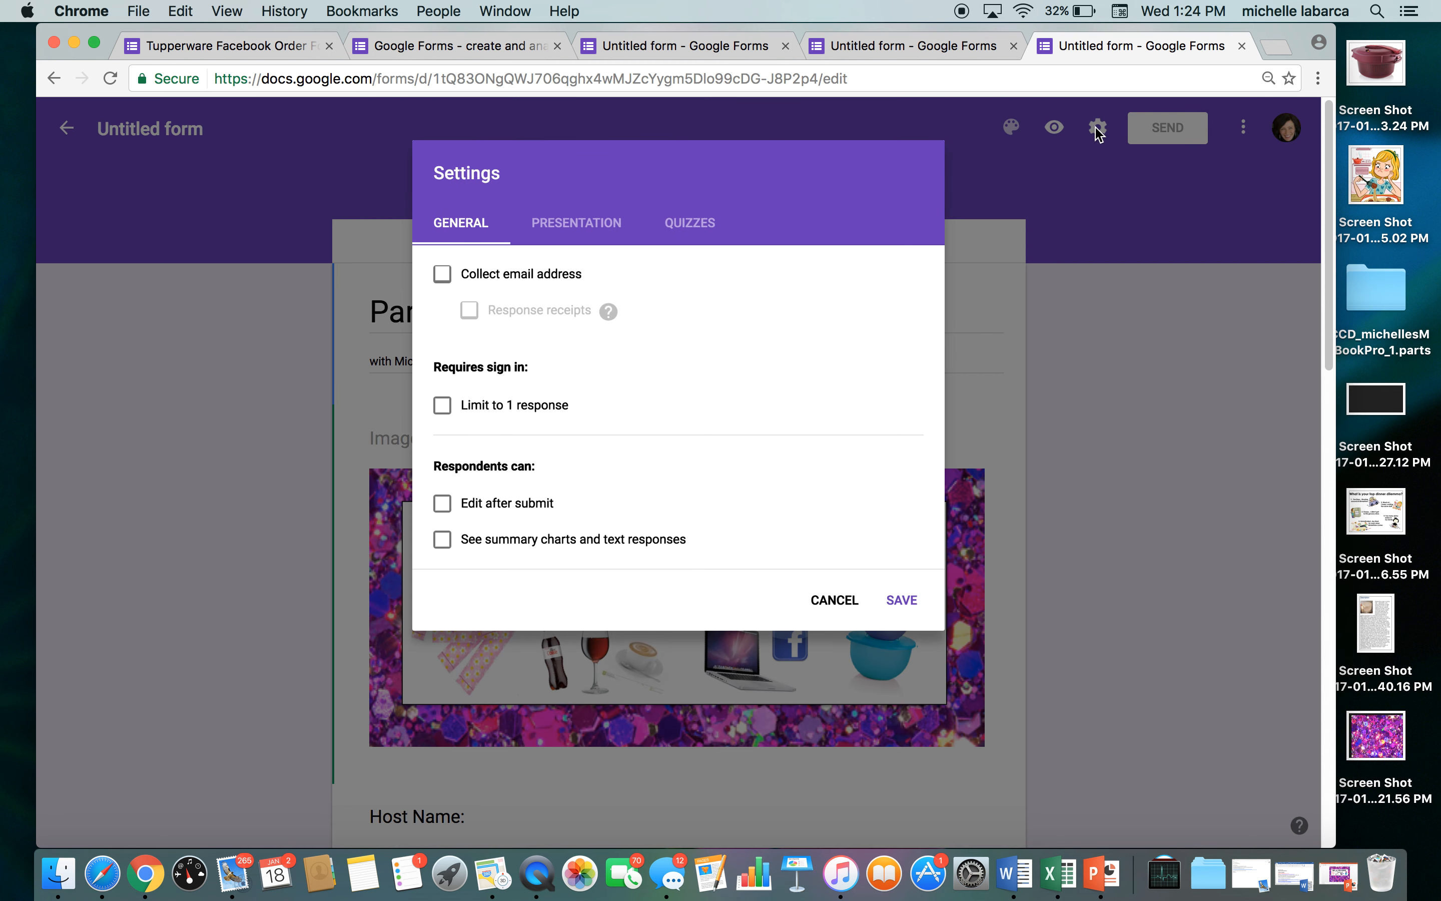
{"action": "mouse_move", "coordinate": [773, 337]}
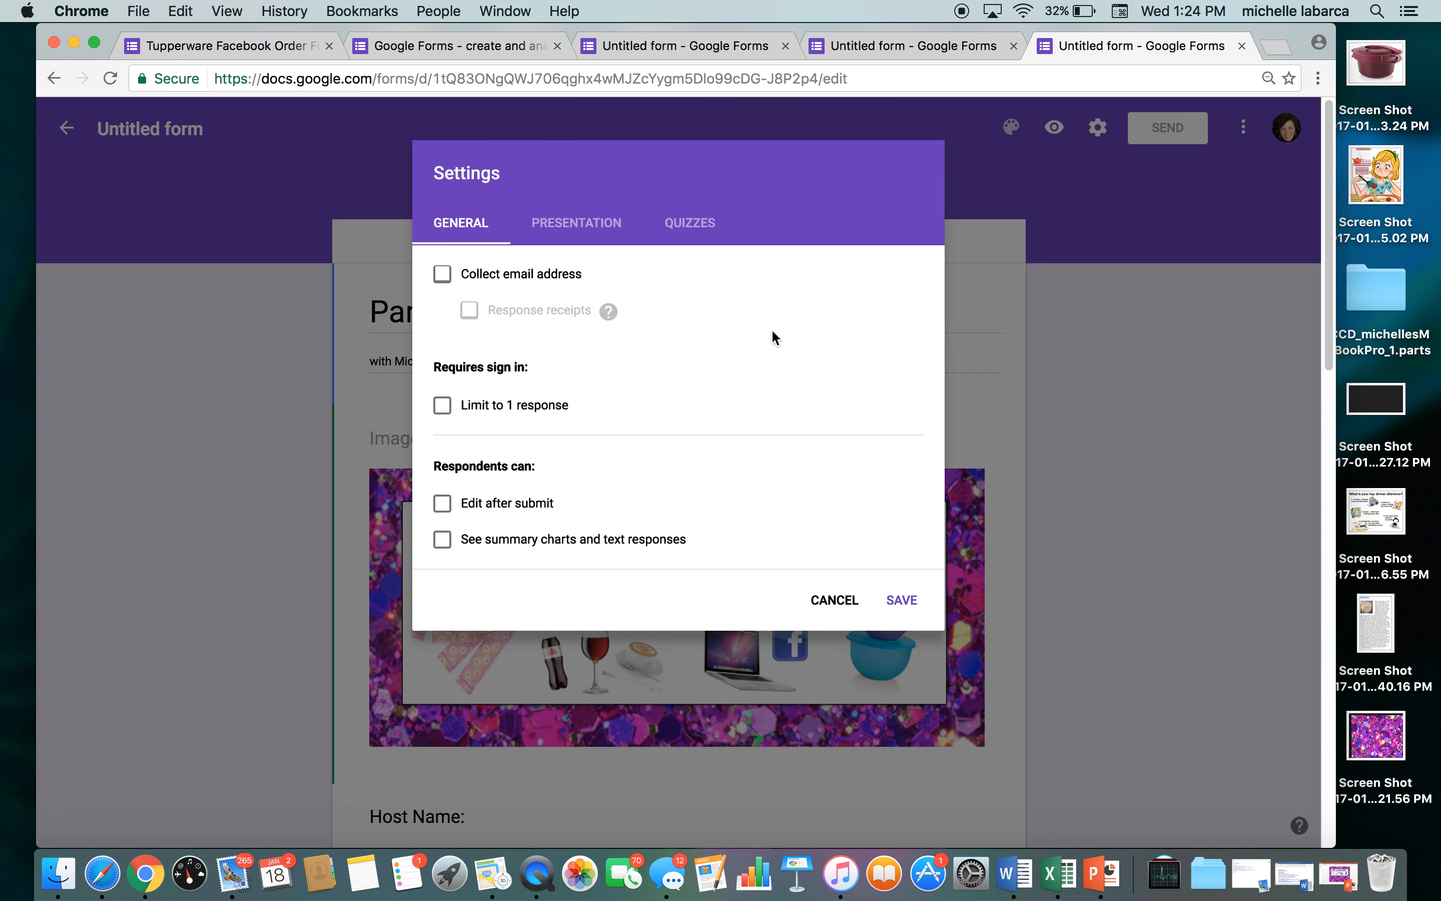
{"action": "mouse_move", "coordinate": [692, 309]}
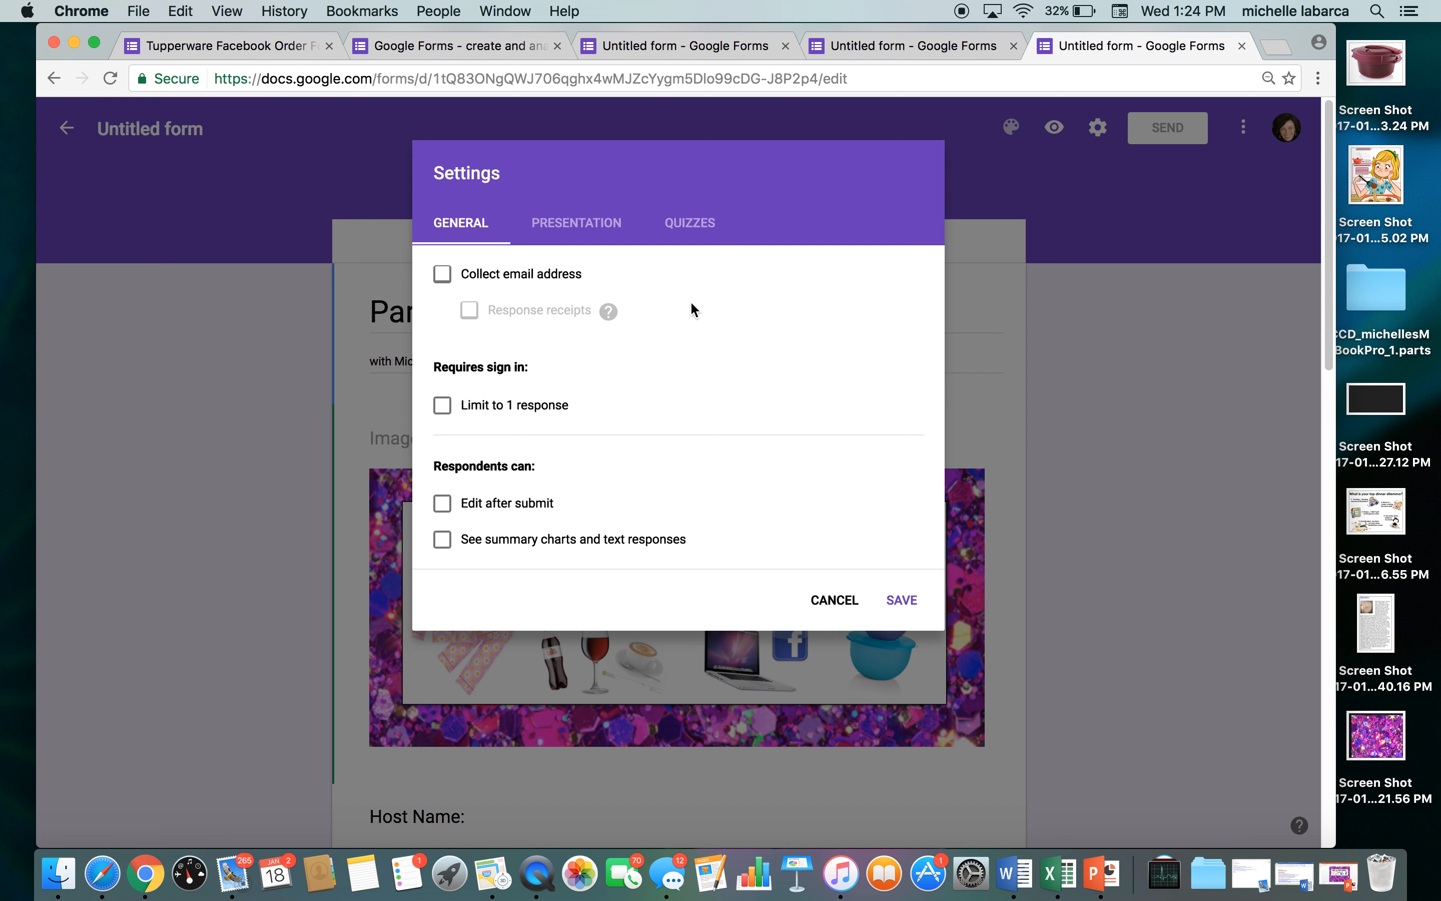
{"action": "left_click", "coordinate": [576, 222]}
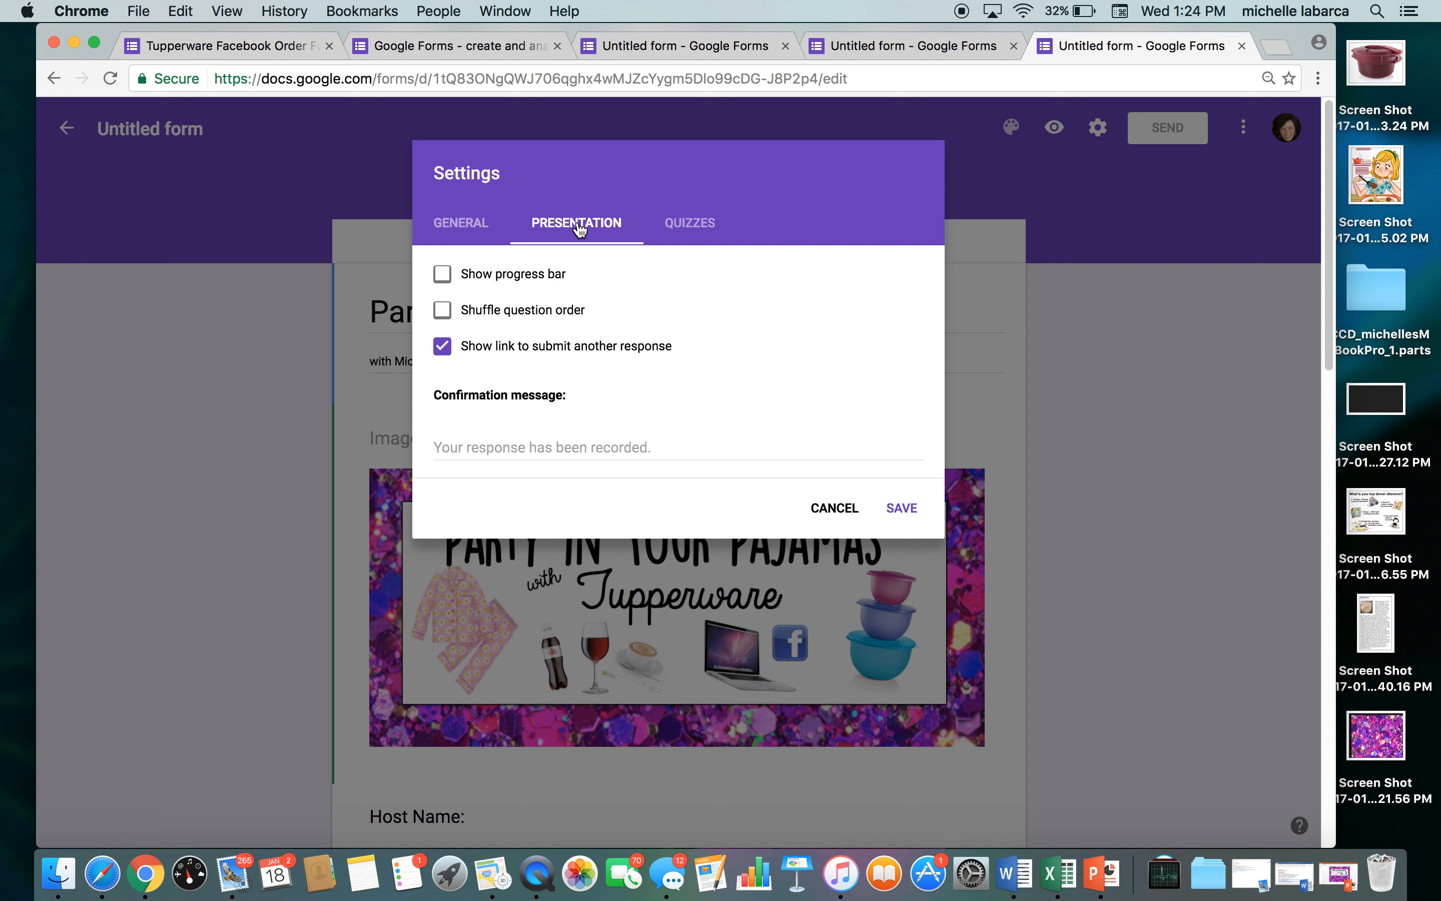
{"action": "mouse_move", "coordinate": [526, 393]}
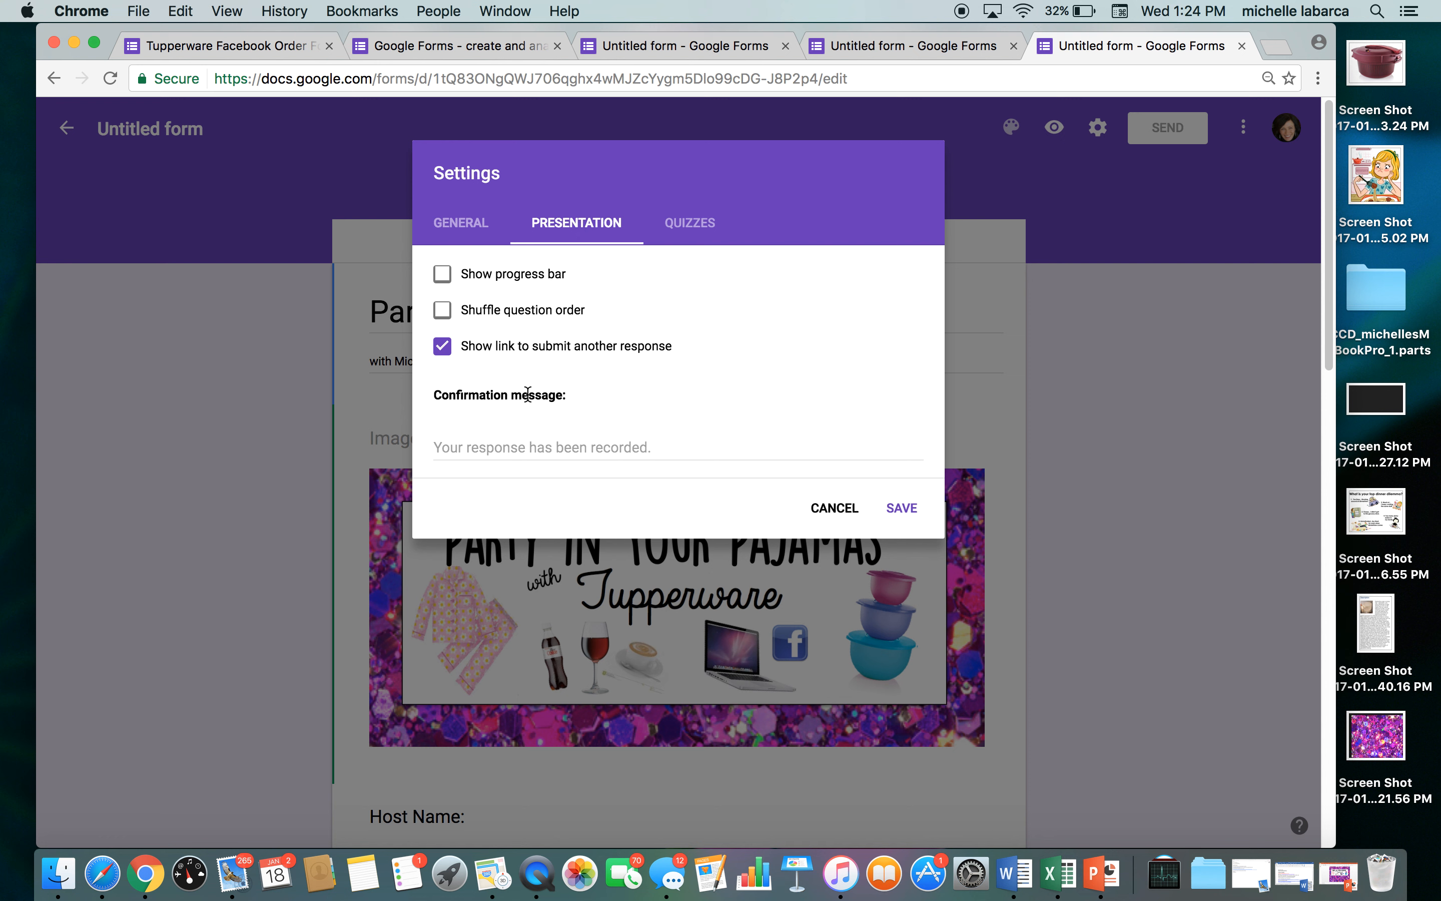
{"action": "mouse_move", "coordinate": [526, 422]}
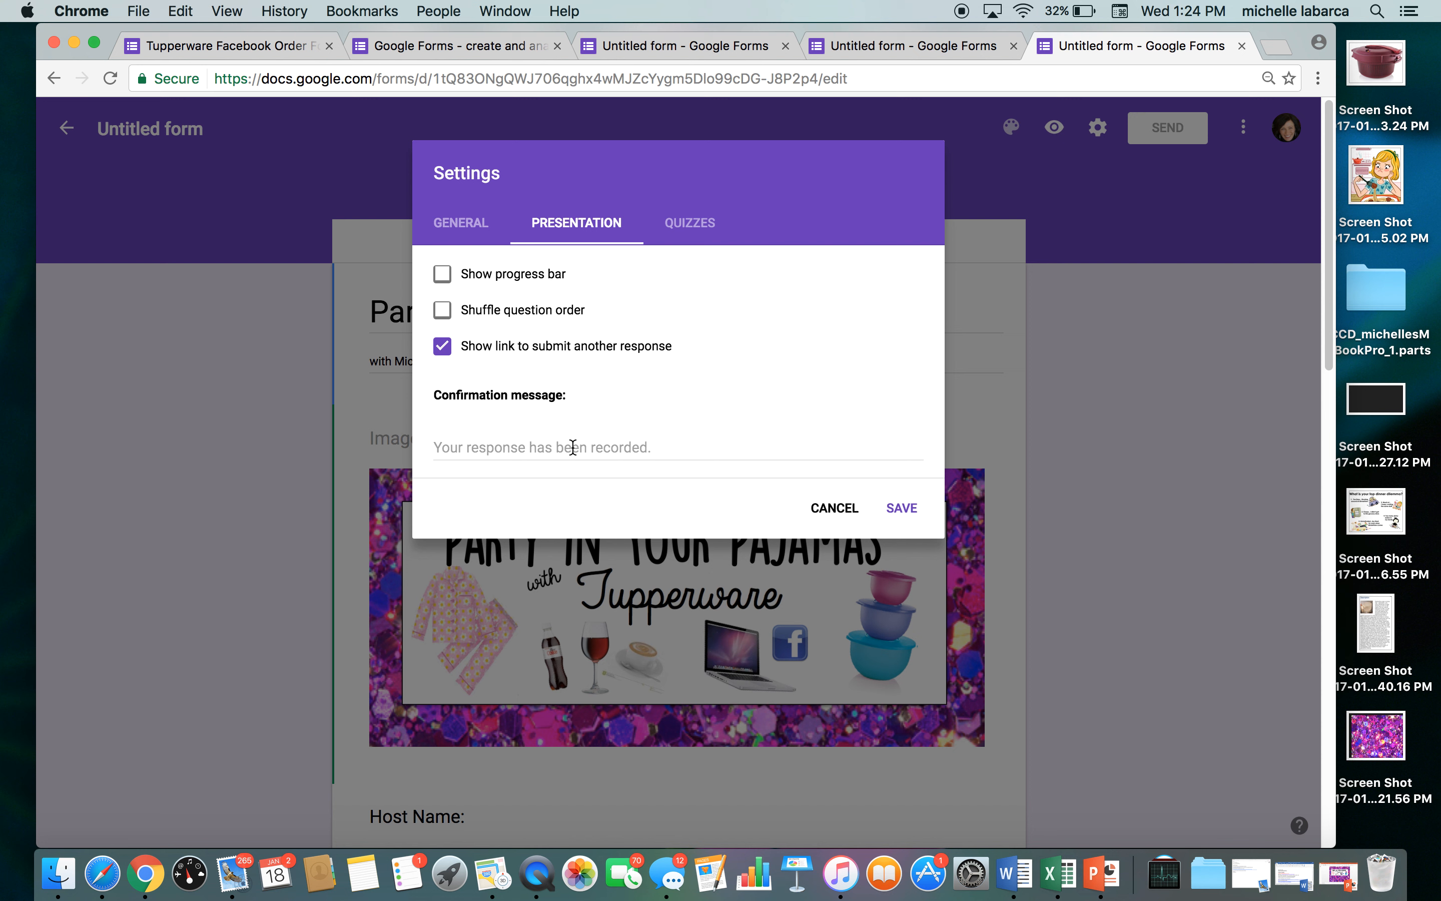
{"action": "mouse_move", "coordinate": [657, 445]}
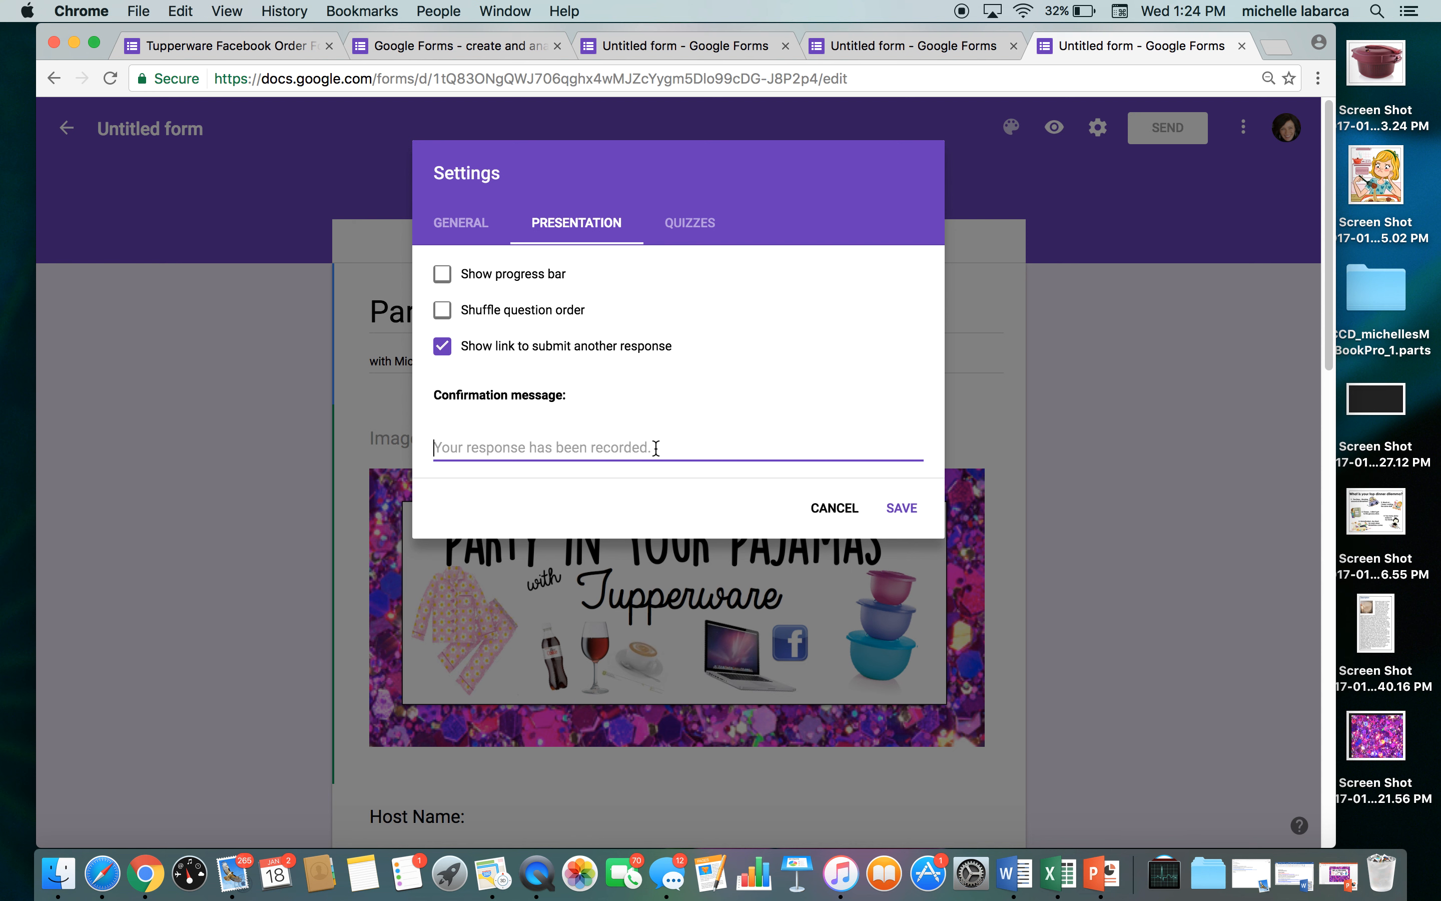
{"action": "mouse_move", "coordinate": [392, 450]}
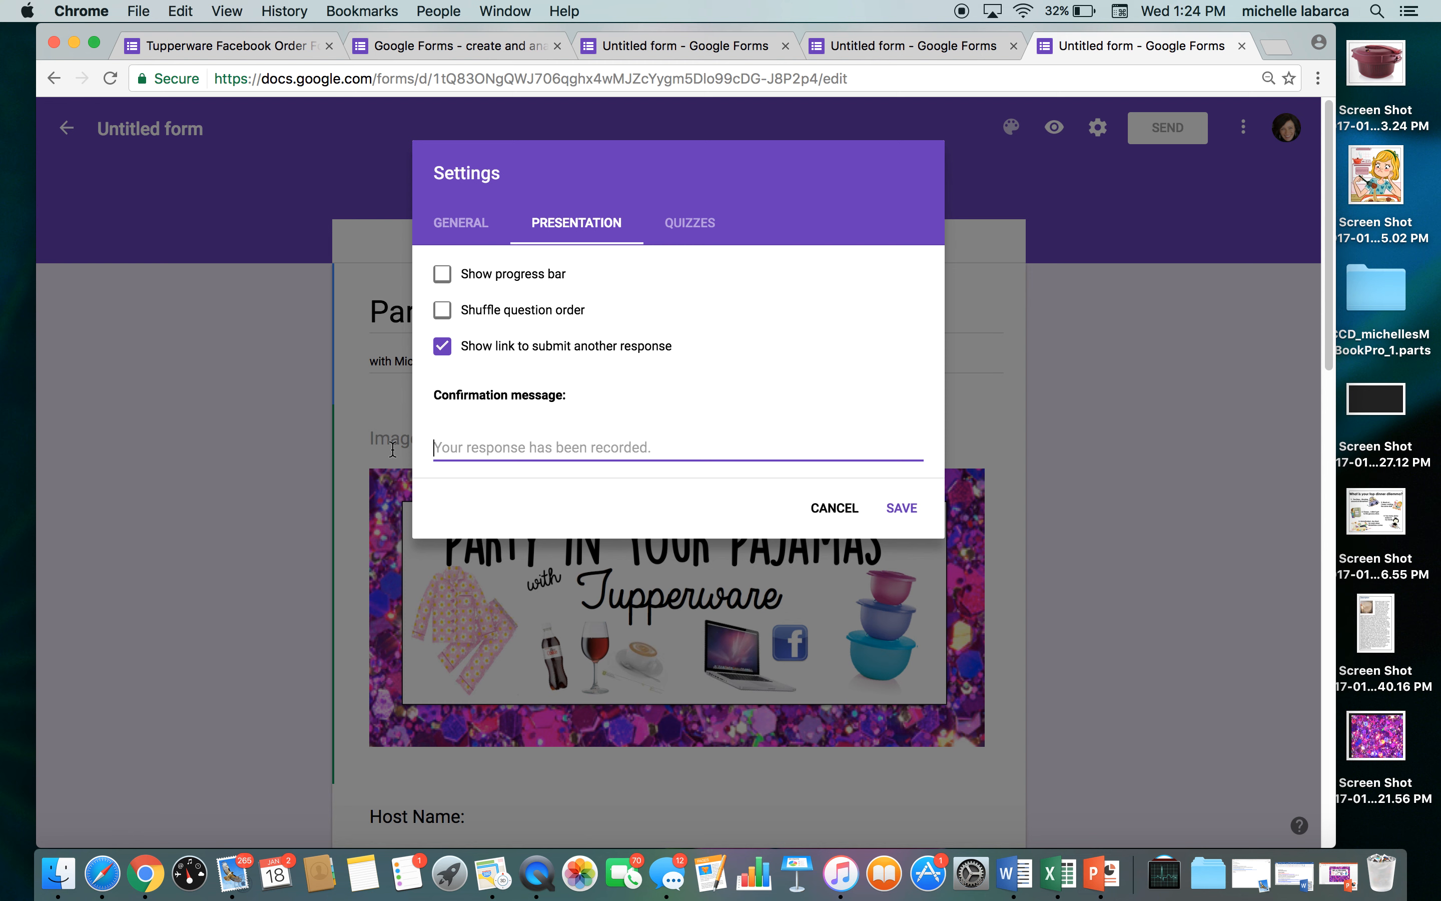
{"action": "mouse_move", "coordinate": [528, 440]}
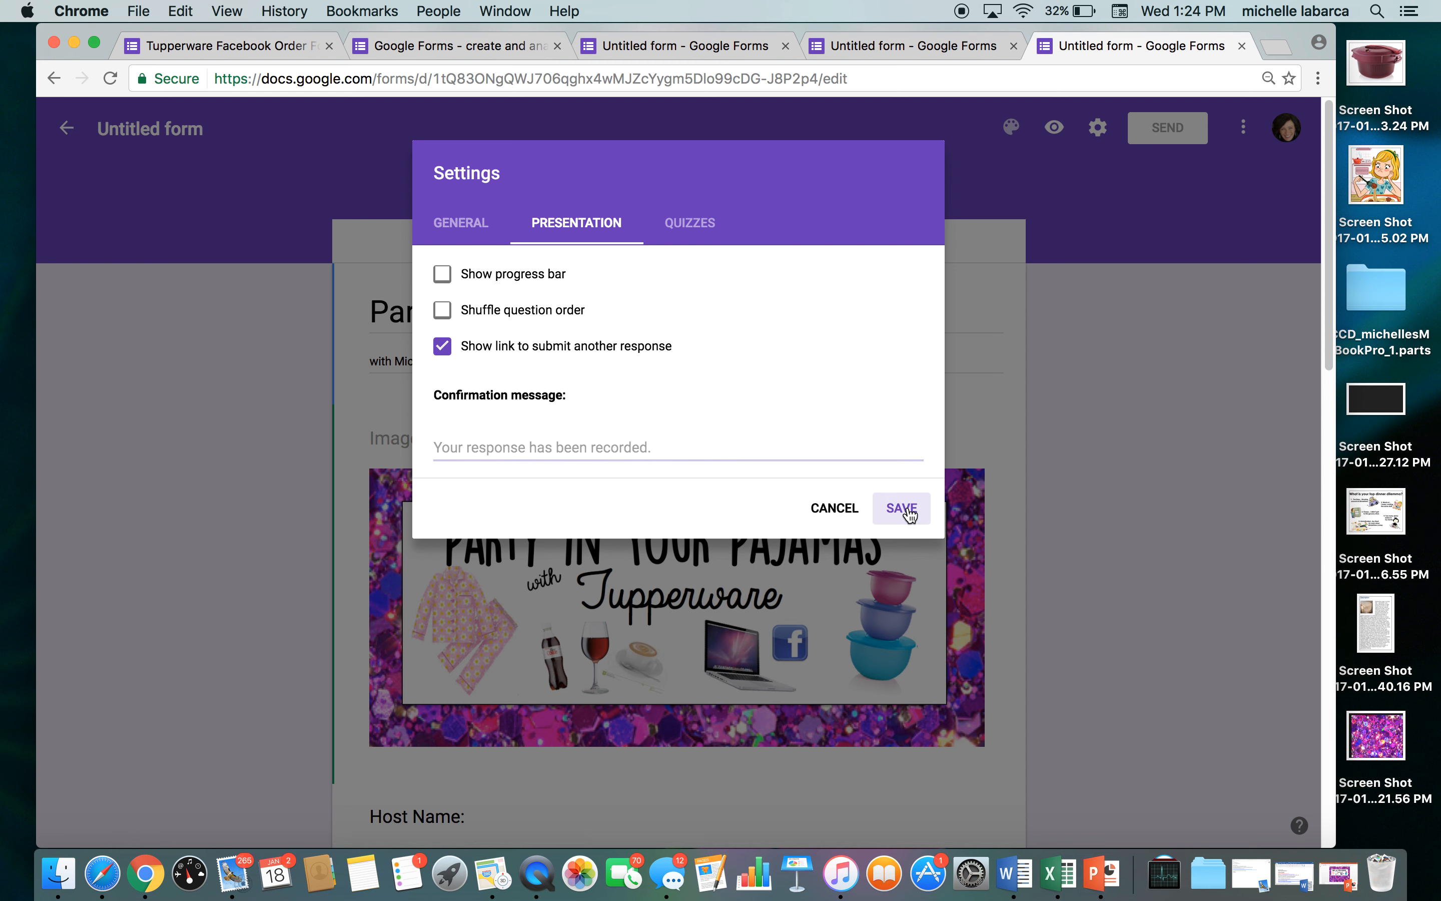
{"action": "left_click", "coordinate": [899, 509]}
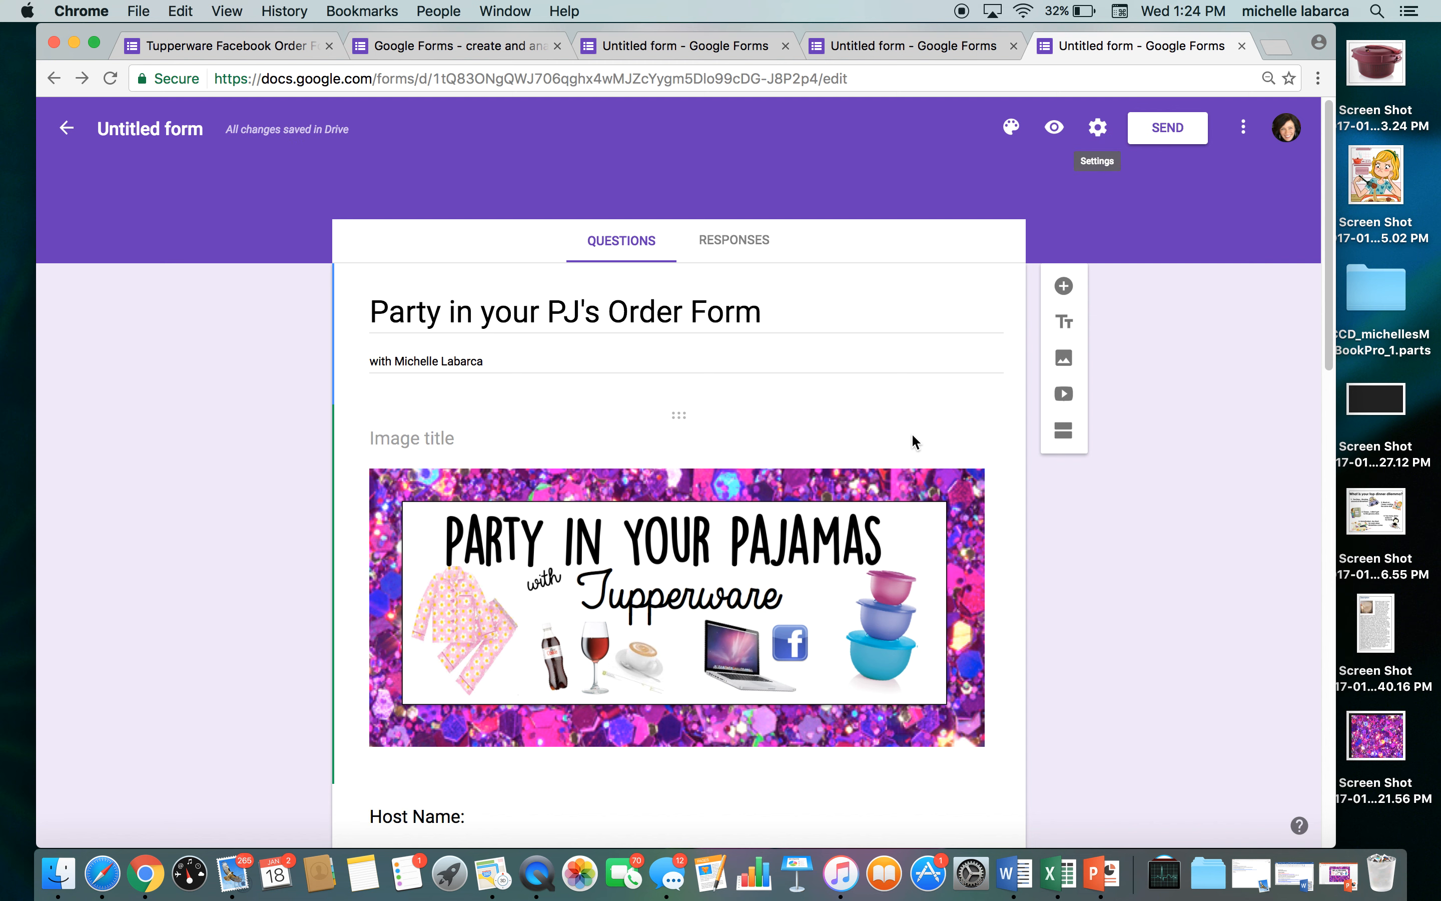
{"action": "scroll", "scroll_direction": "down", "scroll_amount": 3}
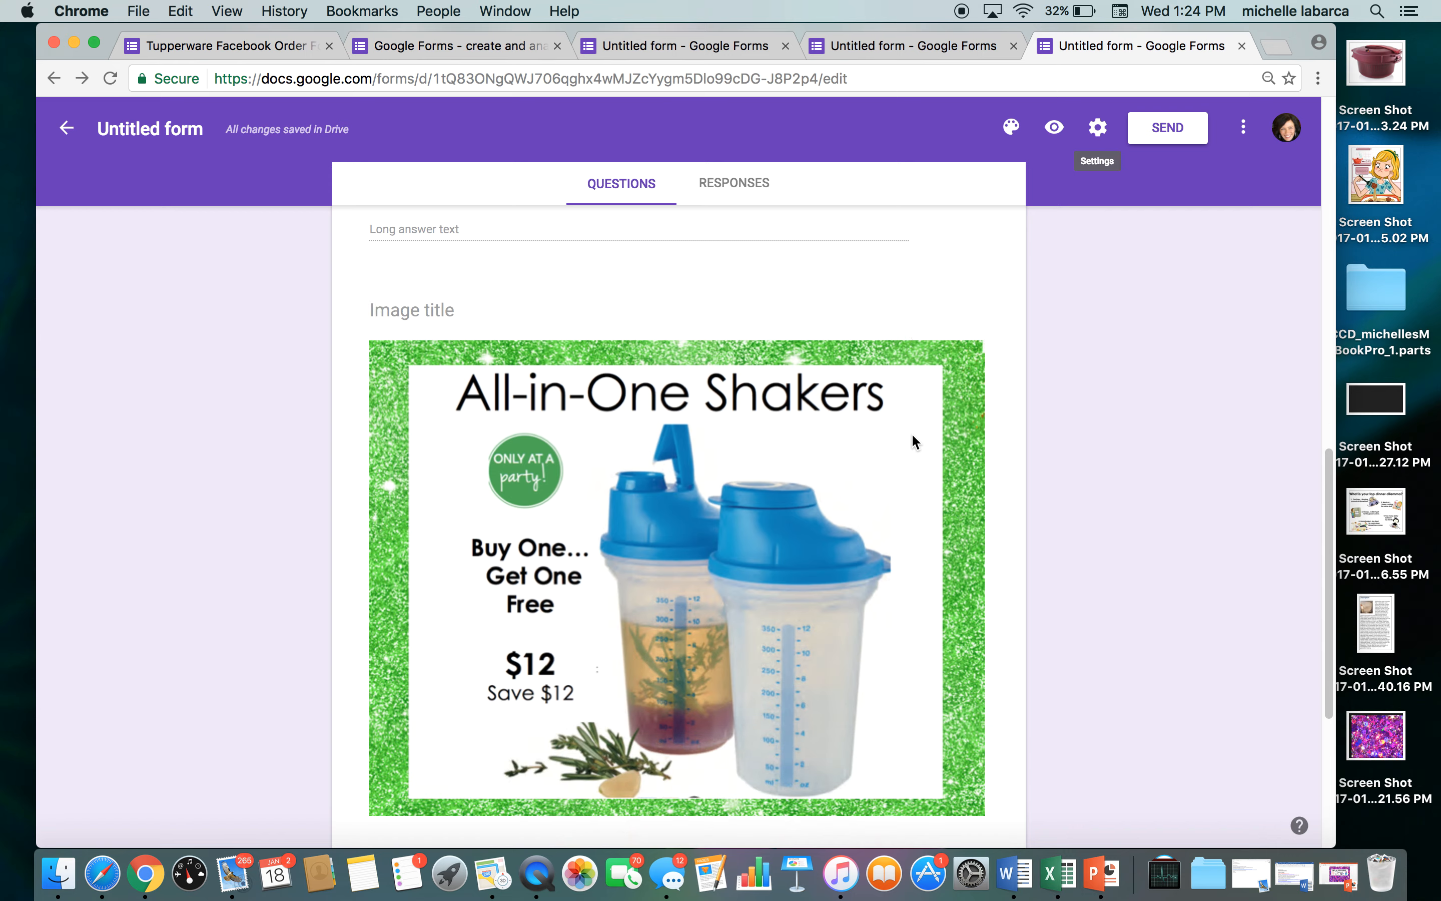
{"action": "scroll", "scroll_direction": "up", "scroll_amount": 3}
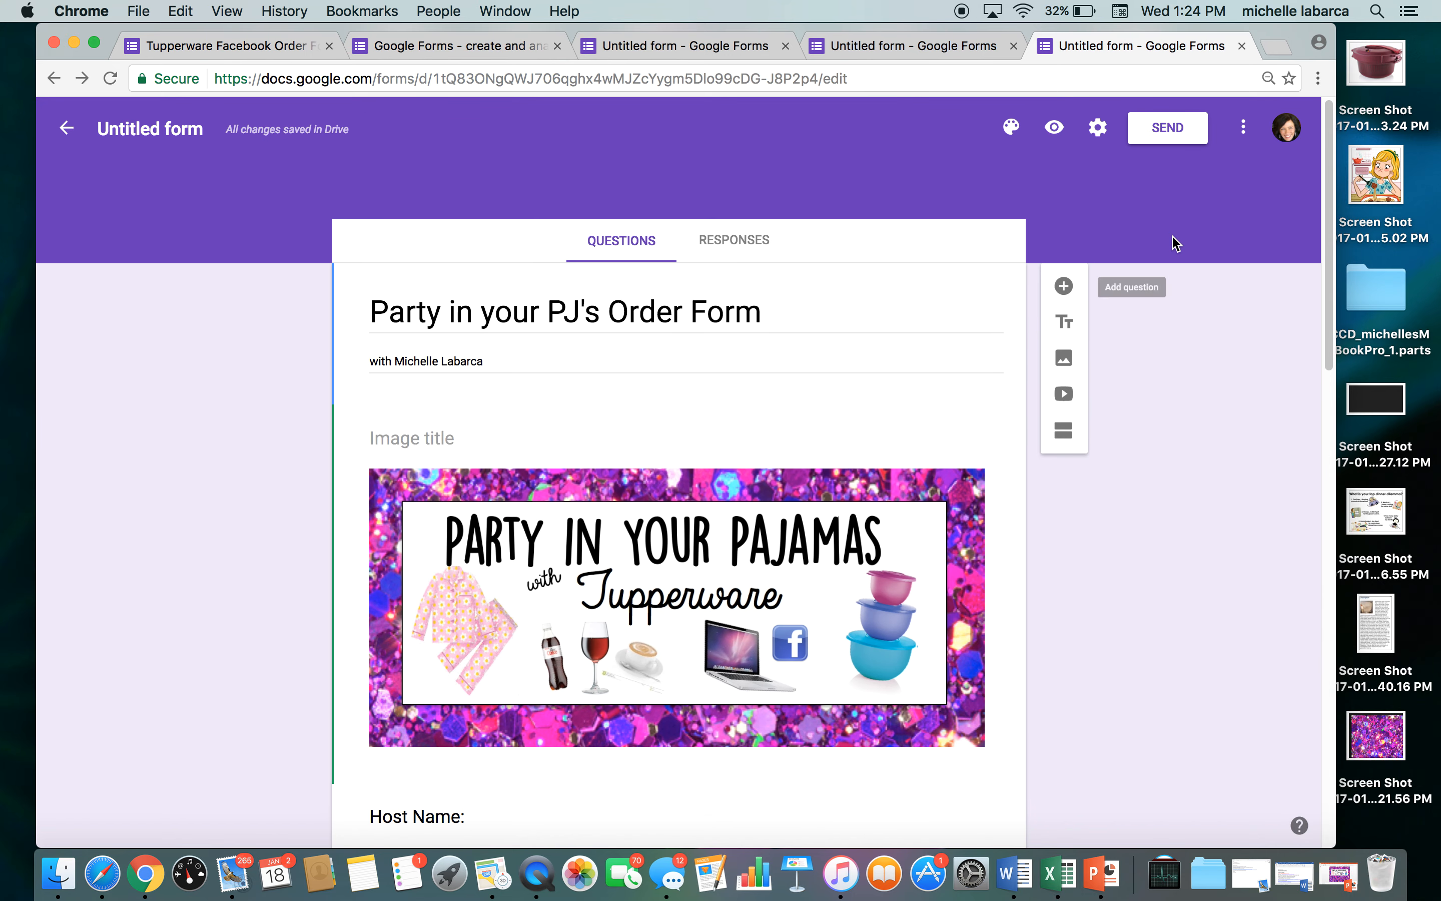
{"action": "mouse_move", "coordinate": [1174, 138]}
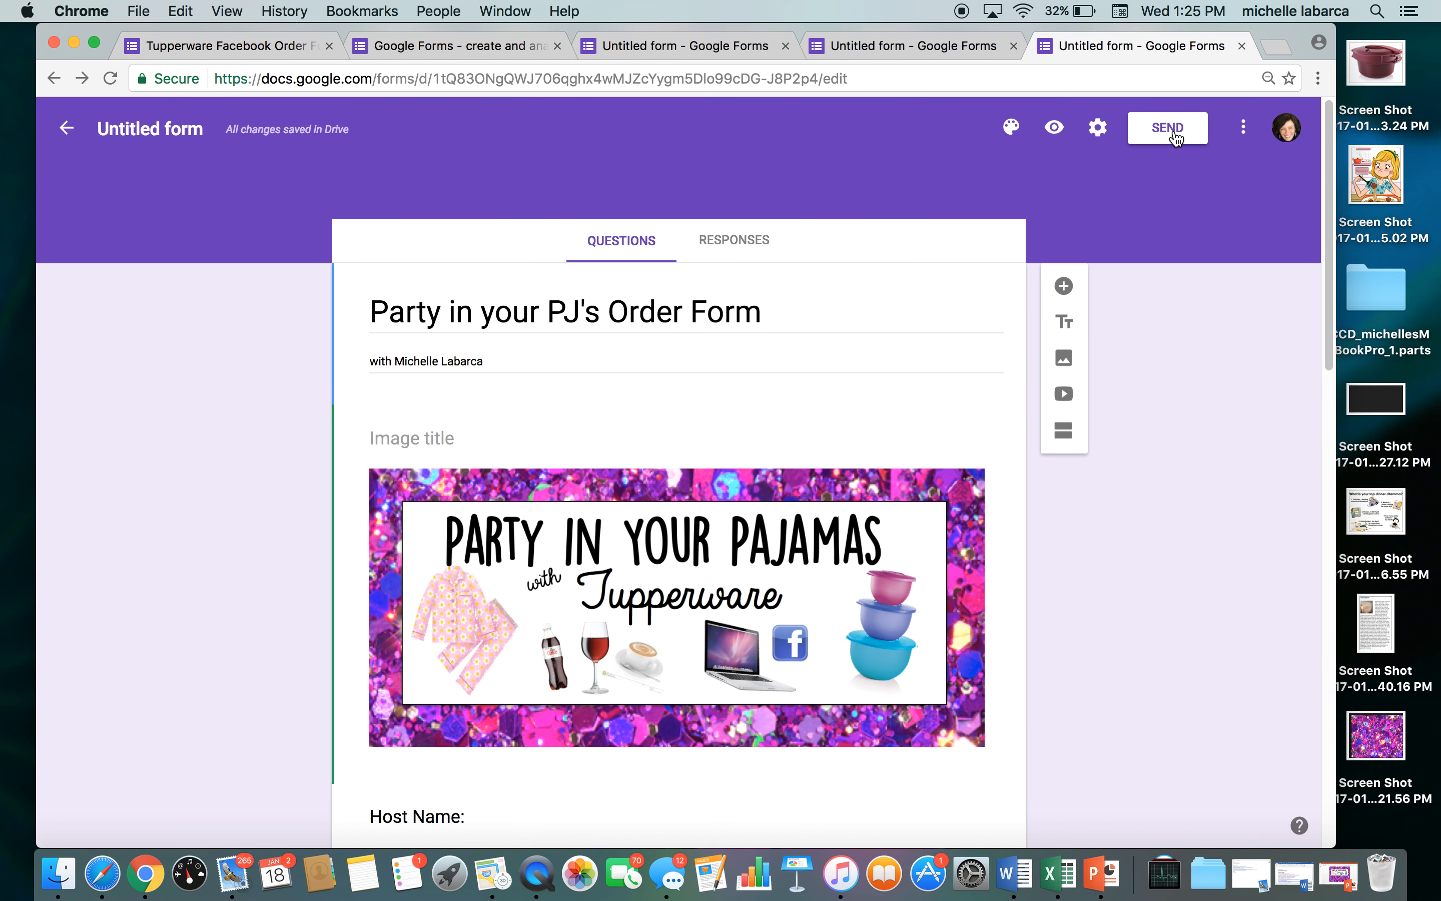
Generate a shortened goo.gl share link for the form via Send, then return to the editor
{"action": "left_click", "coordinate": [1167, 129]}
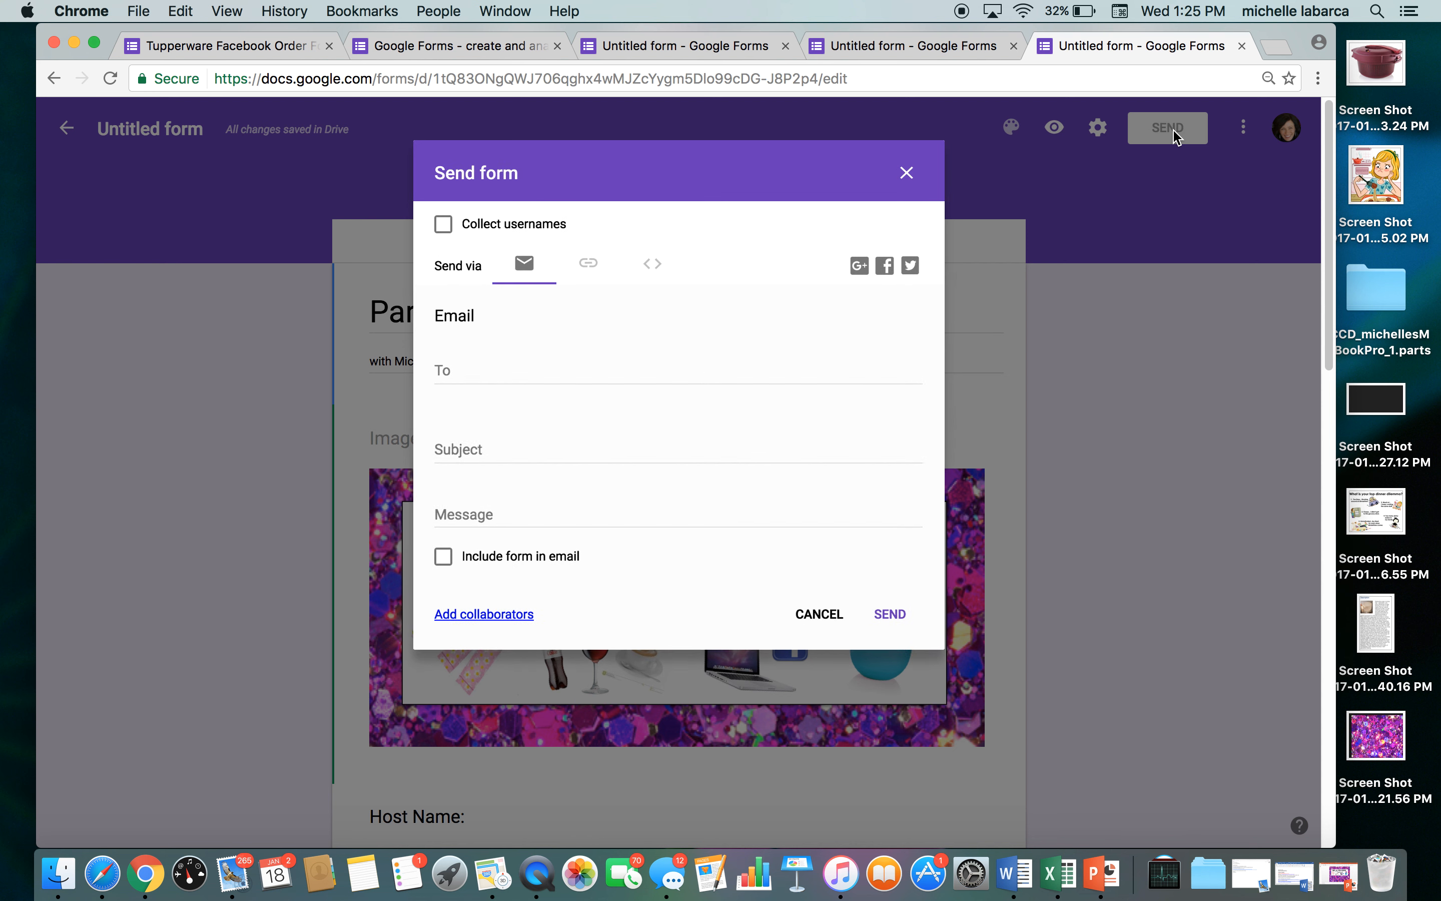
{"action": "mouse_move", "coordinate": [998, 215]}
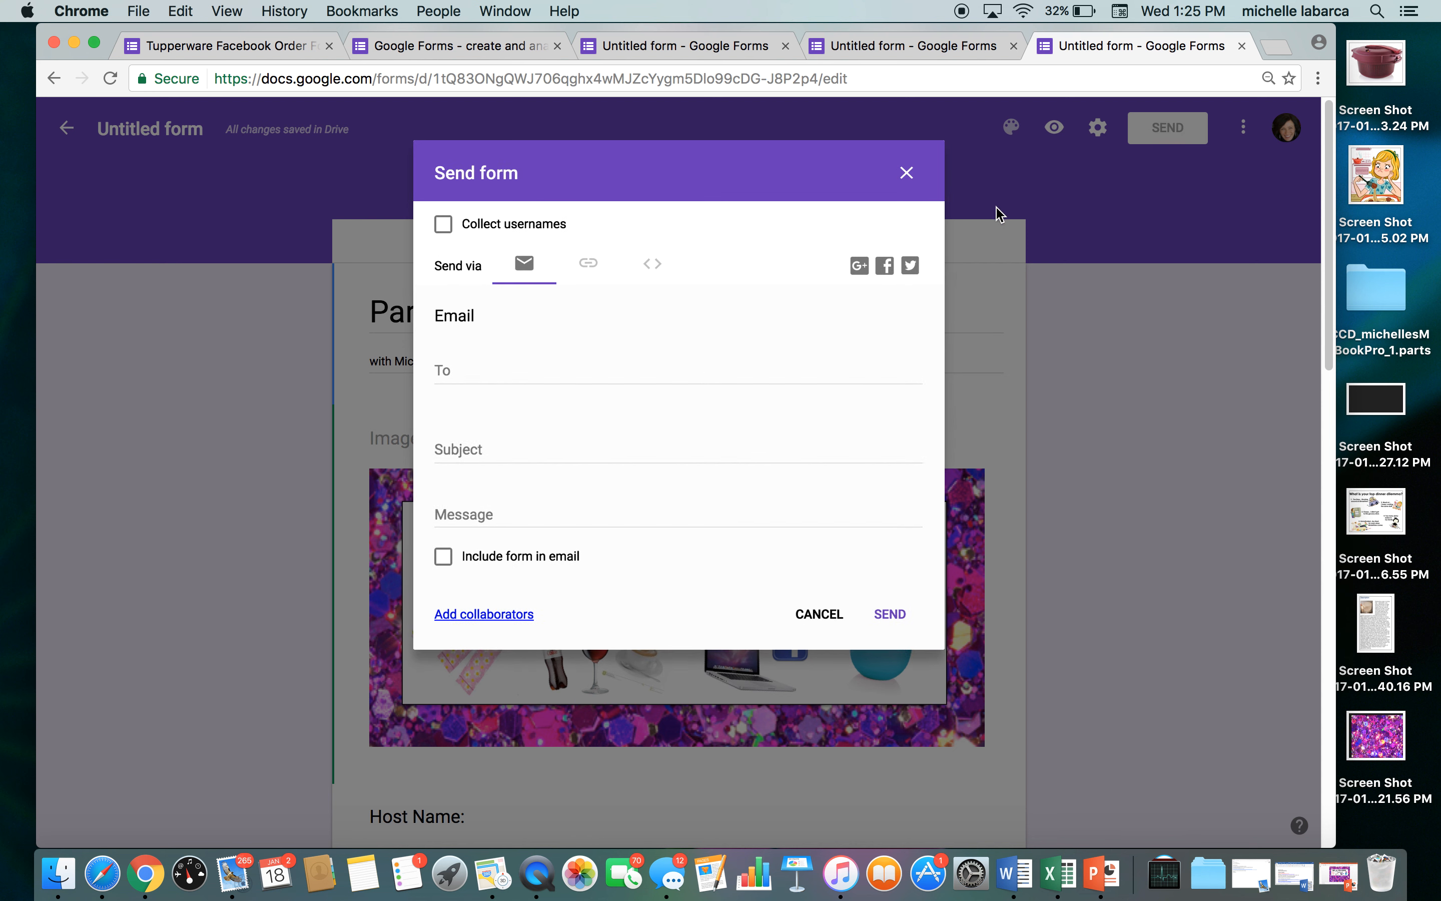
{"action": "mouse_move", "coordinate": [588, 266]}
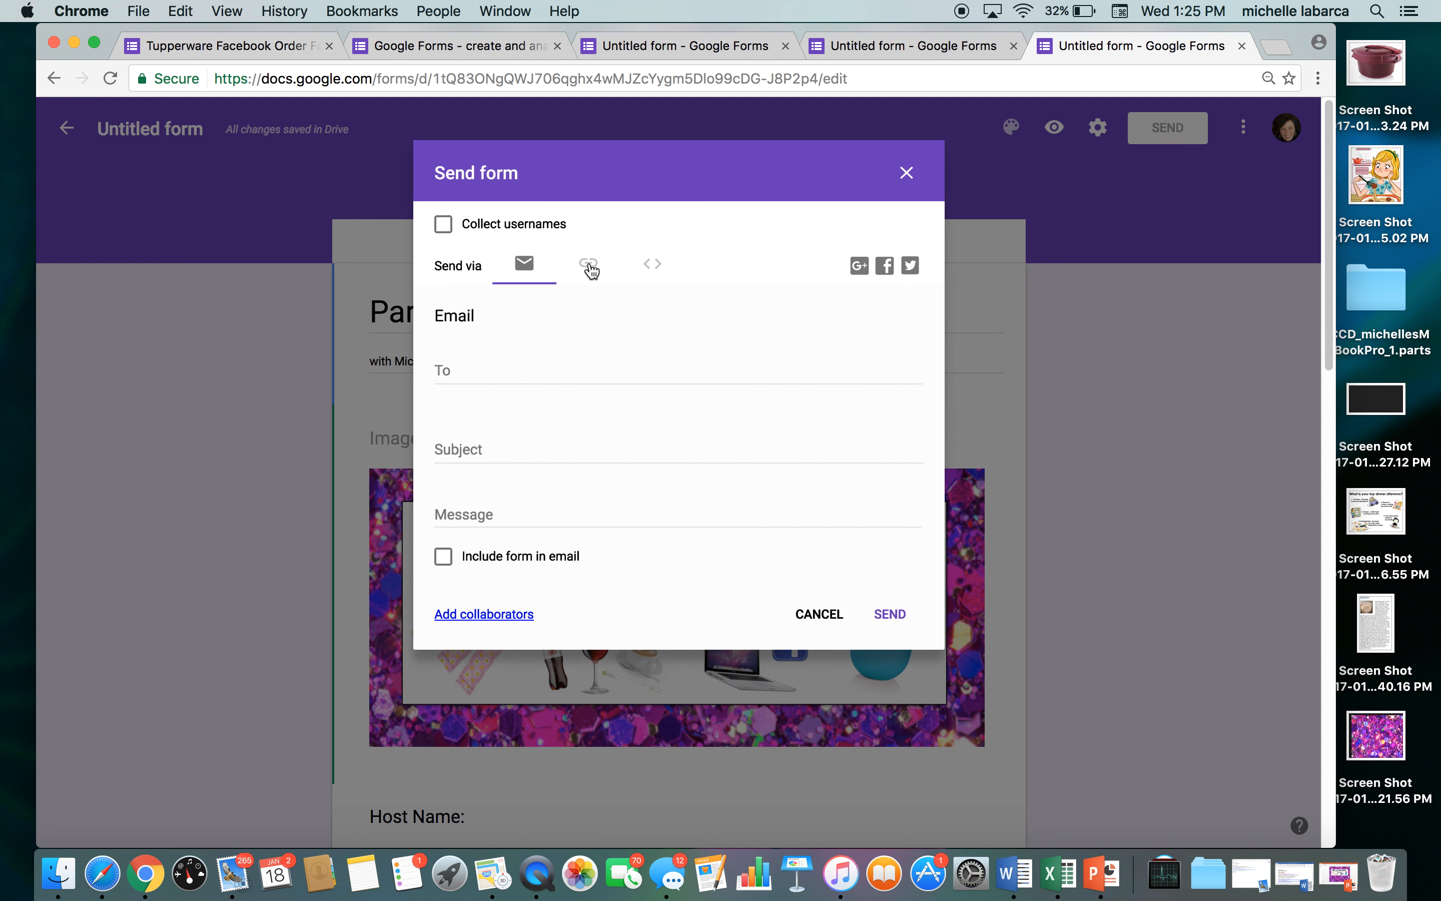
{"action": "mouse_move", "coordinate": [609, 267]}
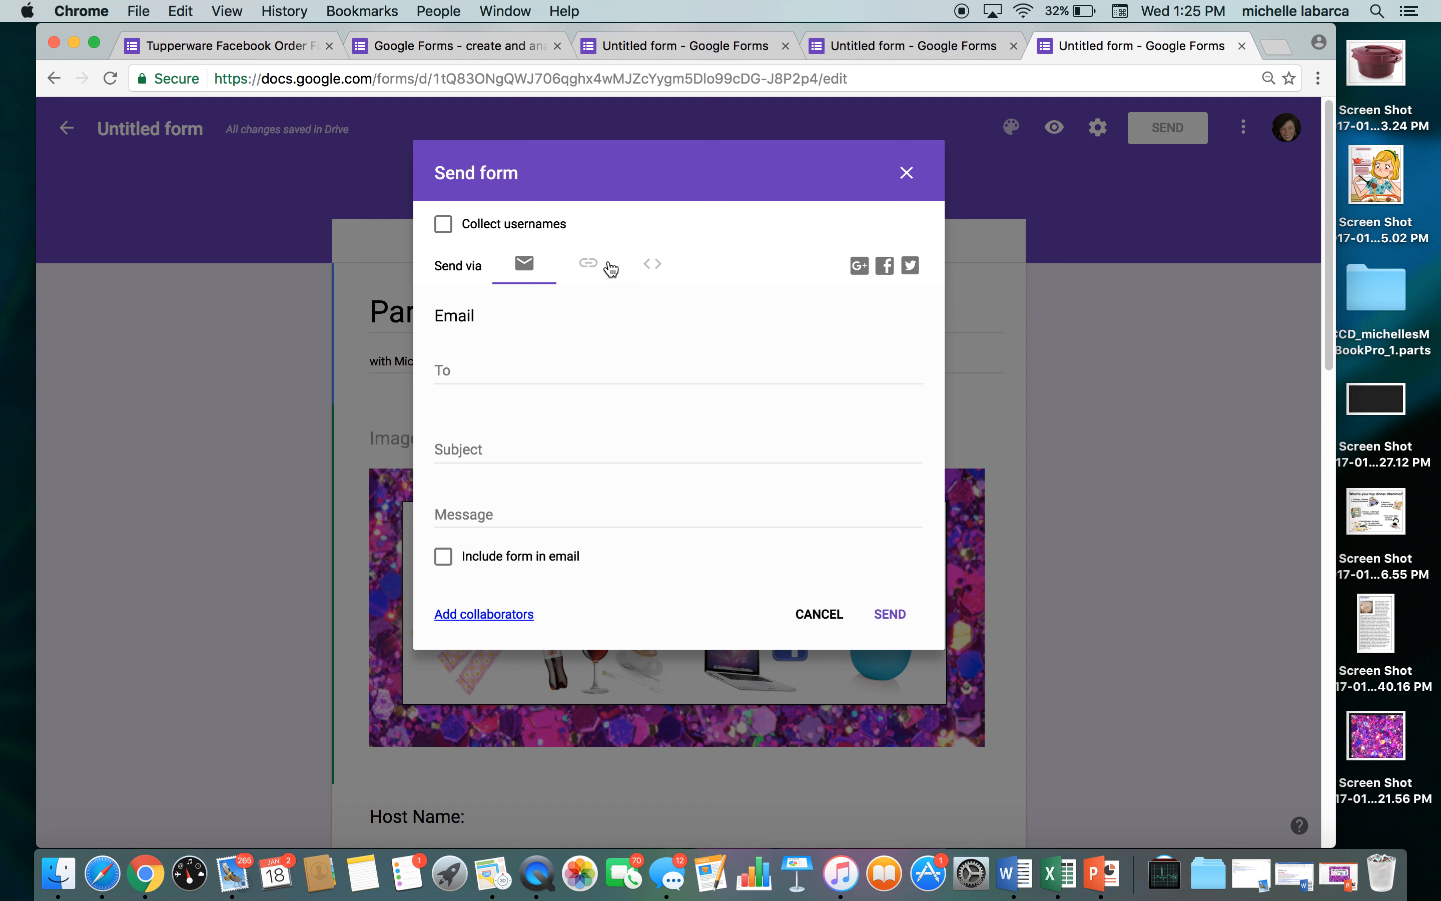
{"action": "left_click", "coordinate": [589, 264]}
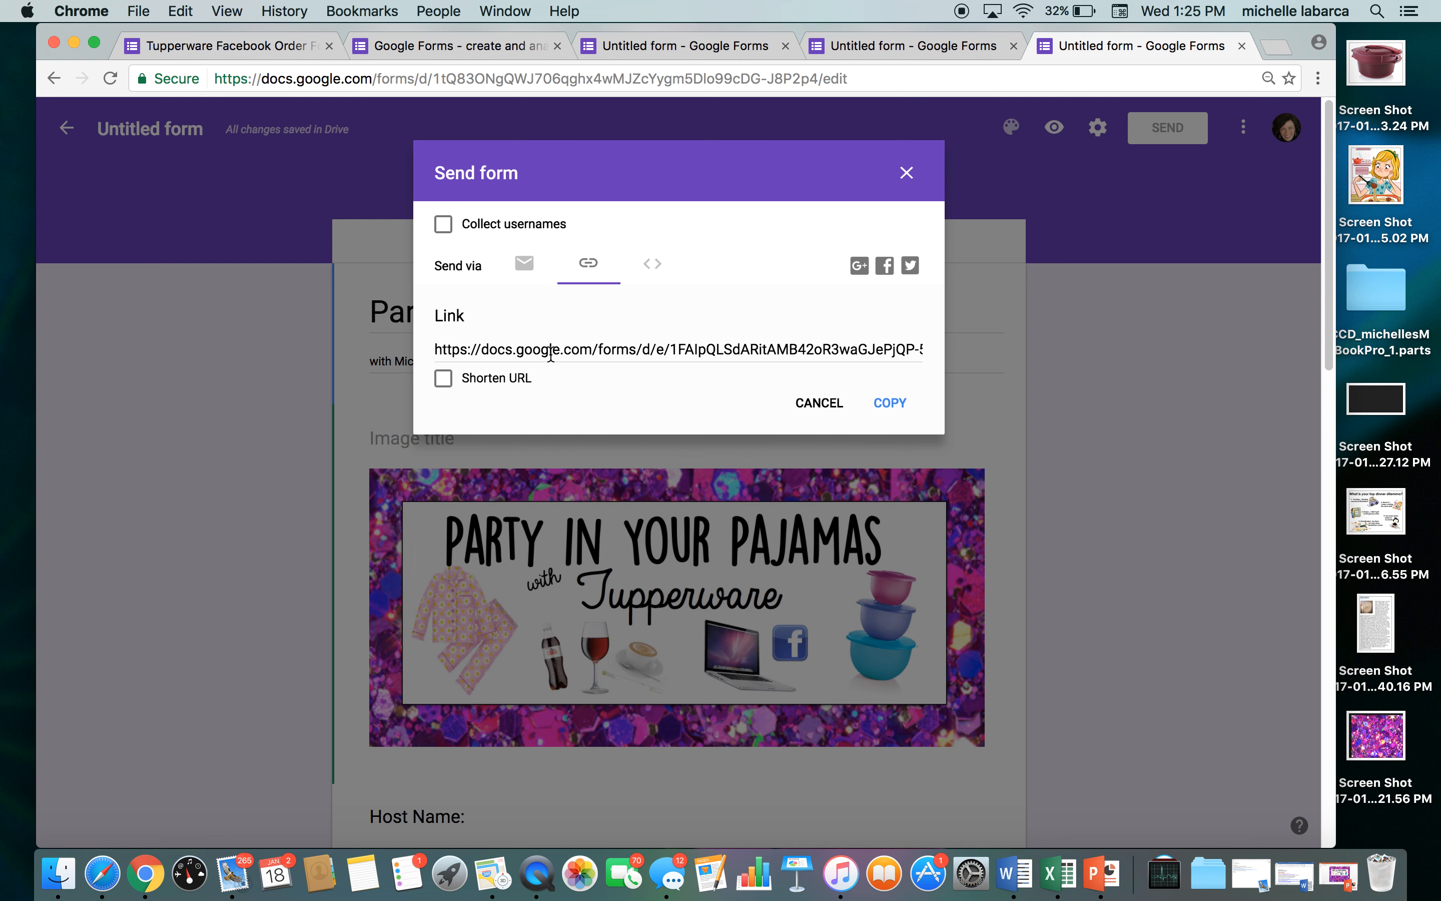
{"action": "mouse_move", "coordinate": [606, 351]}
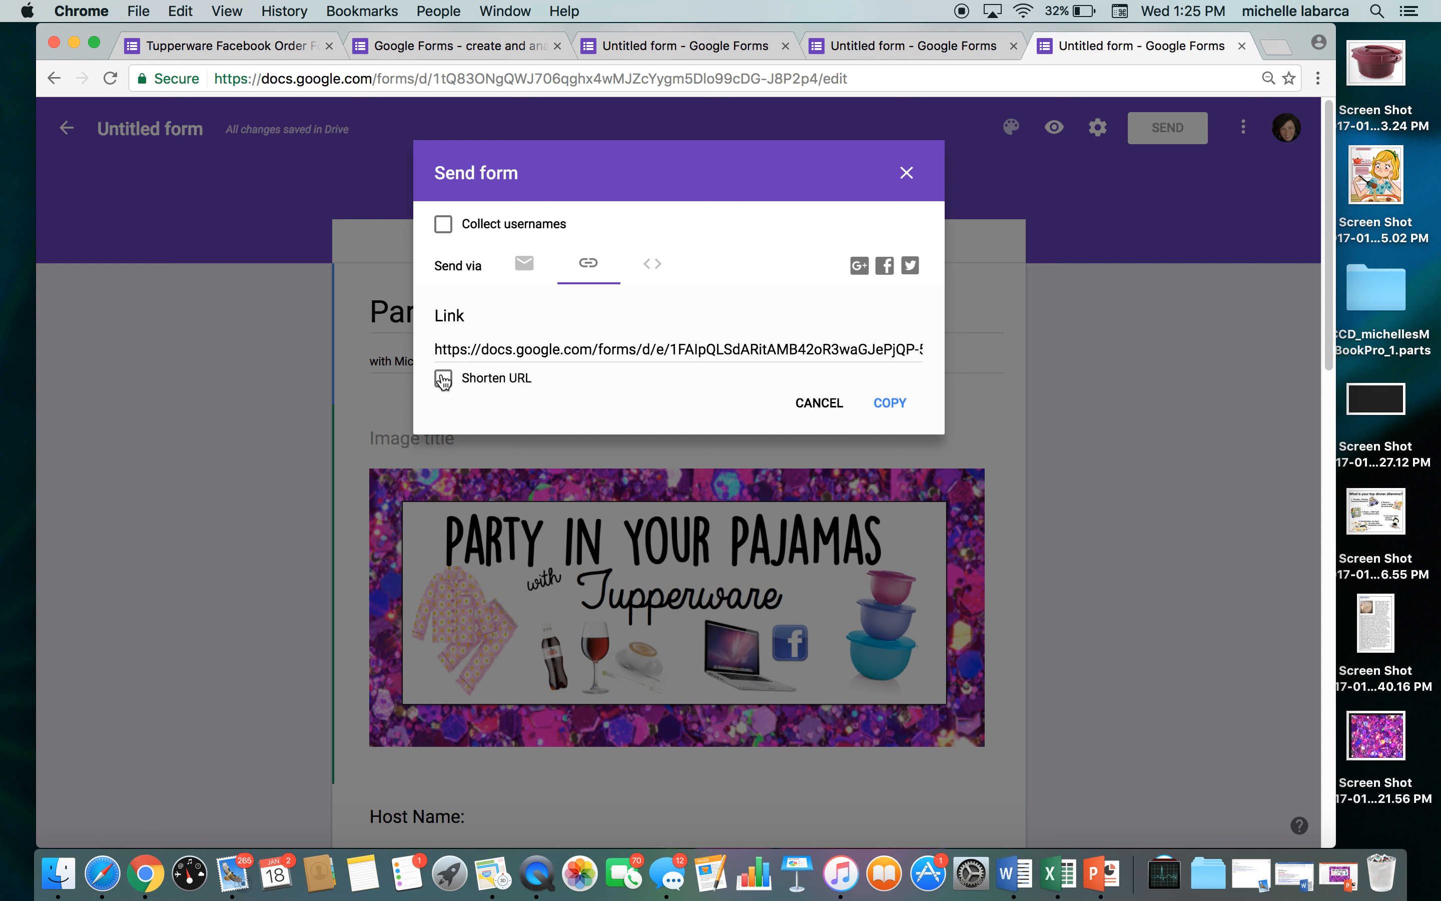
{"action": "left_click", "coordinate": [443, 378]}
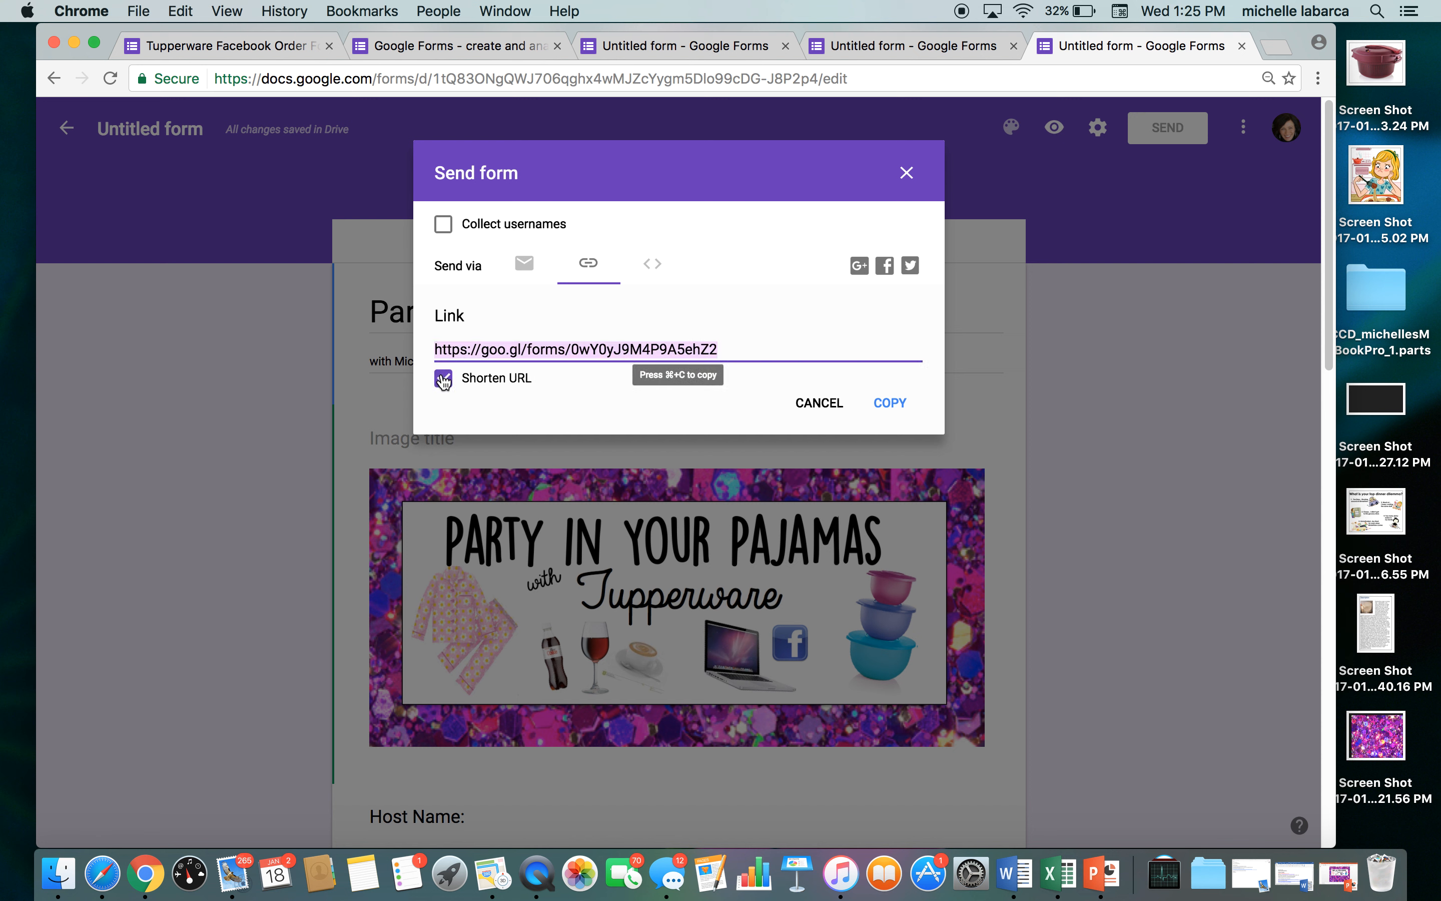
{"action": "left_click", "coordinate": [445, 377]}
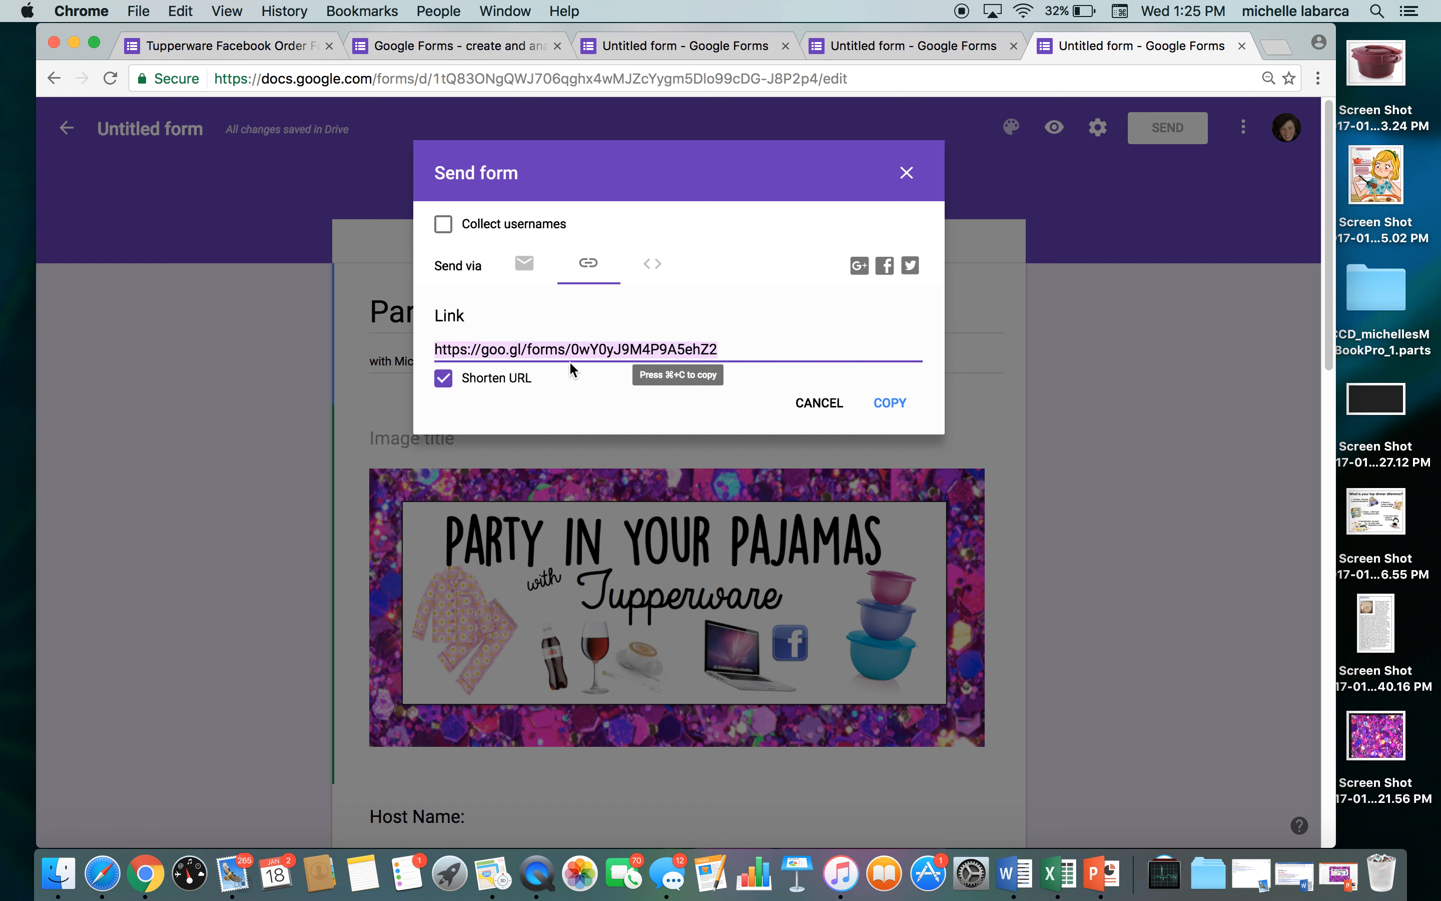
{"action": "mouse_move", "coordinate": [523, 366]}
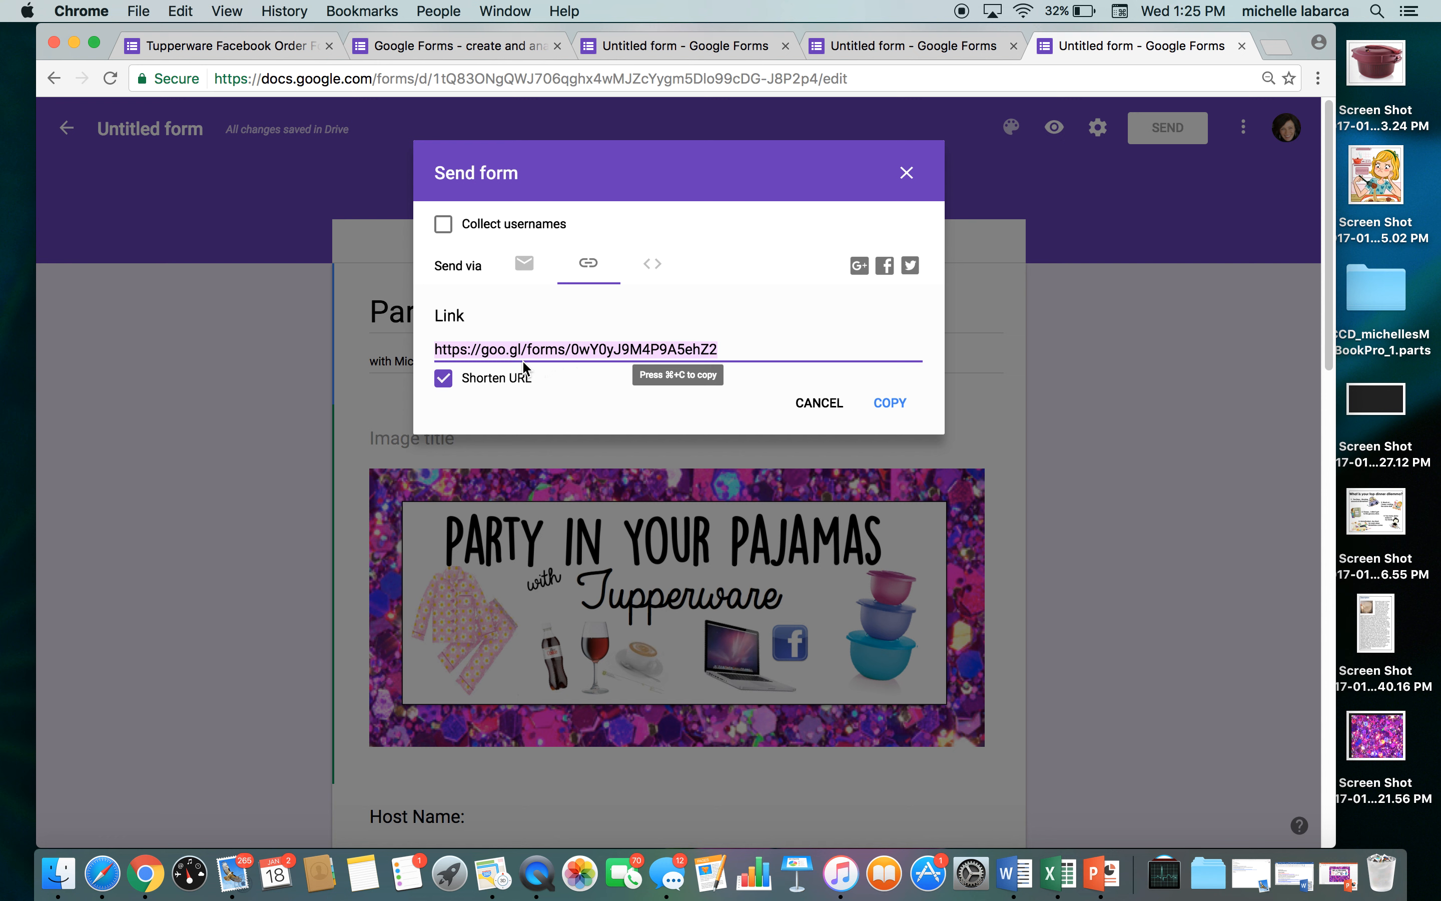
{"action": "mouse_move", "coordinate": [543, 363]}
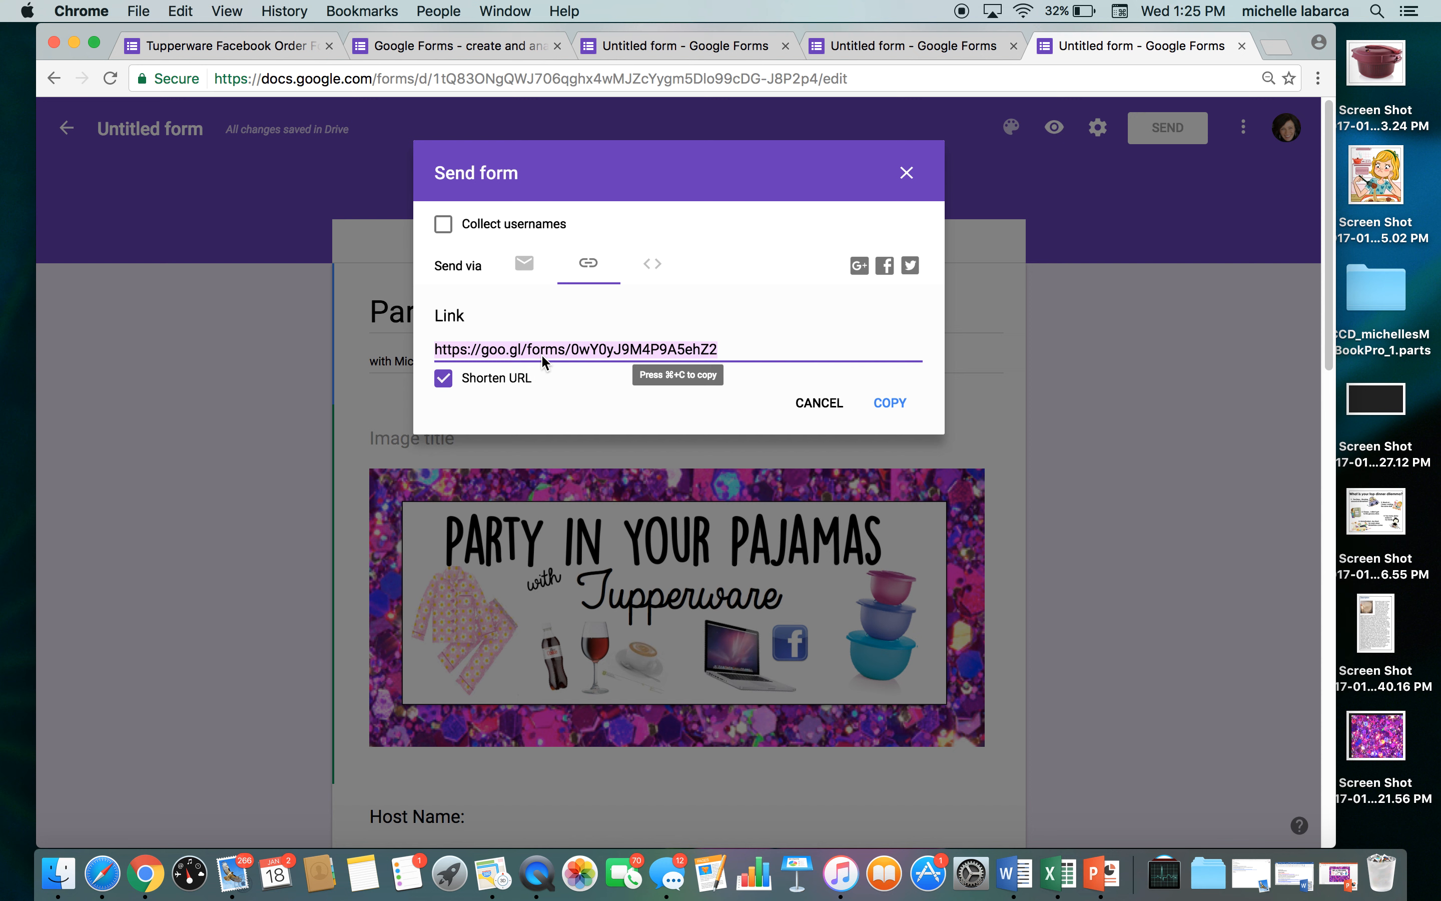
{"action": "mouse_move", "coordinate": [741, 386]}
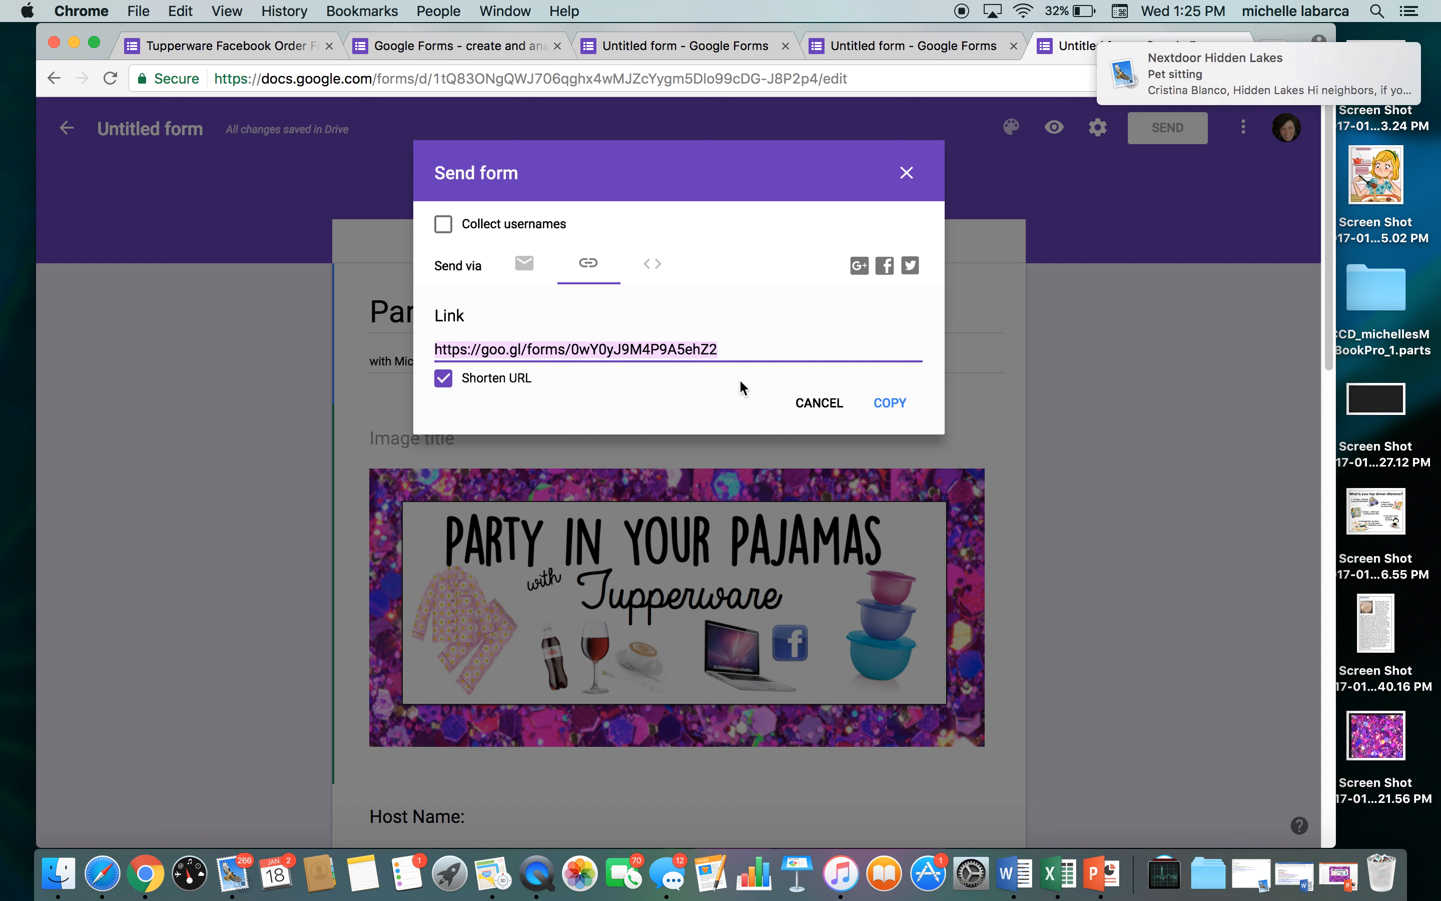
{"action": "mouse_move", "coordinate": [899, 199]}
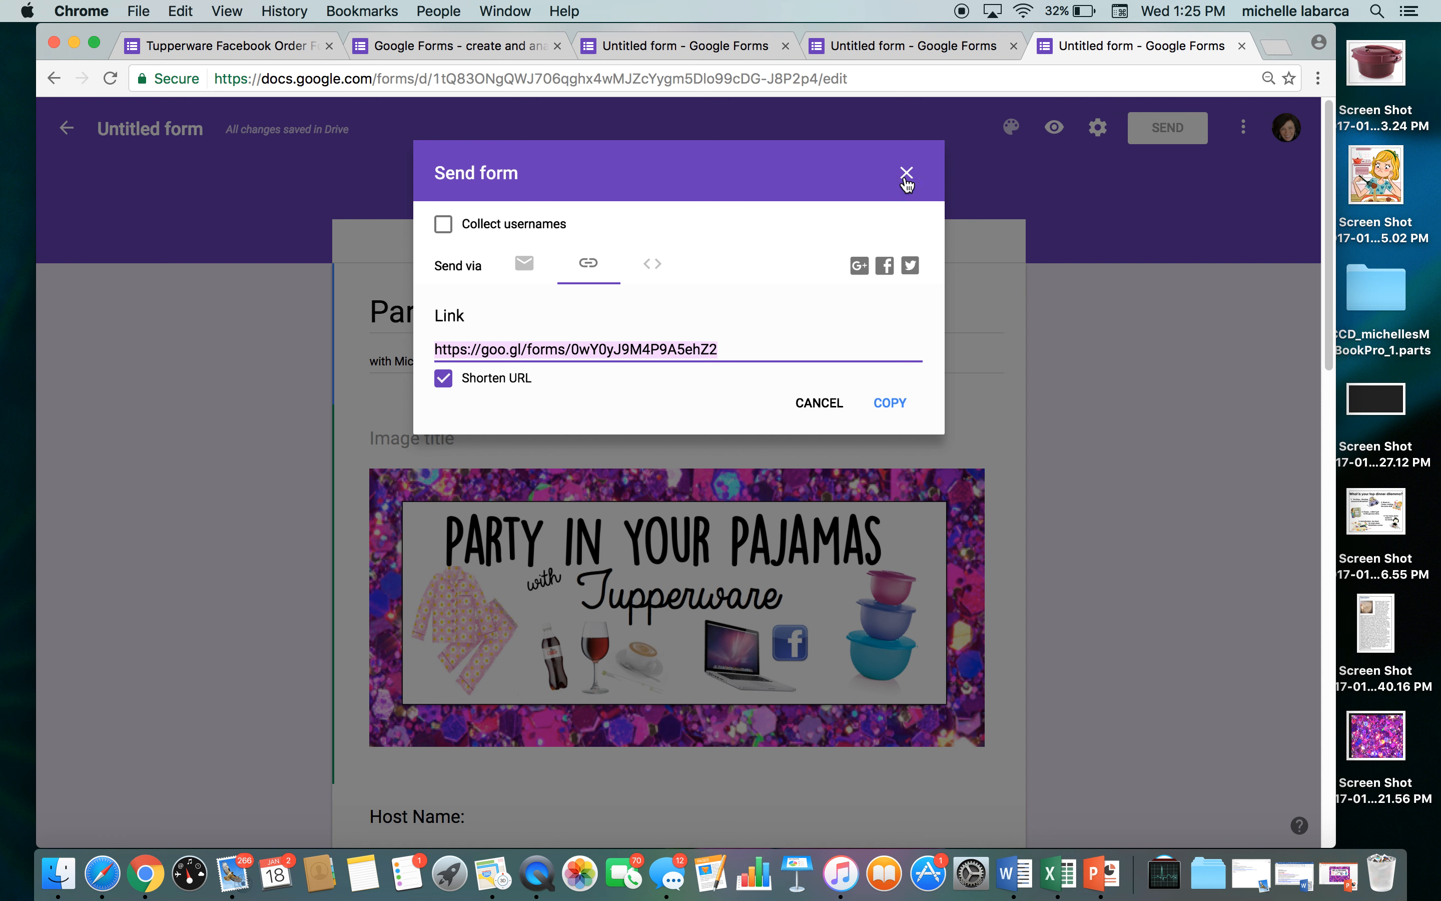
{"action": "mouse_move", "coordinate": [730, 347]}
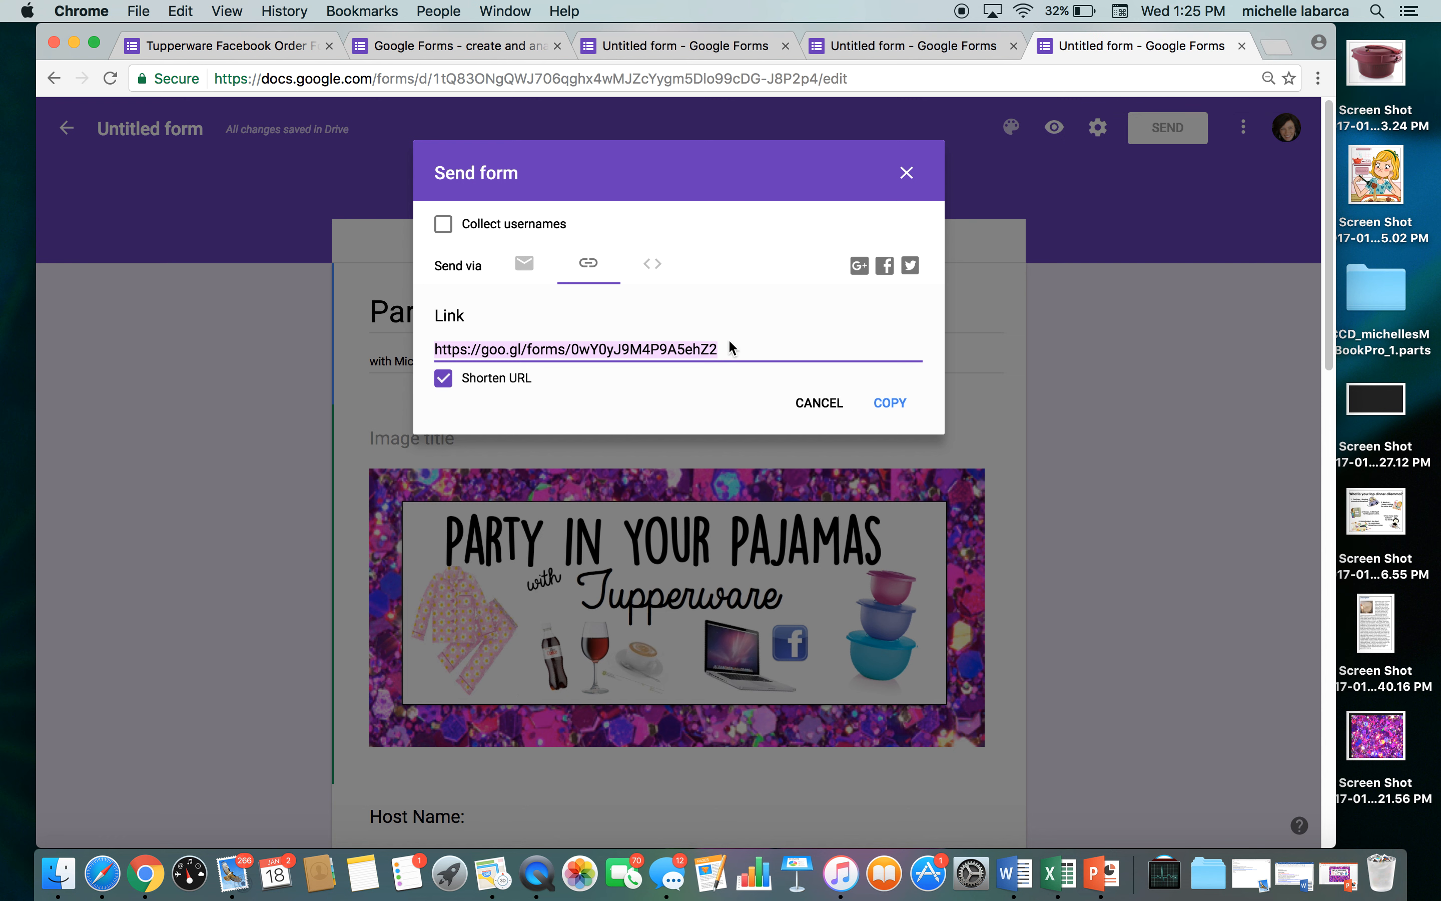
{"action": "mouse_move", "coordinate": [757, 339]}
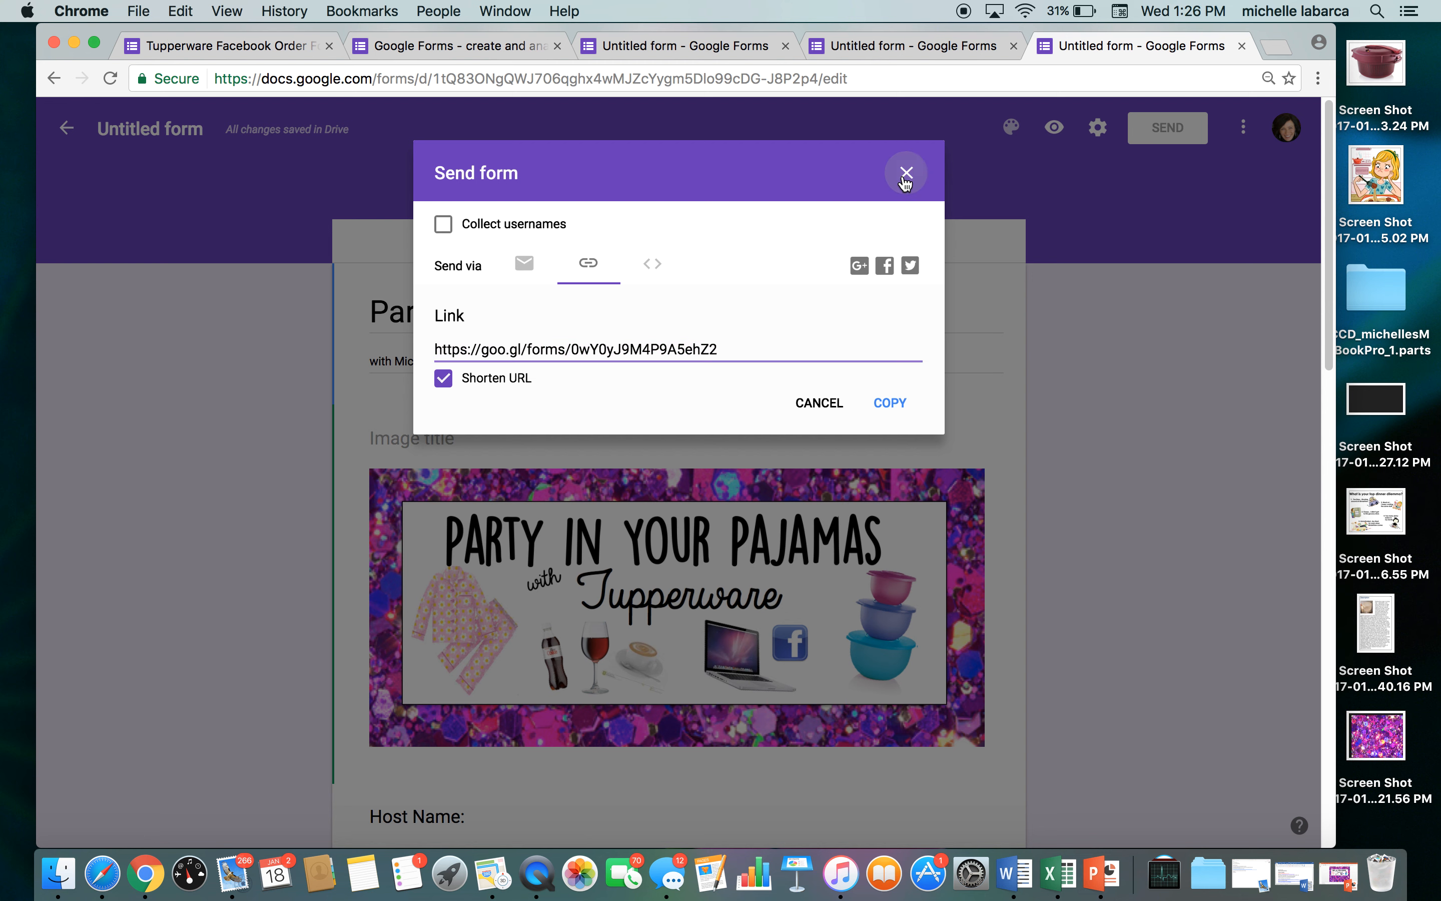
{"action": "left_click", "coordinate": [907, 173]}
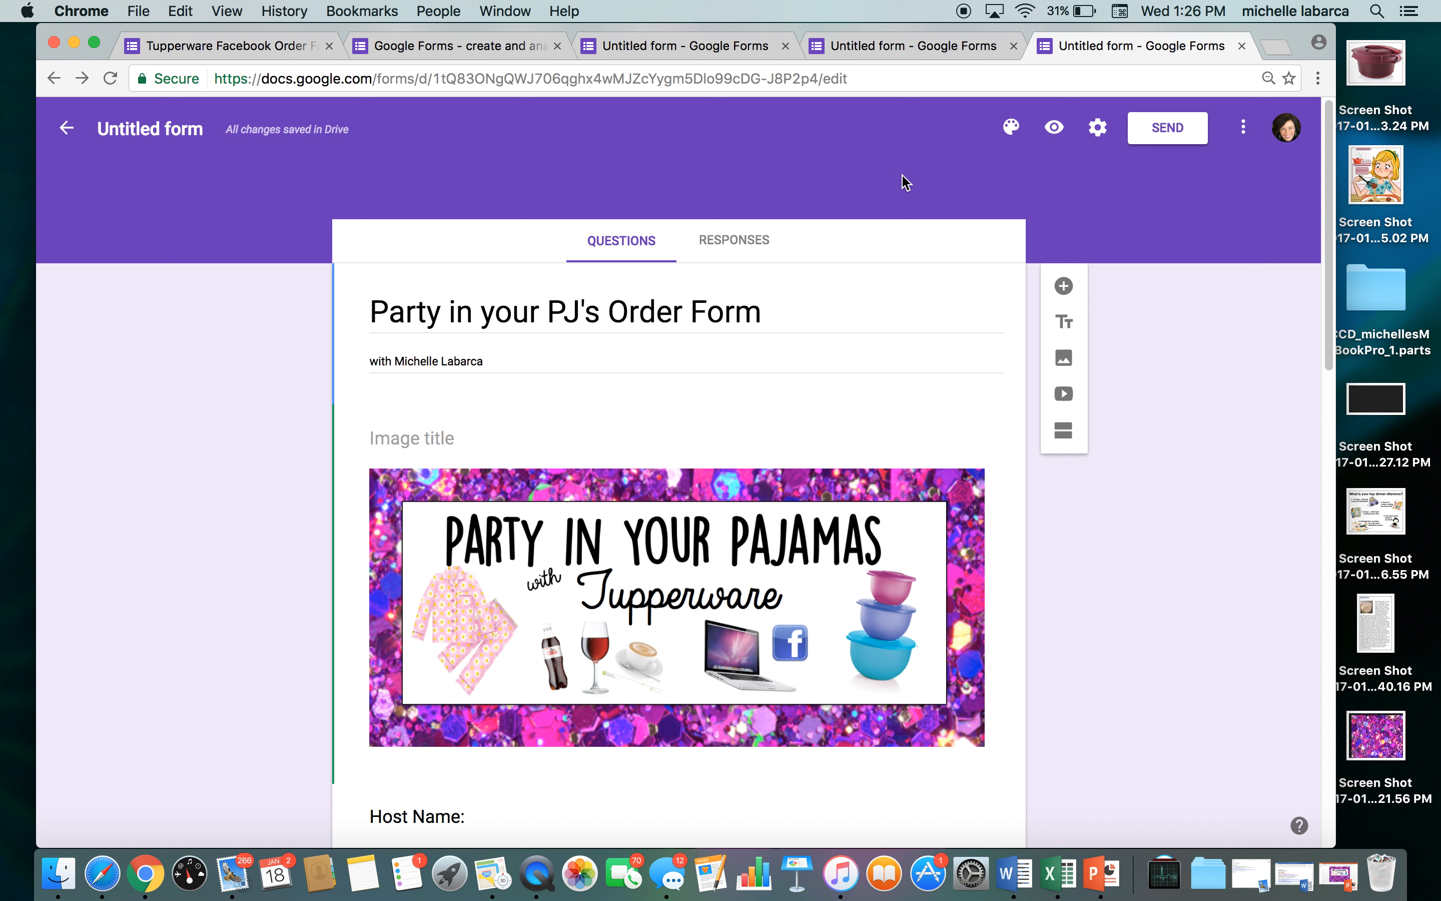